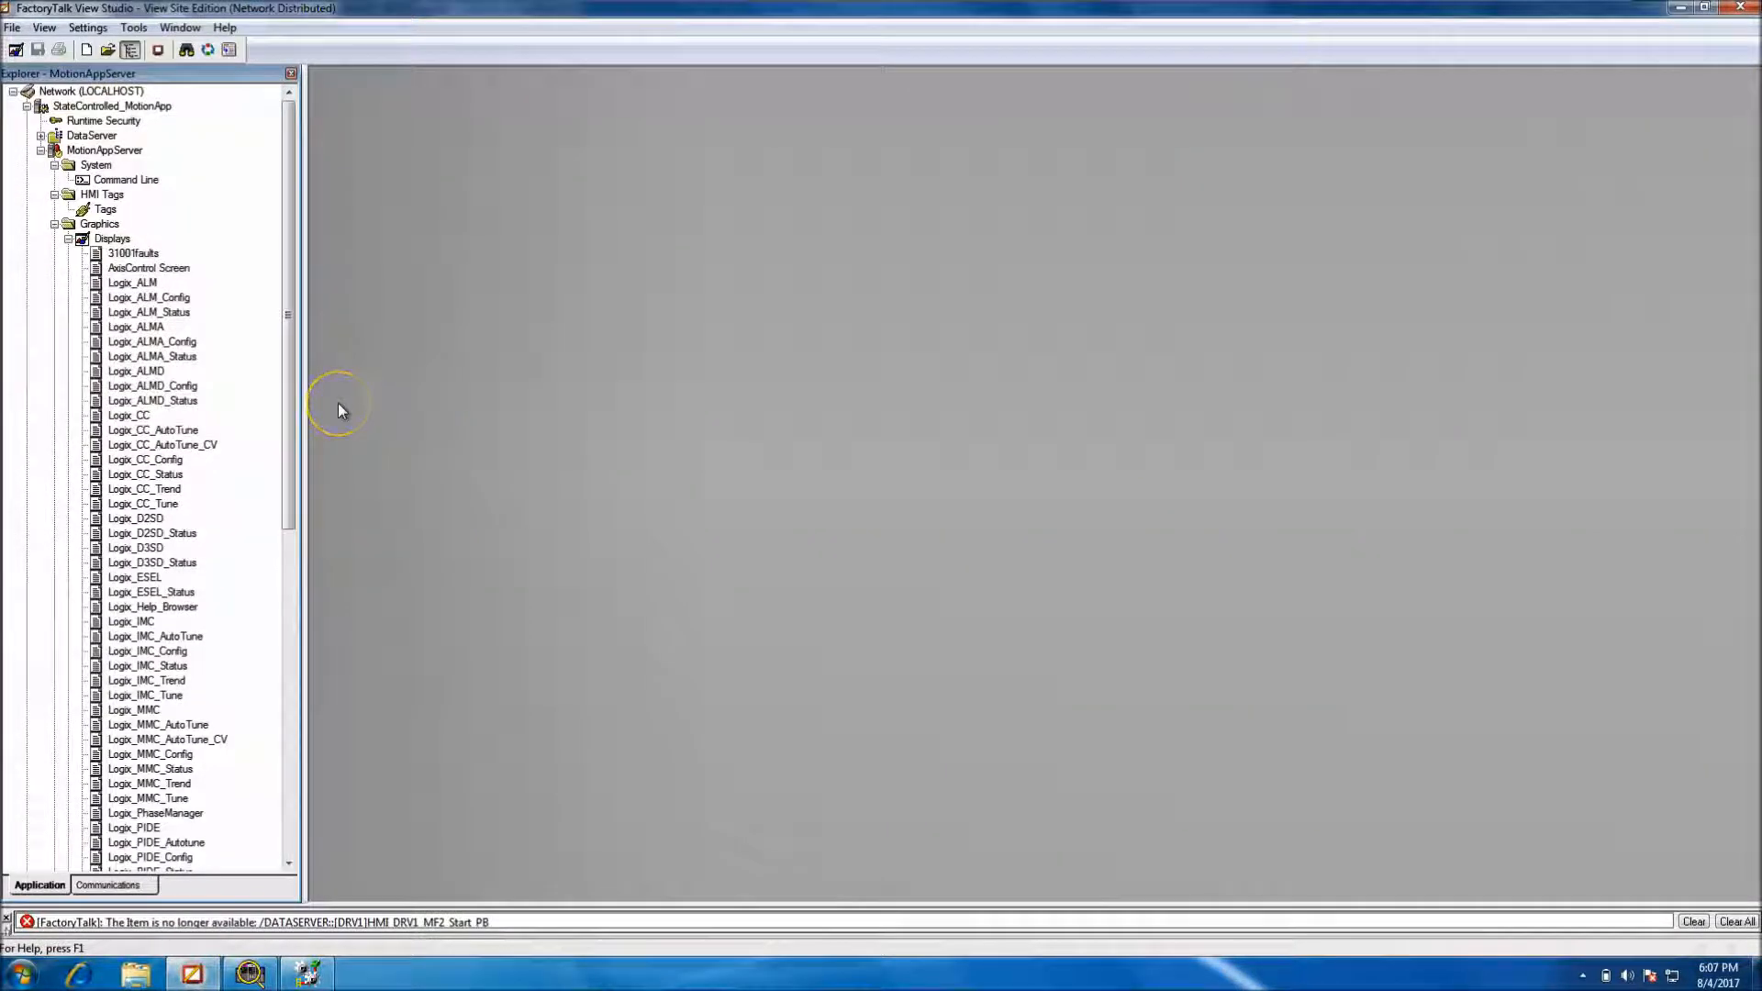
mouse_move(163, 279)
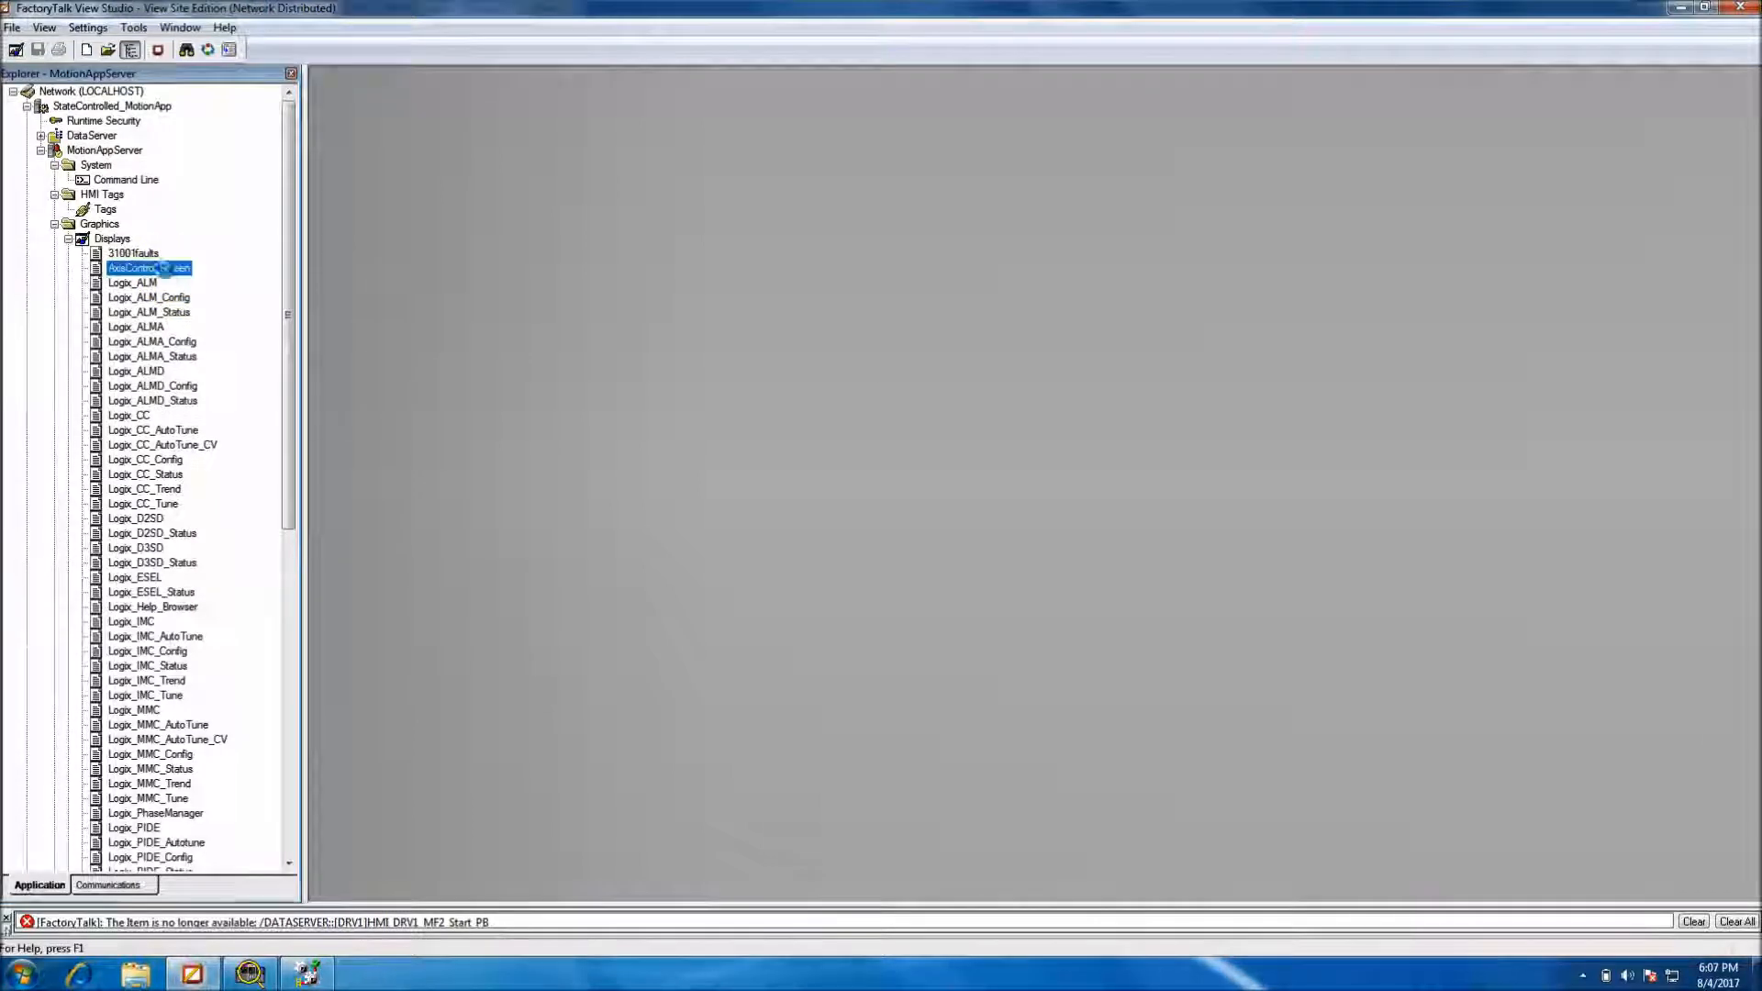
Open the AxisControl Screen, test-run it with Servo System Start, then return to editing
double_click(150, 267)
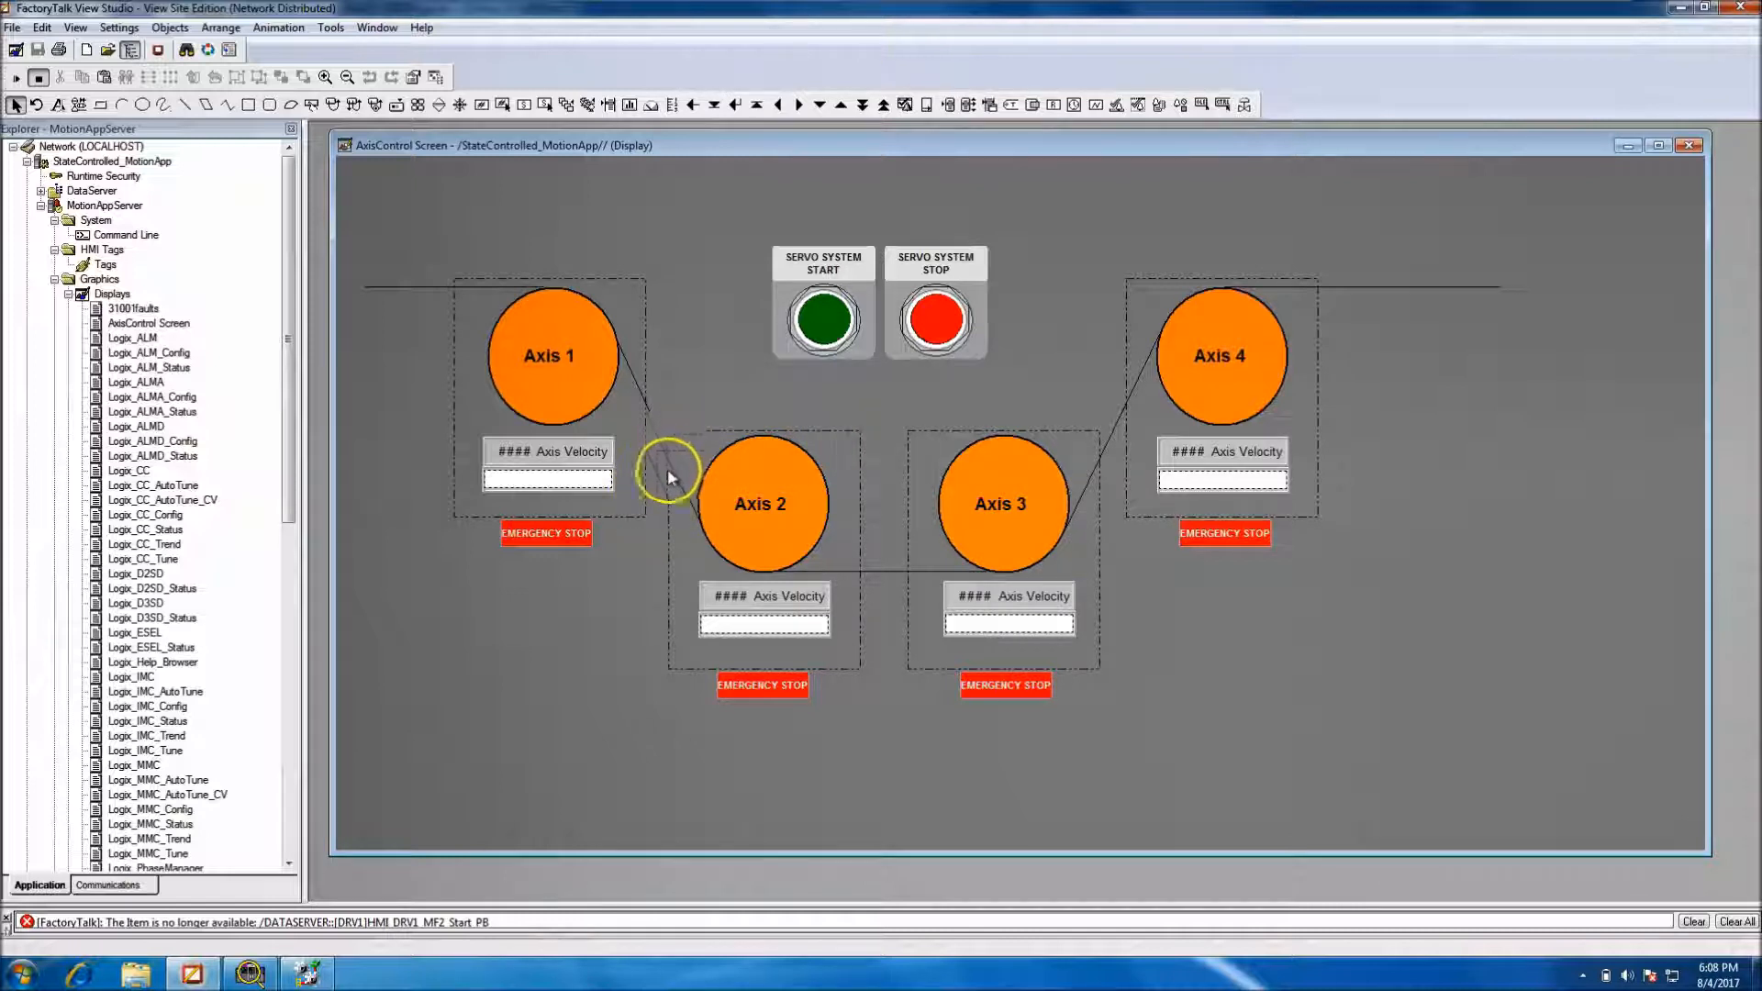
mouse_move(800, 686)
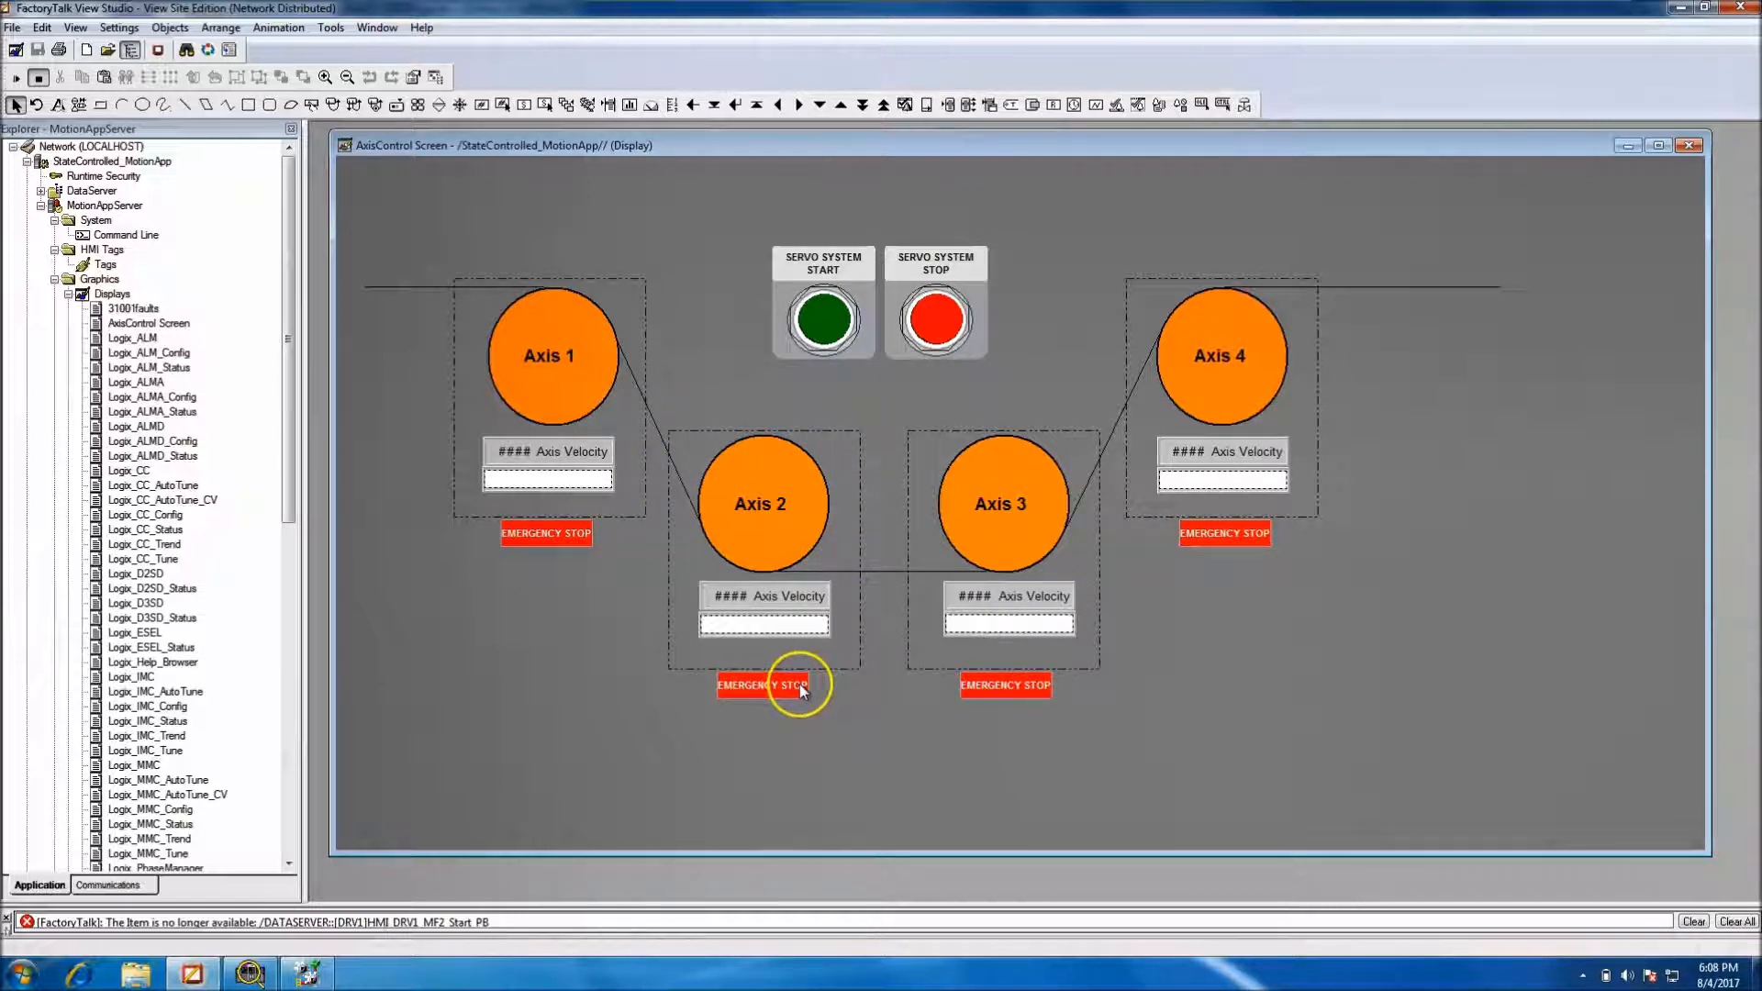
click(761, 685)
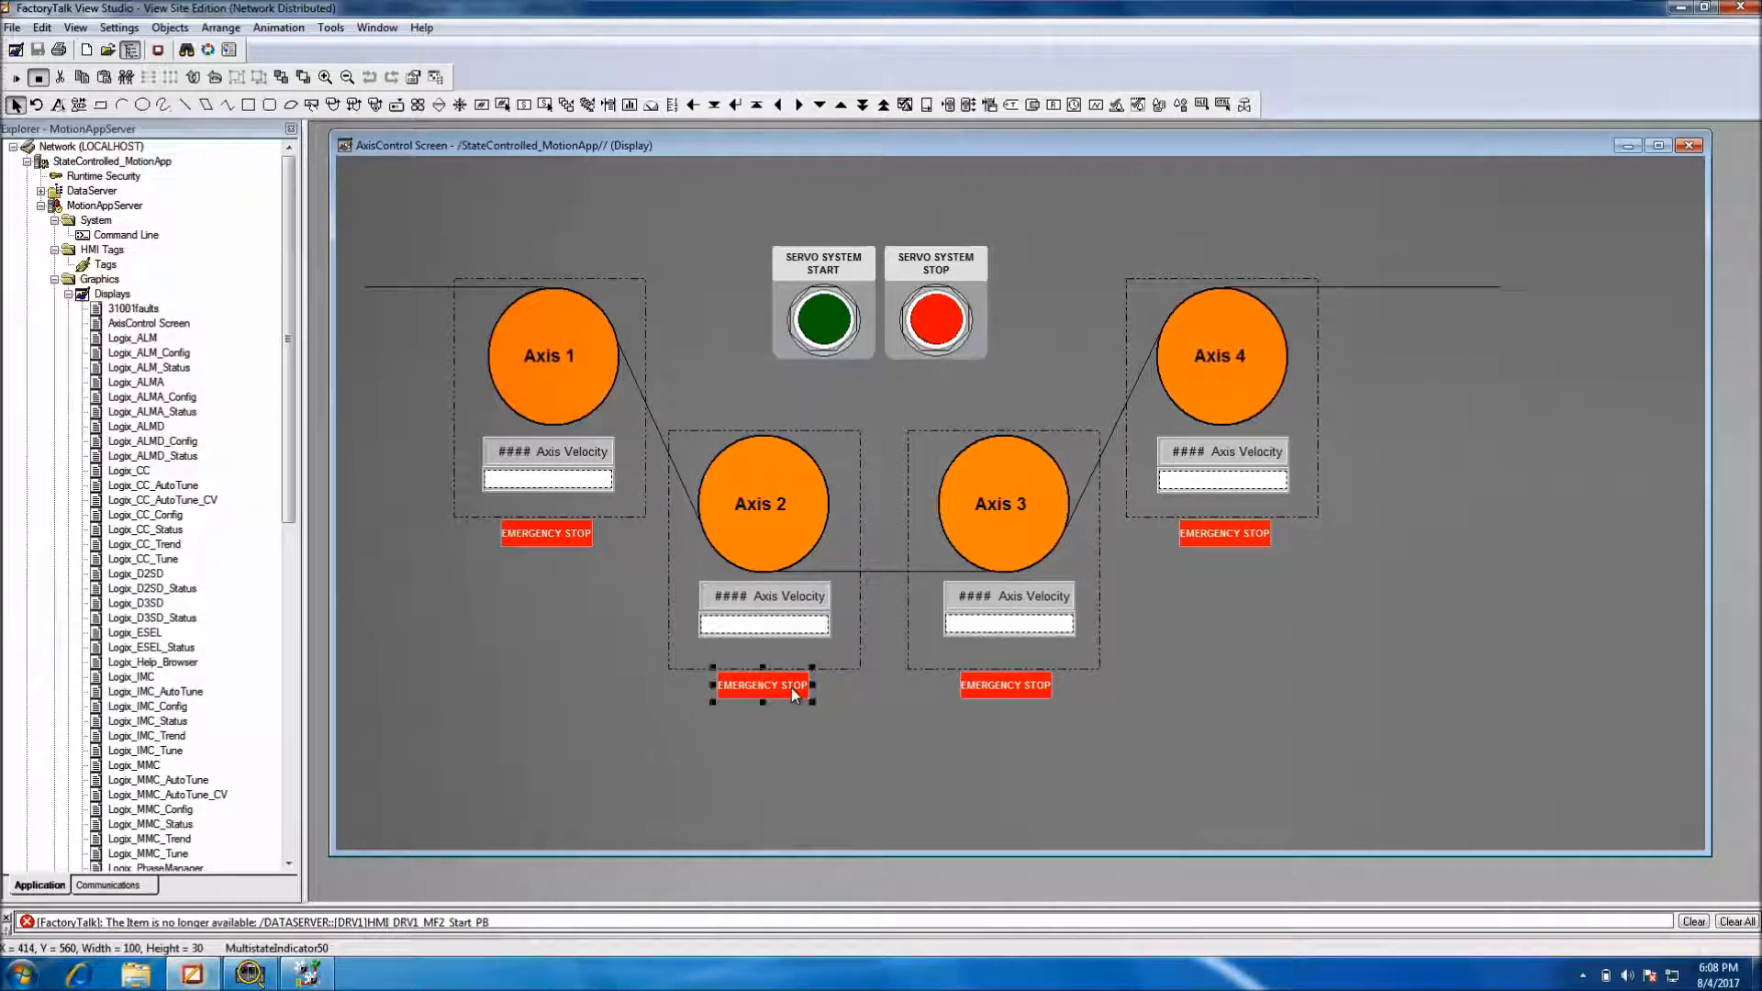
click(935, 320)
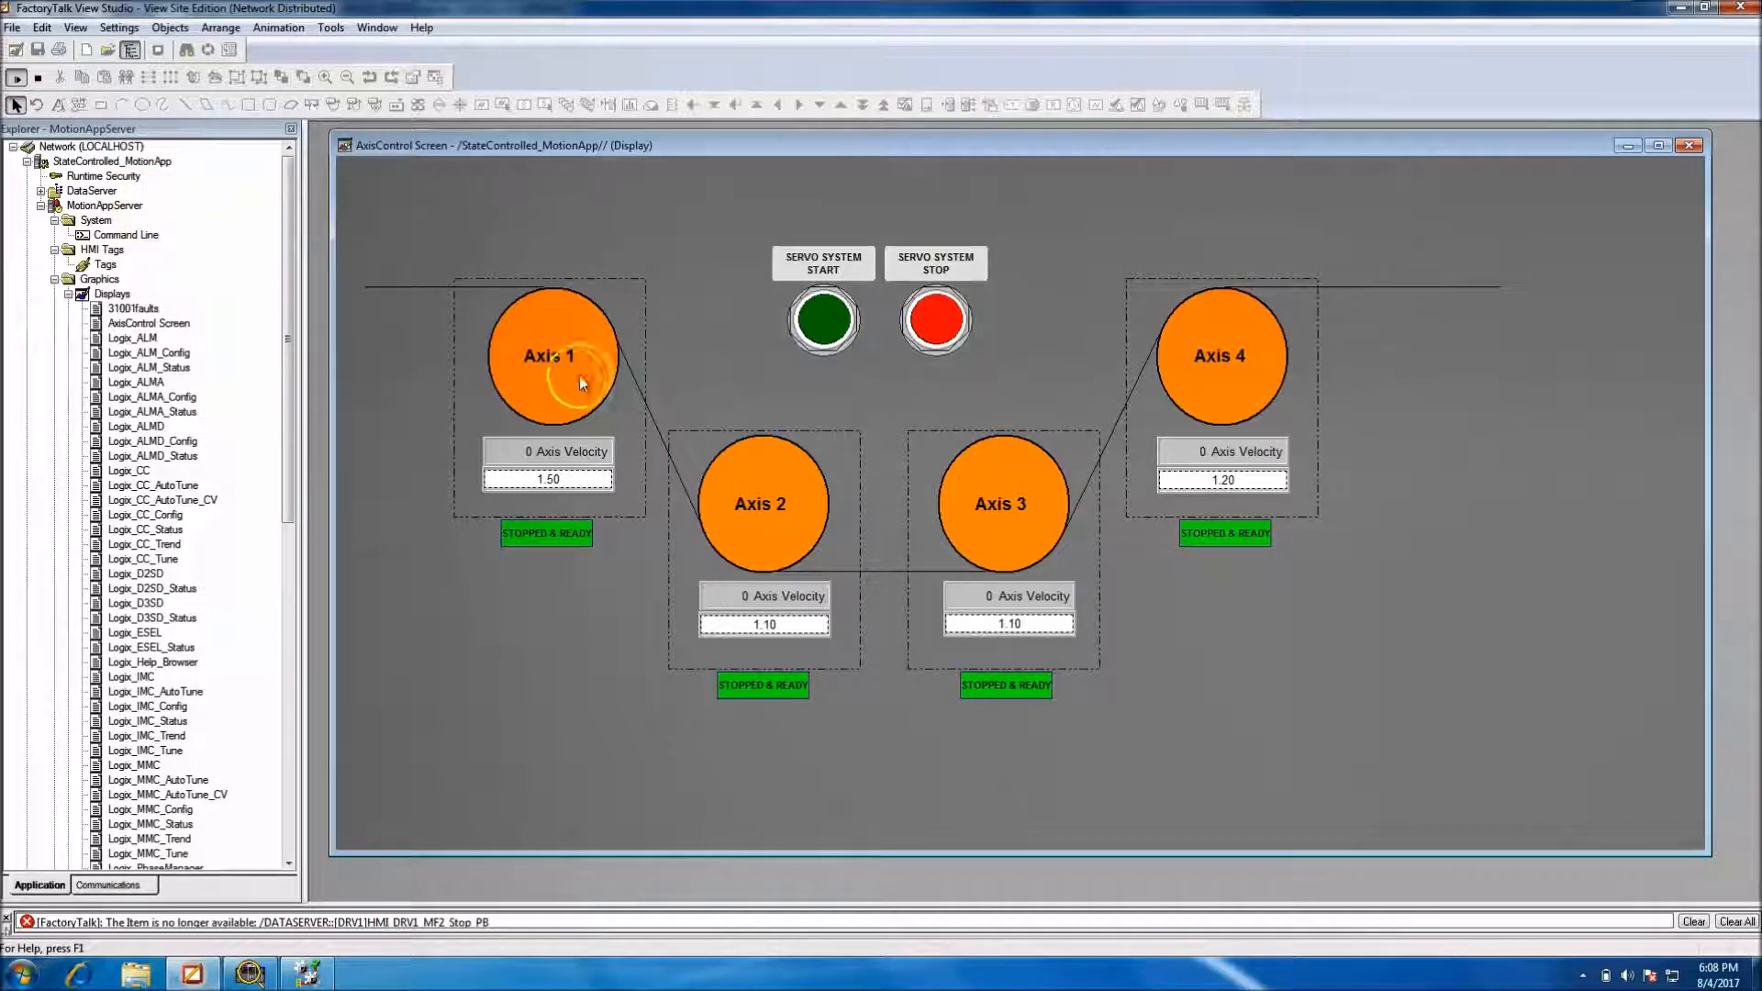
click(823, 319)
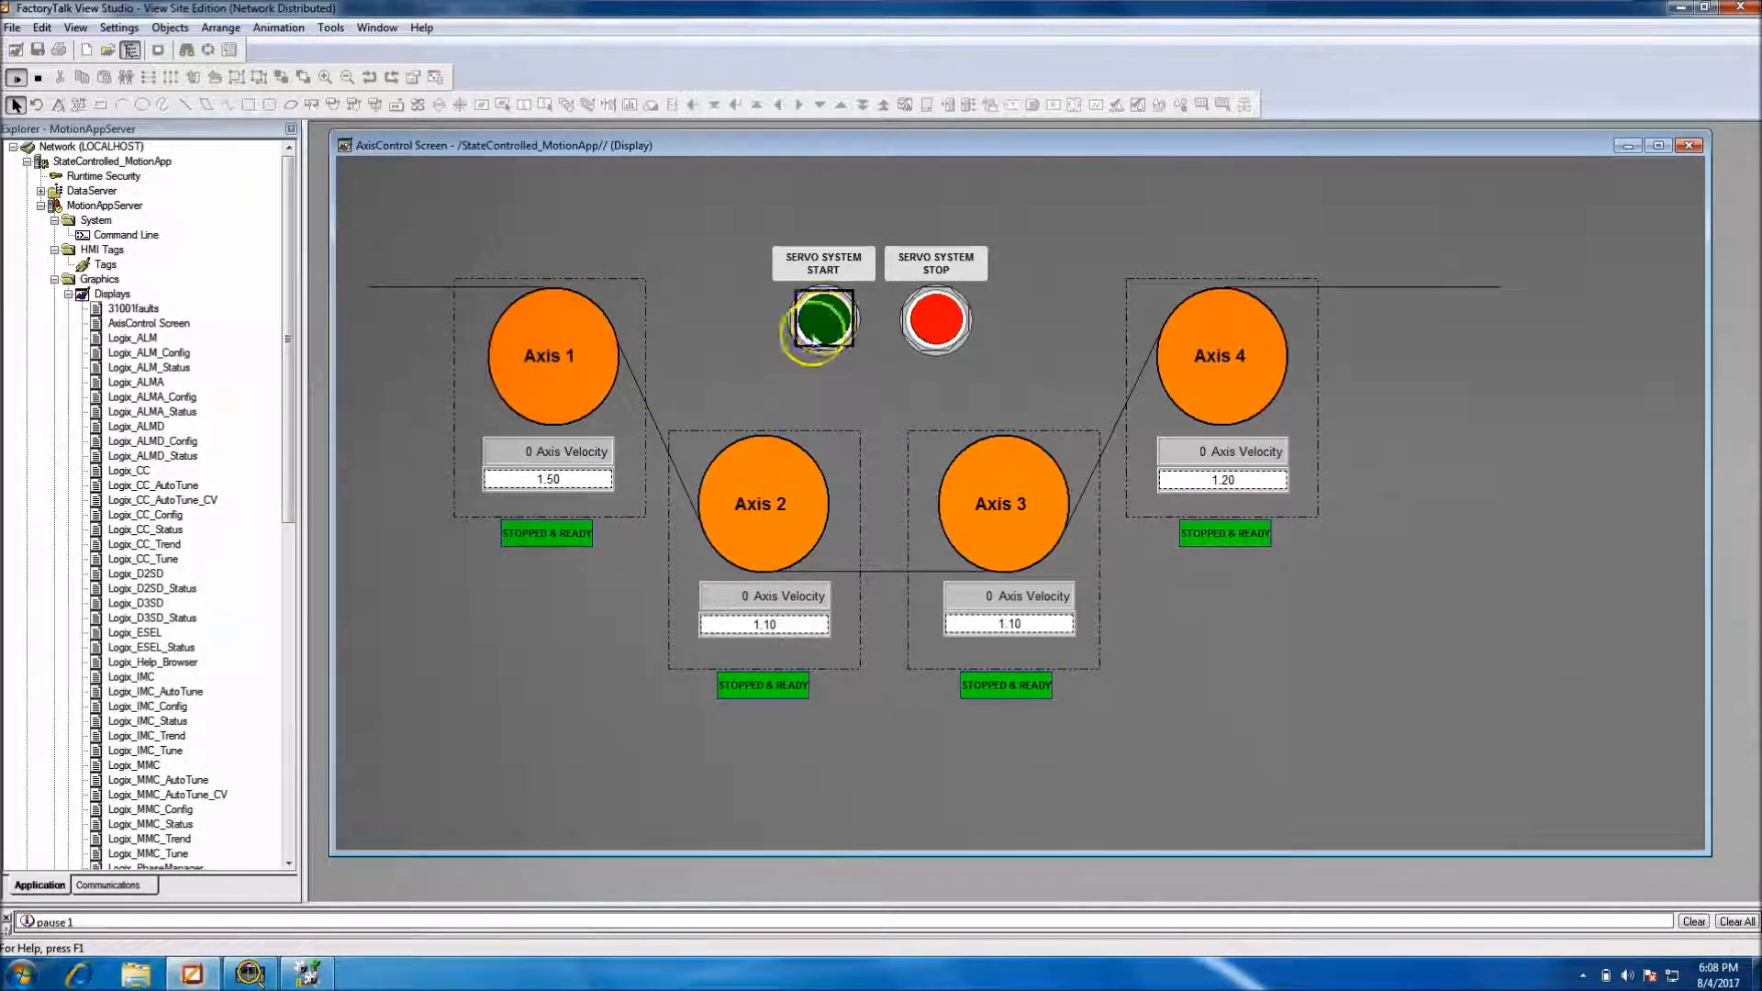
click(822, 320)
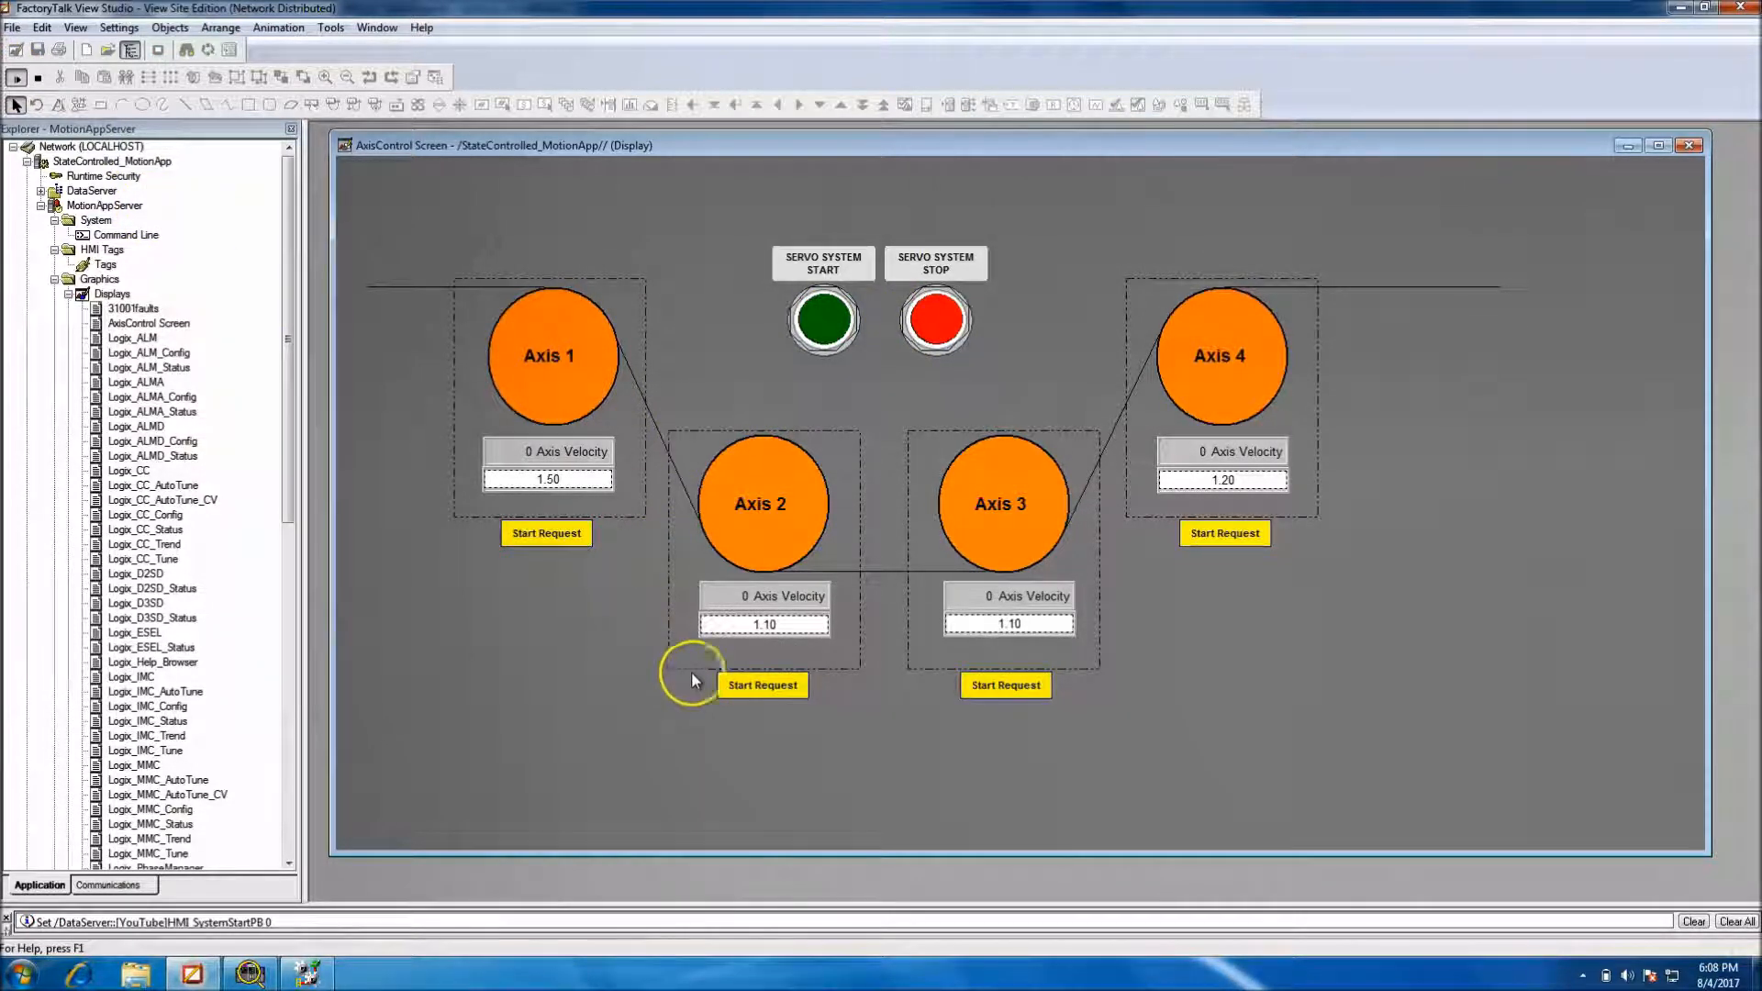
click(1005, 685)
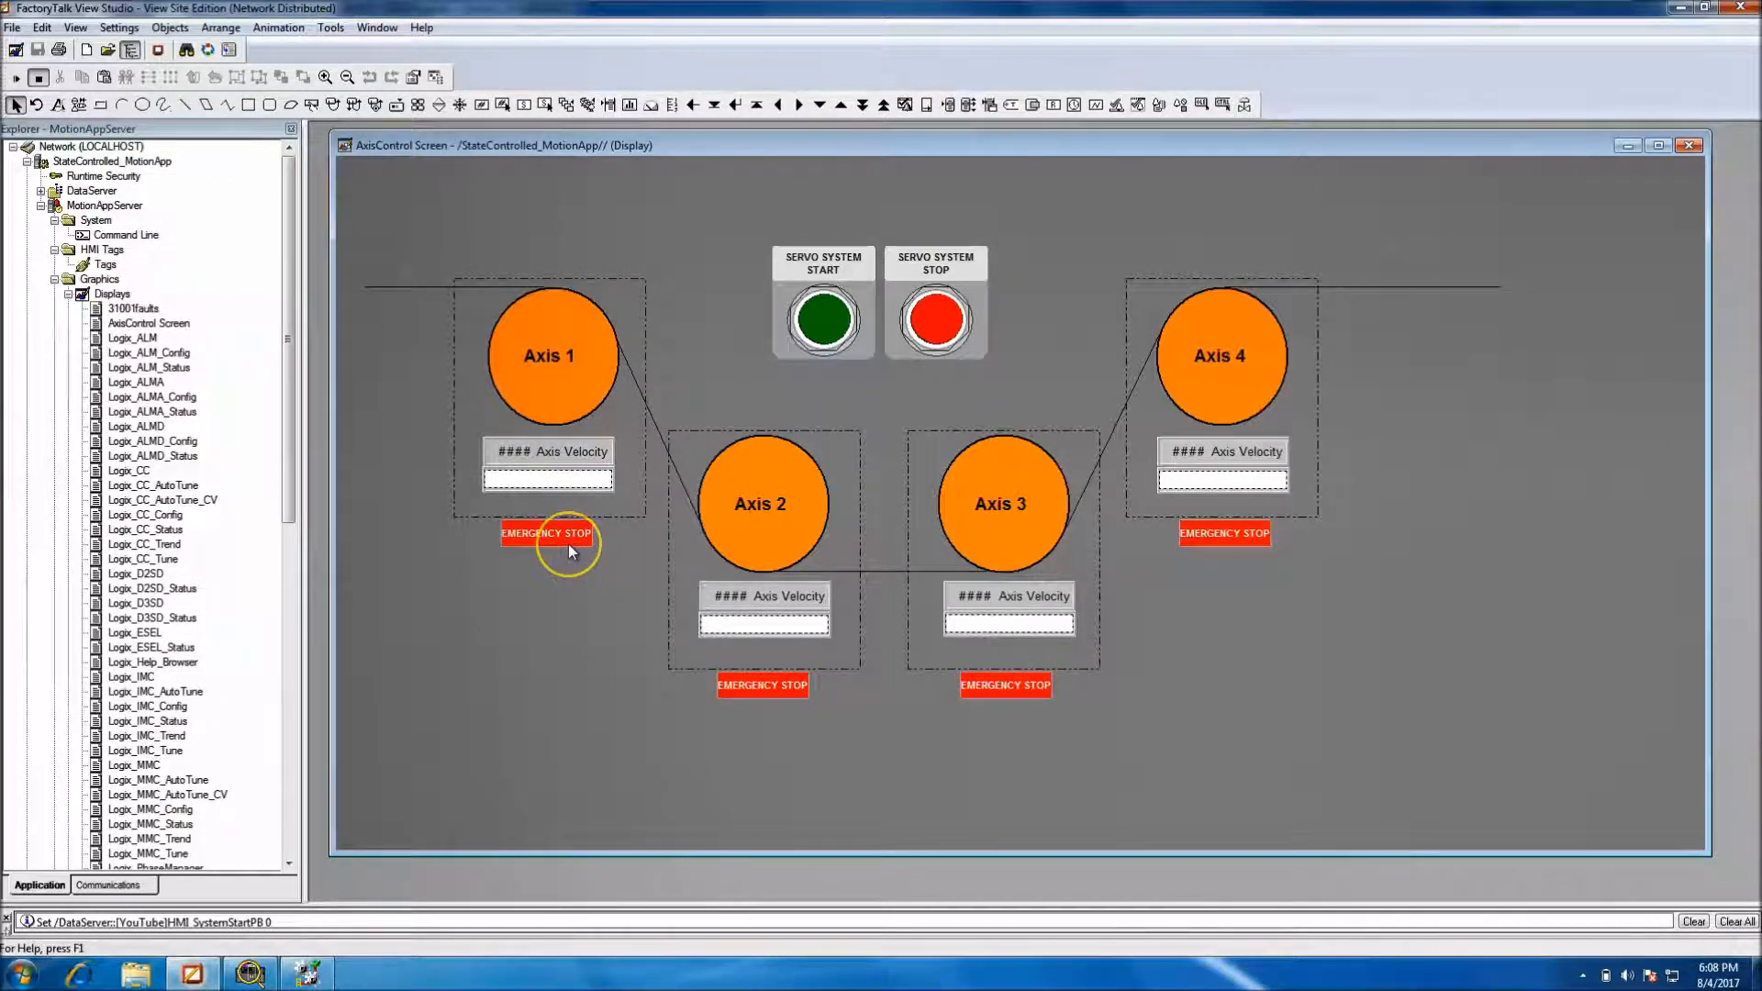
mouse_move(470, 506)
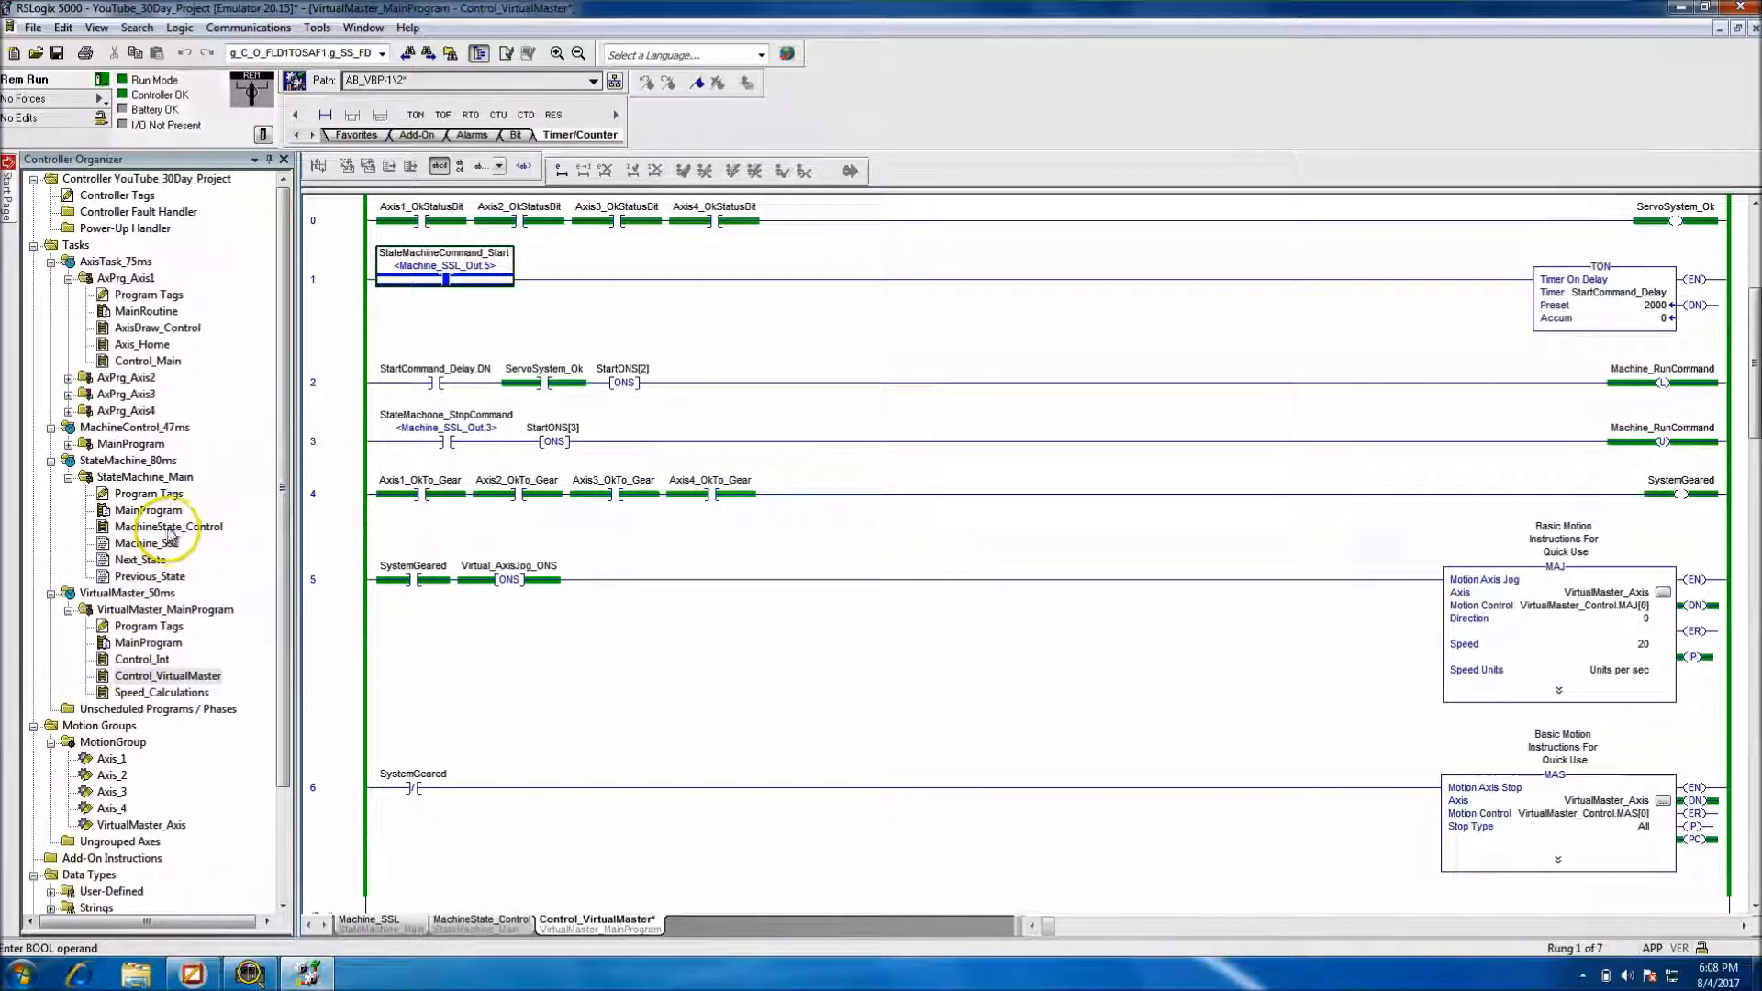
Open the MachineState_Control routine and inspect the EStop_Relay tag's properties
double_click(169, 525)
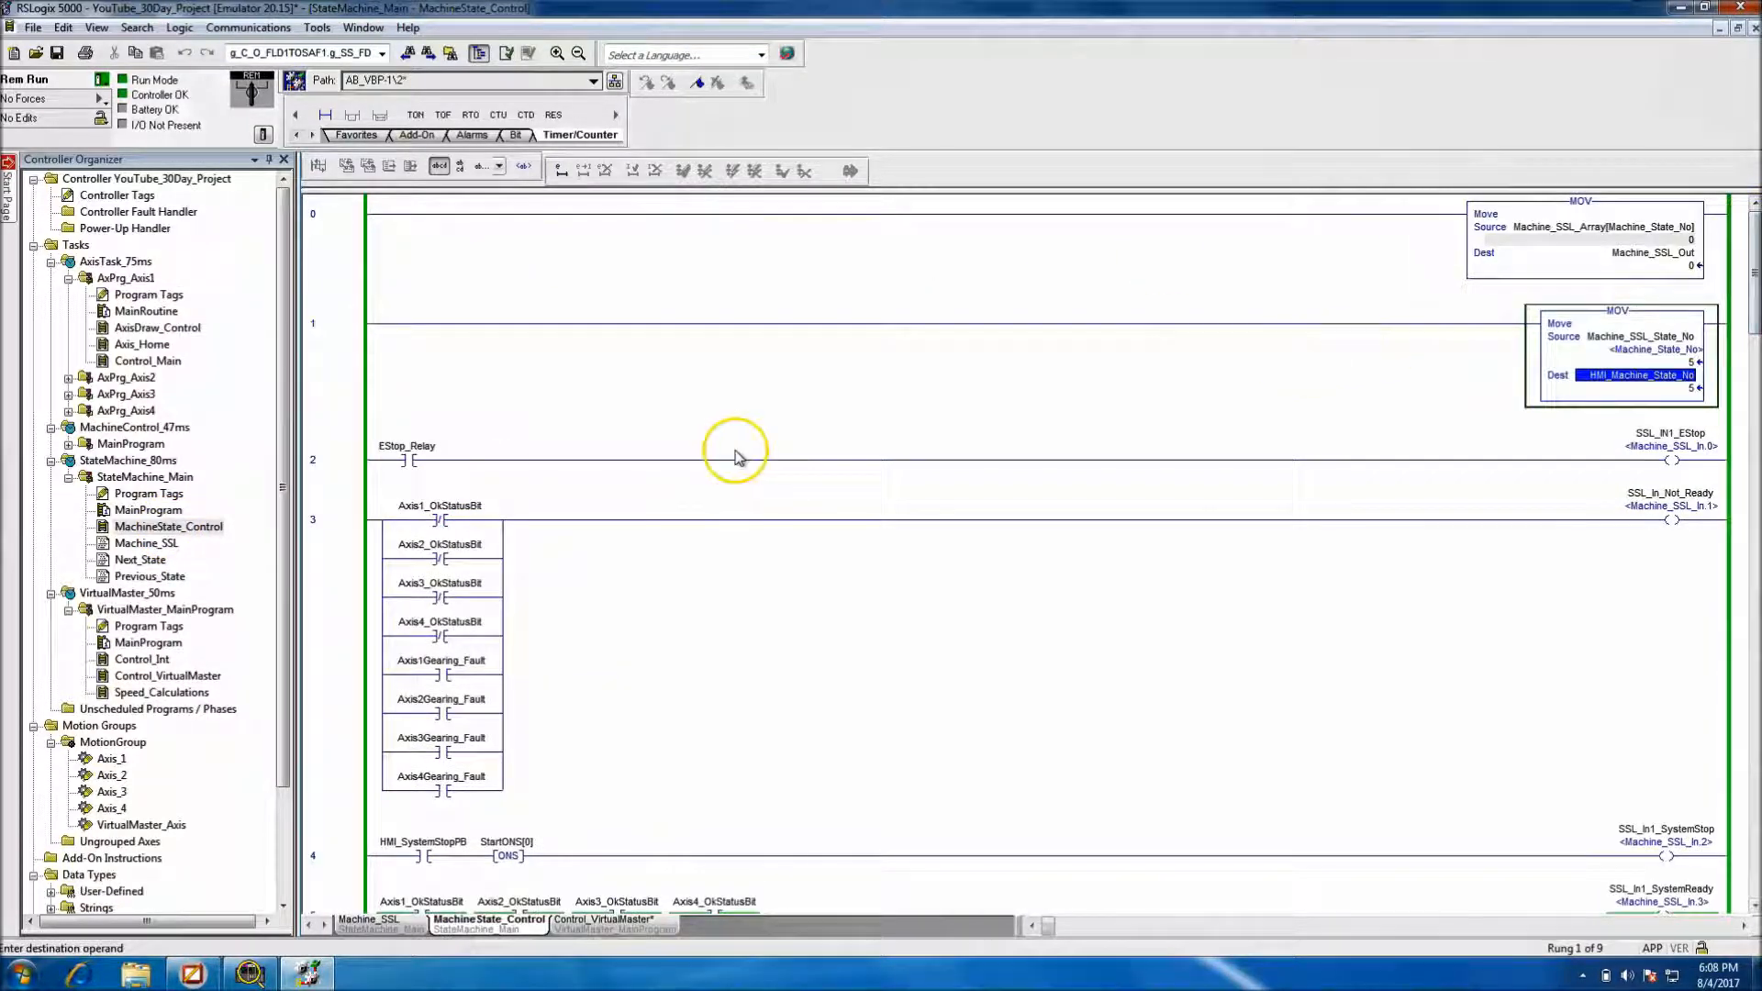
click(406, 459)
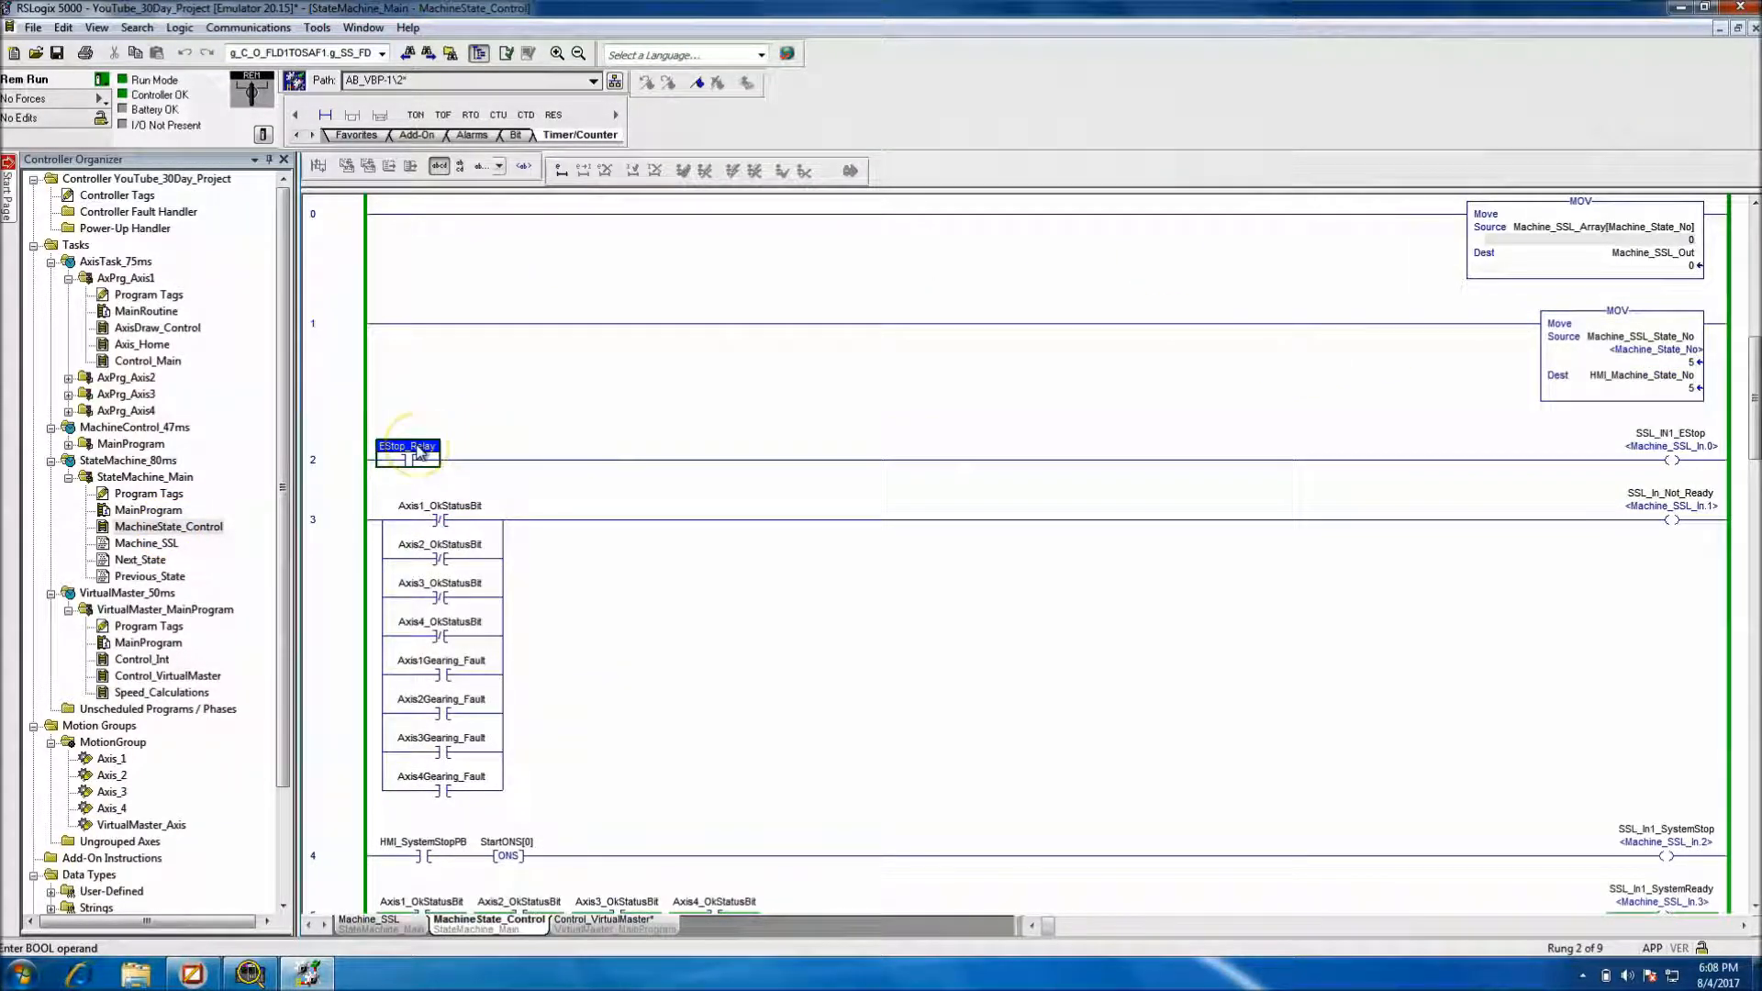
right_click(406, 449)
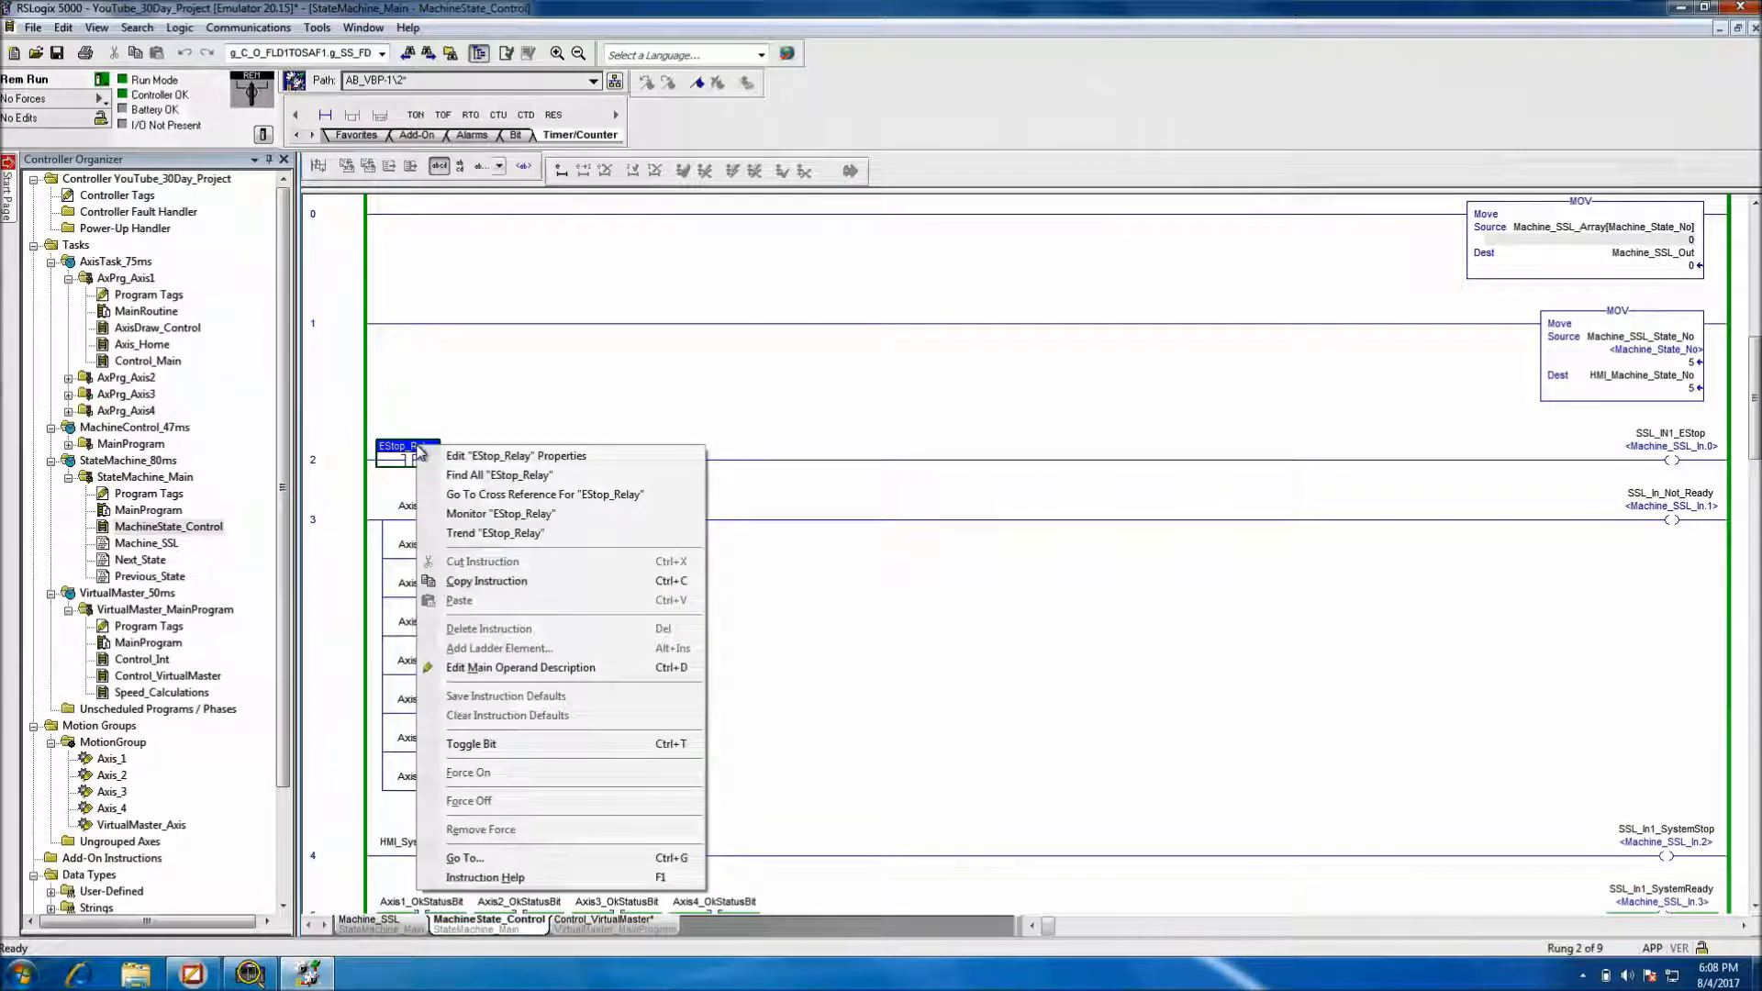
click(515, 455)
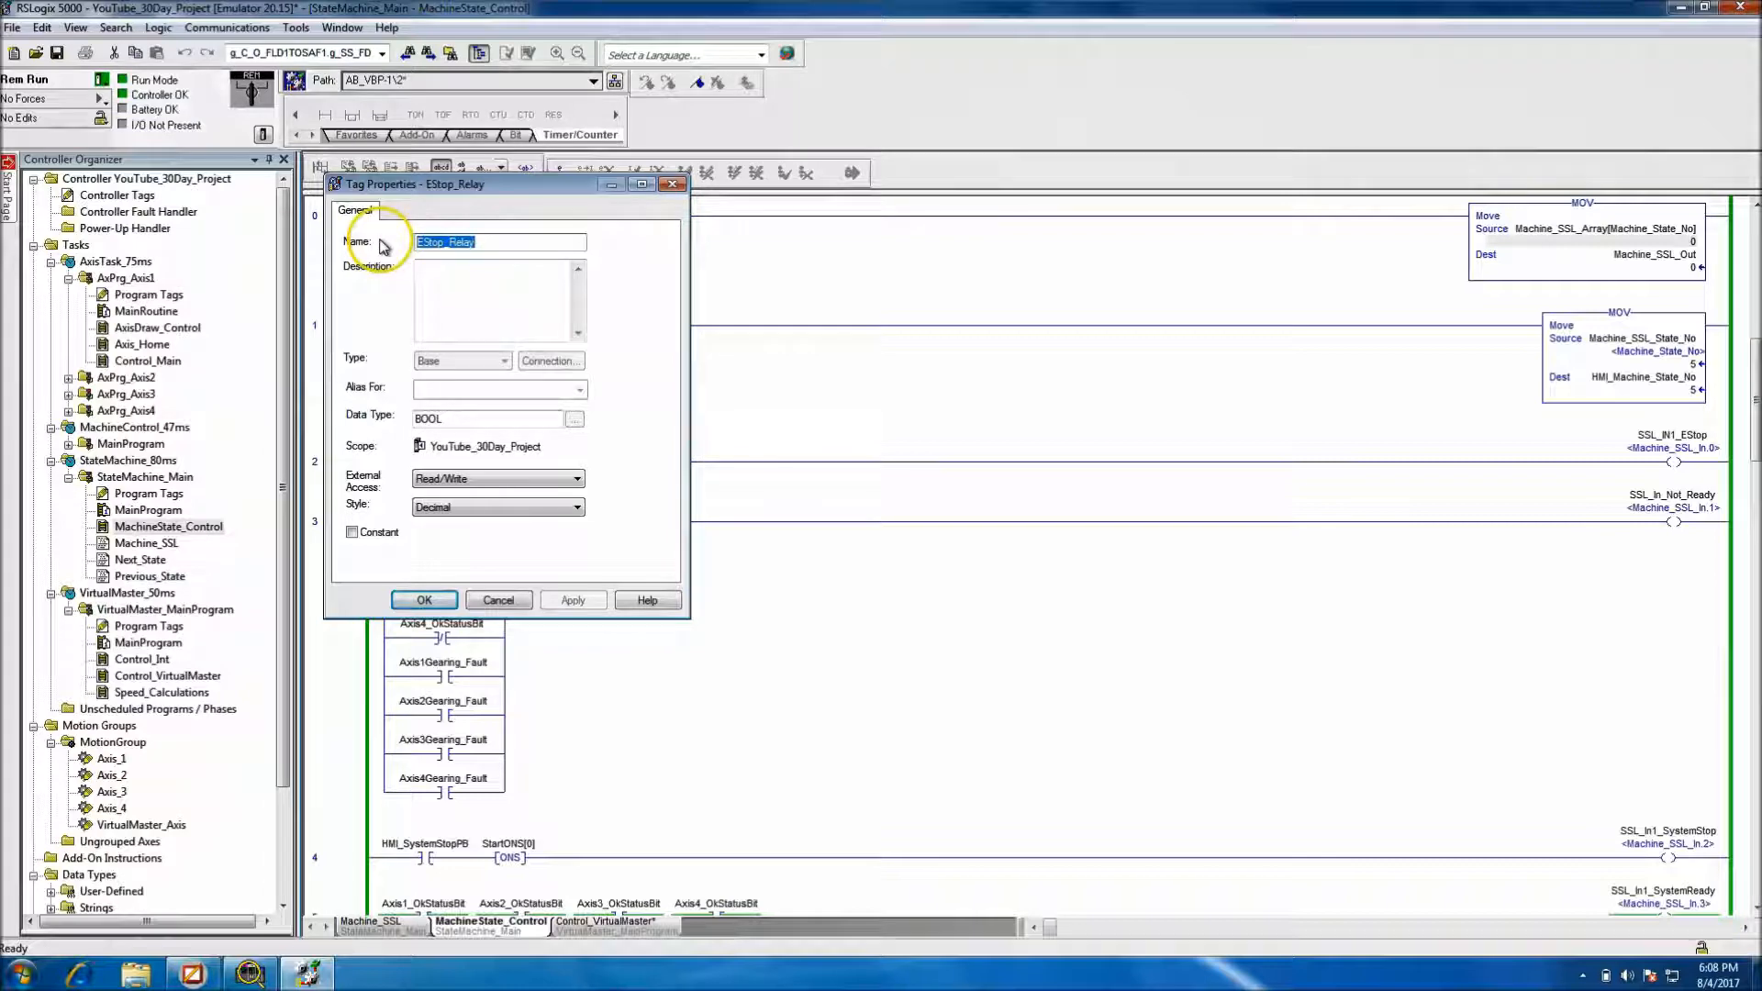
click(424, 599)
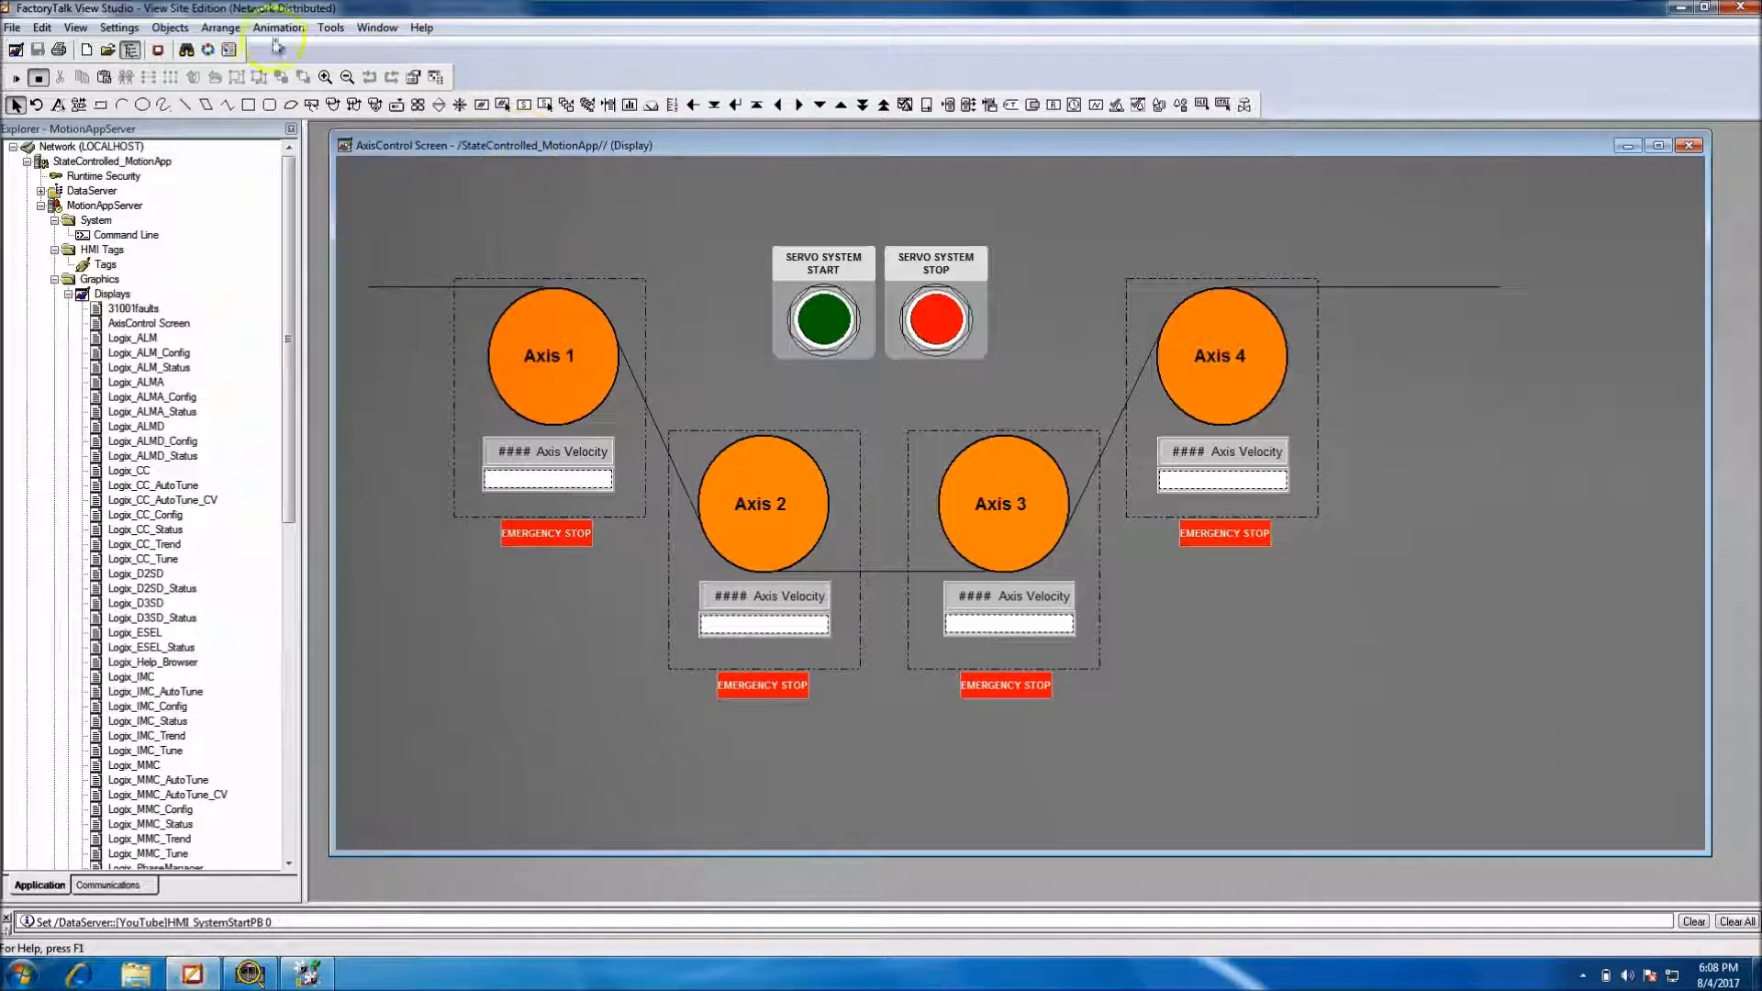
Paste a copy of the Servo System Stop button and relabel it E-STOP
click(277, 26)
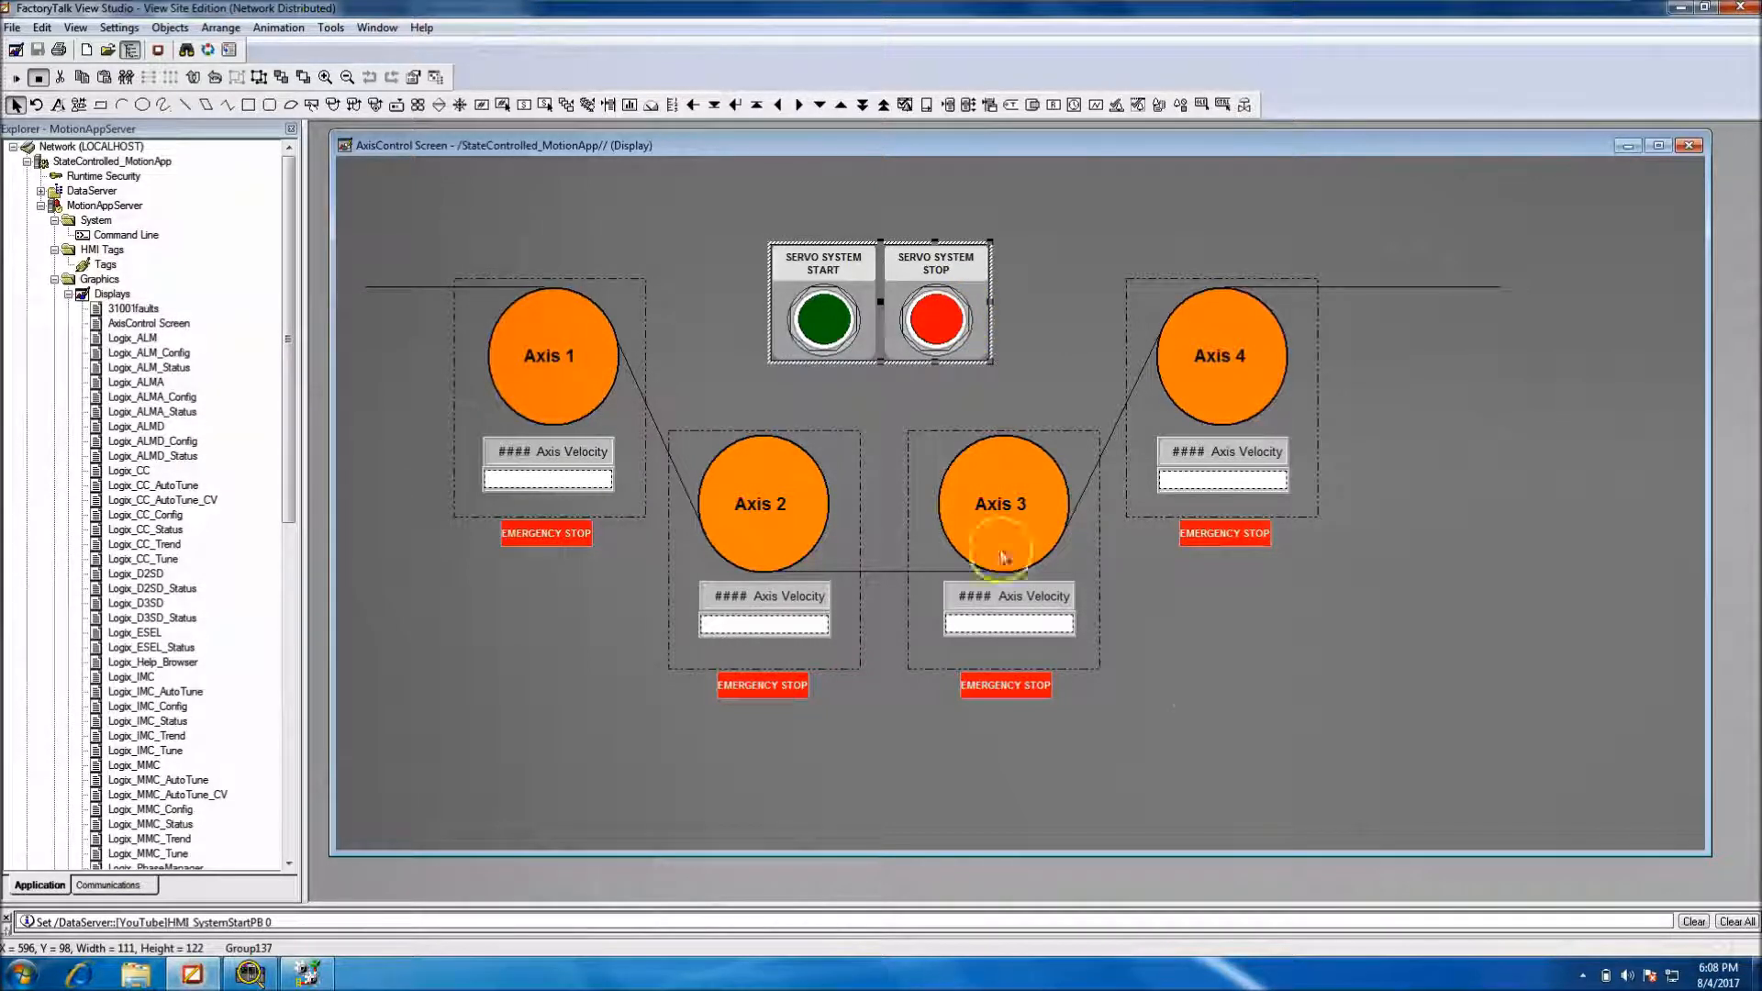
click(941, 326)
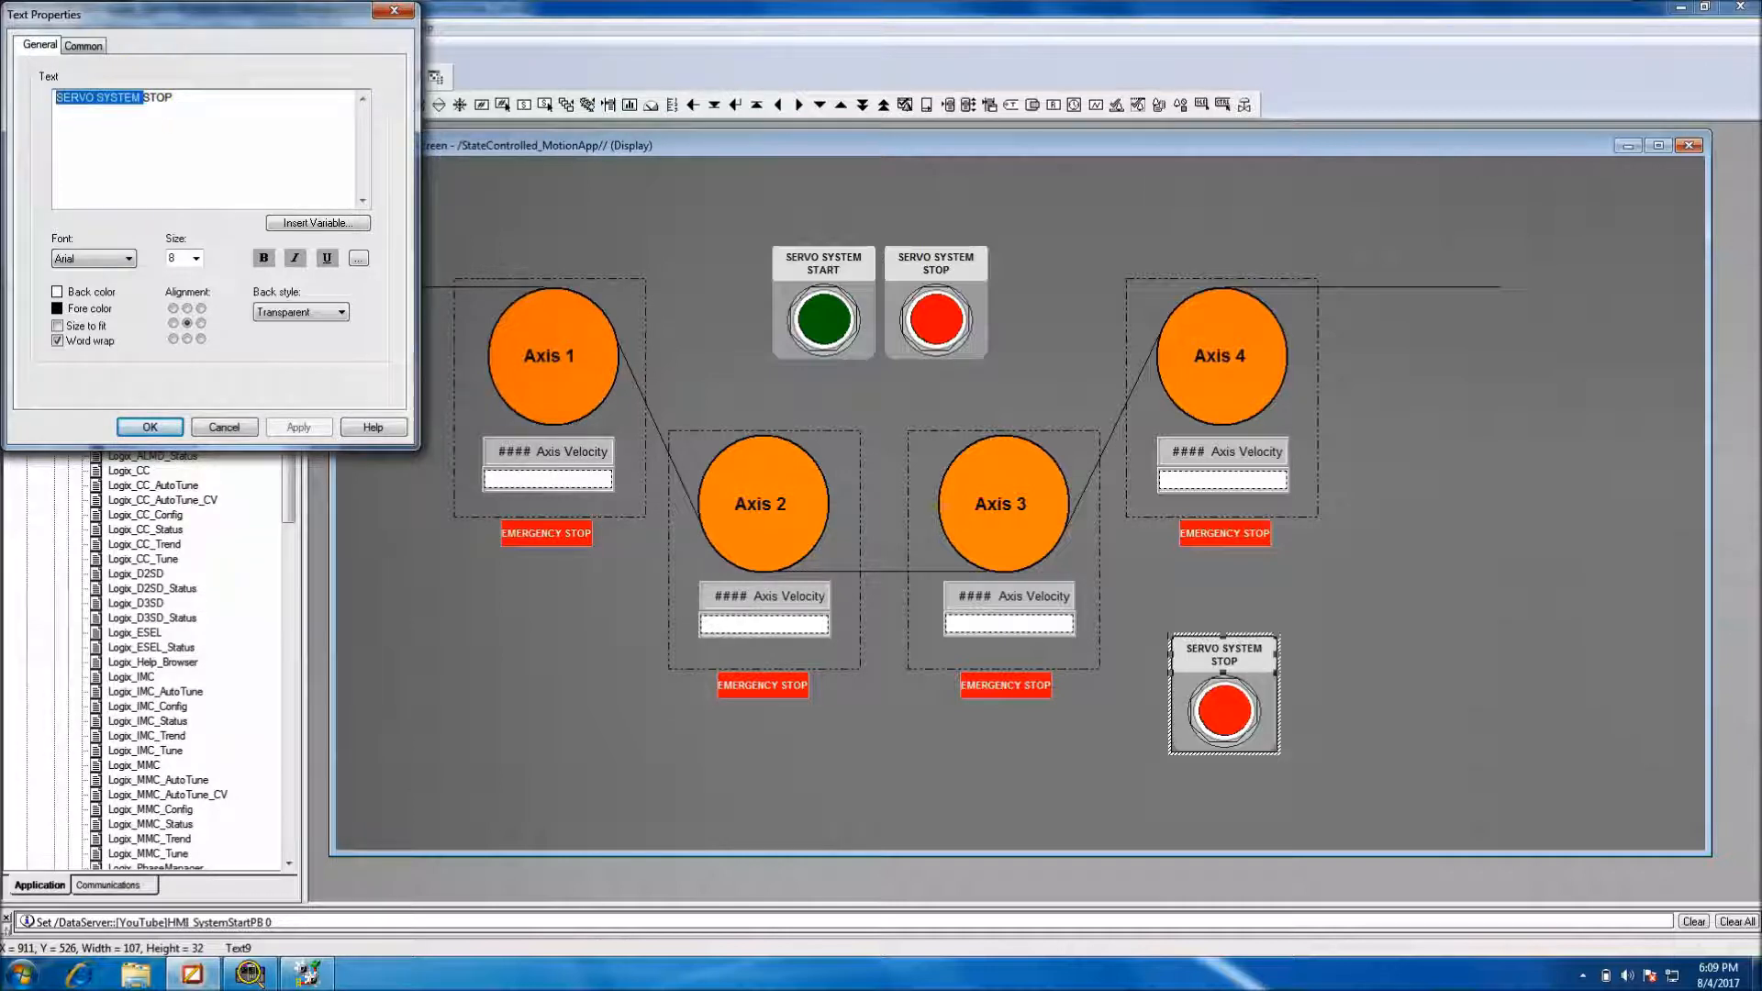
text(E-STOP)
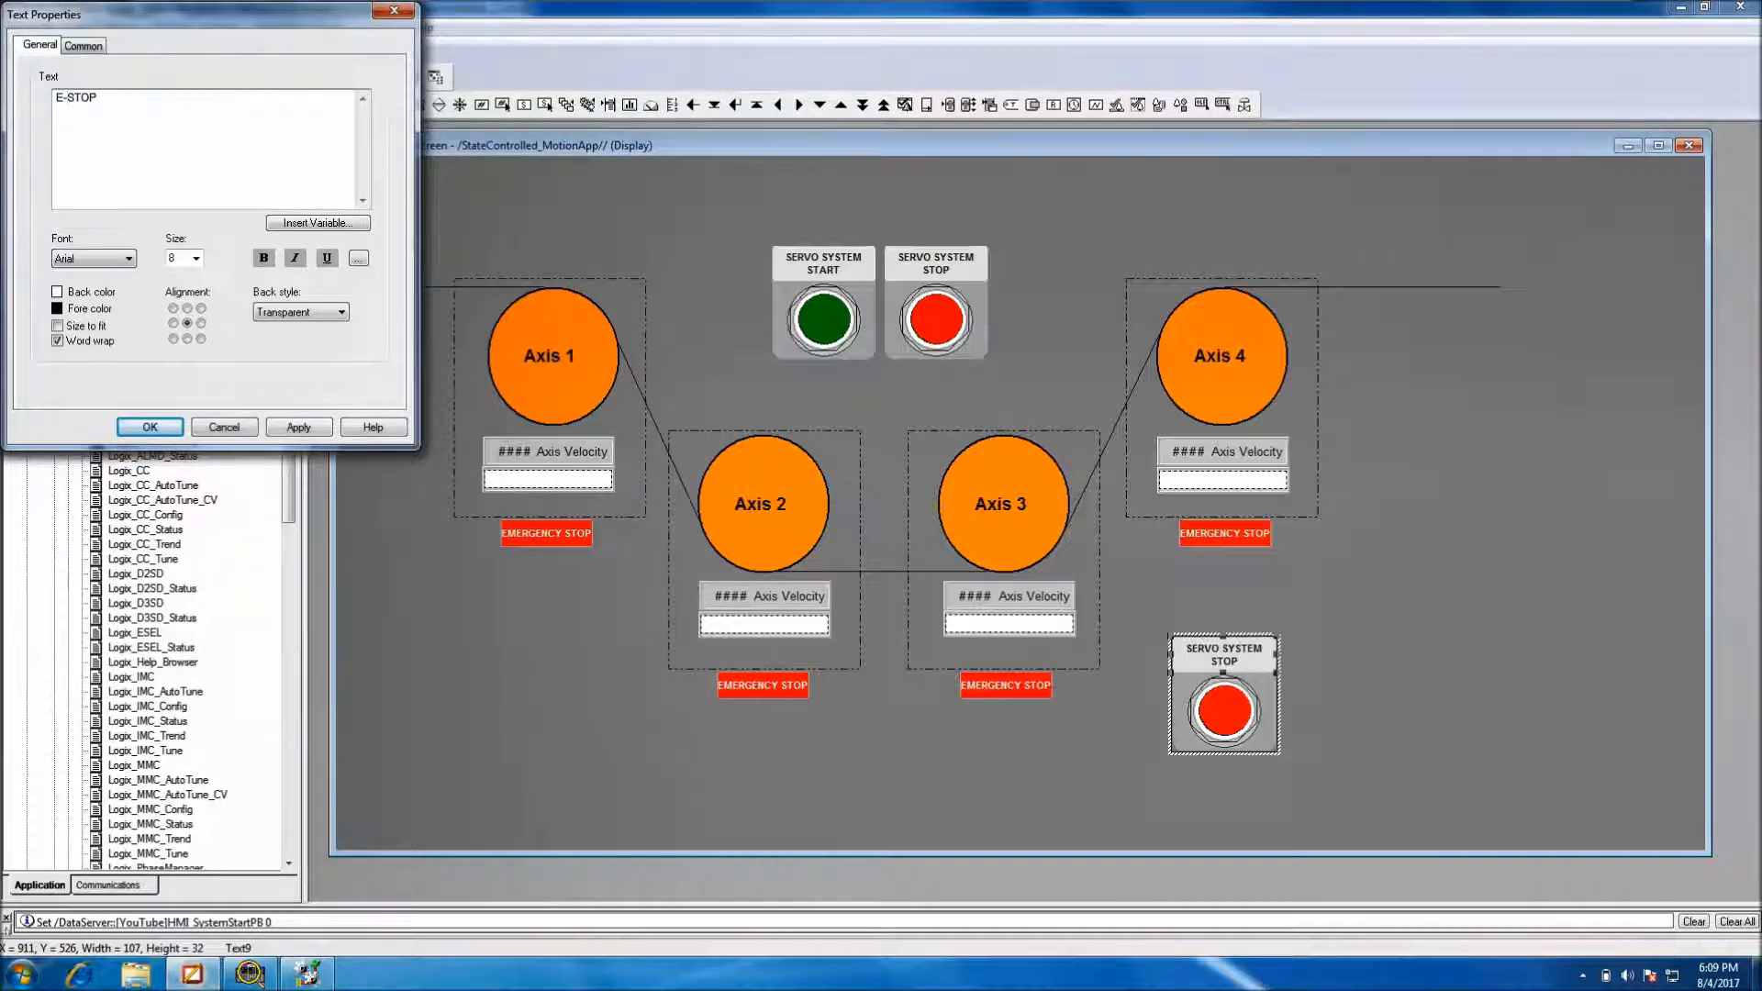
click(297, 426)
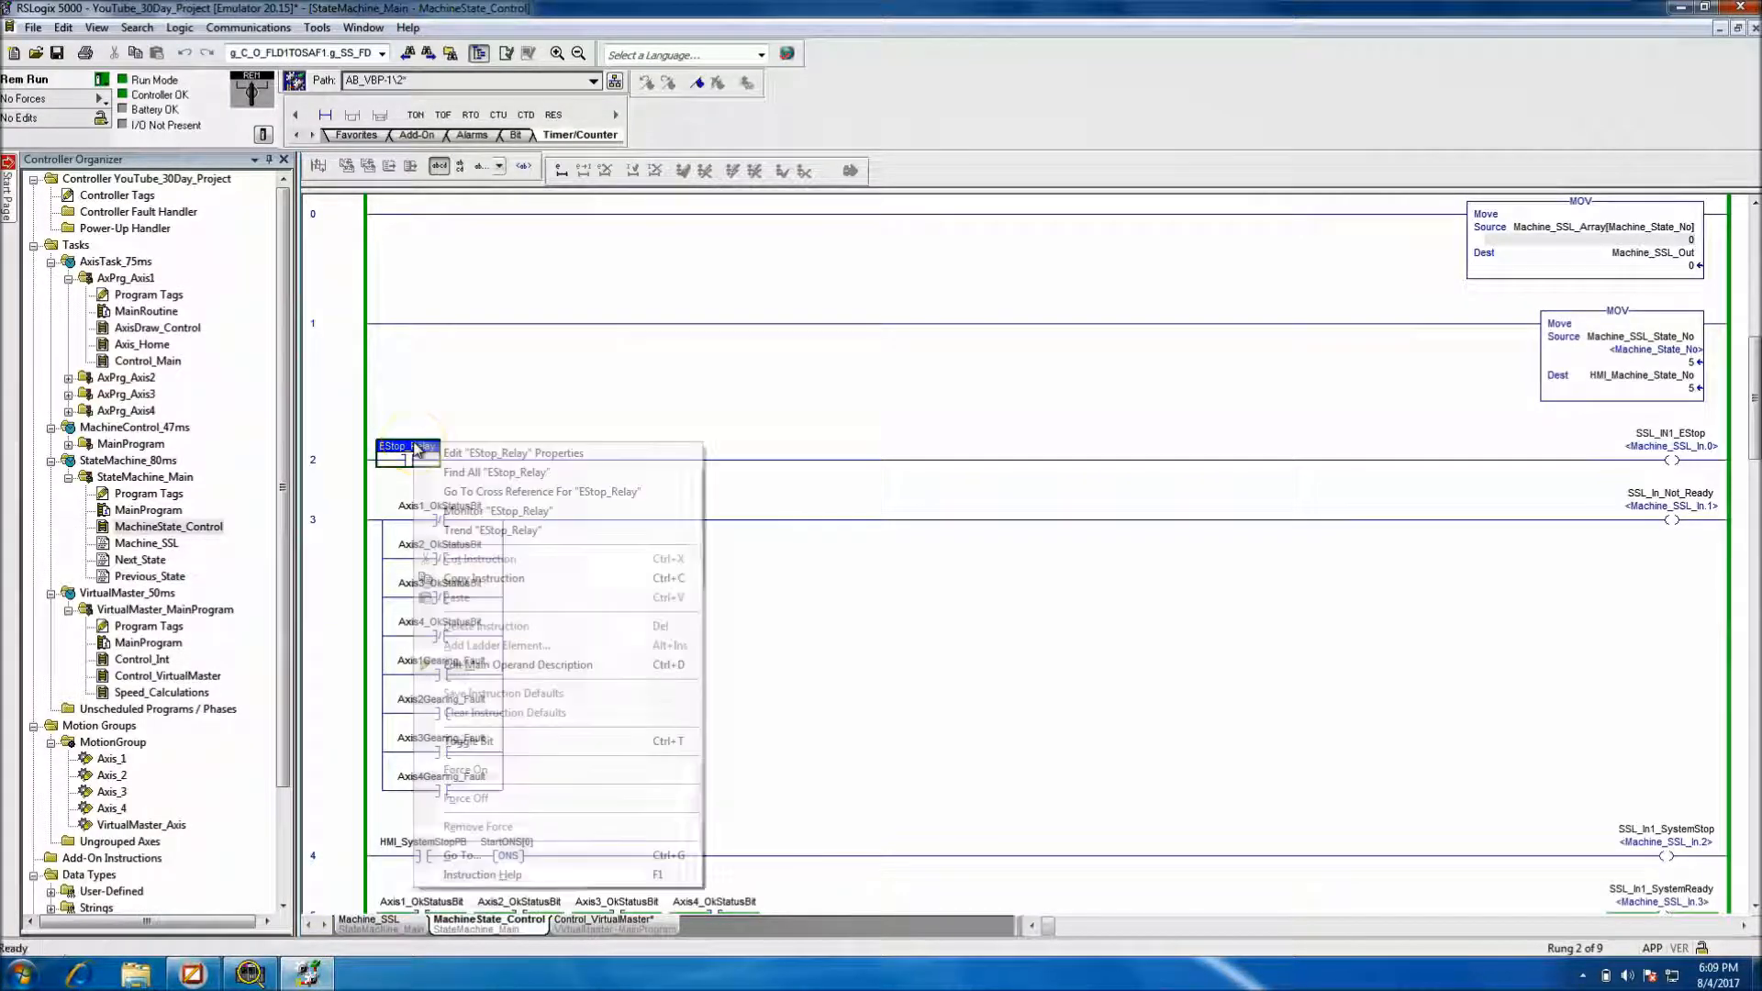
click(512, 452)
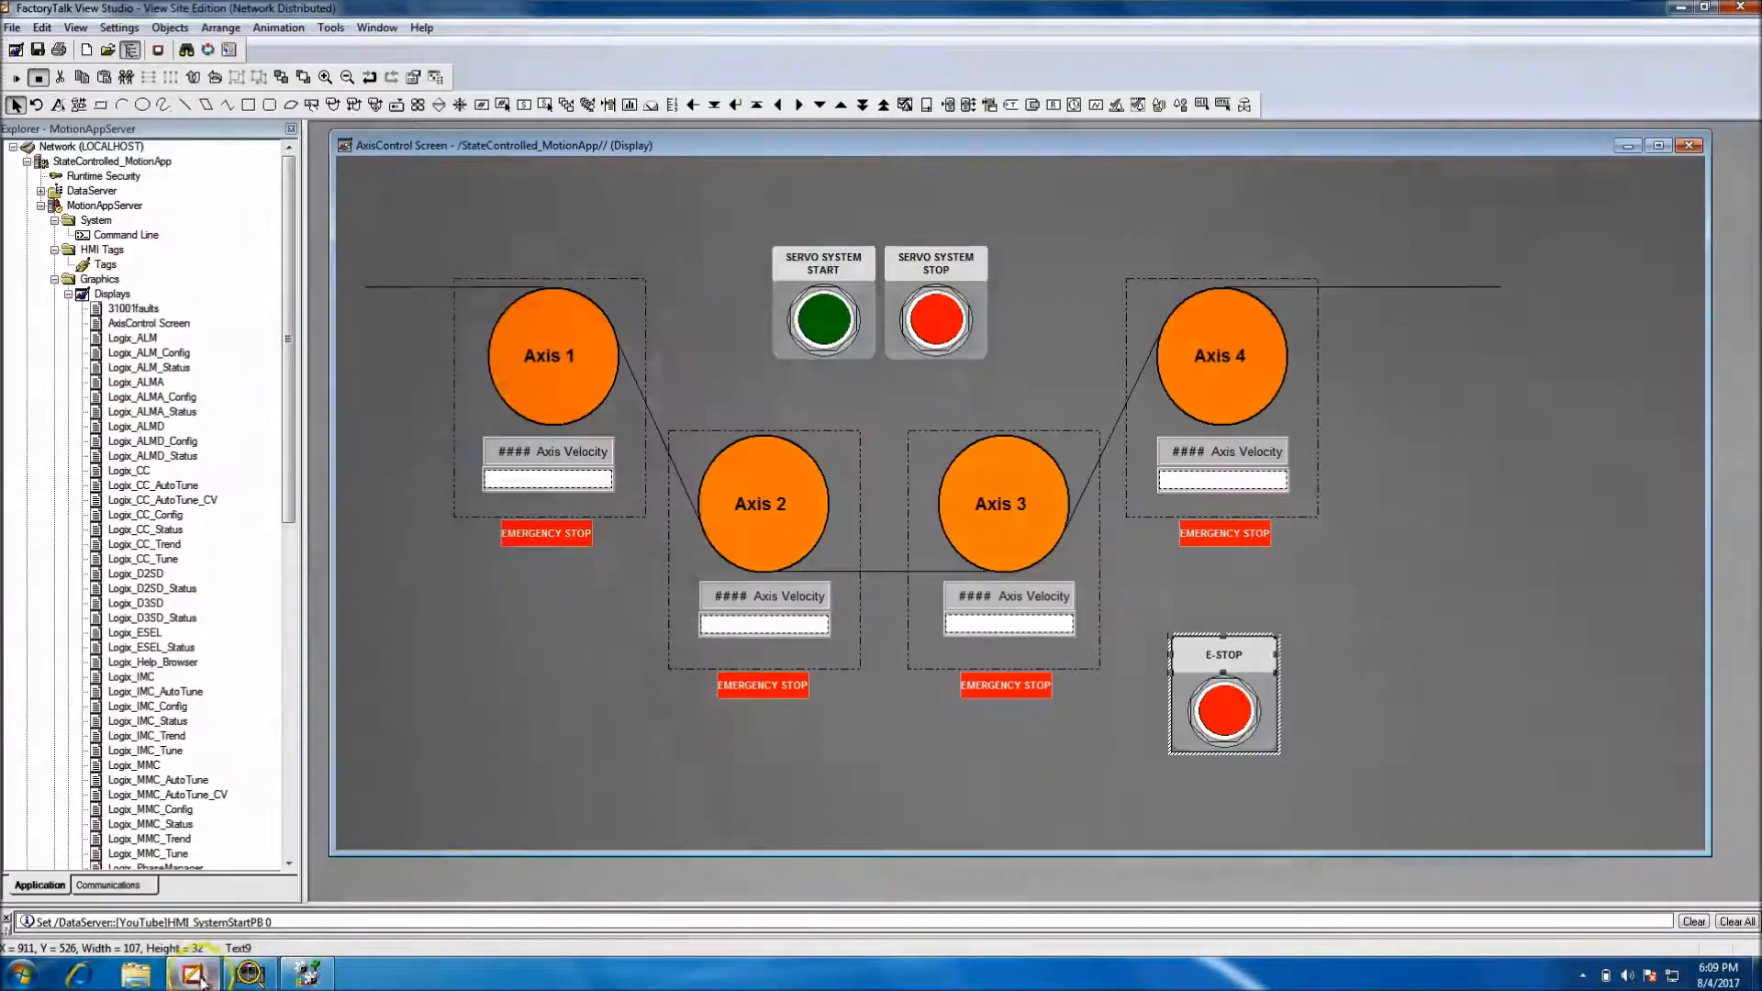
Replace HMI_SystemStopPB with EStop_Relay in the E-STOP button's Release action
click(1223, 714)
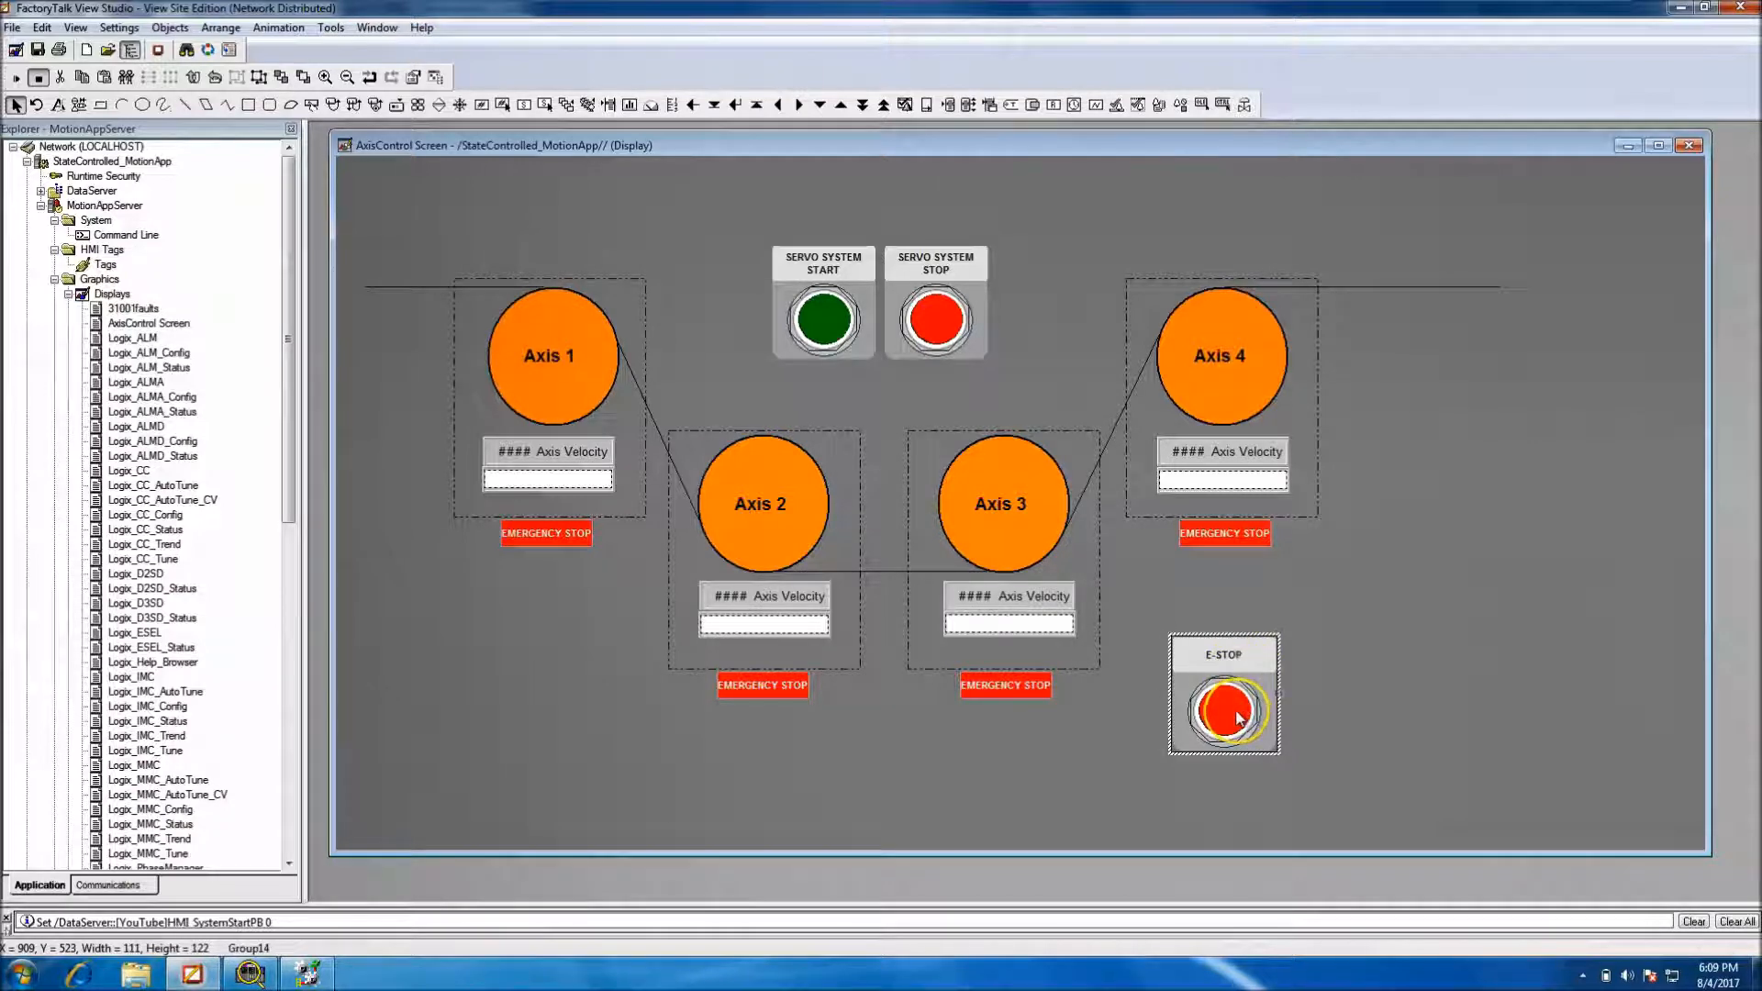
right_click(1222, 716)
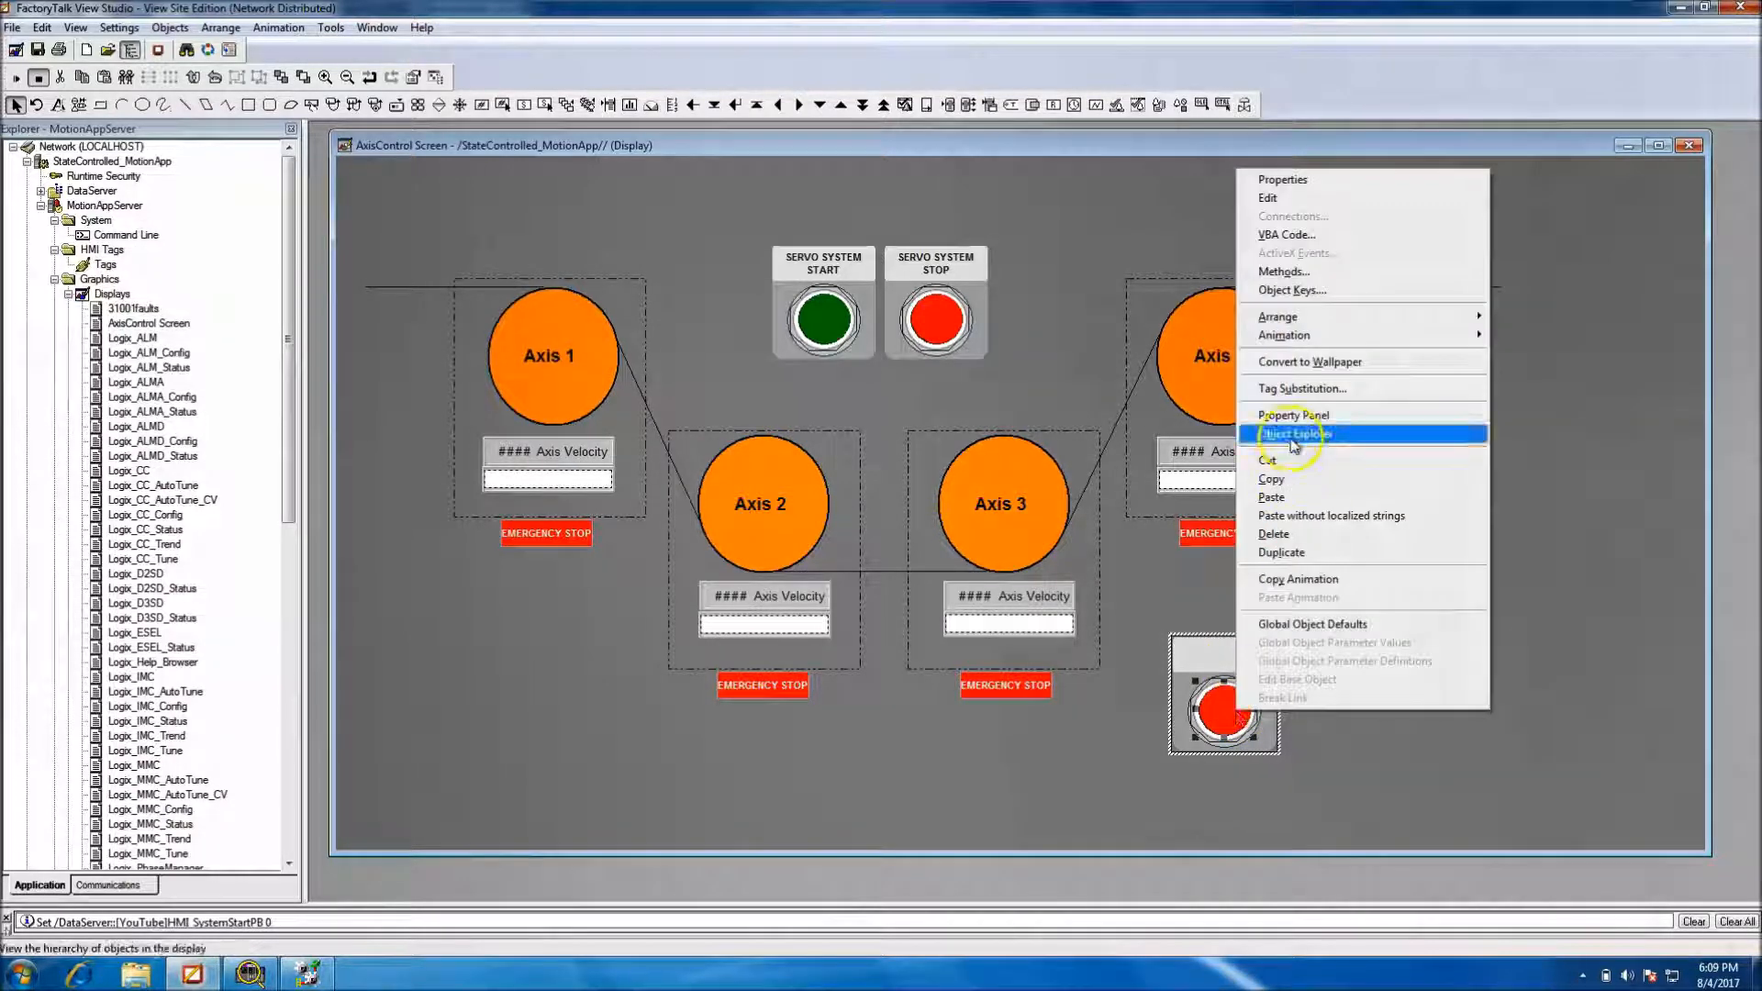
mouse_move(1282, 334)
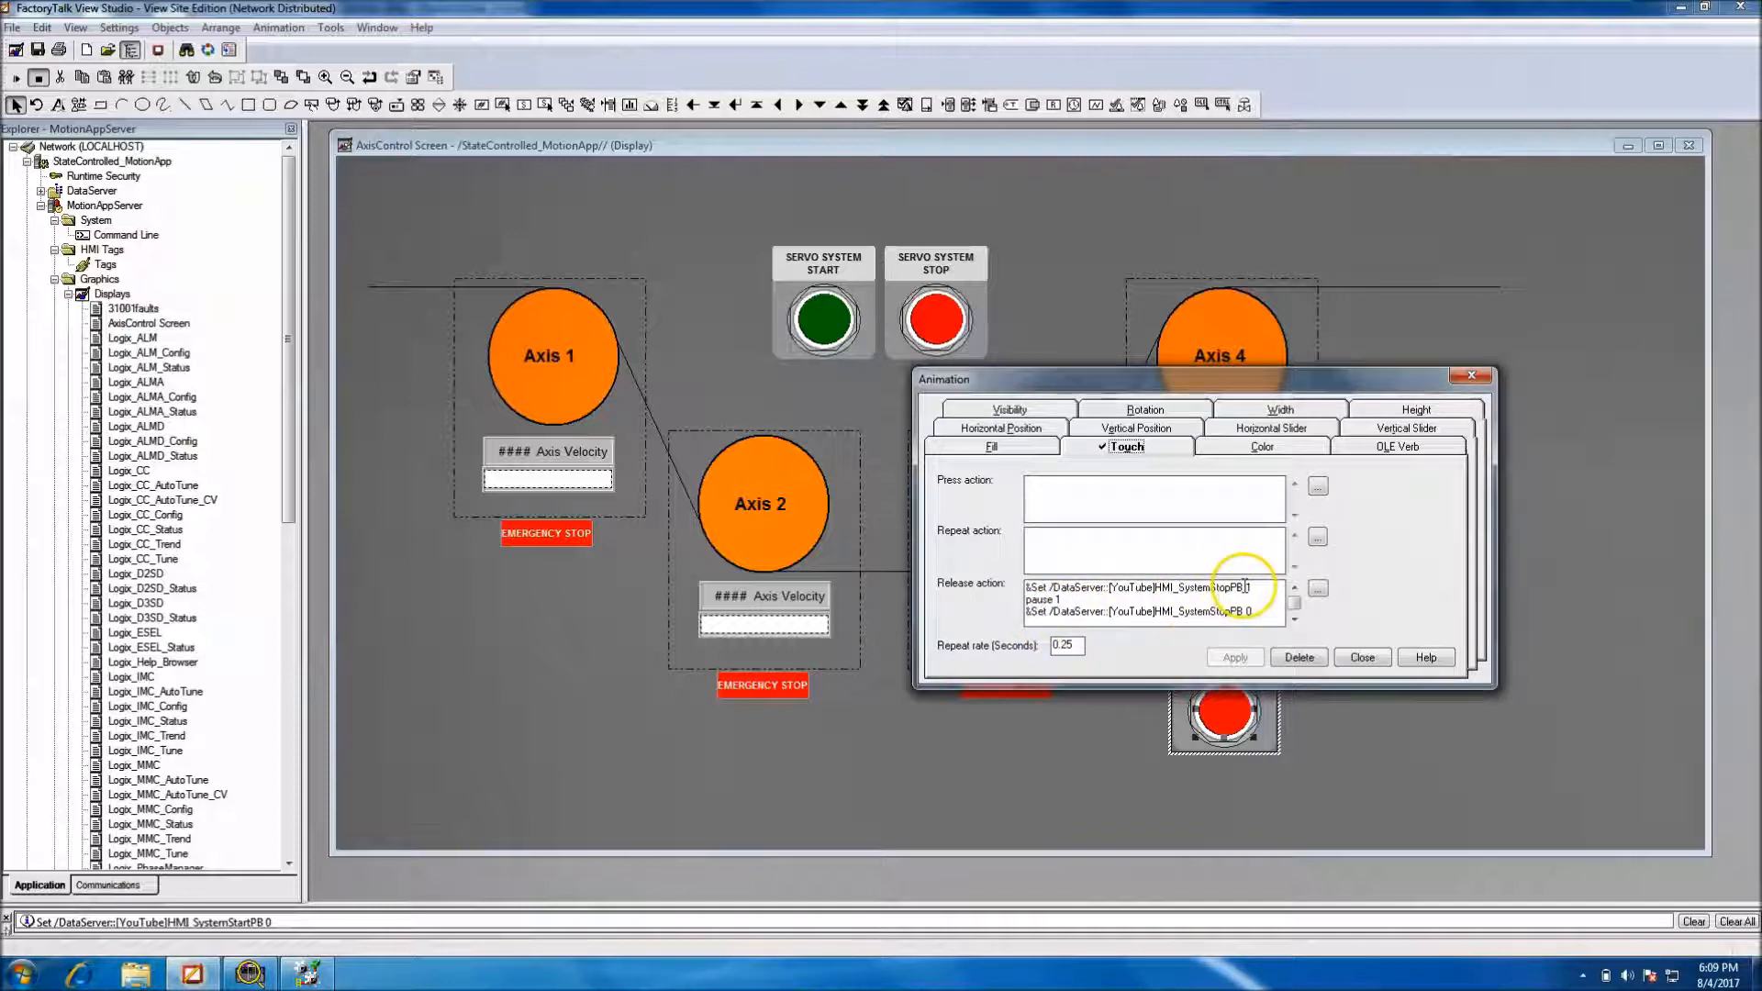
double_click(1202, 587)
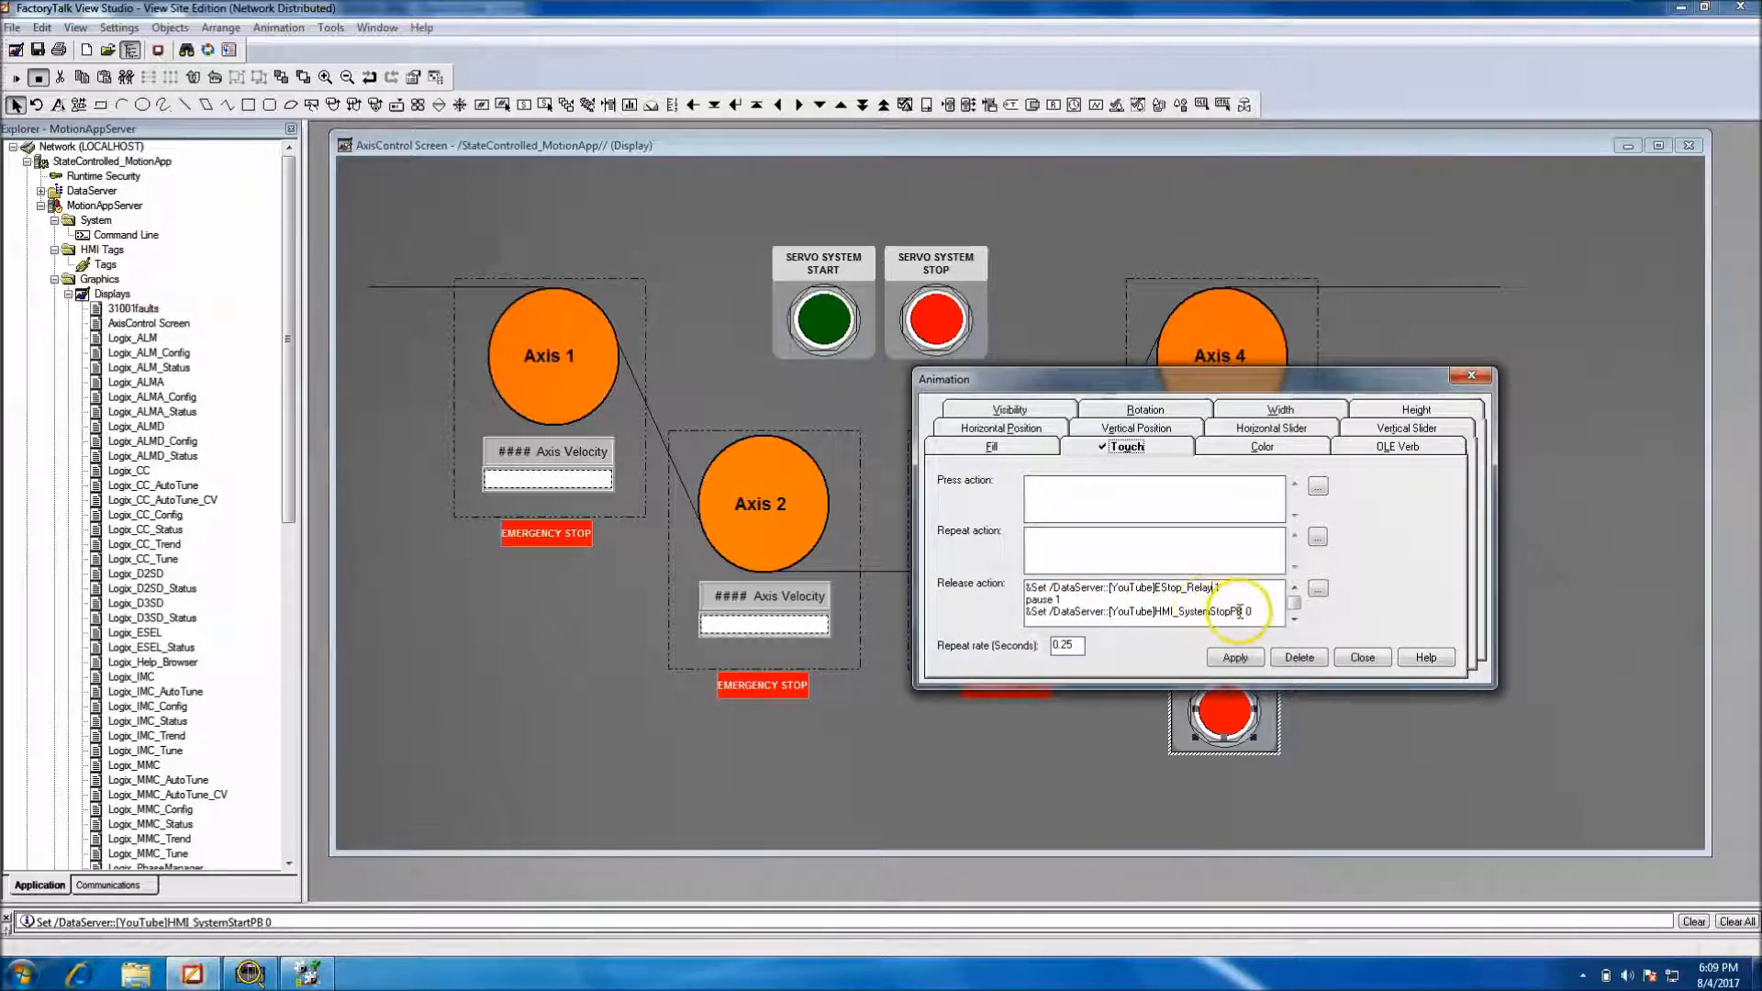
double_click(1201, 611)
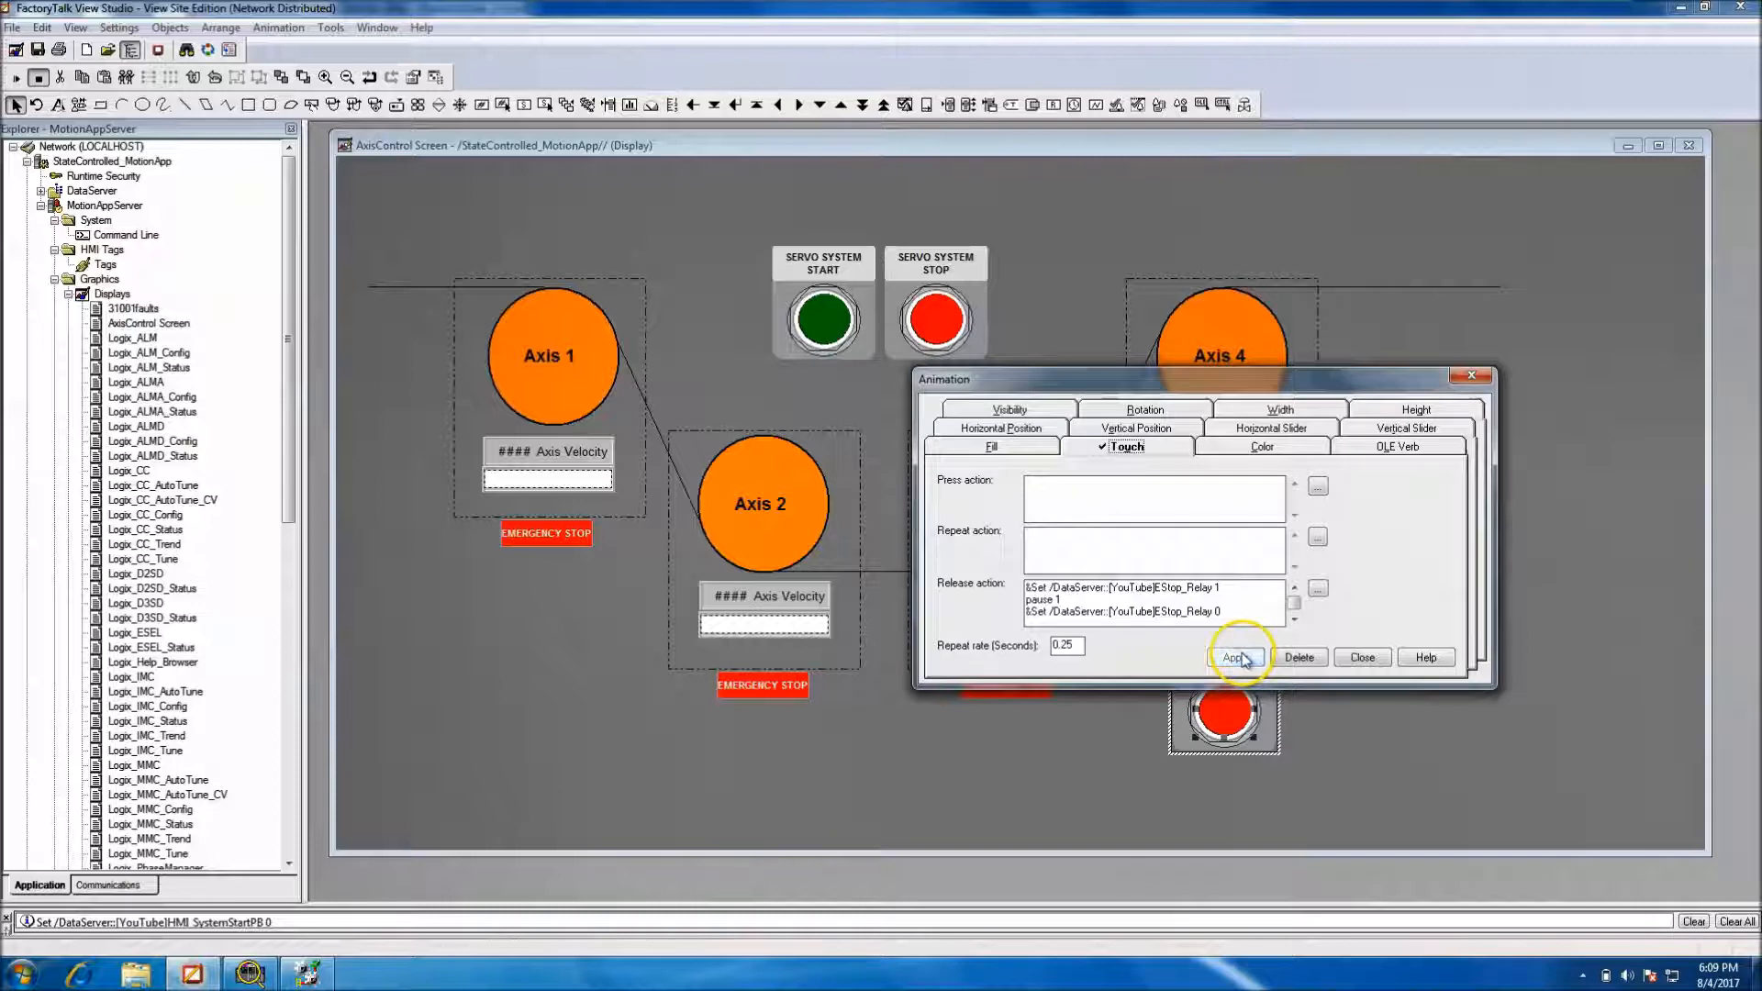
click(1360, 657)
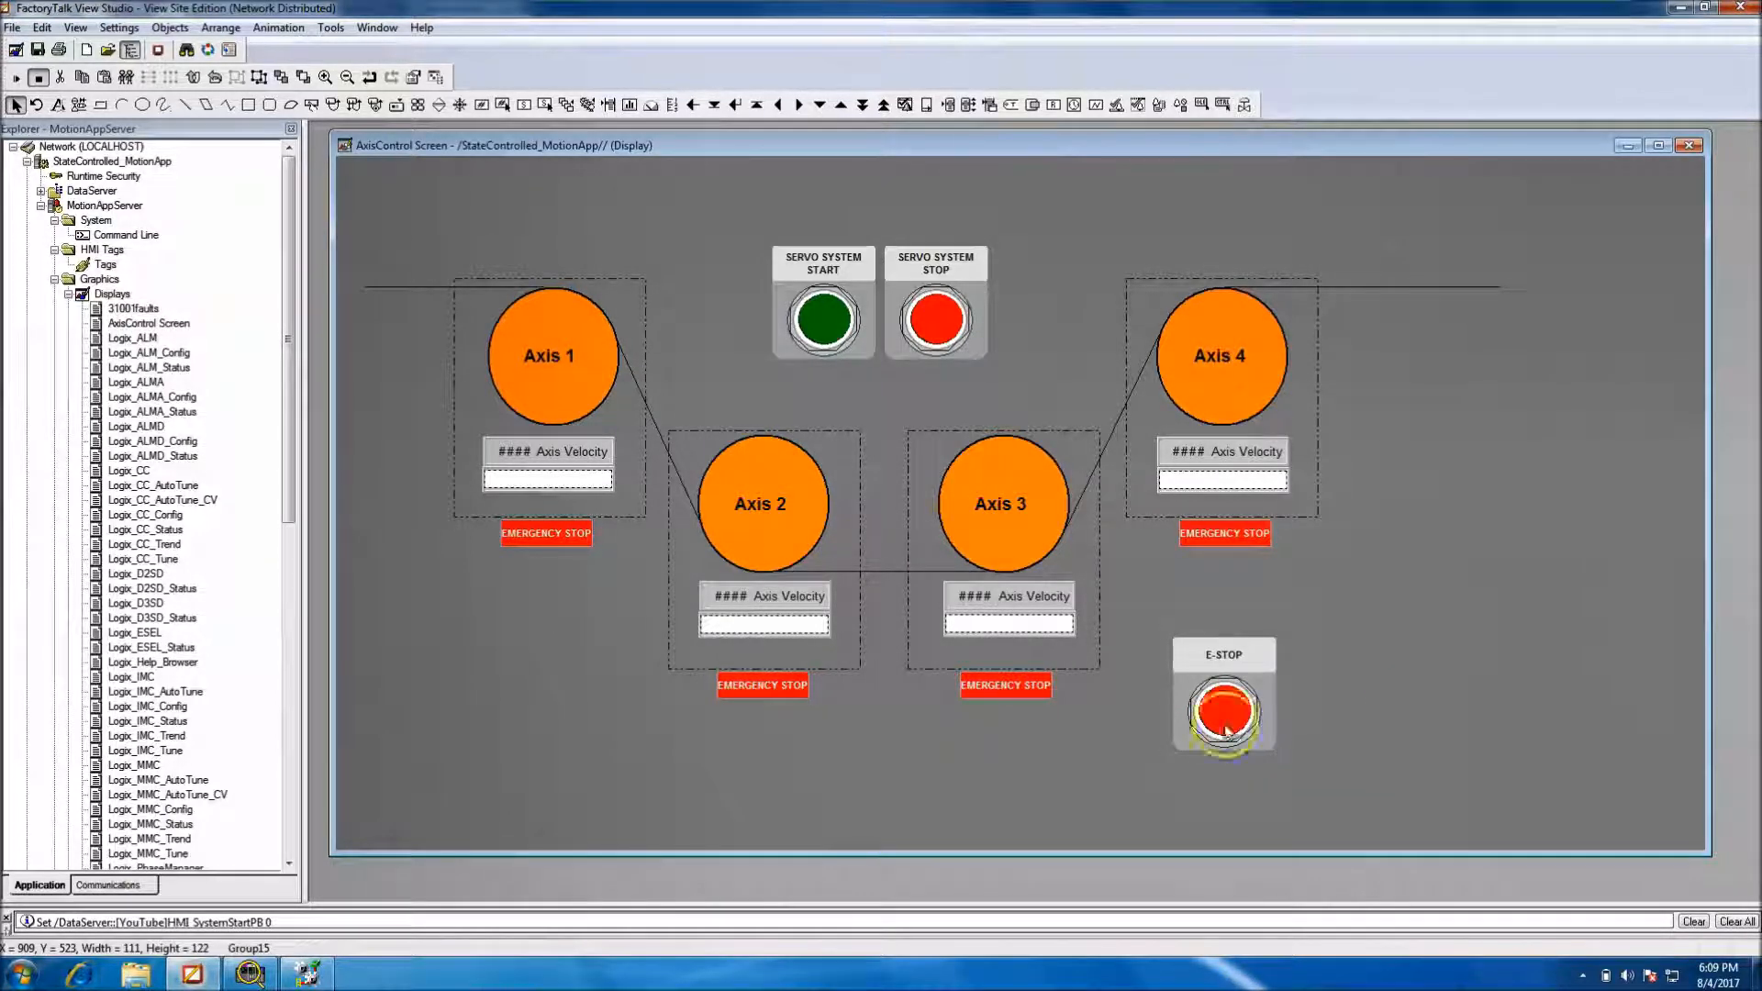
Move E-STOP to bottom centre and confirm in test mode that it halts the axes
drag(1223, 702, 881, 770)
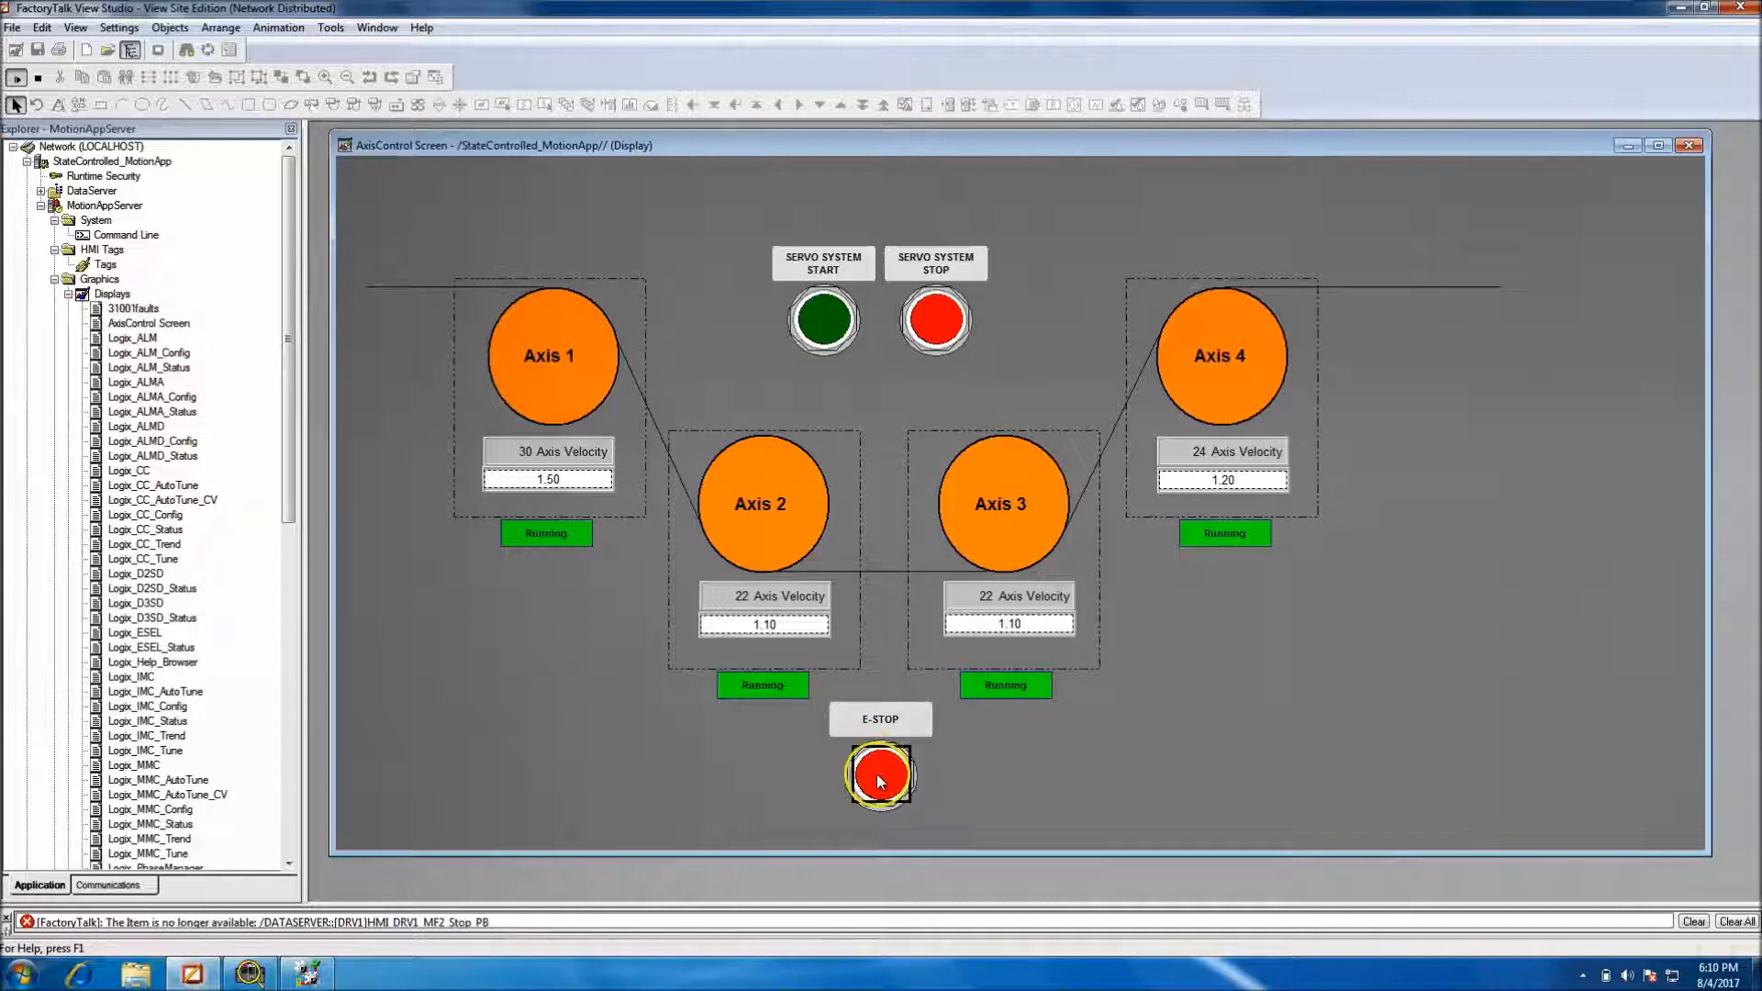
click(880, 776)
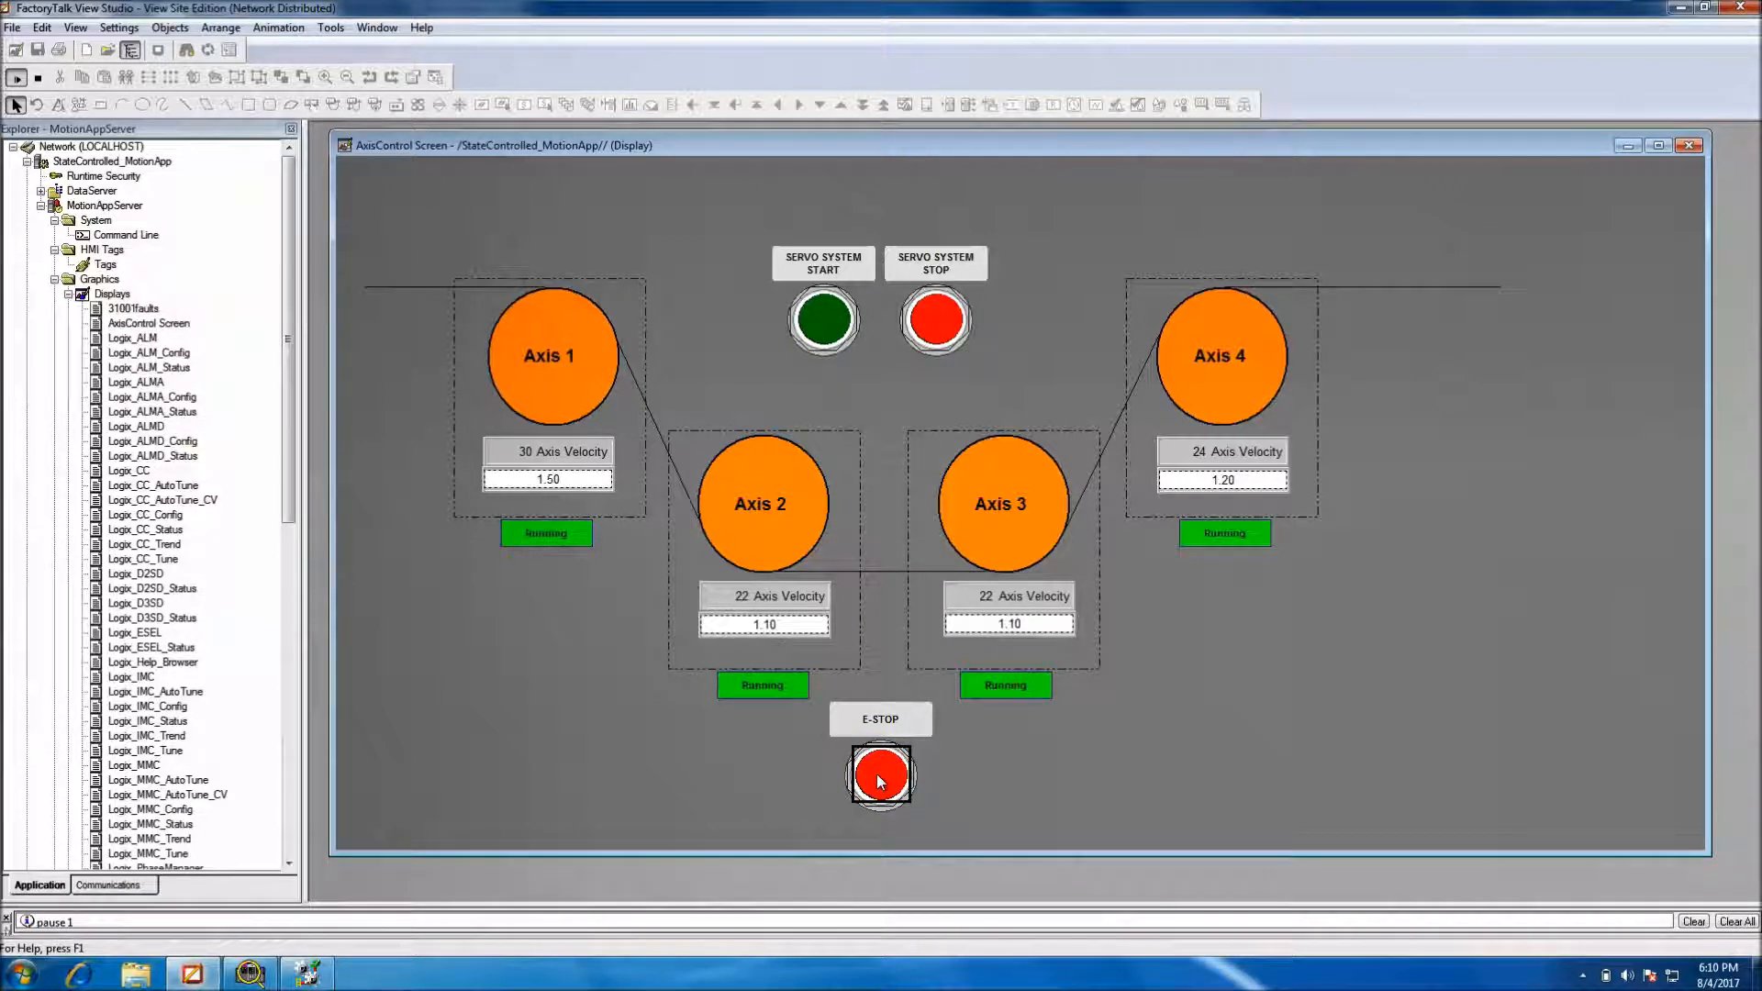
click(879, 776)
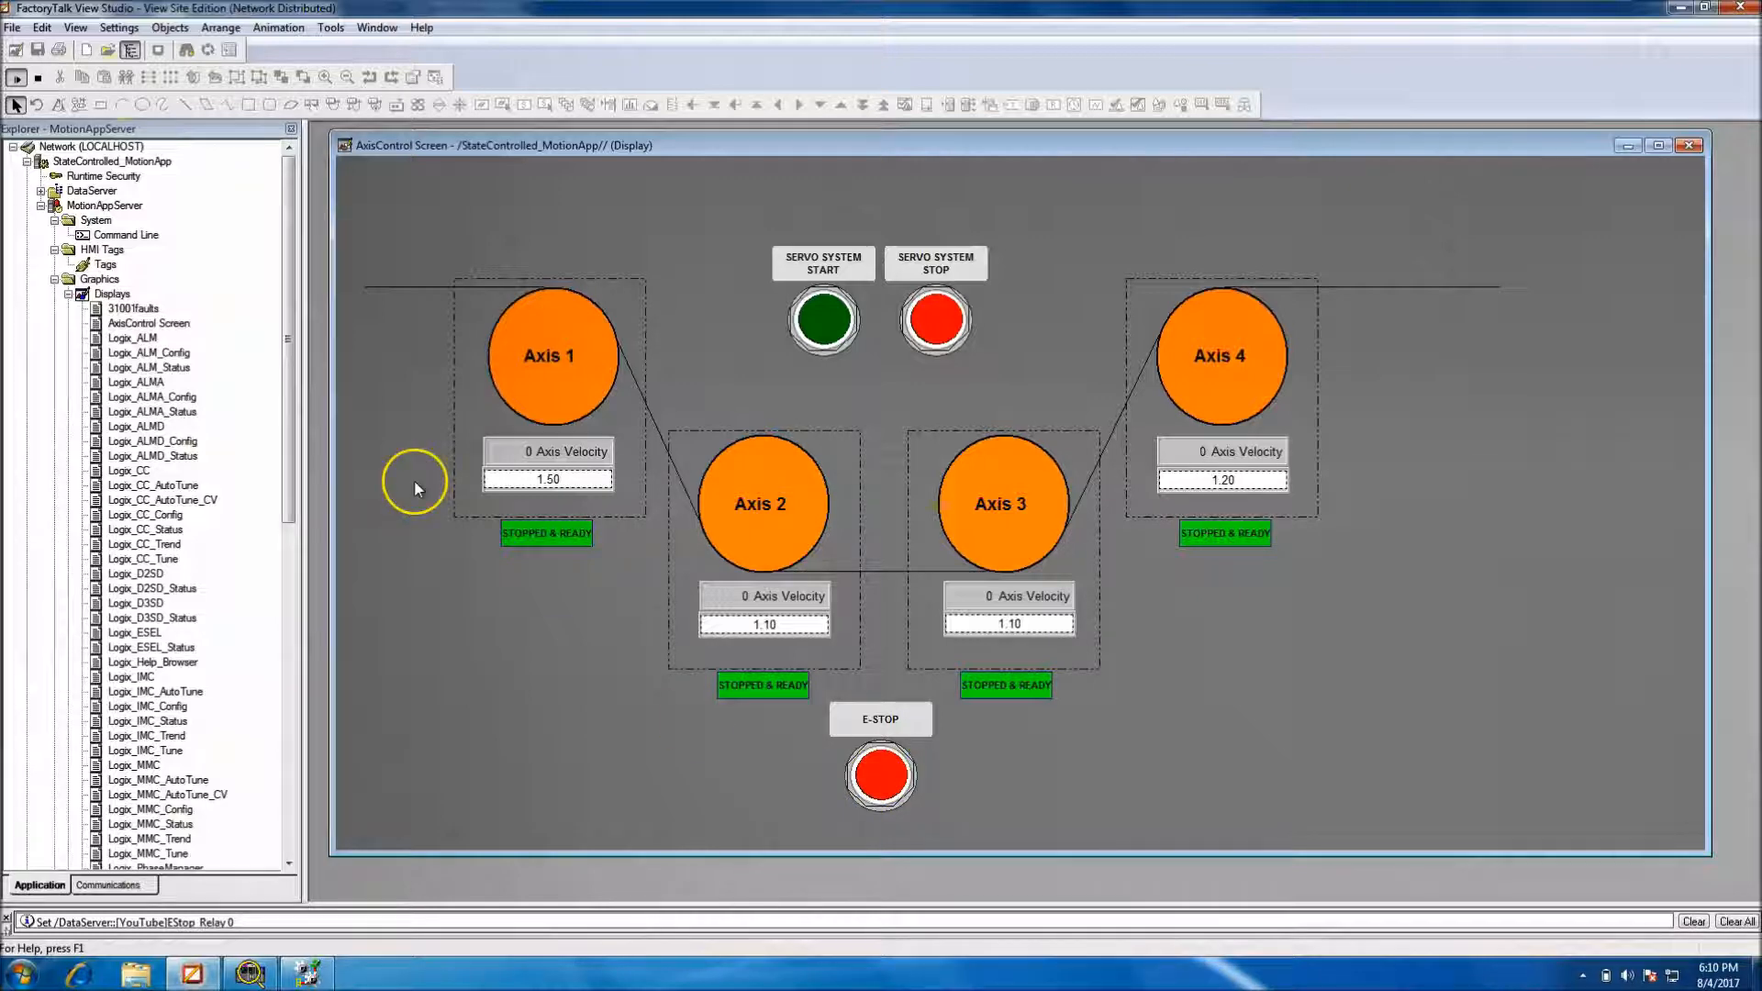
click(881, 775)
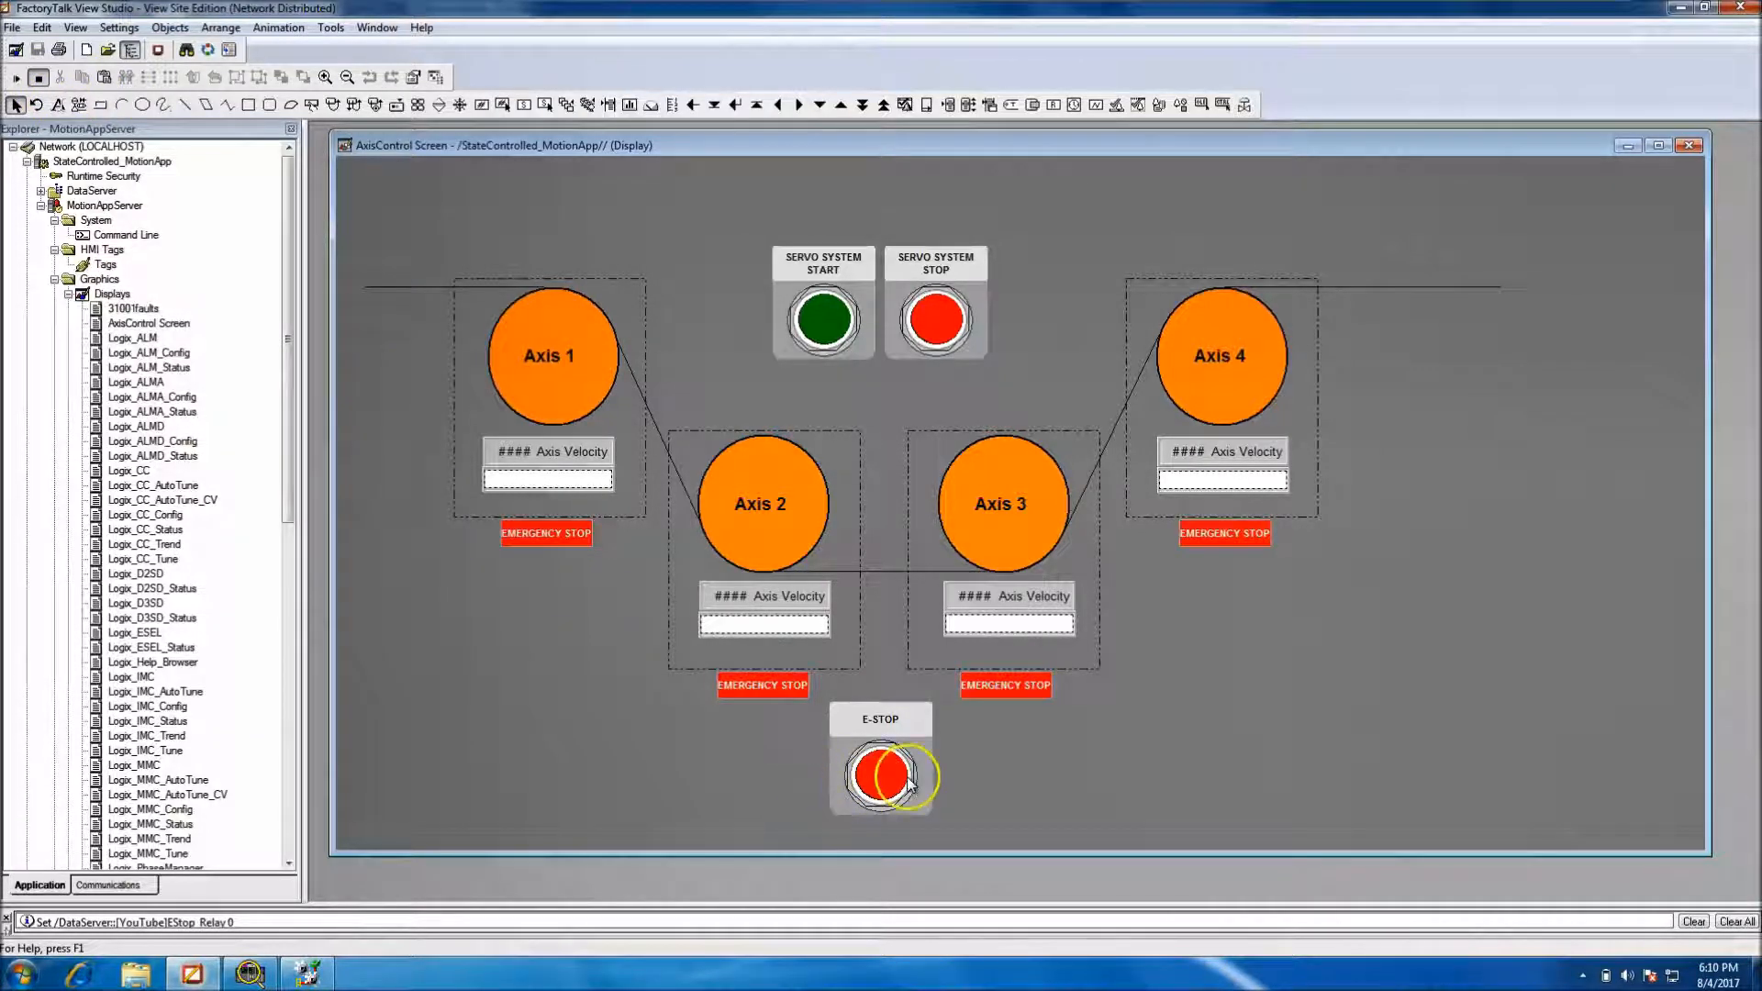
click(881, 775)
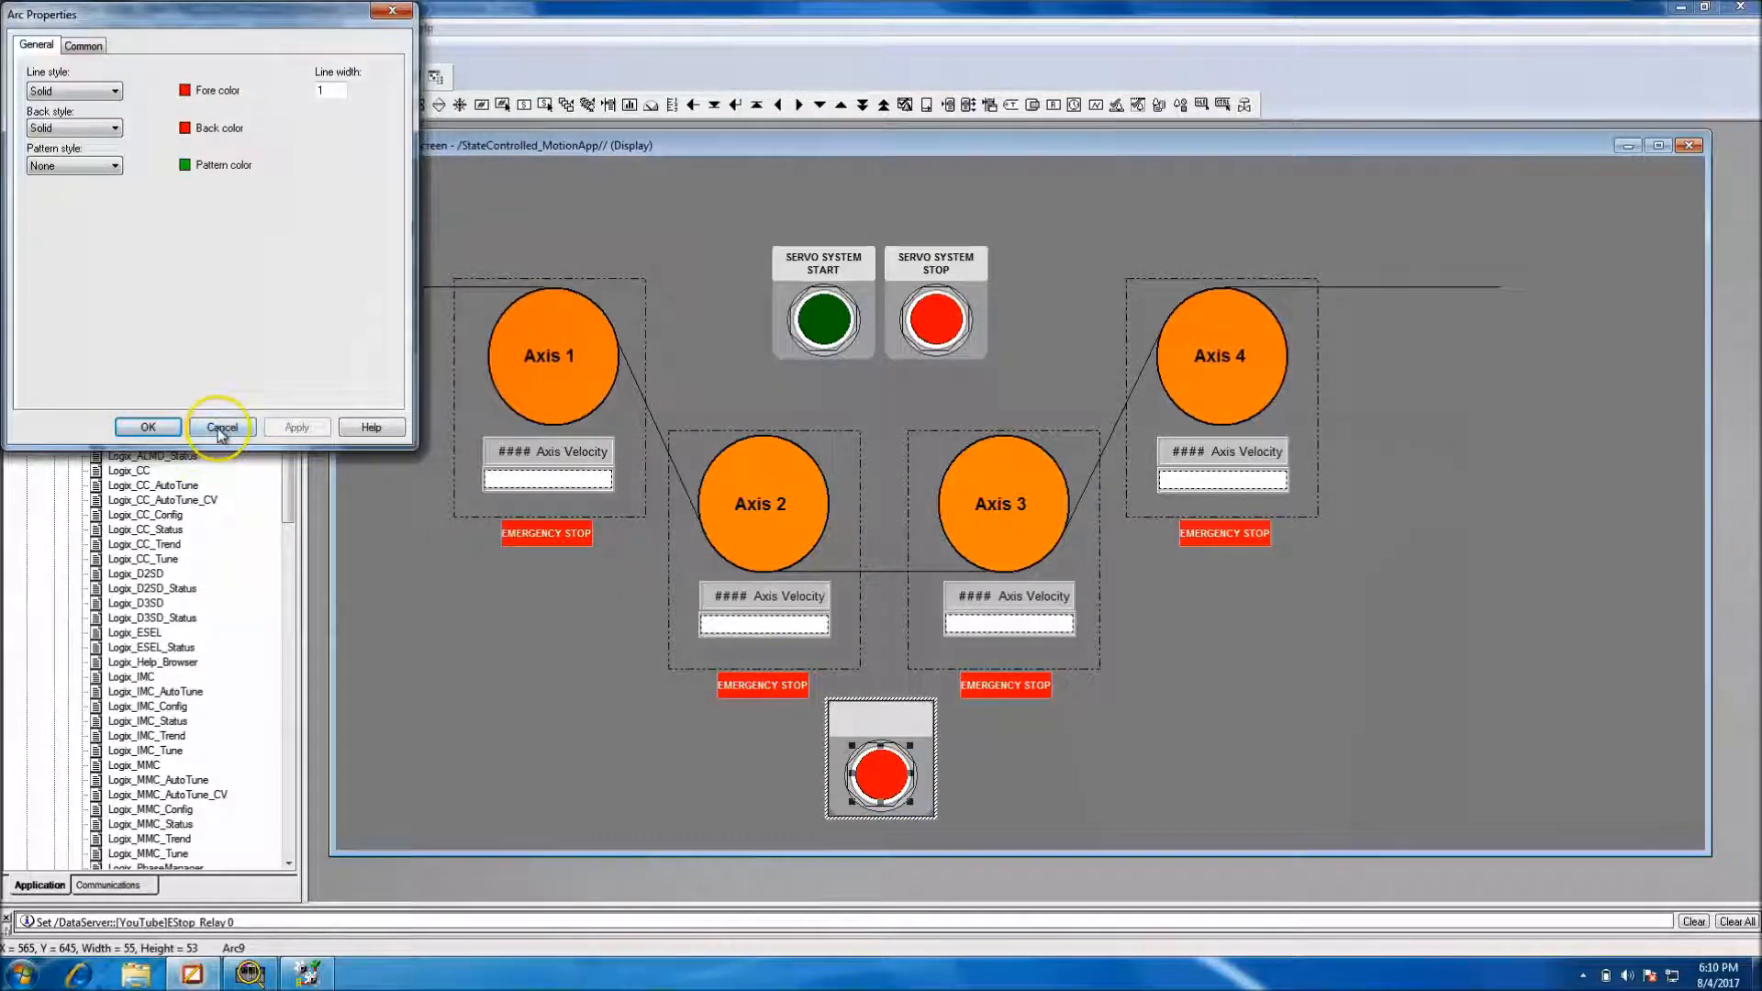
click(221, 427)
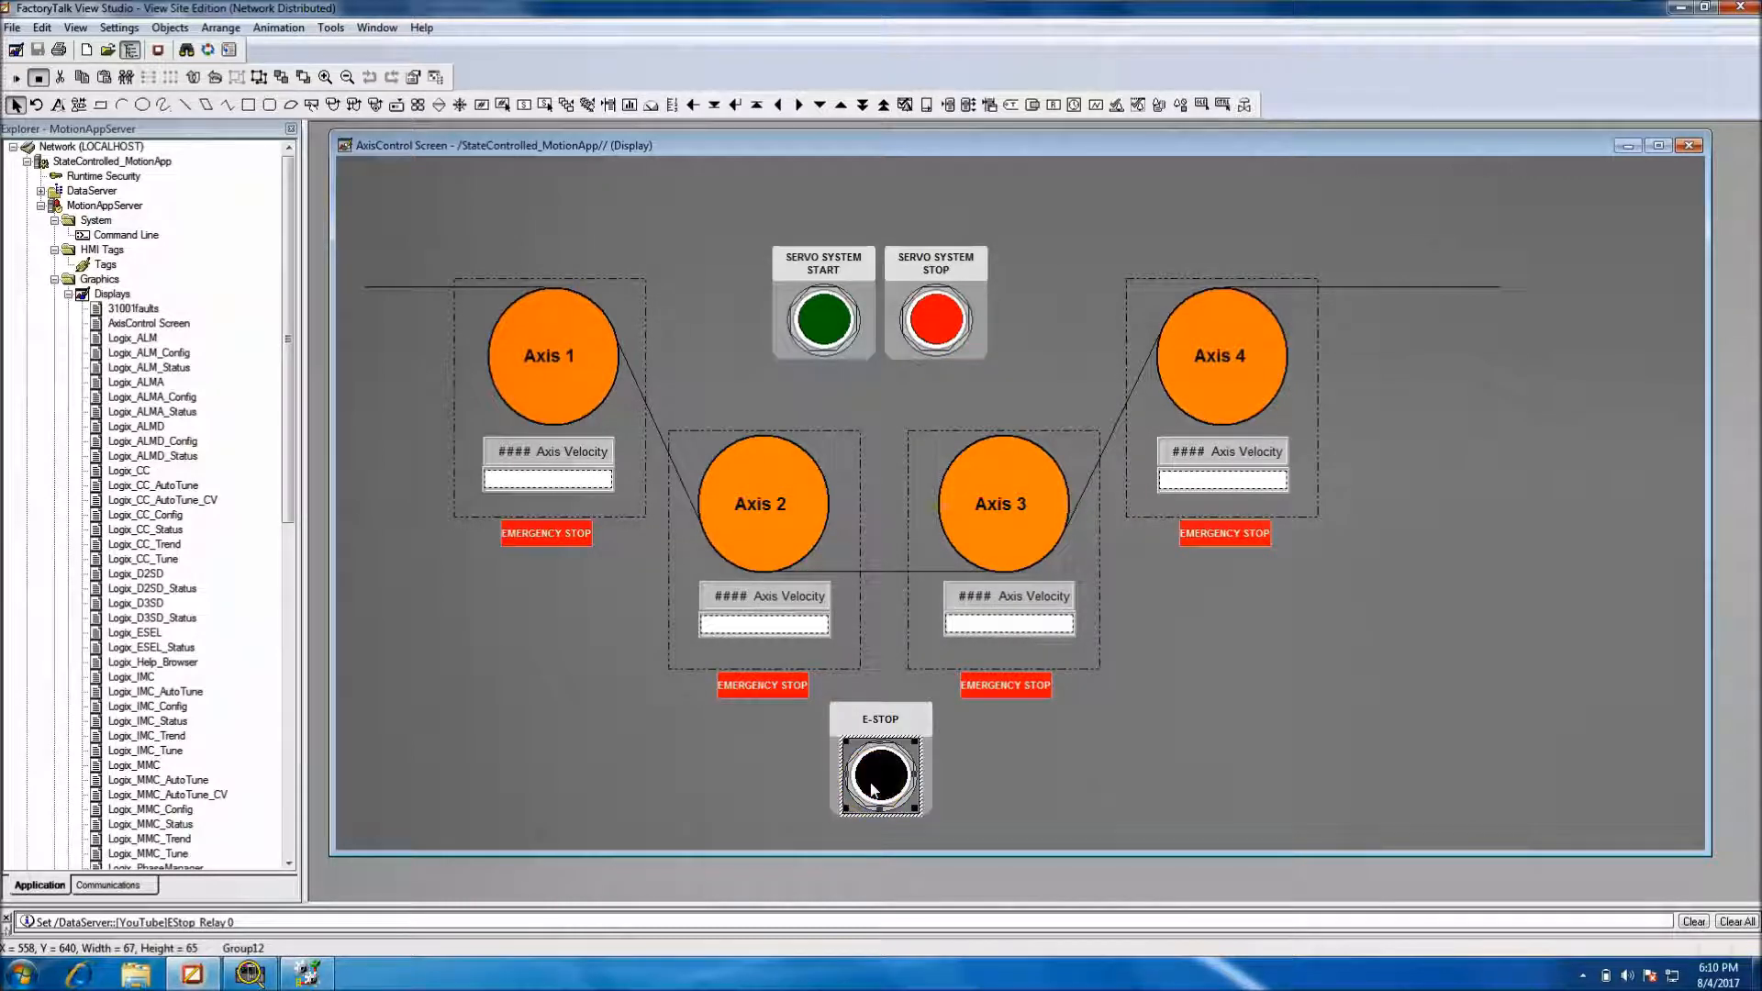
click(881, 775)
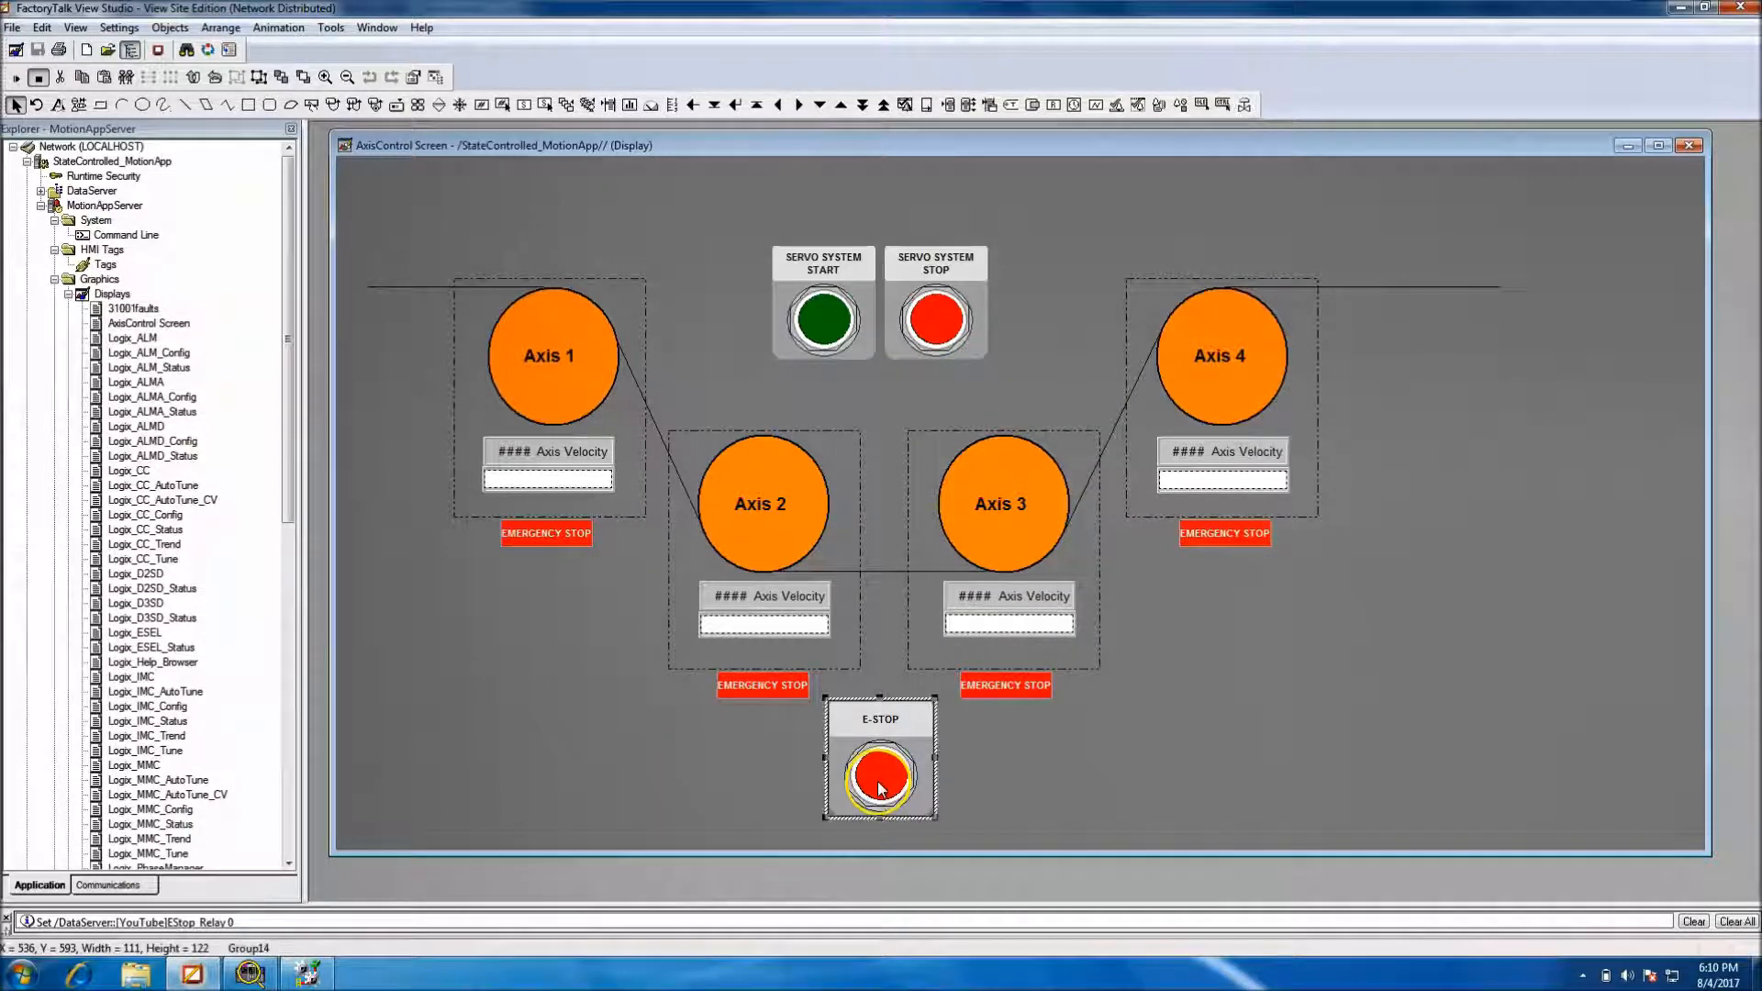
right_click(880, 775)
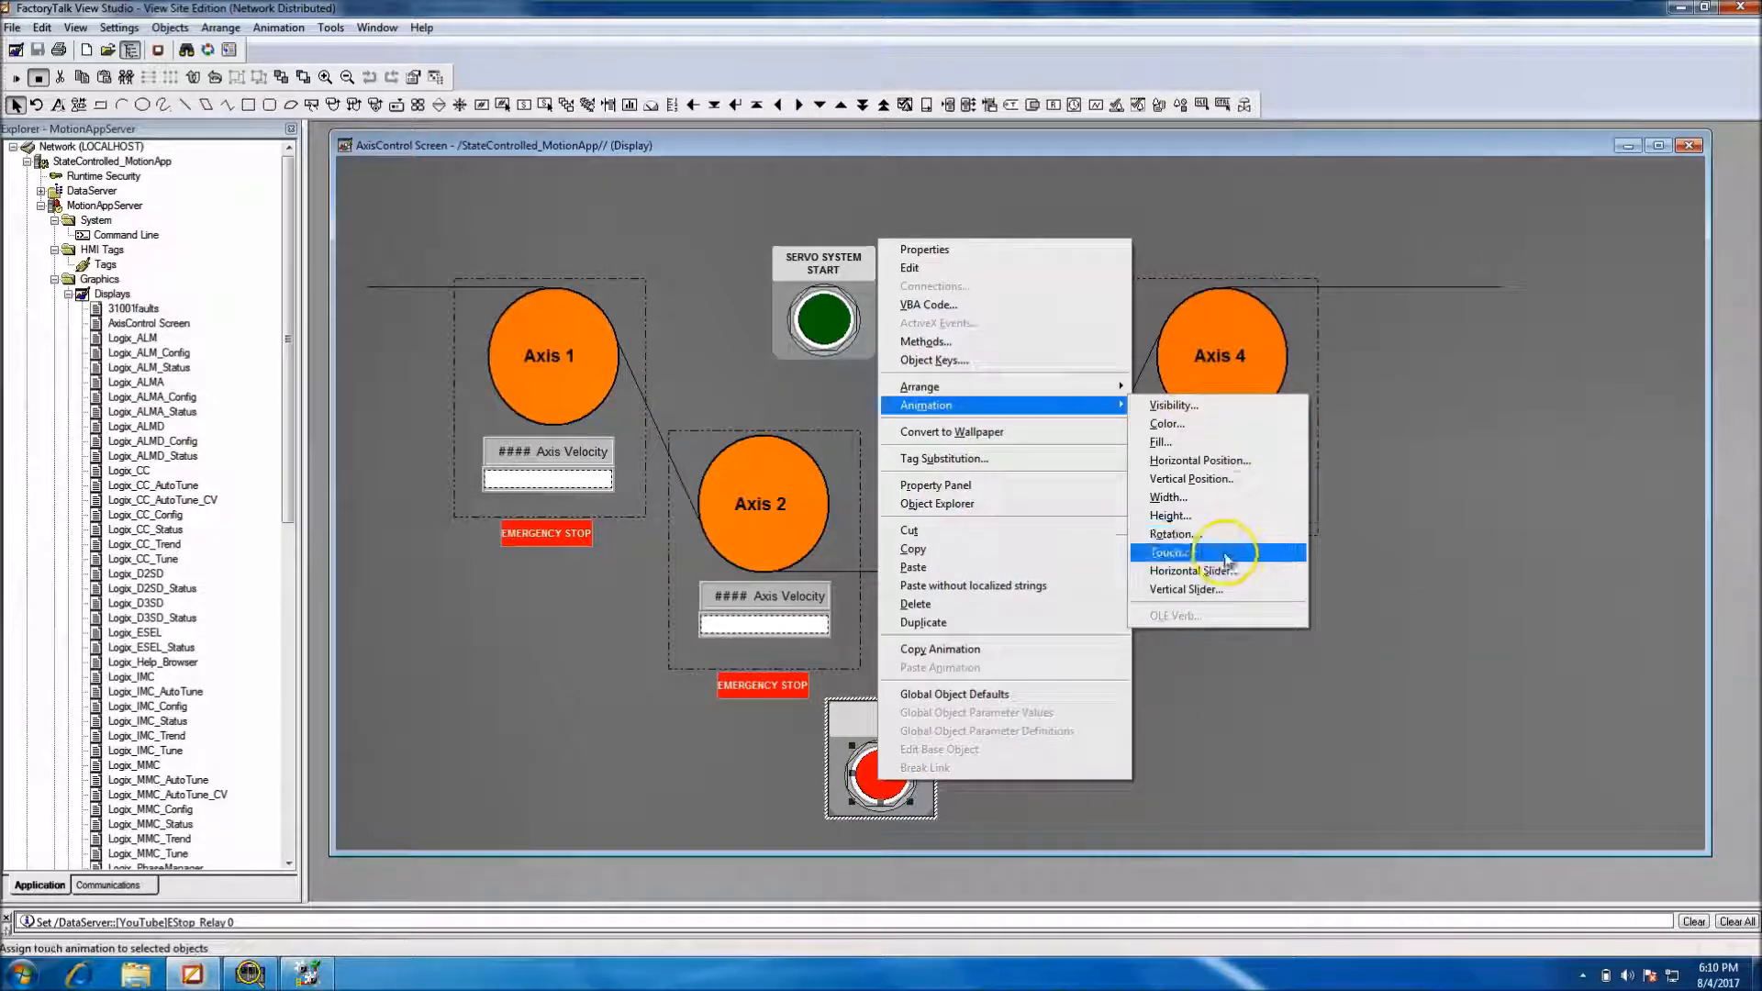
click(1168, 551)
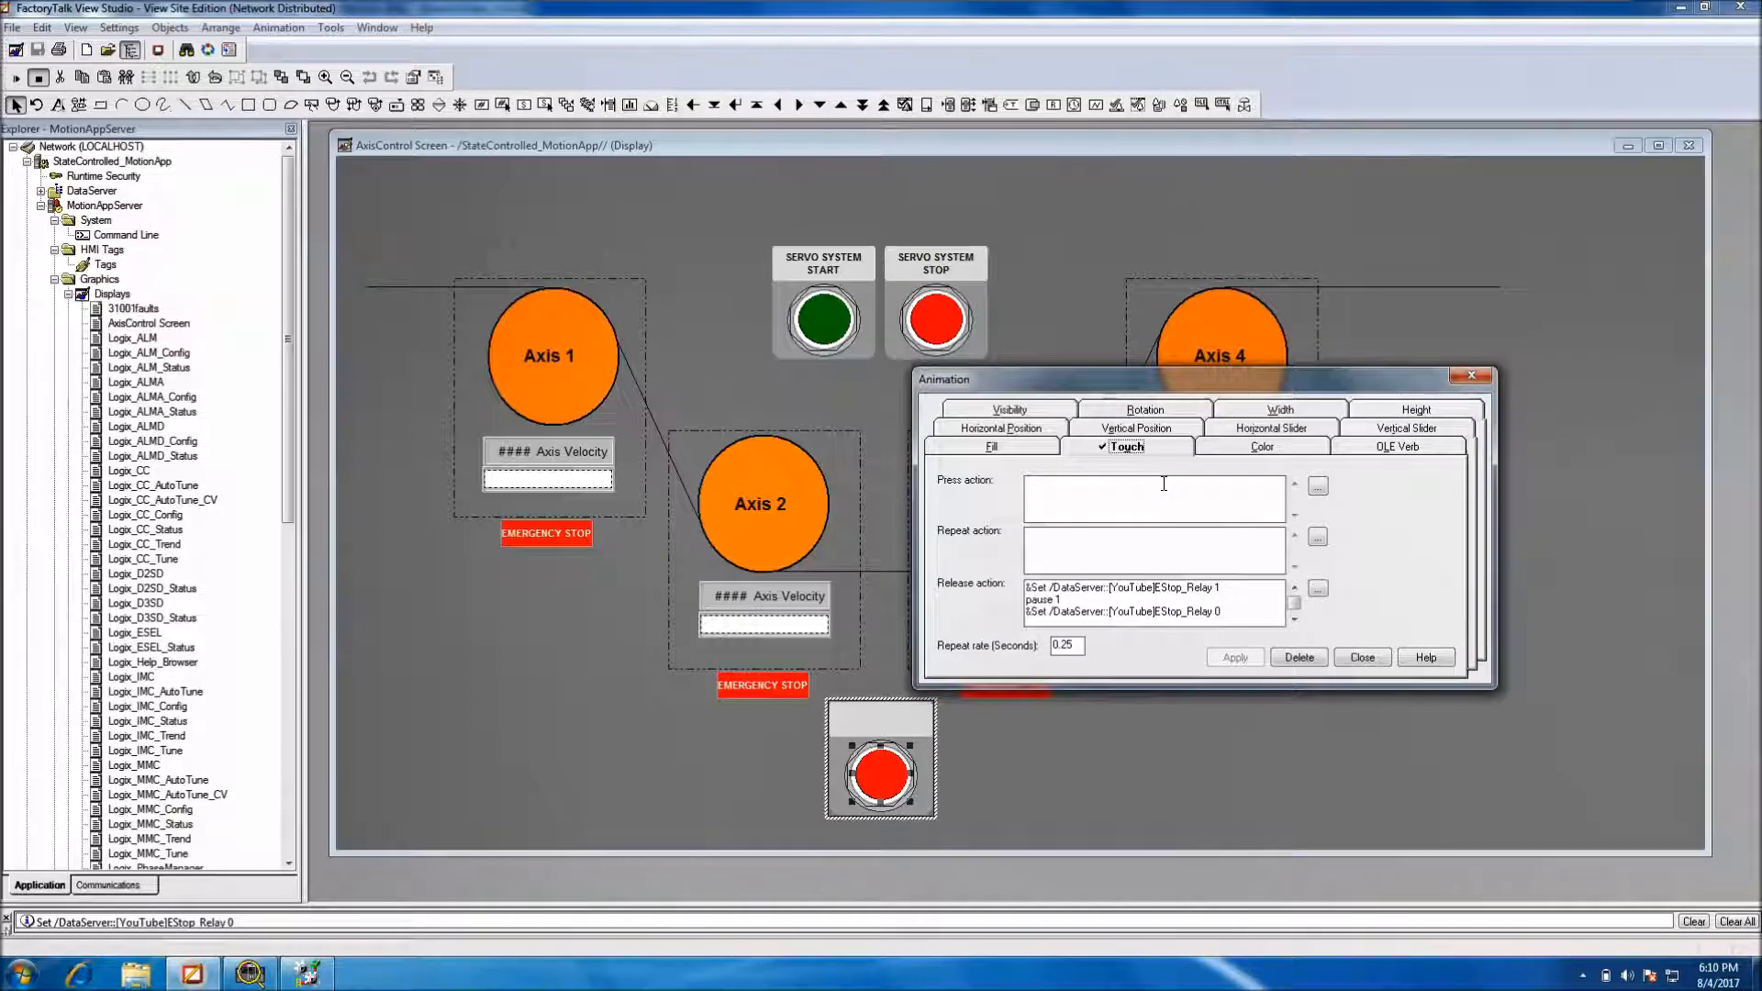
triple_click(1151, 601)
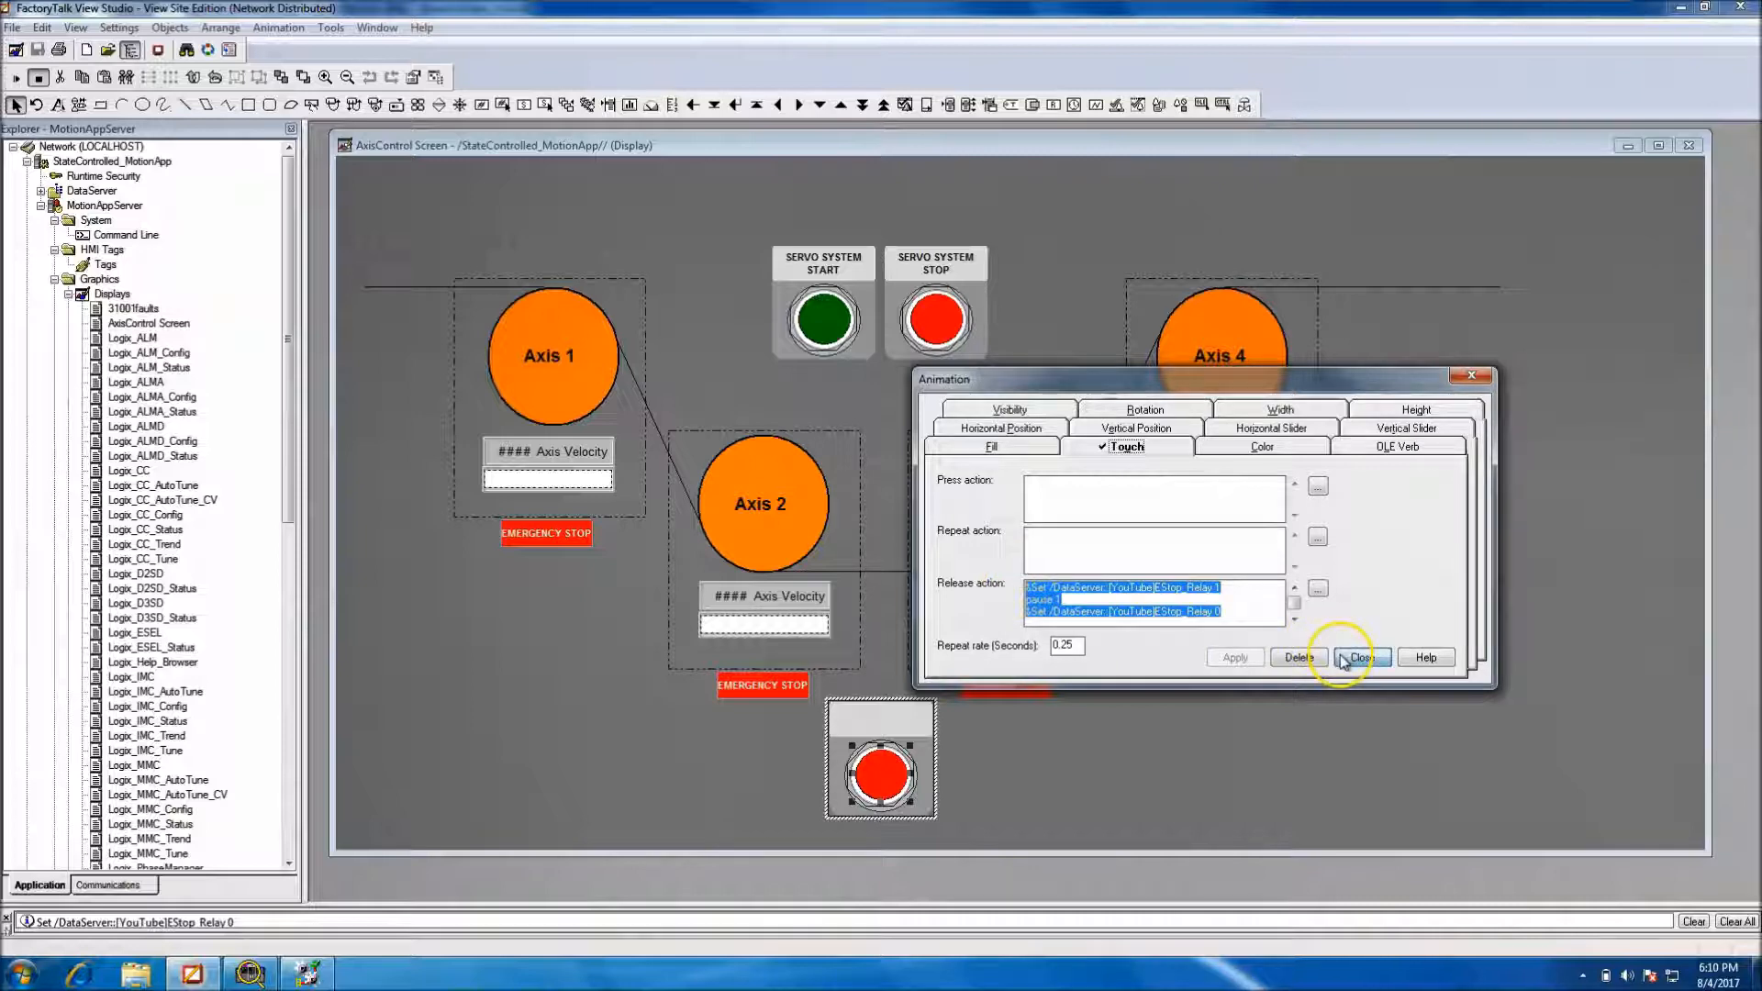
click(1360, 657)
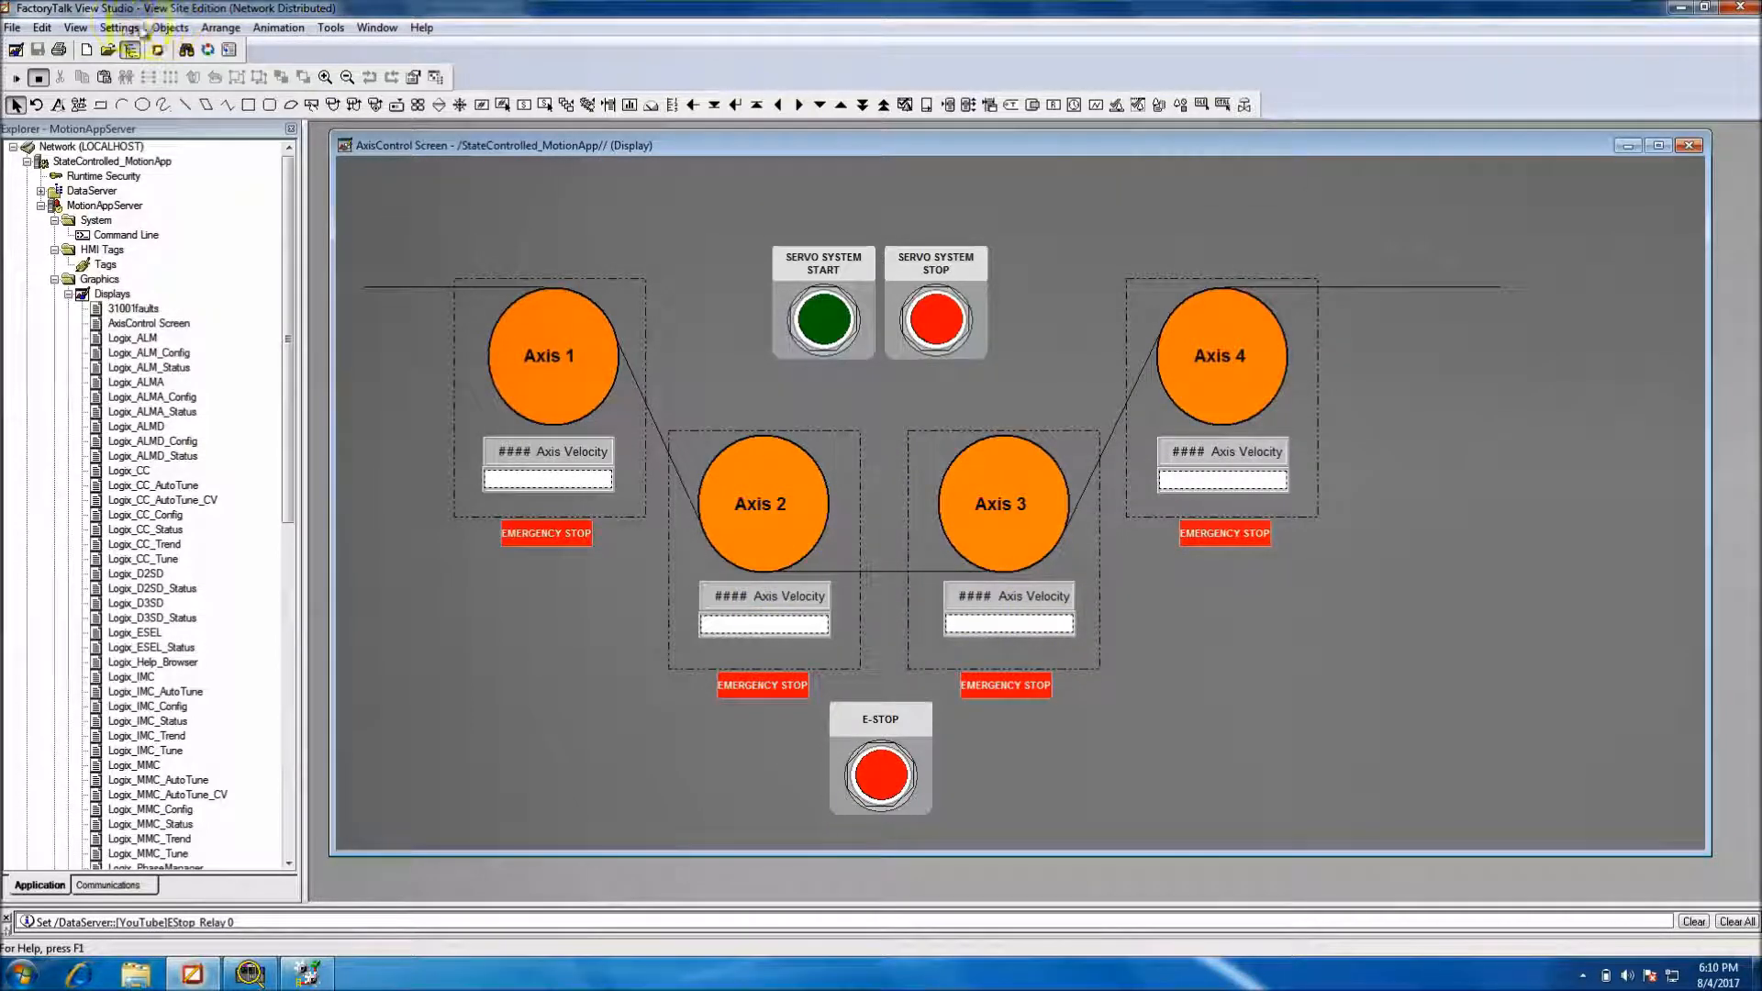
Draw a maintained push button right of E-STOP and view its Connections
click(170, 26)
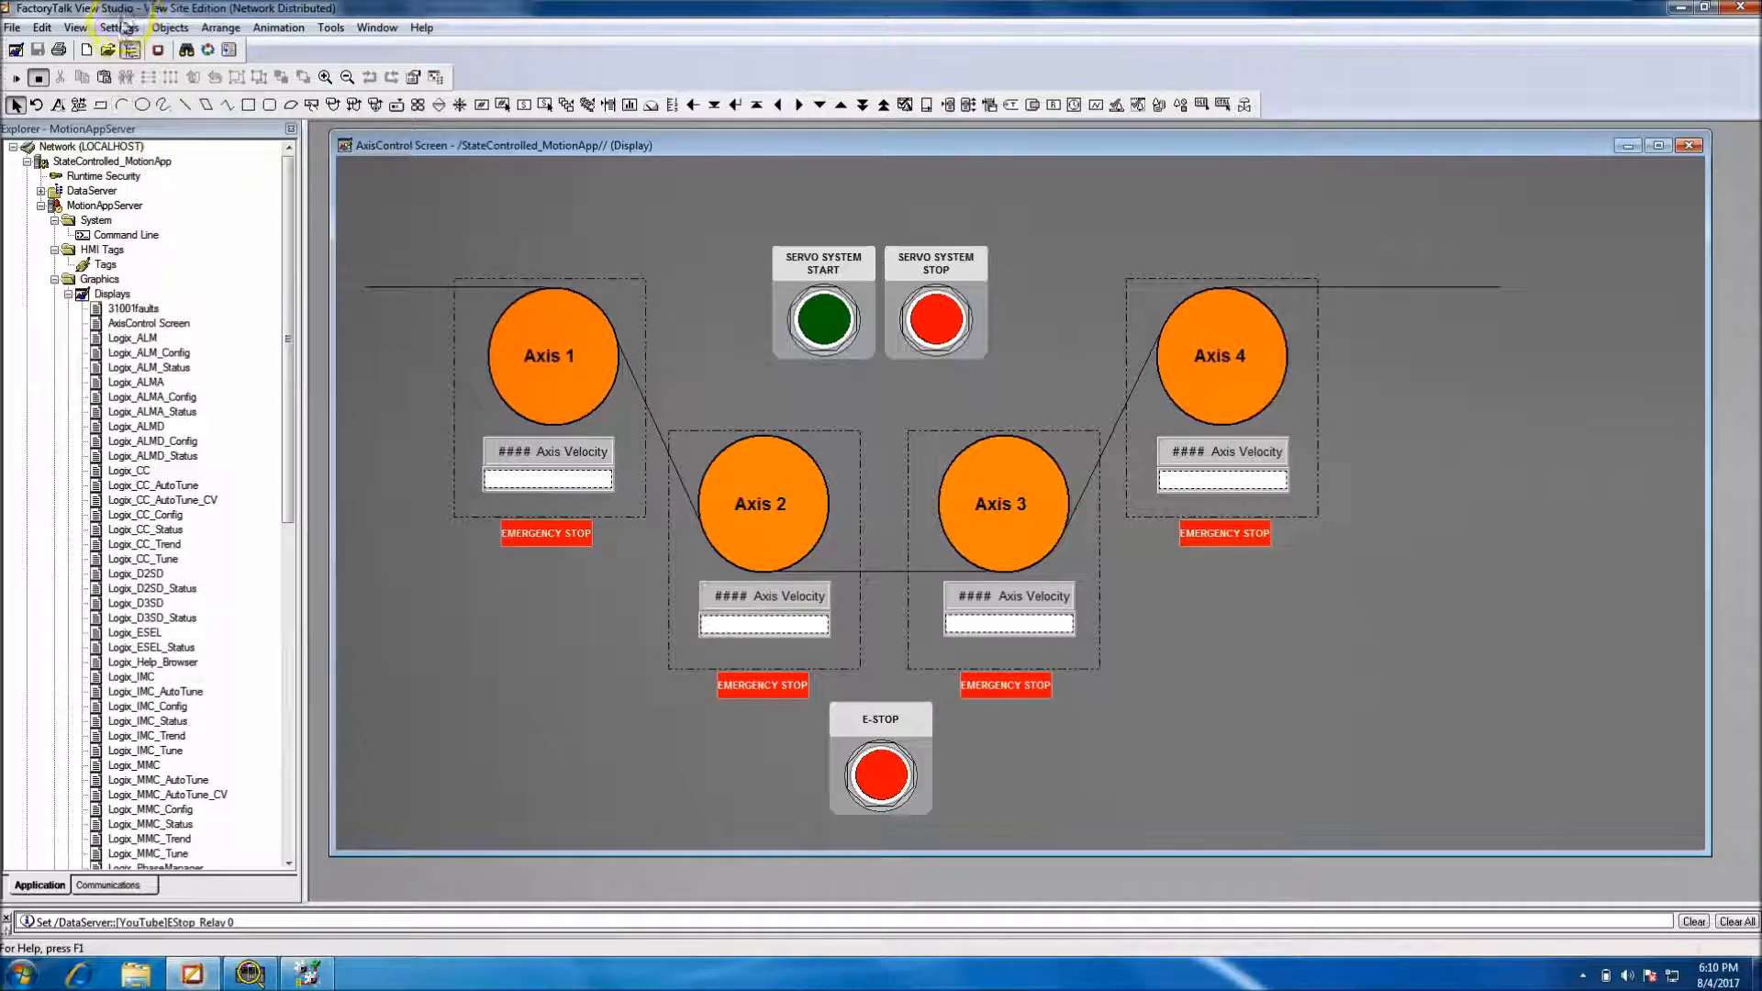
click(169, 27)
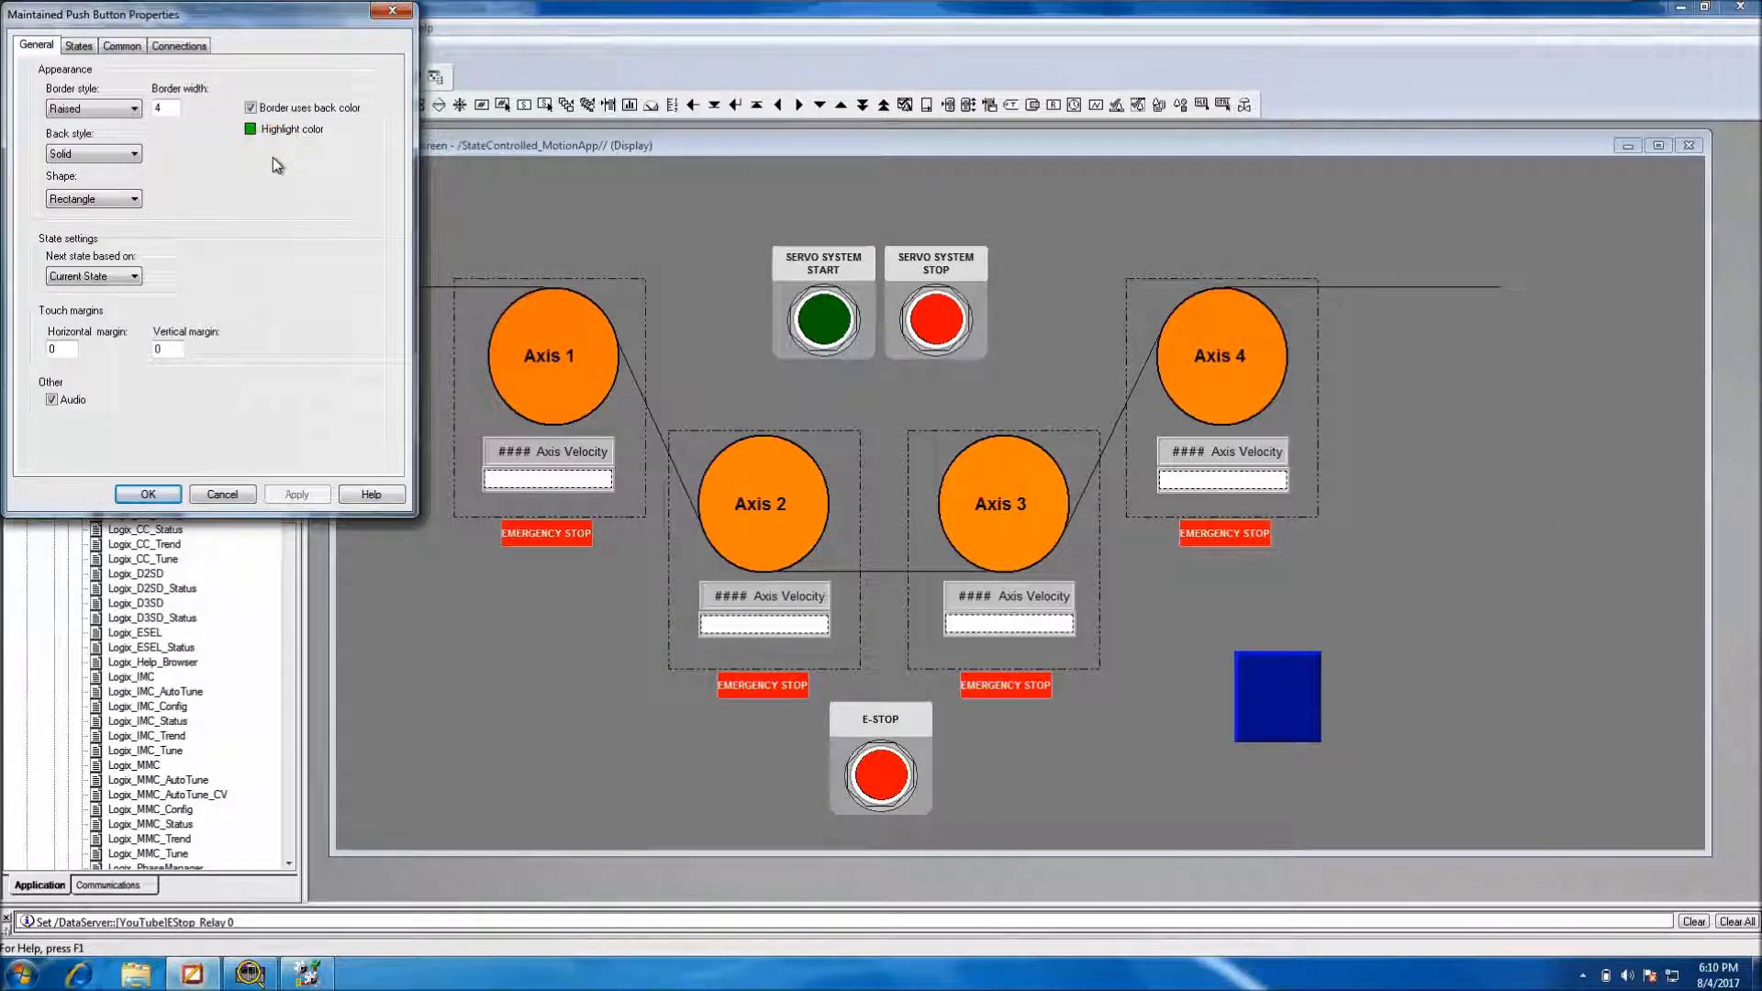
click(177, 45)
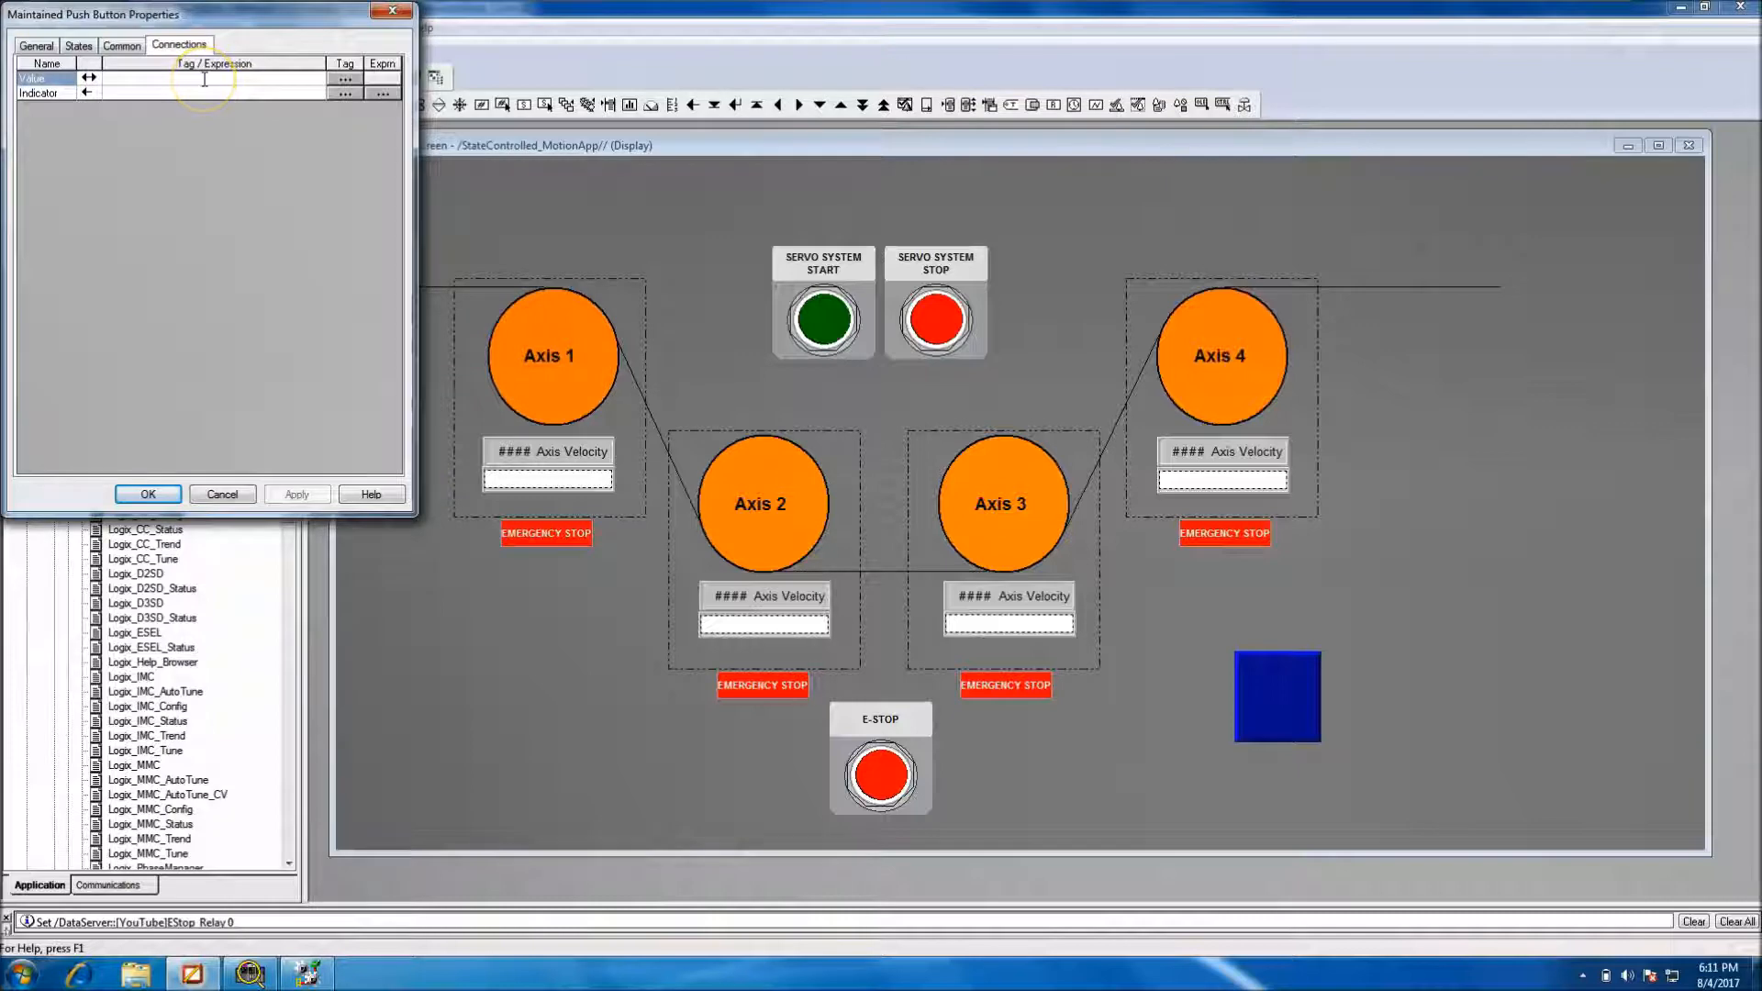
click(22, 973)
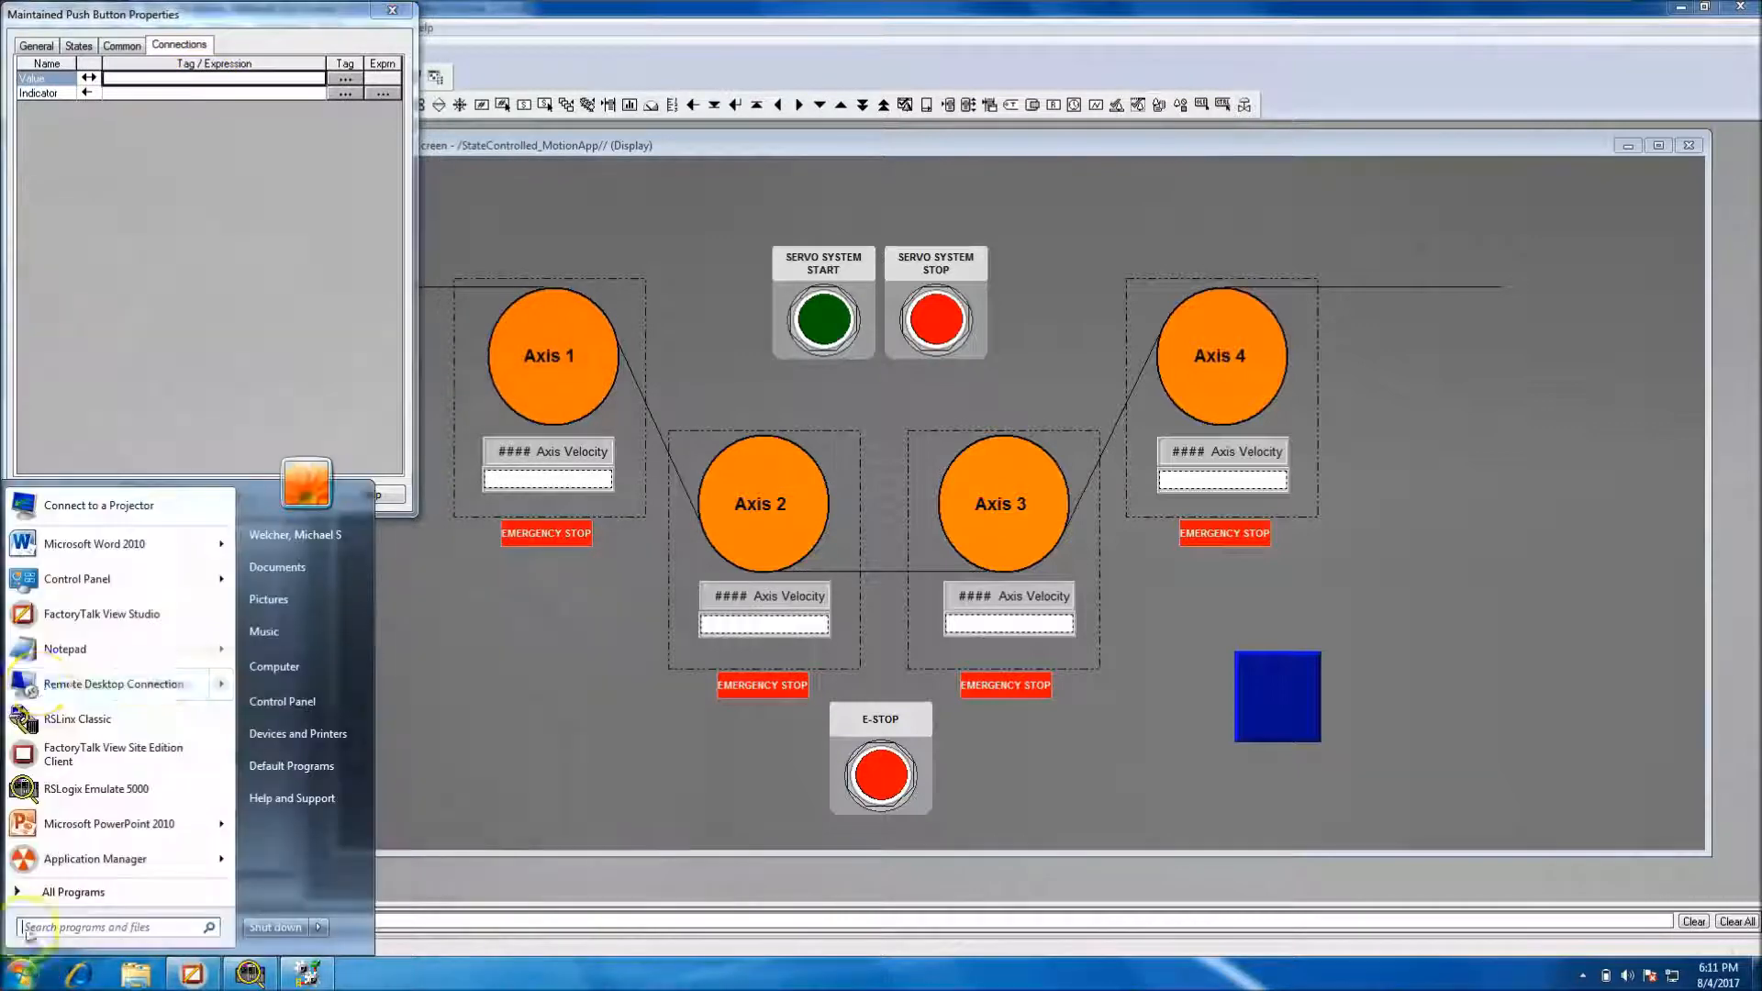
Launch Notepad and enter '&Set /DataServer::[YouTube]EStop_Relay 1'
click(64, 648)
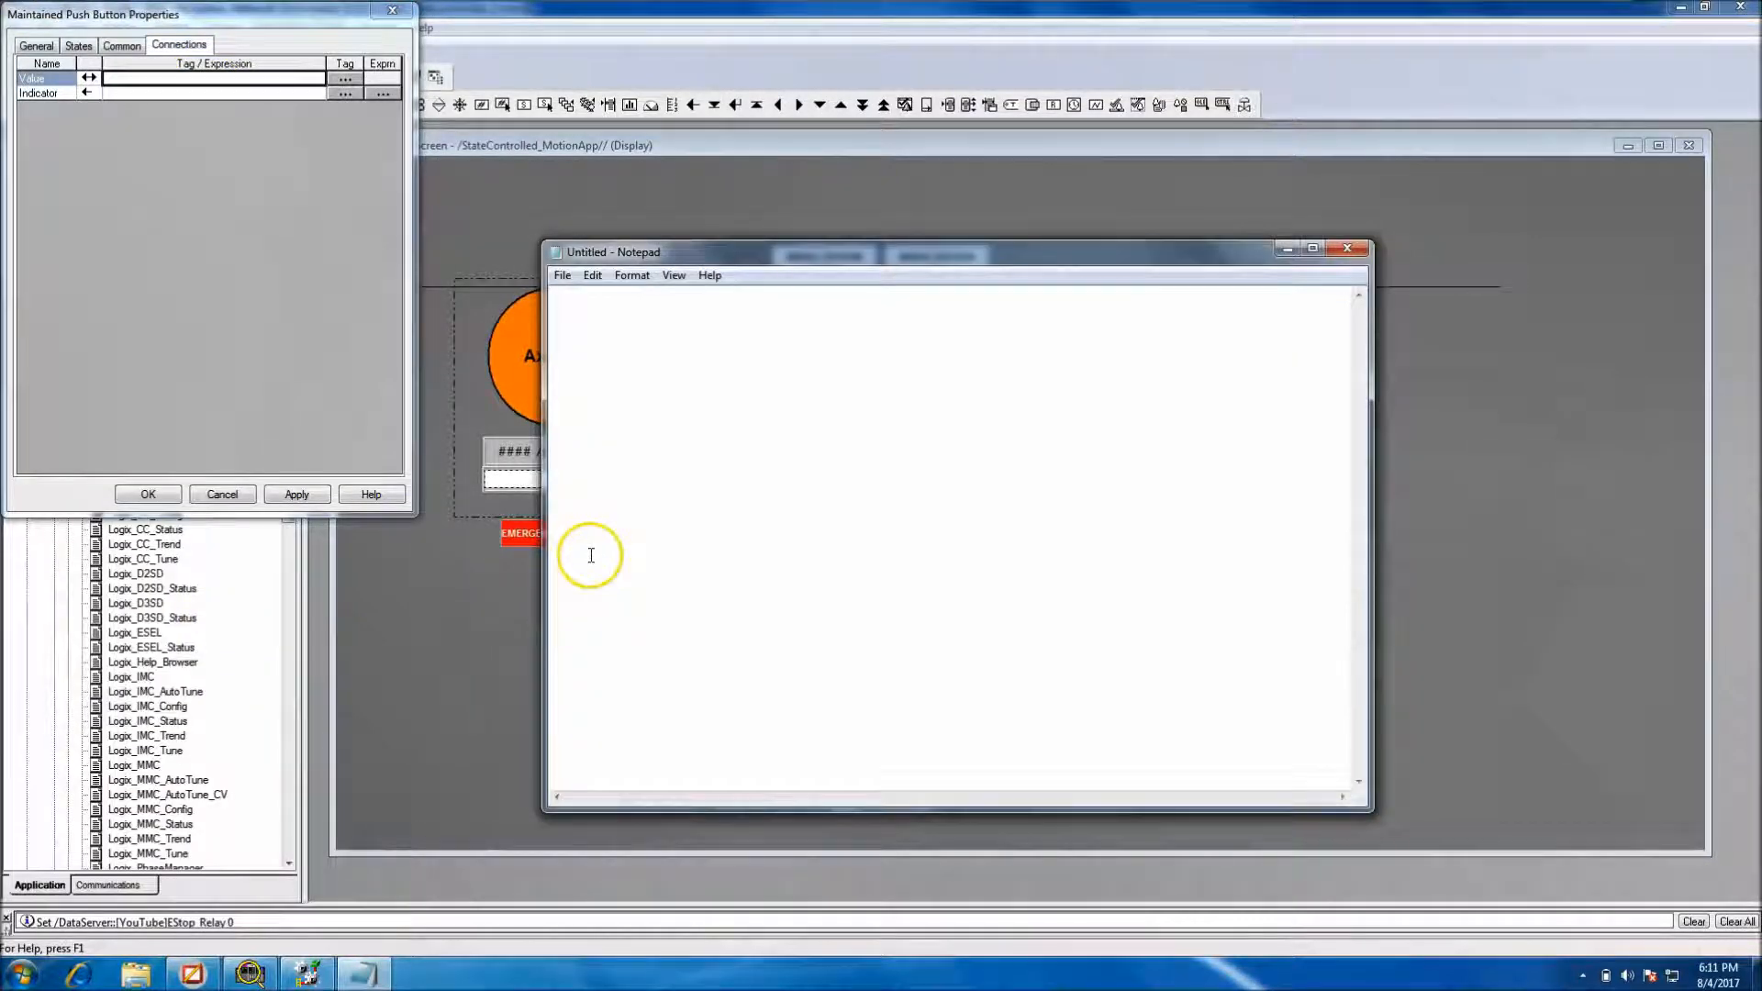
text(&Set /DataServer::[YouTube]EStop_Relay 1)
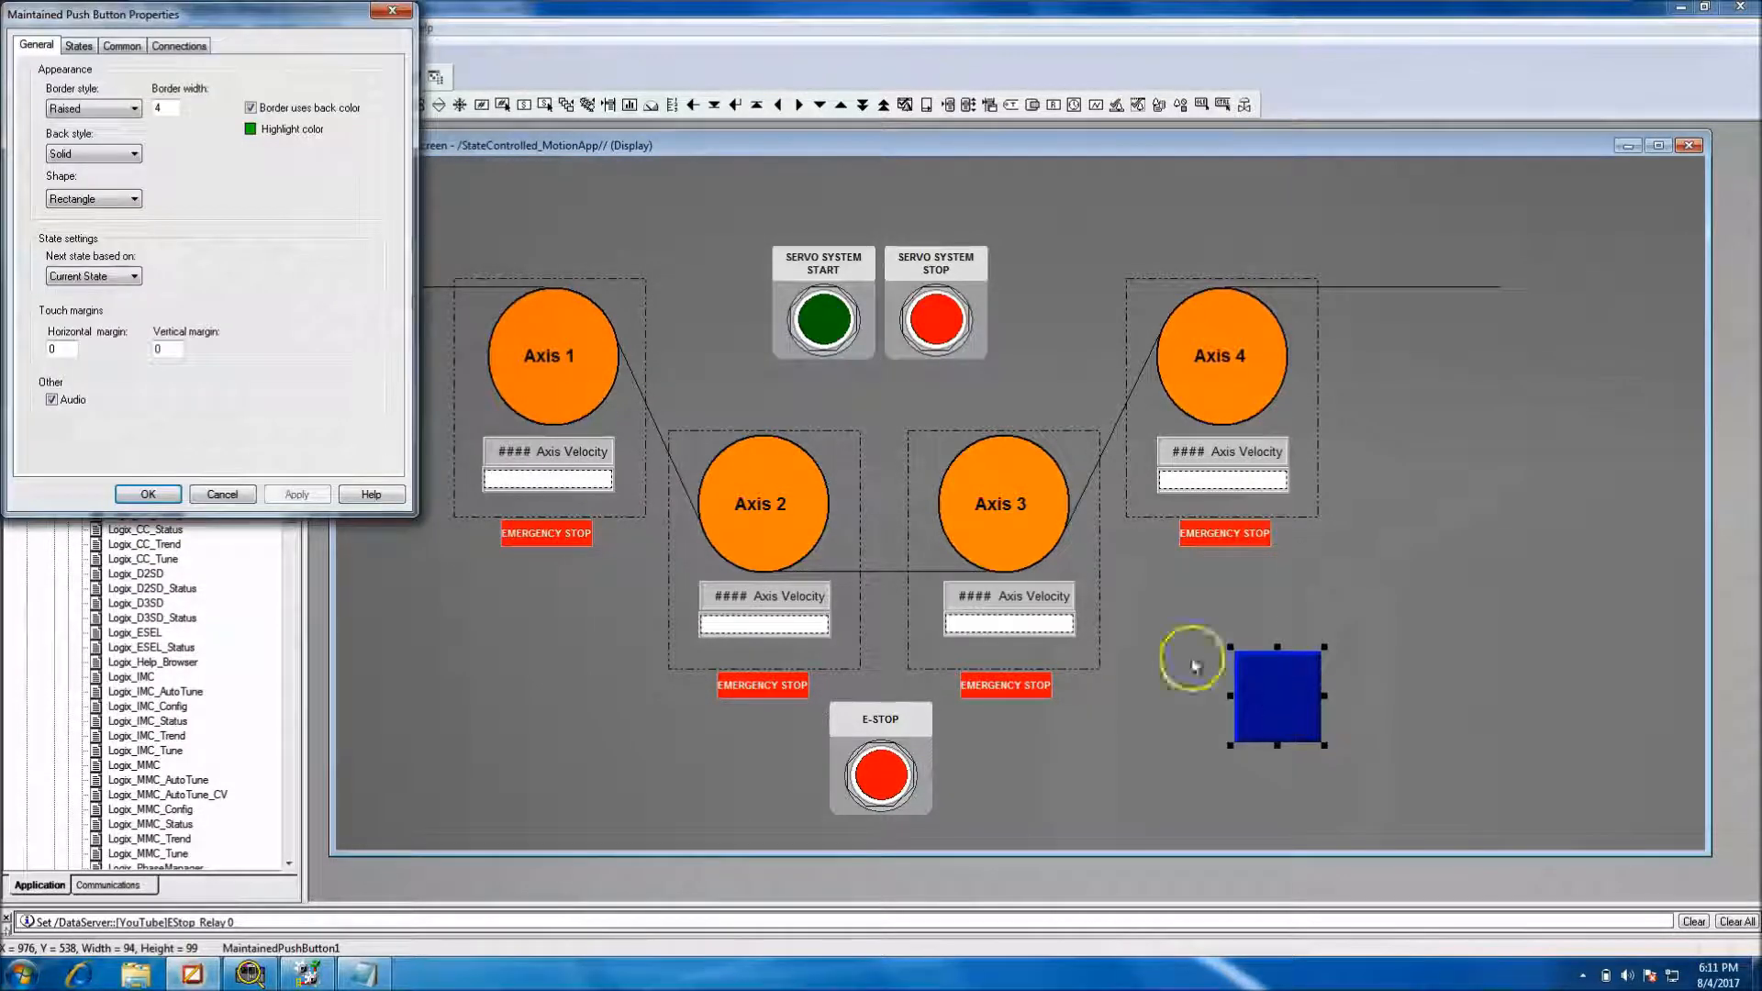
Give State0 the caption 'E-Stop Test' with a red back colour and apply
click(77, 45)
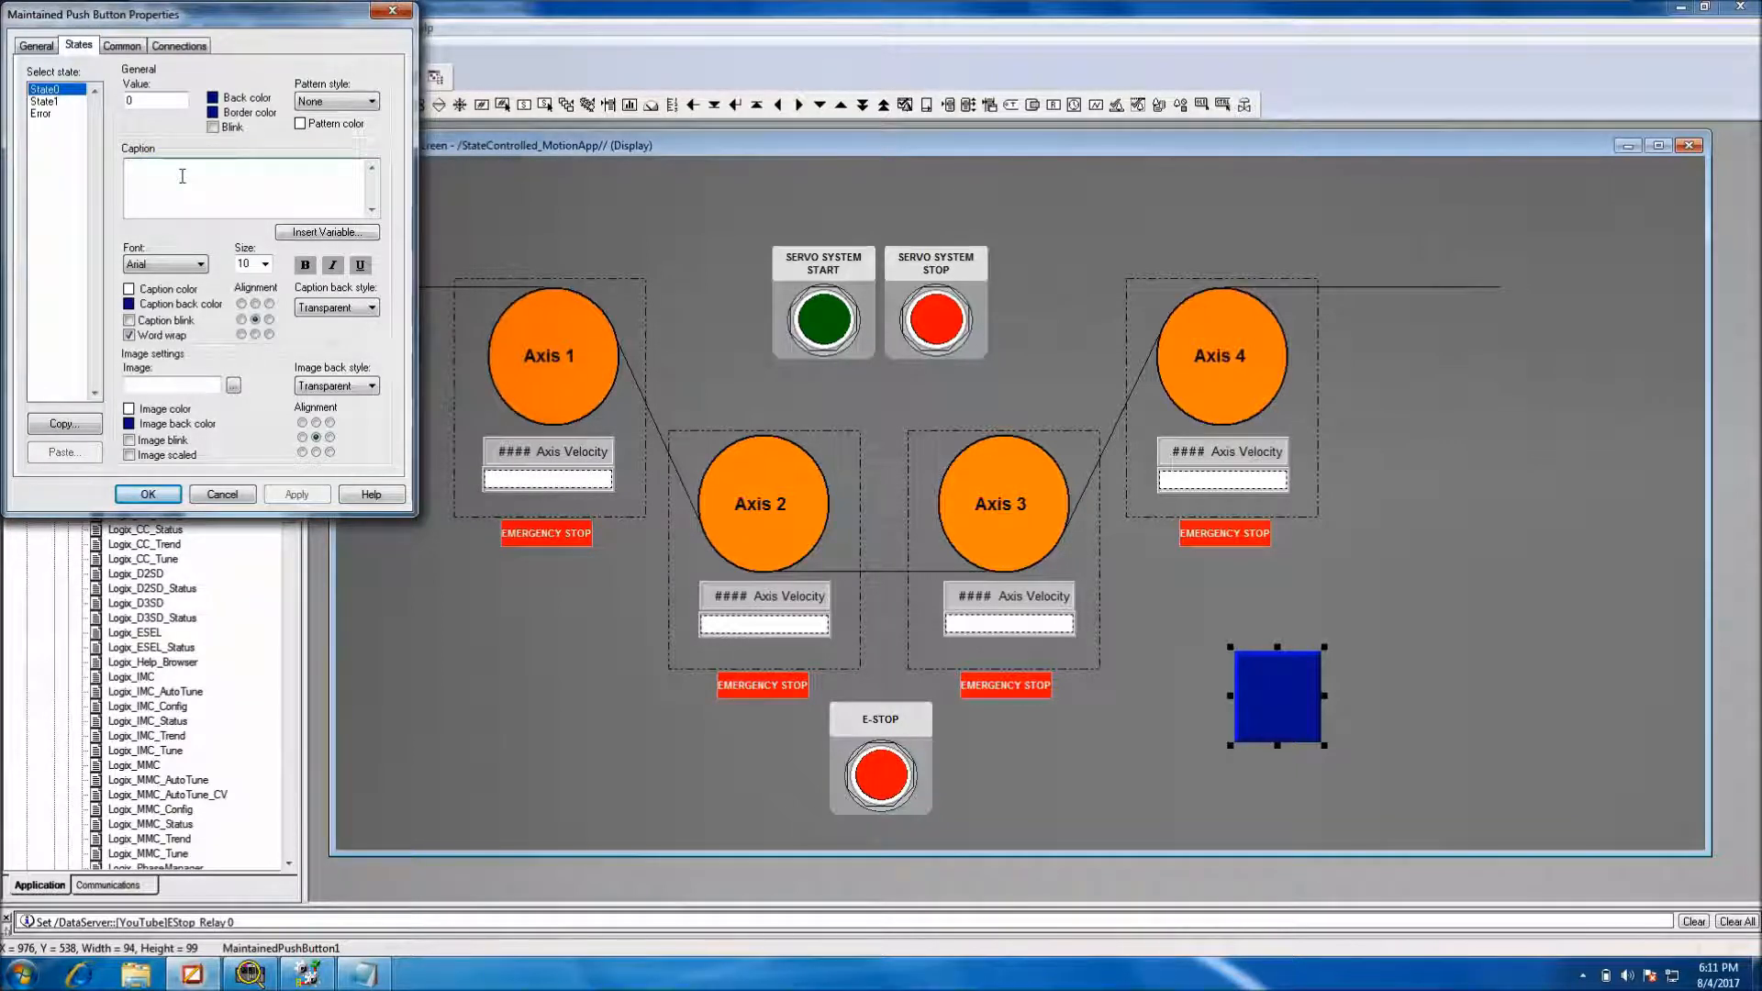
text(E-Stop Test)
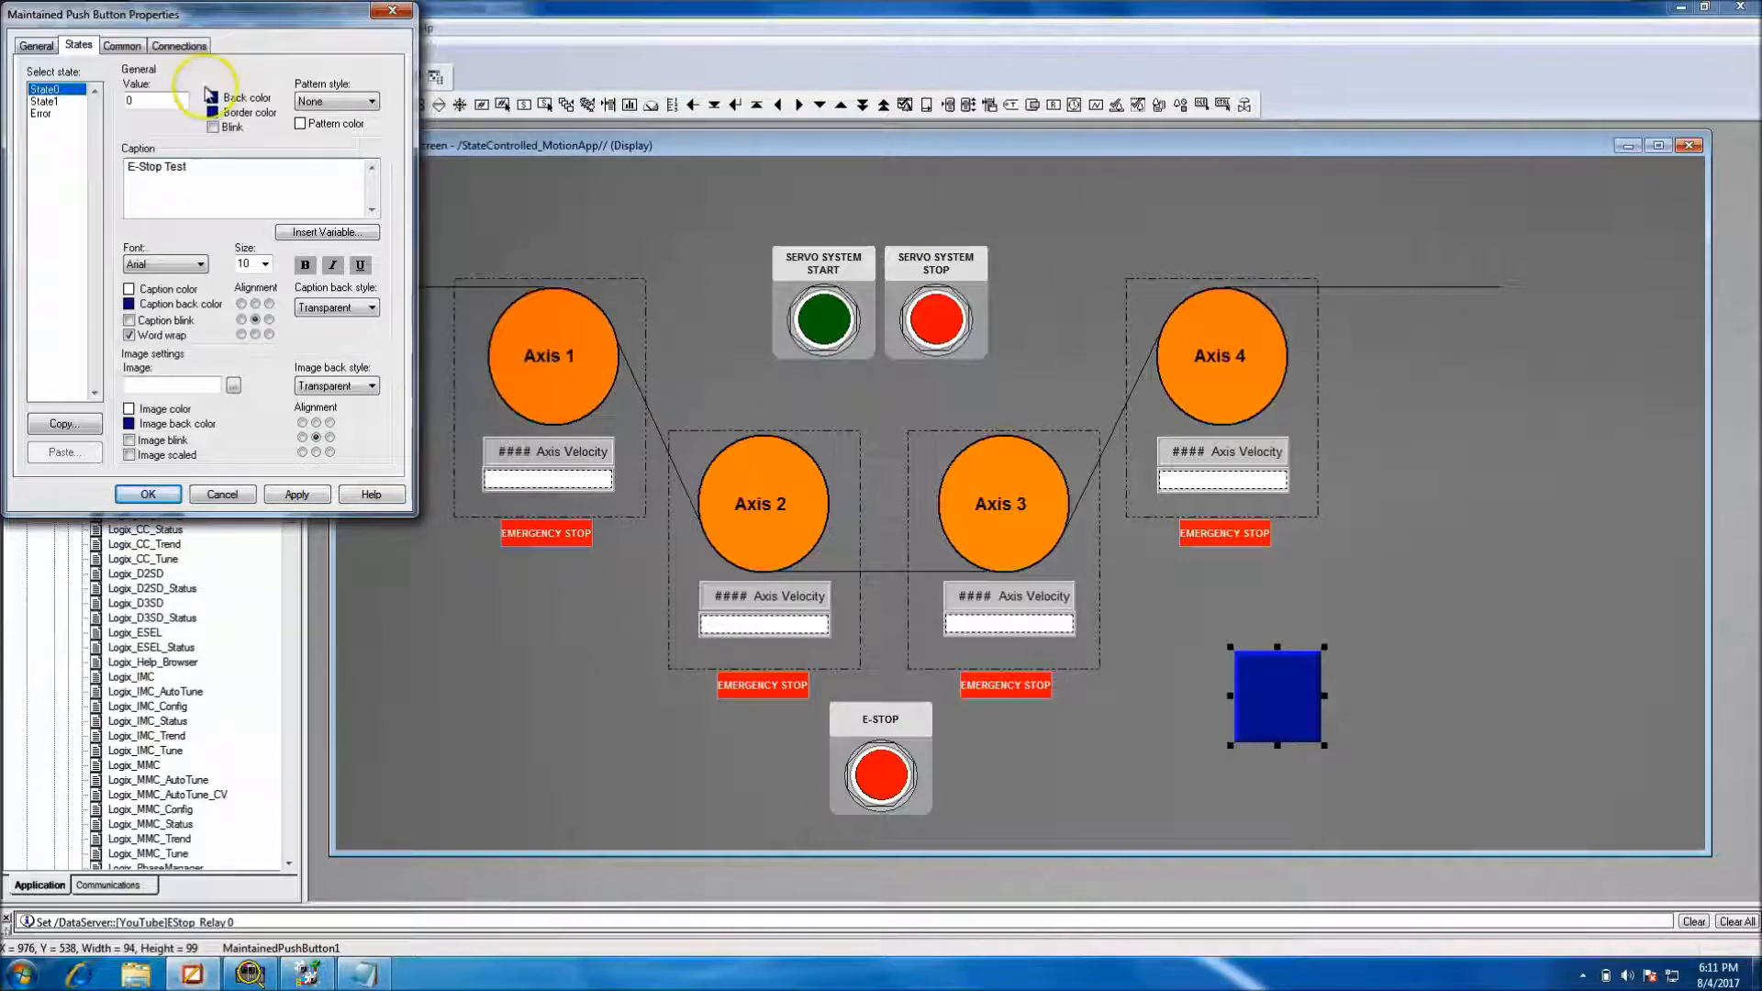
click(211, 99)
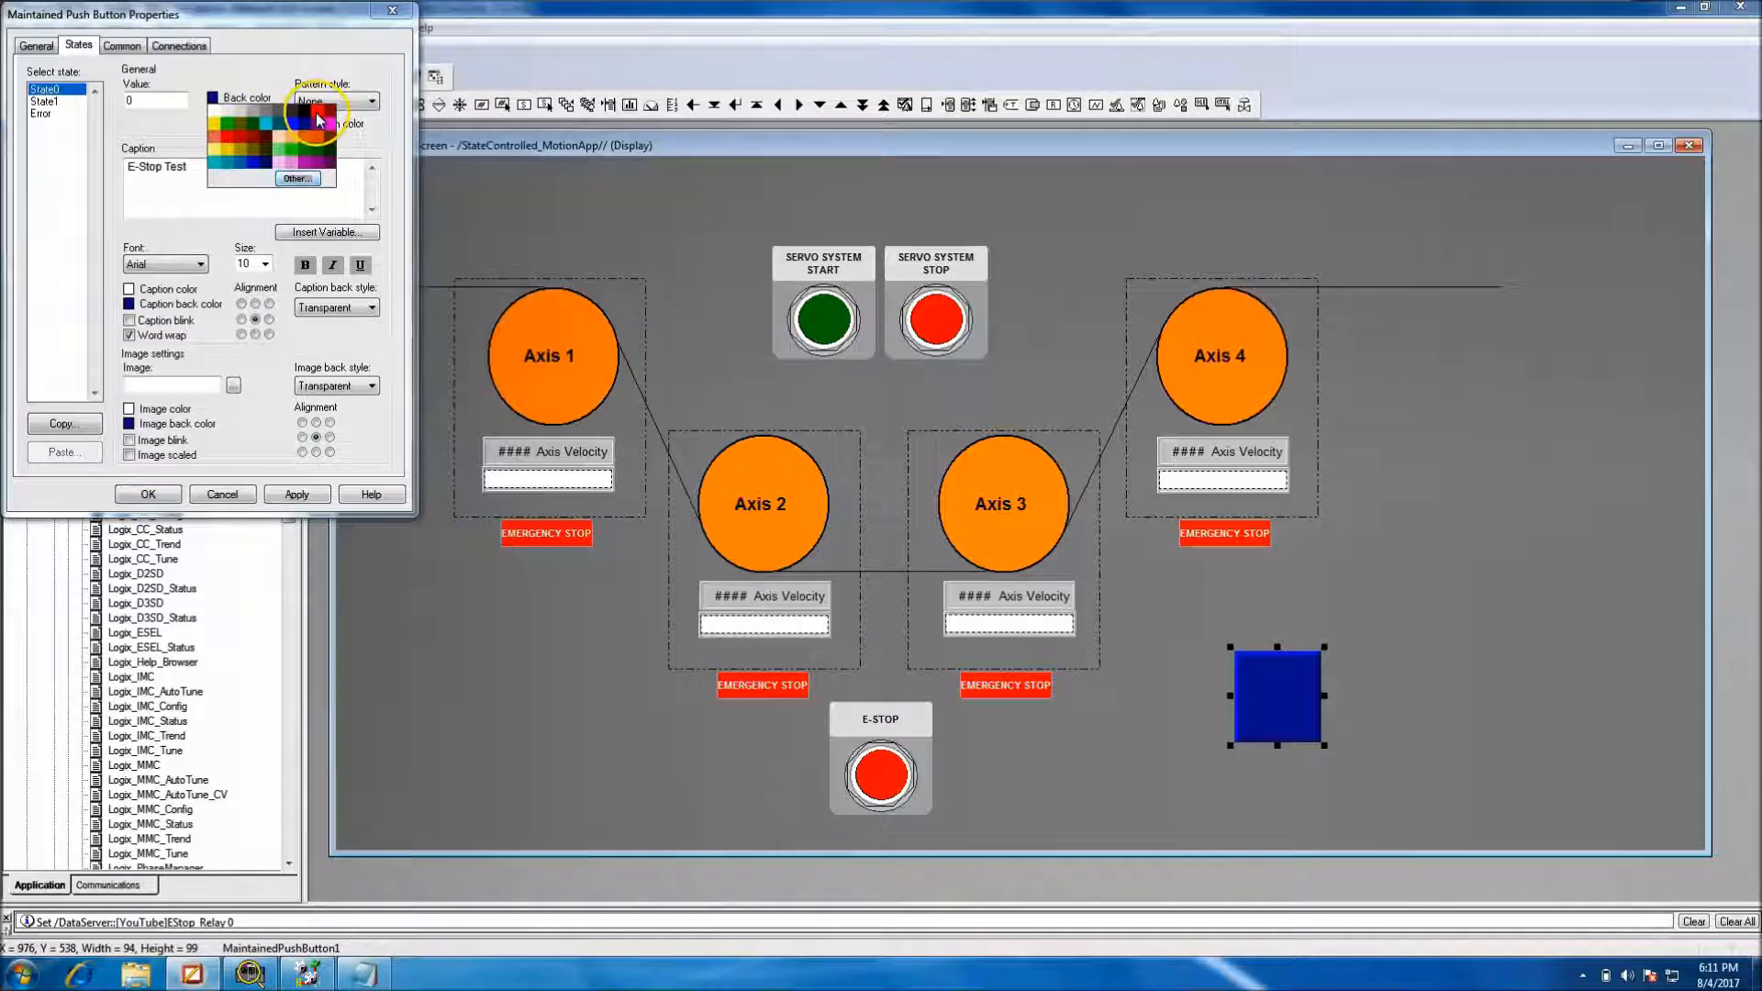
click(320, 101)
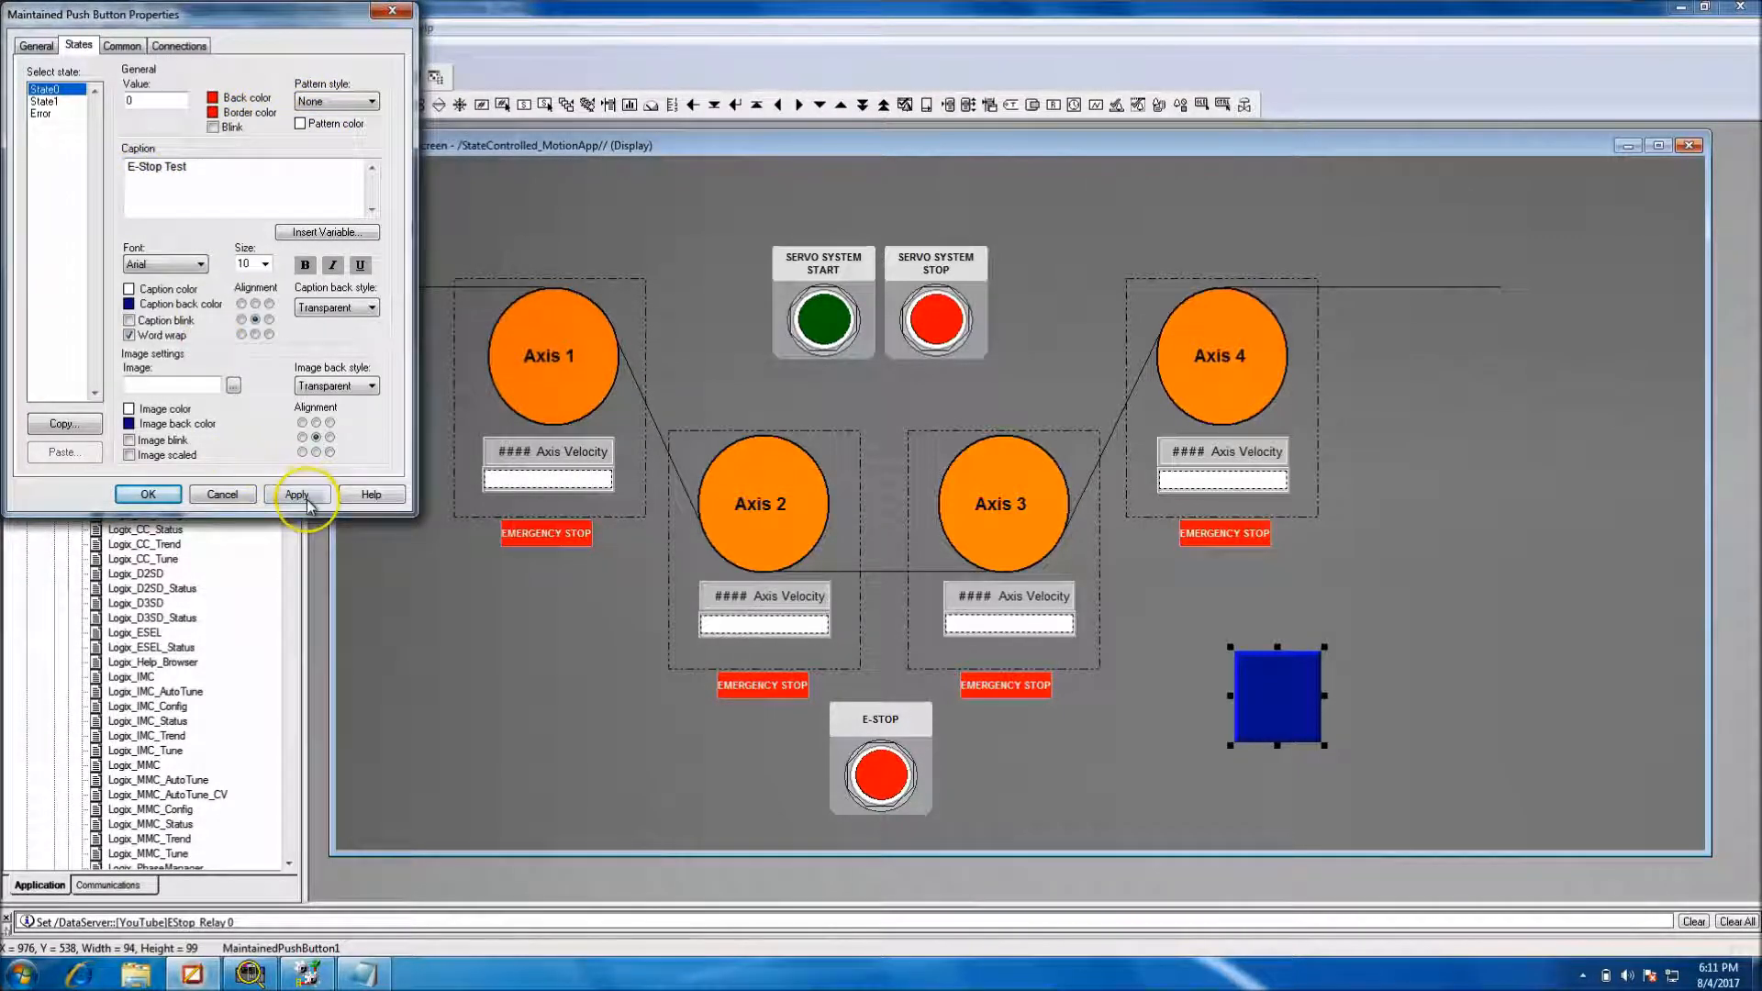
click(296, 494)
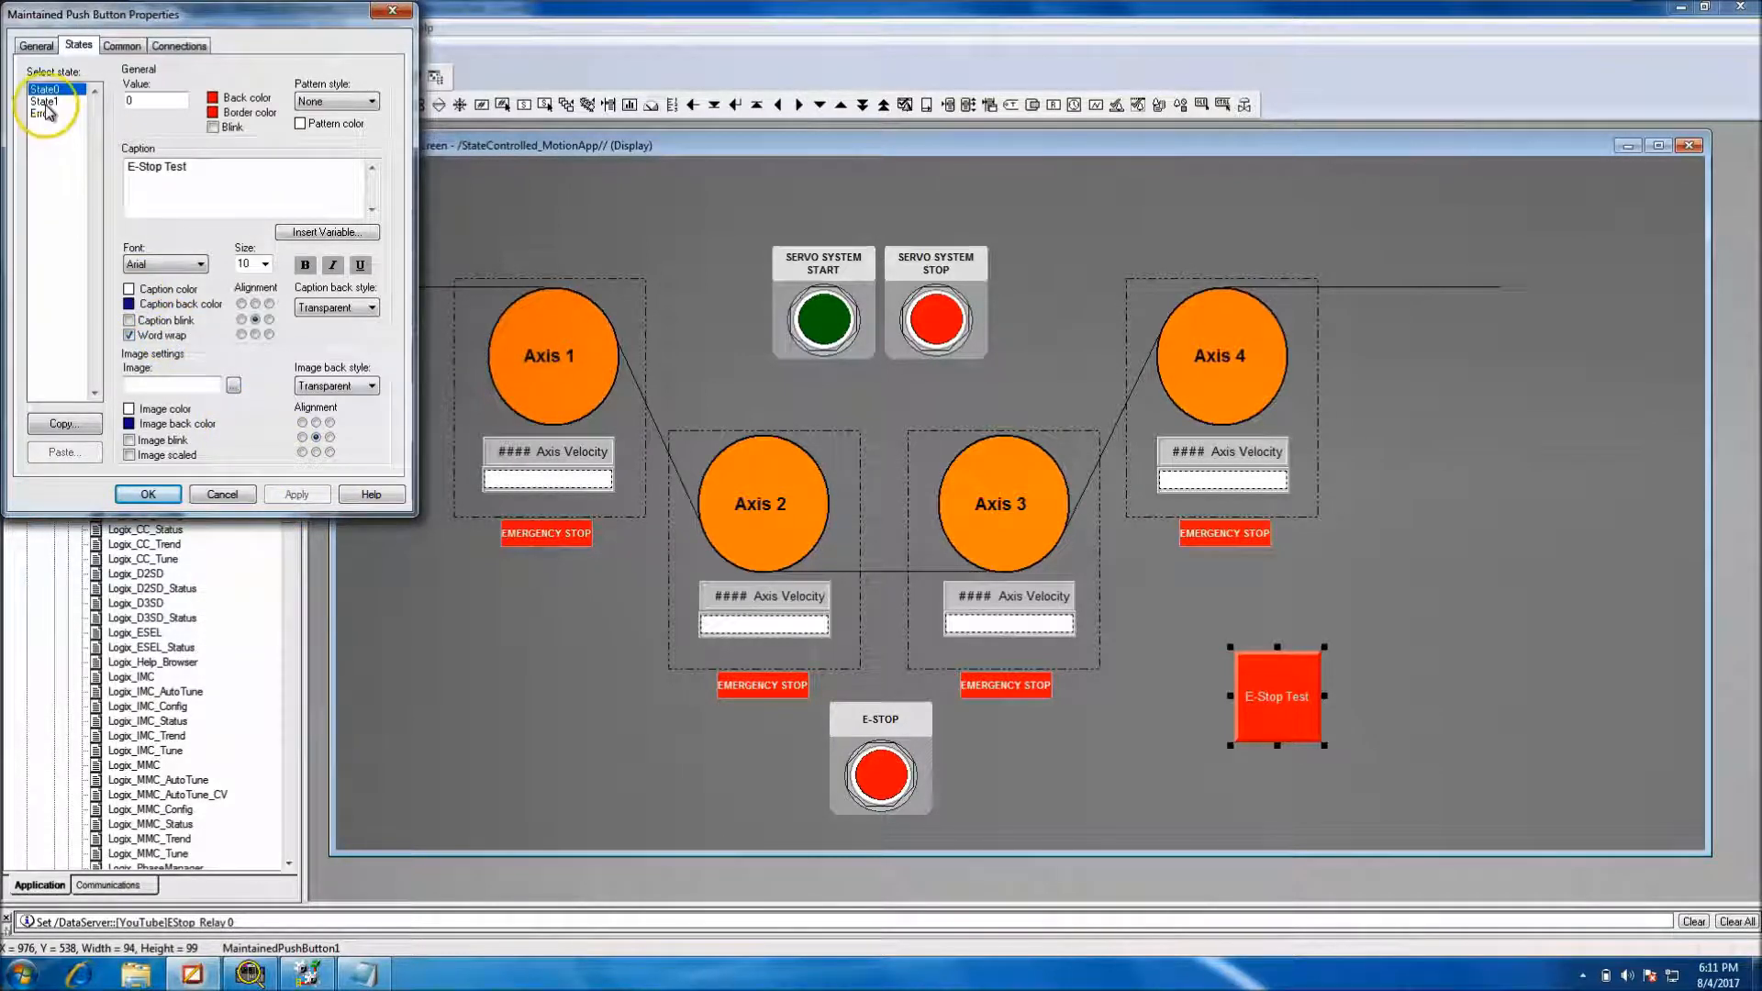
Give State1 a red, blinking 'E-Stop Active' caption, apply and confirm
click(46, 101)
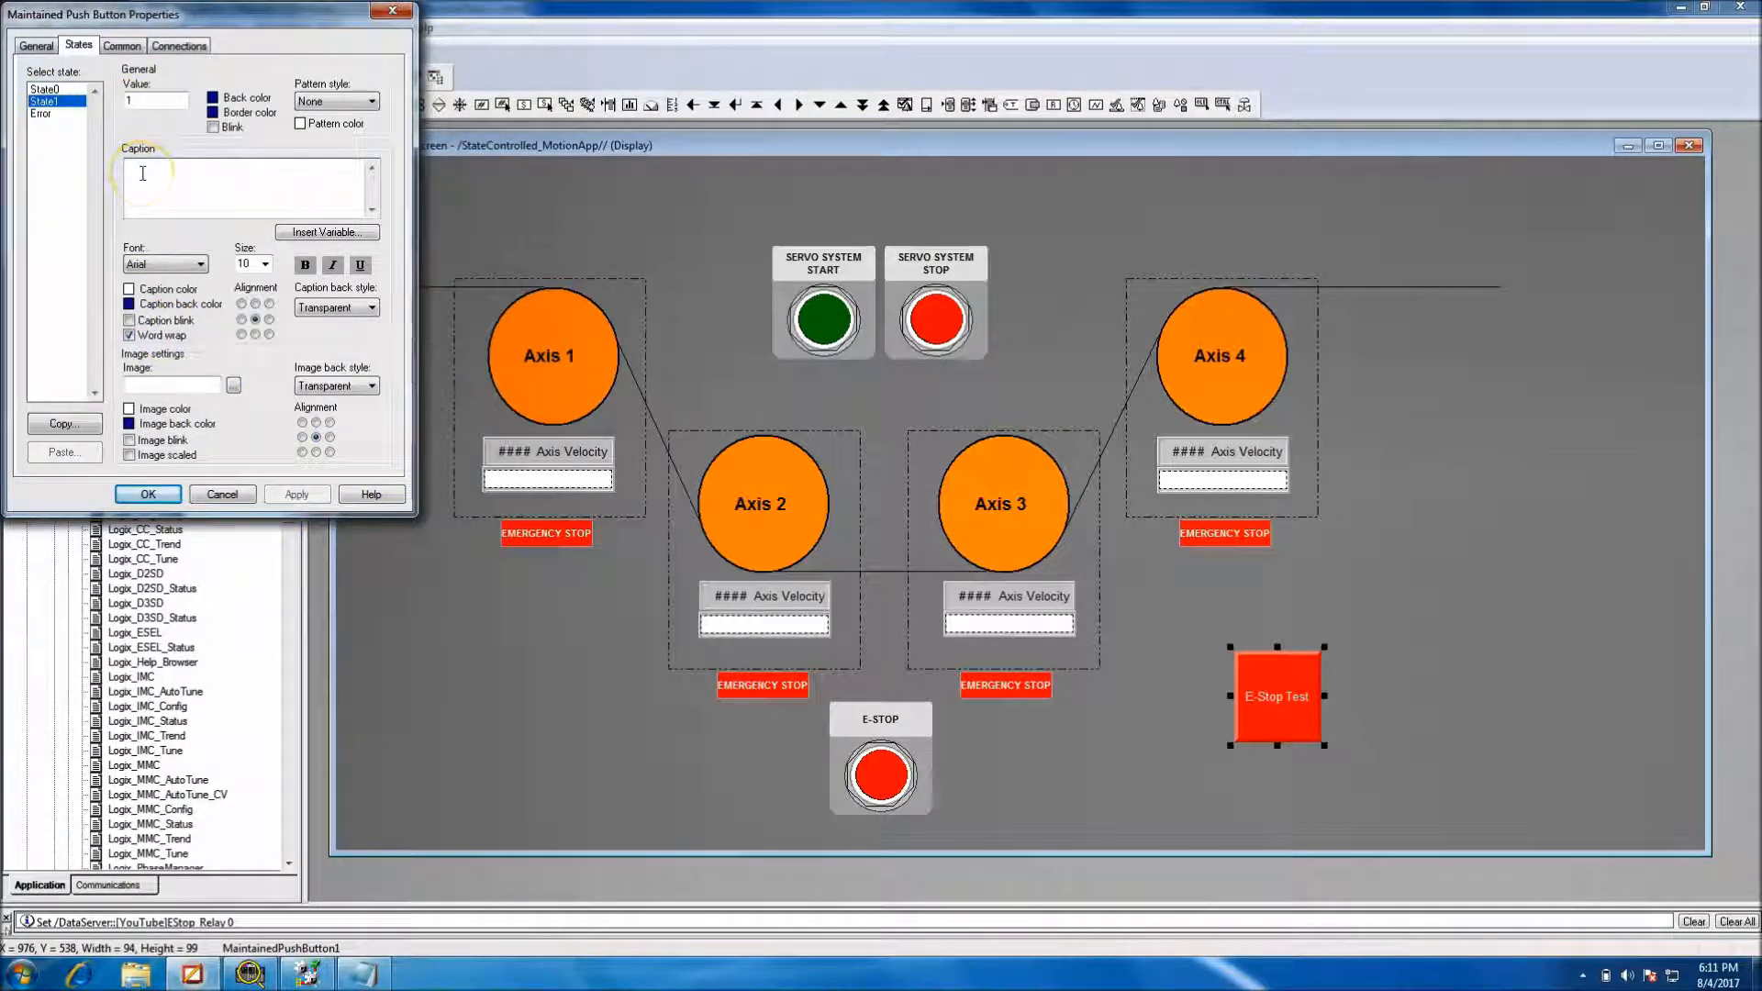
text(E-Stop Active)
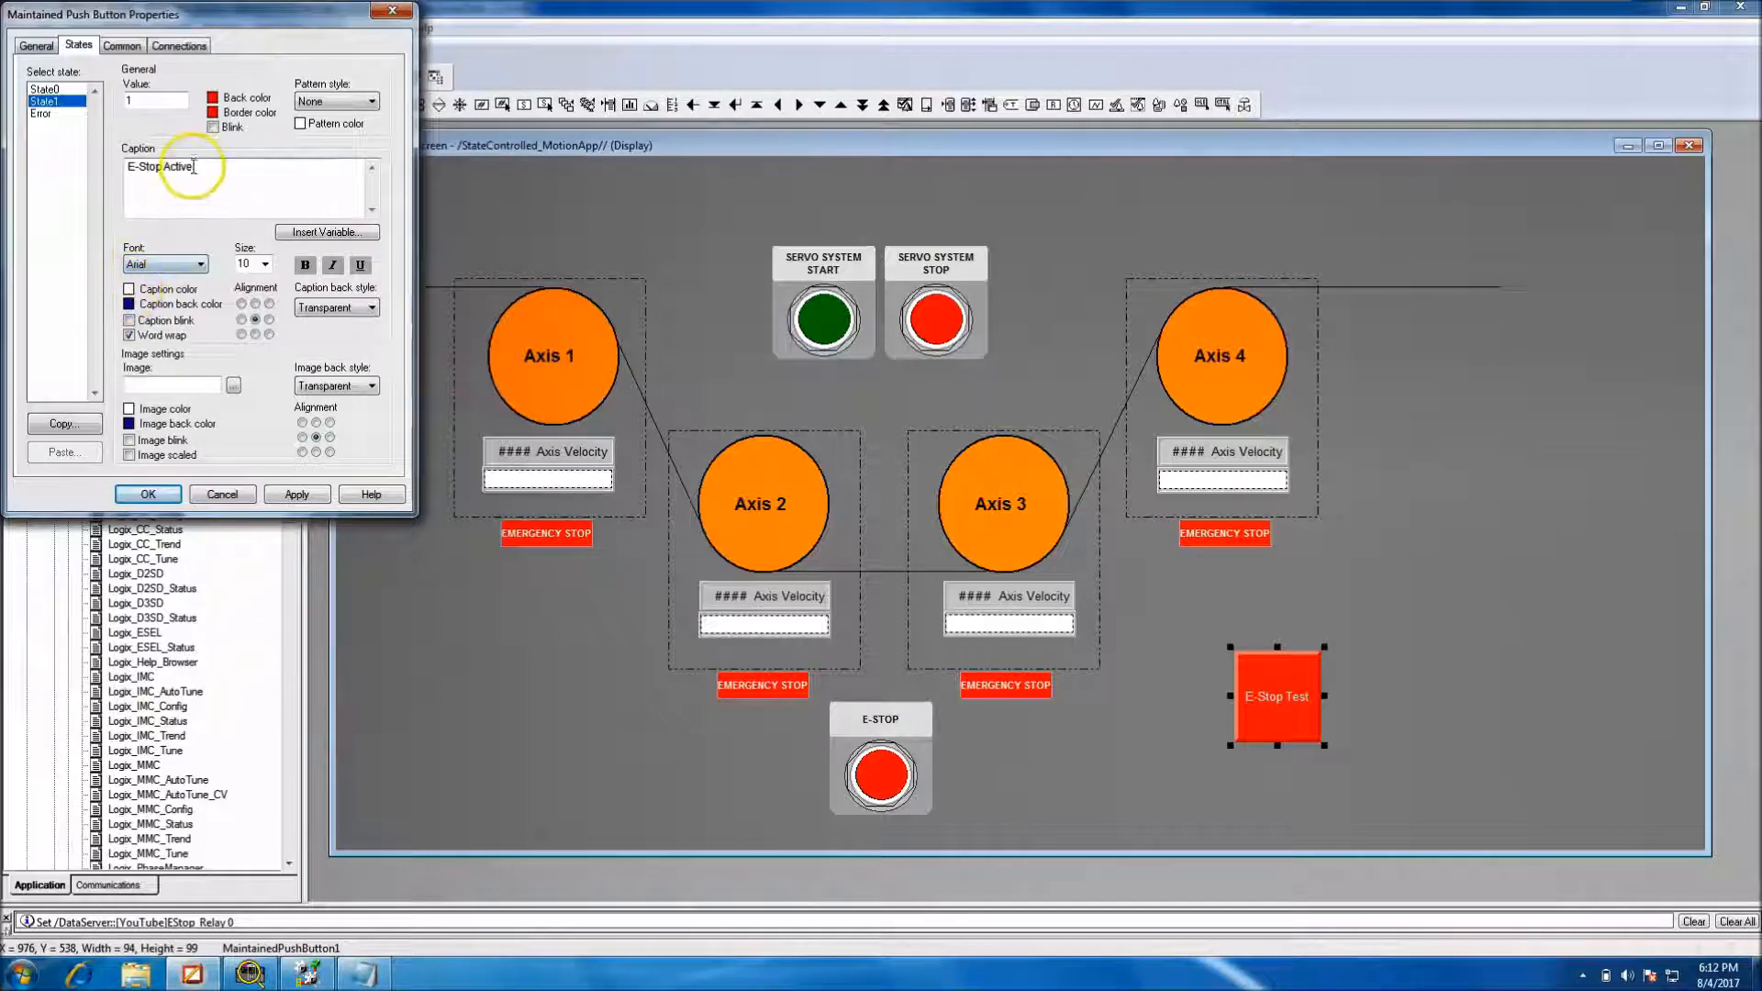
click(214, 127)
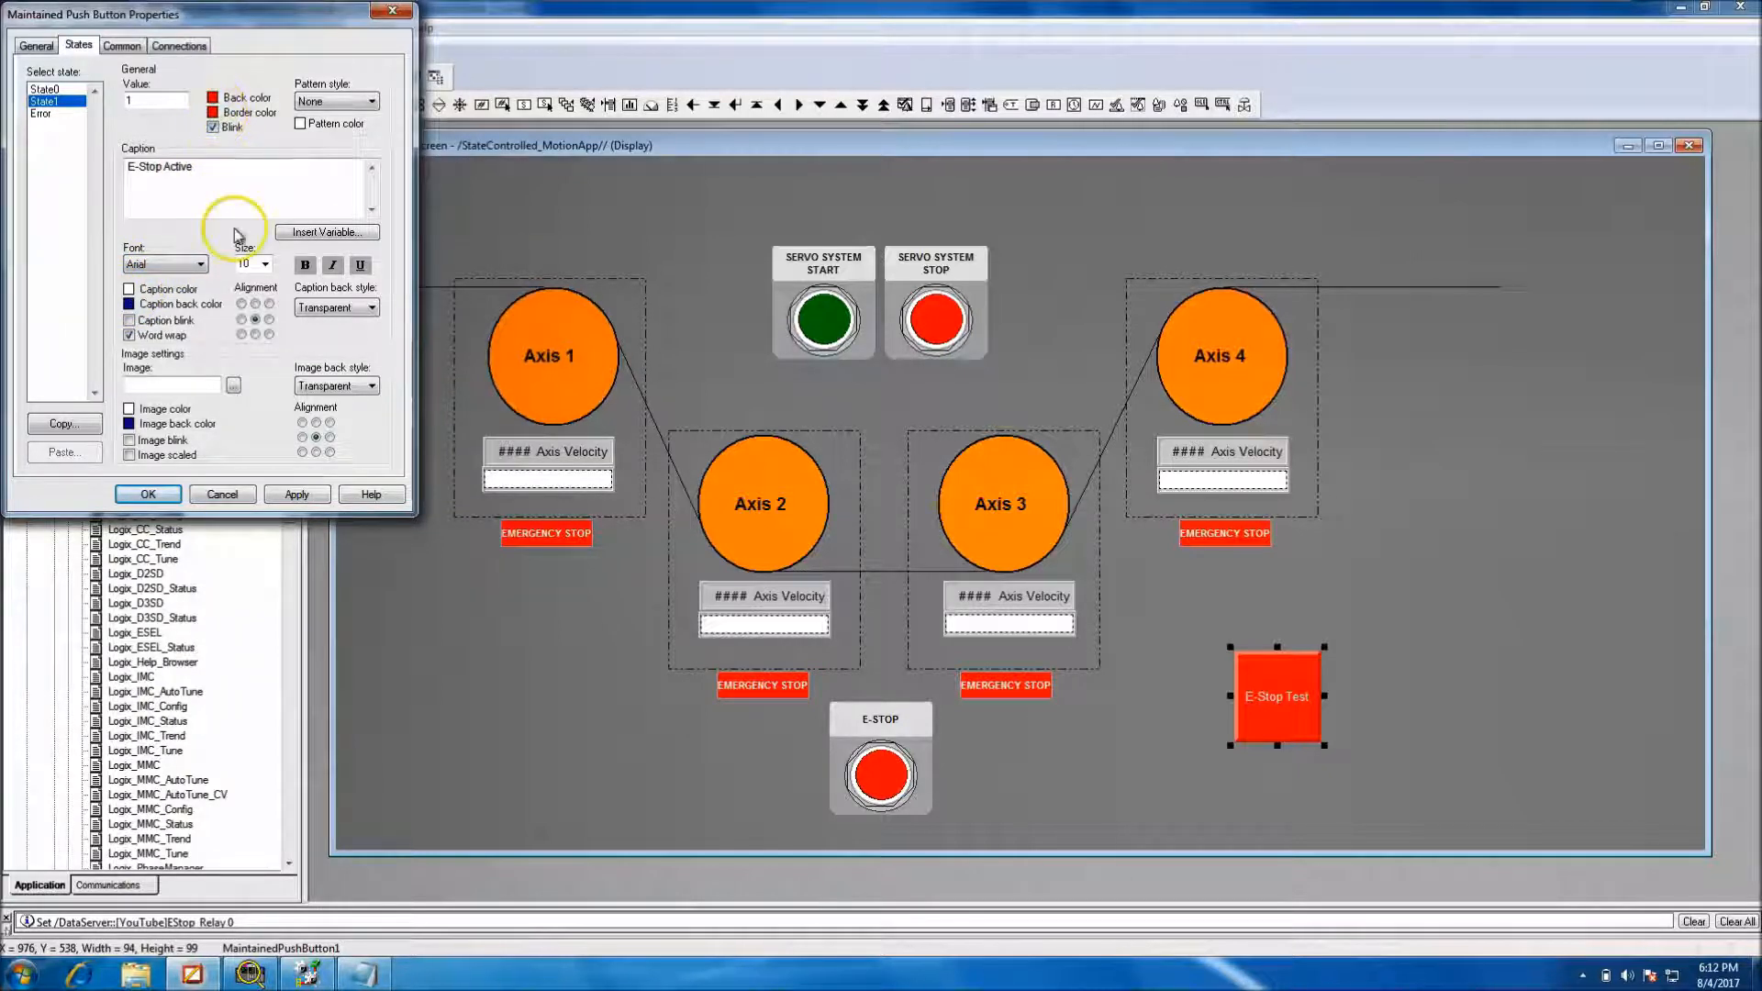
mouse_move(200, 259)
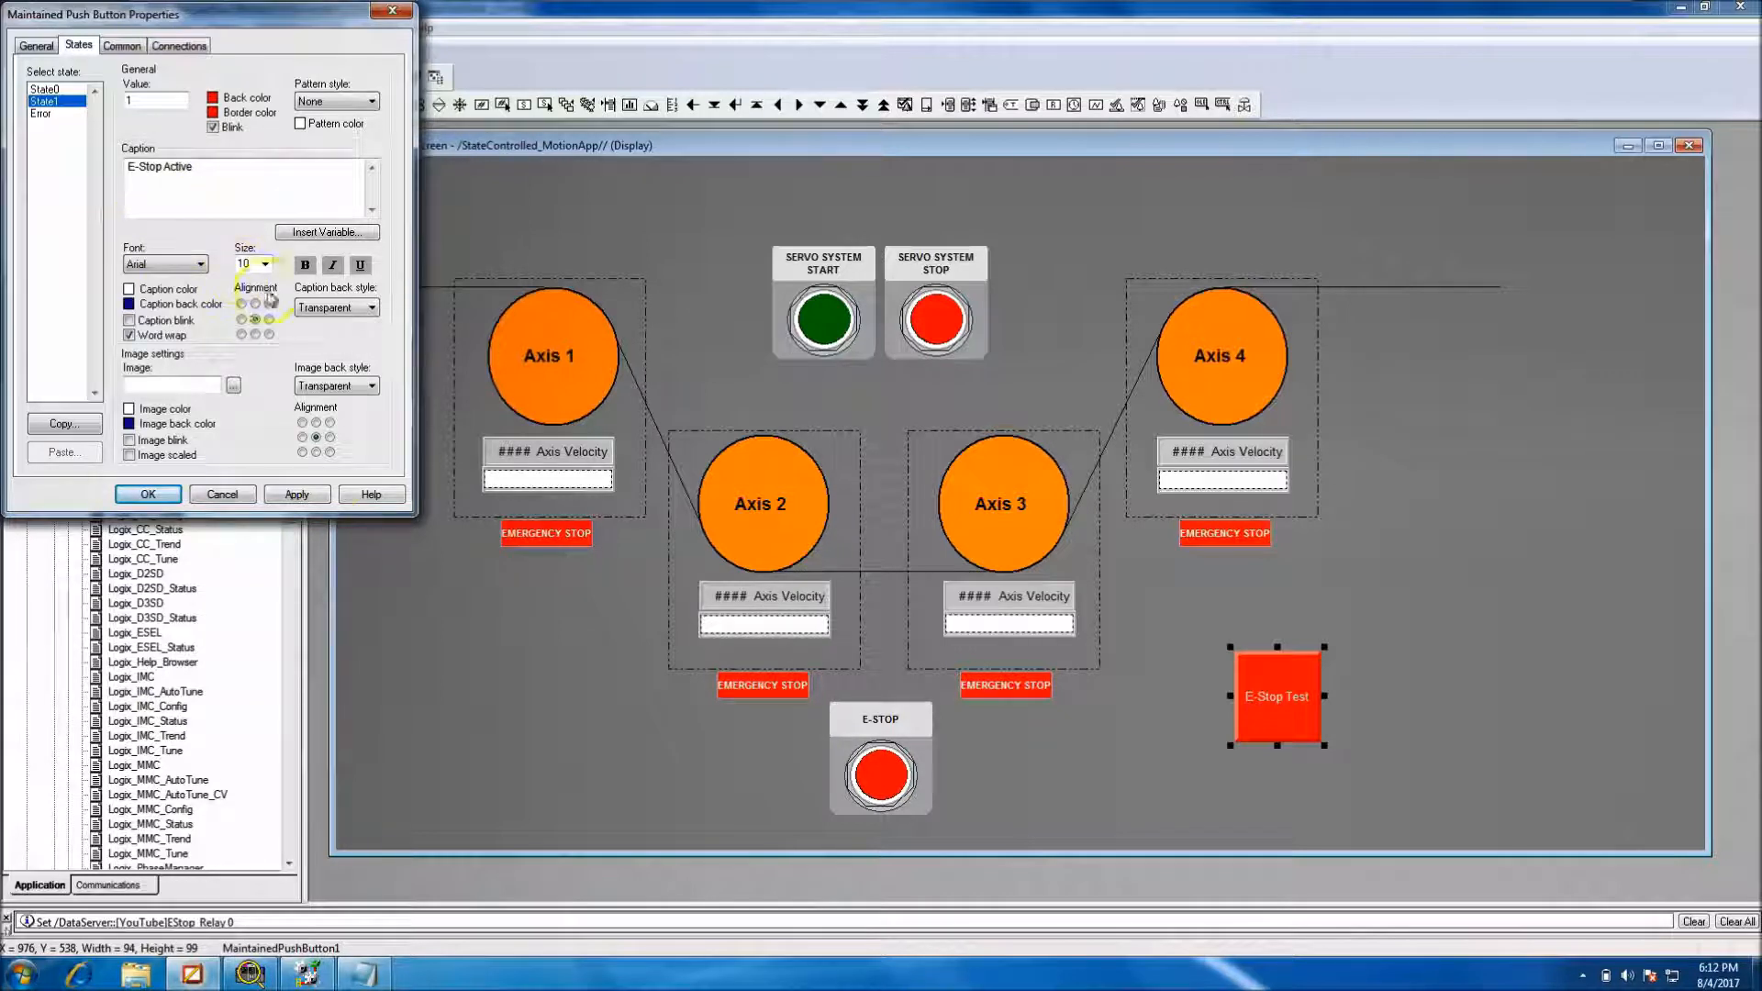
click(296, 495)
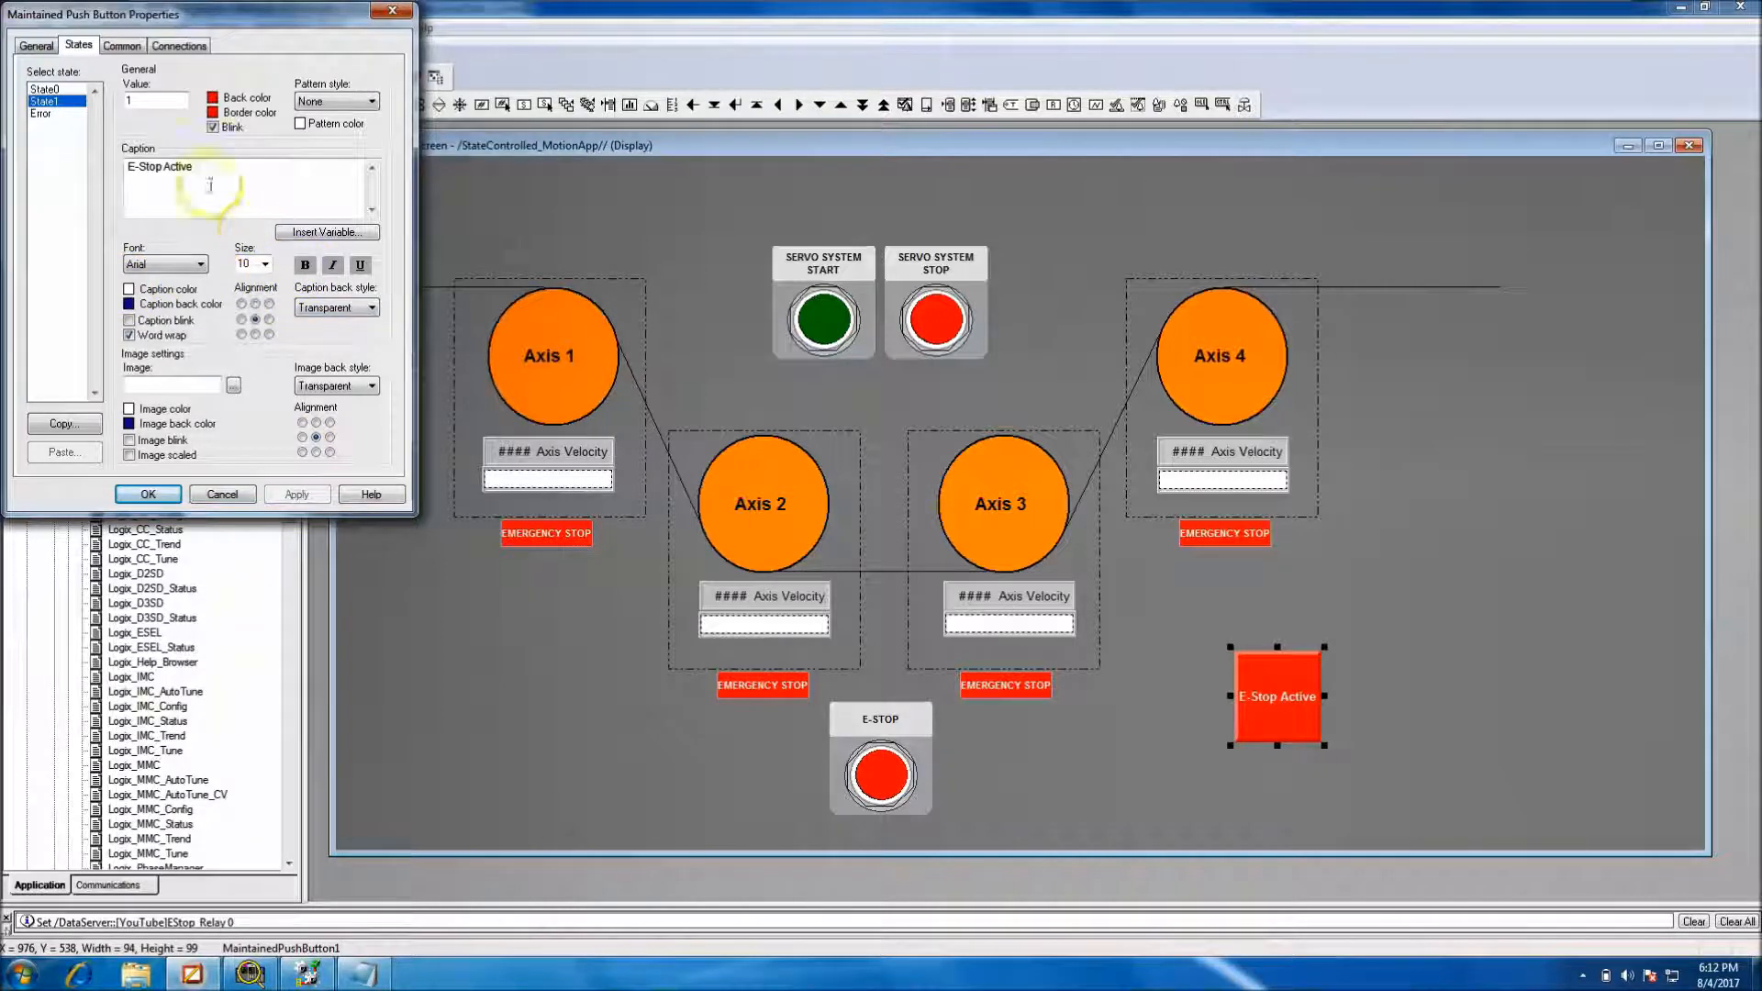
click(46, 89)
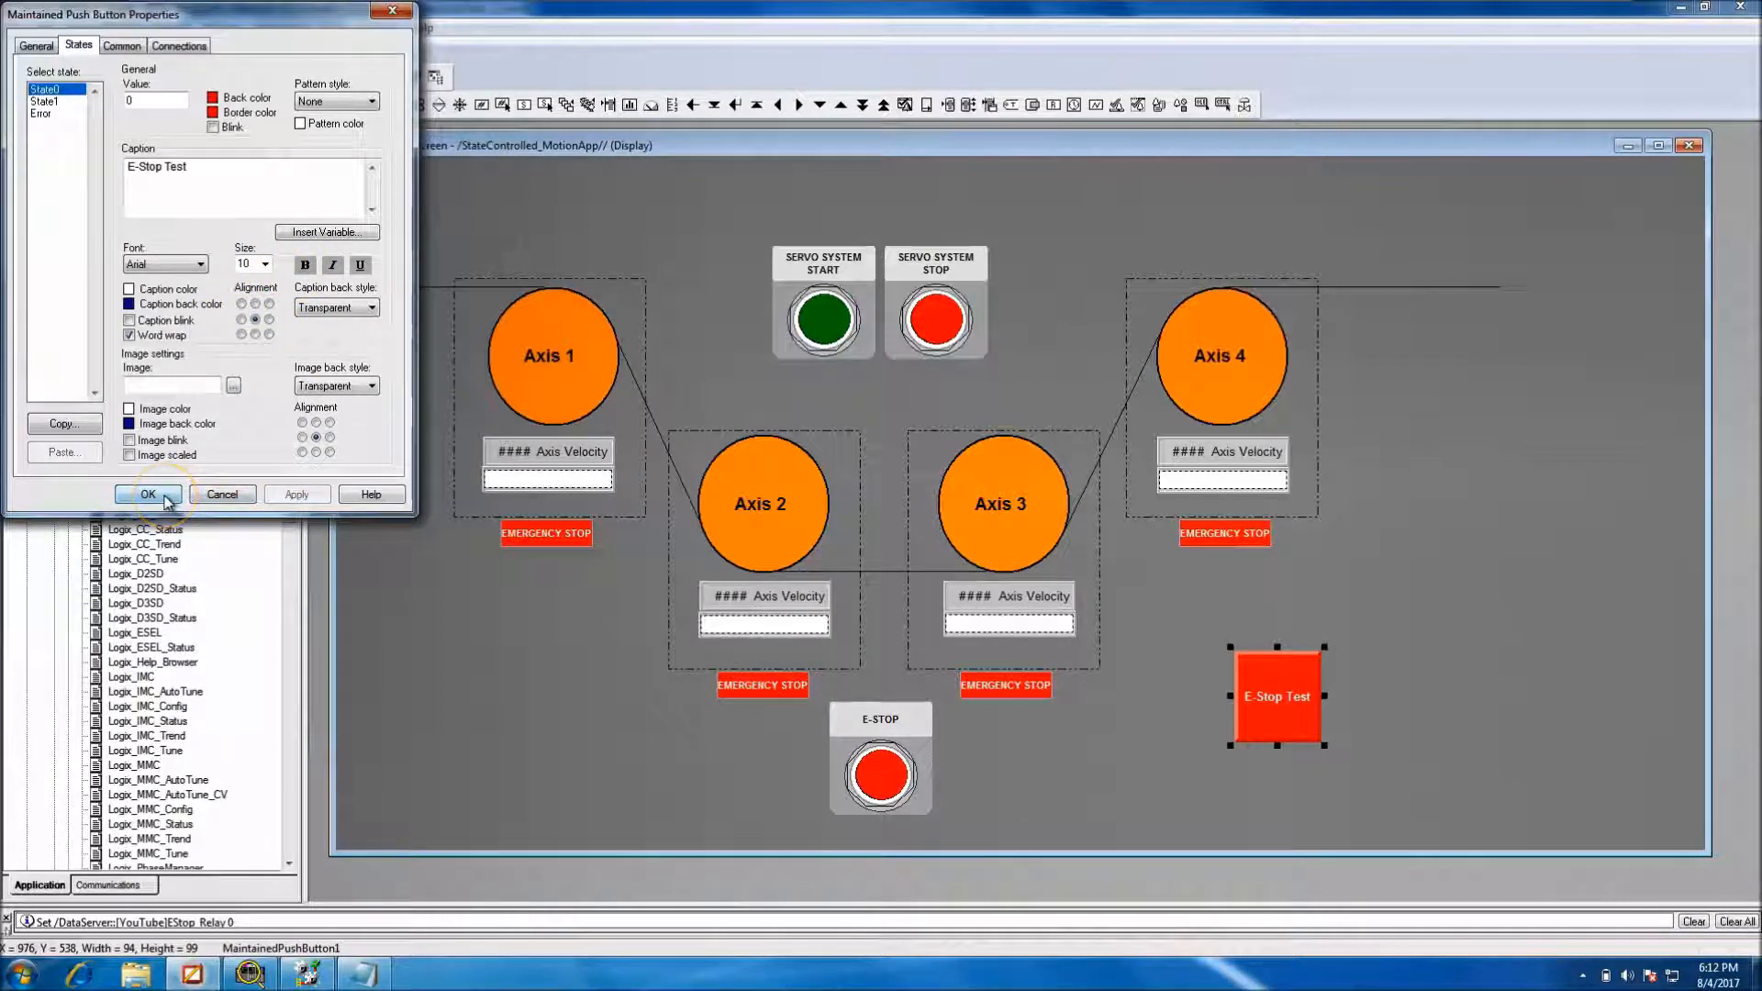
click(147, 495)
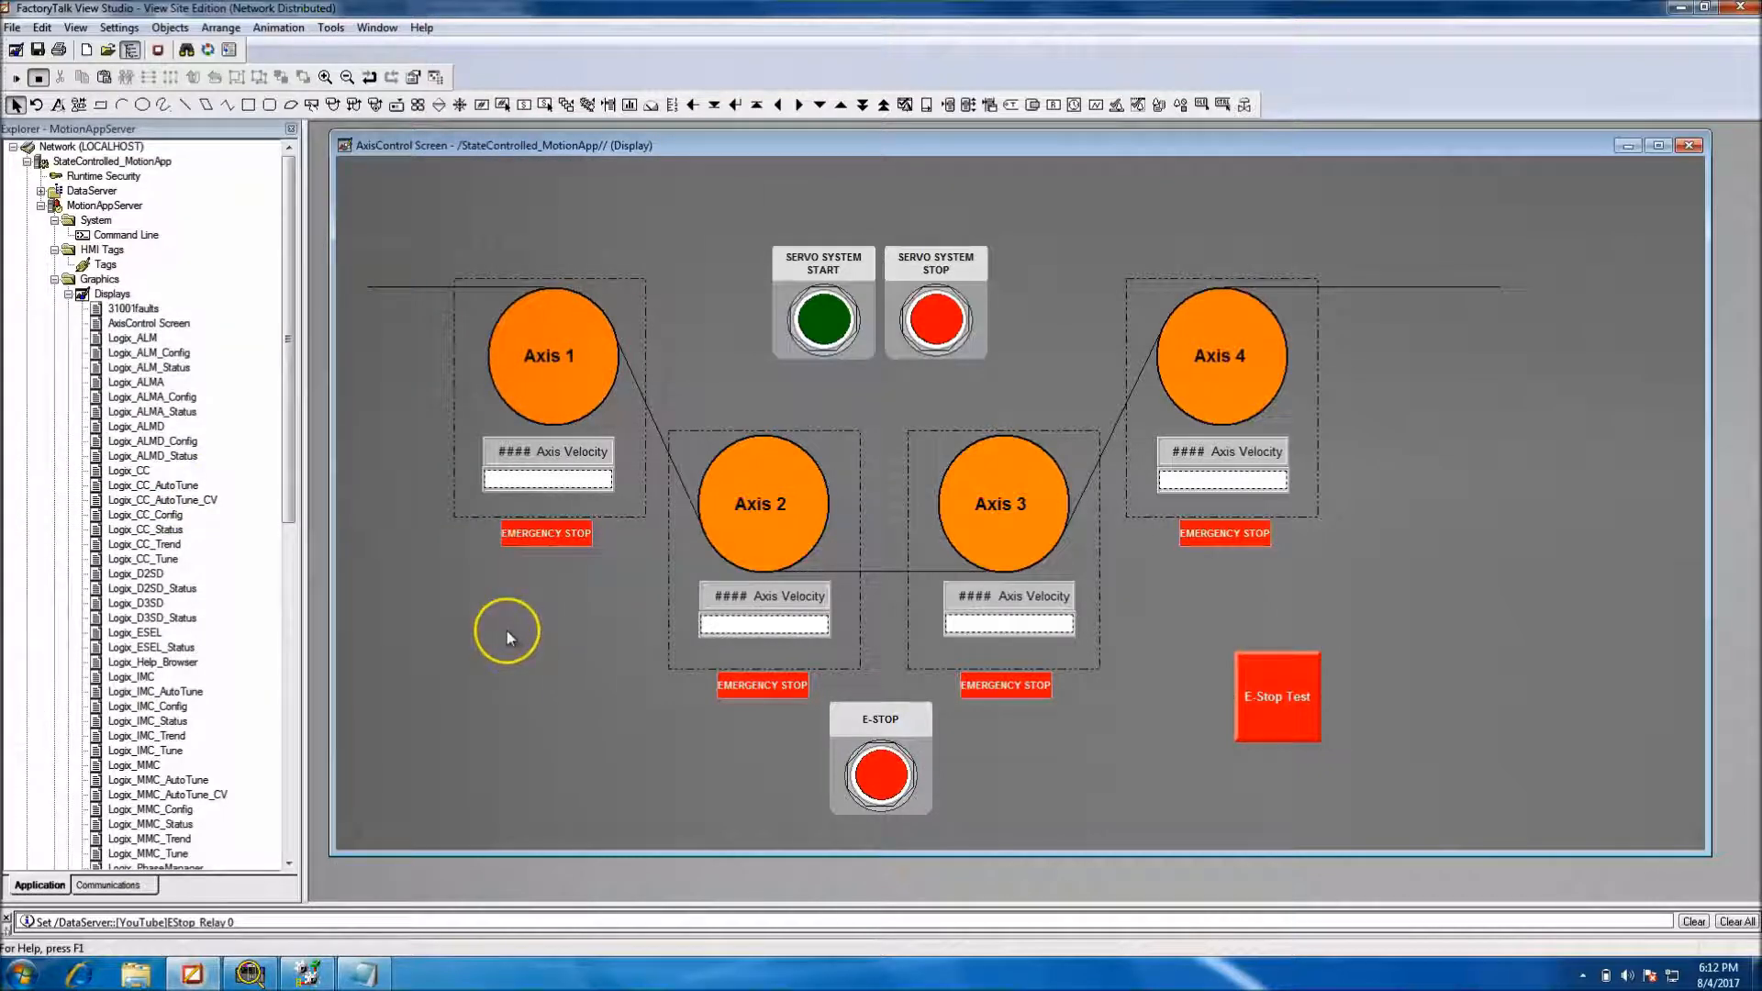
click(37, 49)
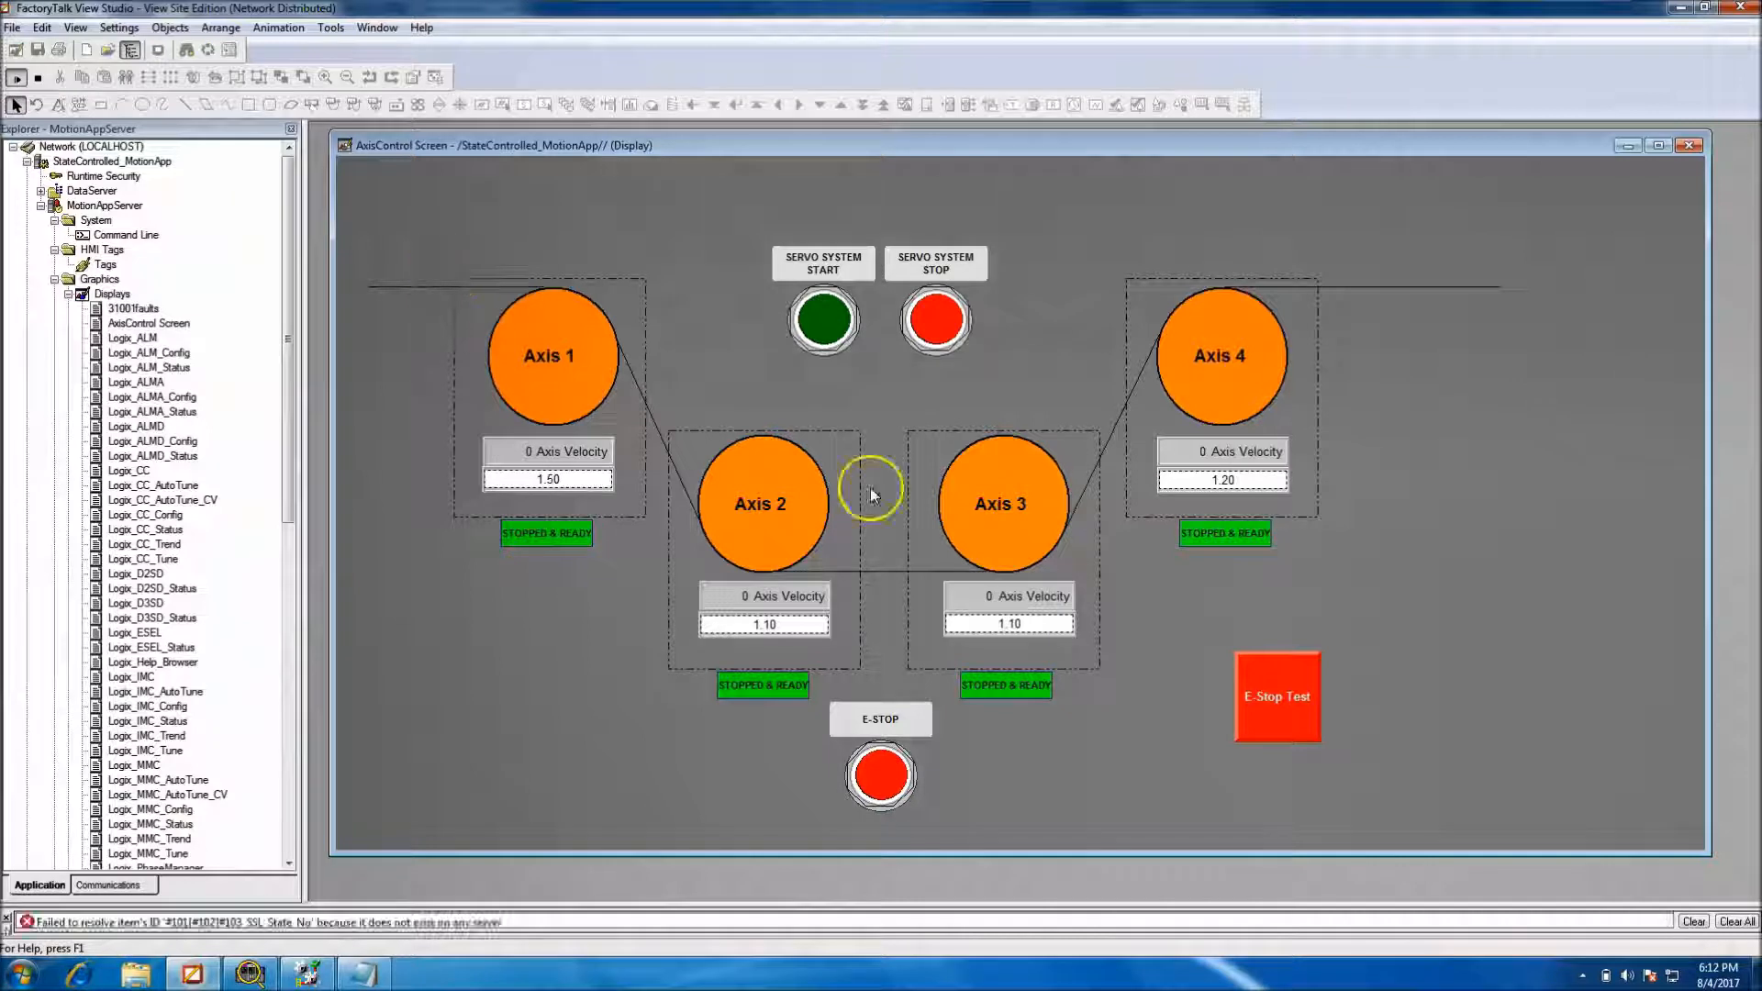
click(1276, 695)
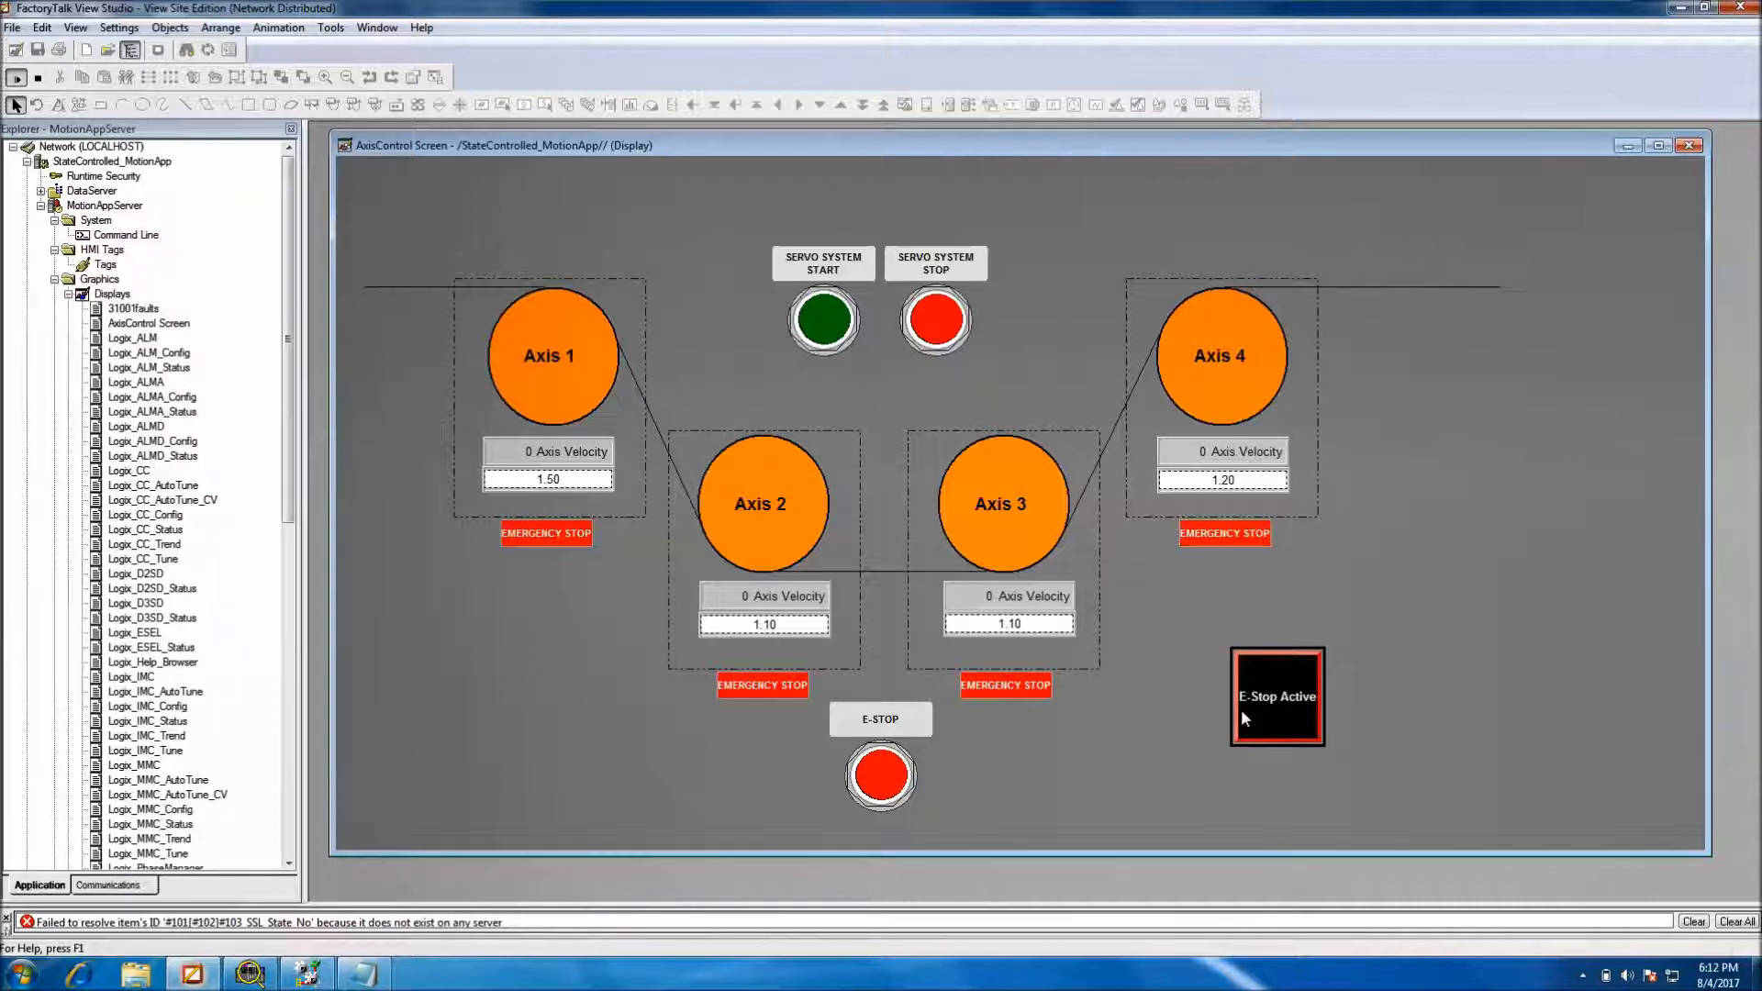
mouse_move(1267, 721)
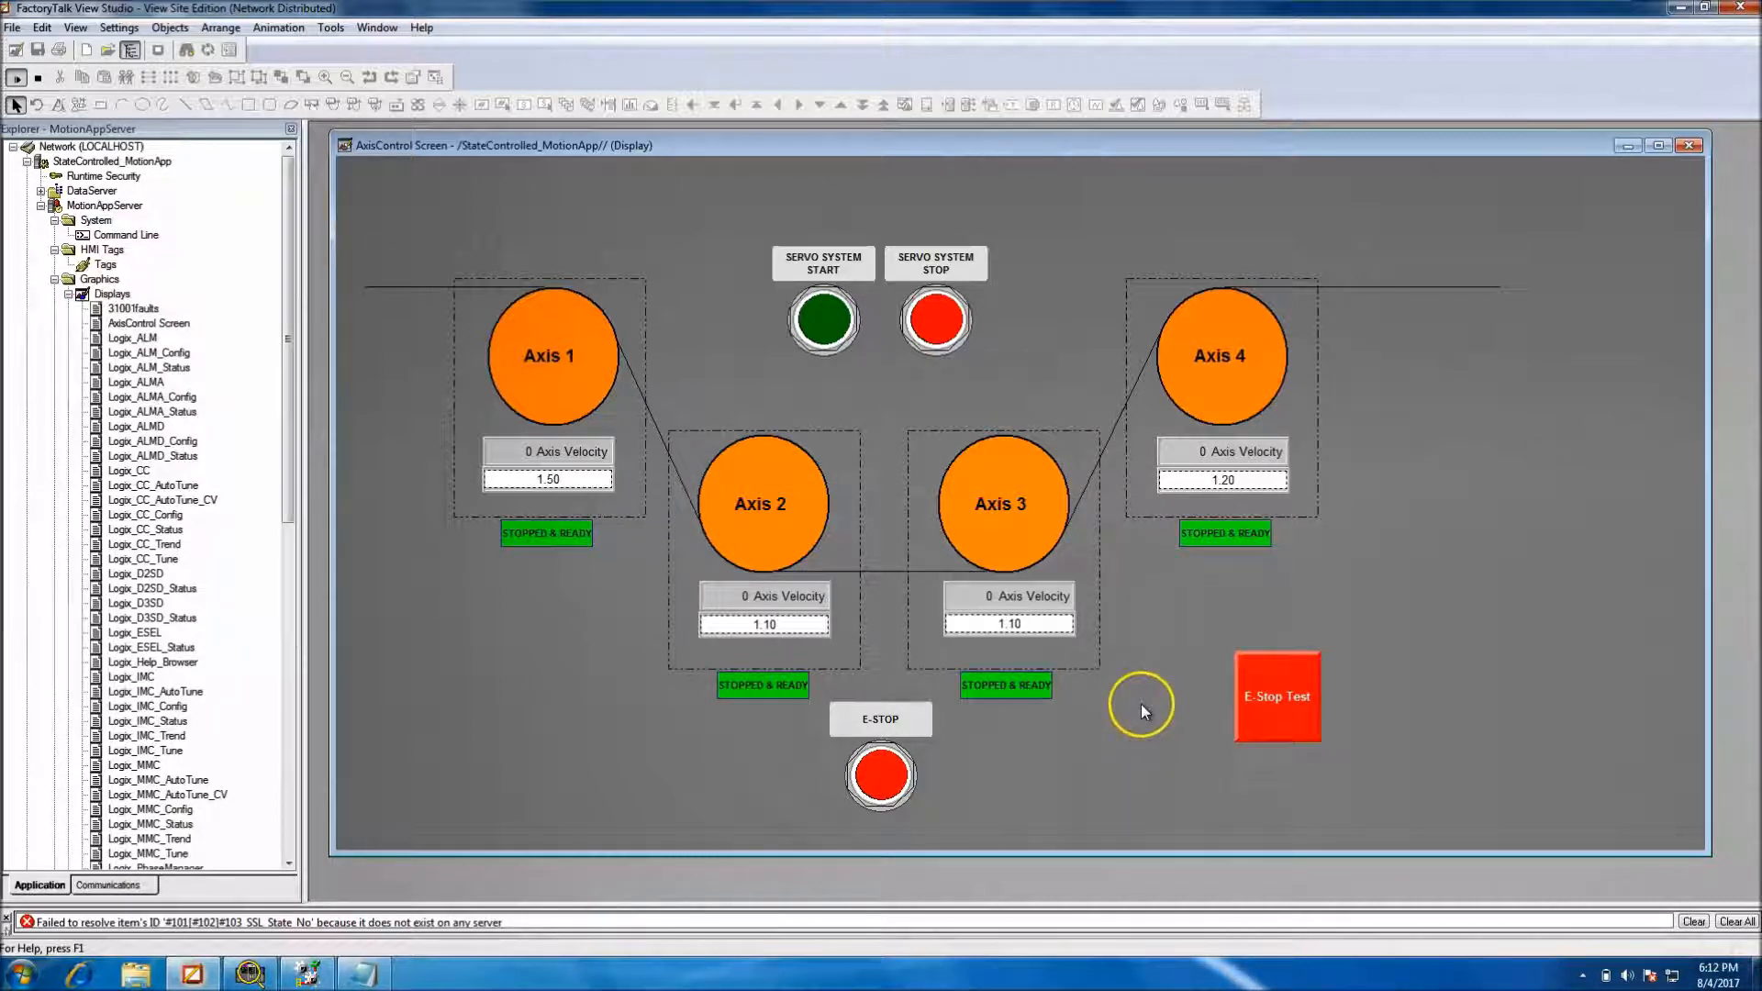
mouse_move(972, 719)
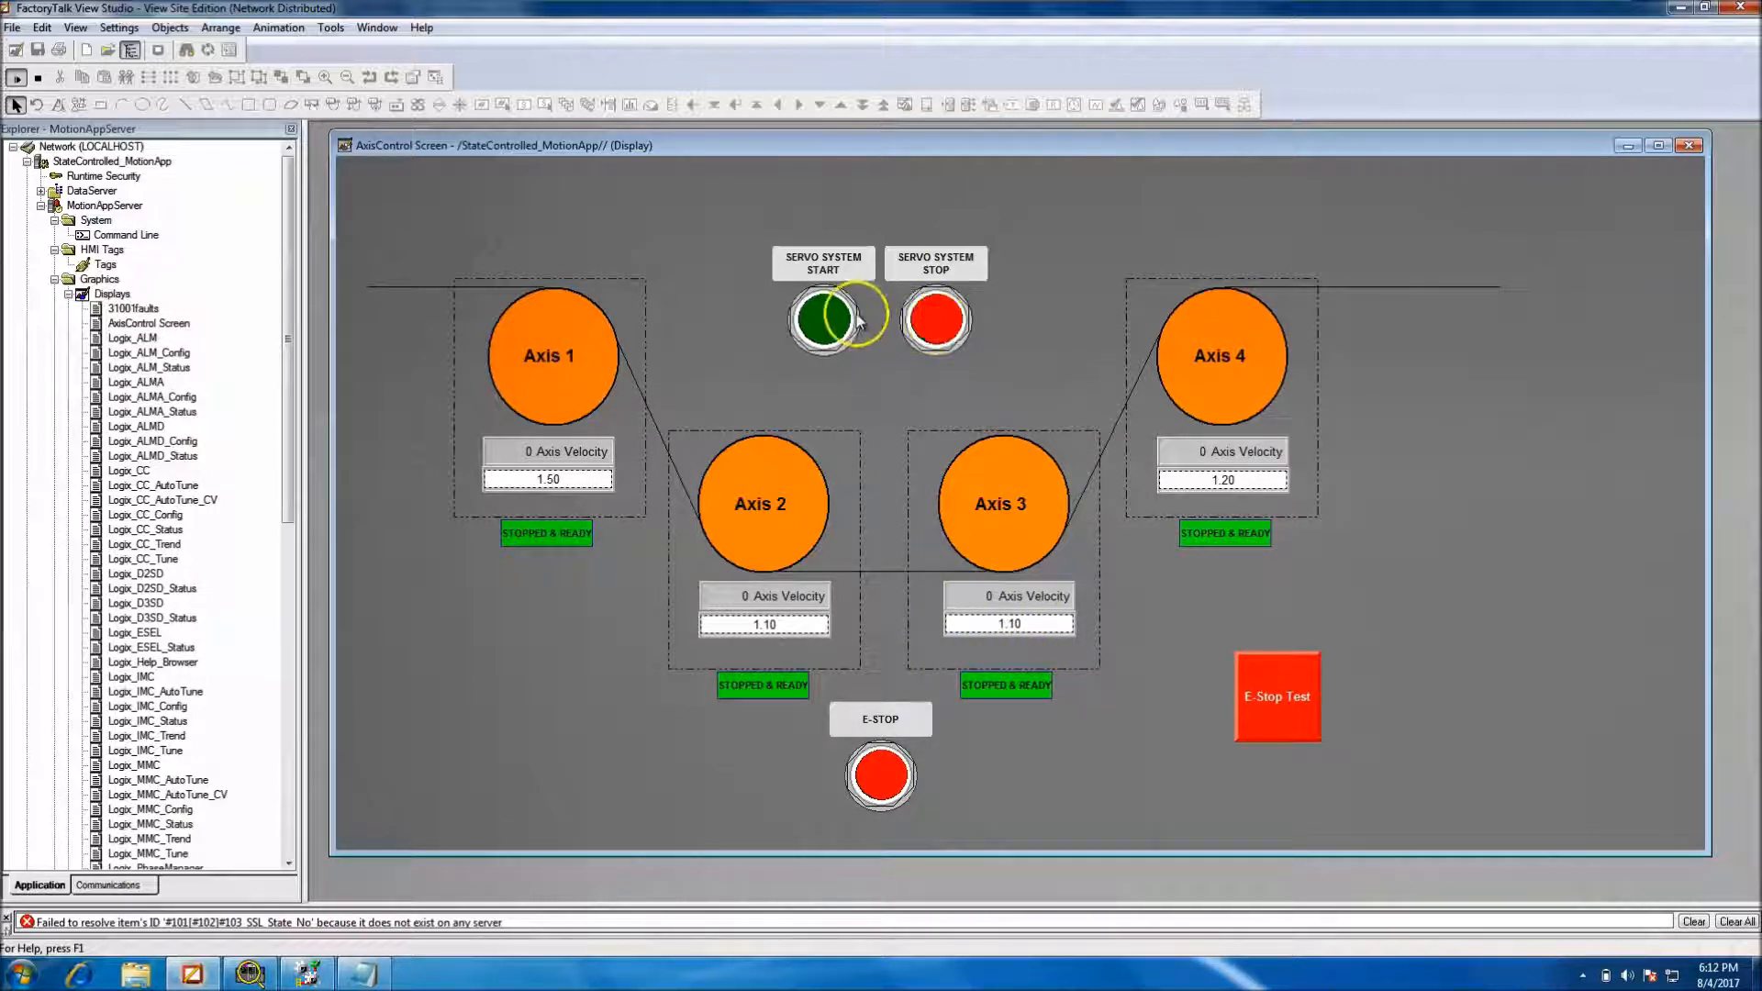
click(823, 319)
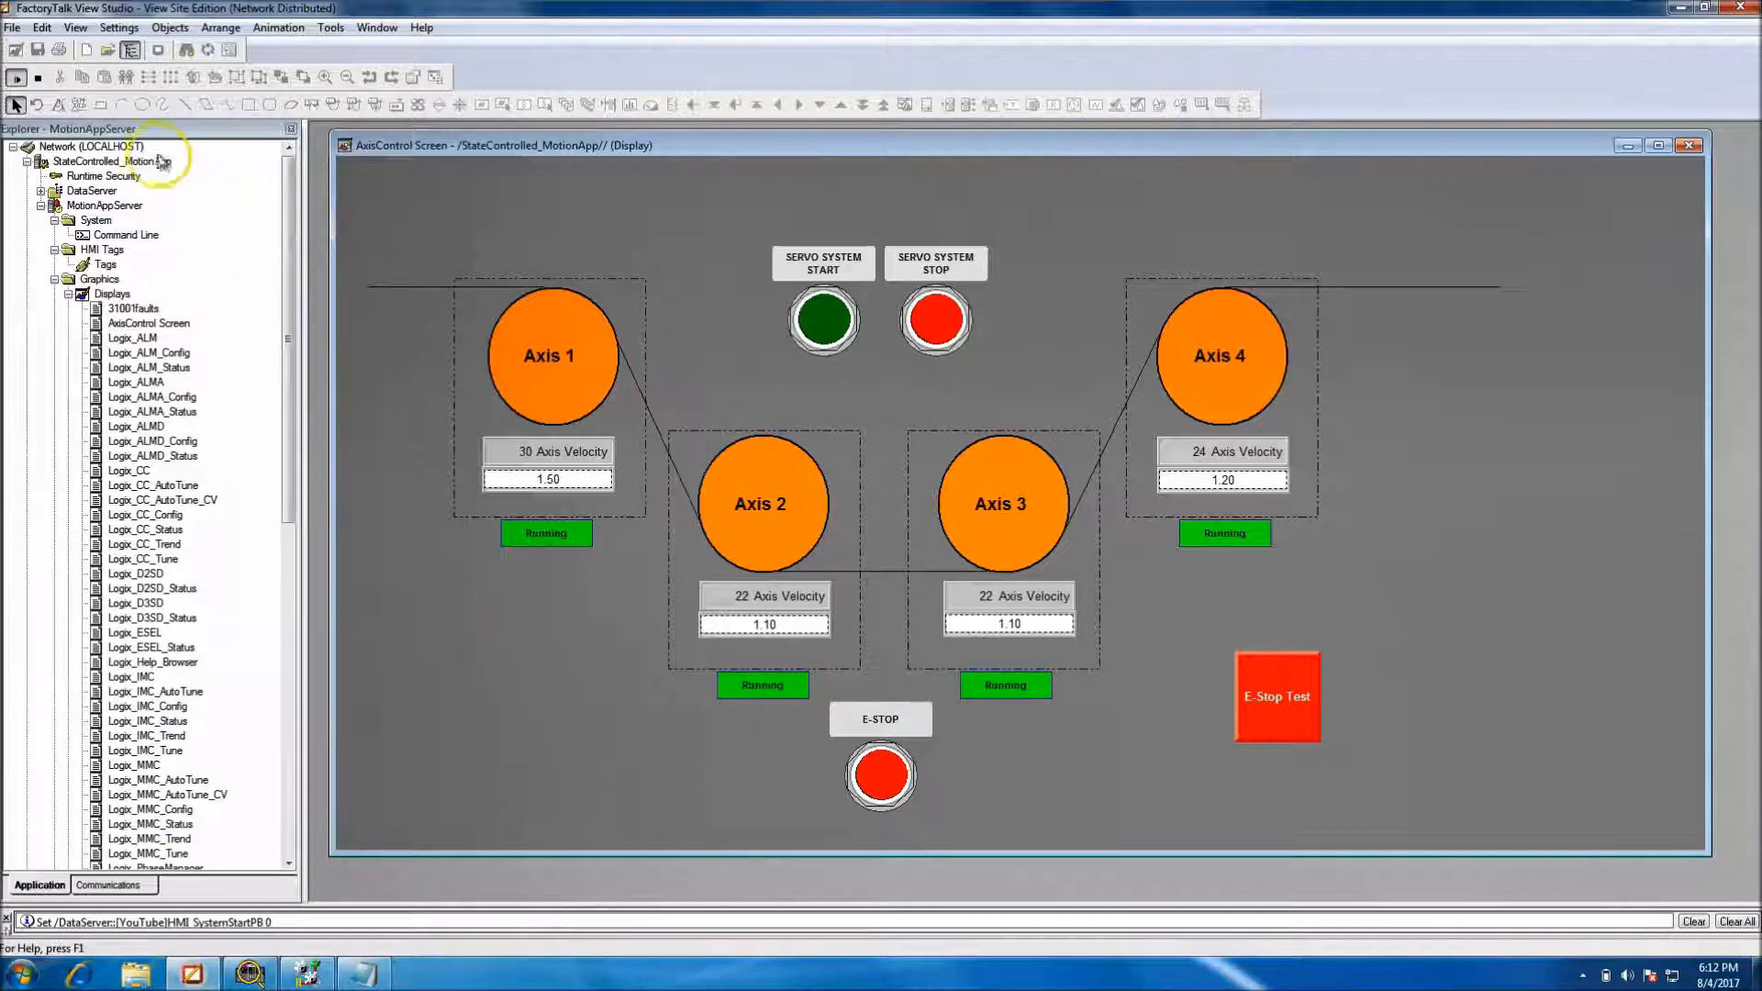
click(879, 776)
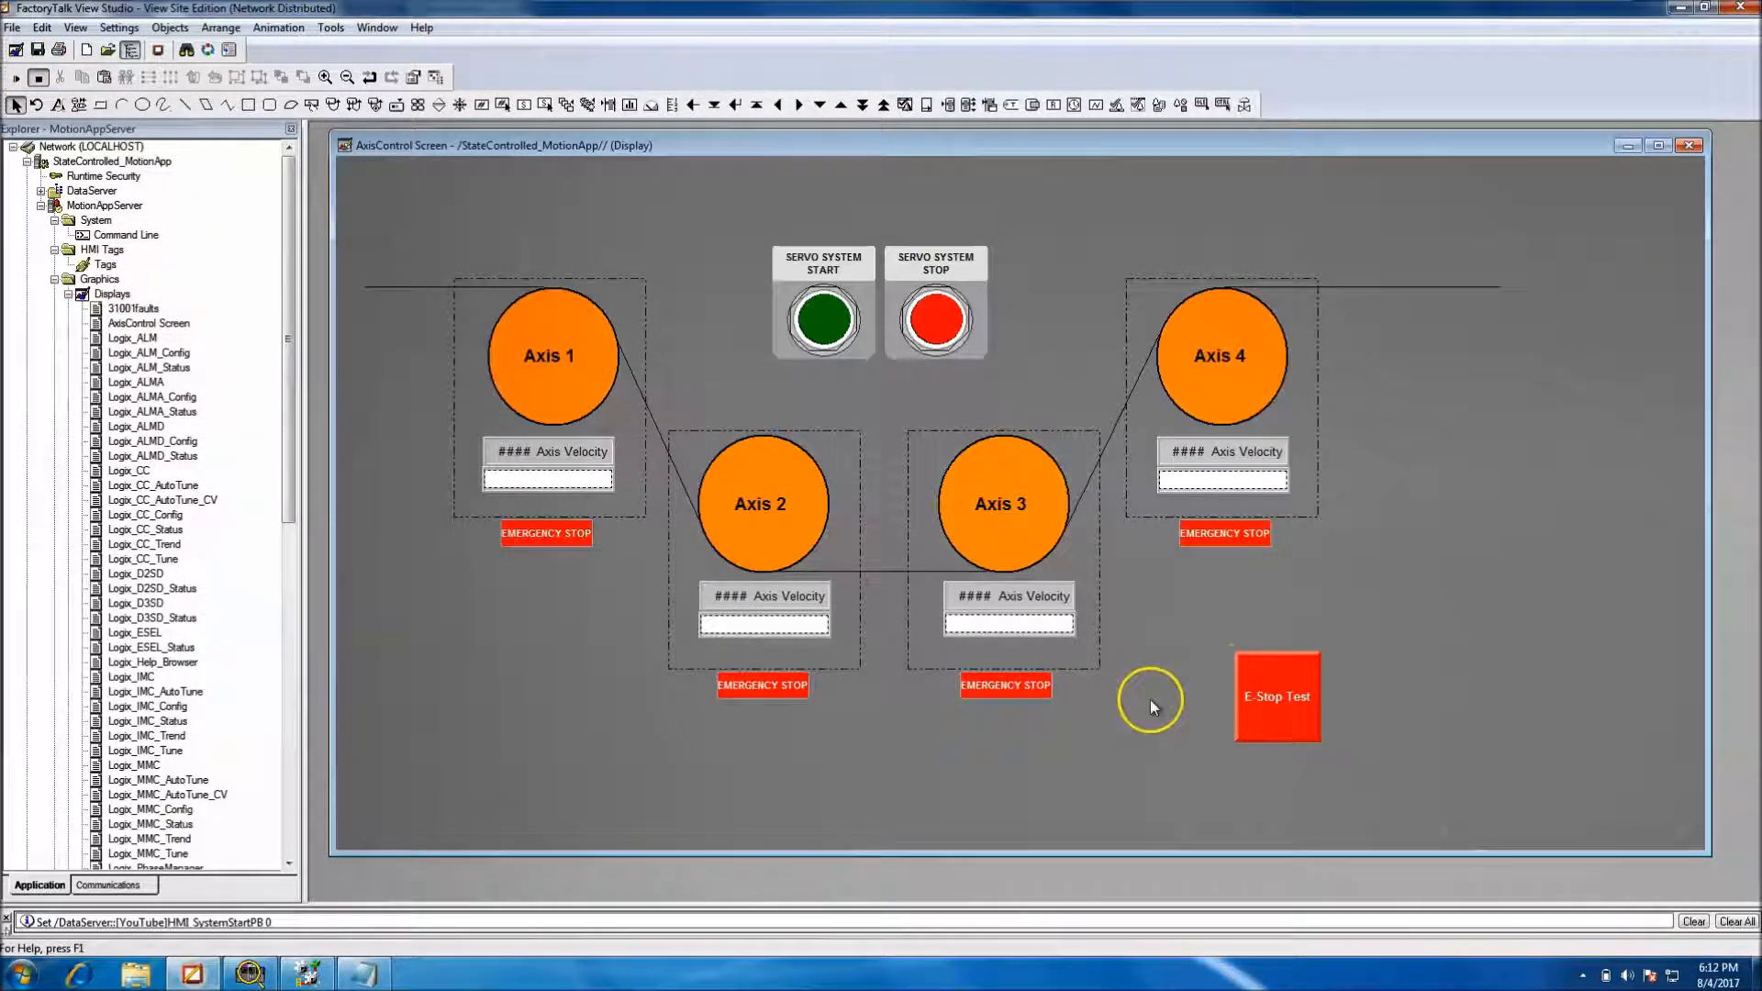
mouse_move(877, 780)
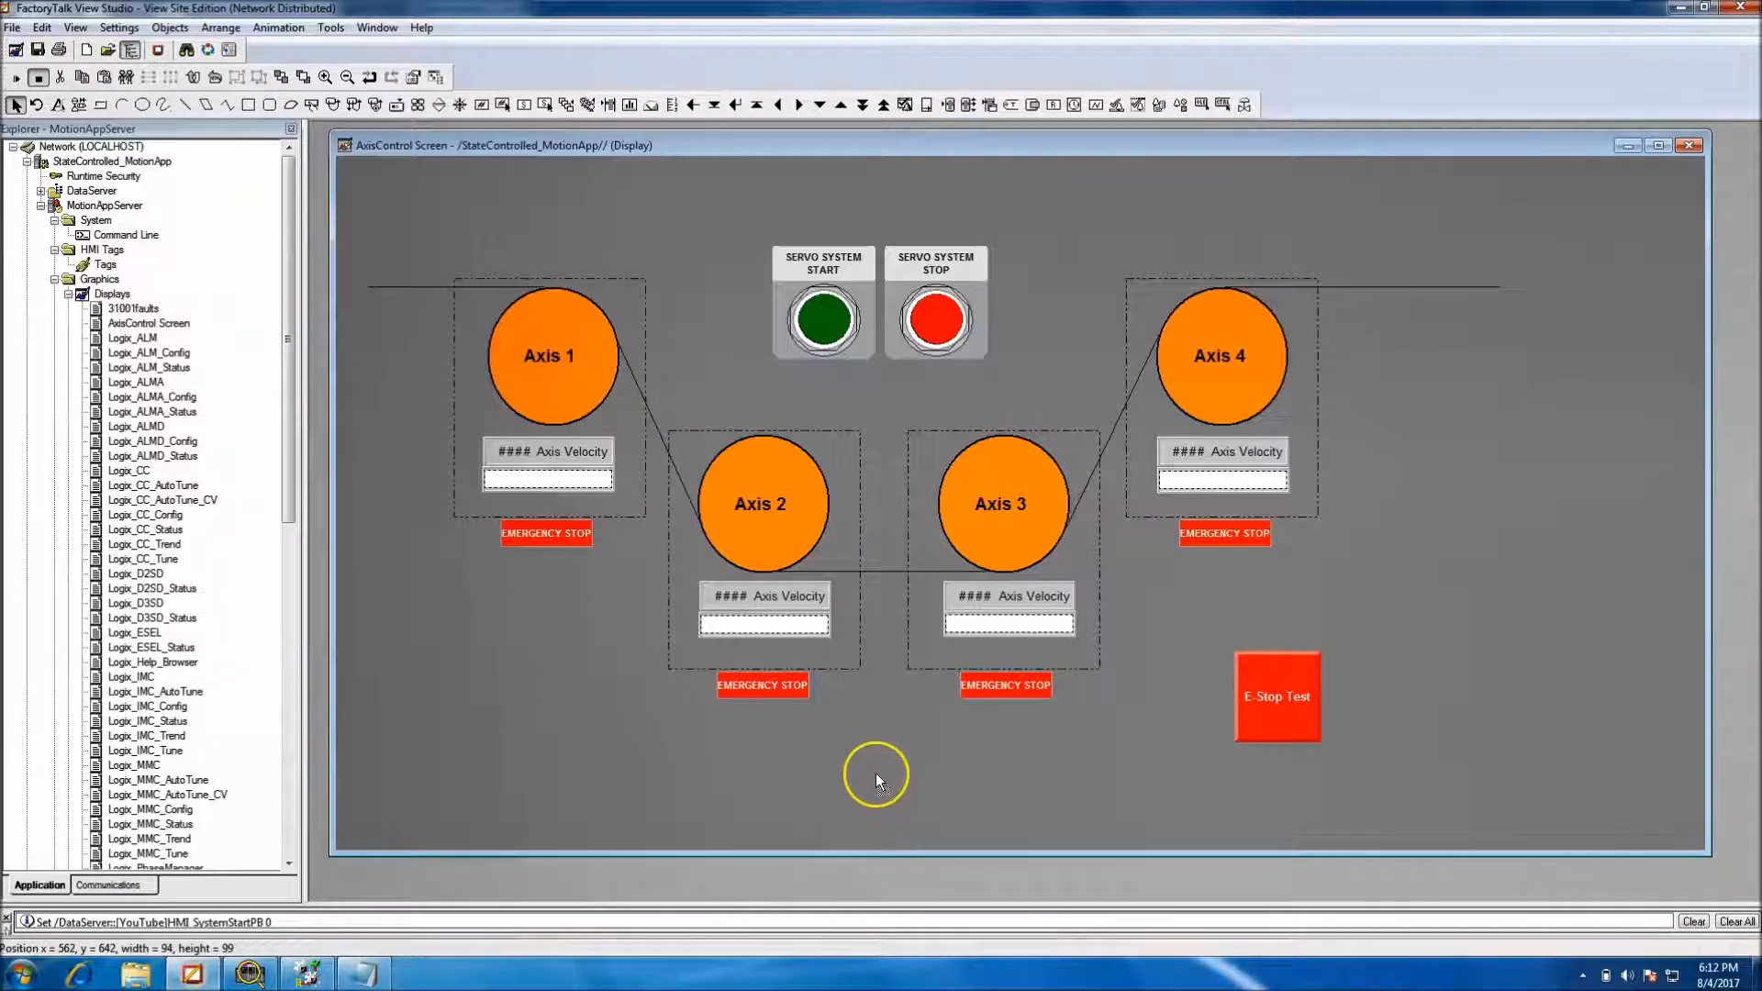
Move the E-Stop Test button and add the caption 'Just for E-Stop Testing' above it
drag(1277, 697, 882, 786)
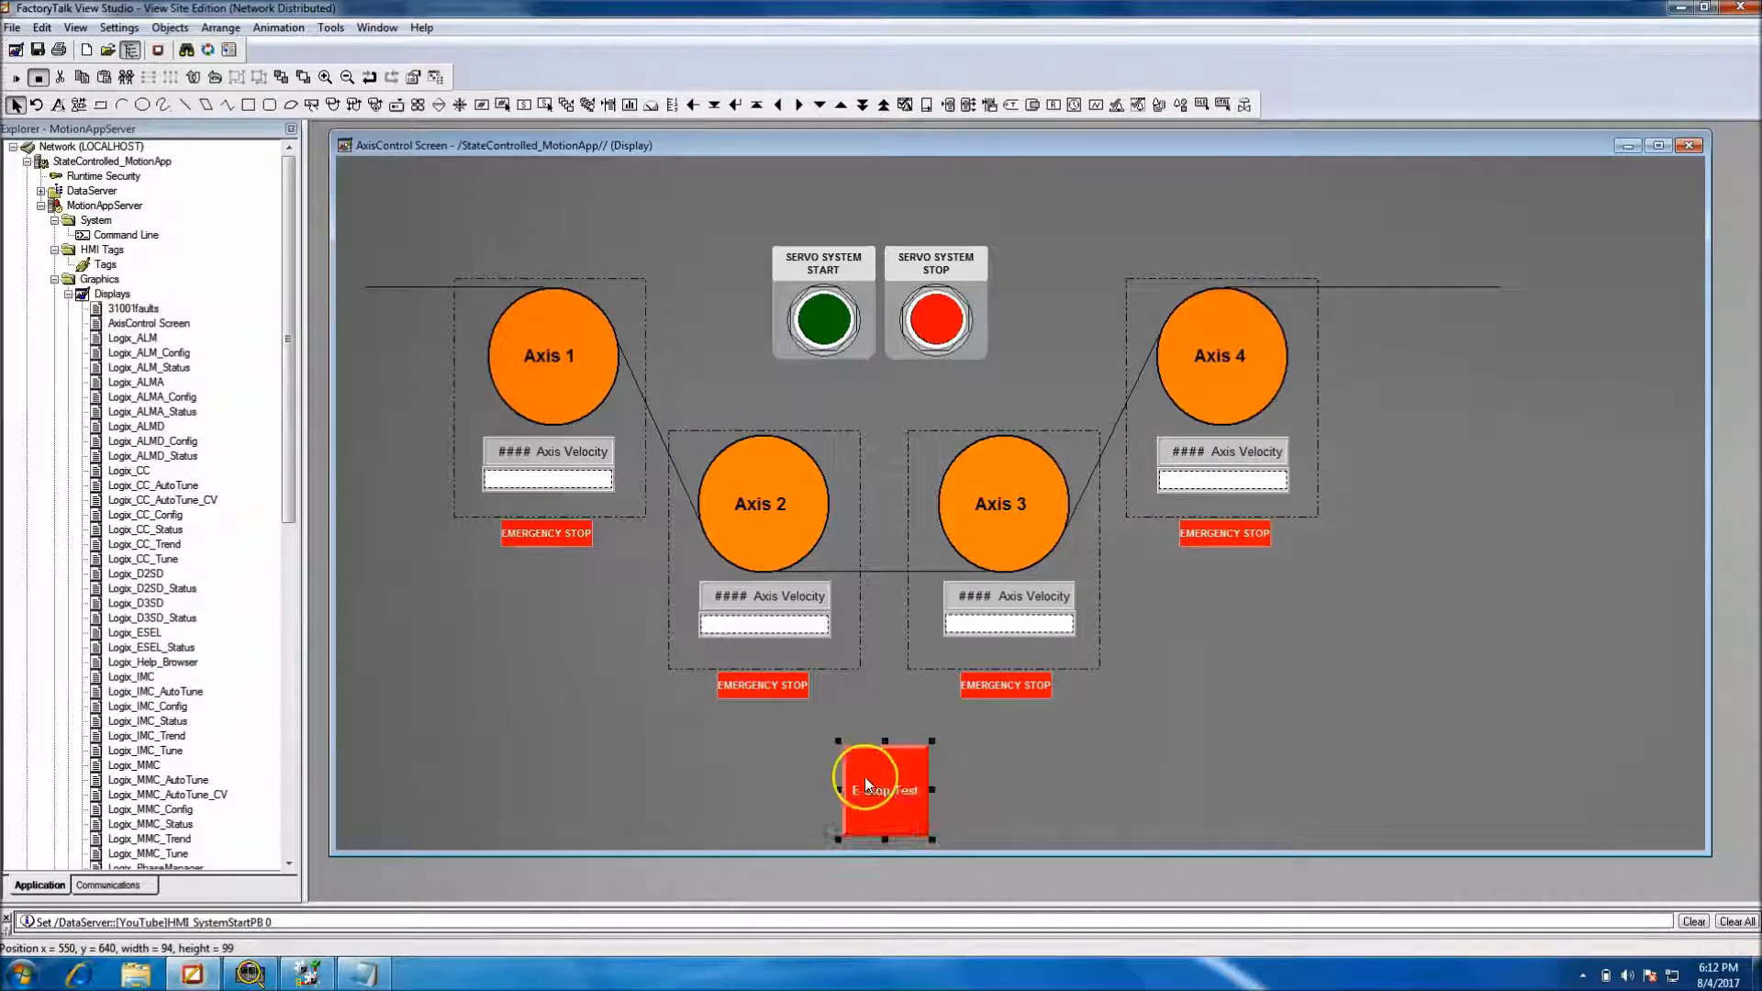
click(119, 26)
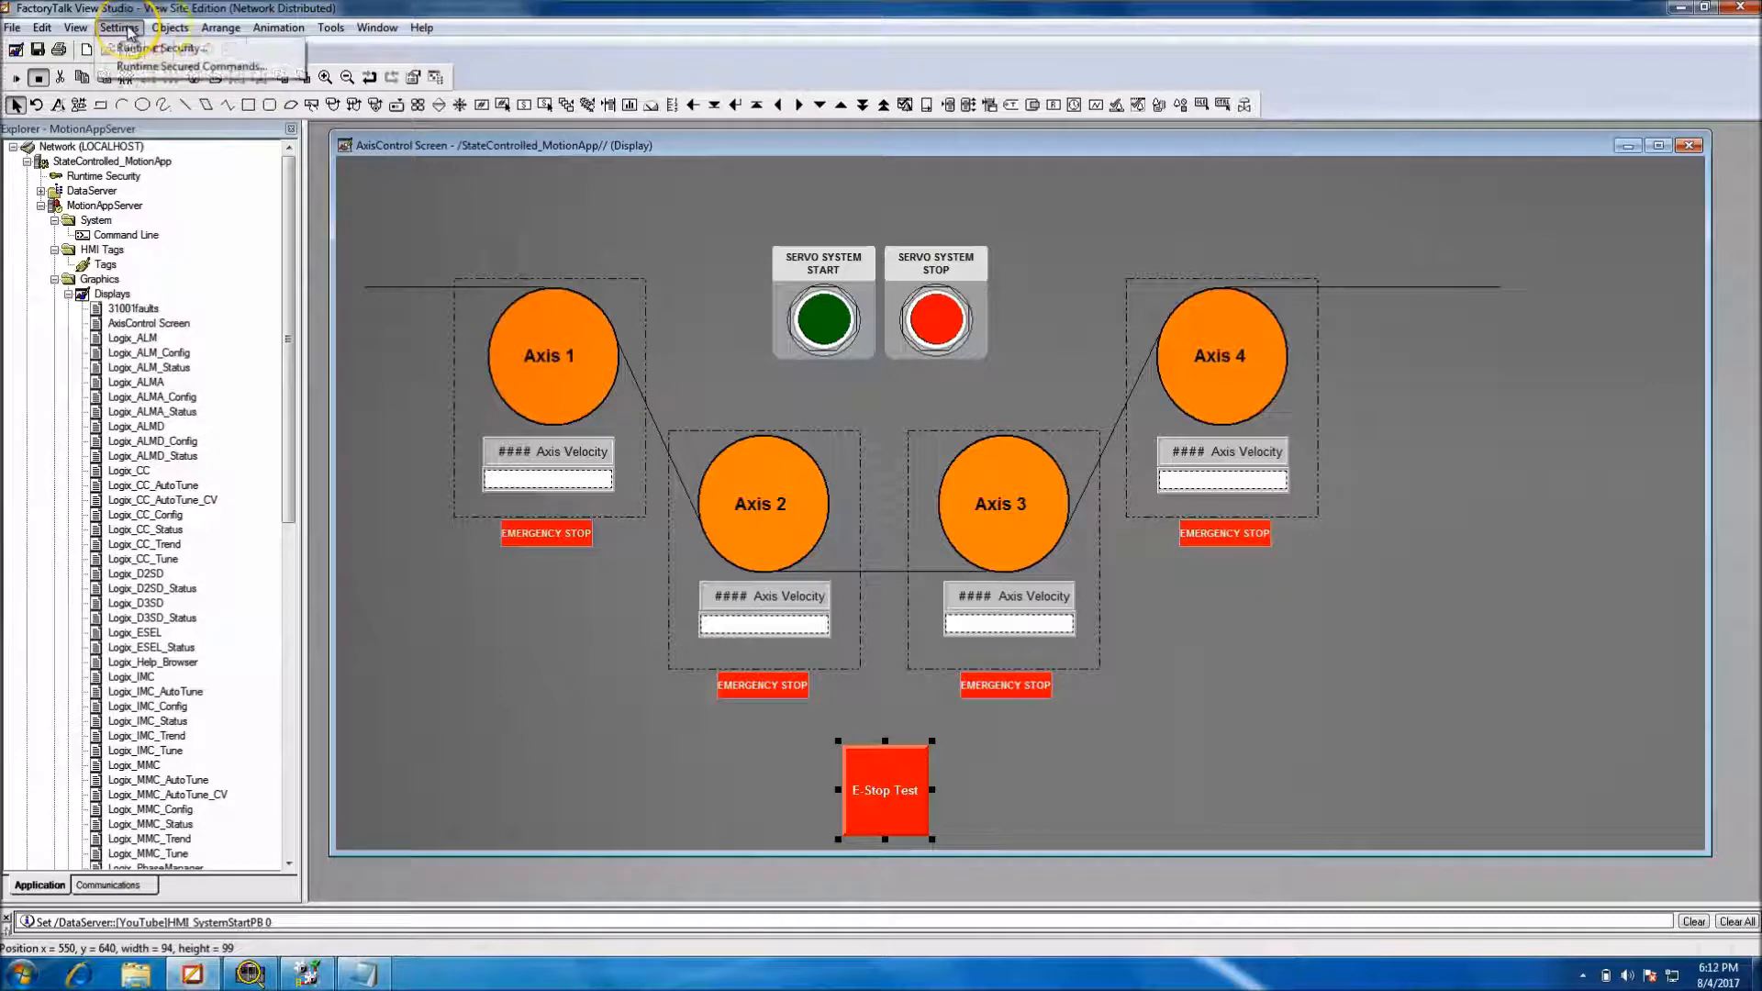
click(170, 26)
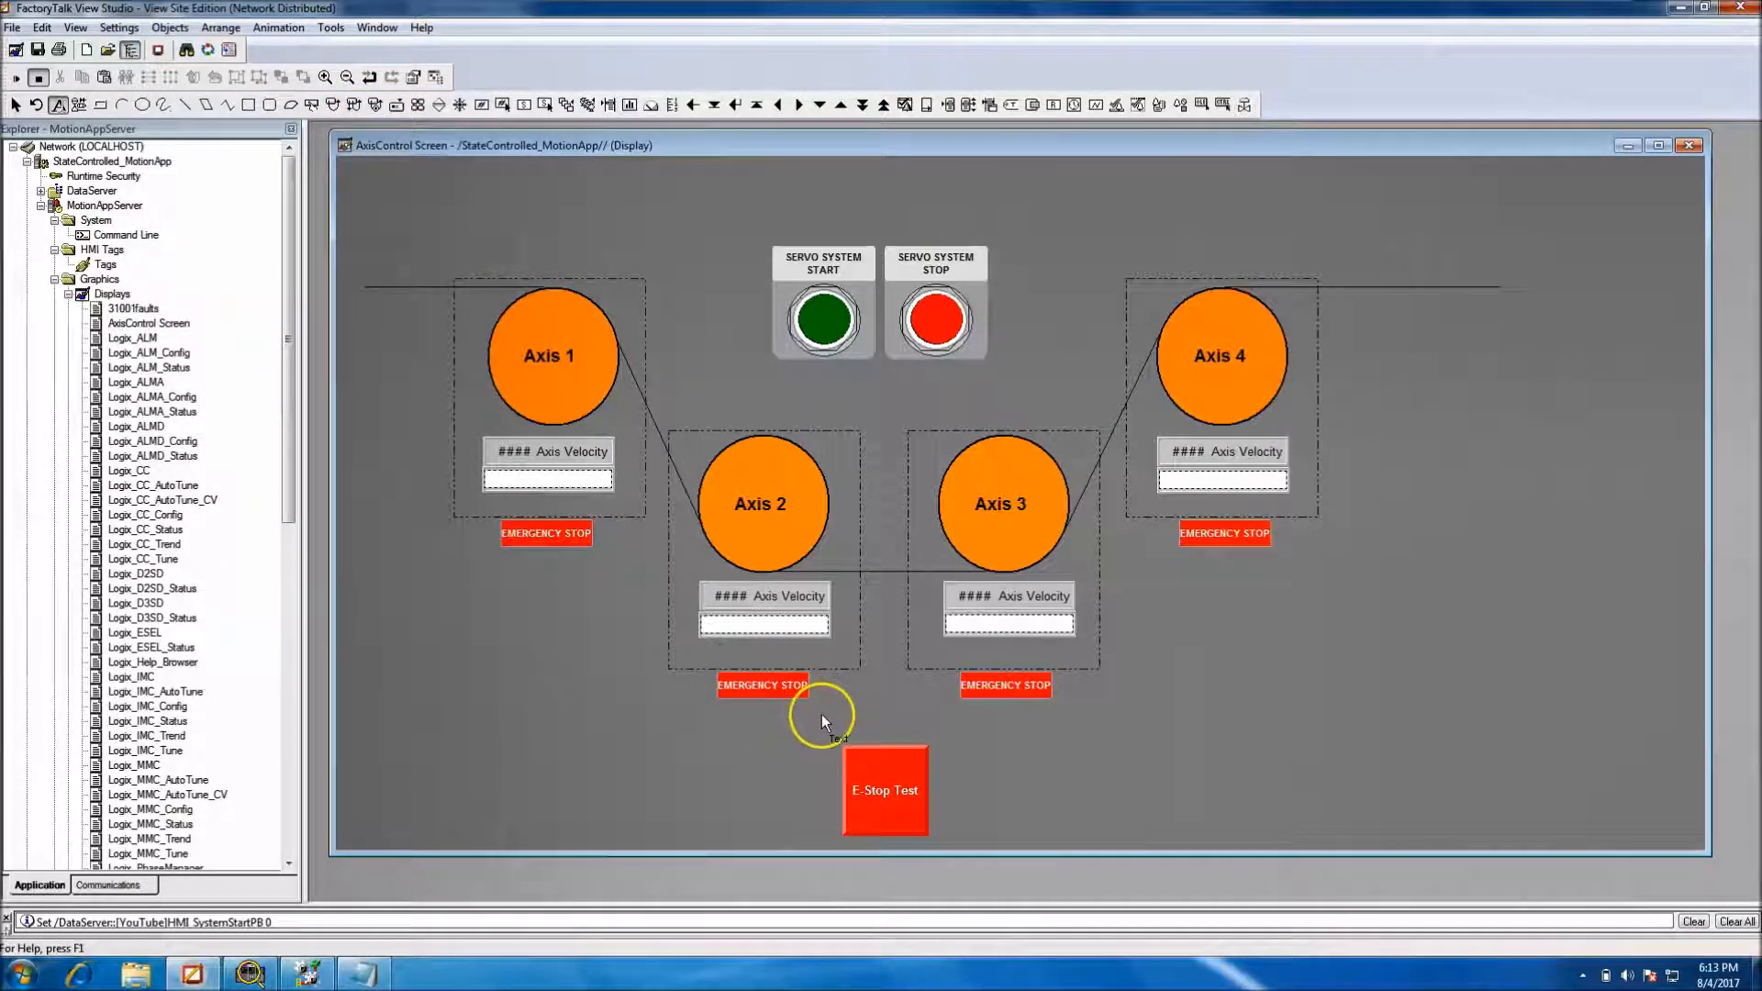
double_click(826, 736)
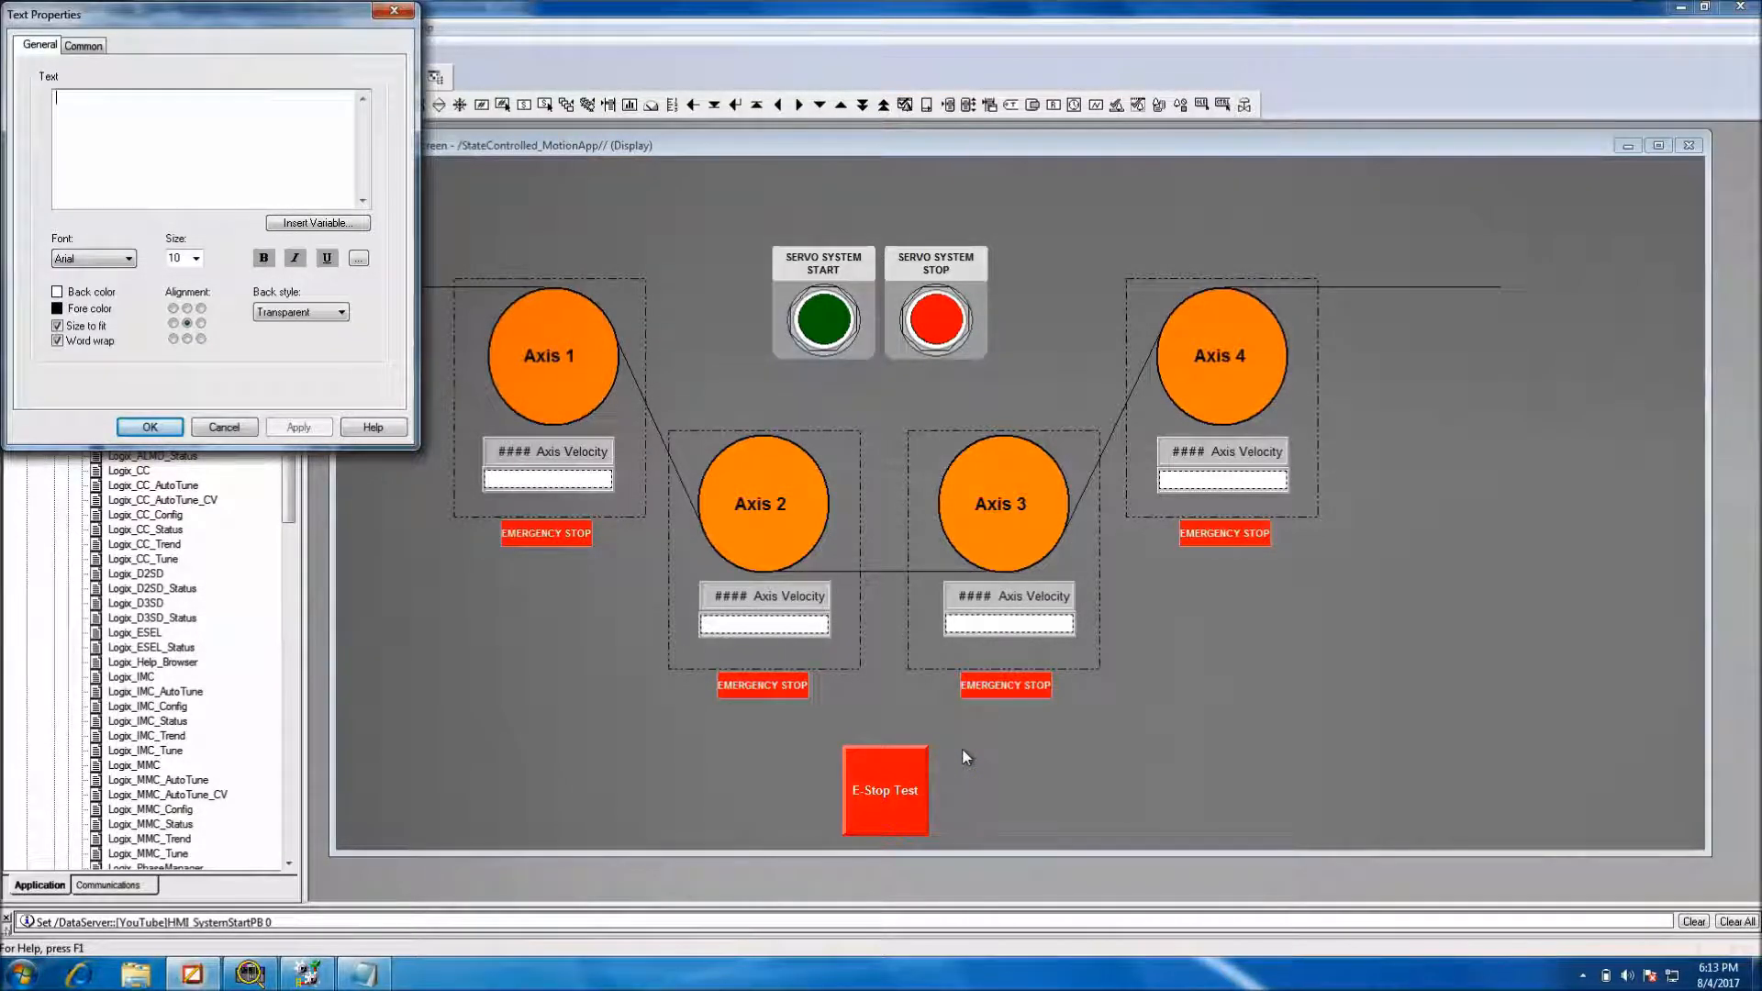
text(Just For)
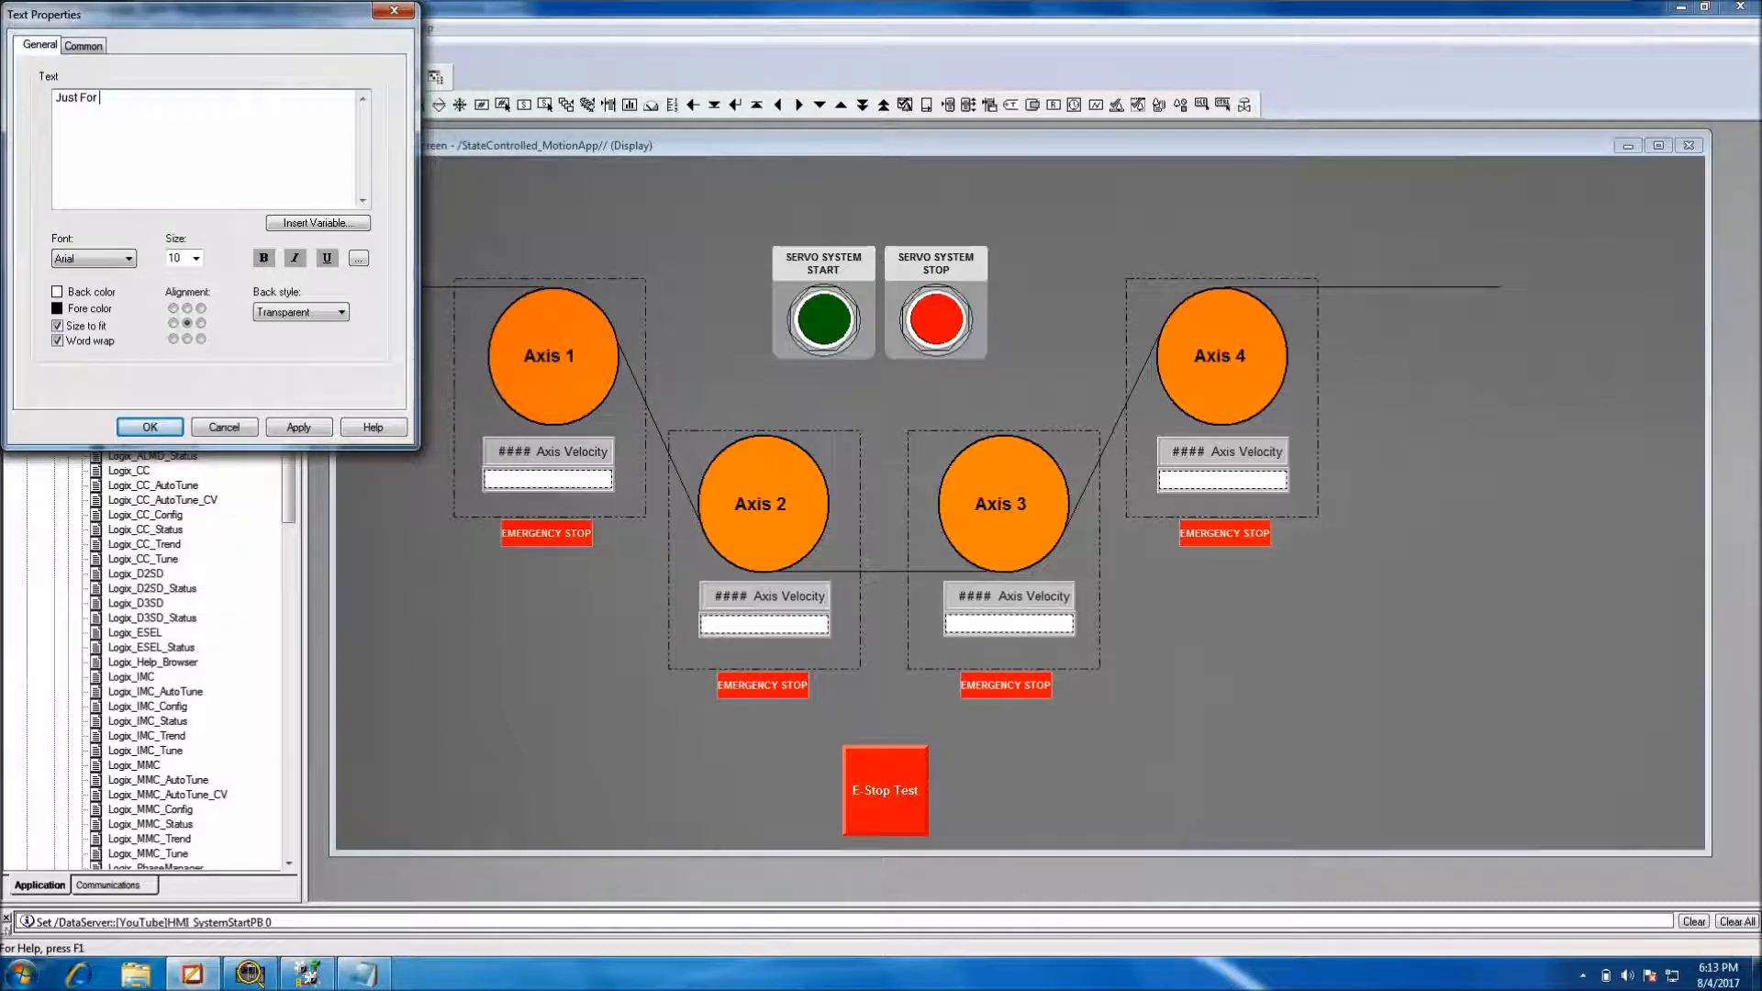
text(E-stop)
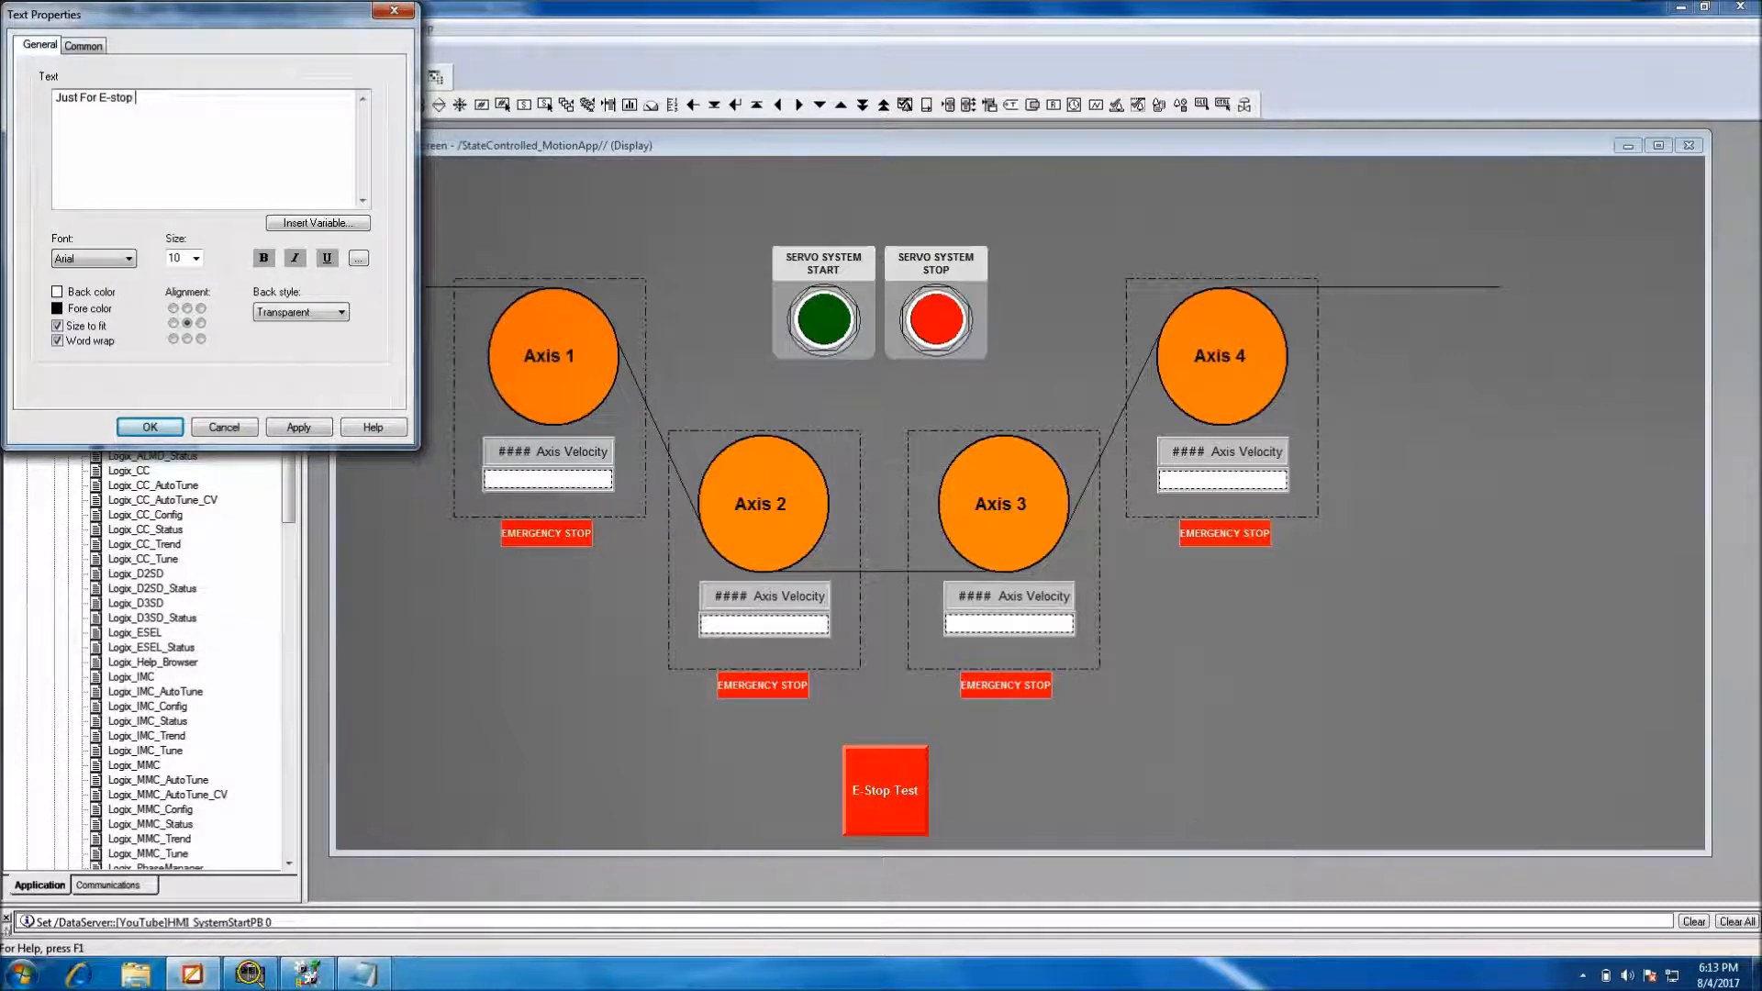
text(TE)
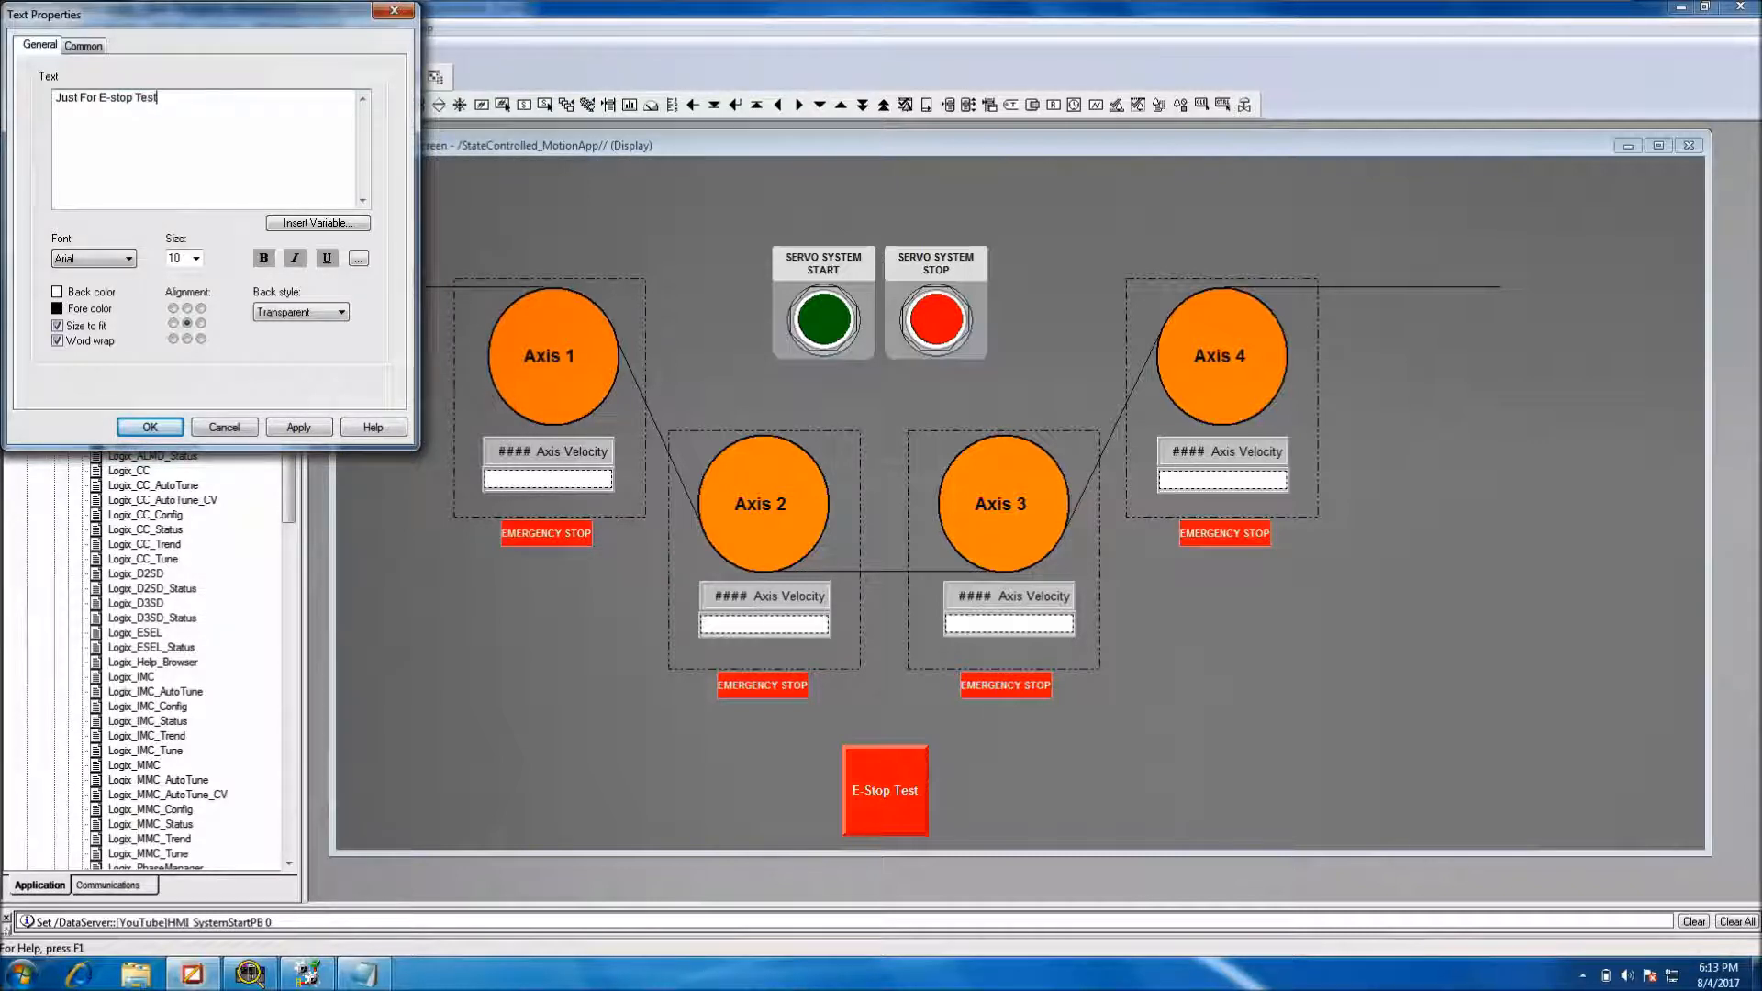
text(ing)
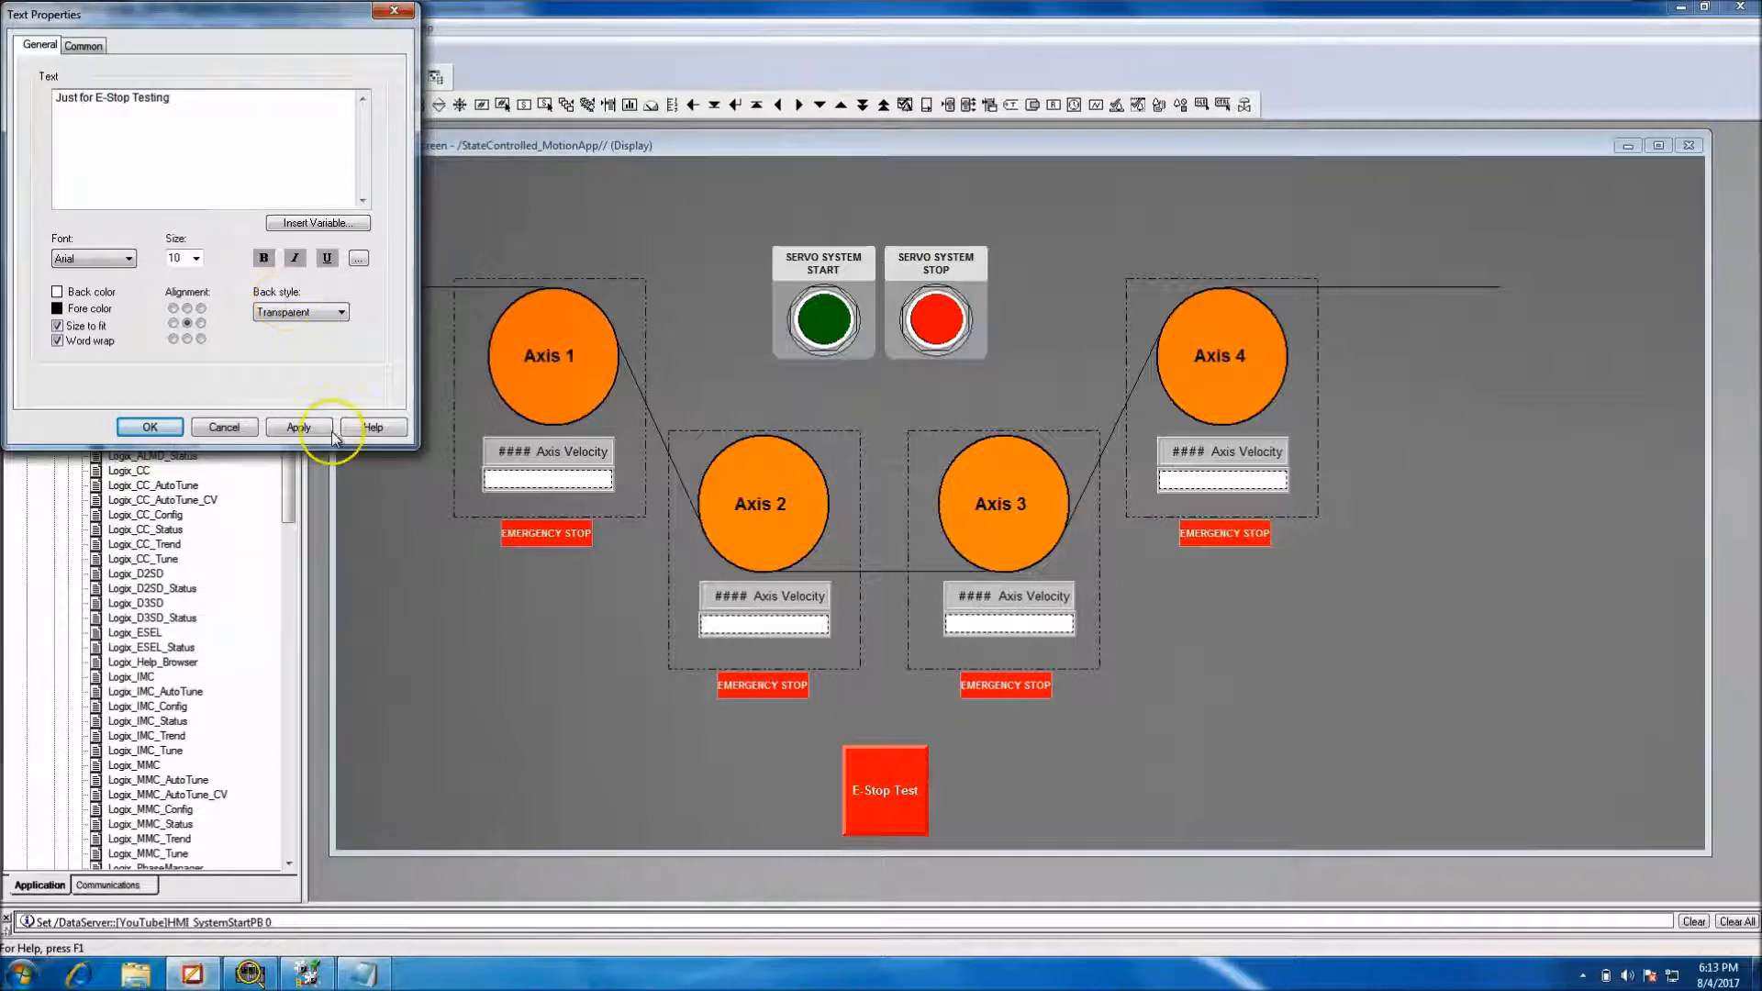
click(298, 427)
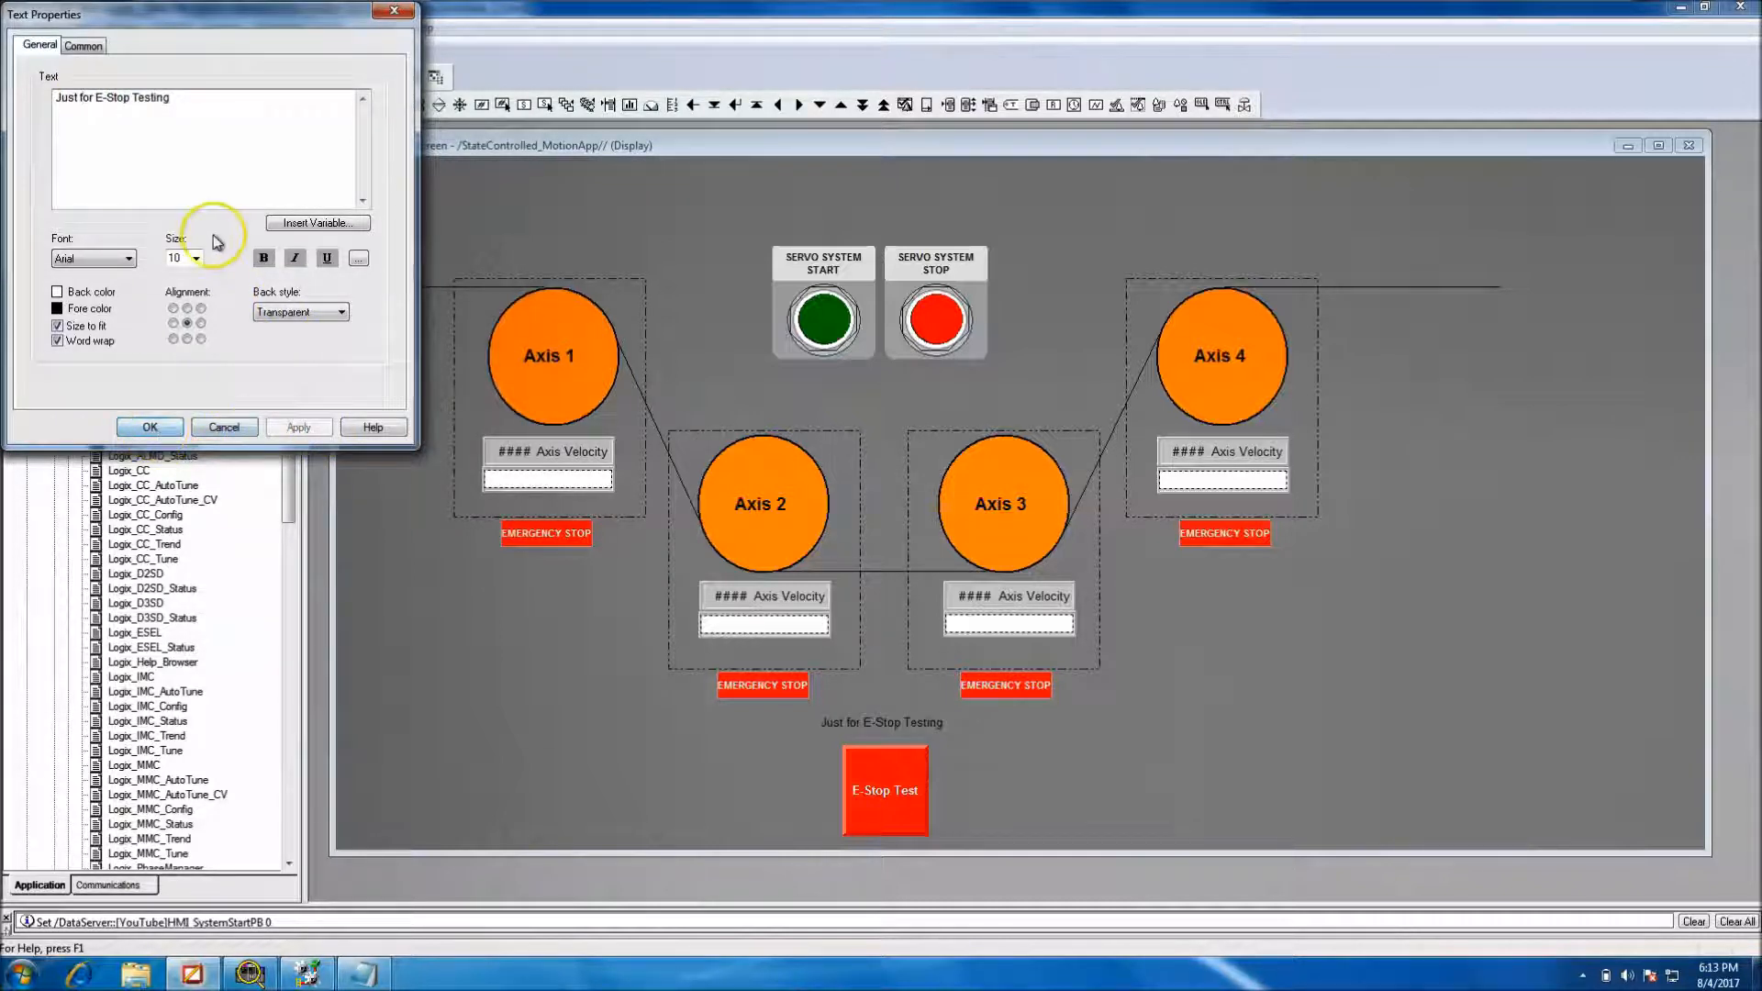
click(196, 259)
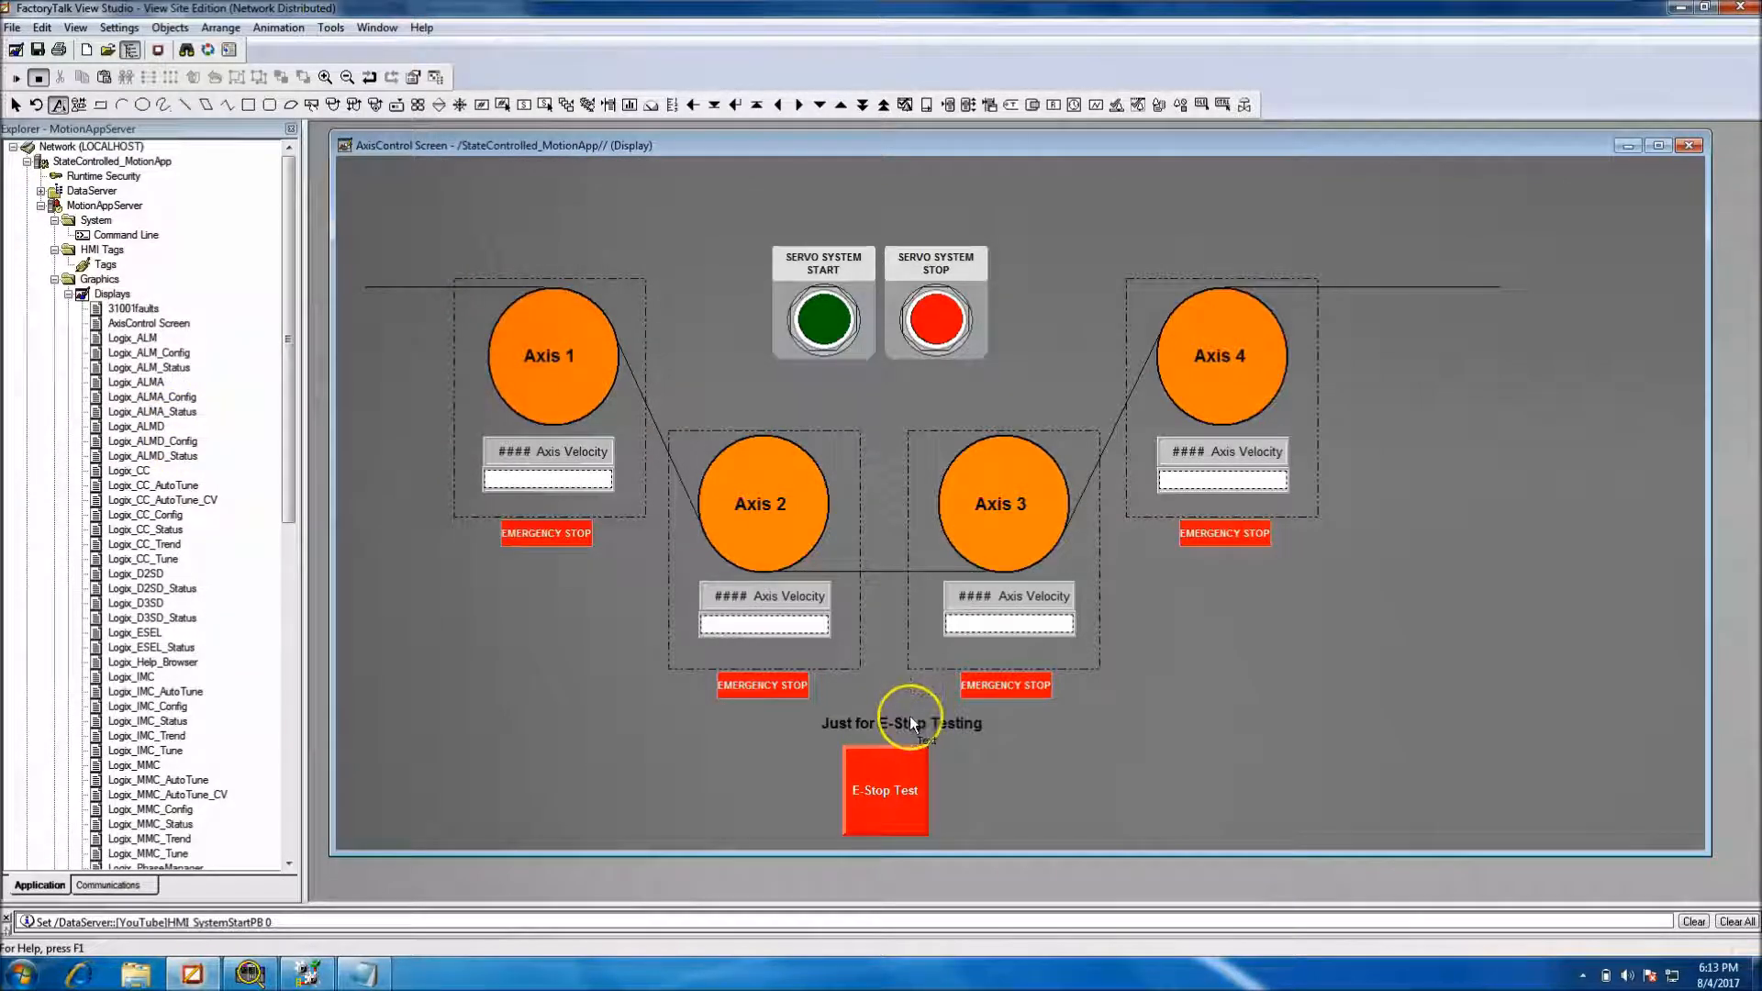
Shorten the caption to 'E-Stop Testing'
click(899, 731)
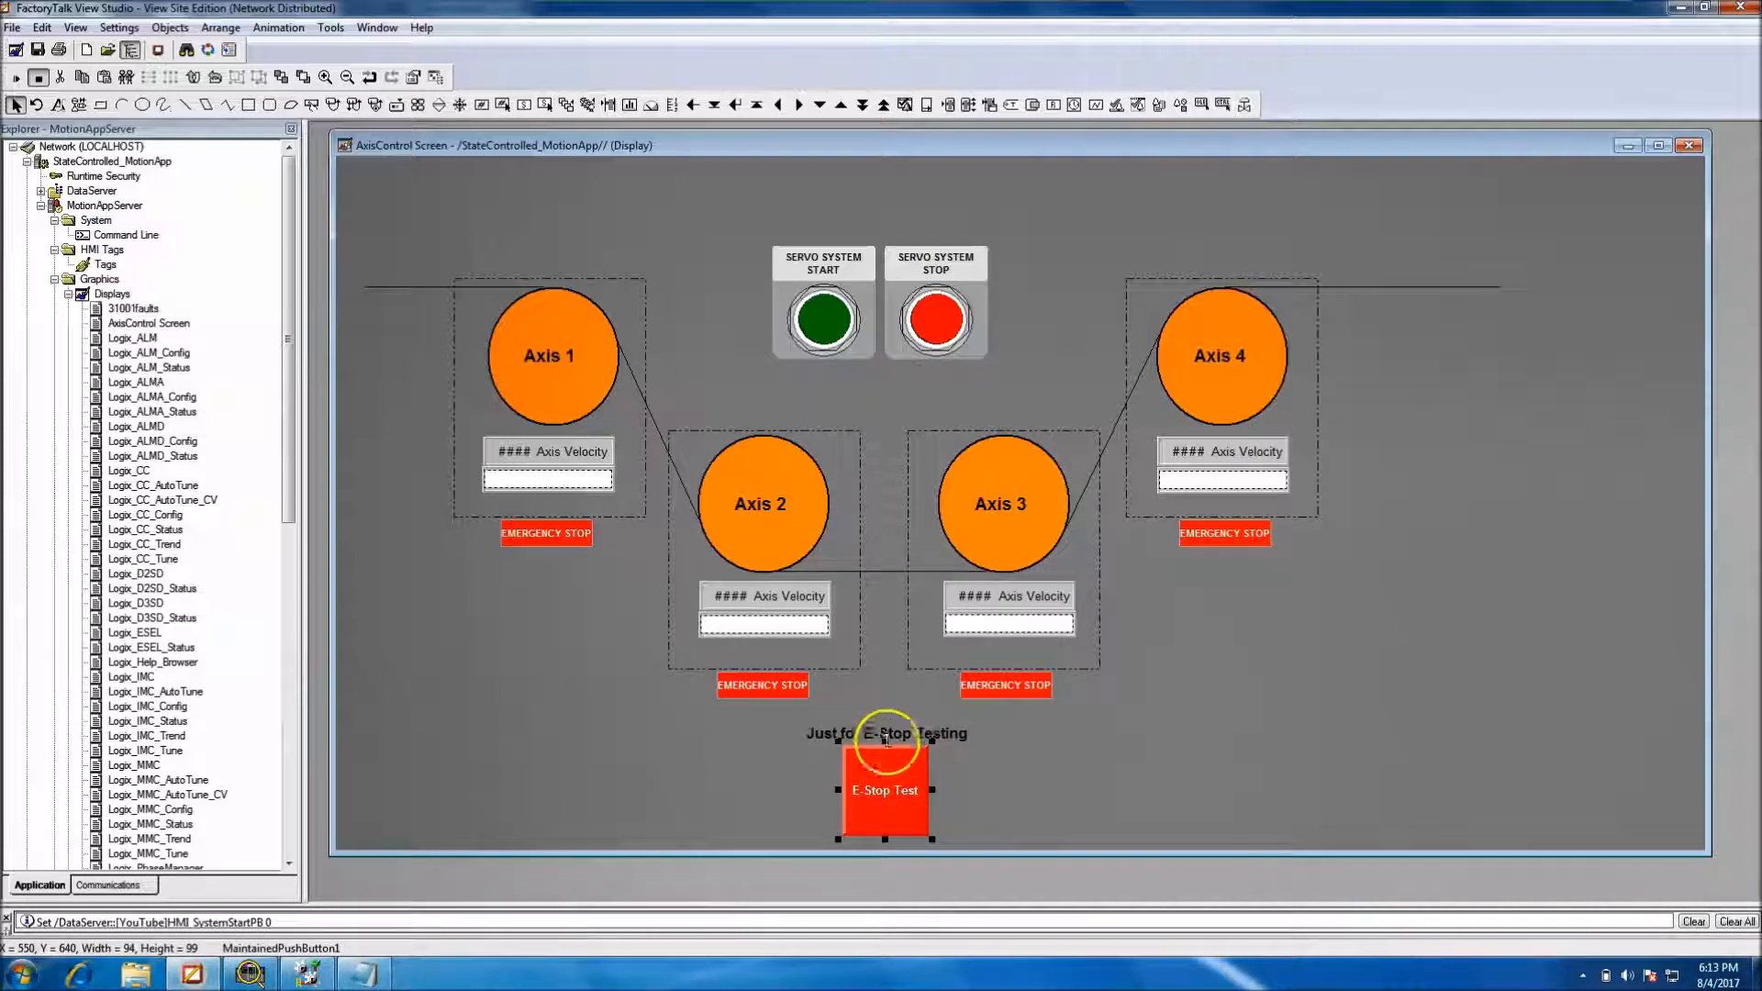
click(886, 732)
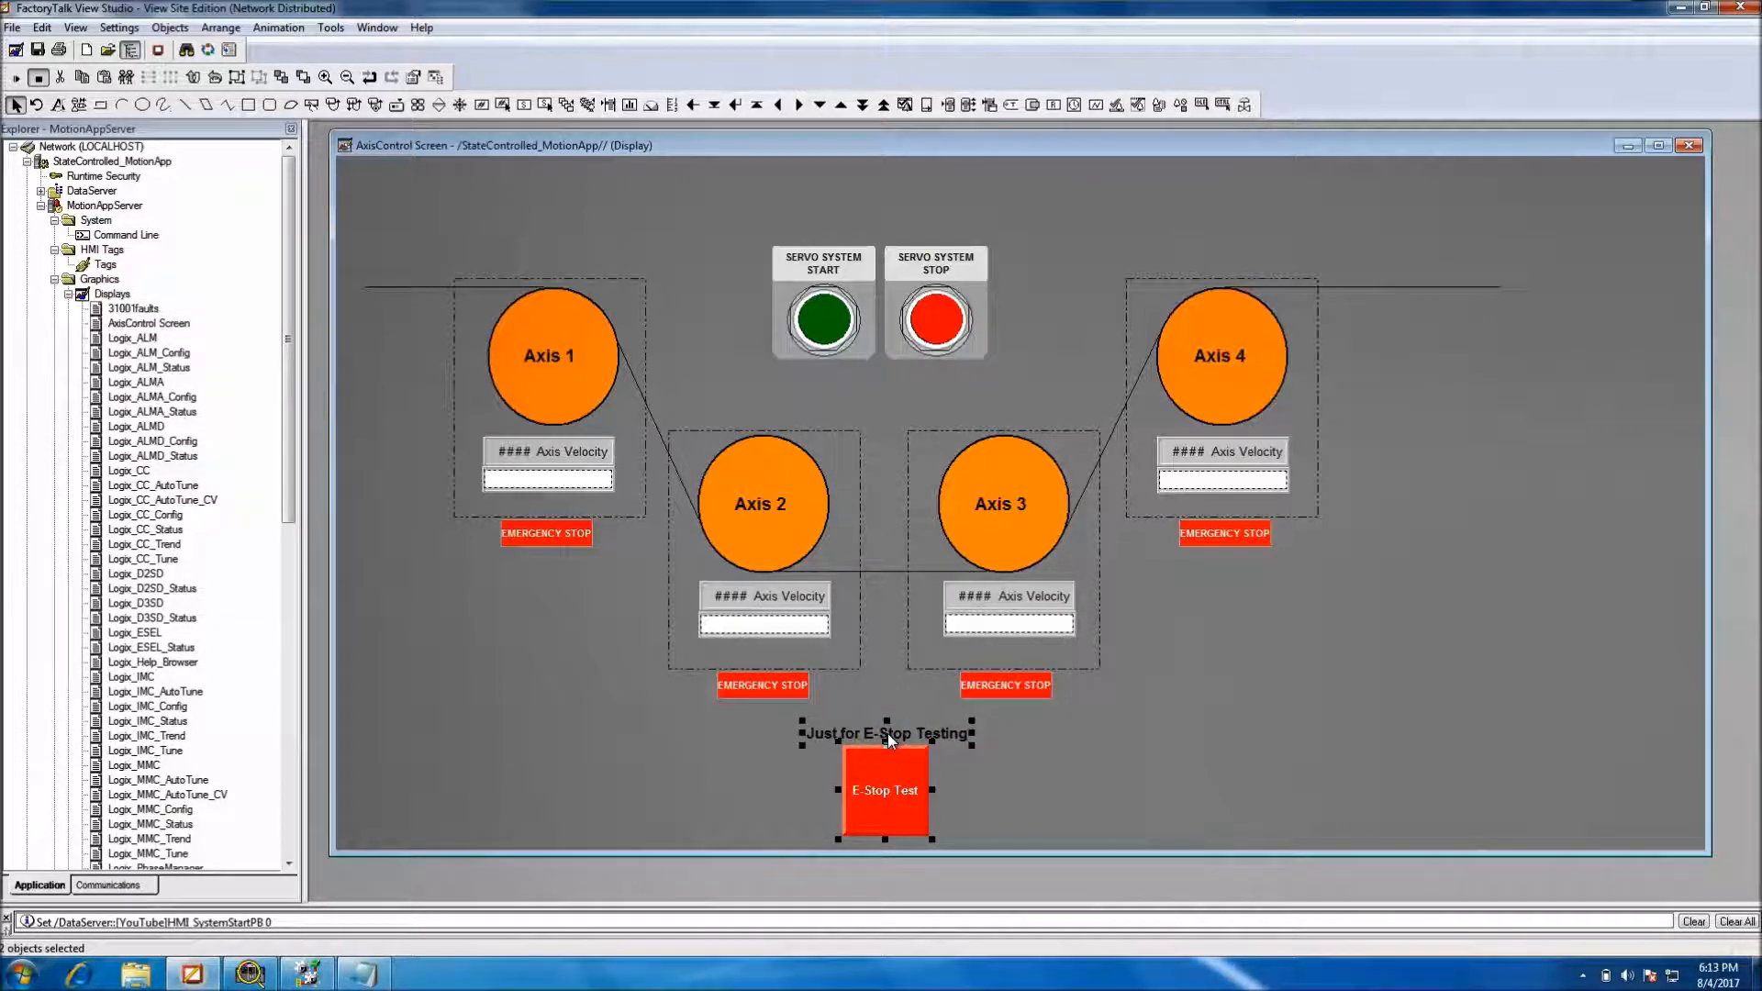
double_click(886, 732)
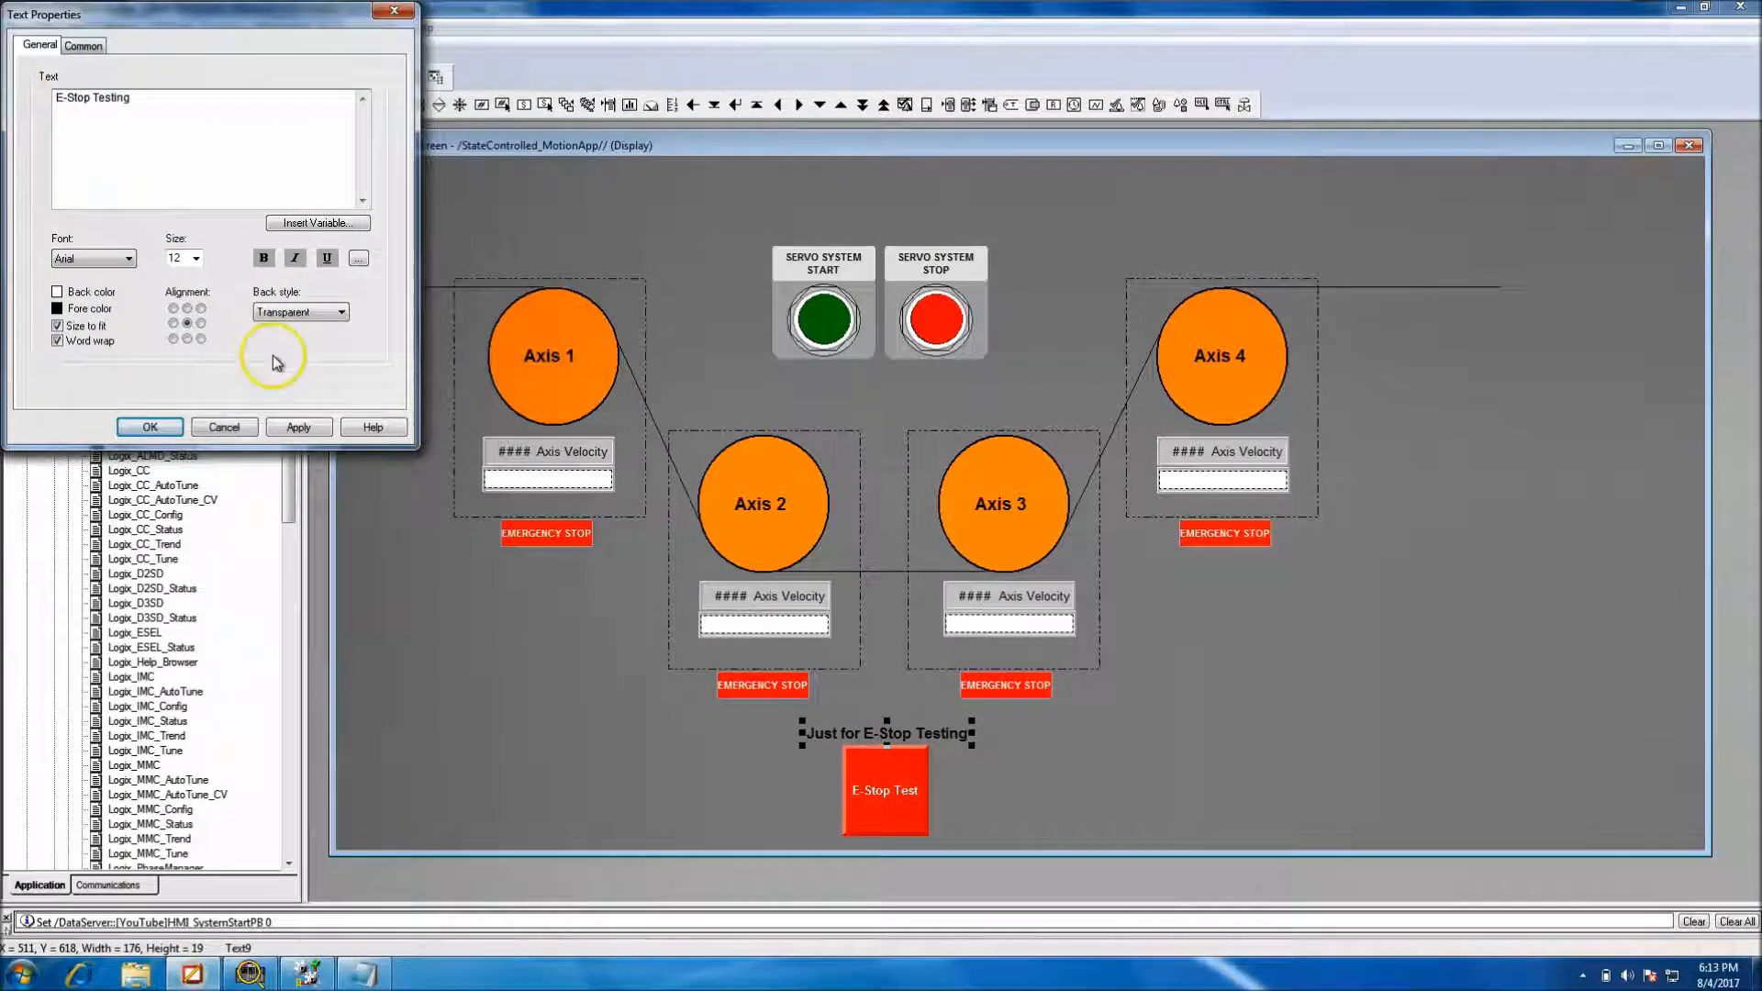
click(150, 427)
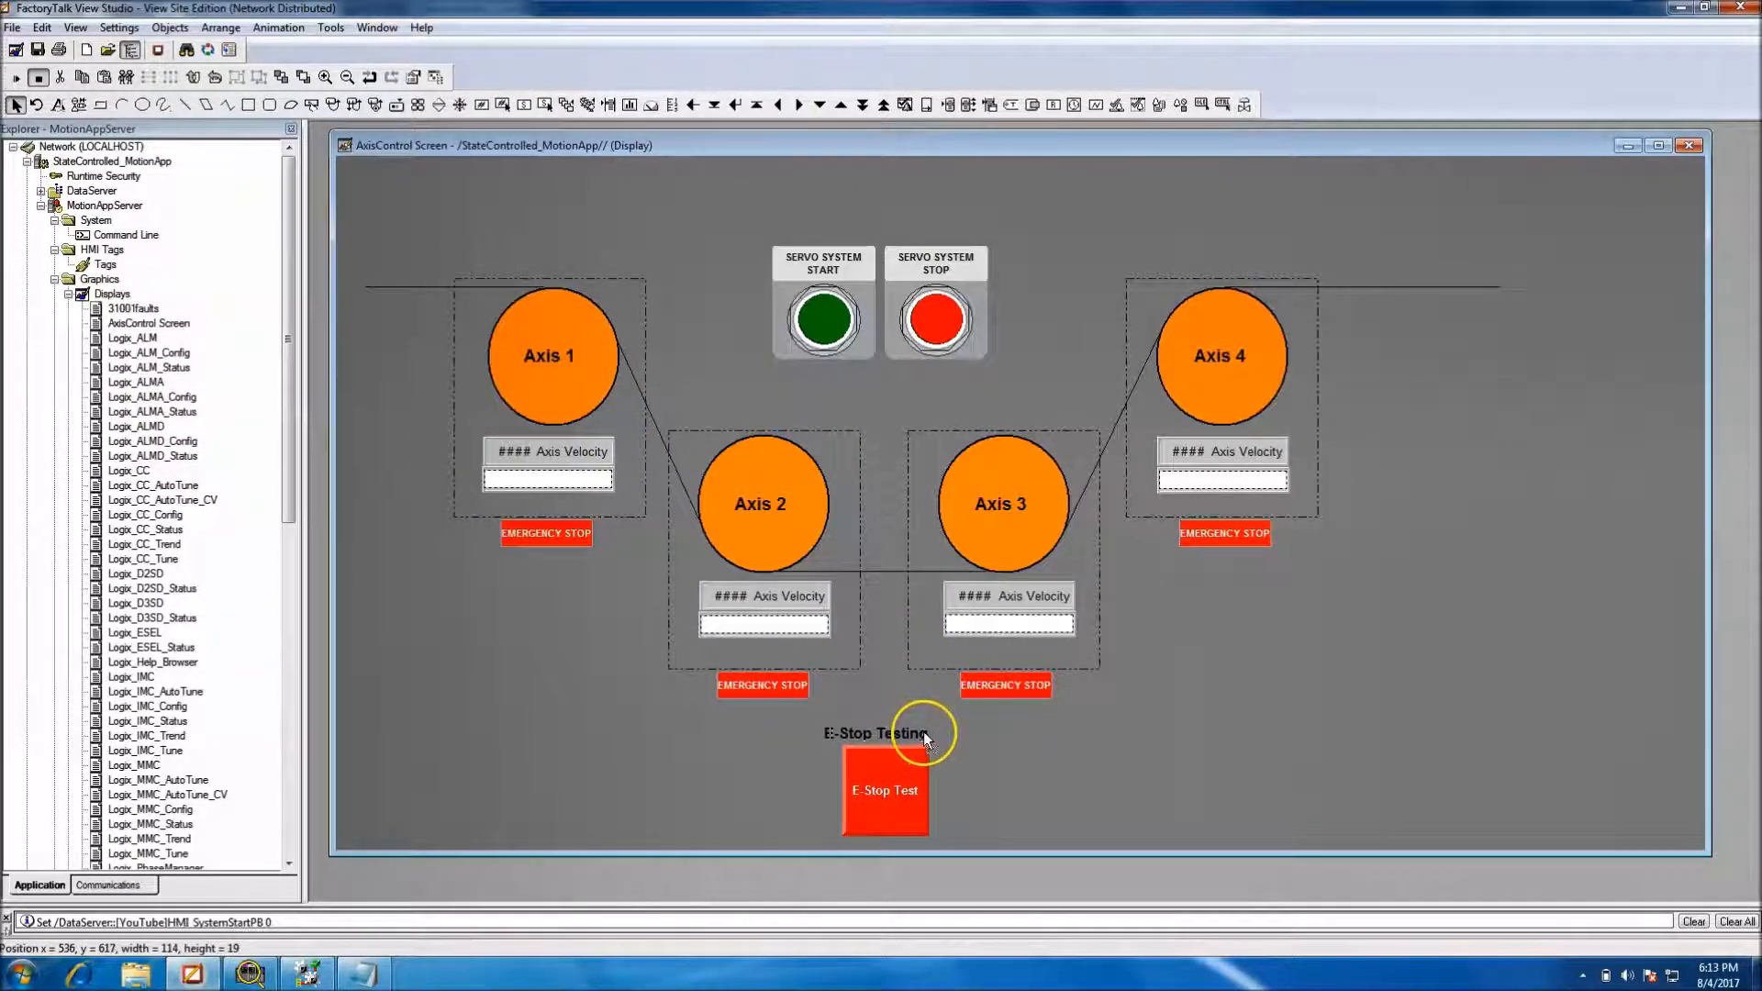
Group the caption with the E-Stop test button and drag them to the top-right corner
click(882, 732)
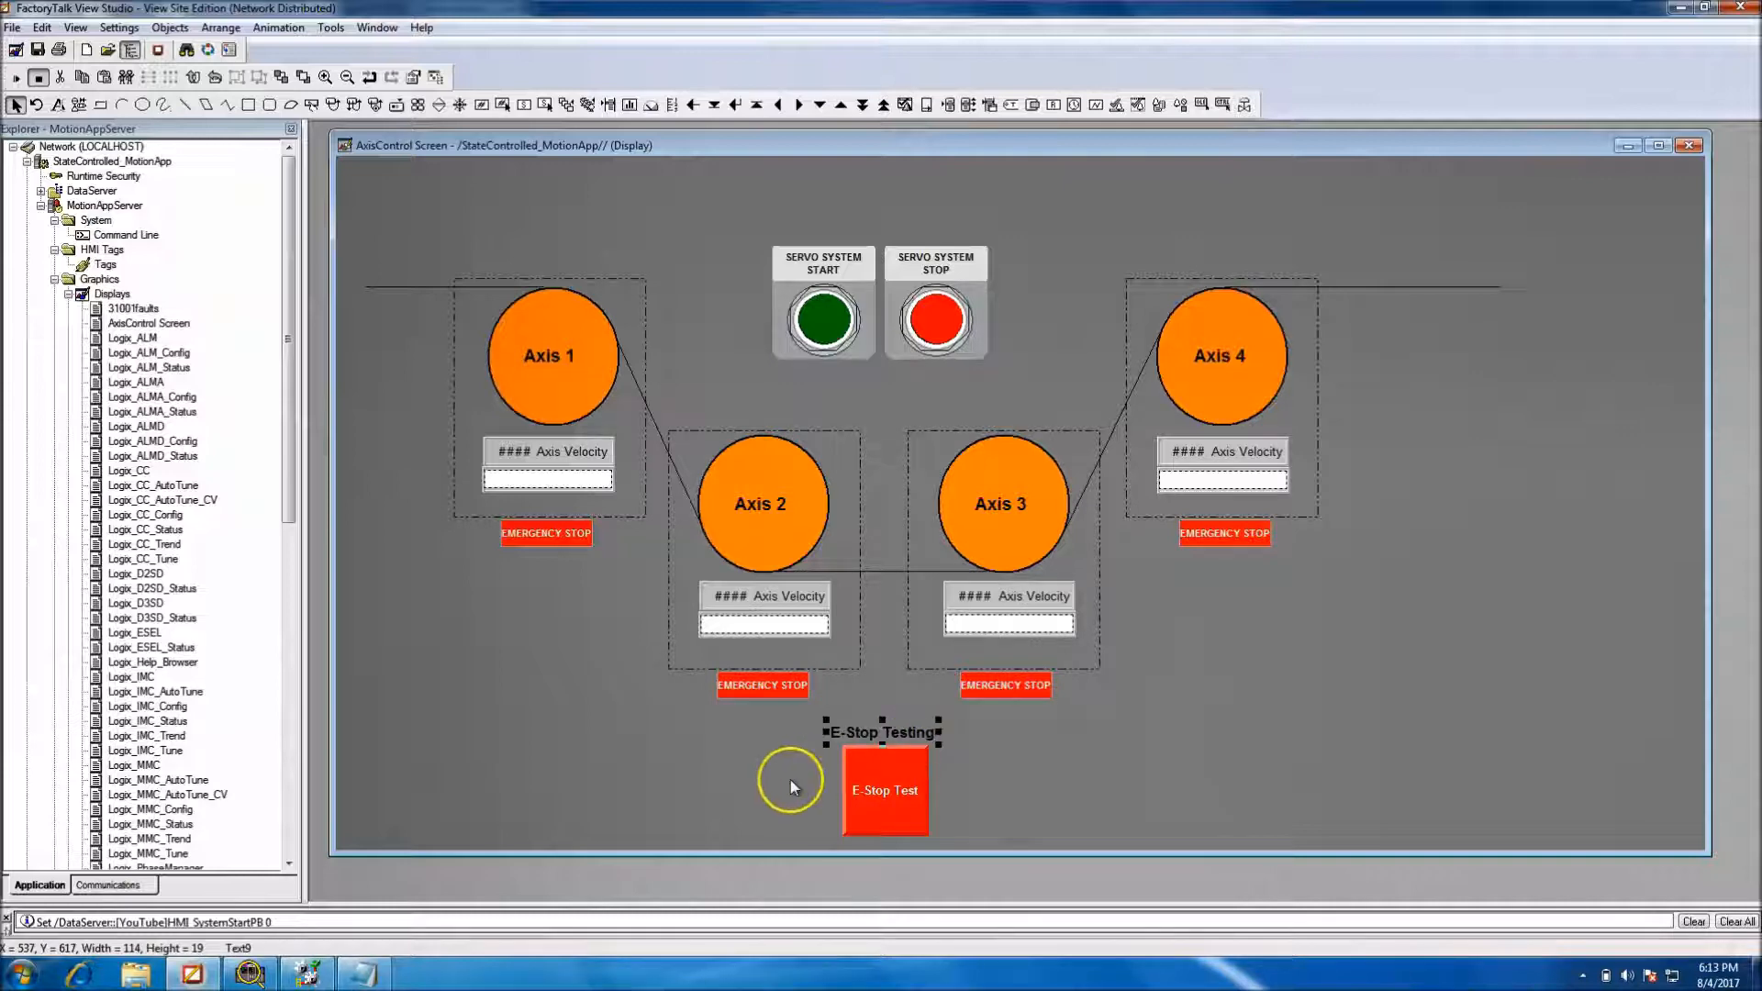
click(167, 26)
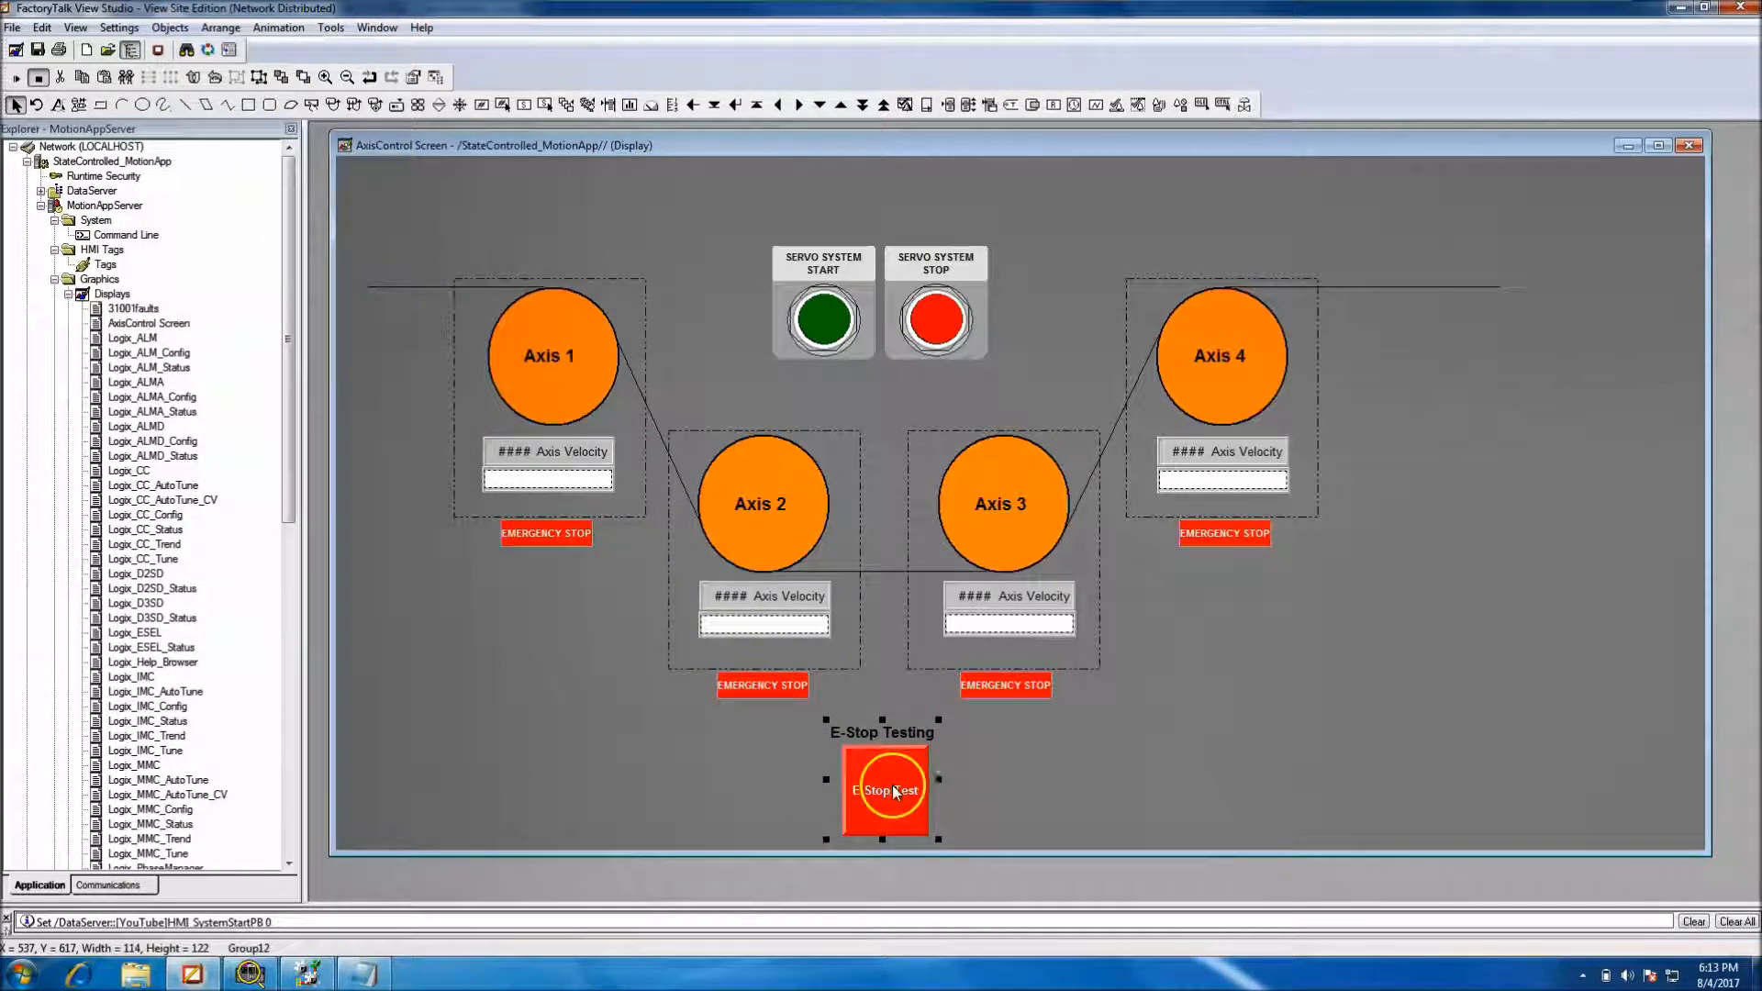
drag(885, 789, 1588, 241)
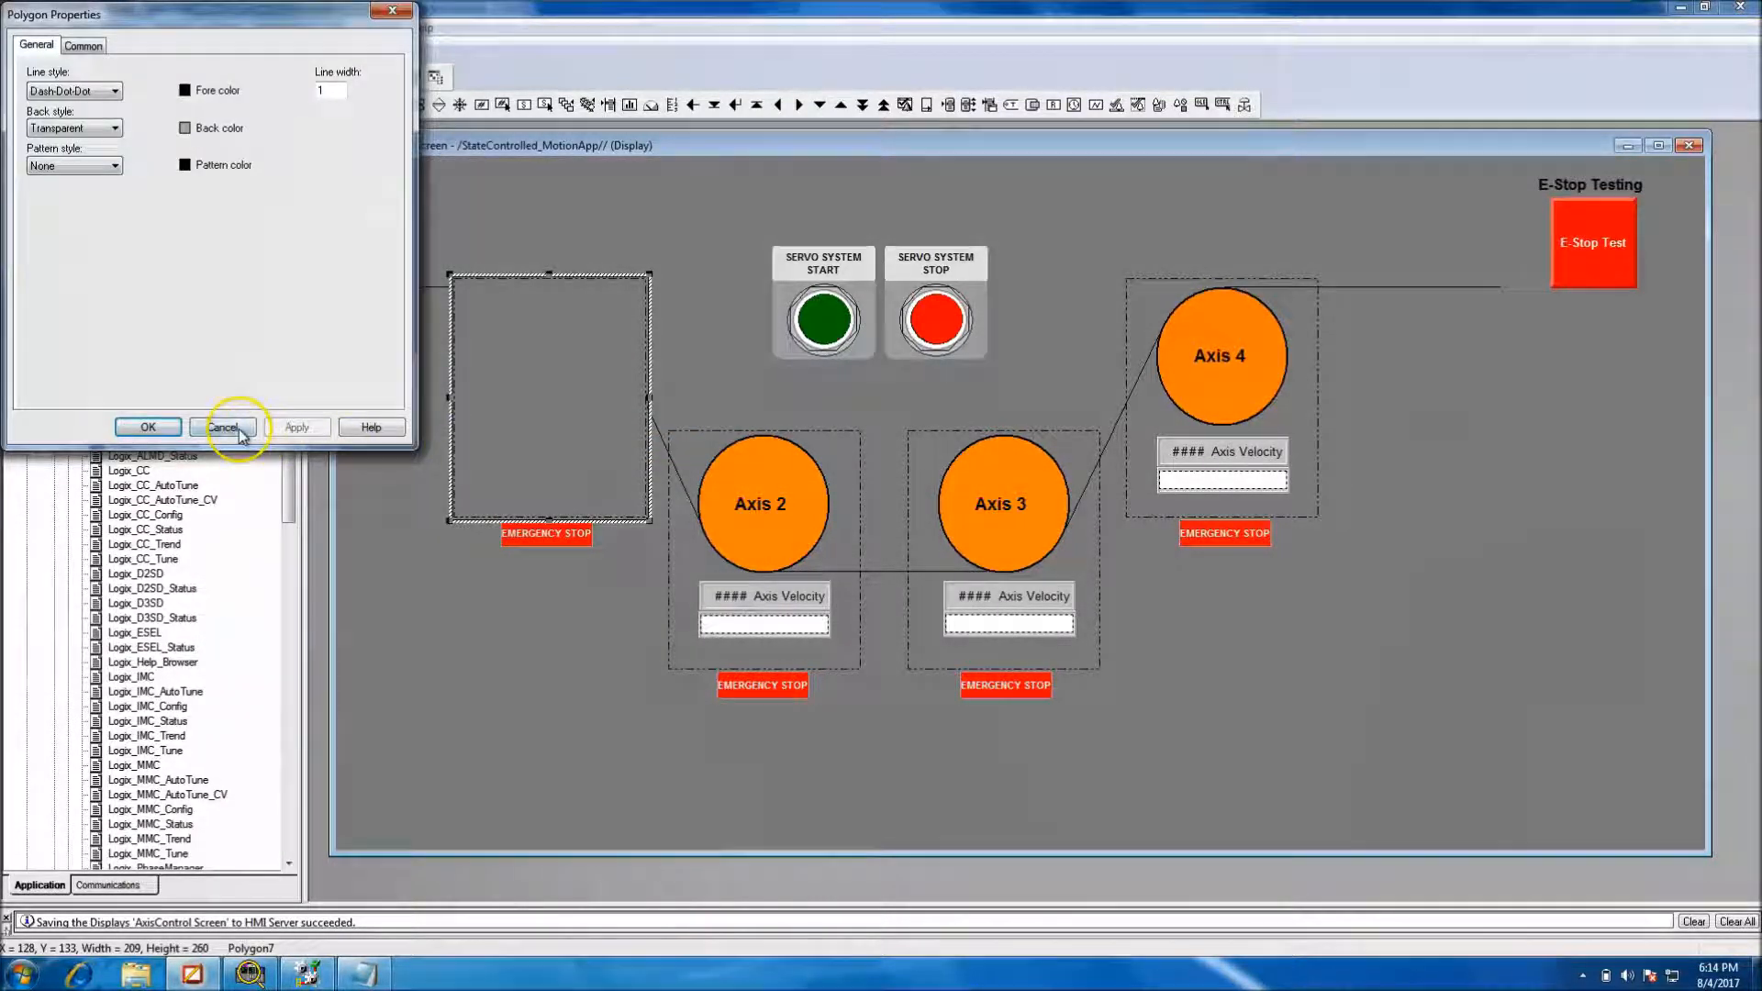
Cancel Polygon Properties and restore the Axis 1 group with Send to Back and Bring to Front
click(222, 427)
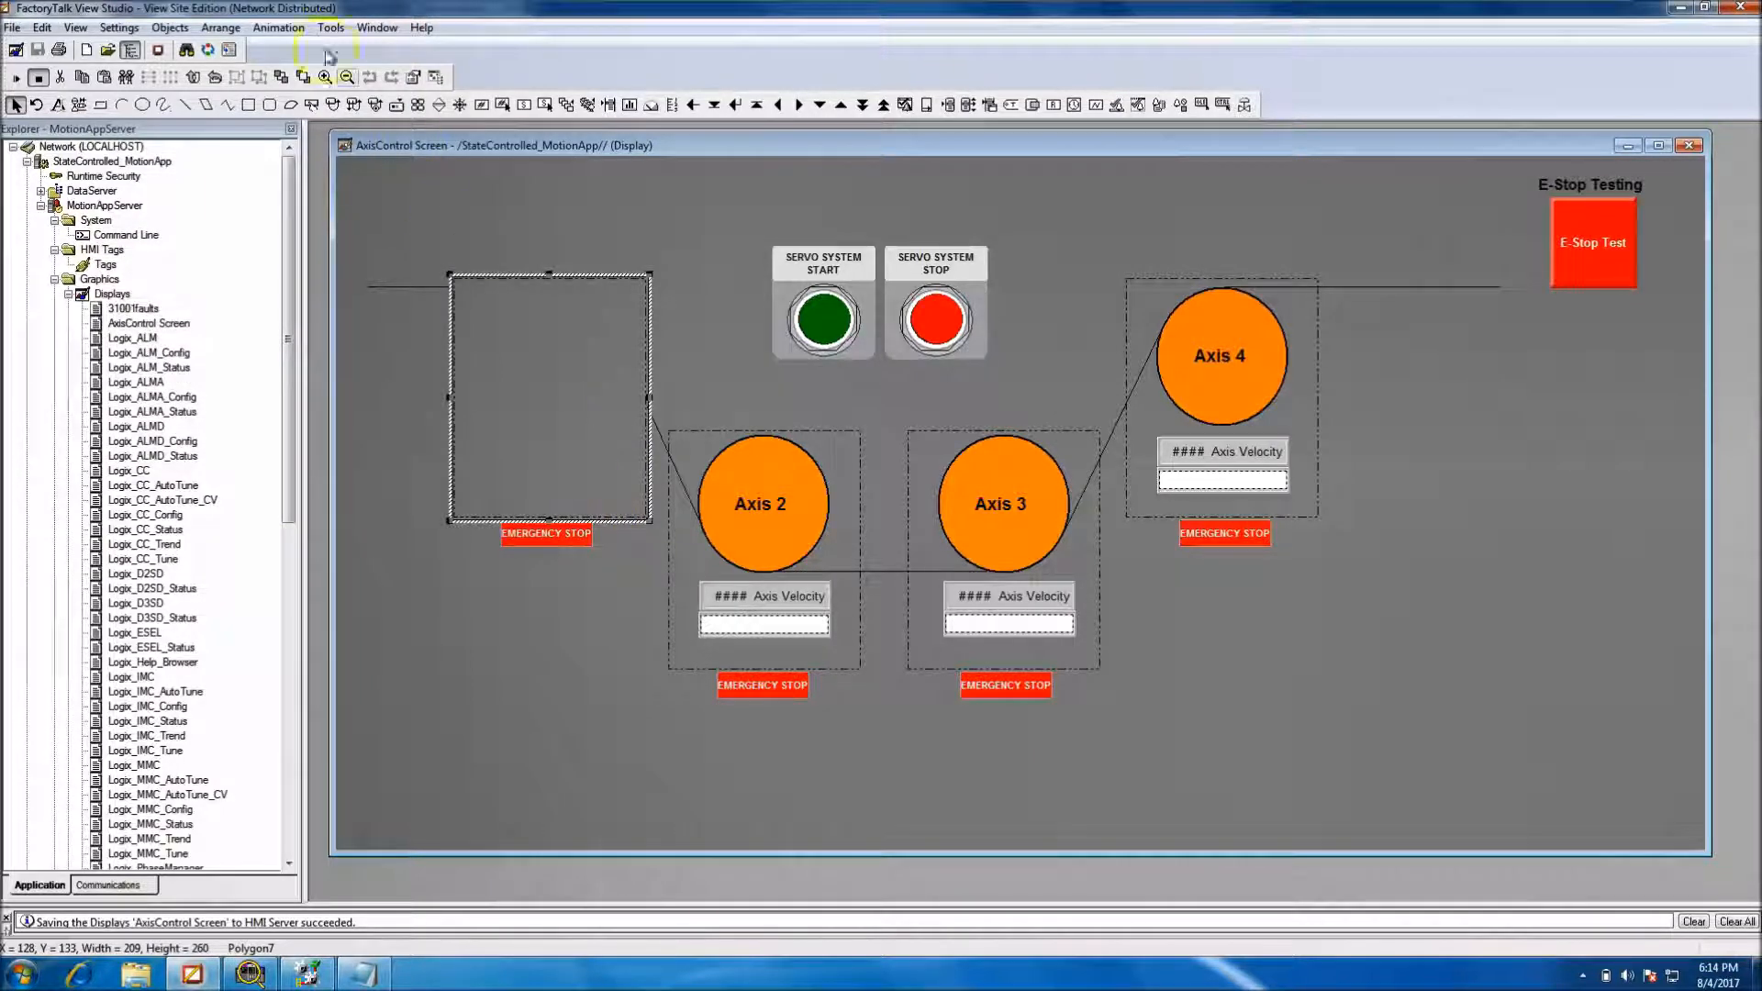
click(220, 27)
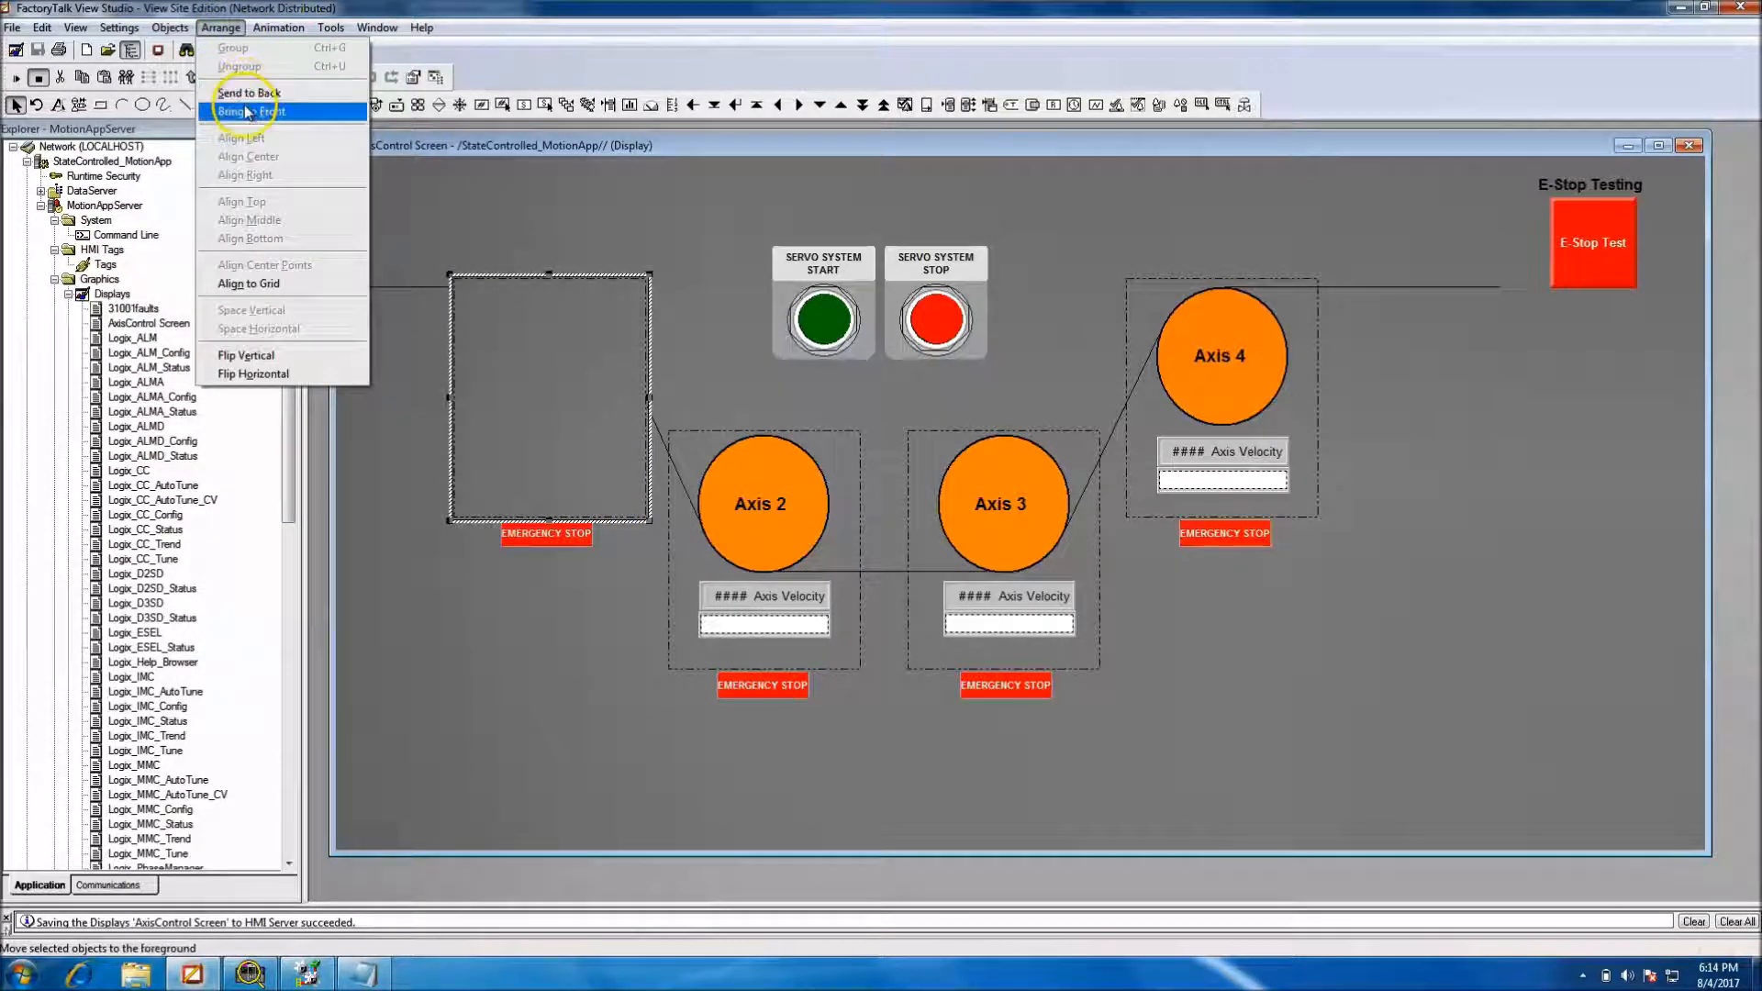
click(247, 111)
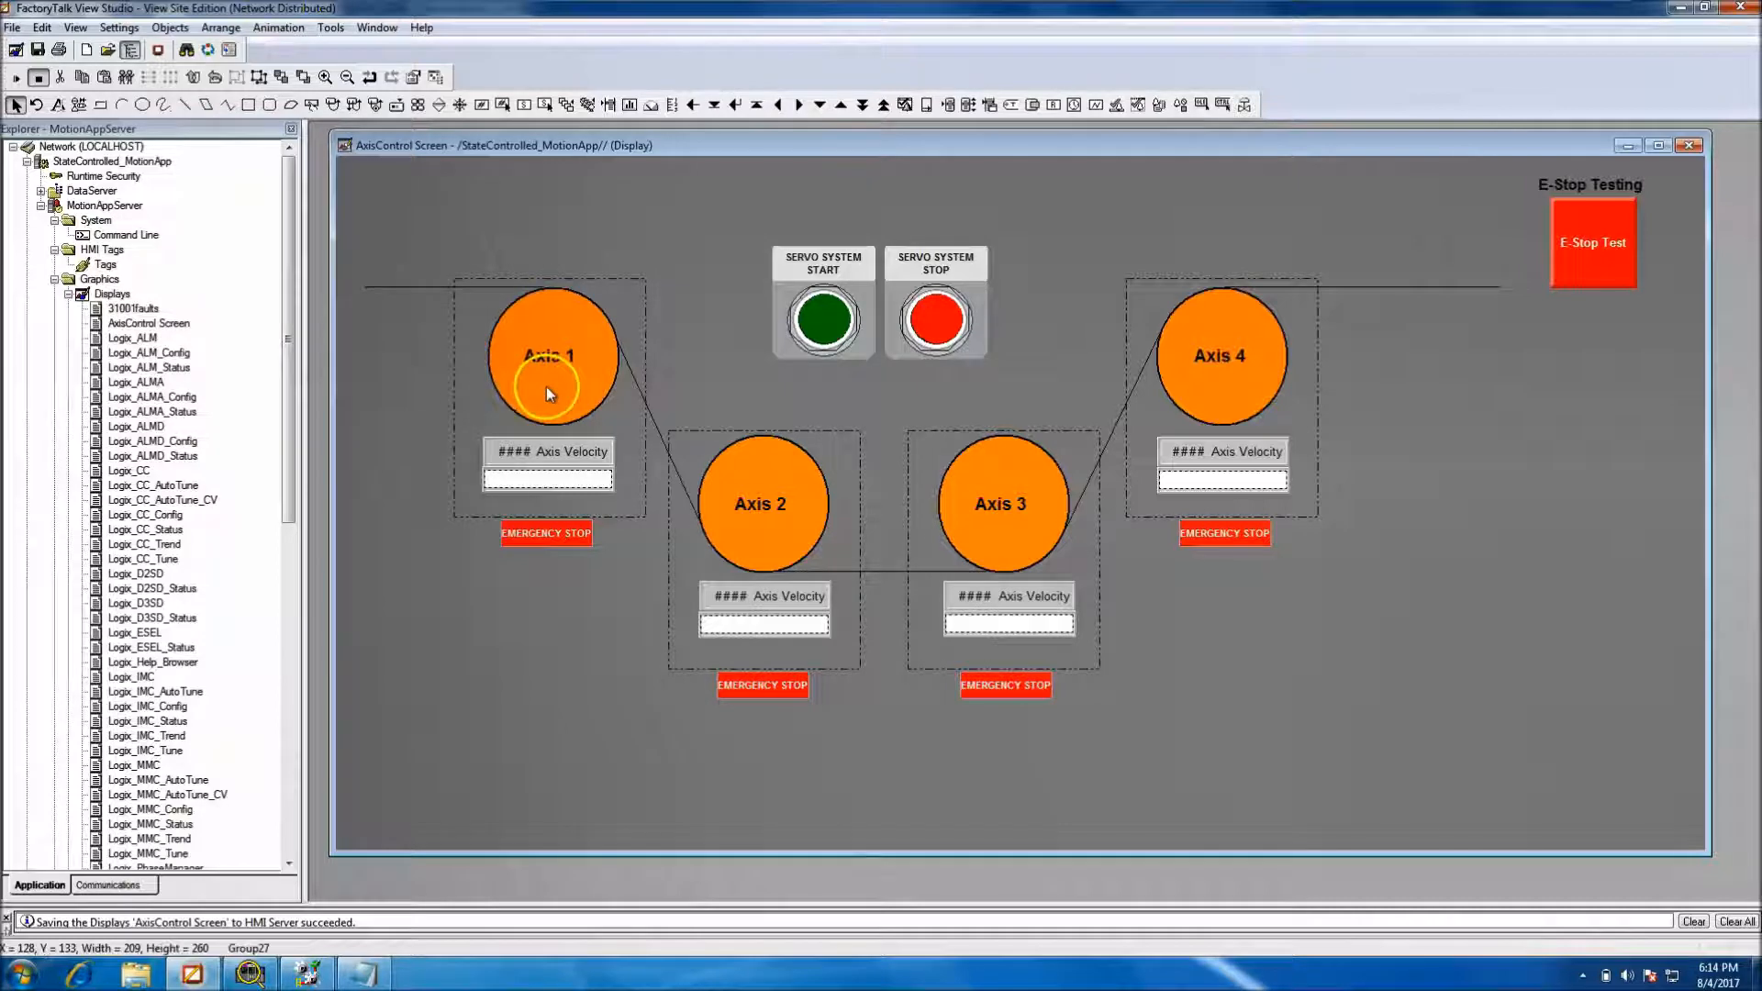
click(167, 27)
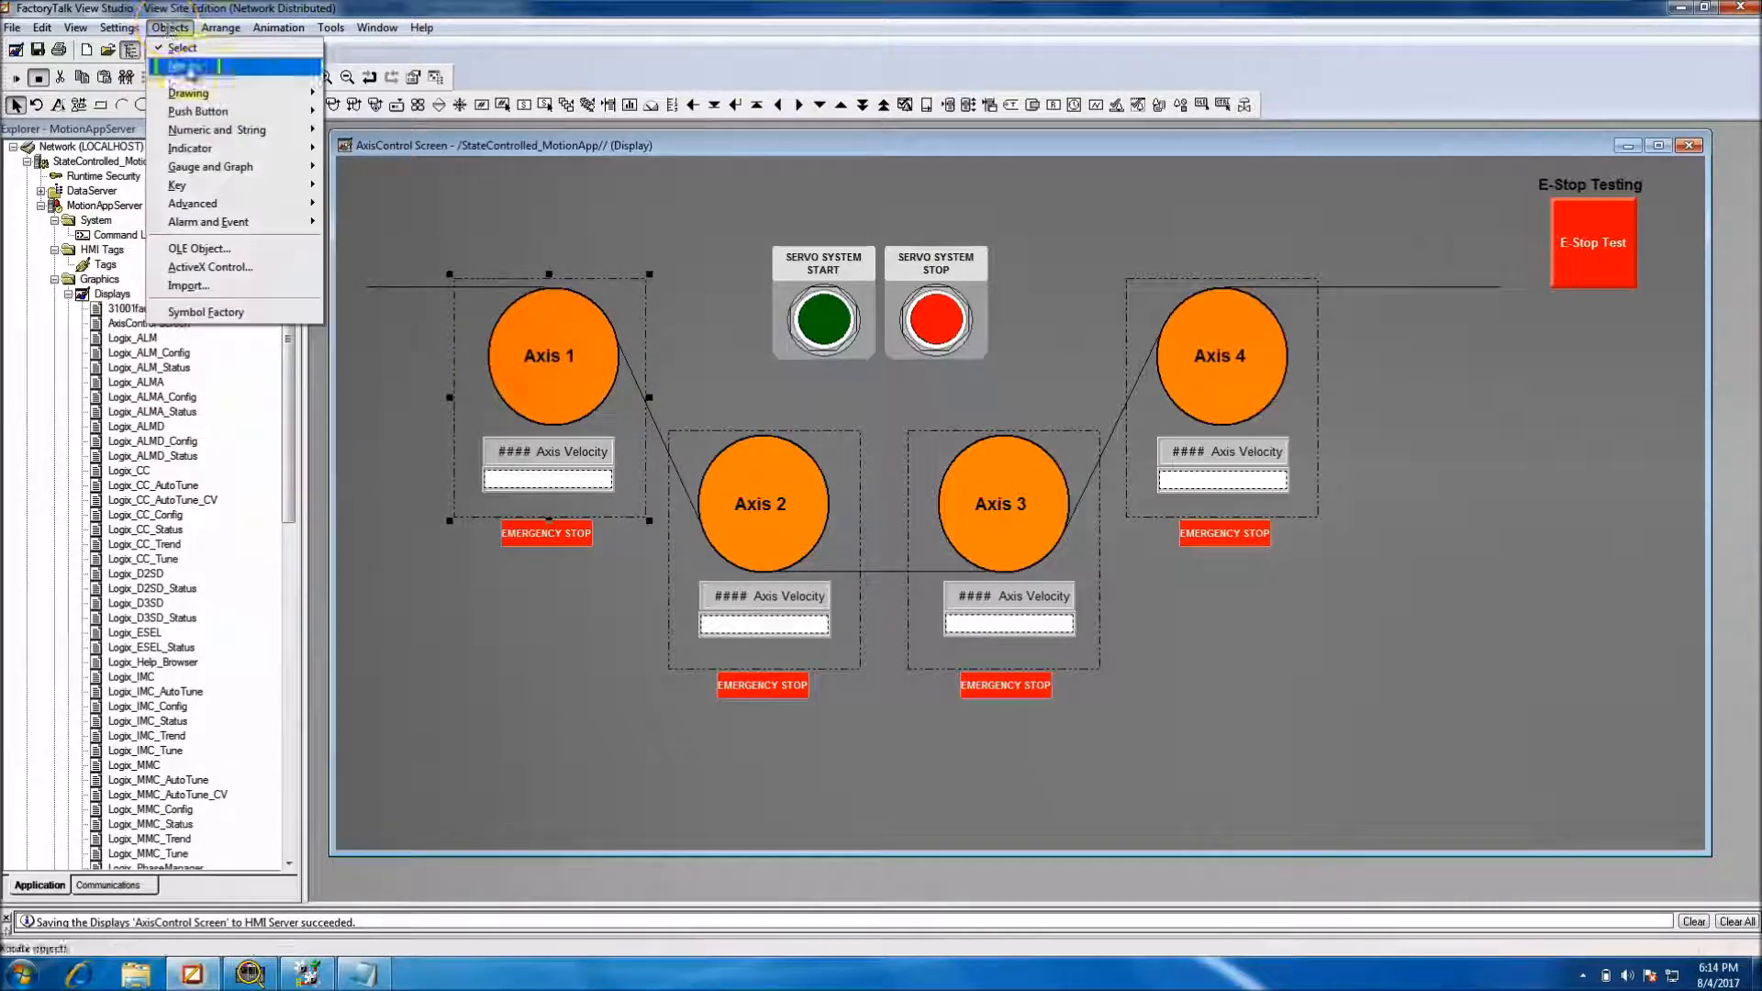
click(220, 27)
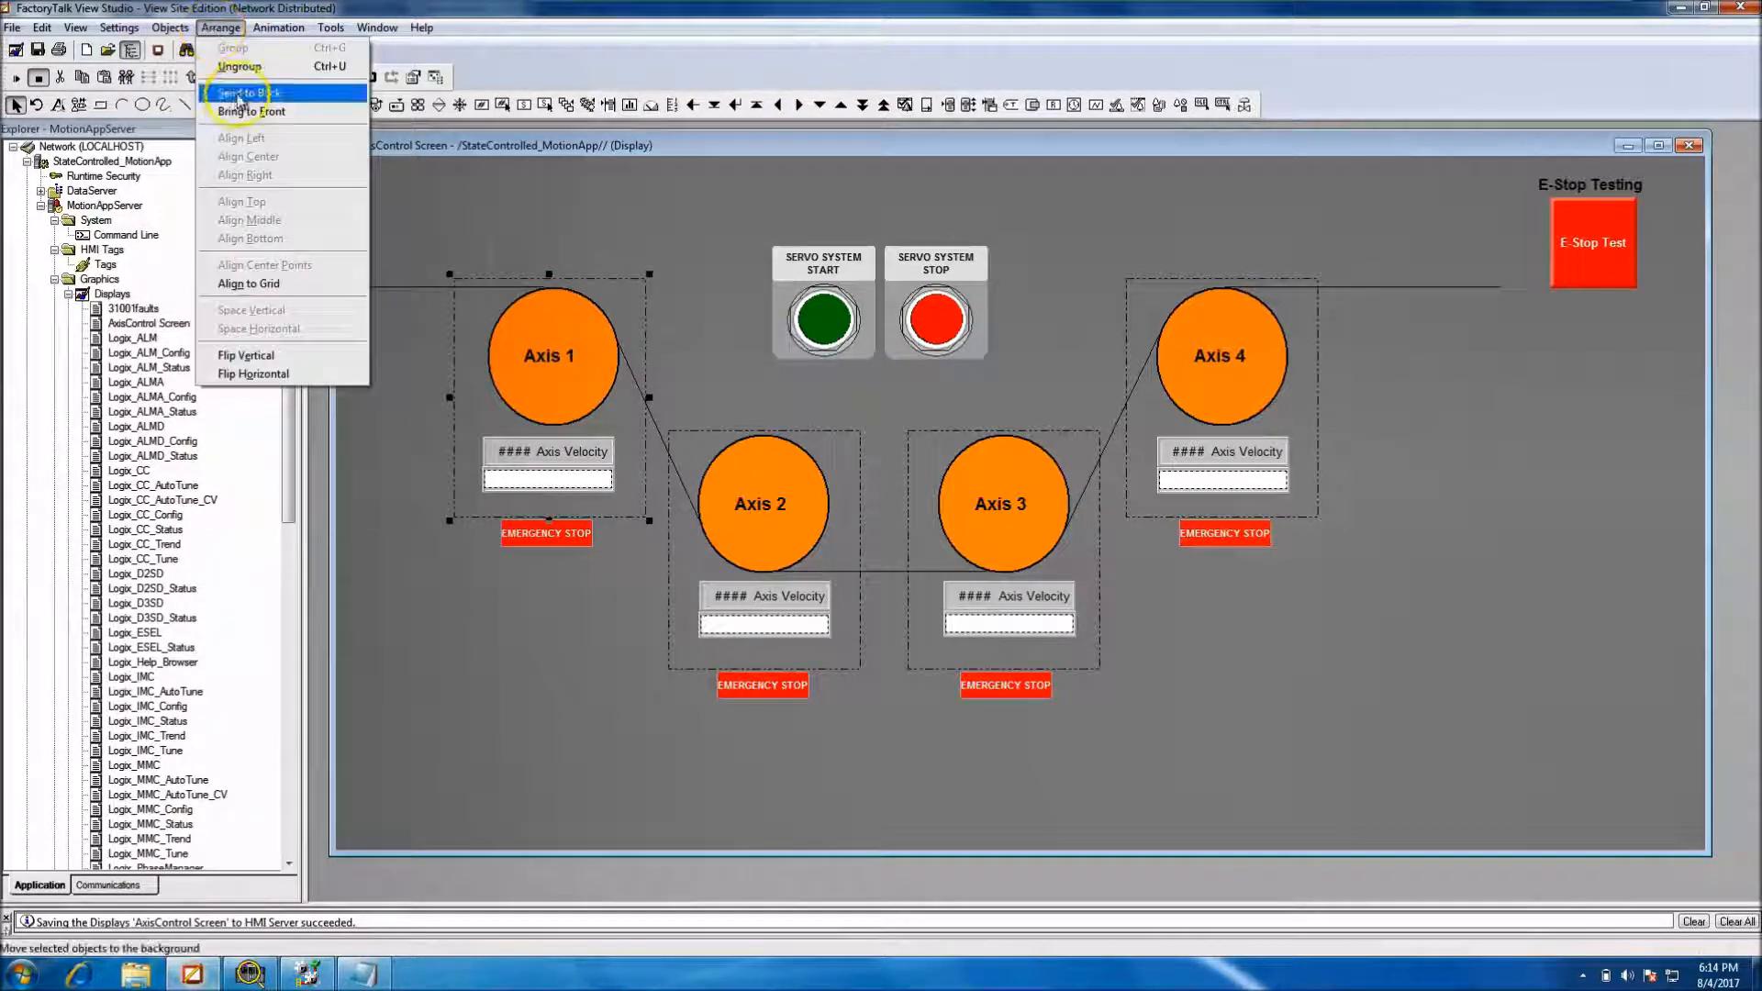
mouse_move(248, 110)
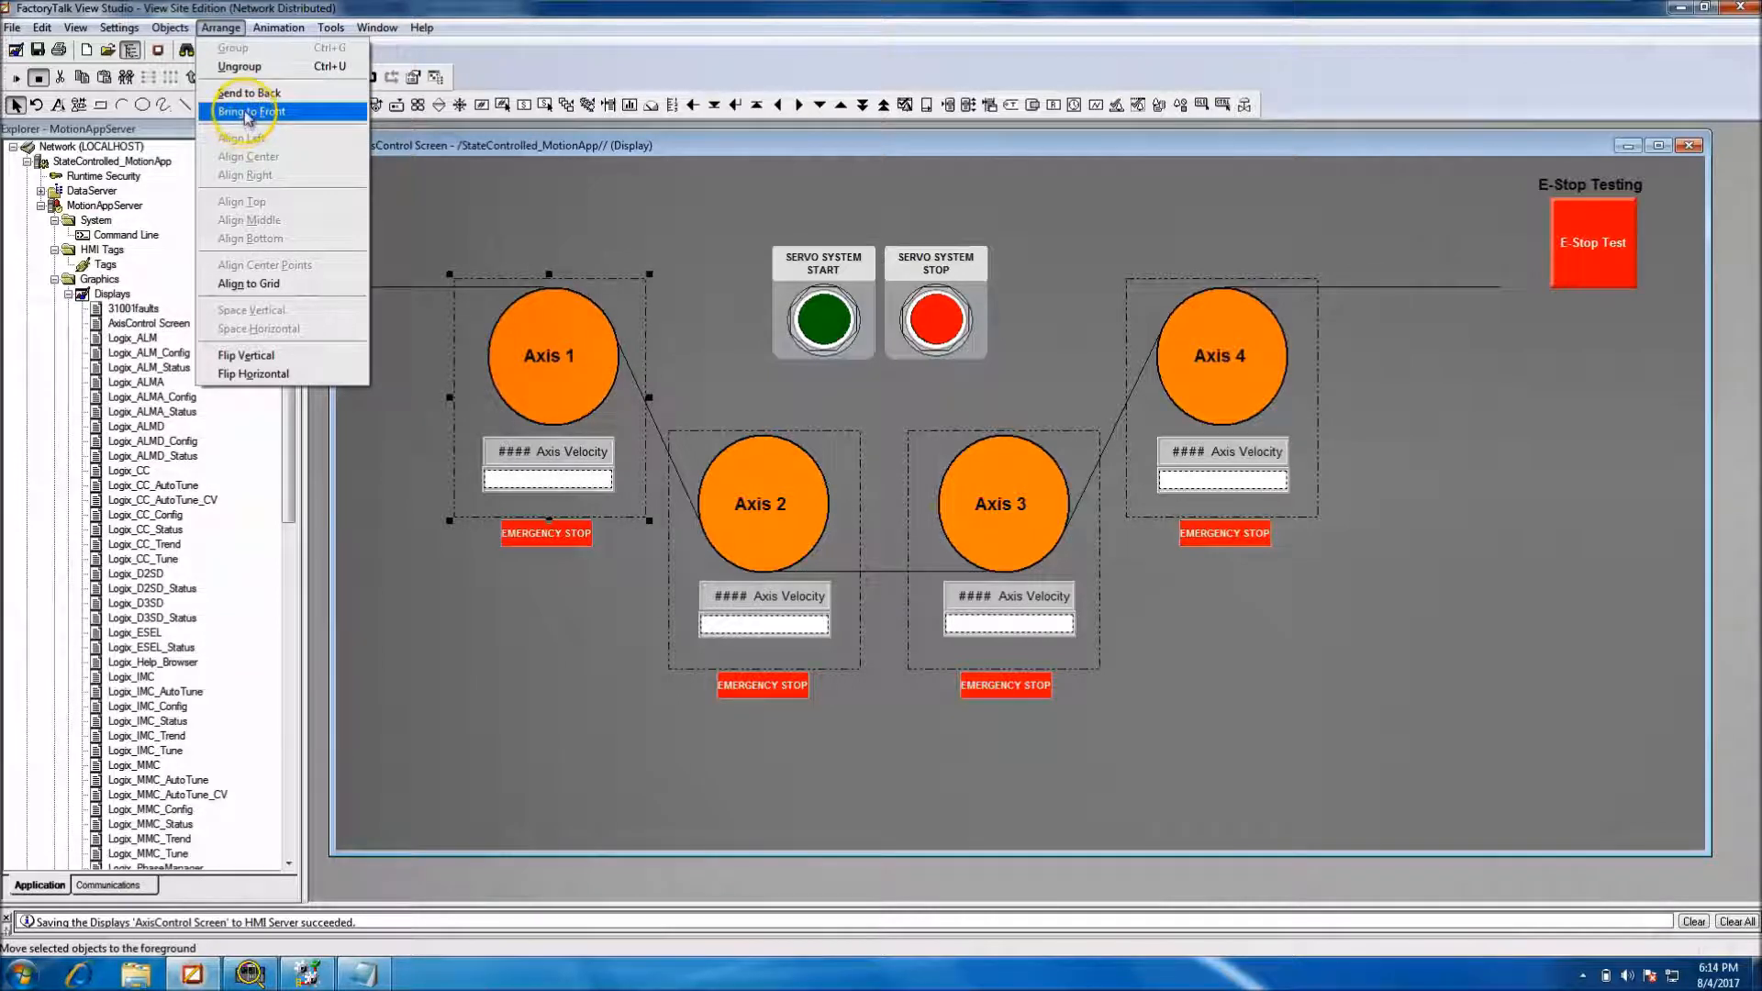
click(249, 111)
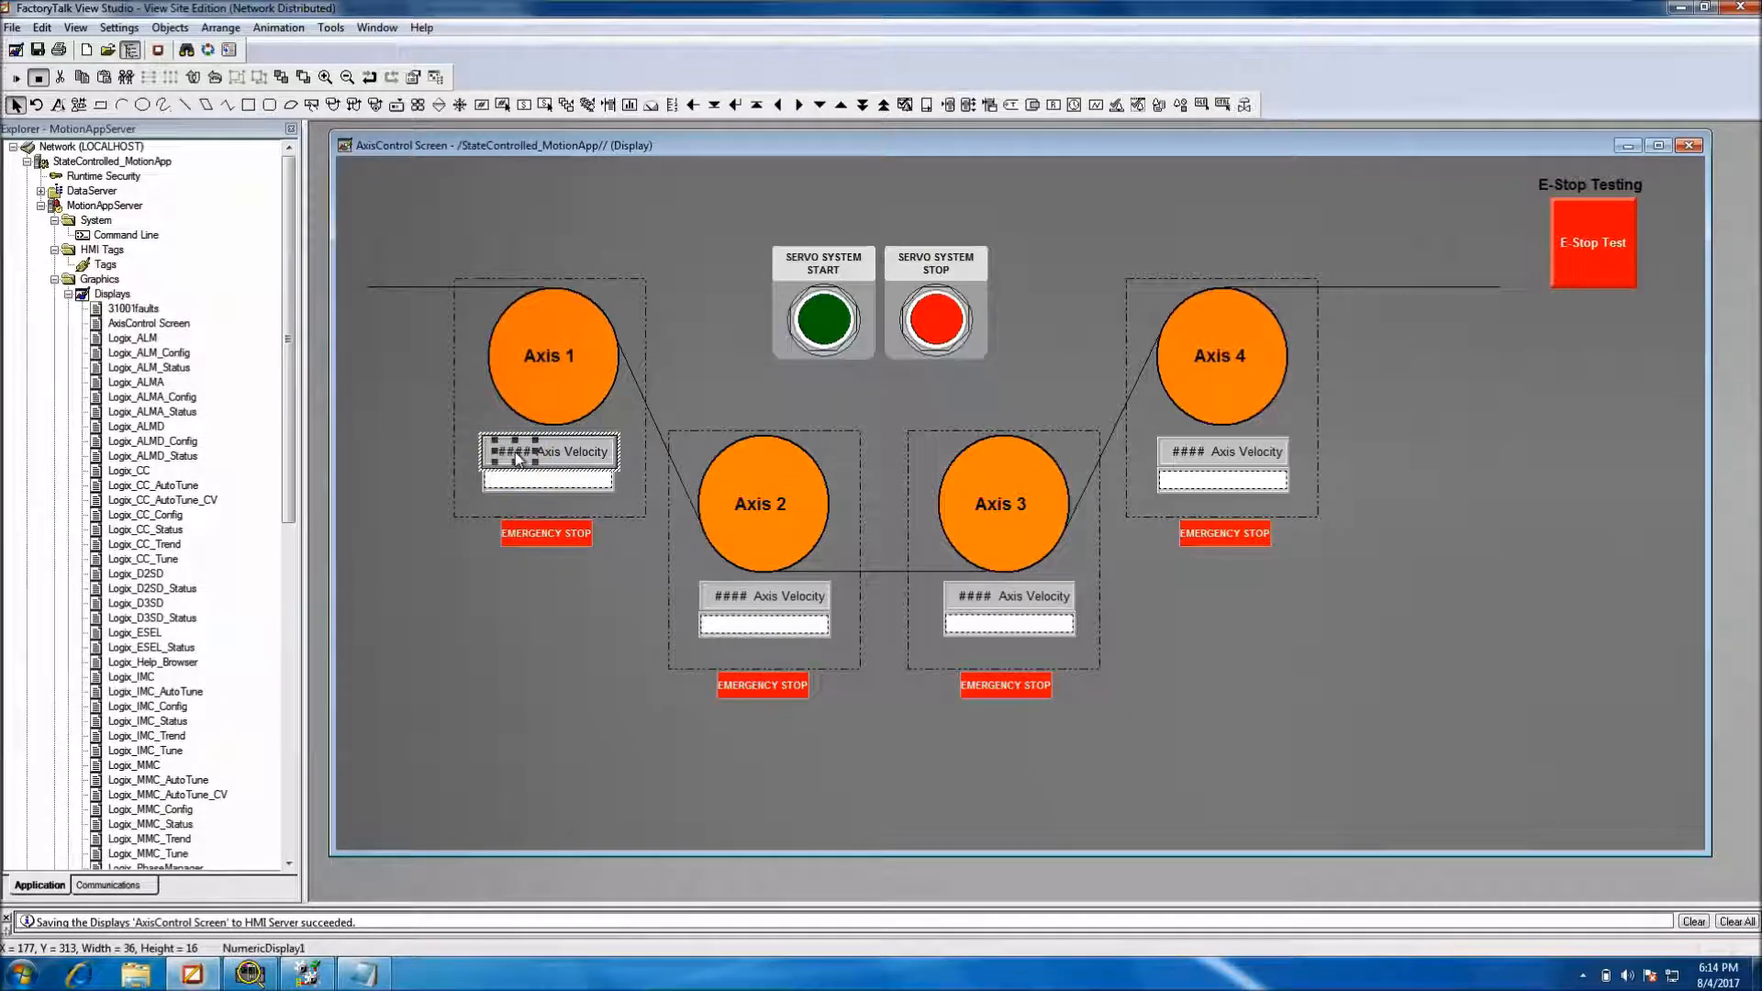
Make the Axis 1 and Axis 2 velocity readout fonts bold
right_click(547, 451)
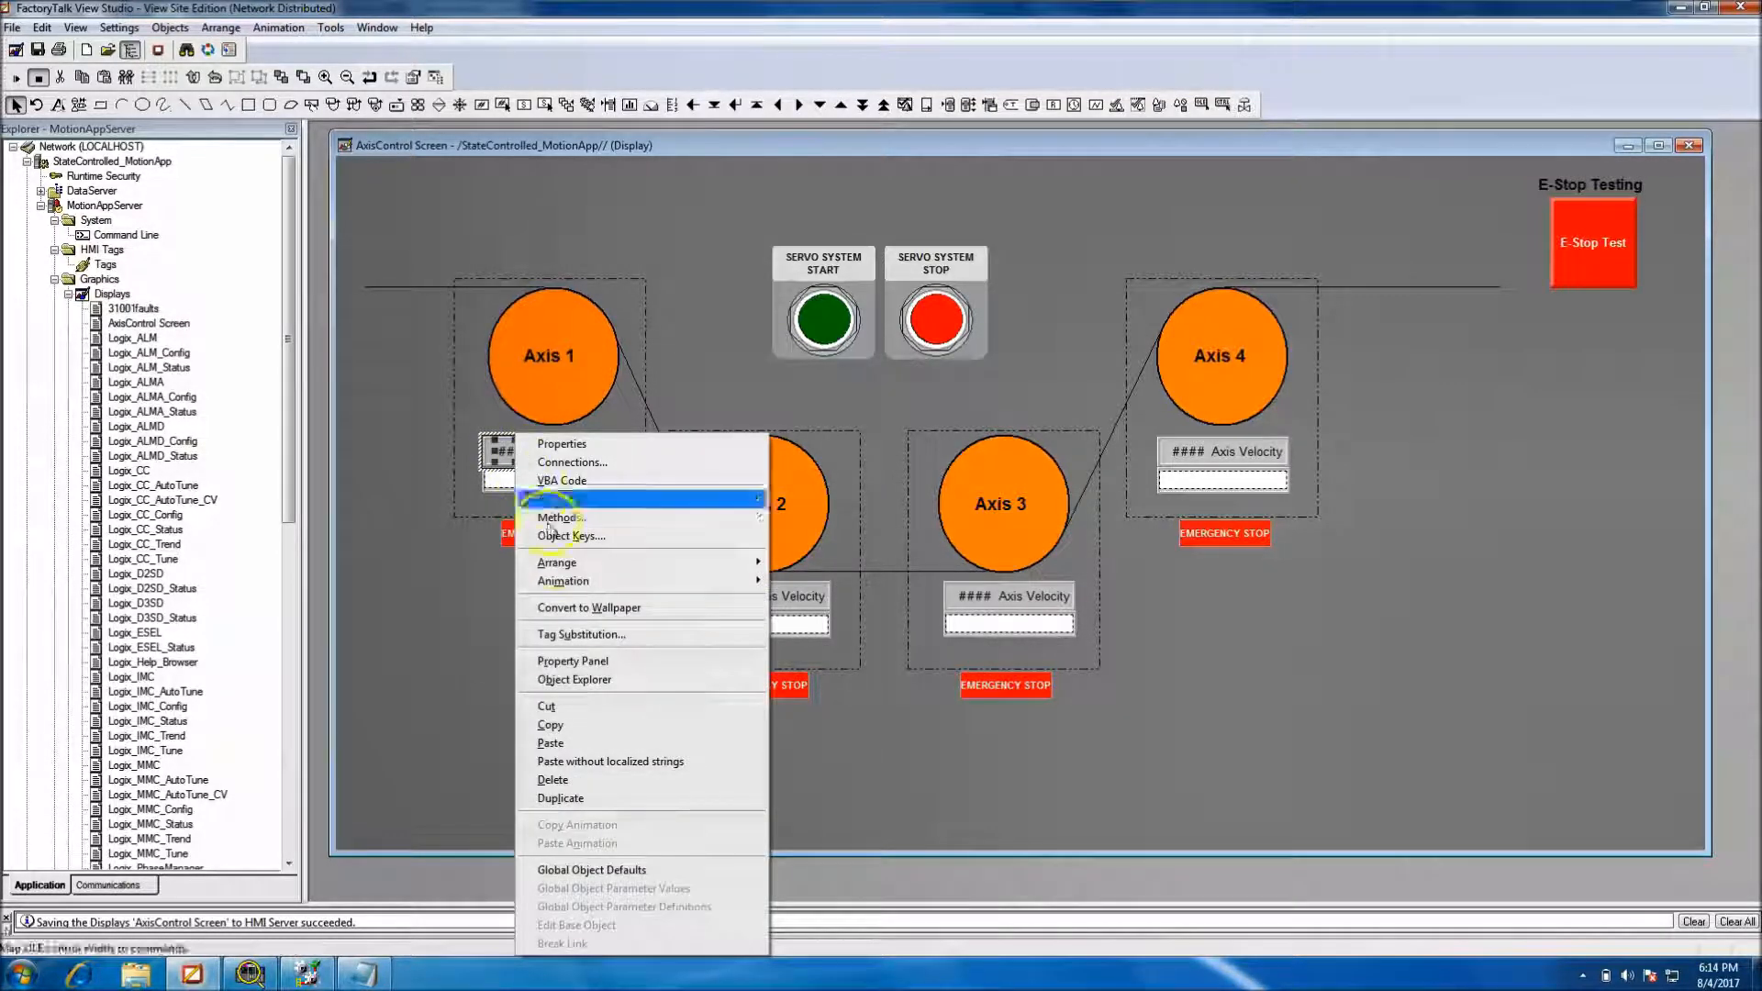
mouse_move(561, 581)
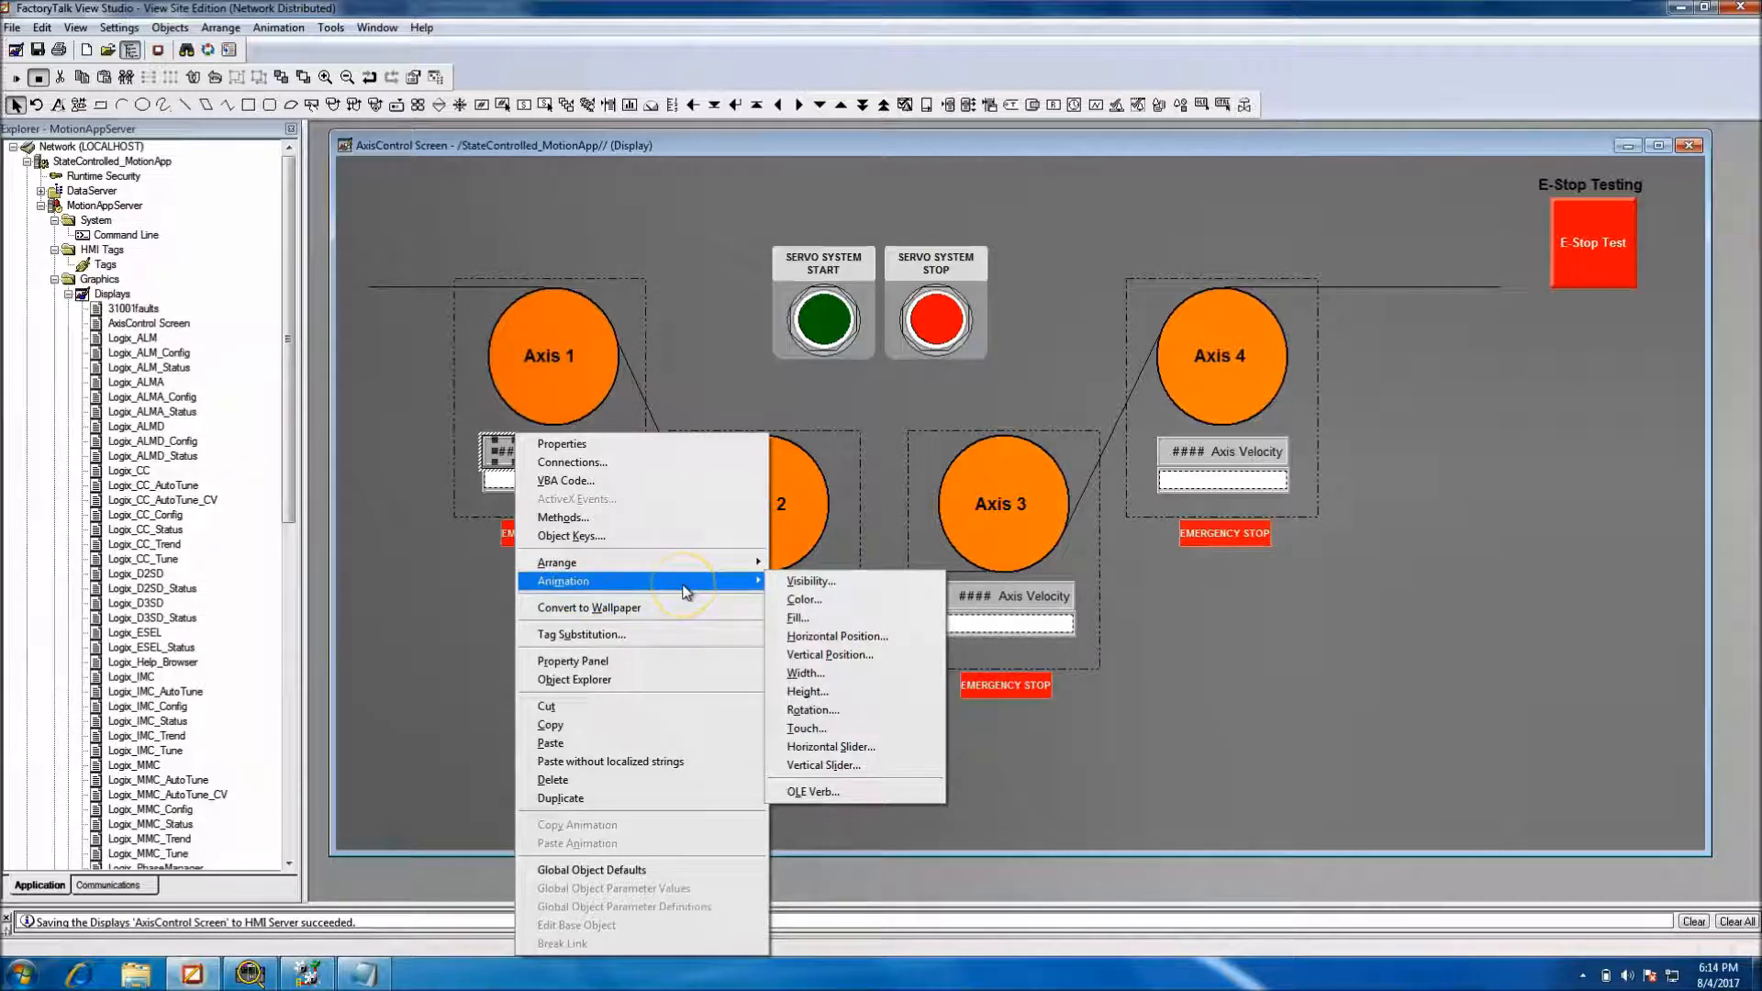
click(571, 660)
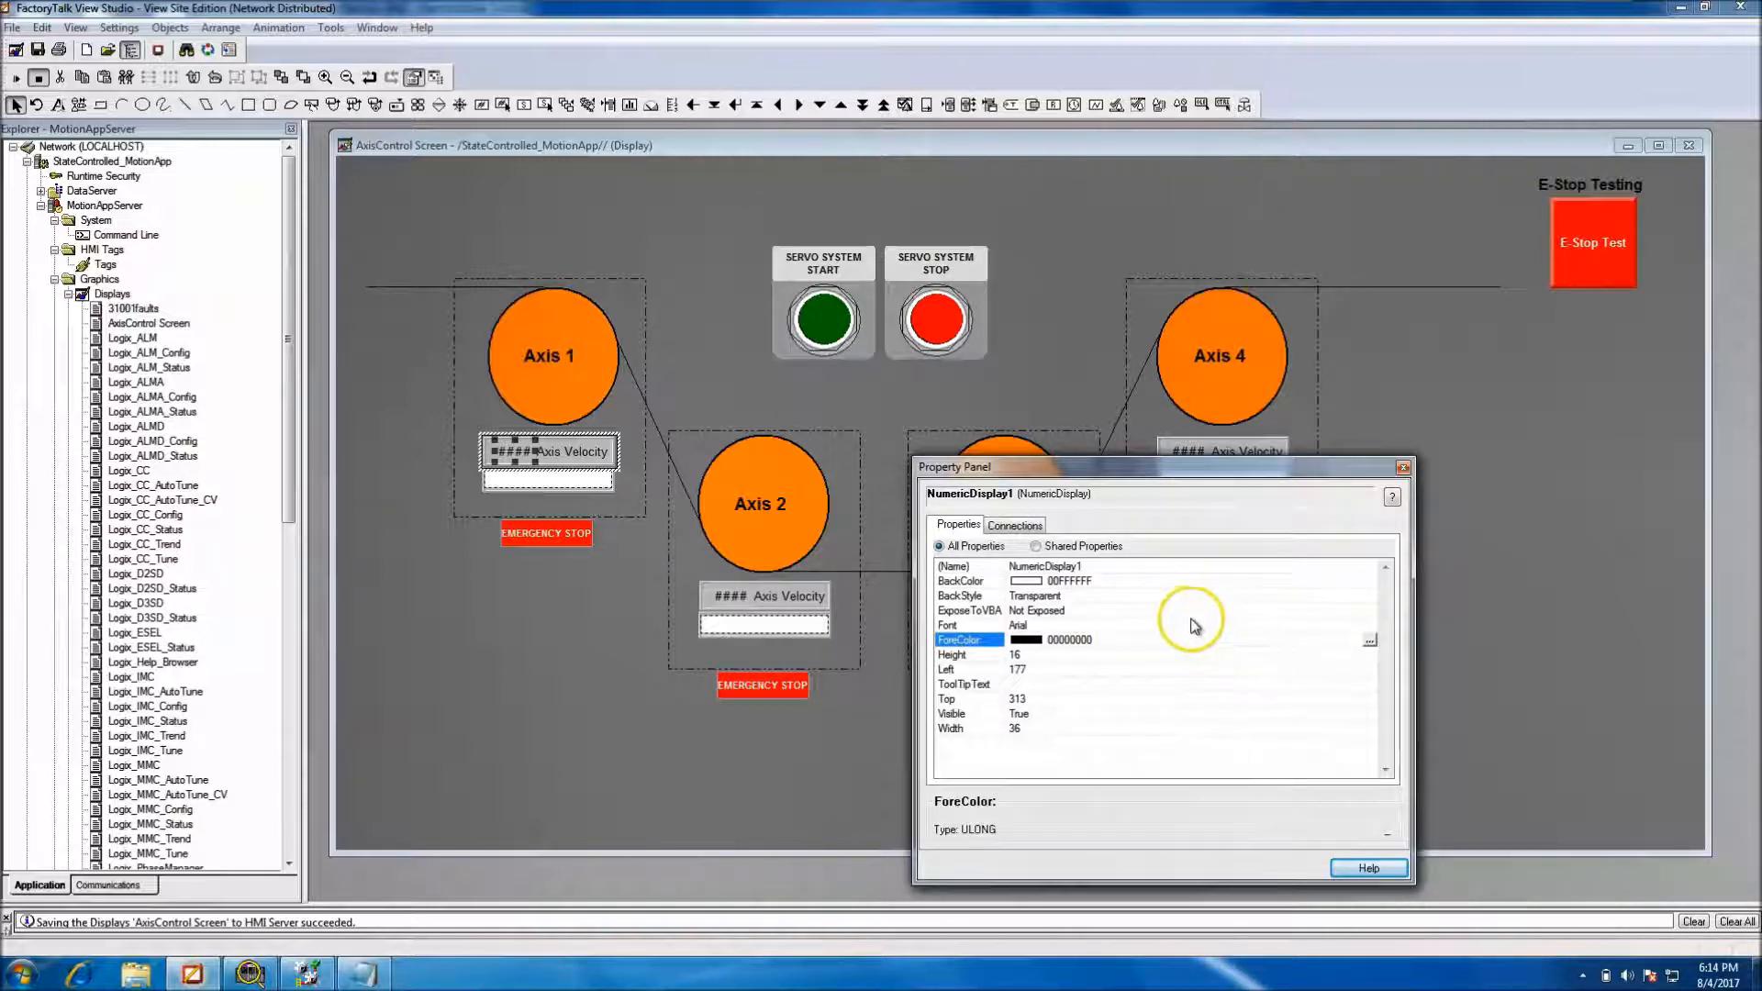
click(1368, 639)
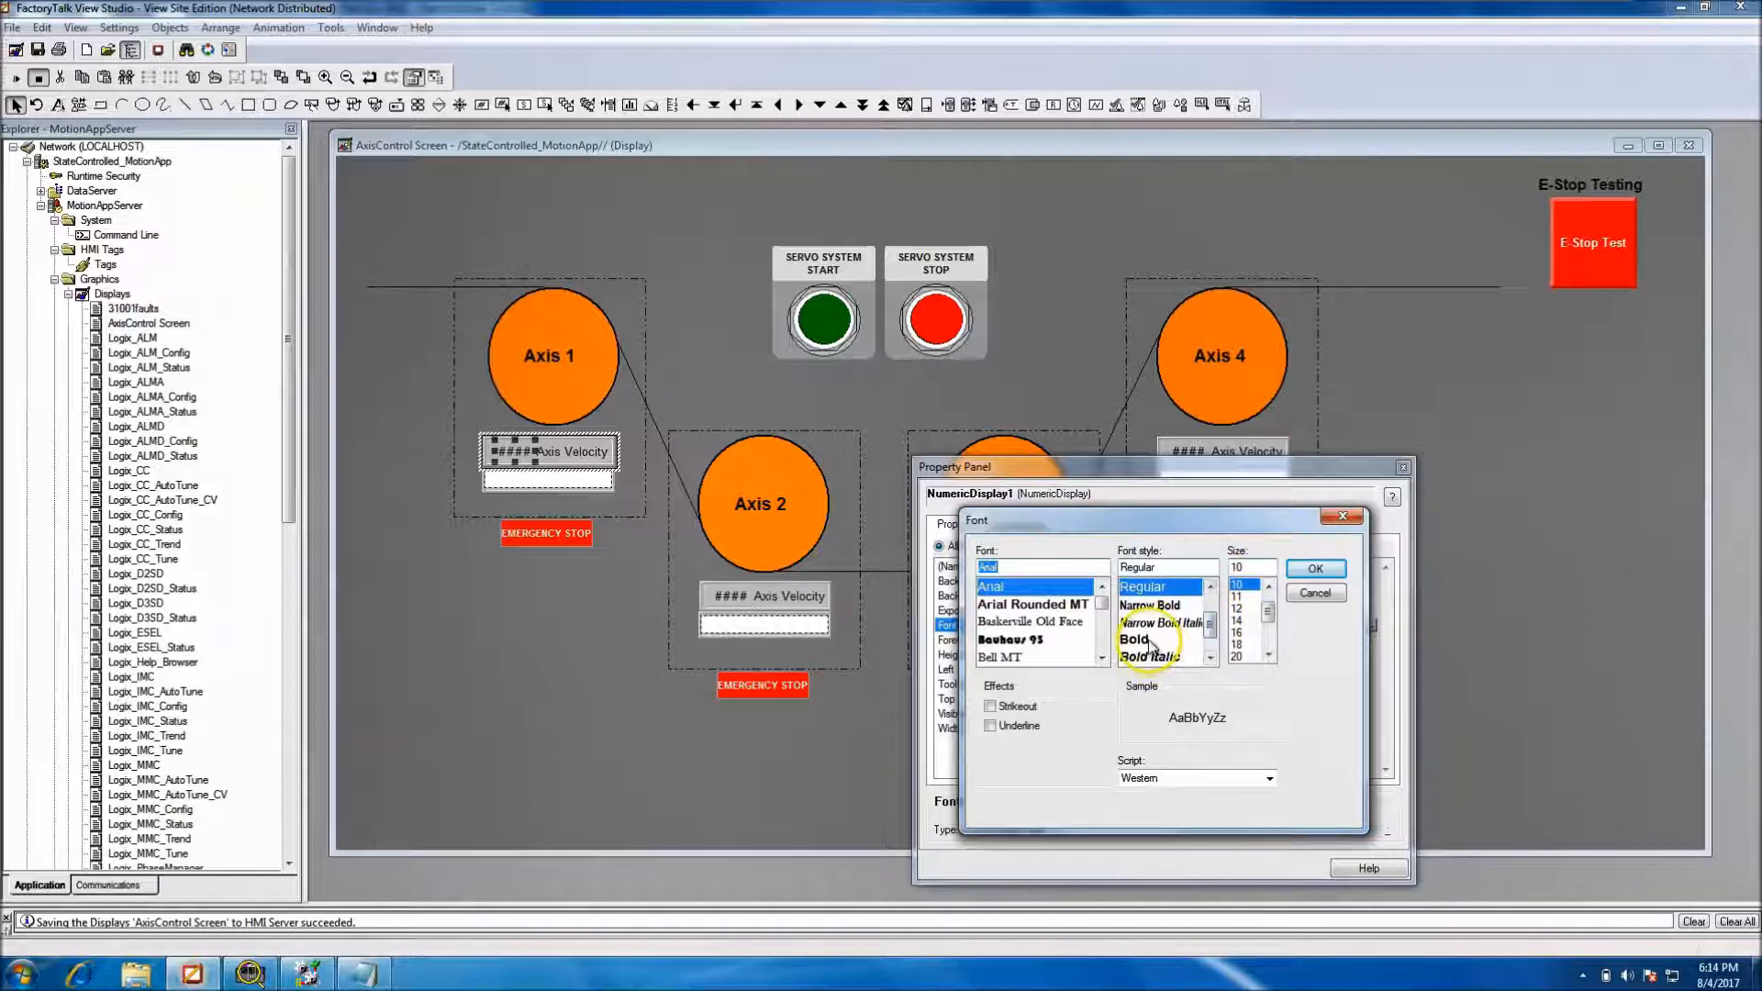
click(1313, 592)
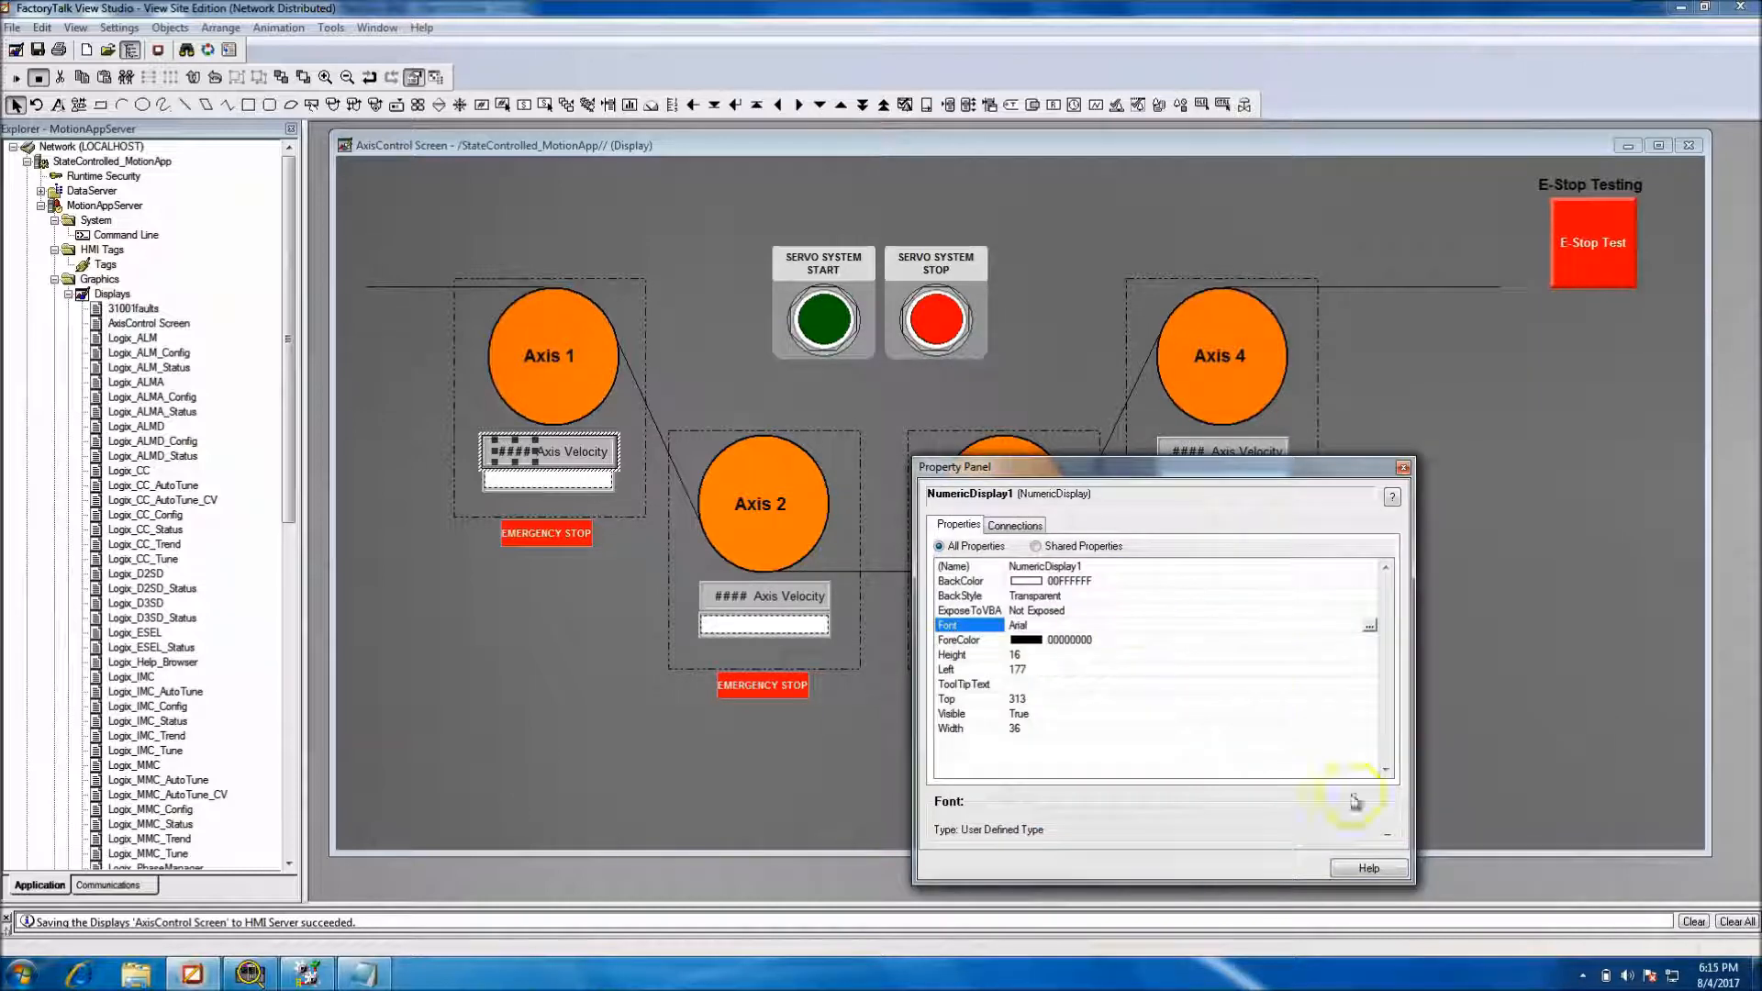
click(1401, 466)
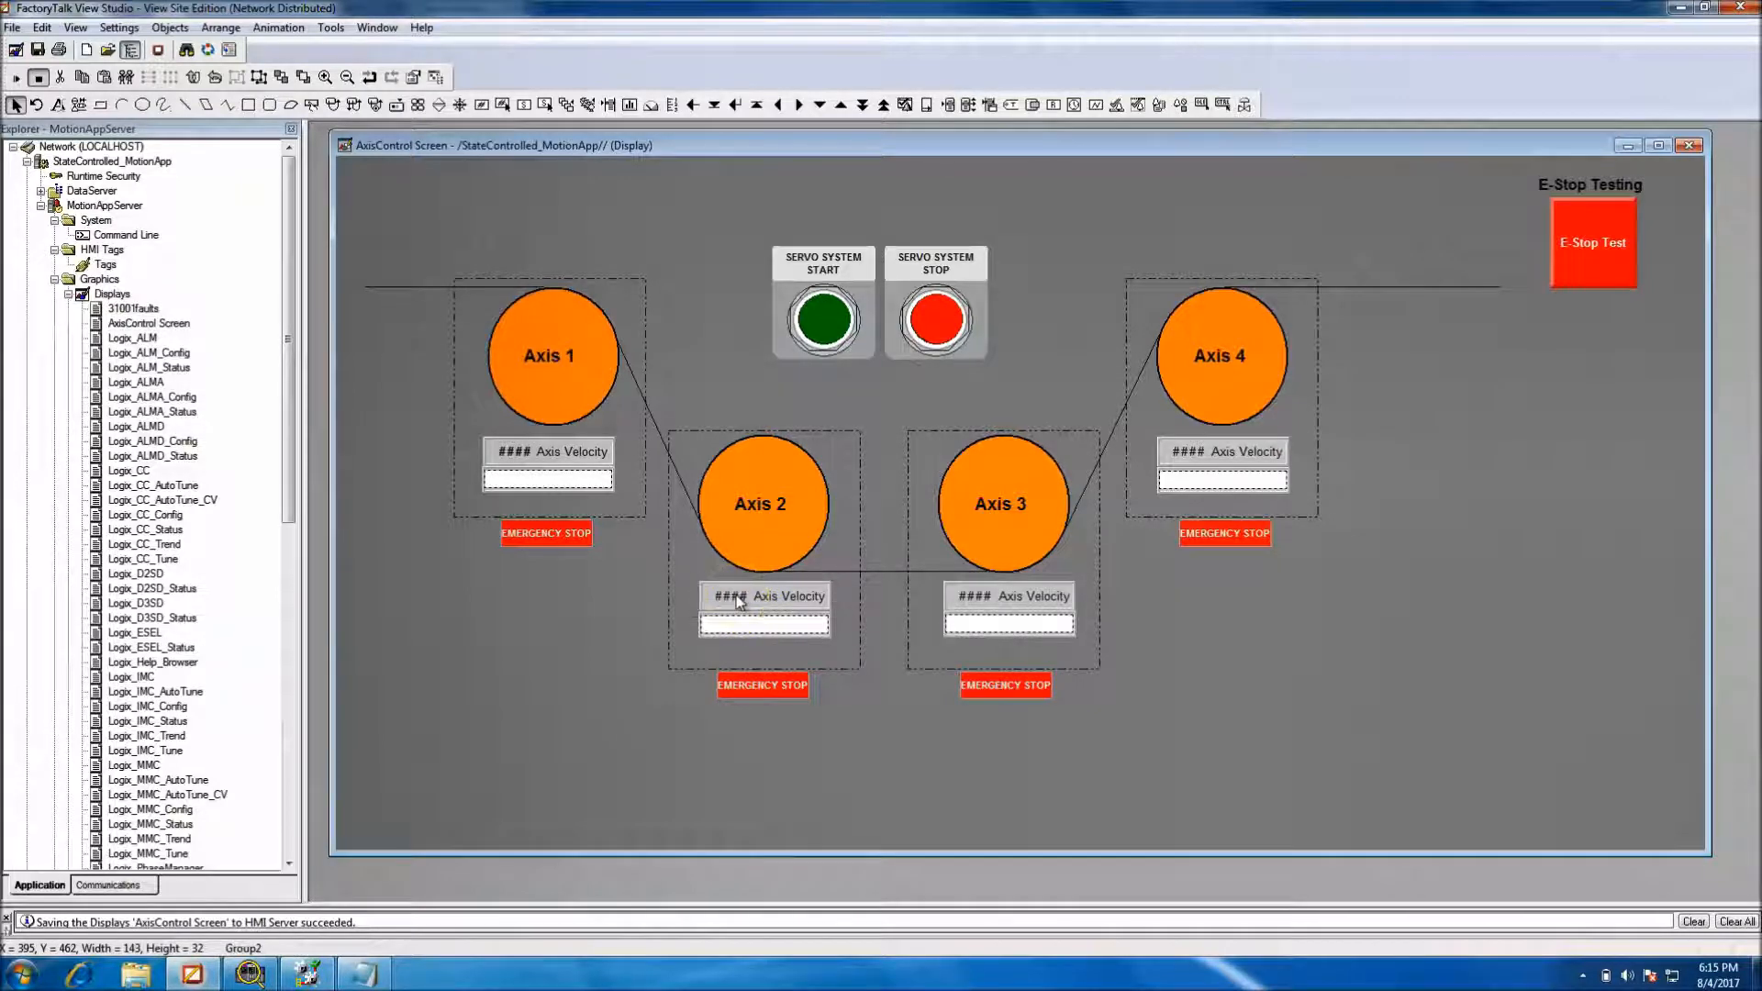
right_click(765, 595)
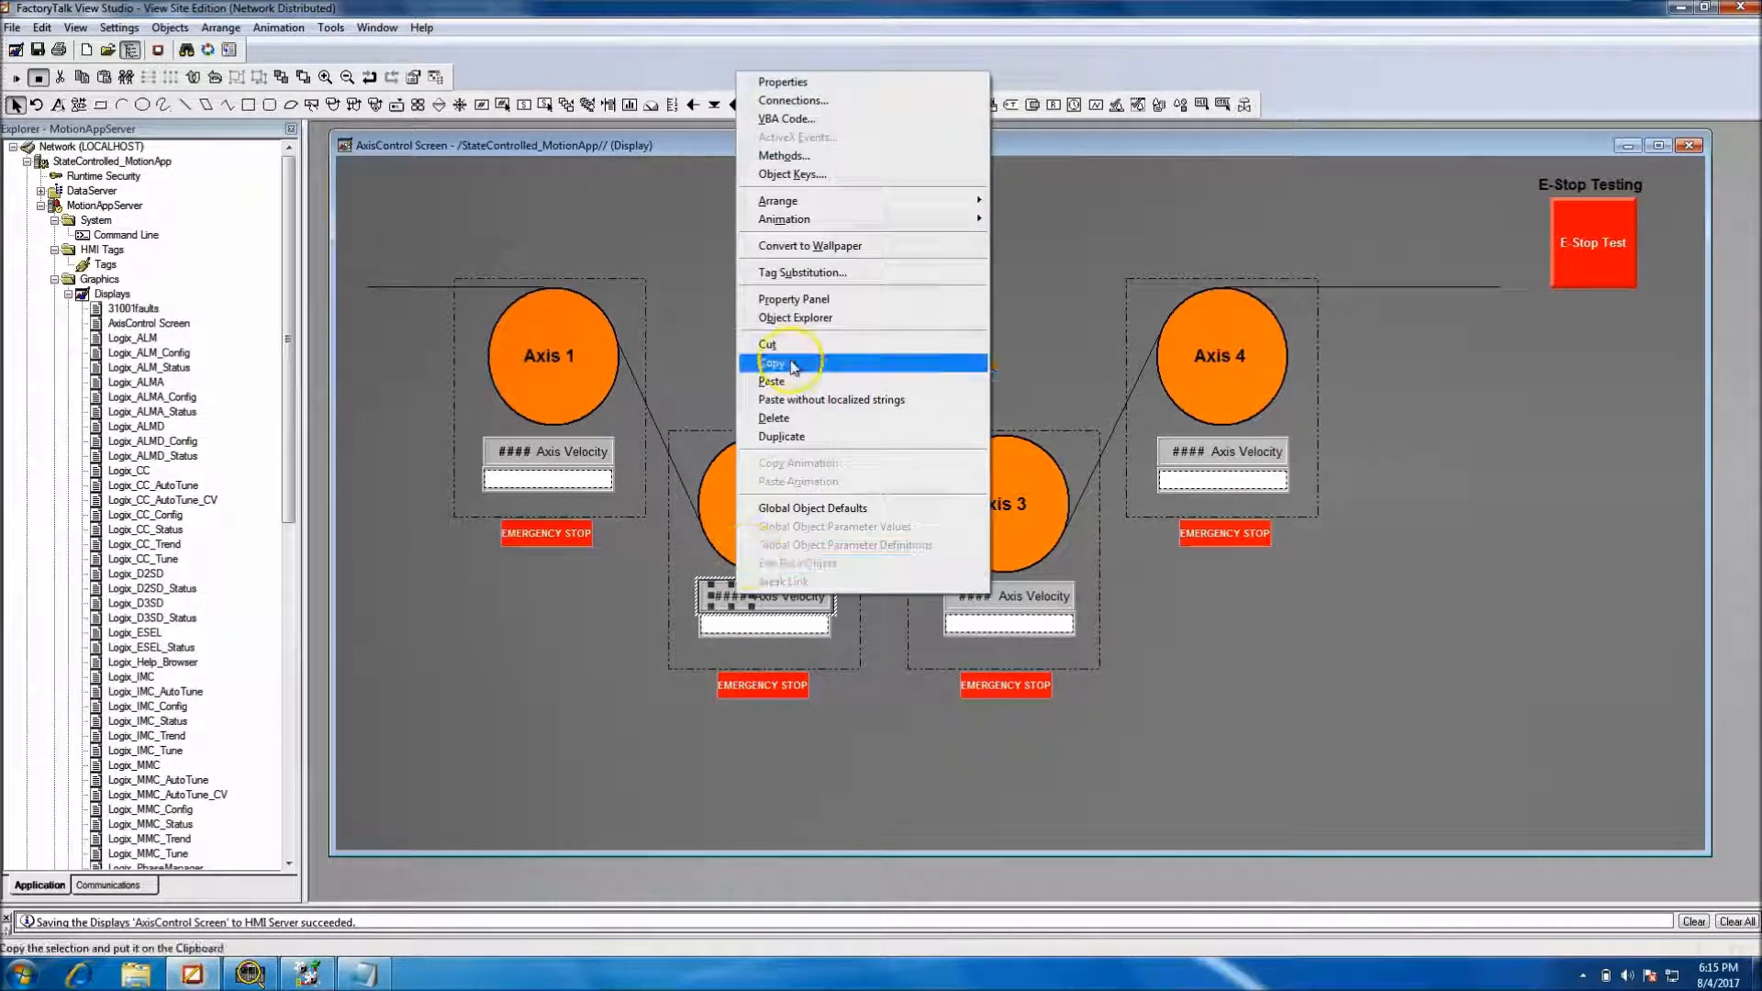
click(791, 299)
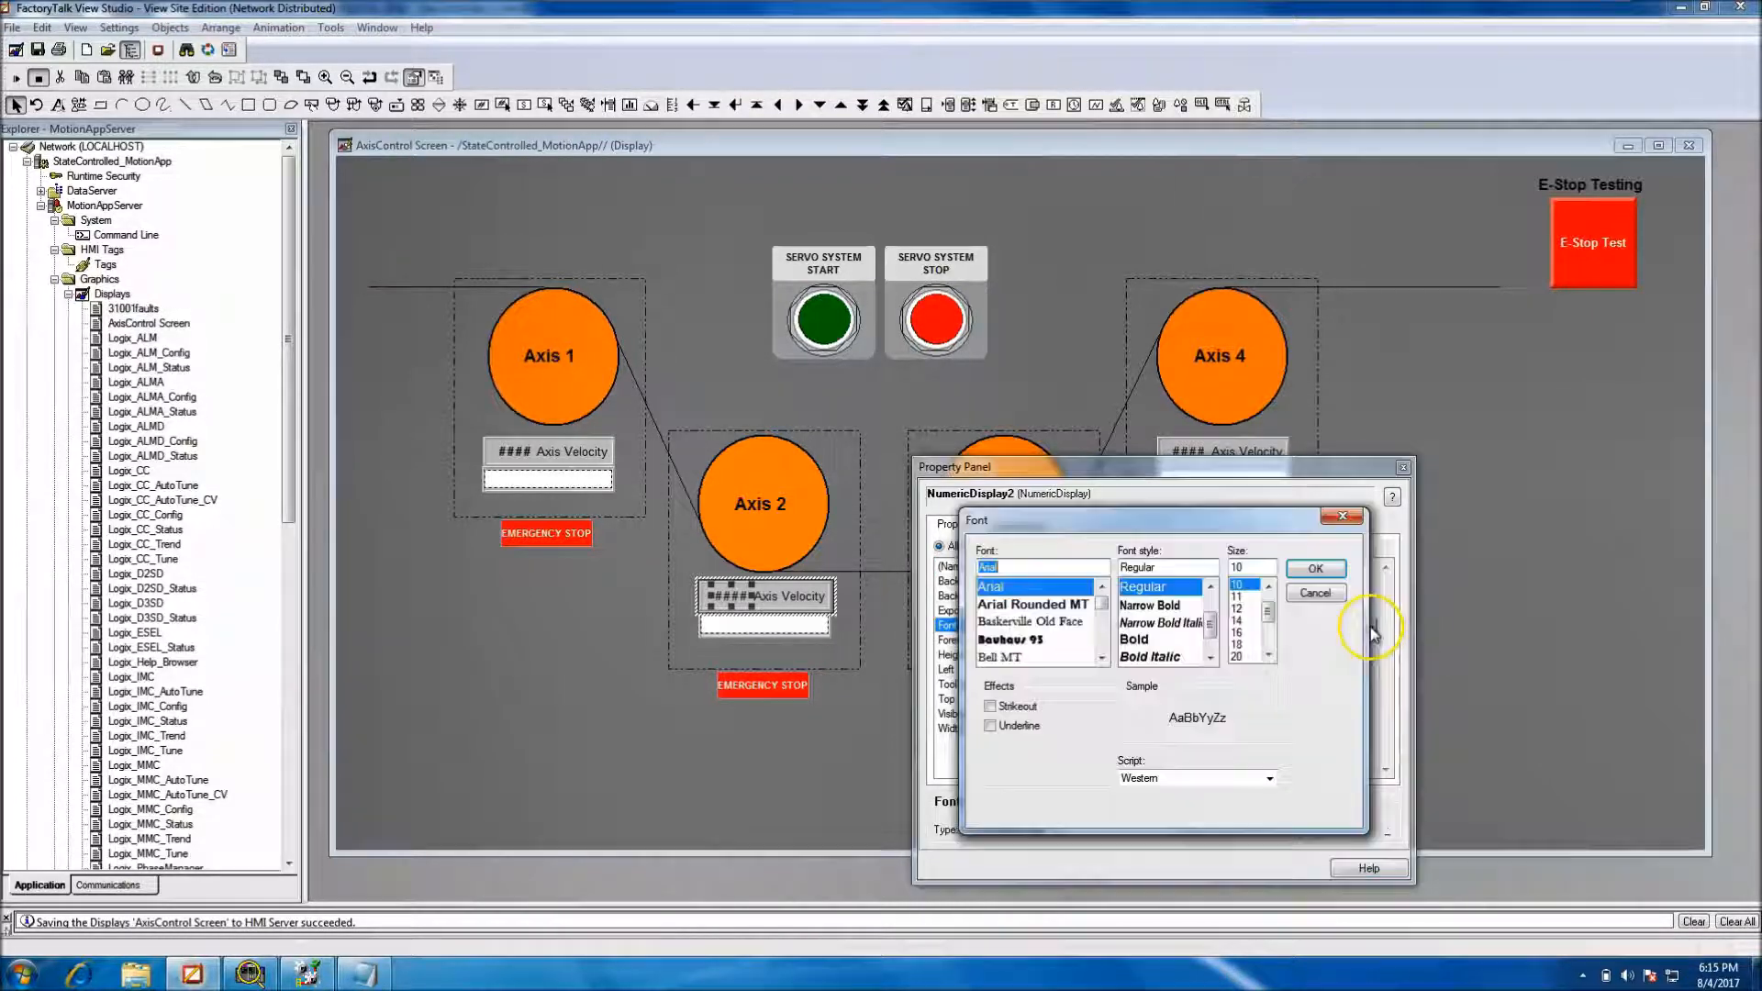
click(1135, 639)
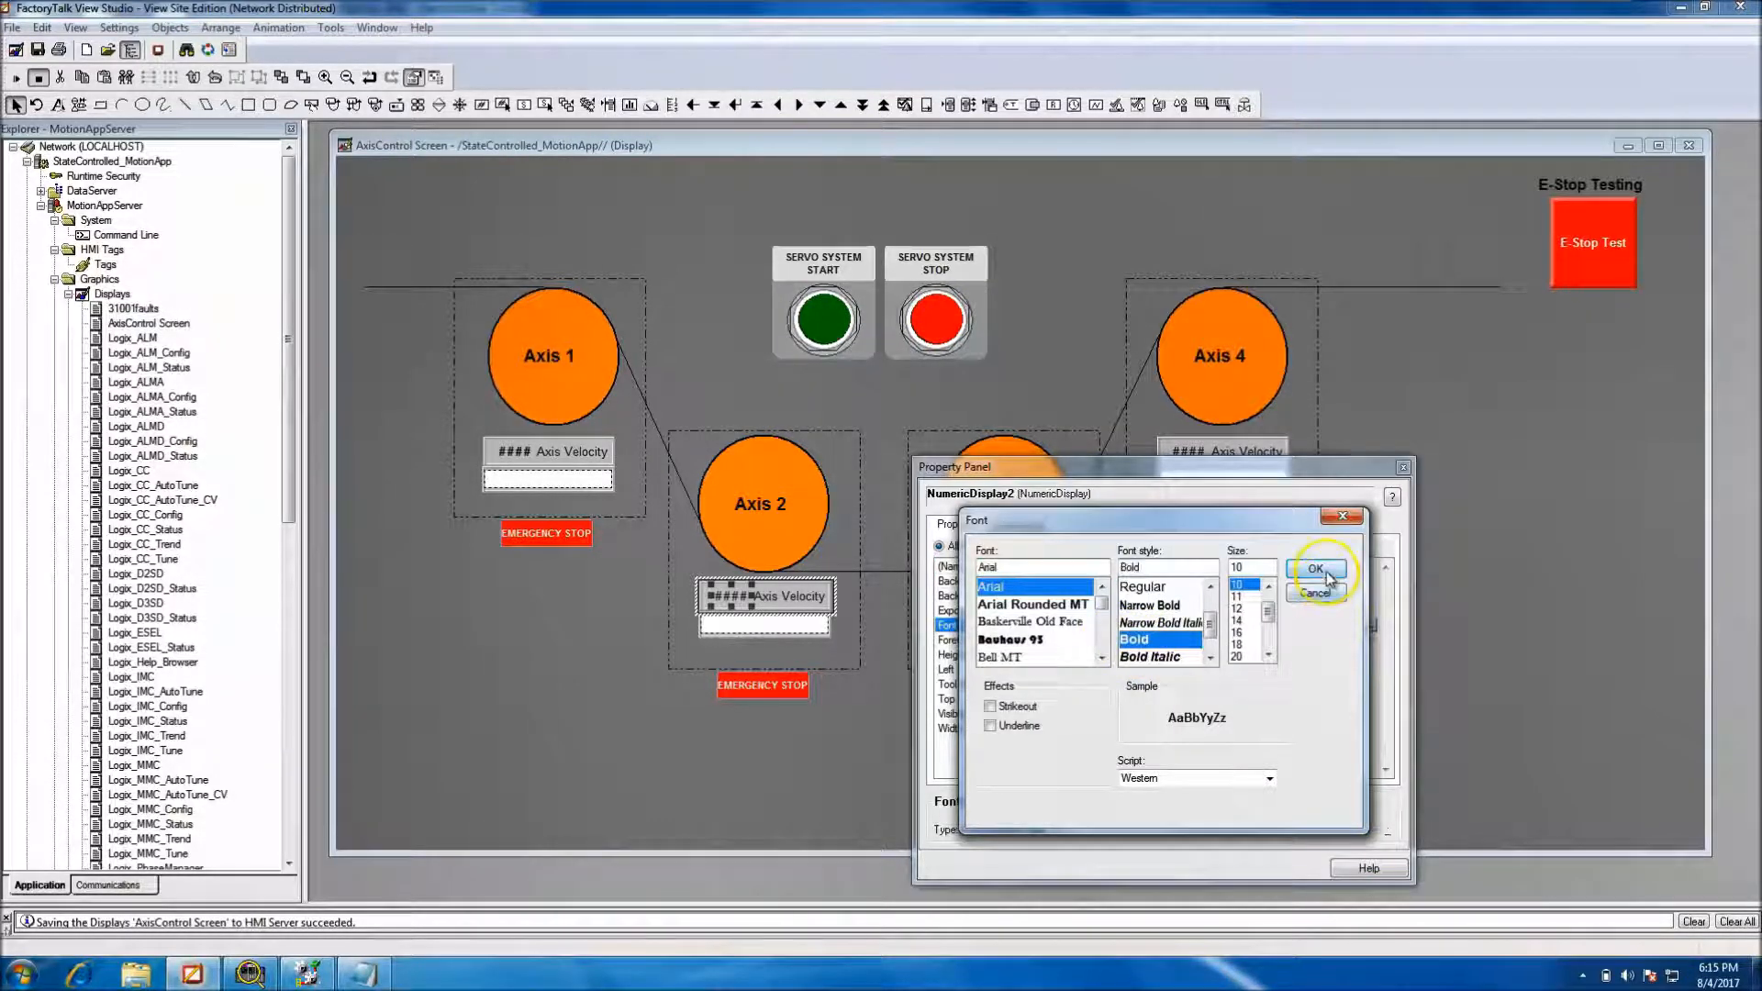
click(1316, 569)
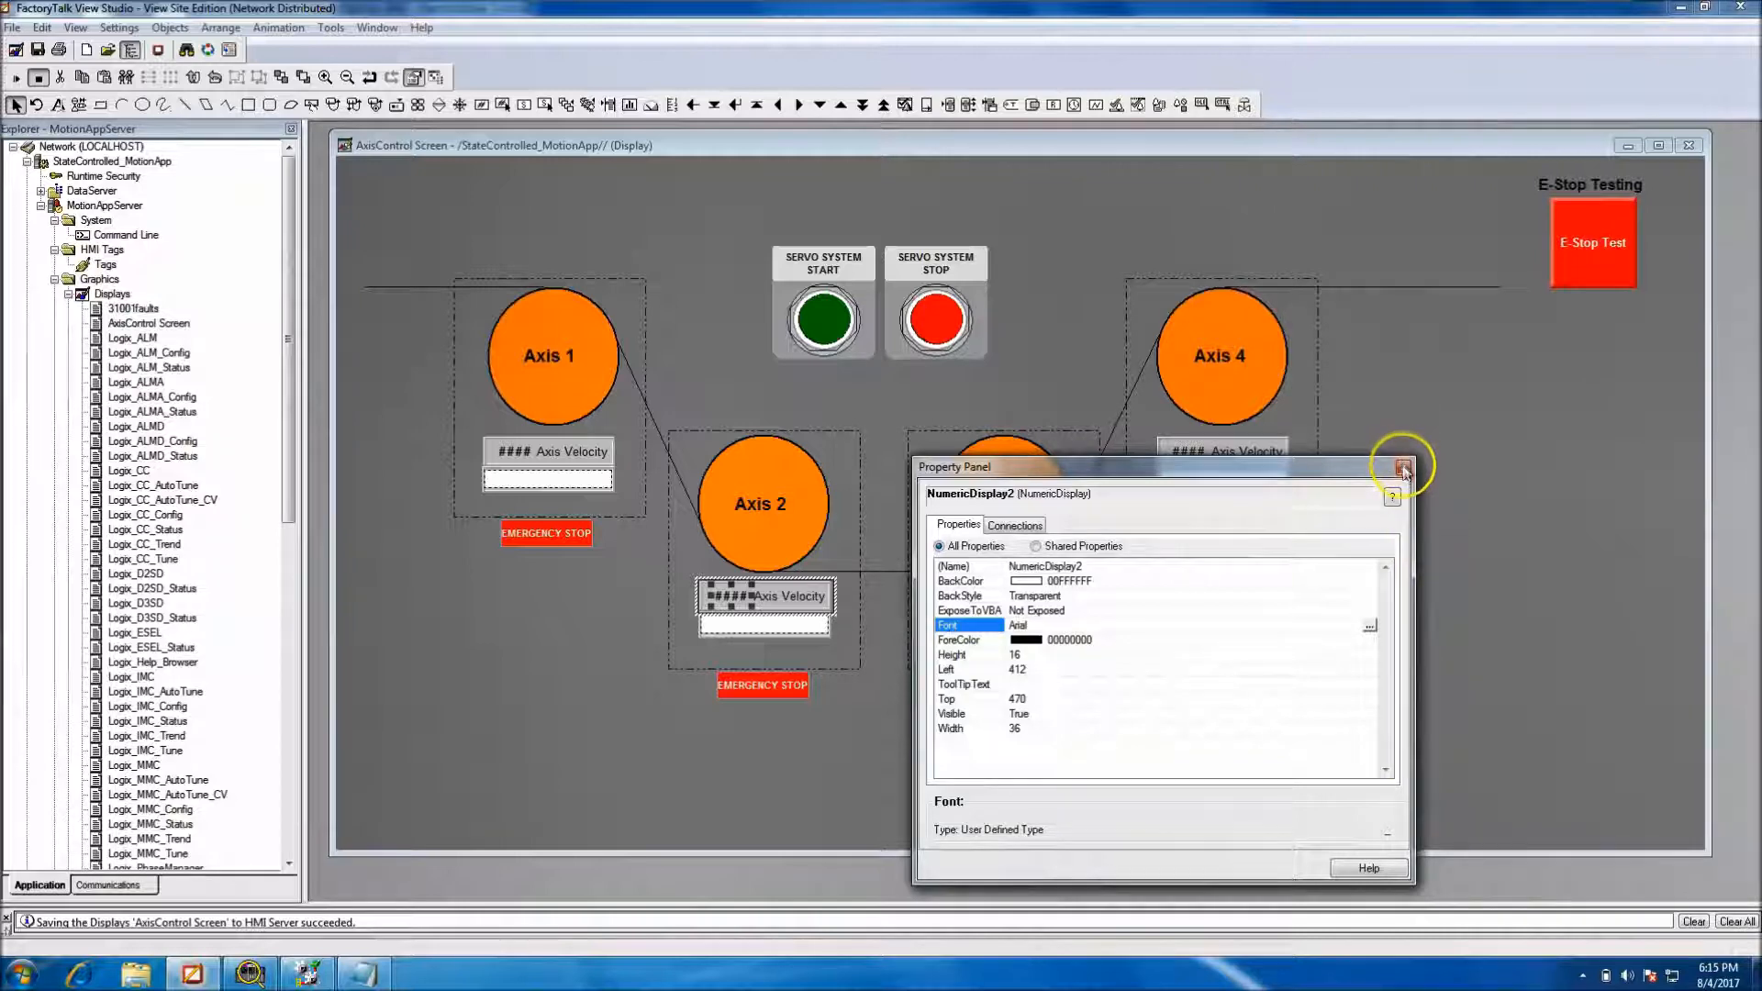
click(1402, 466)
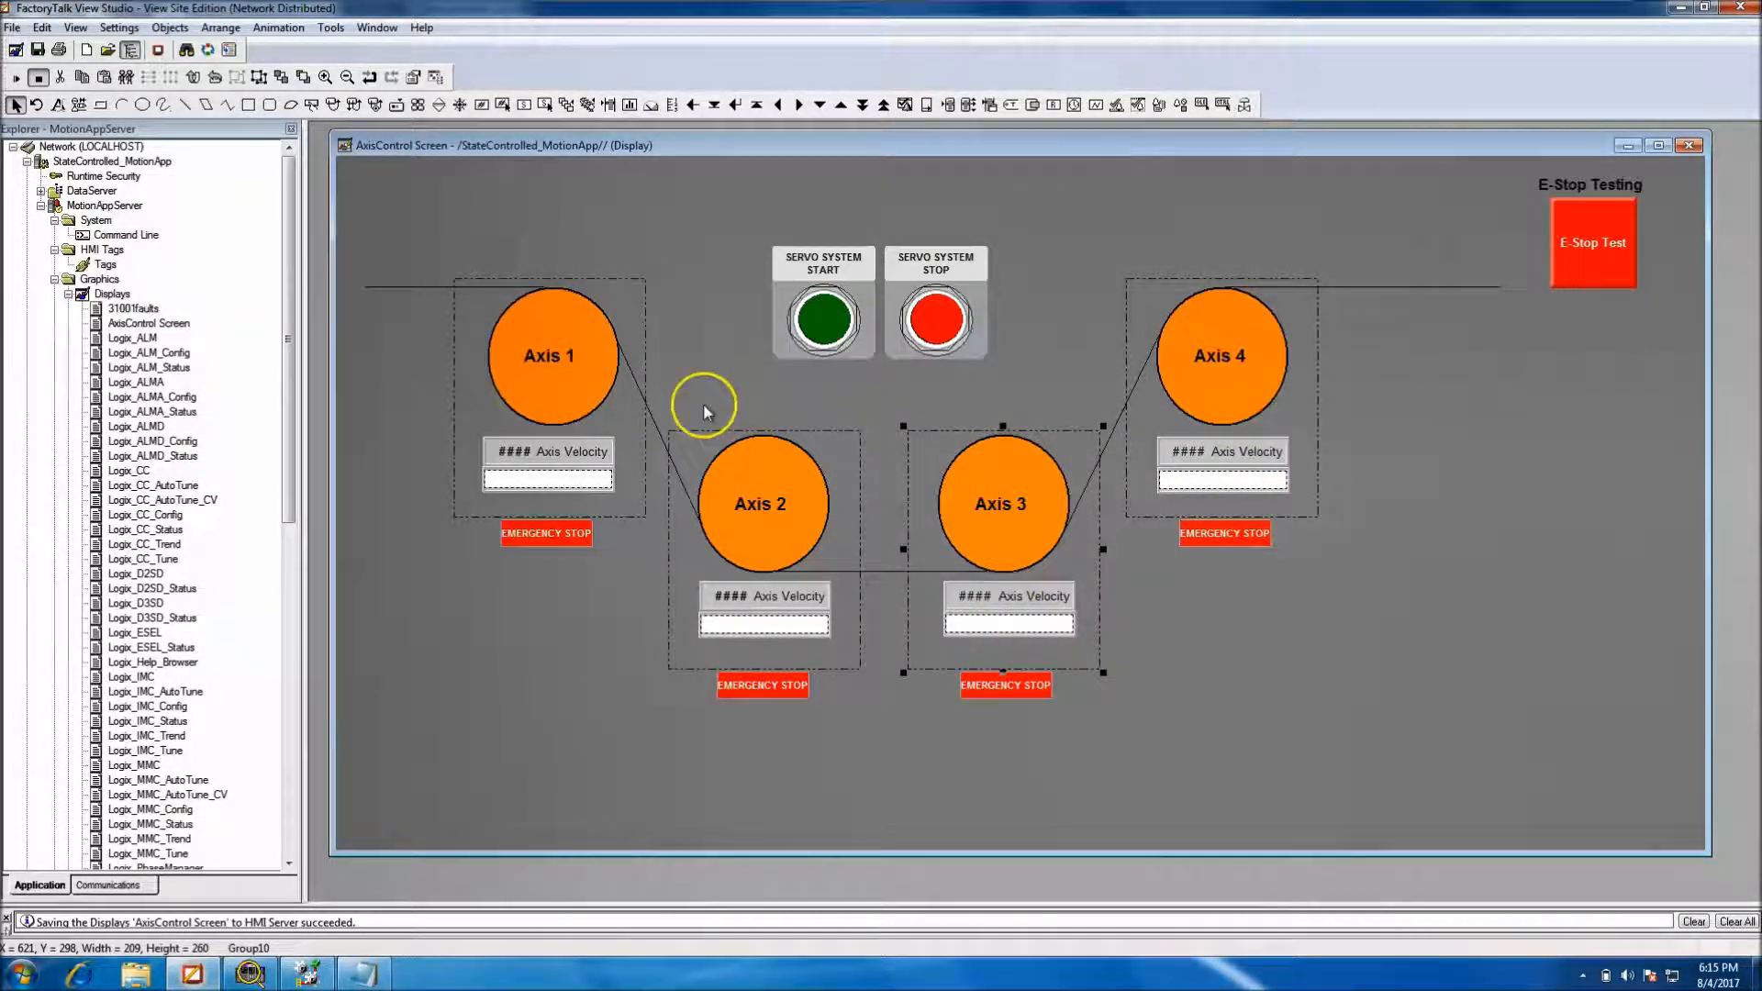
Send the Axis 3 group to back and open its velocity number's properties
click(220, 27)
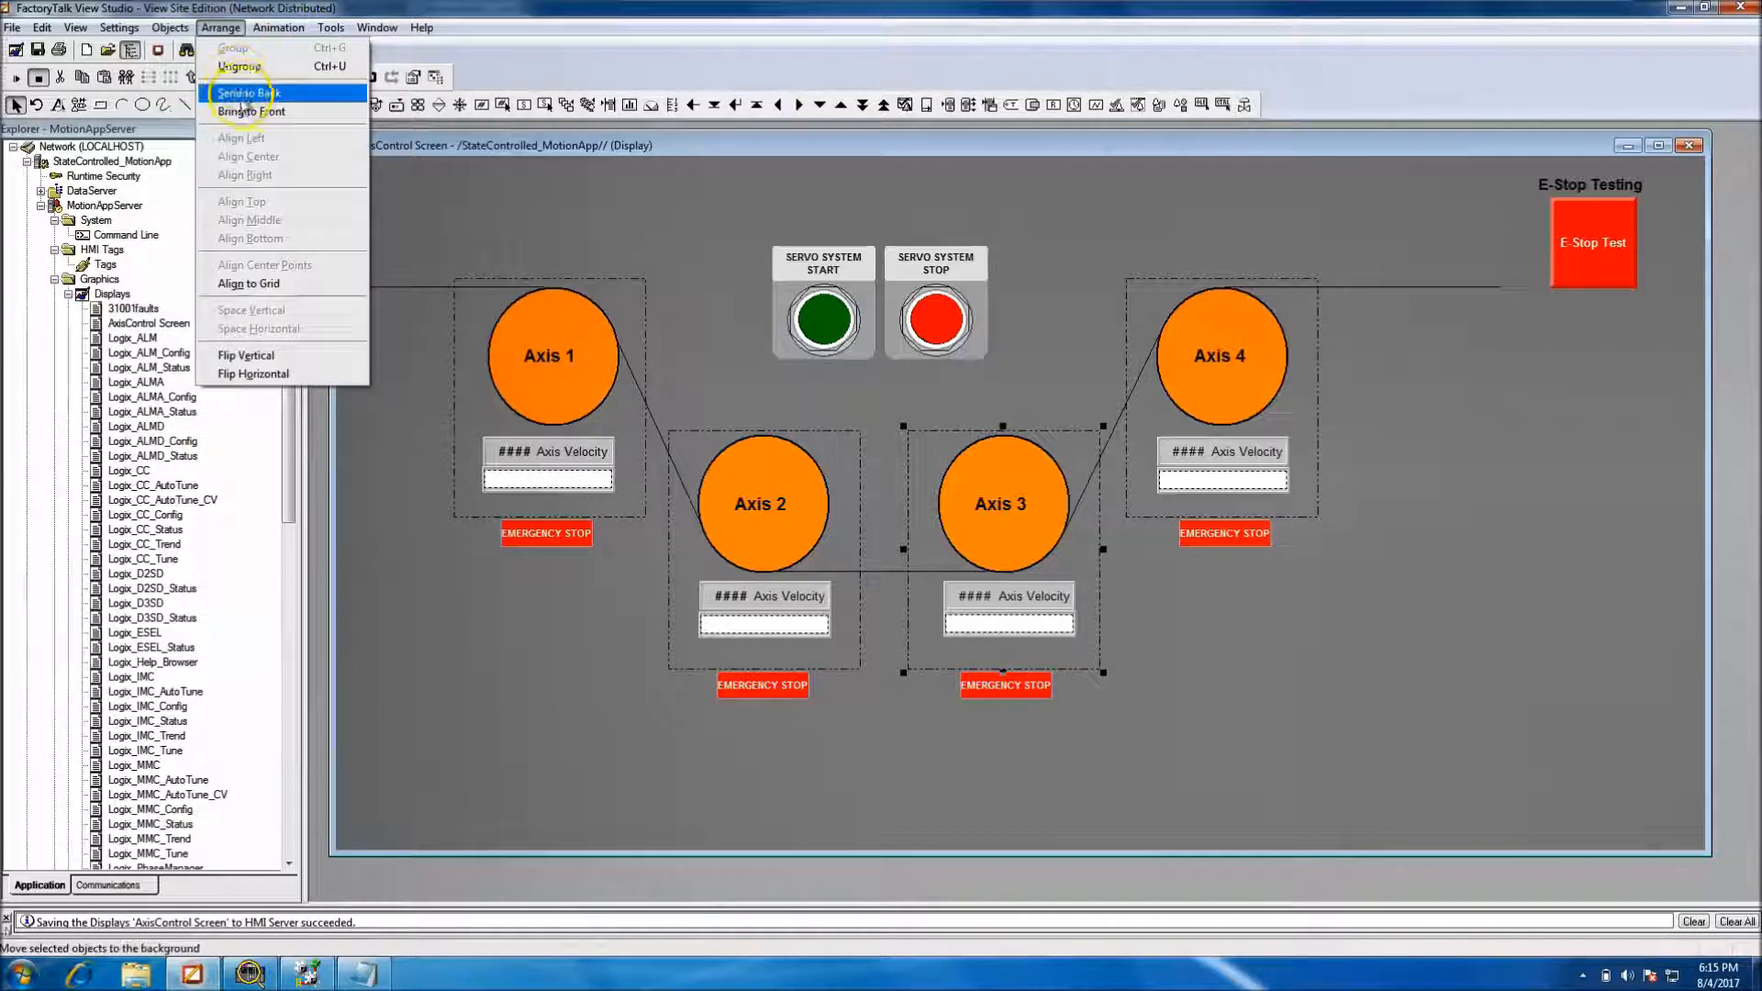
click(245, 93)
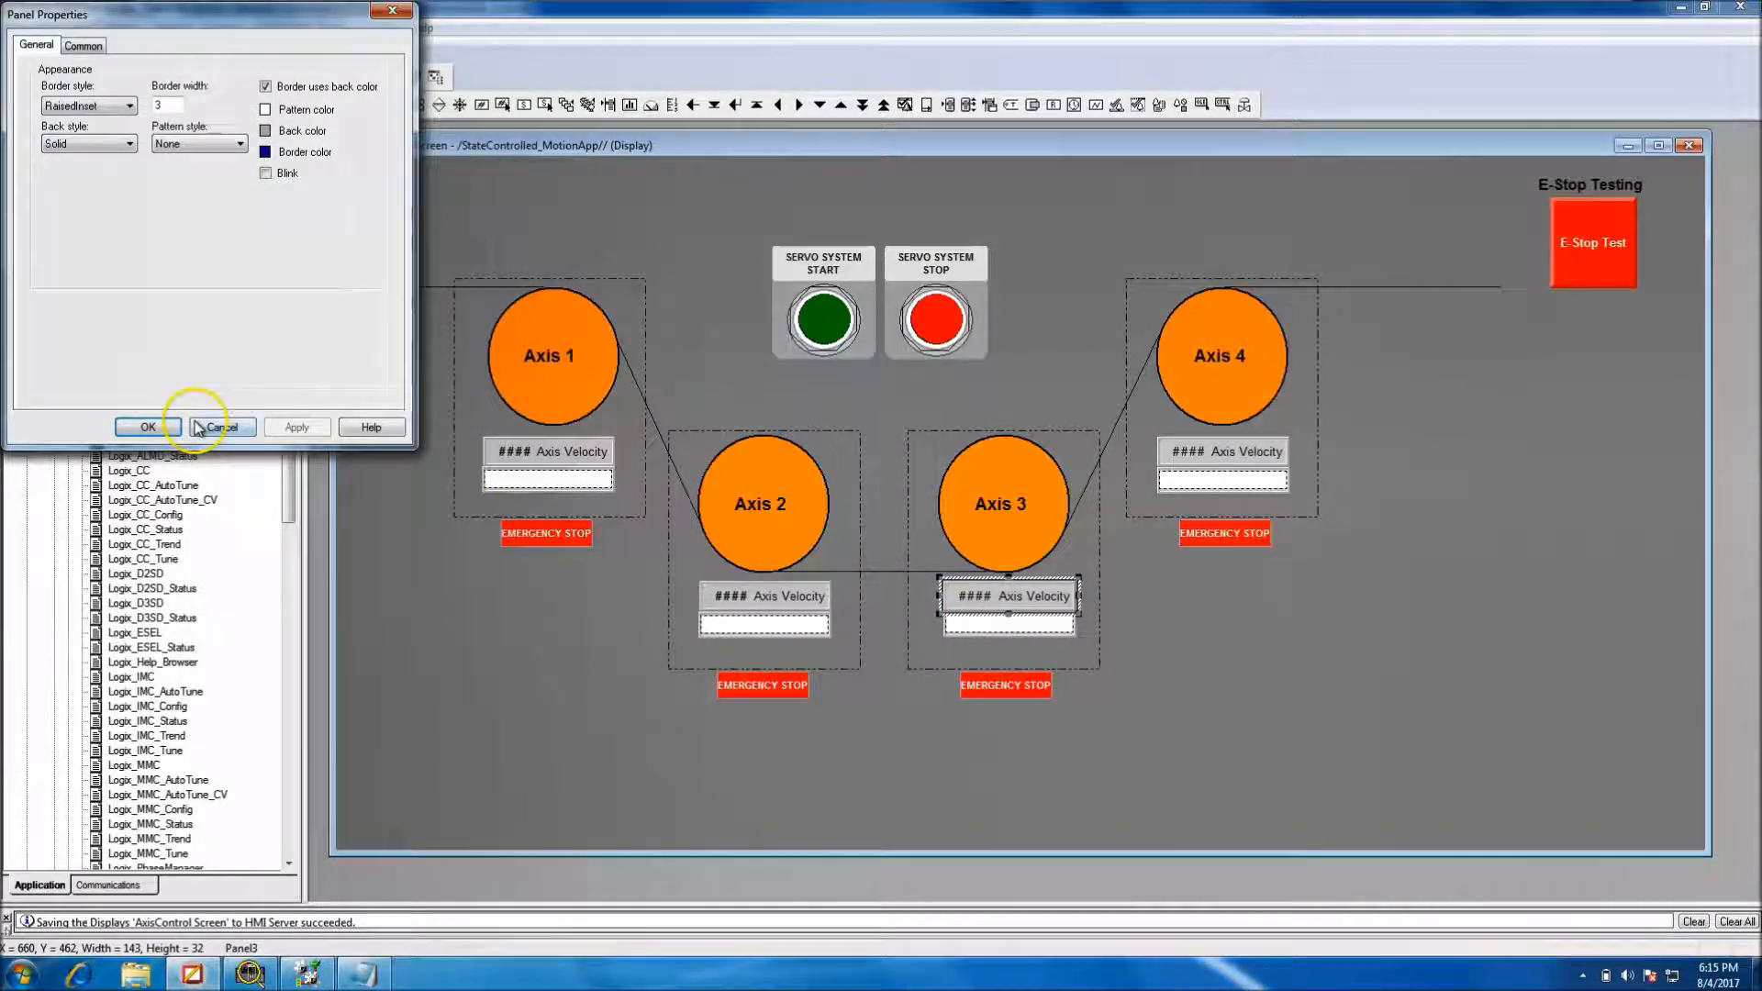
click(219, 427)
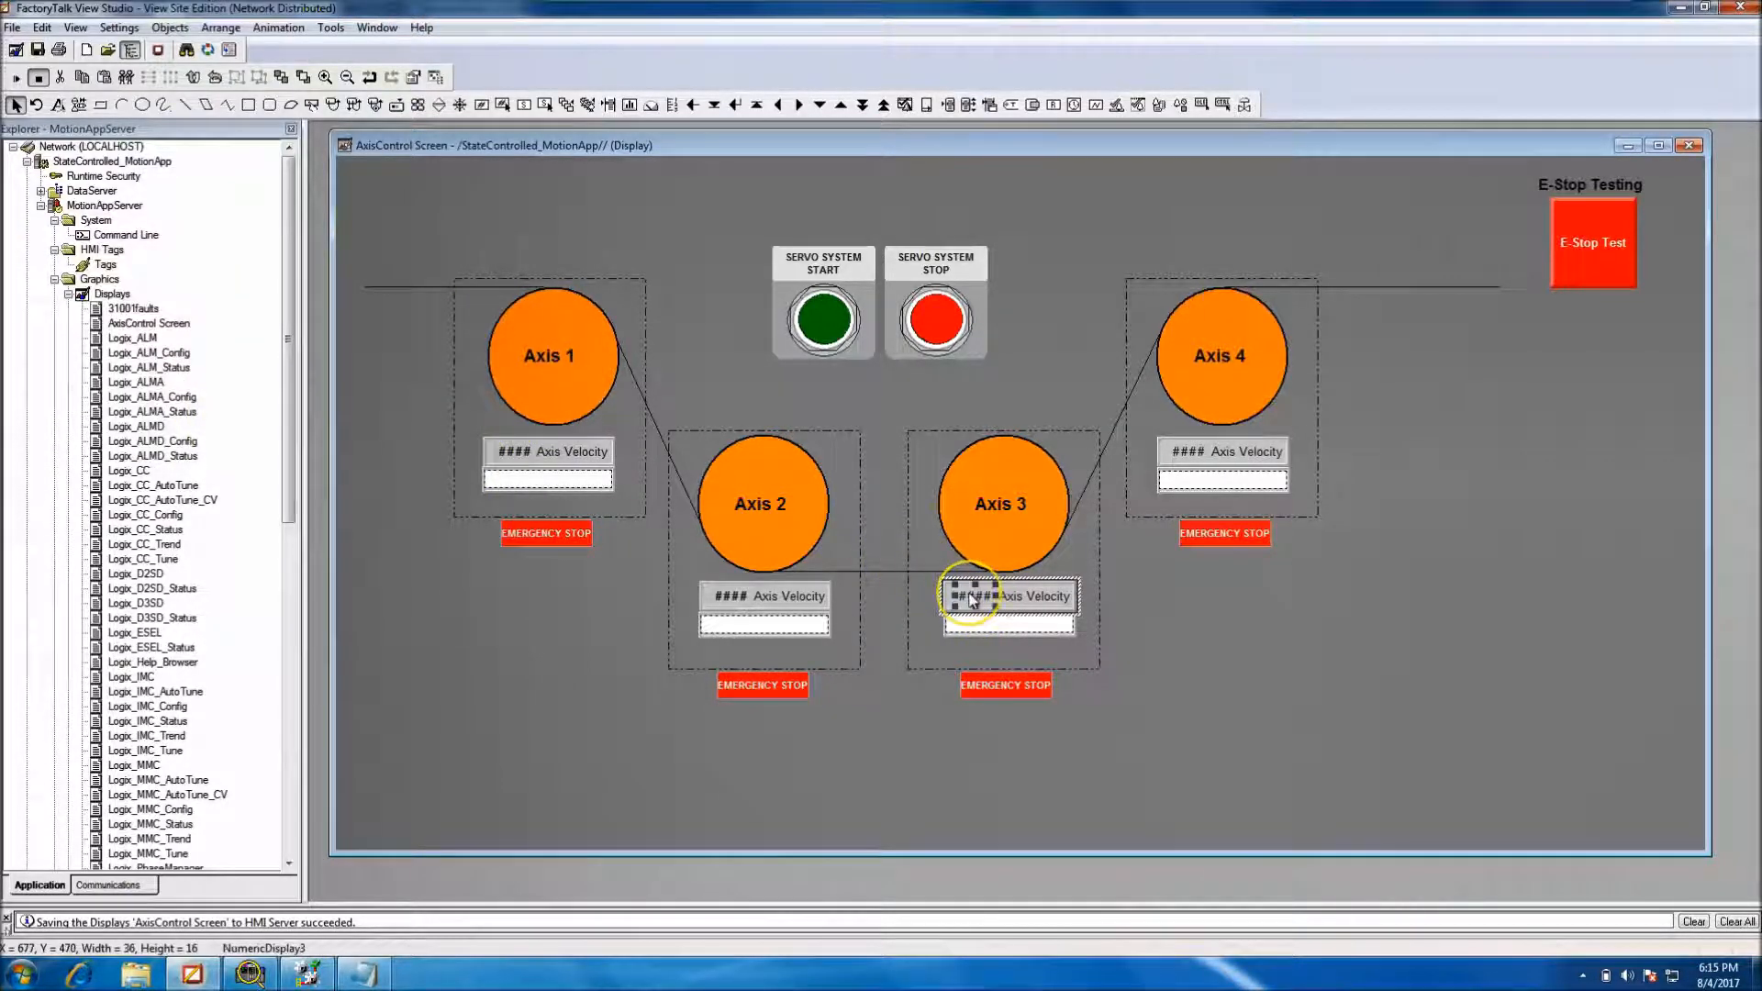
right_click(1008, 595)
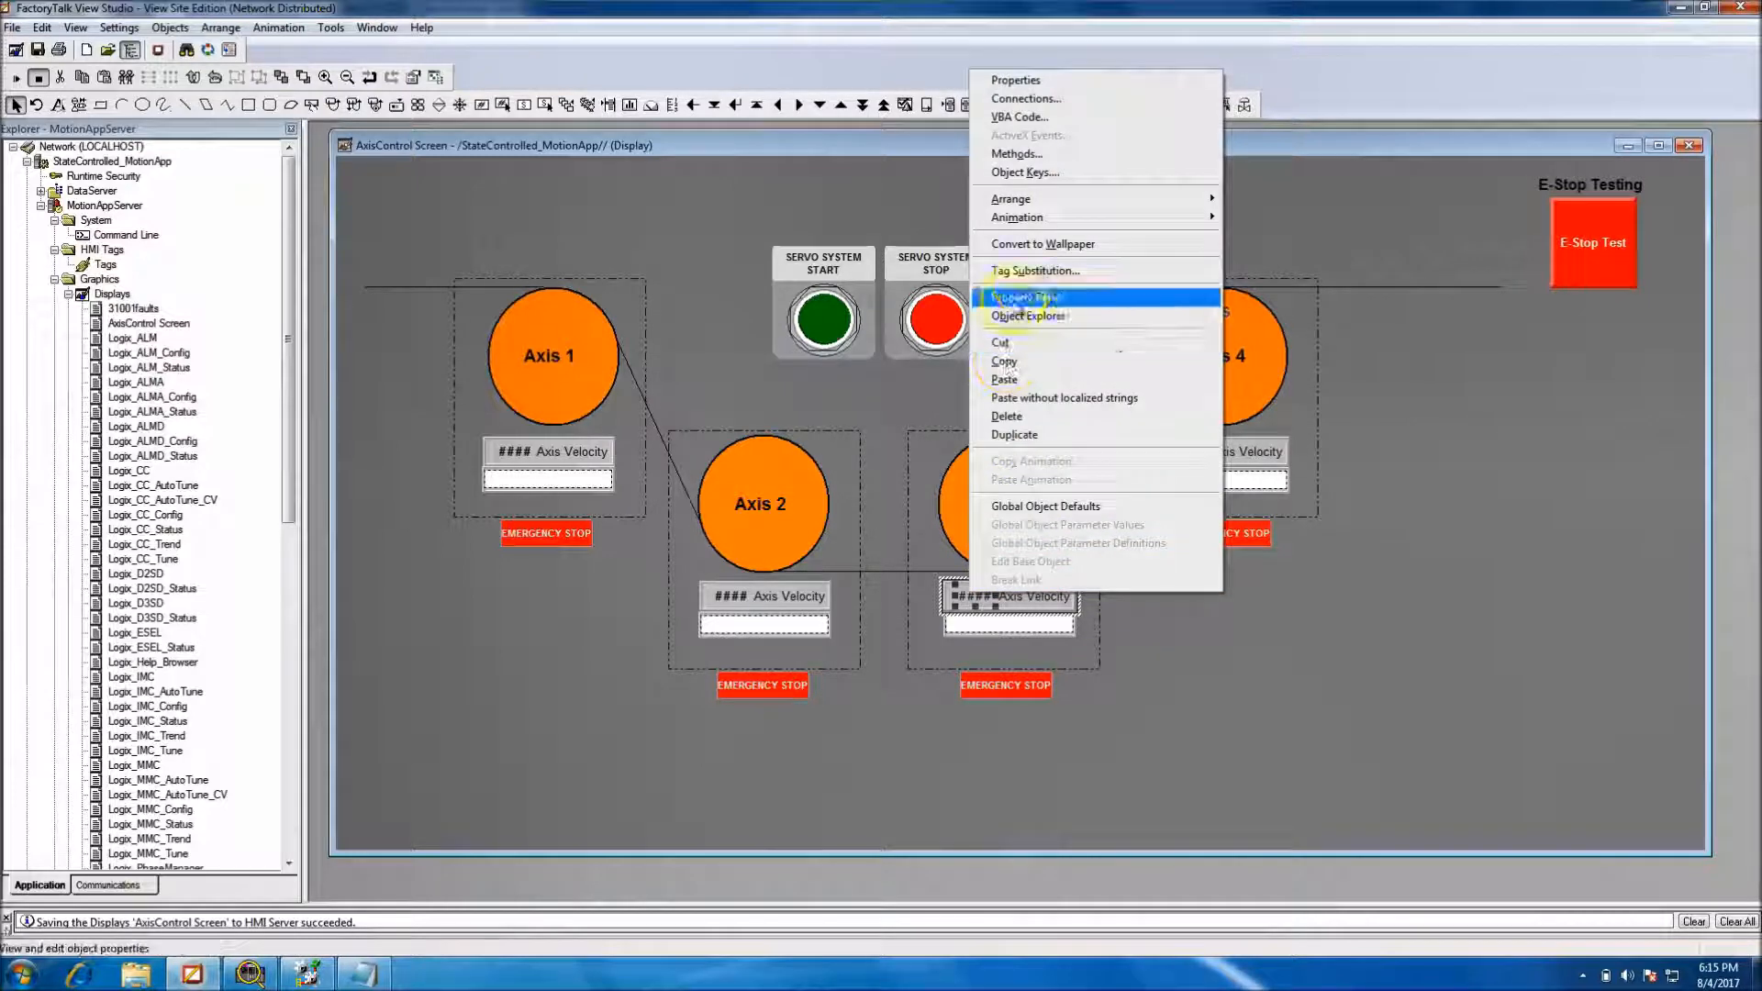
click(1025, 296)
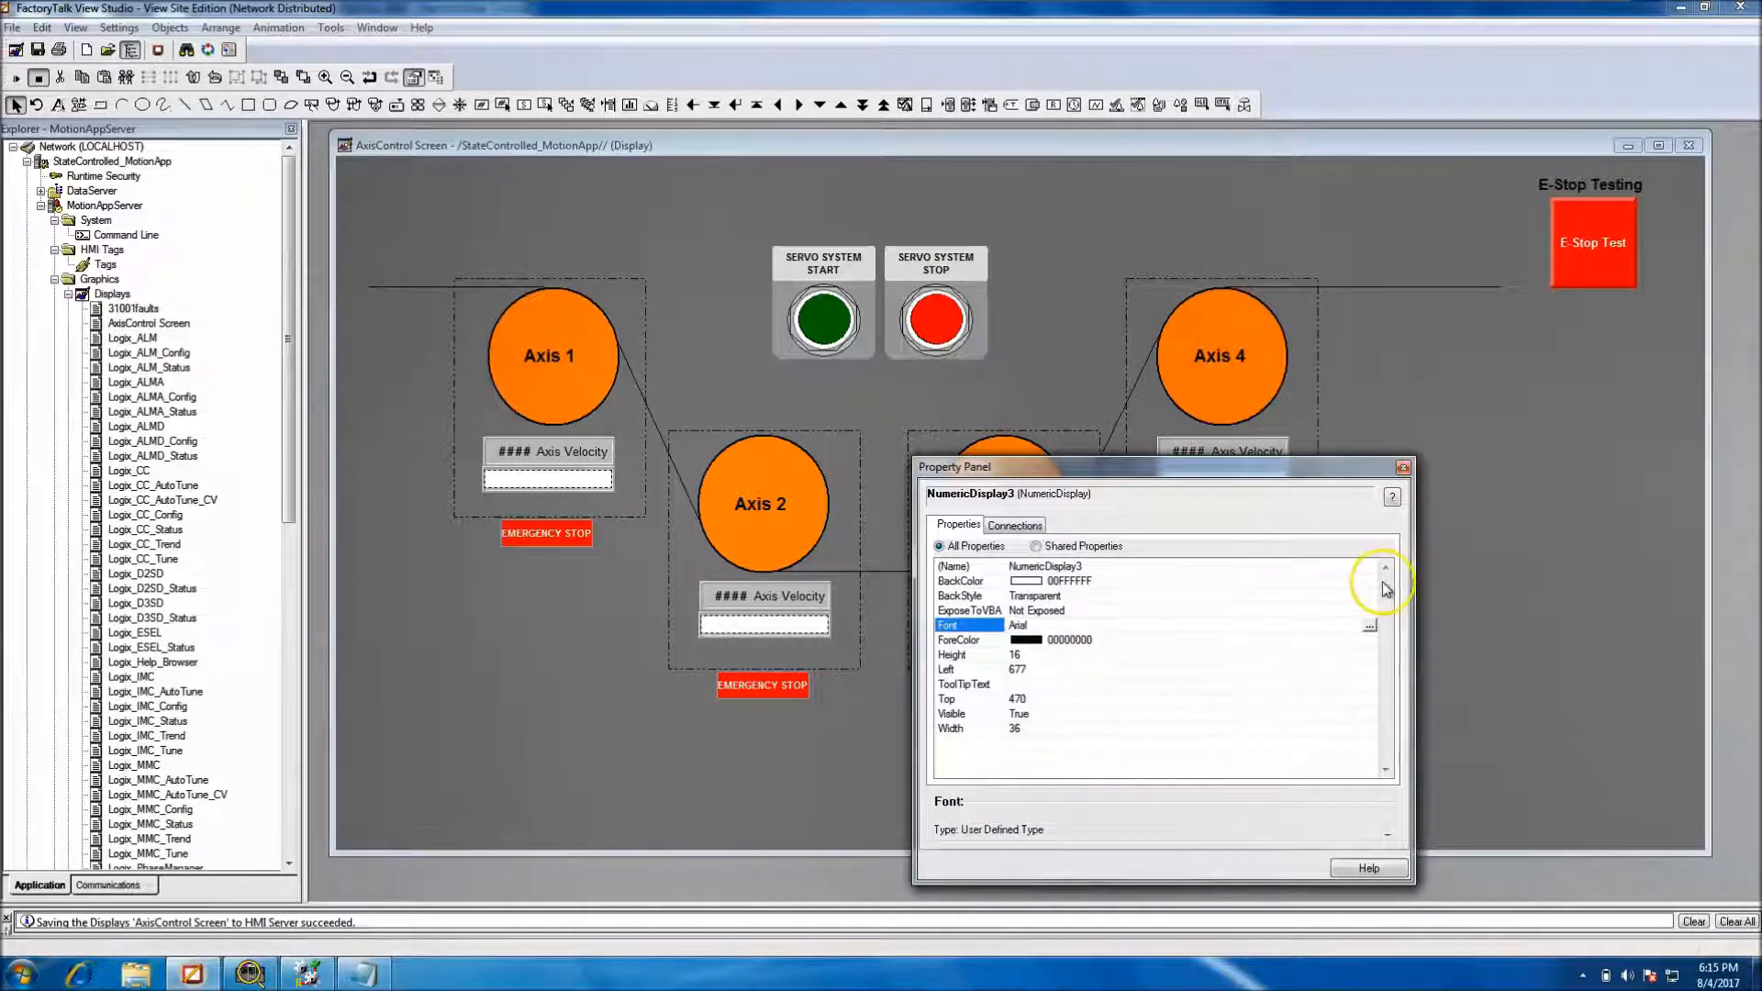
click(1402, 467)
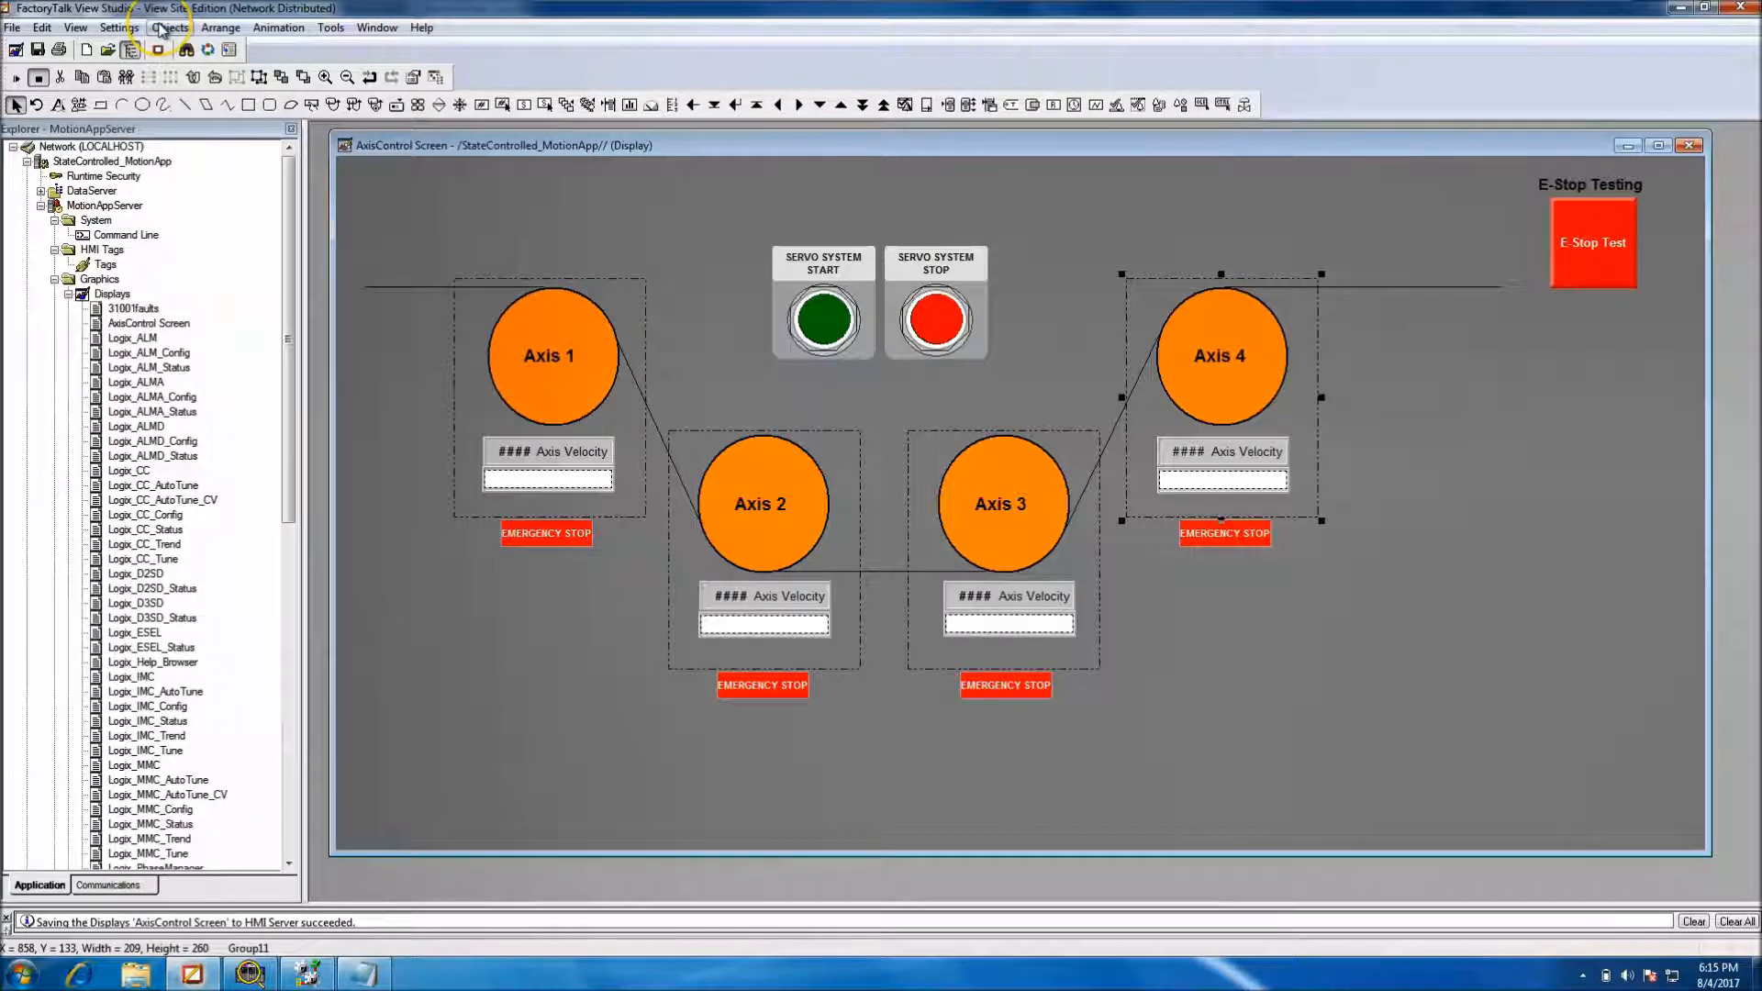
Send the Axis 4 group to back and set its velocity number to Arial Bold
click(220, 27)
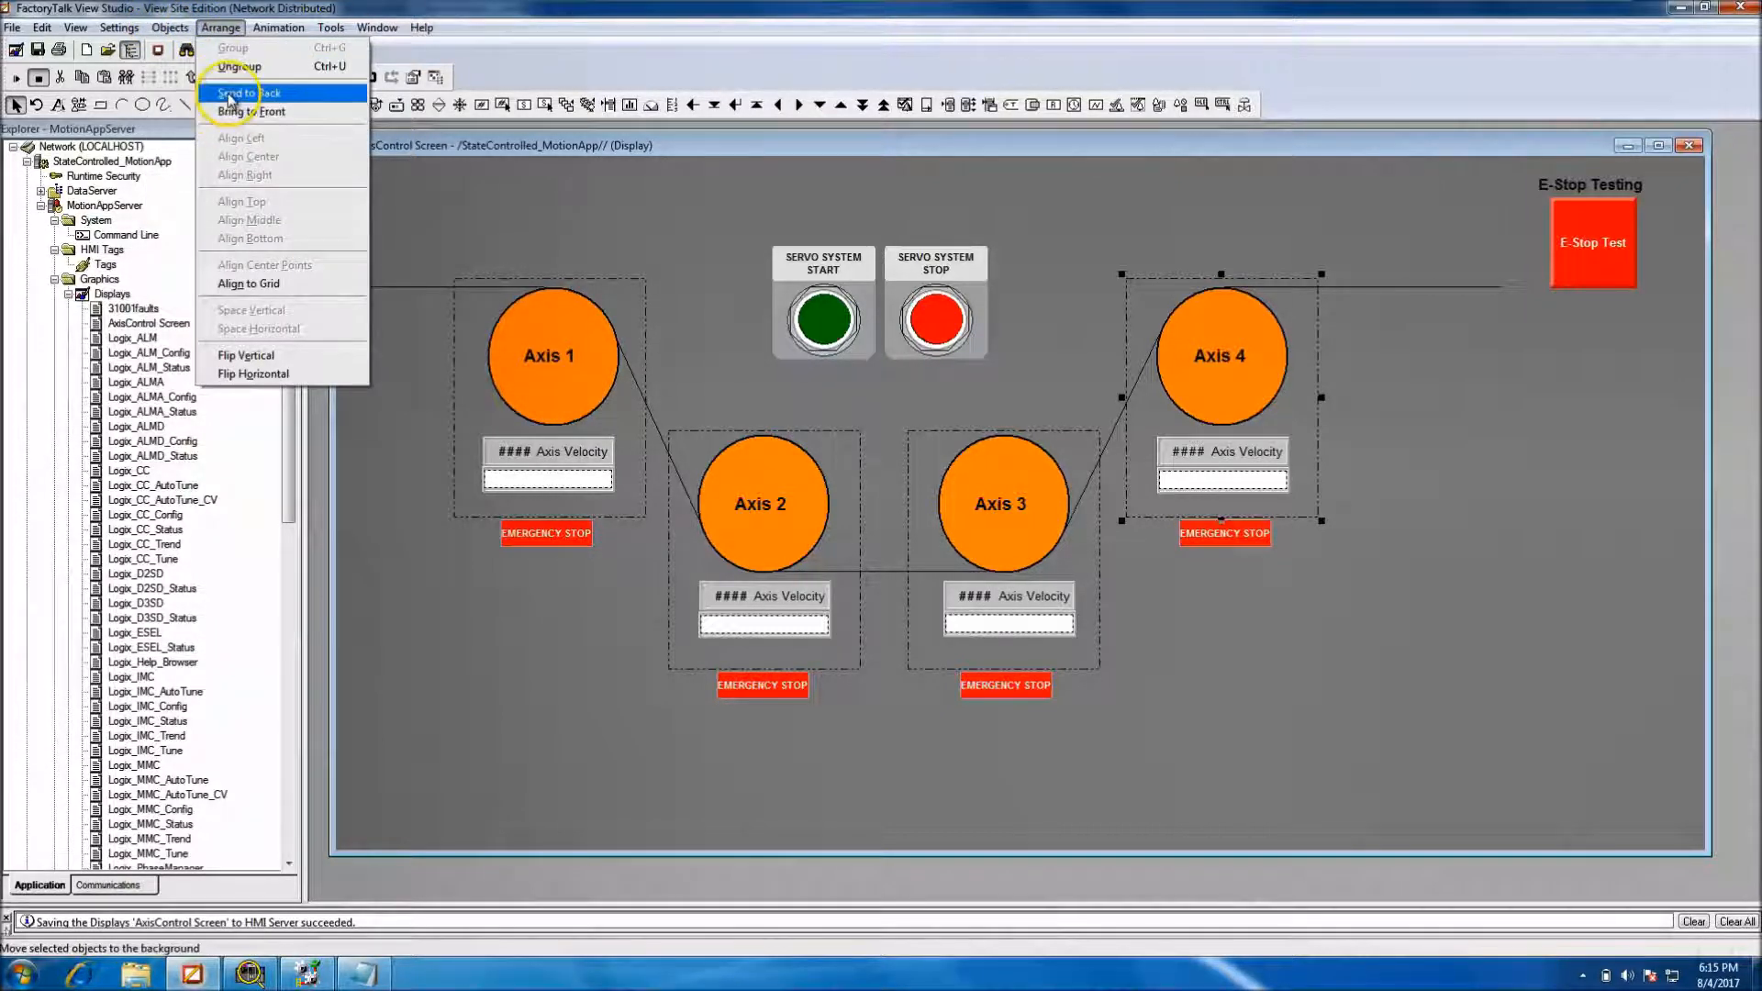
click(236, 92)
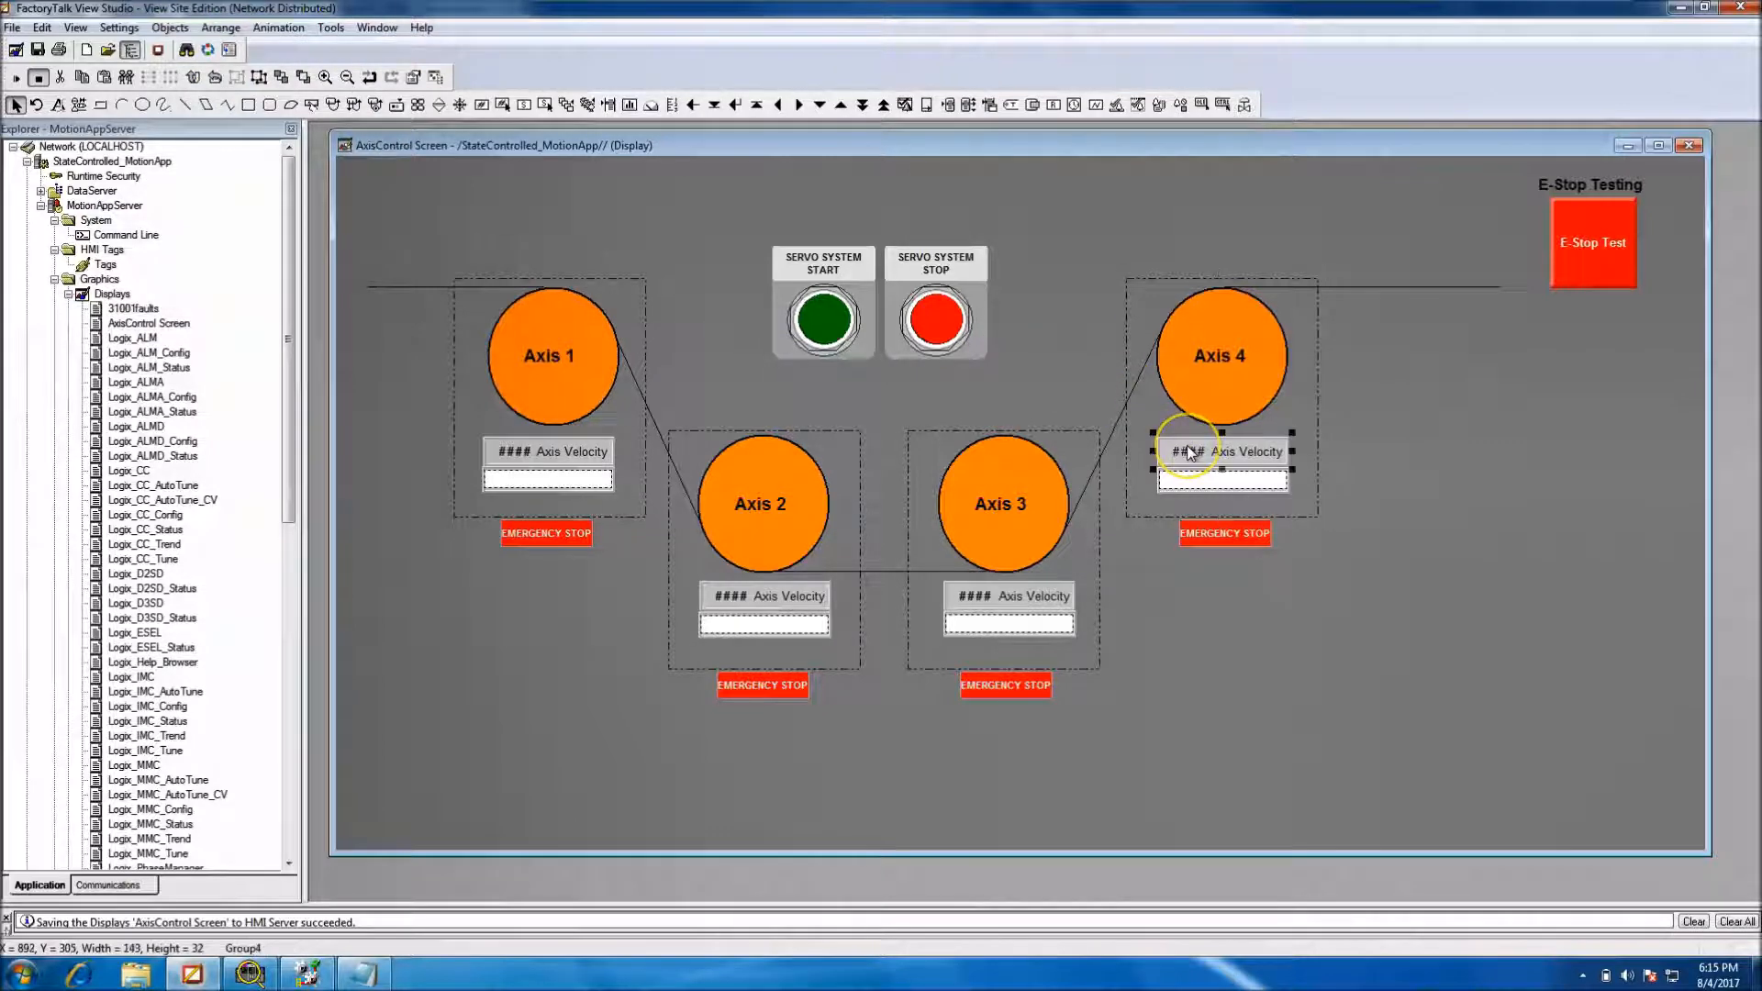
right_click(1189, 451)
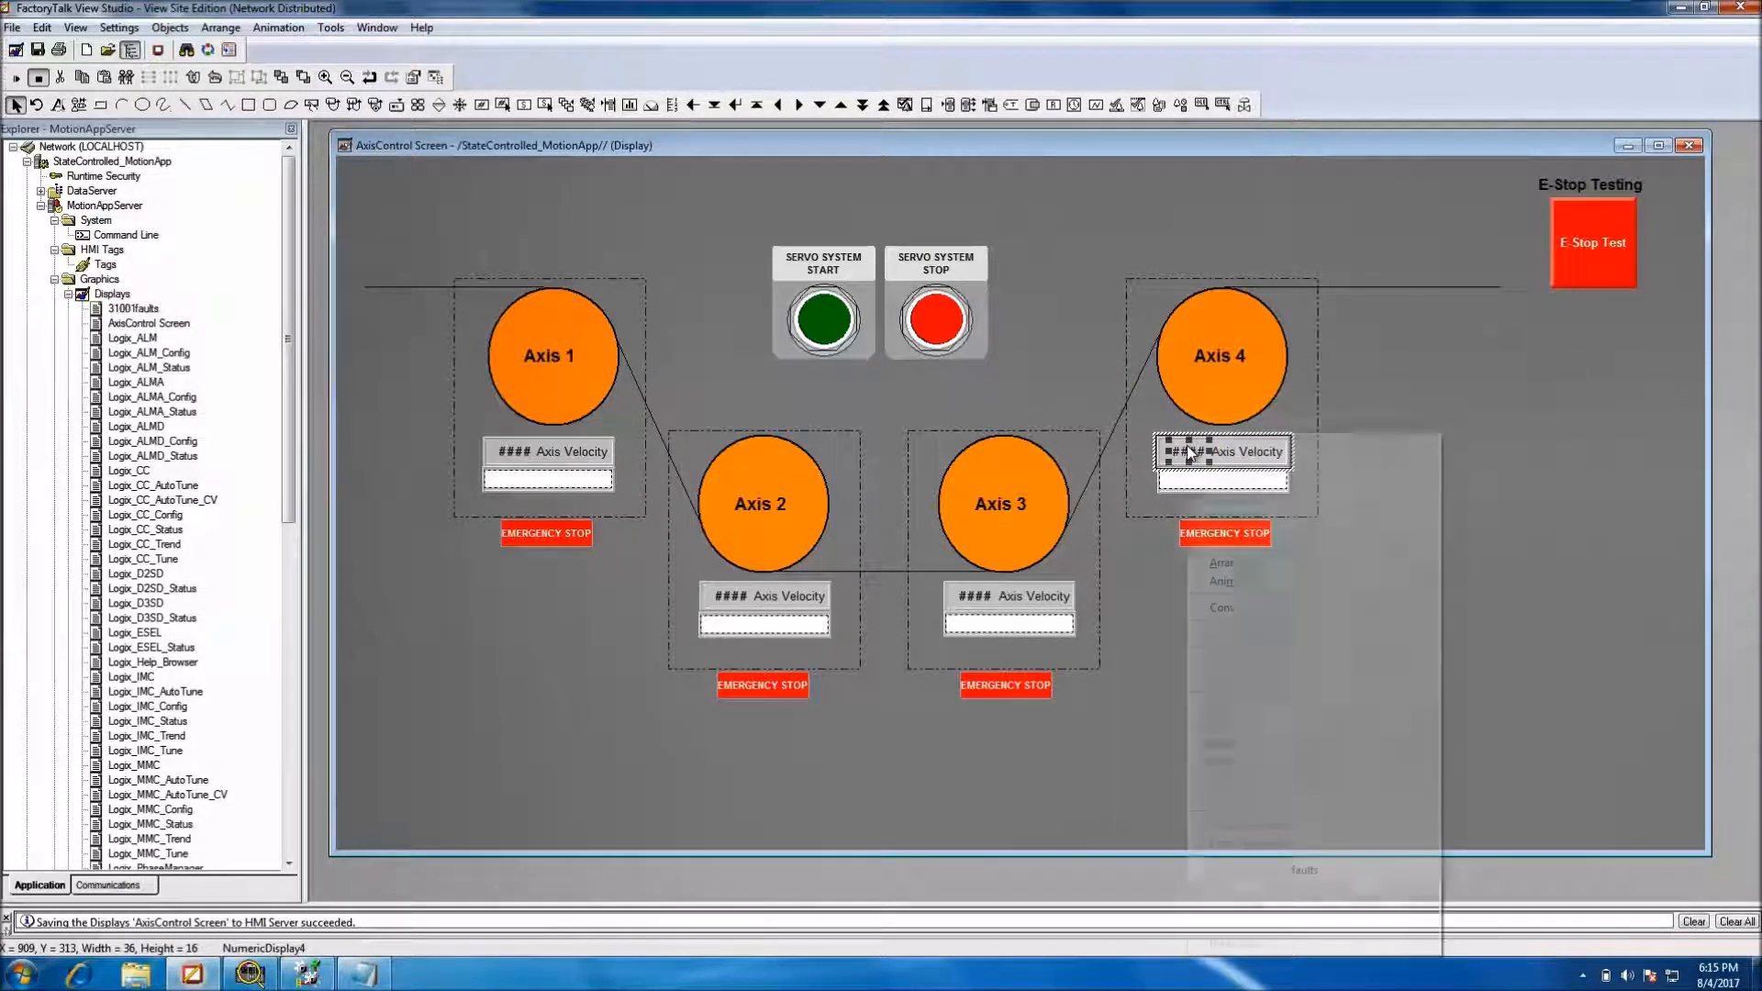
double_click(1222, 450)
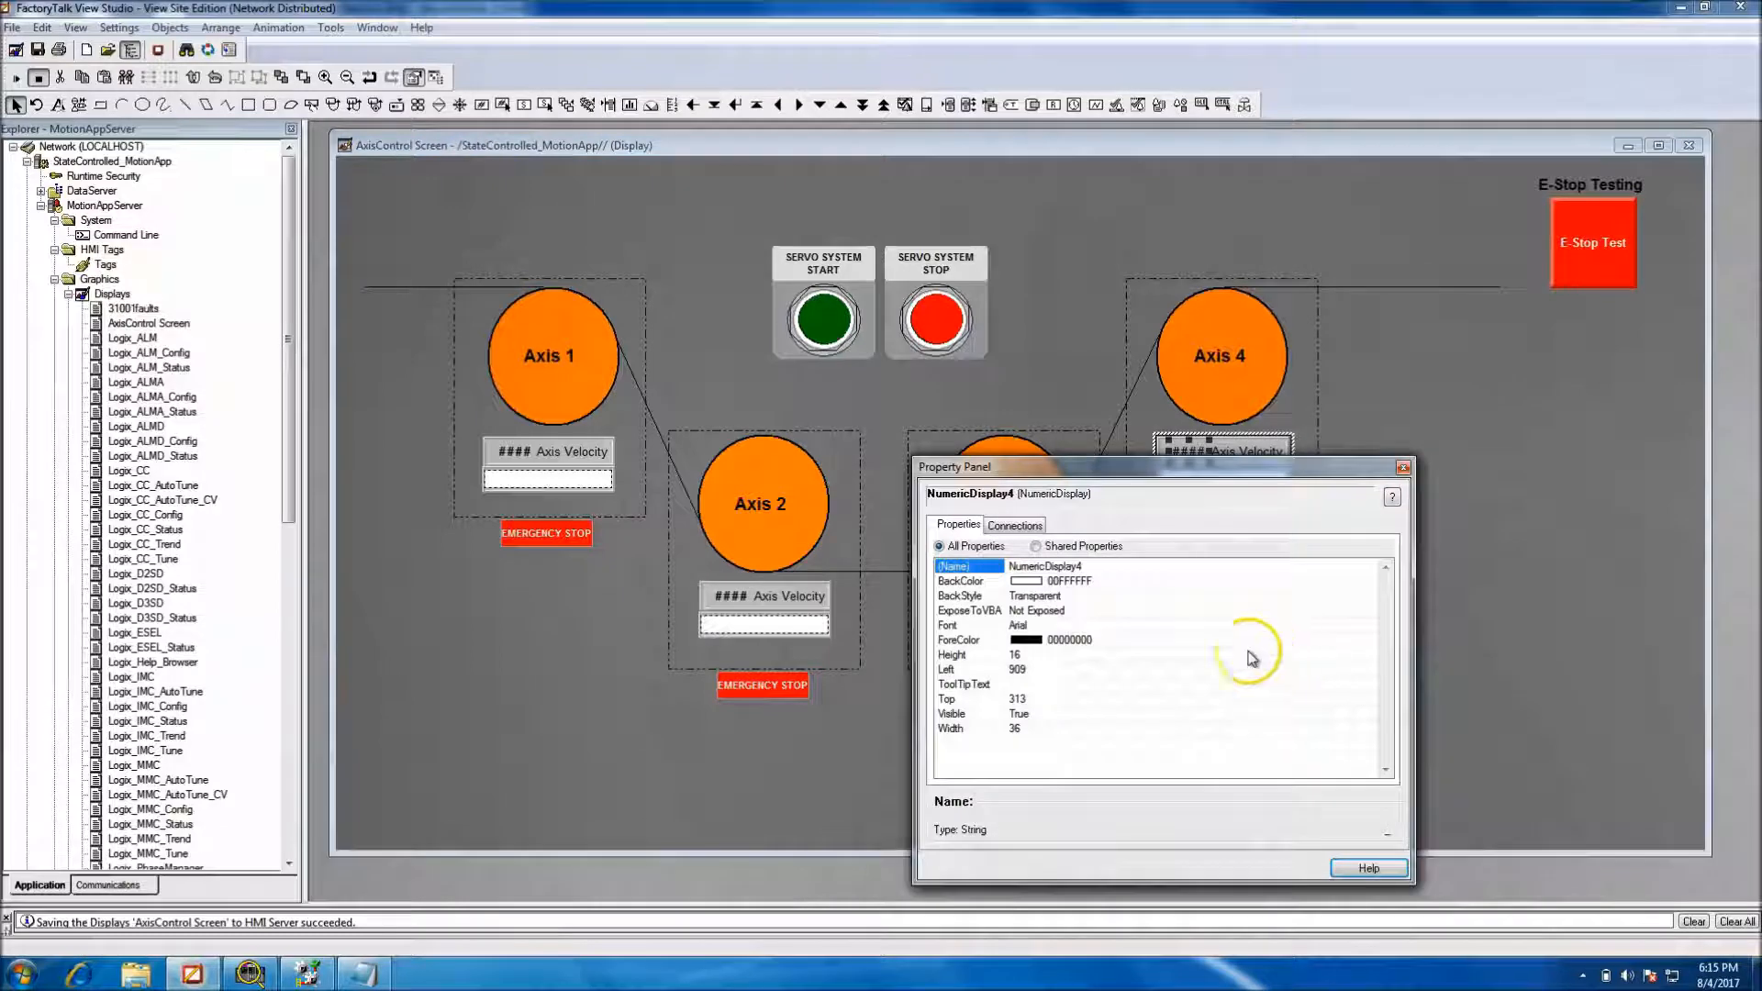
click(949, 625)
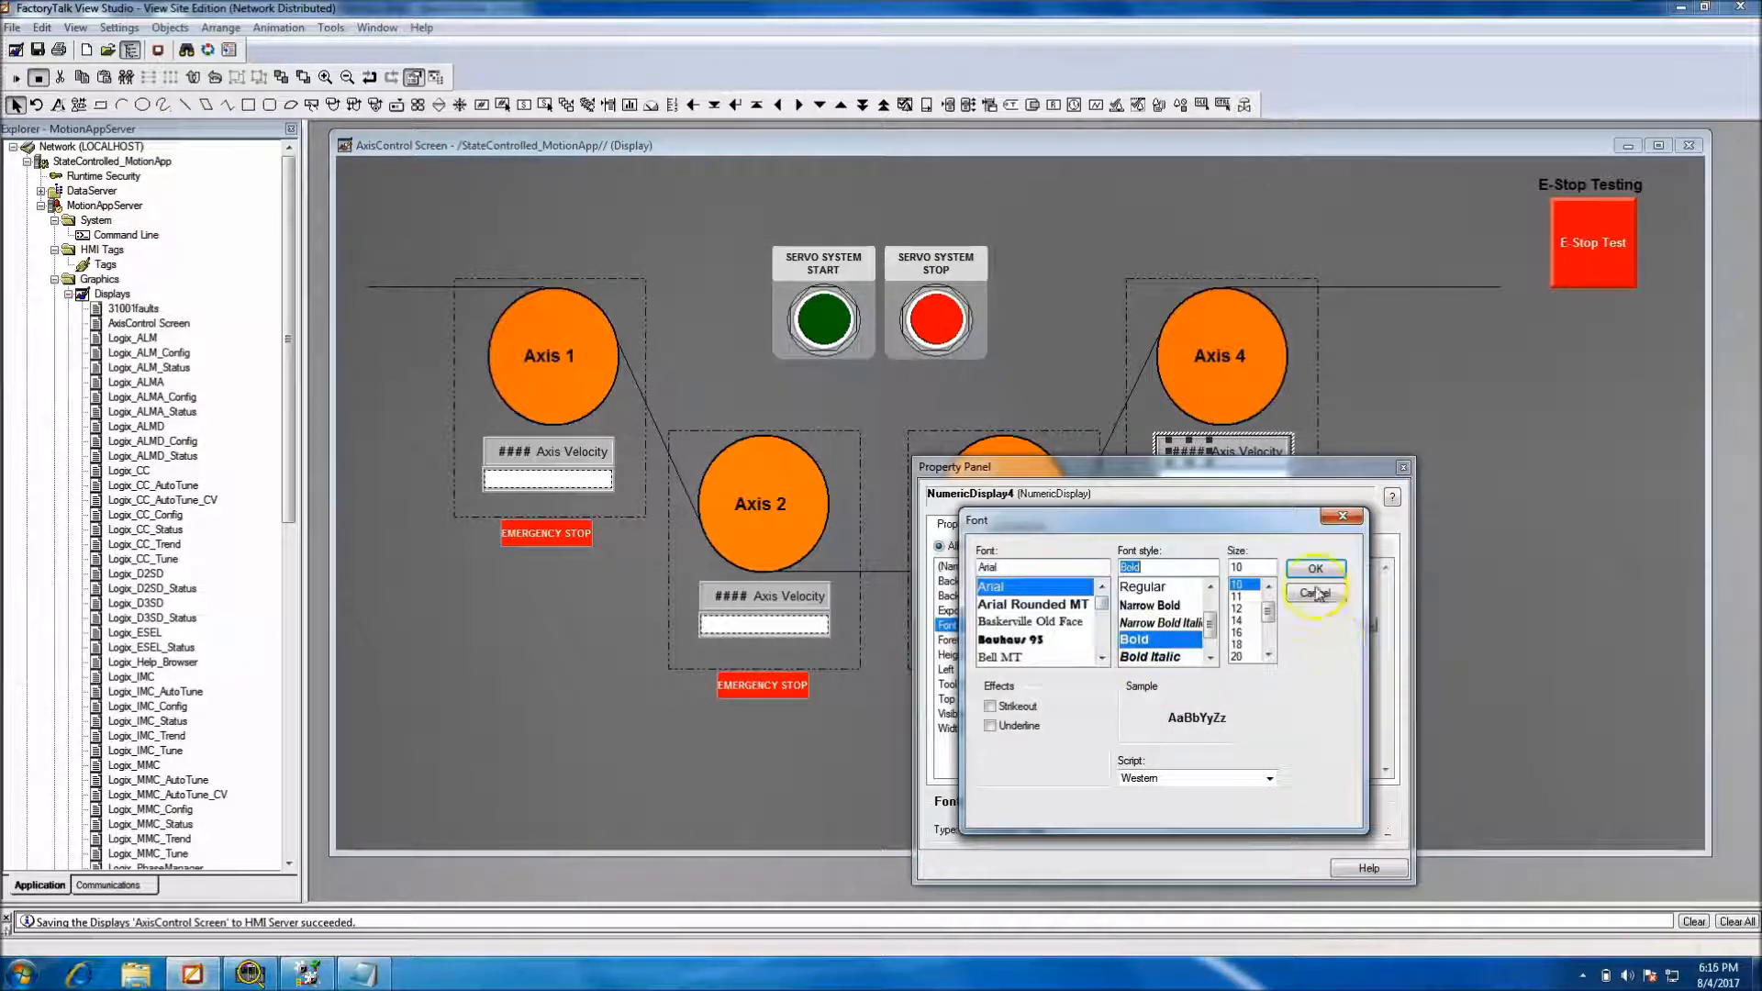
click(1315, 593)
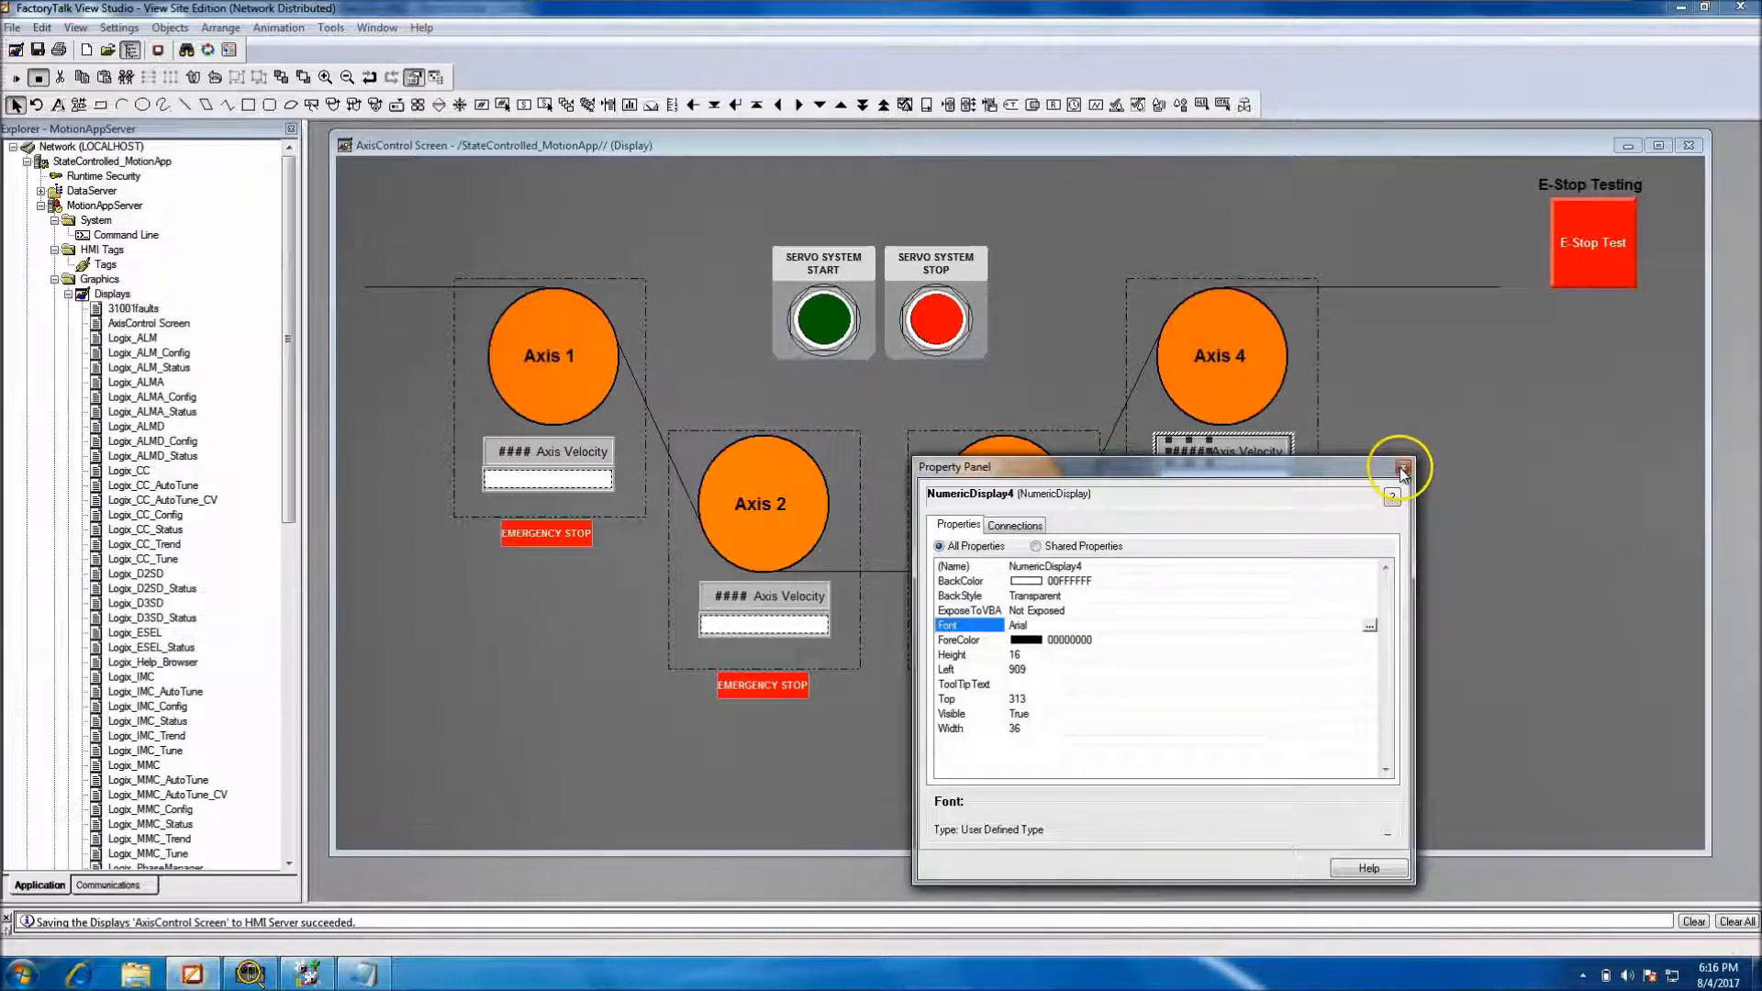
click(1400, 467)
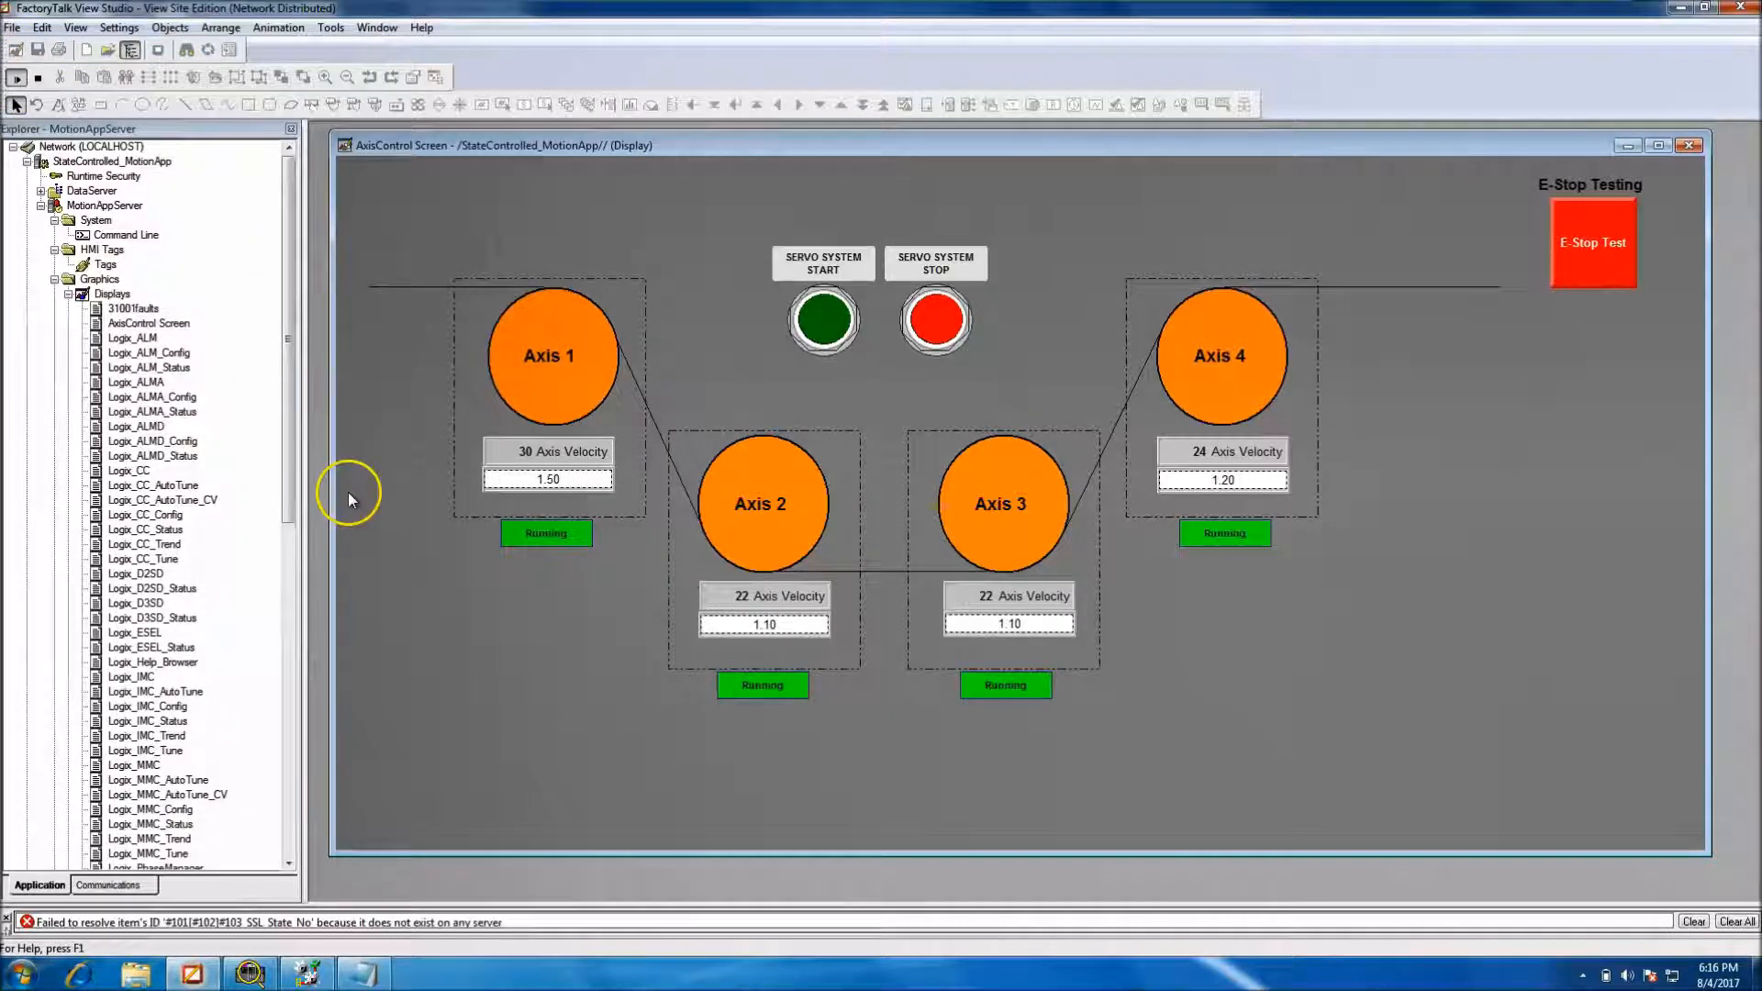
Press SERVO SYSTEM STOP during the test run, then end the test
click(934, 320)
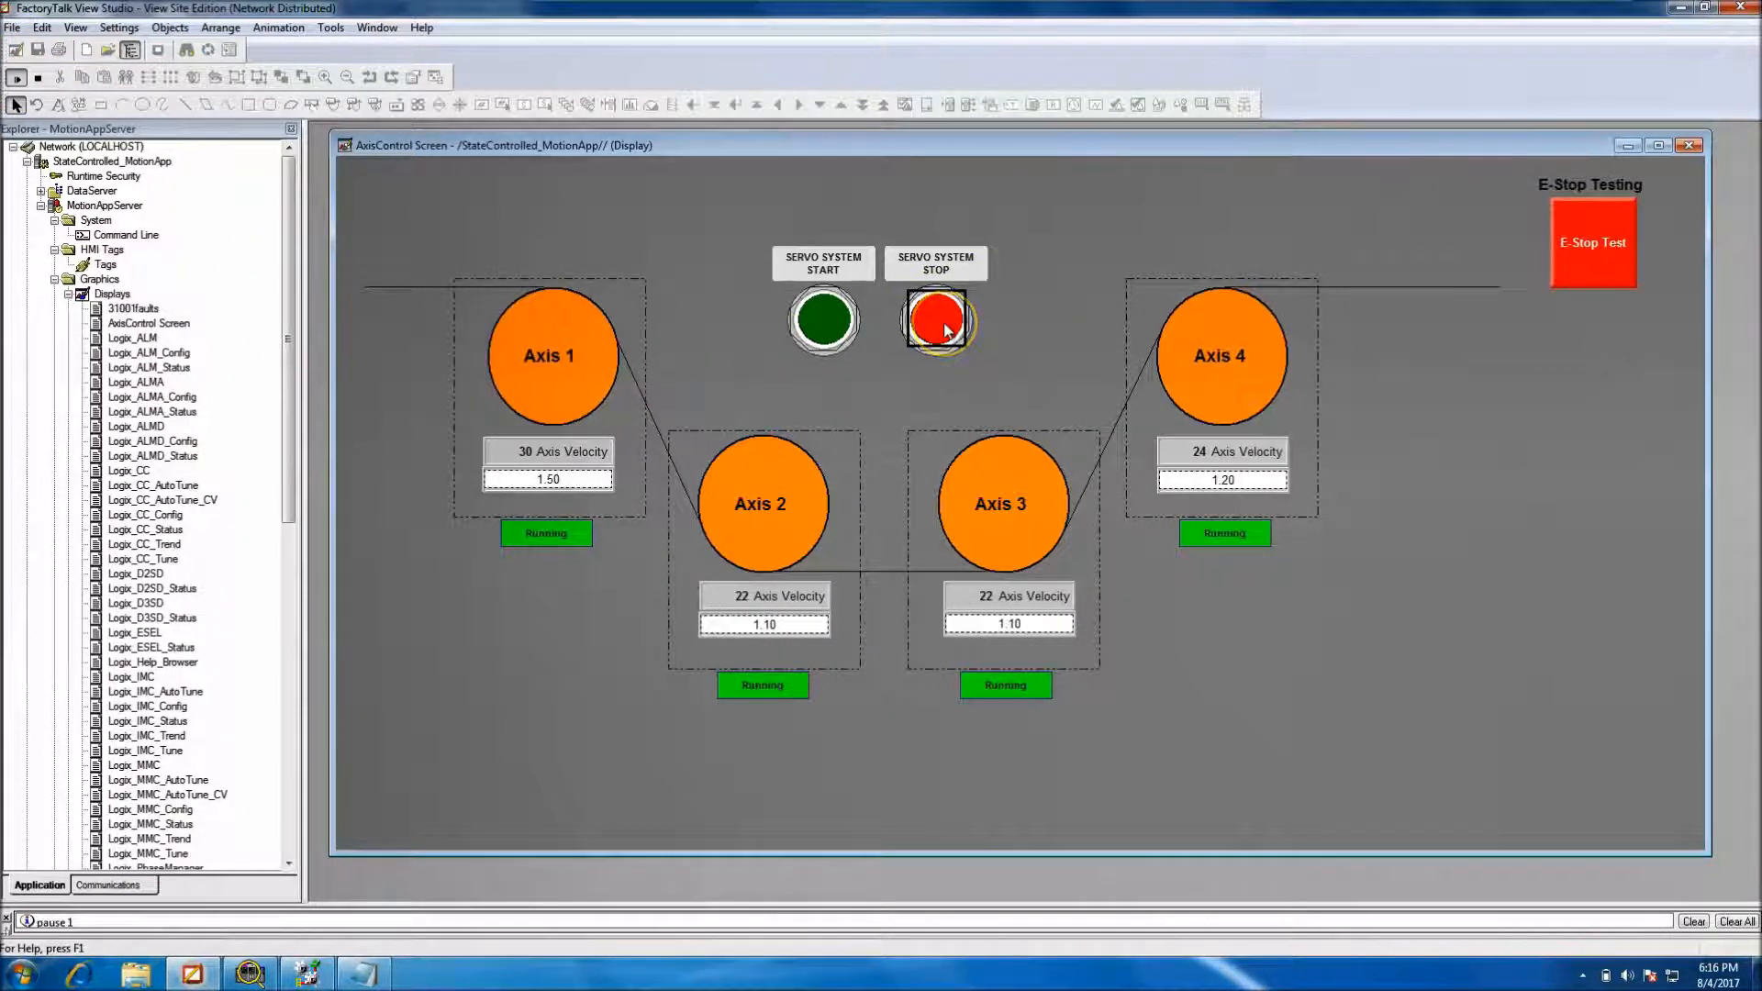
click(934, 320)
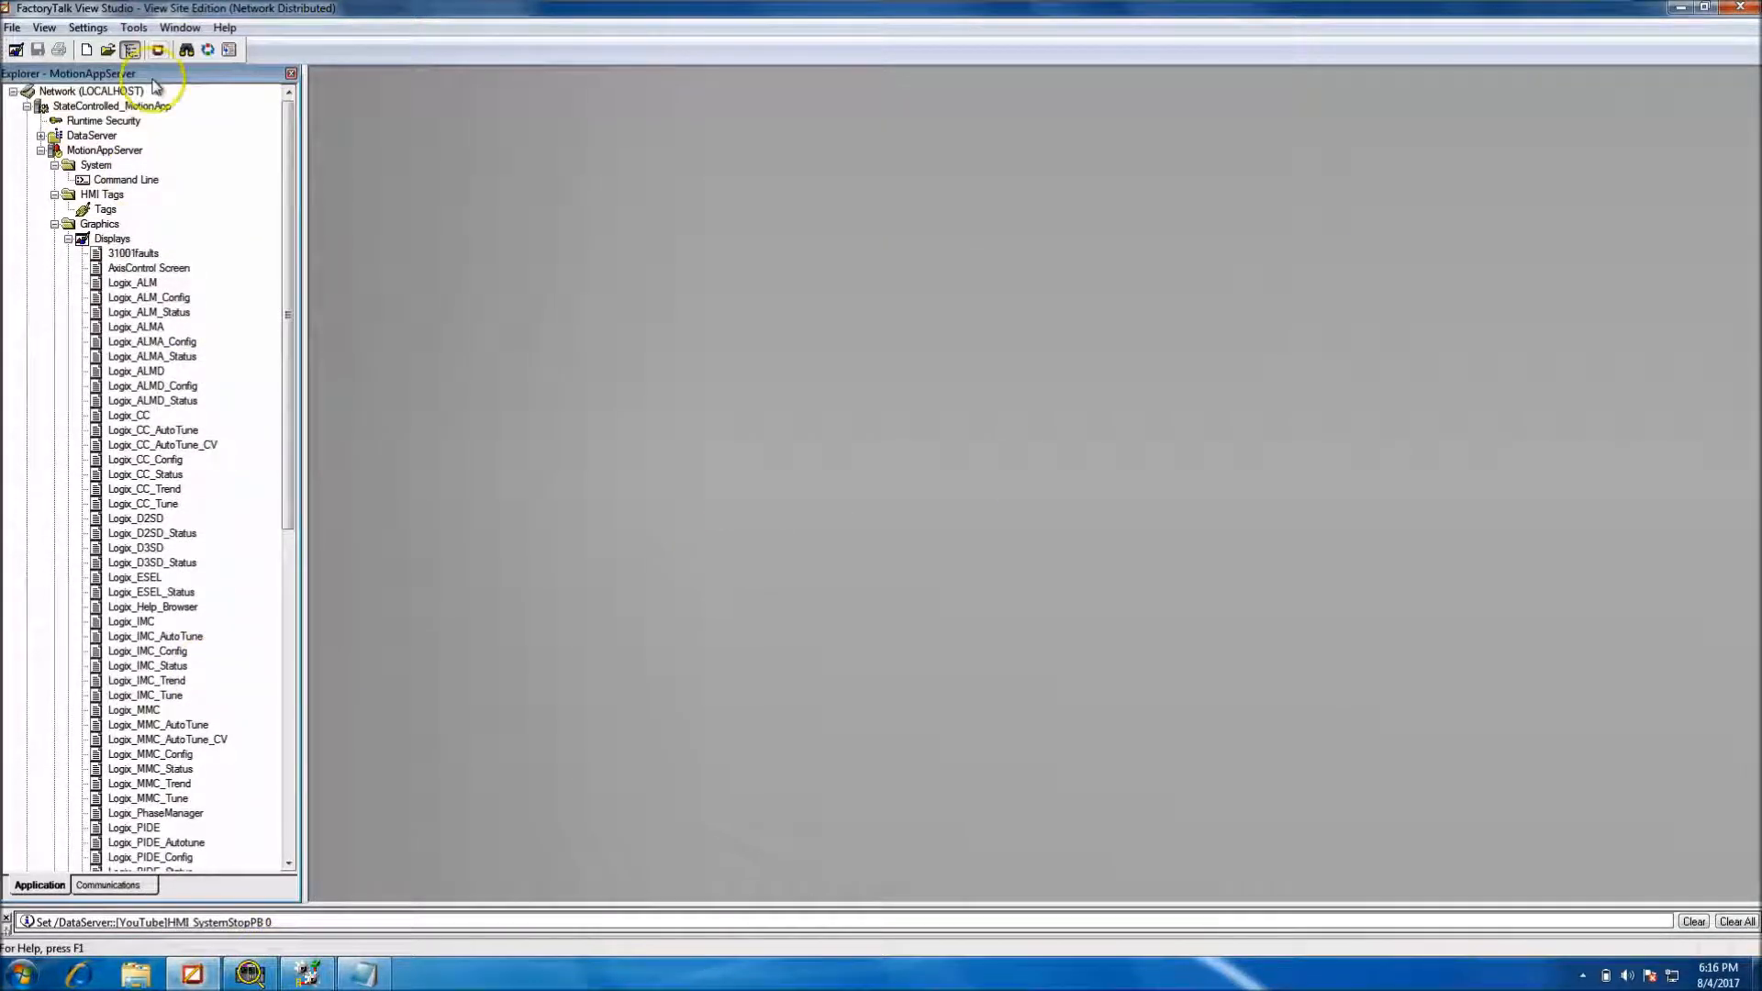
Launch the SE Client using the project's .cli configuration file
click(159, 50)
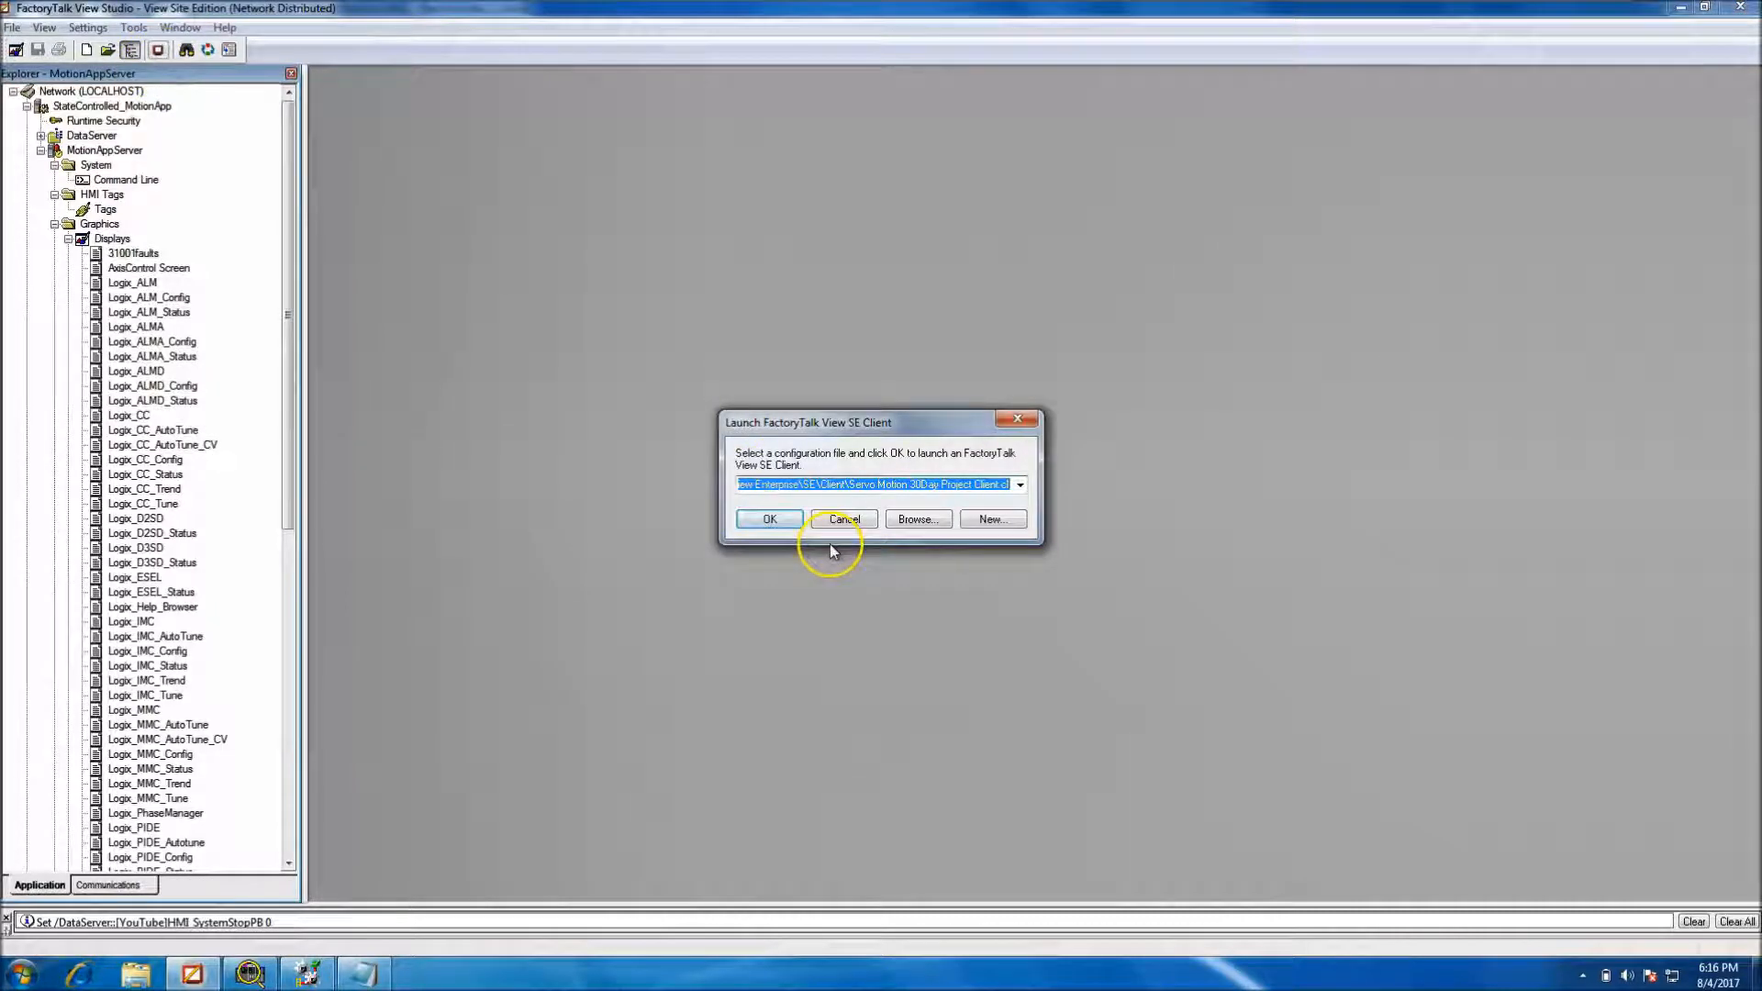
click(770, 519)
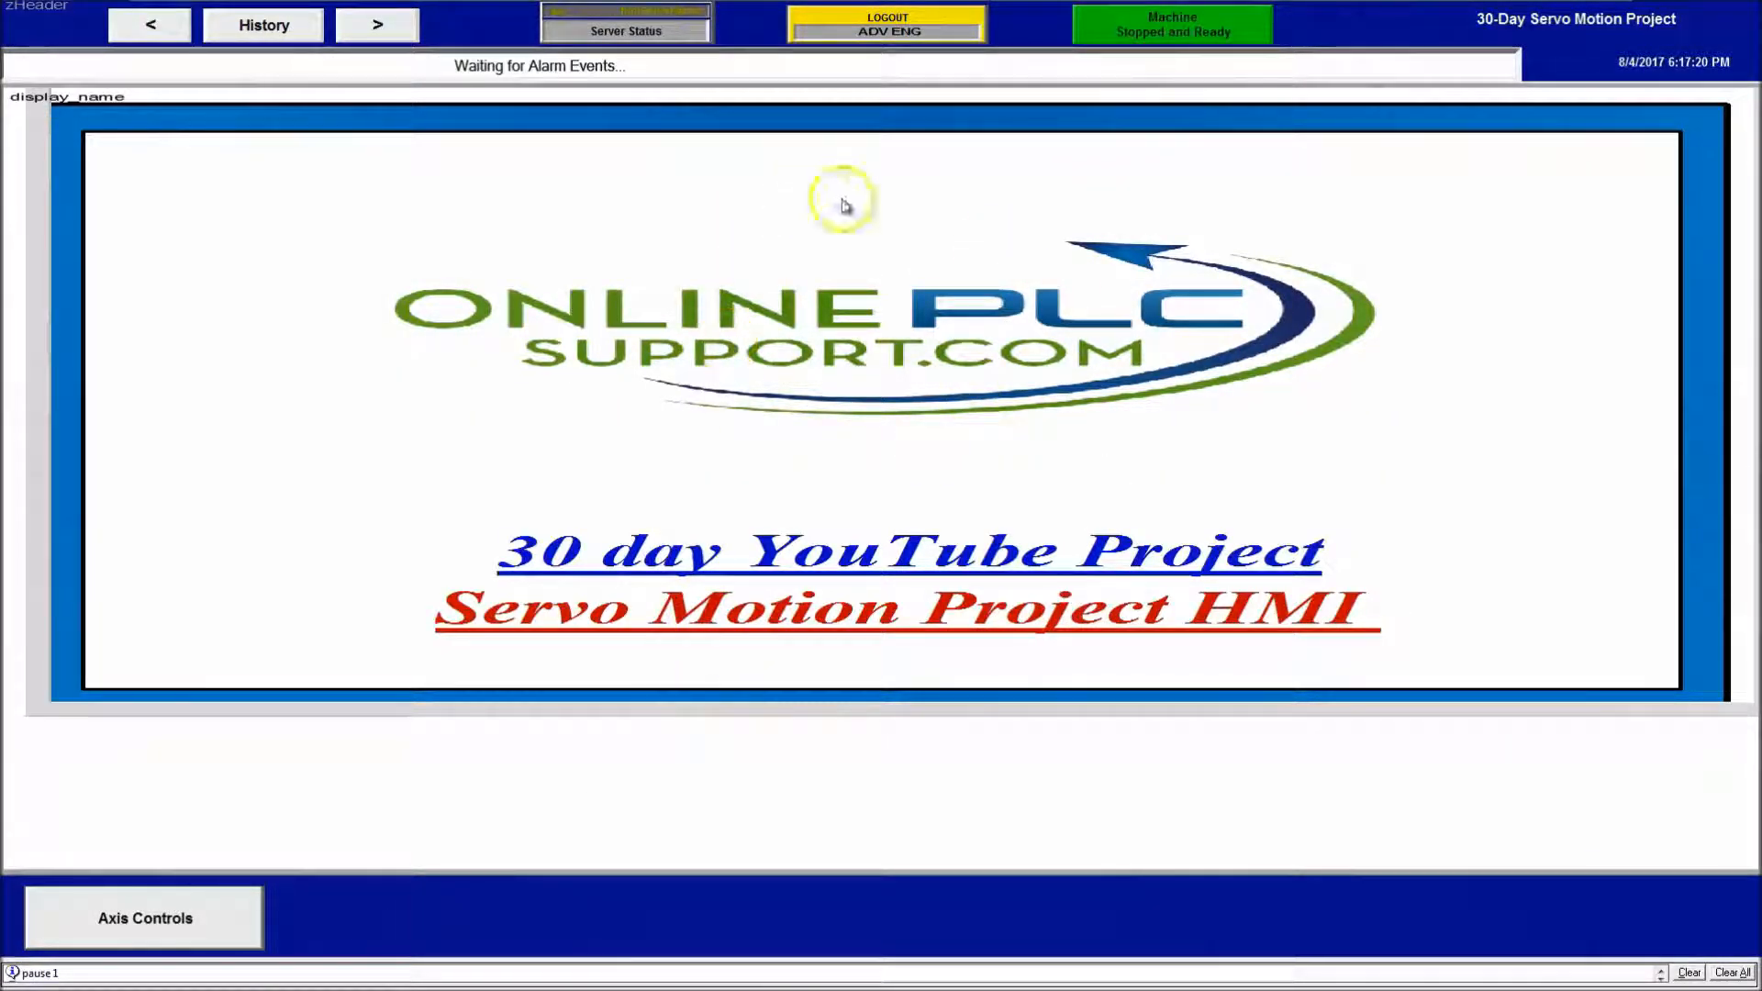
mouse_move(715, 79)
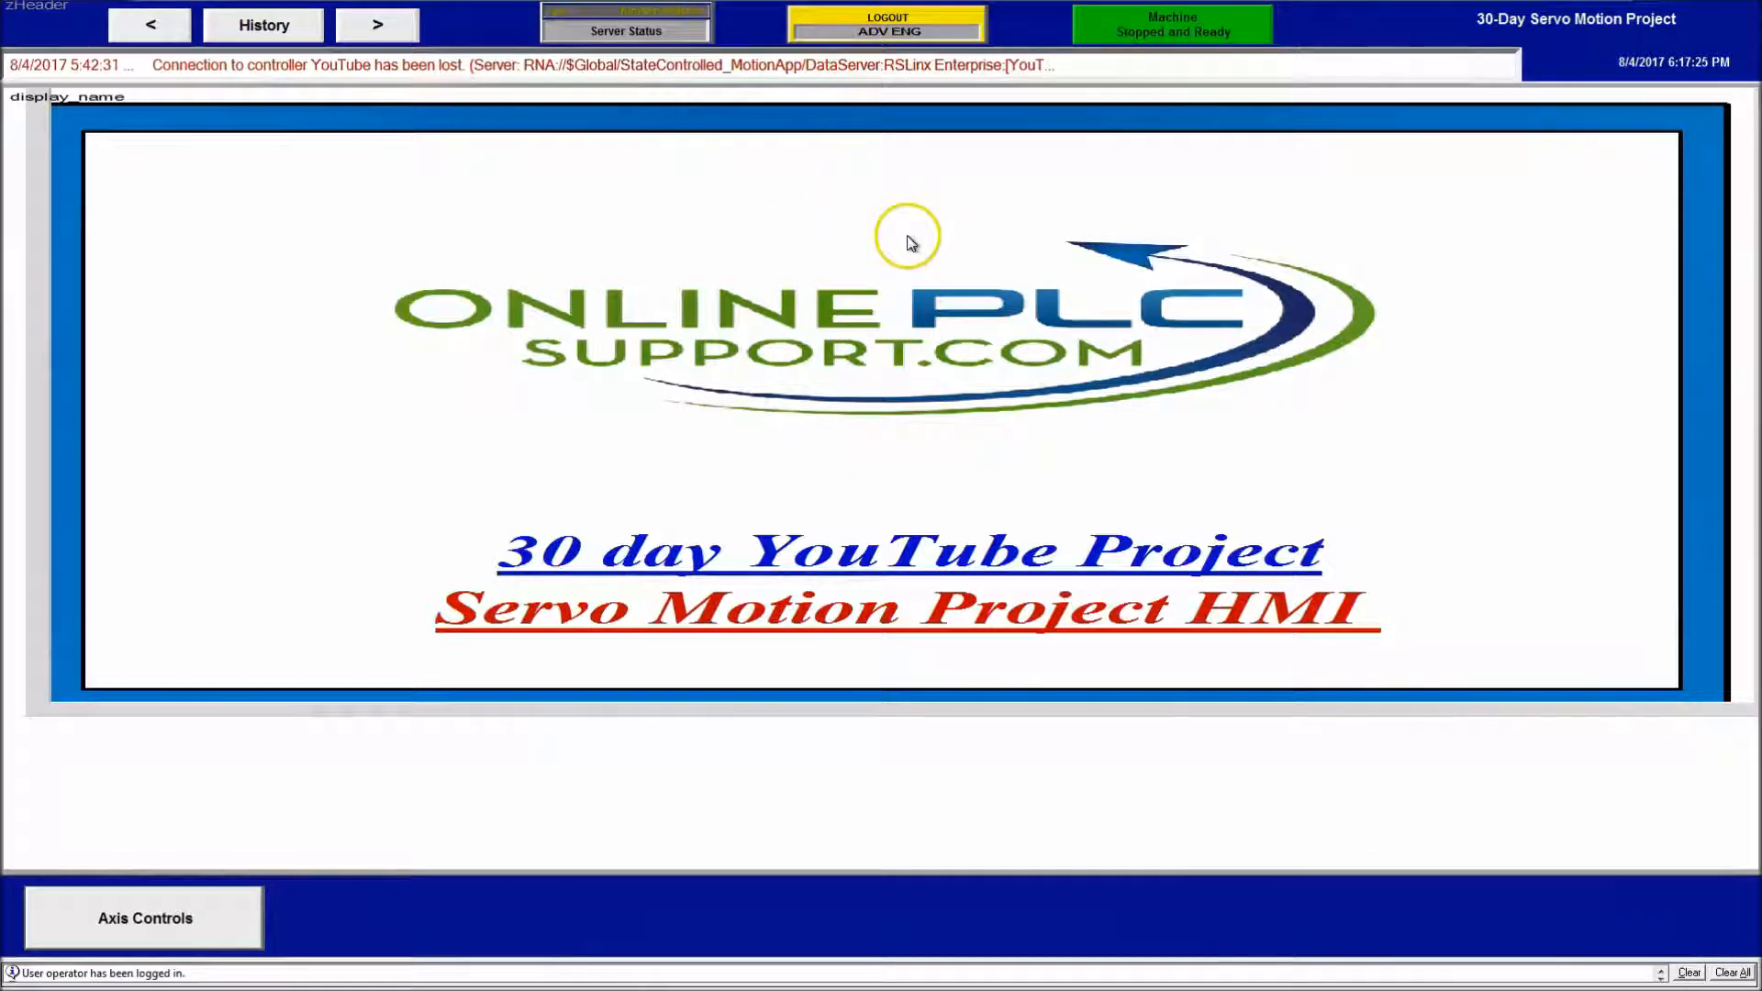
mouse_move(771, 363)
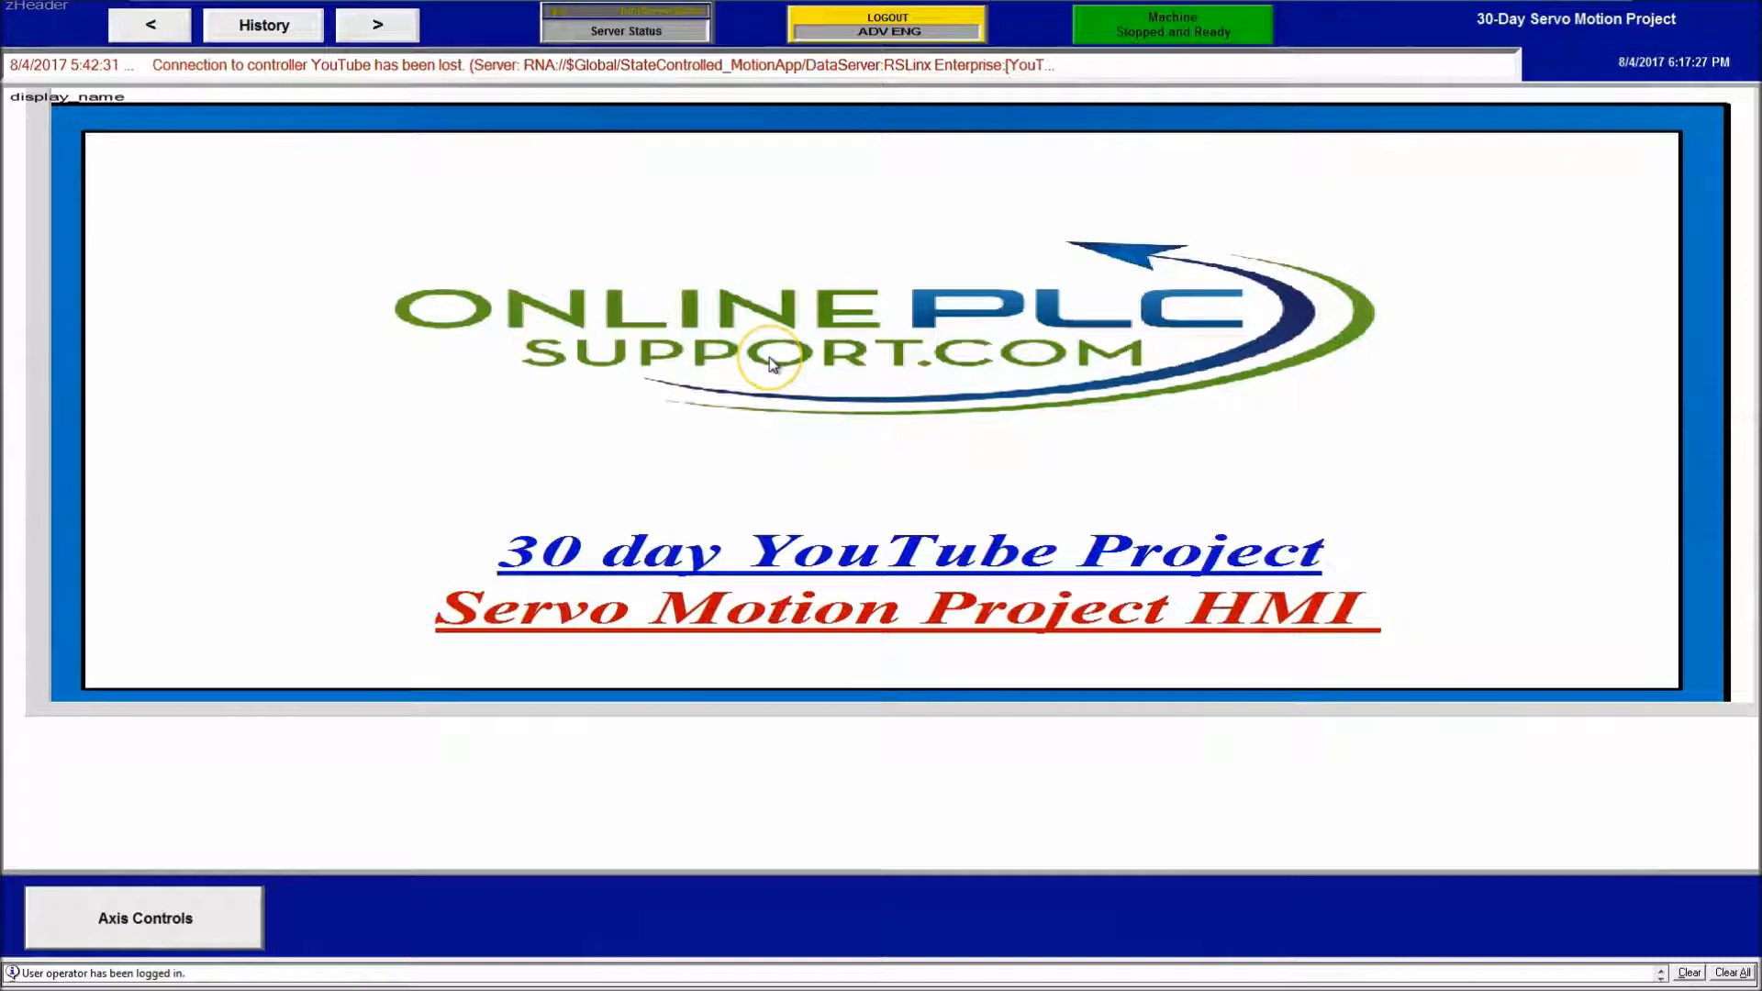
click(885, 22)
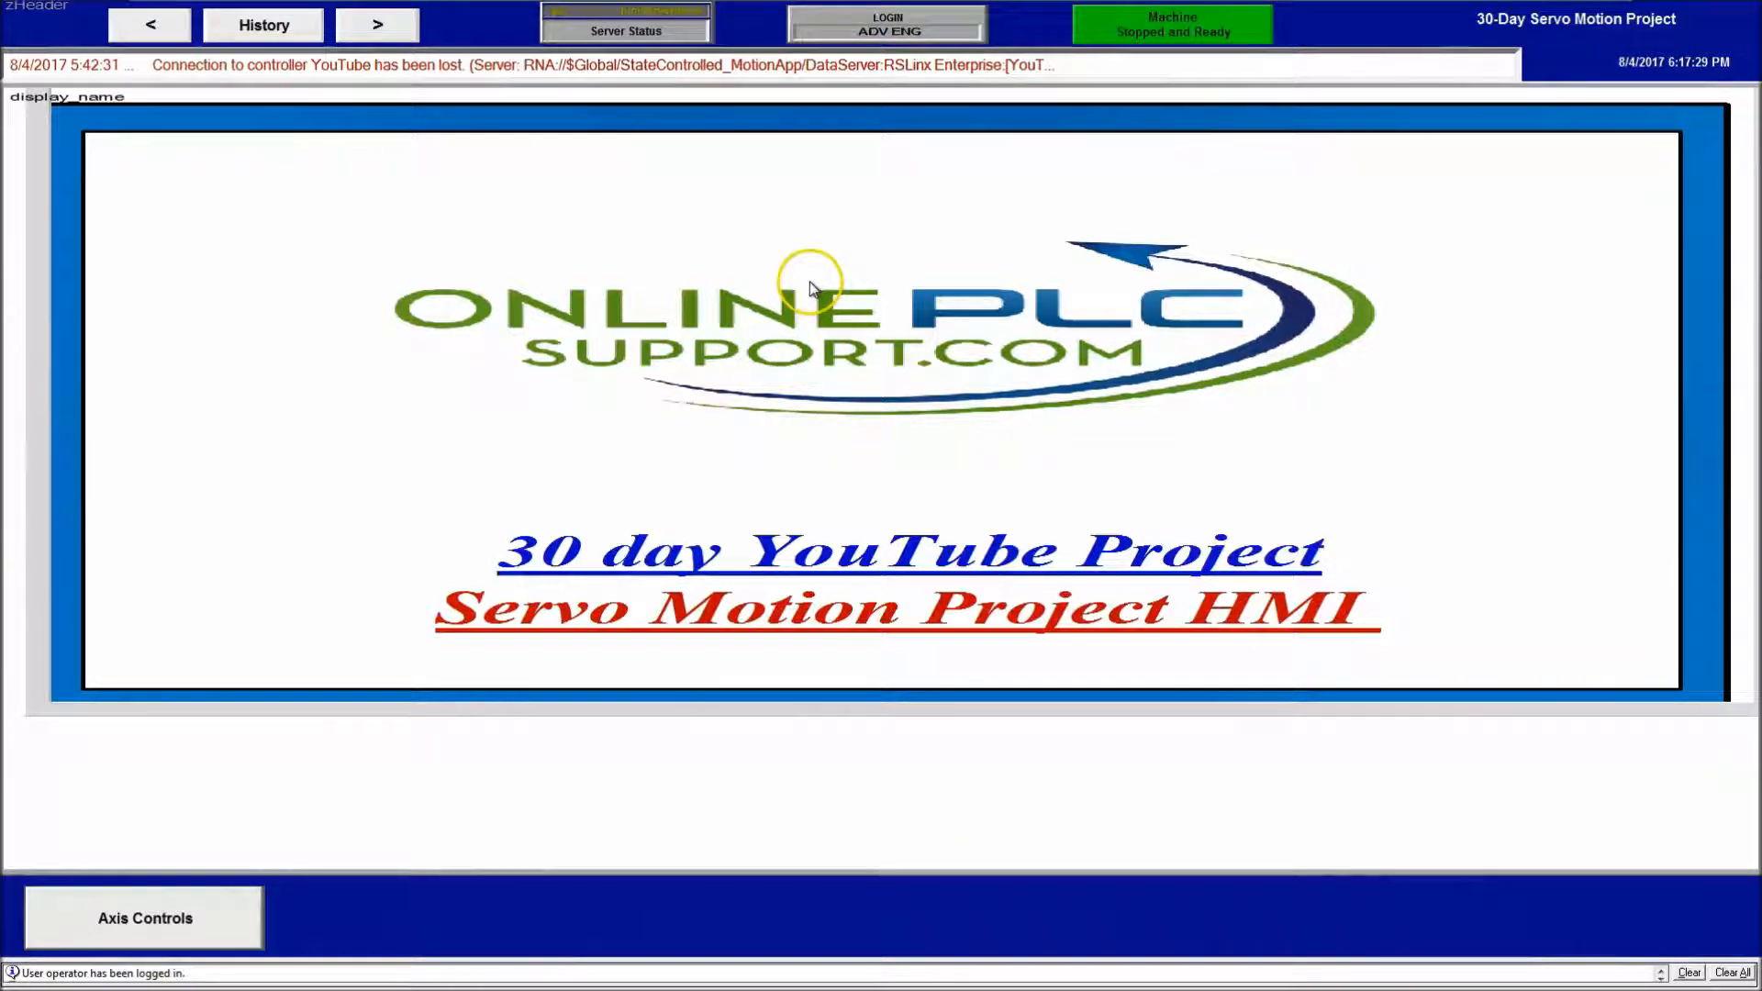
mouse_move(885, 31)
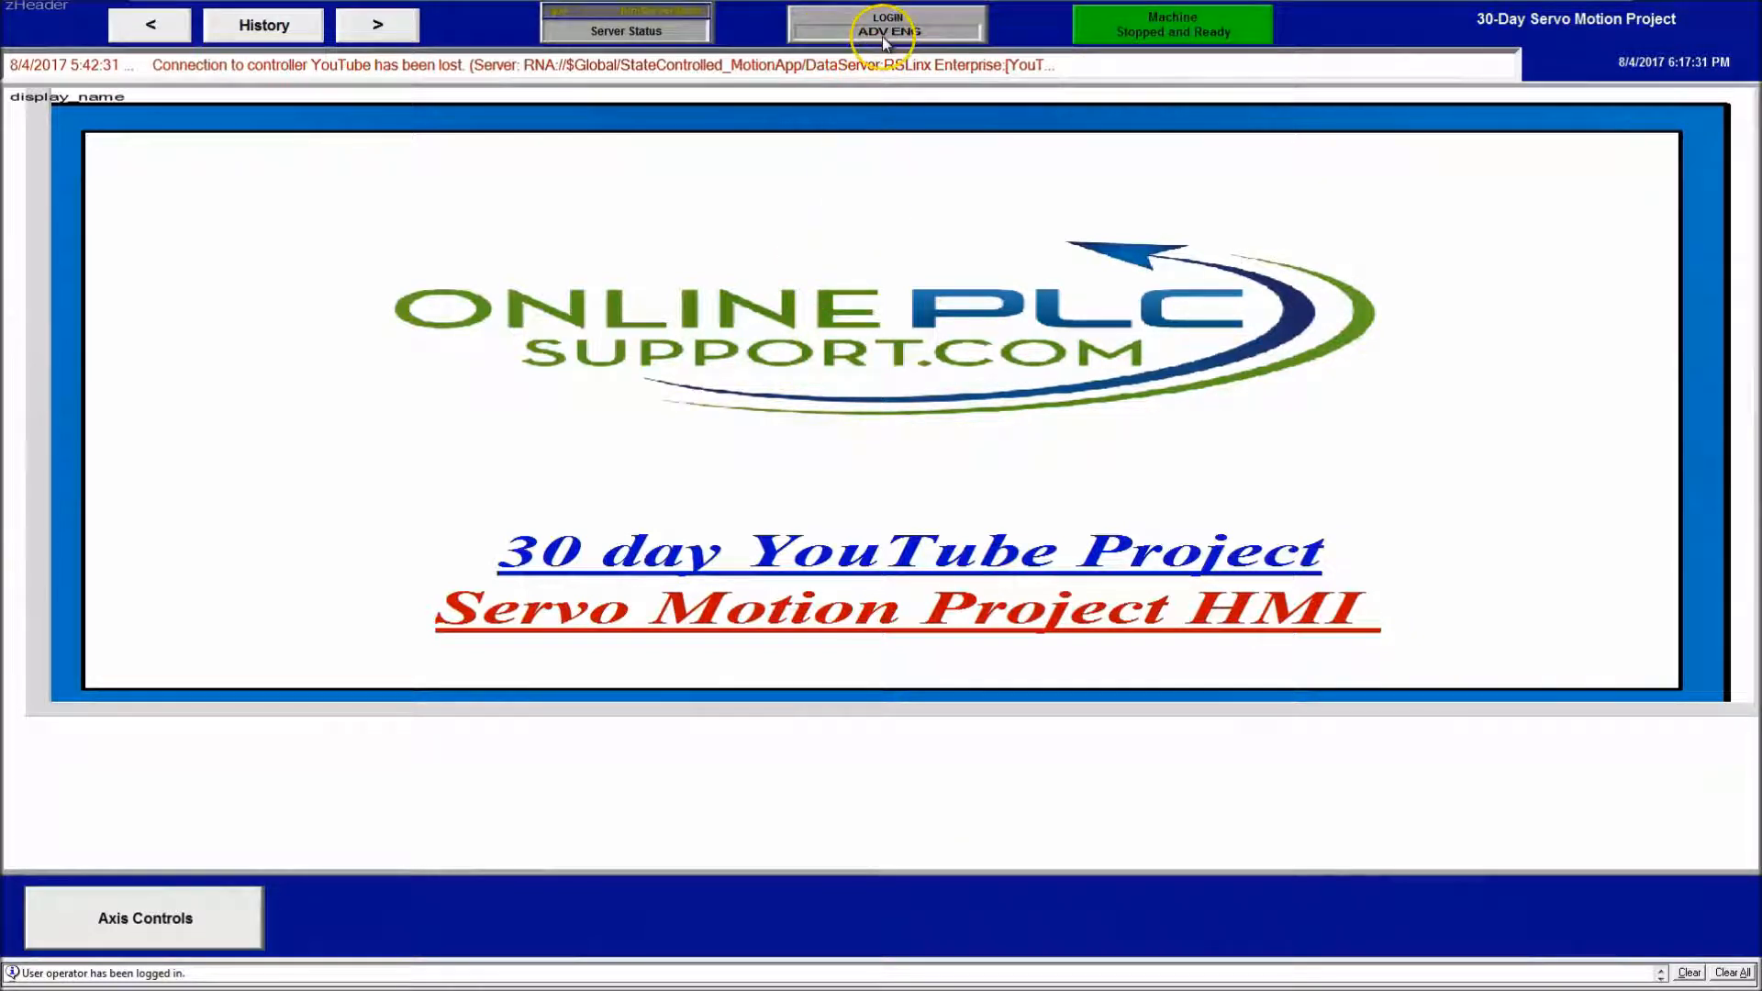
mouse_move(922, 115)
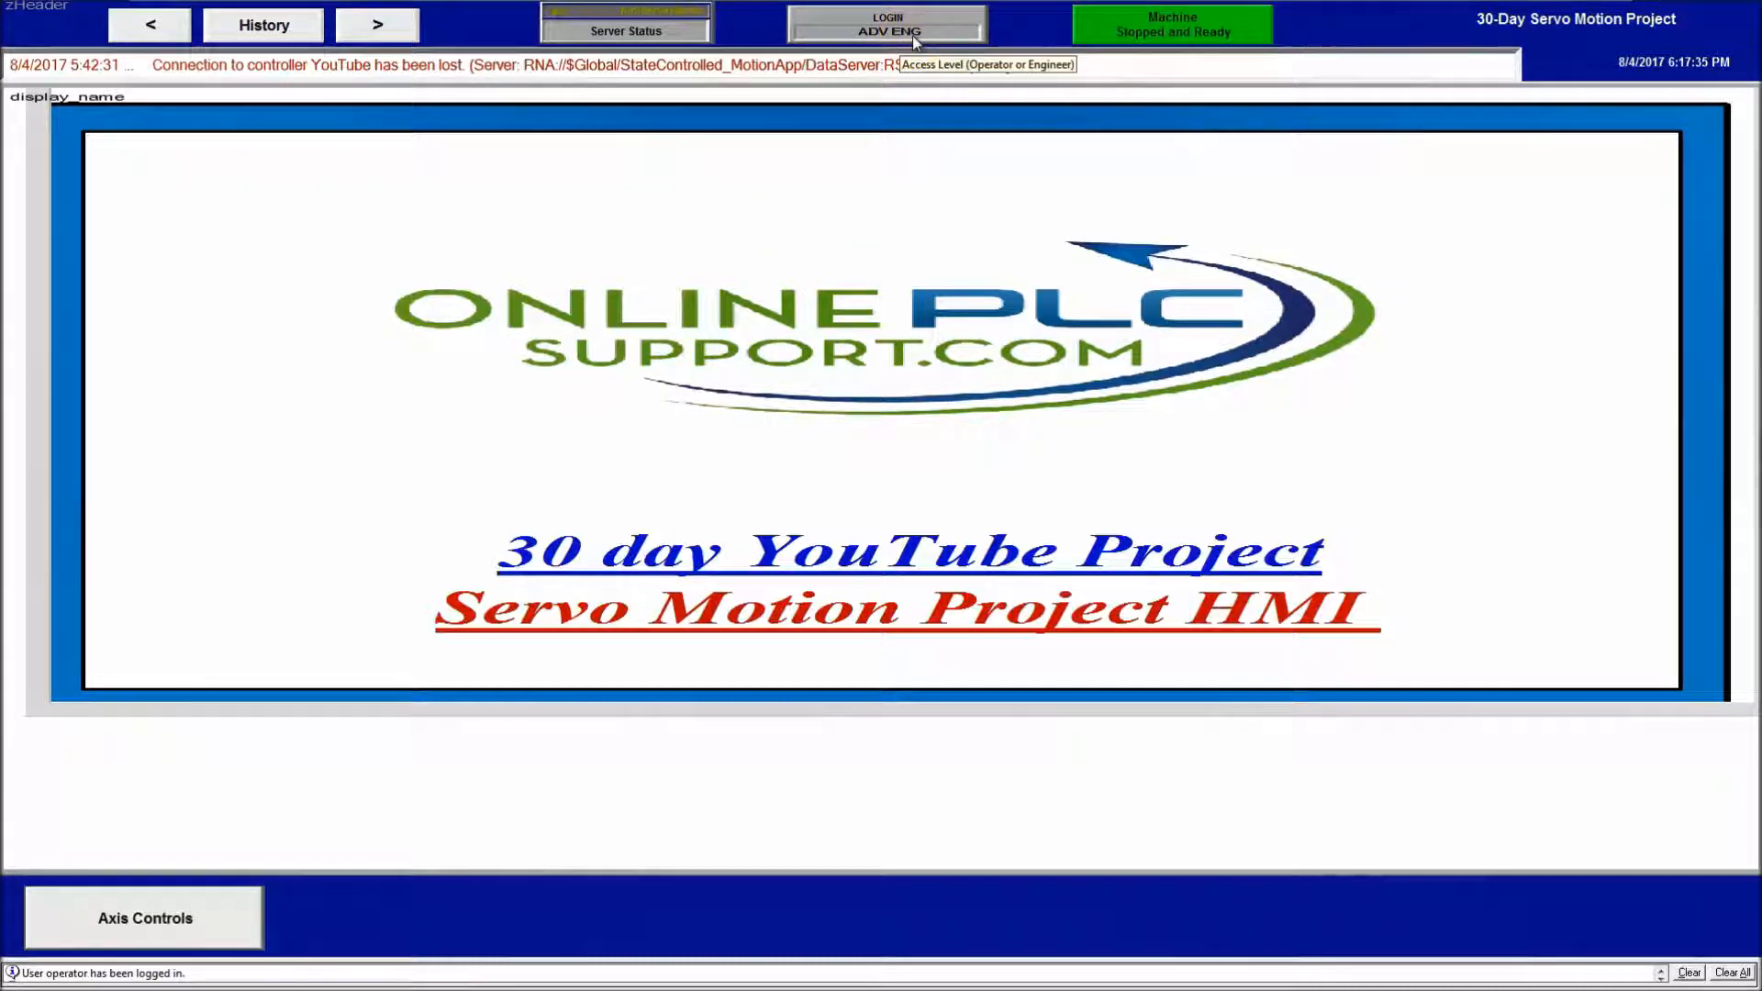
click(625, 31)
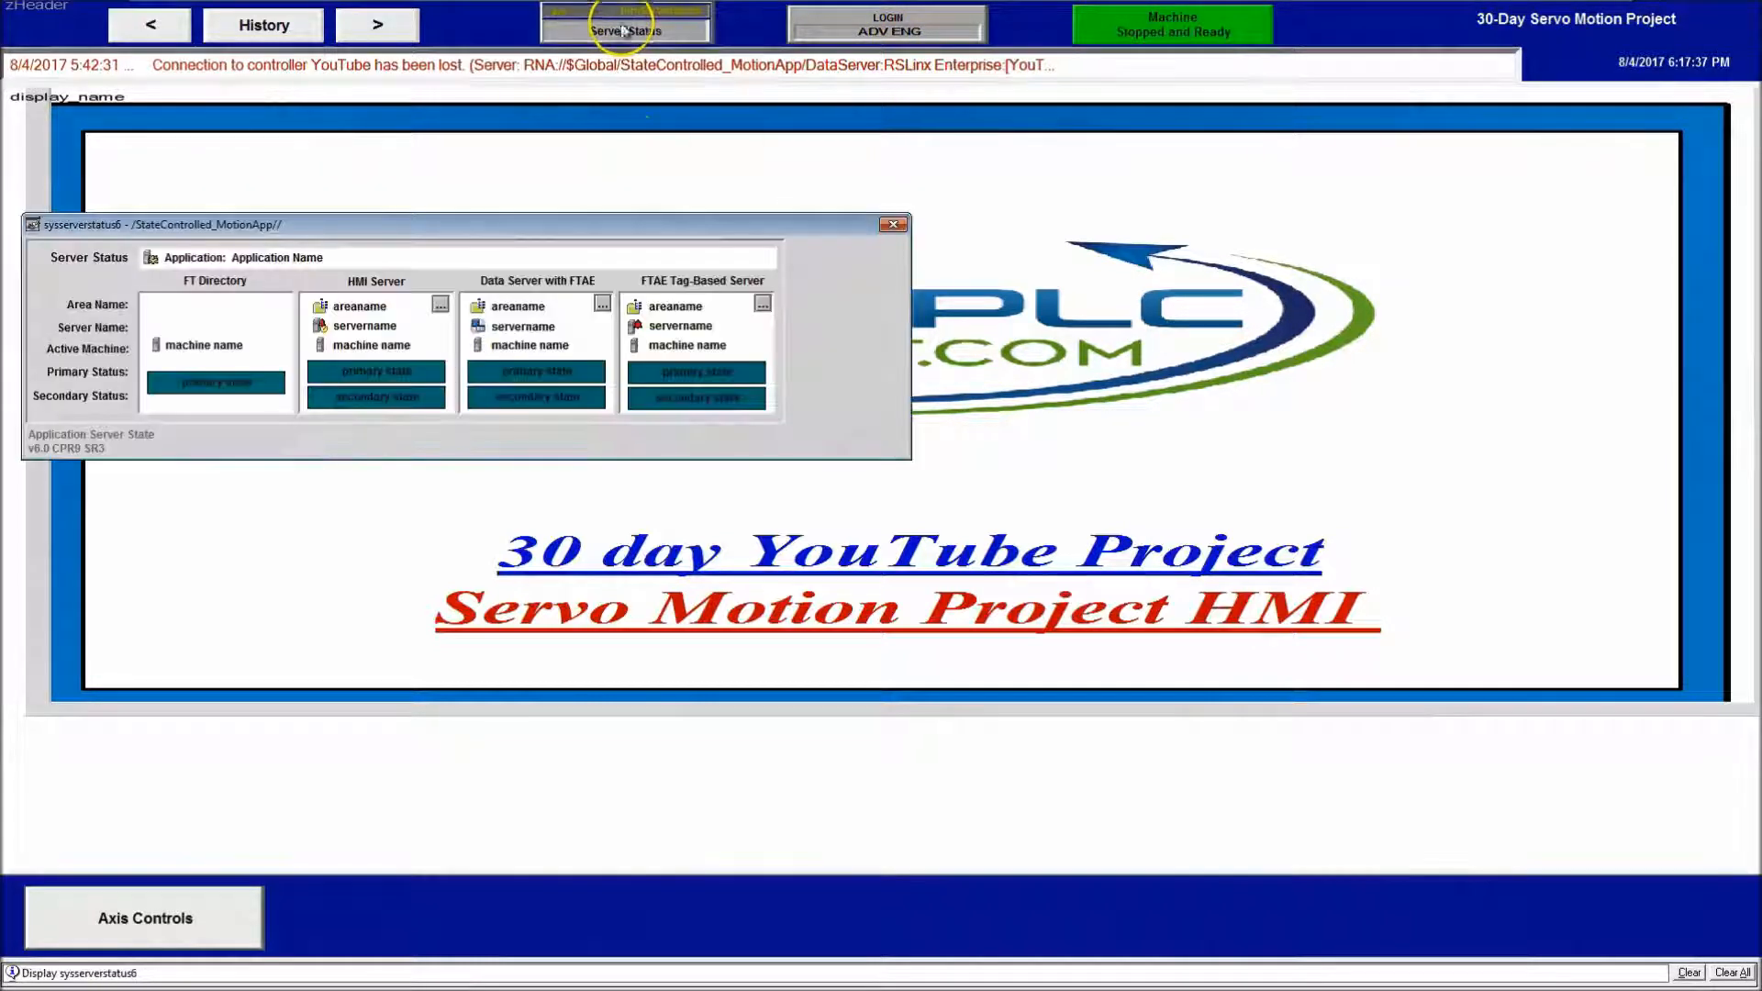
click(625, 30)
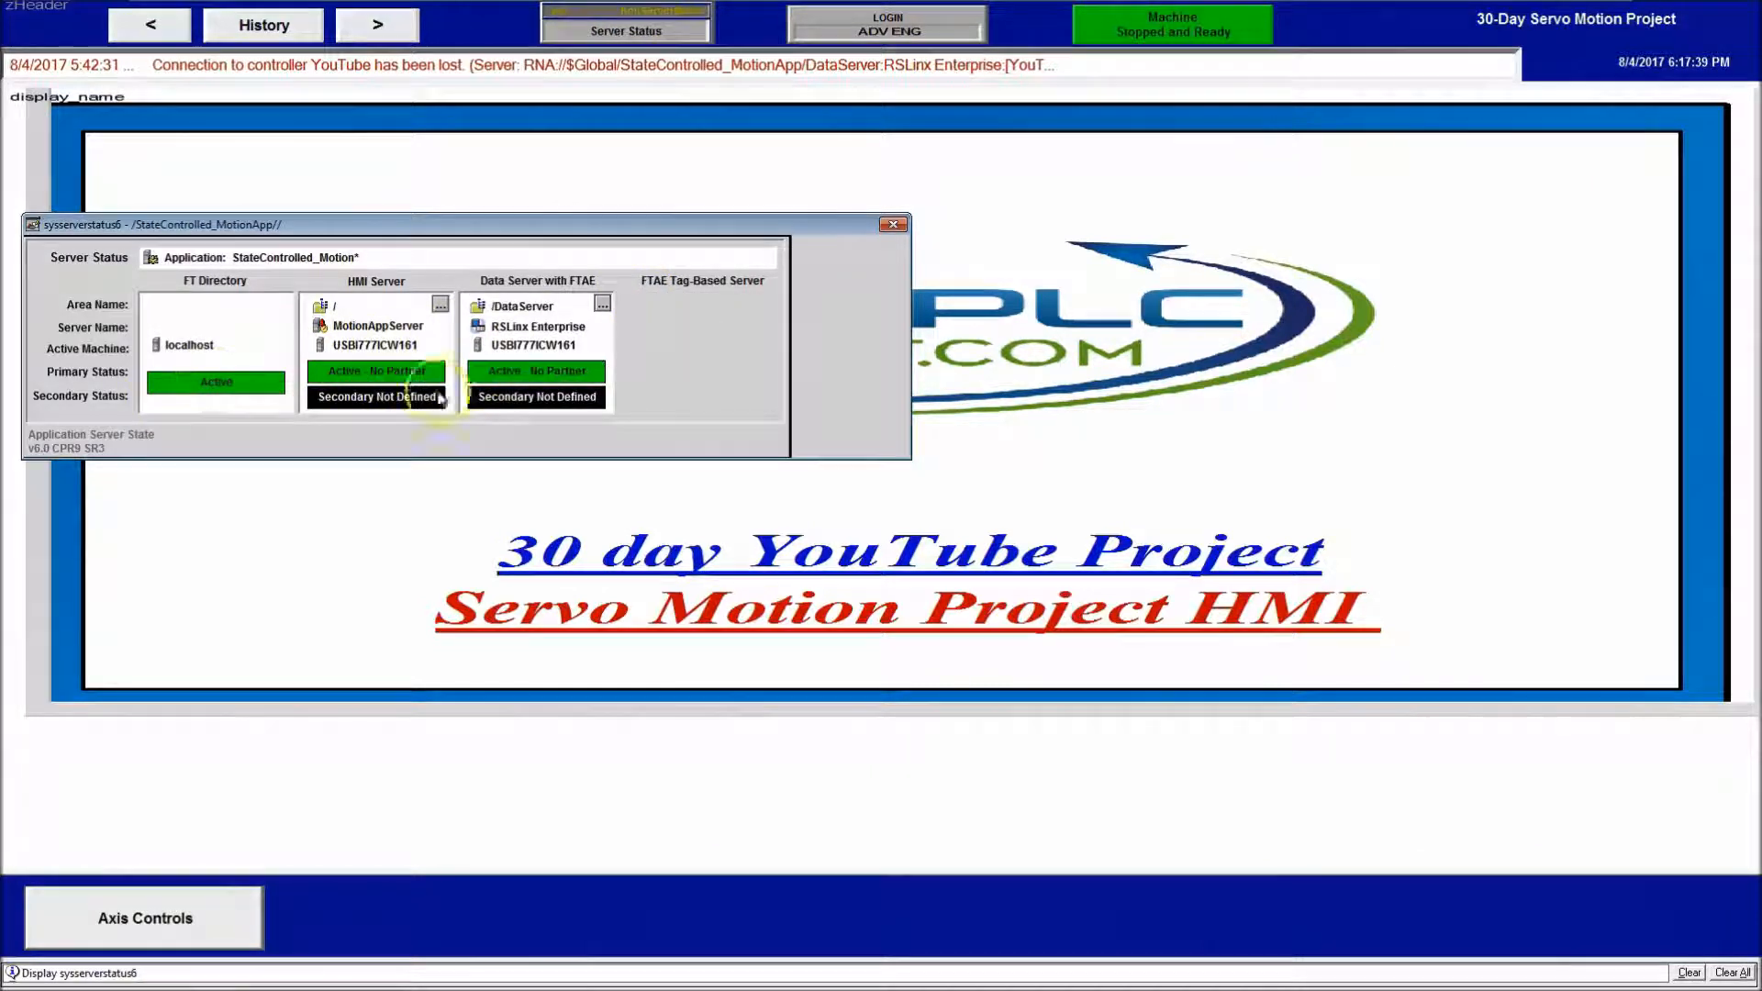
mouse_move(879, 243)
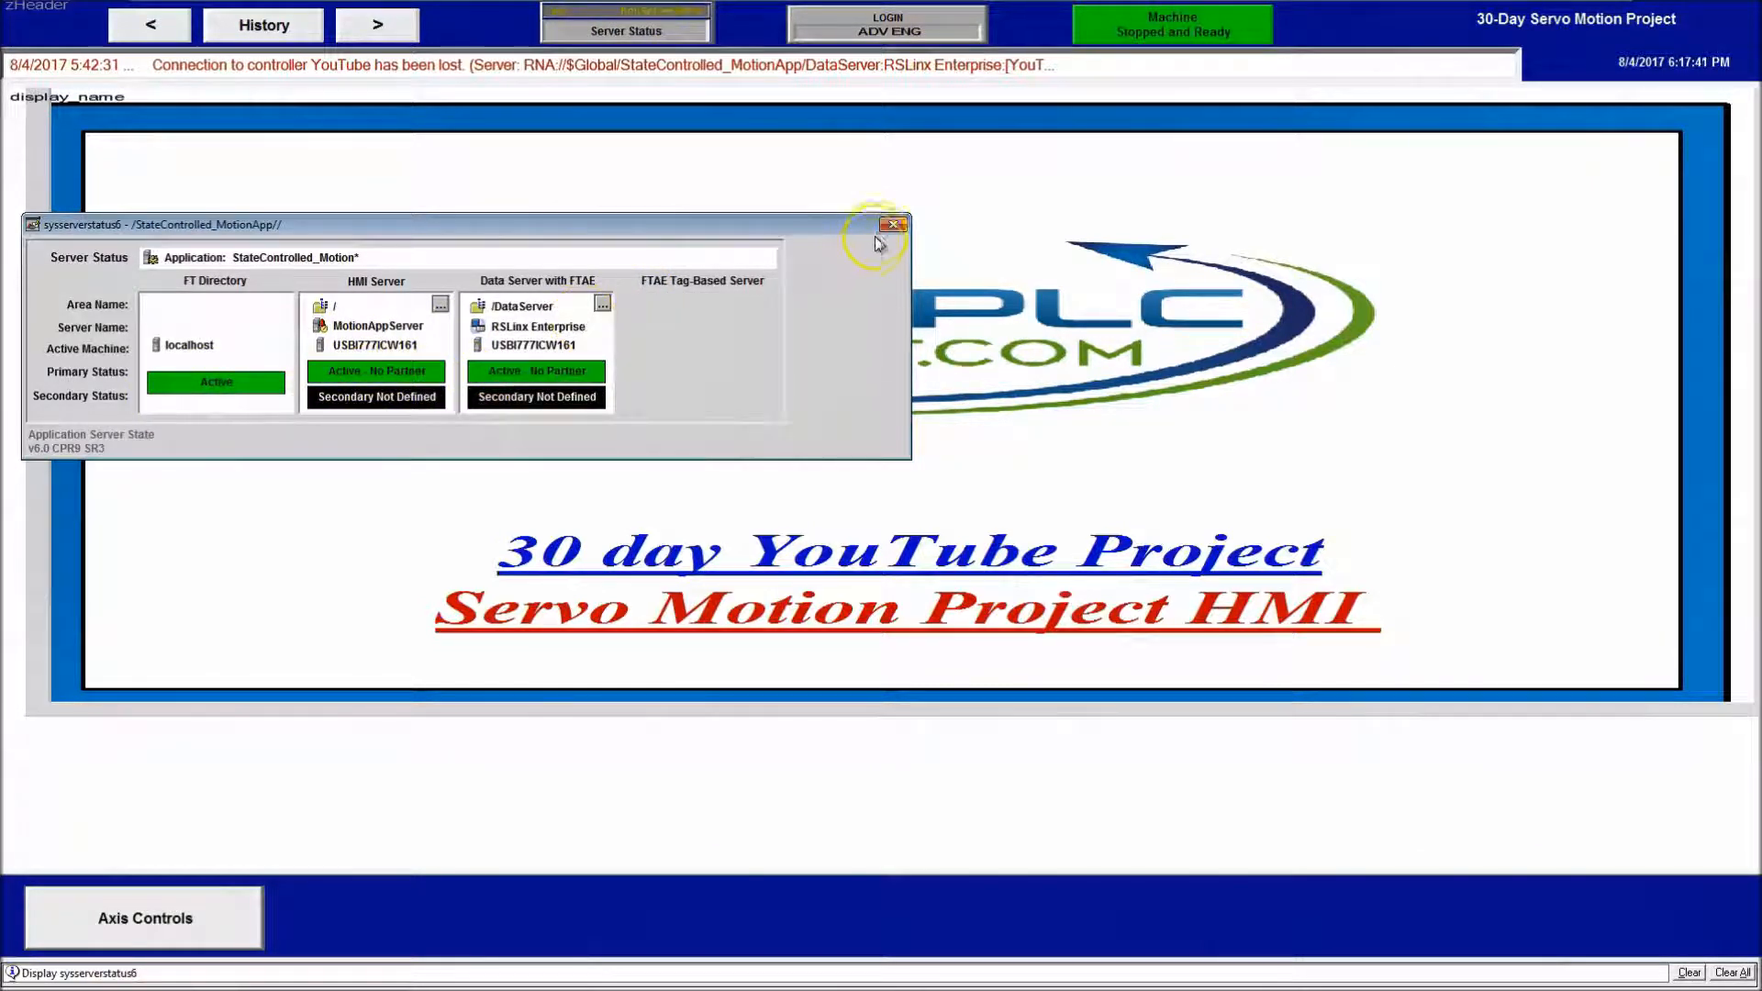
click(895, 224)
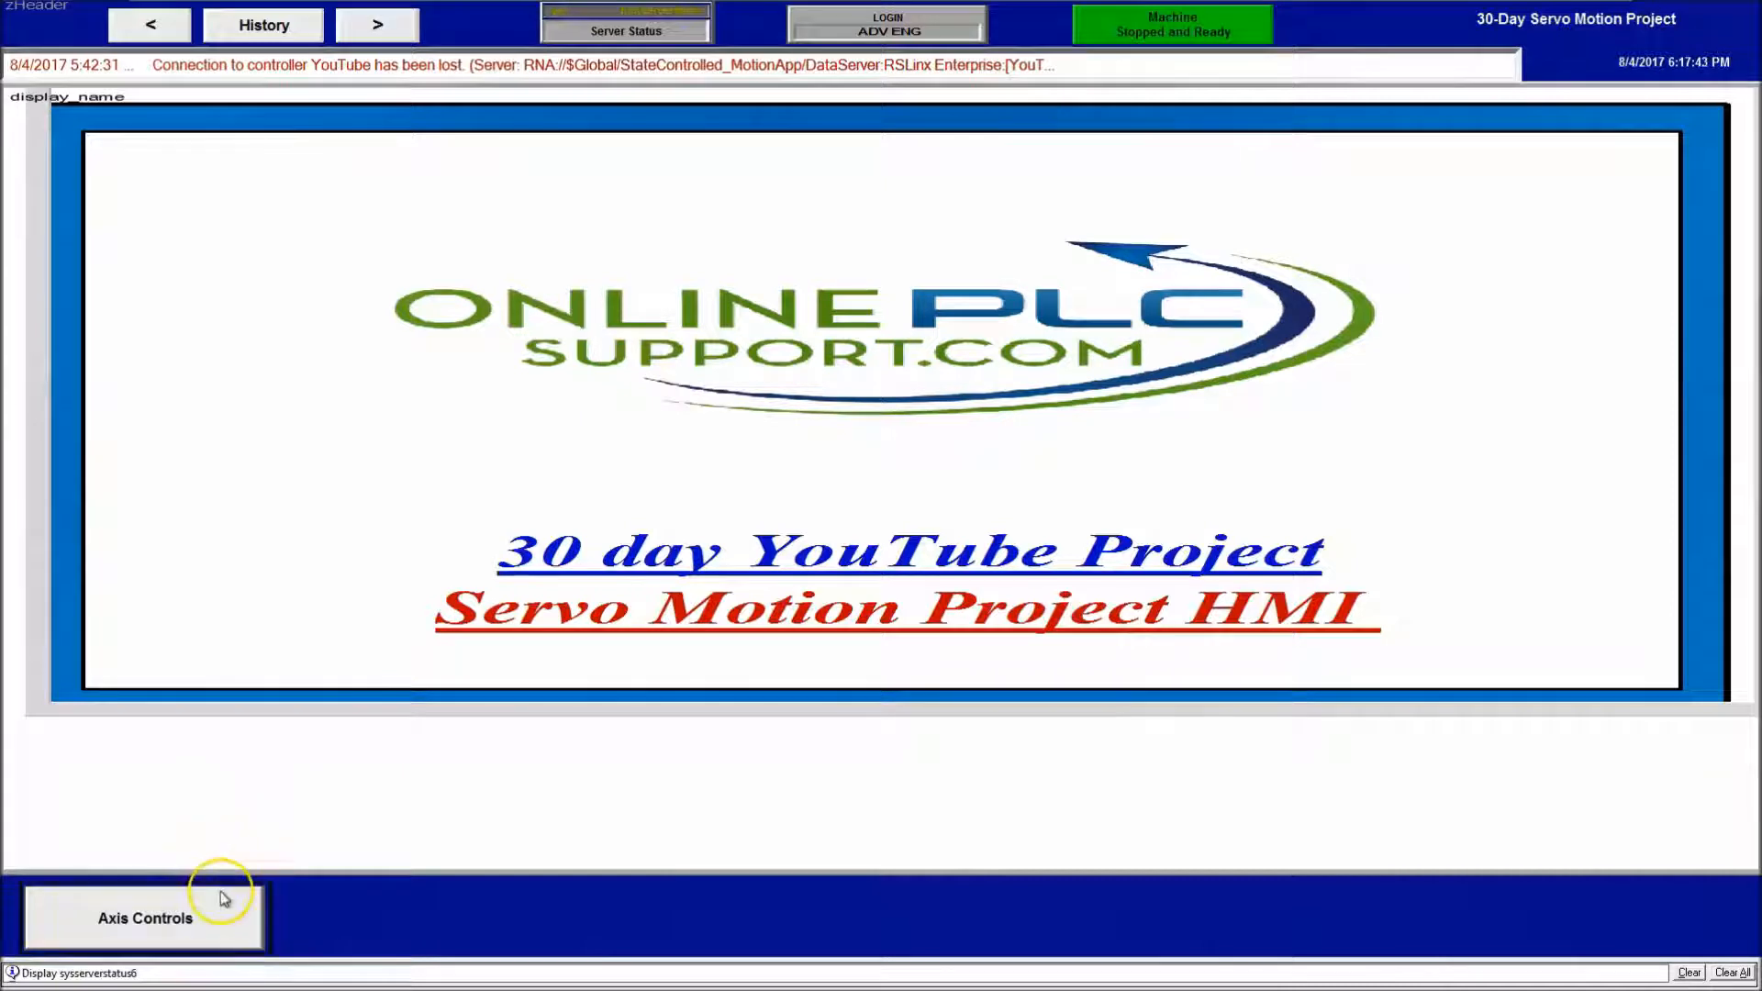
Open the axis controls display, start the servo system, then stop it
click(143, 918)
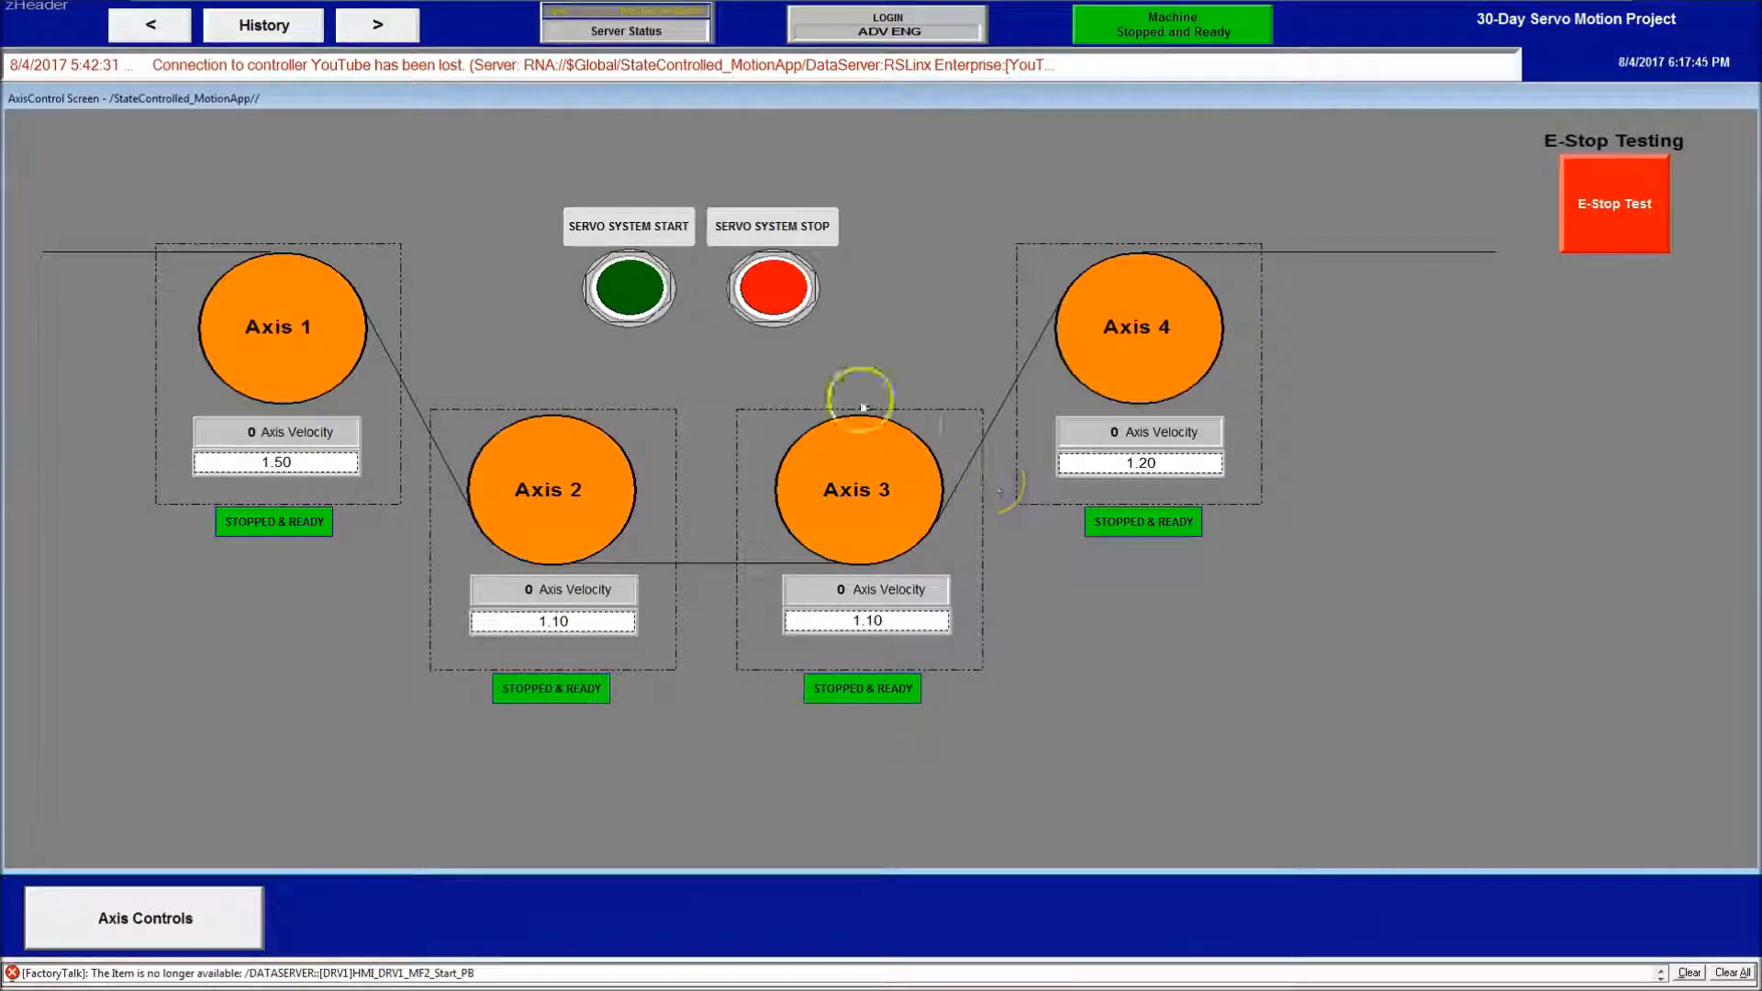
click(627, 288)
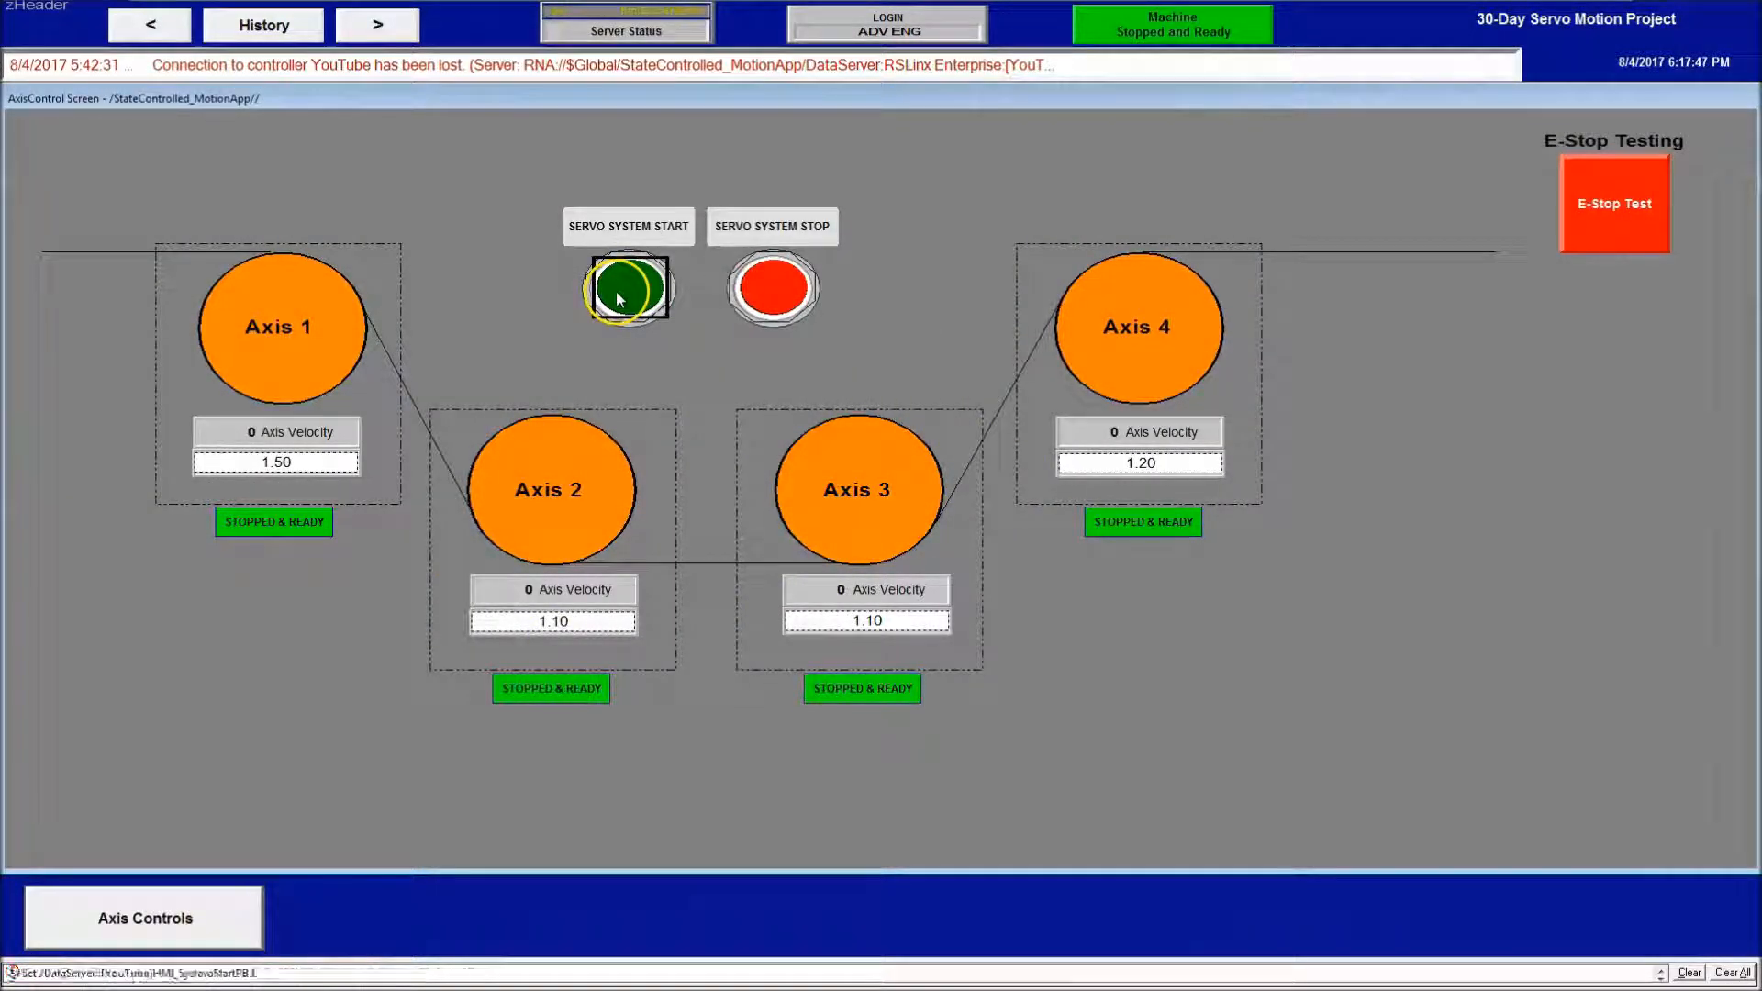
click(627, 286)
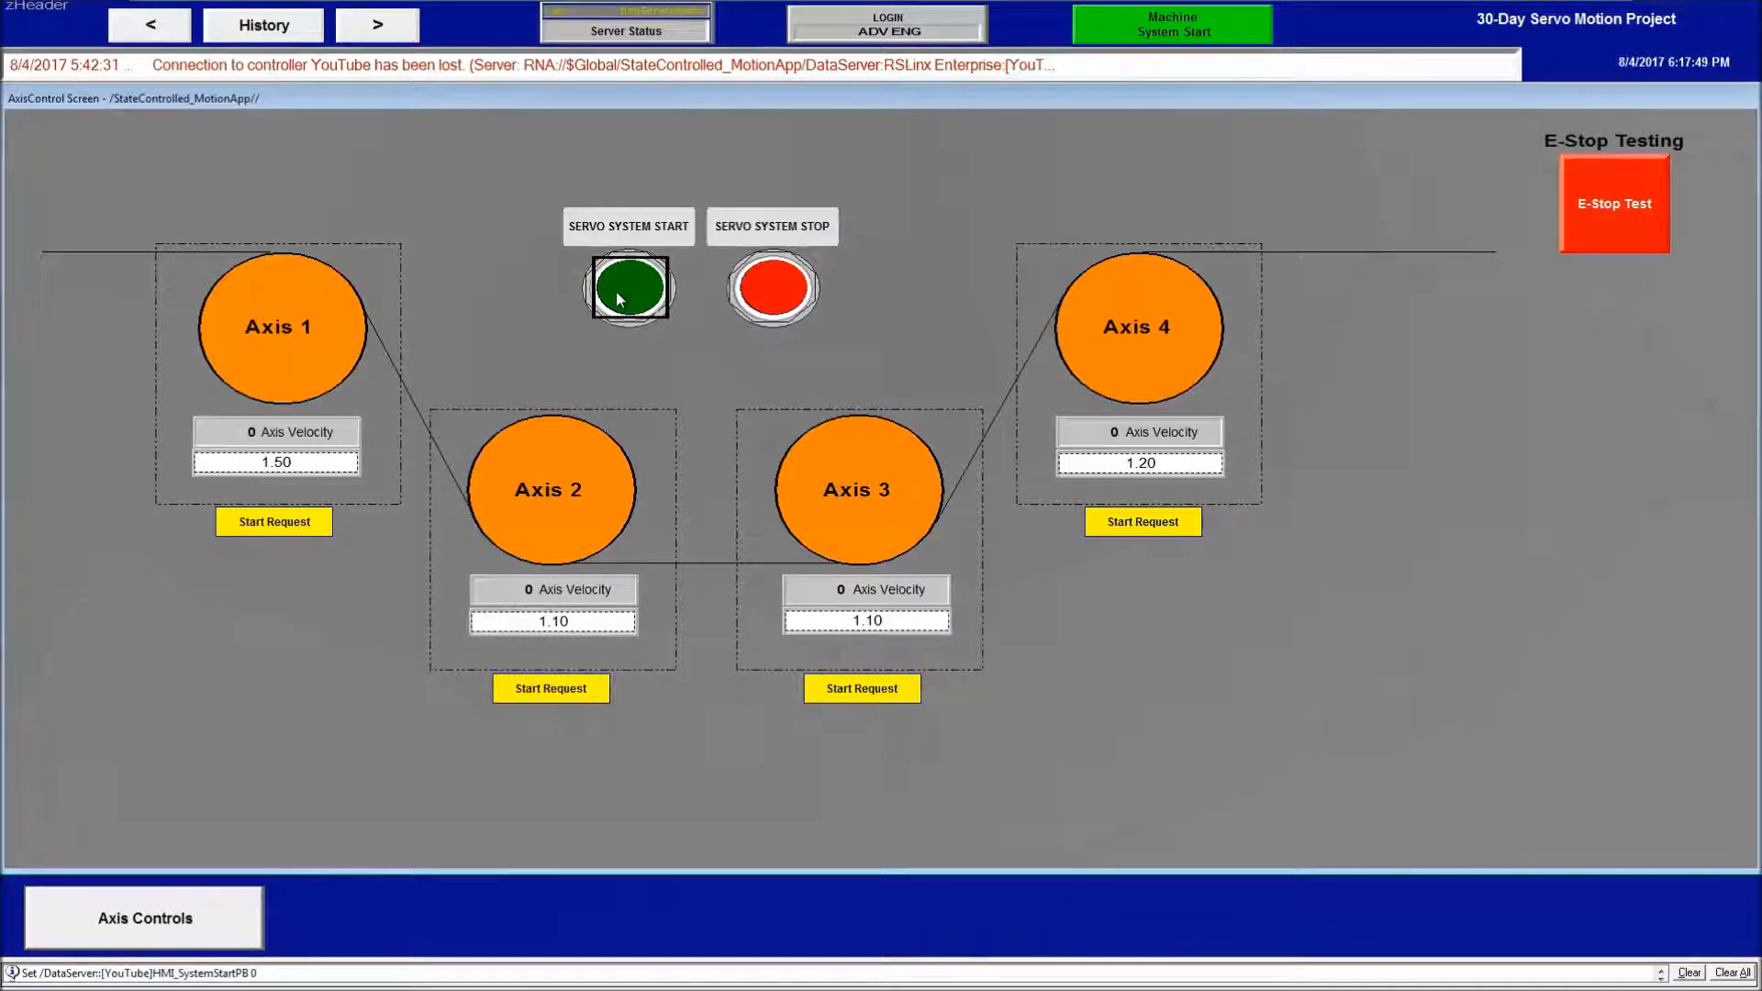
click(627, 287)
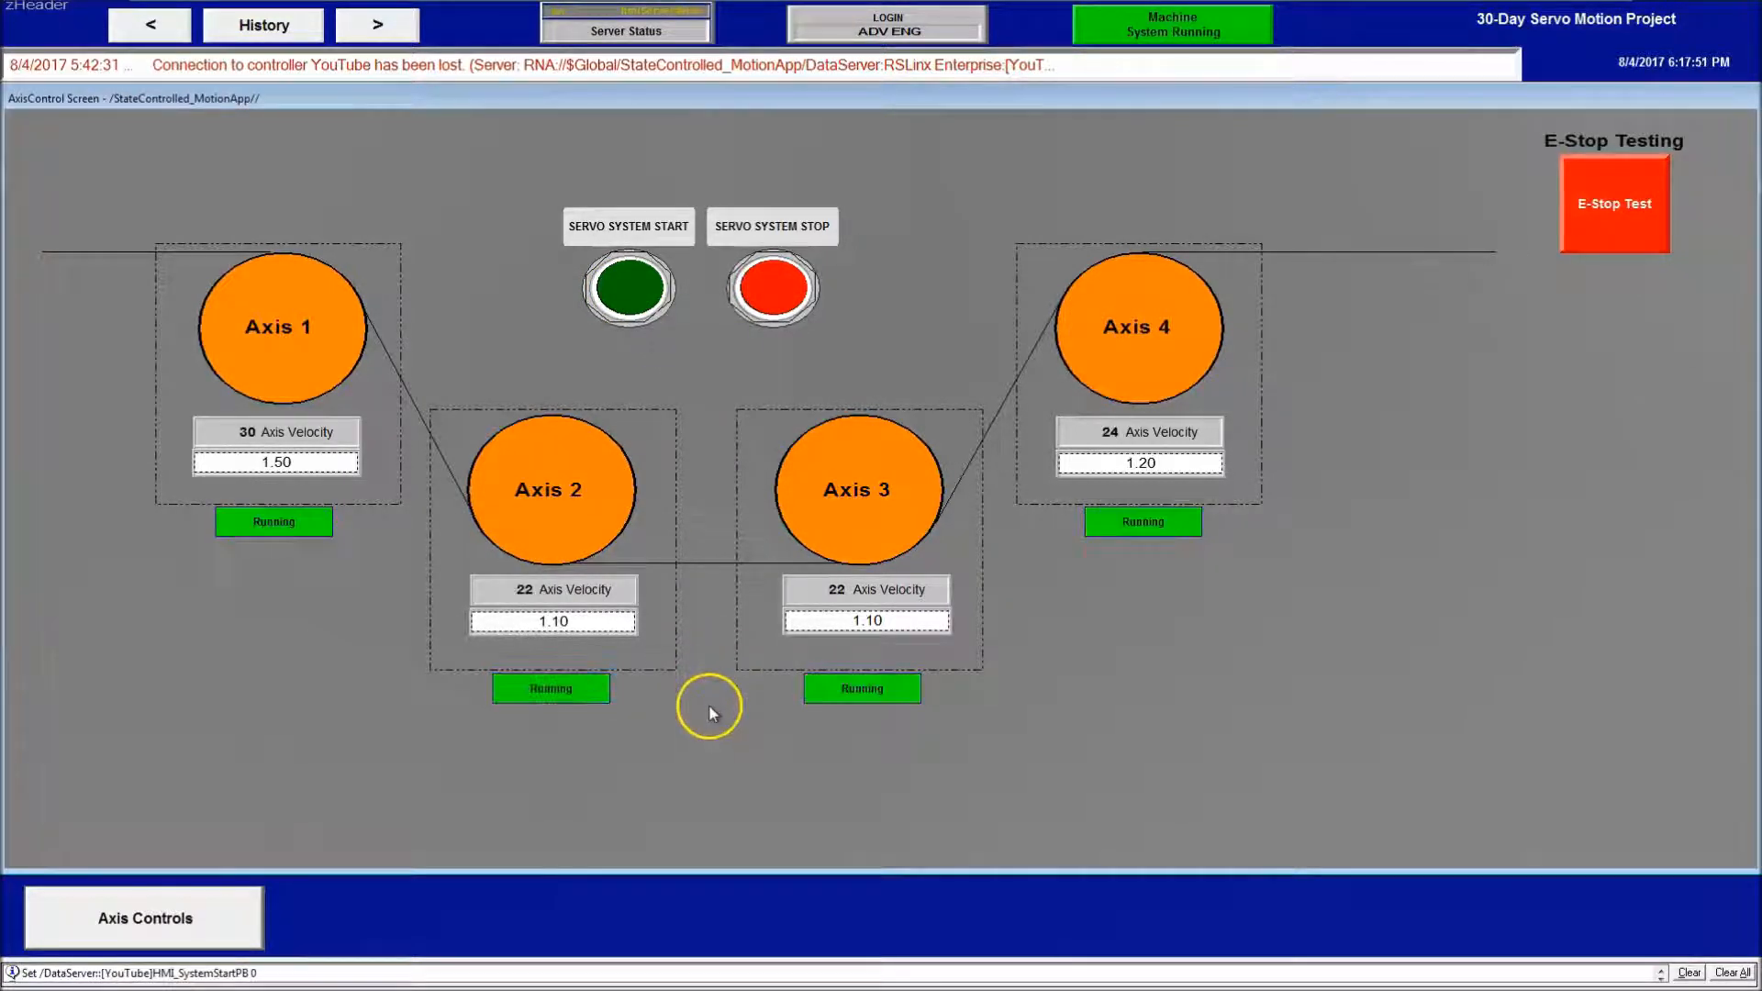
mouse_move(848, 322)
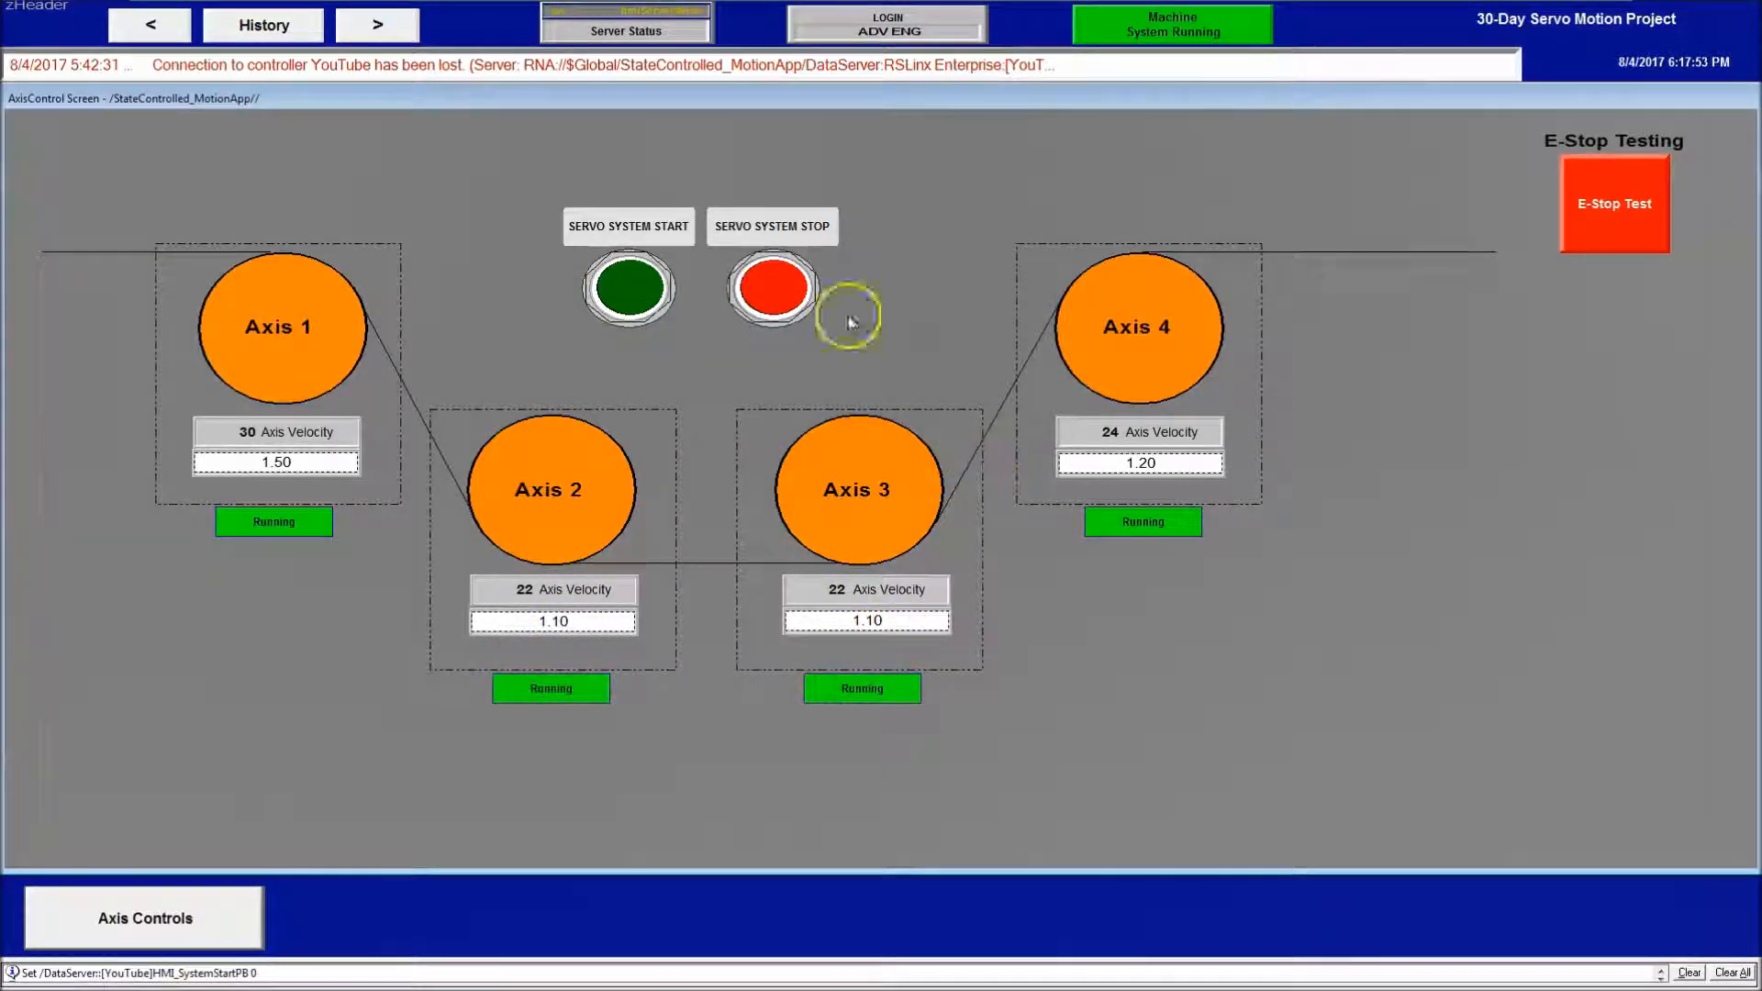
click(771, 285)
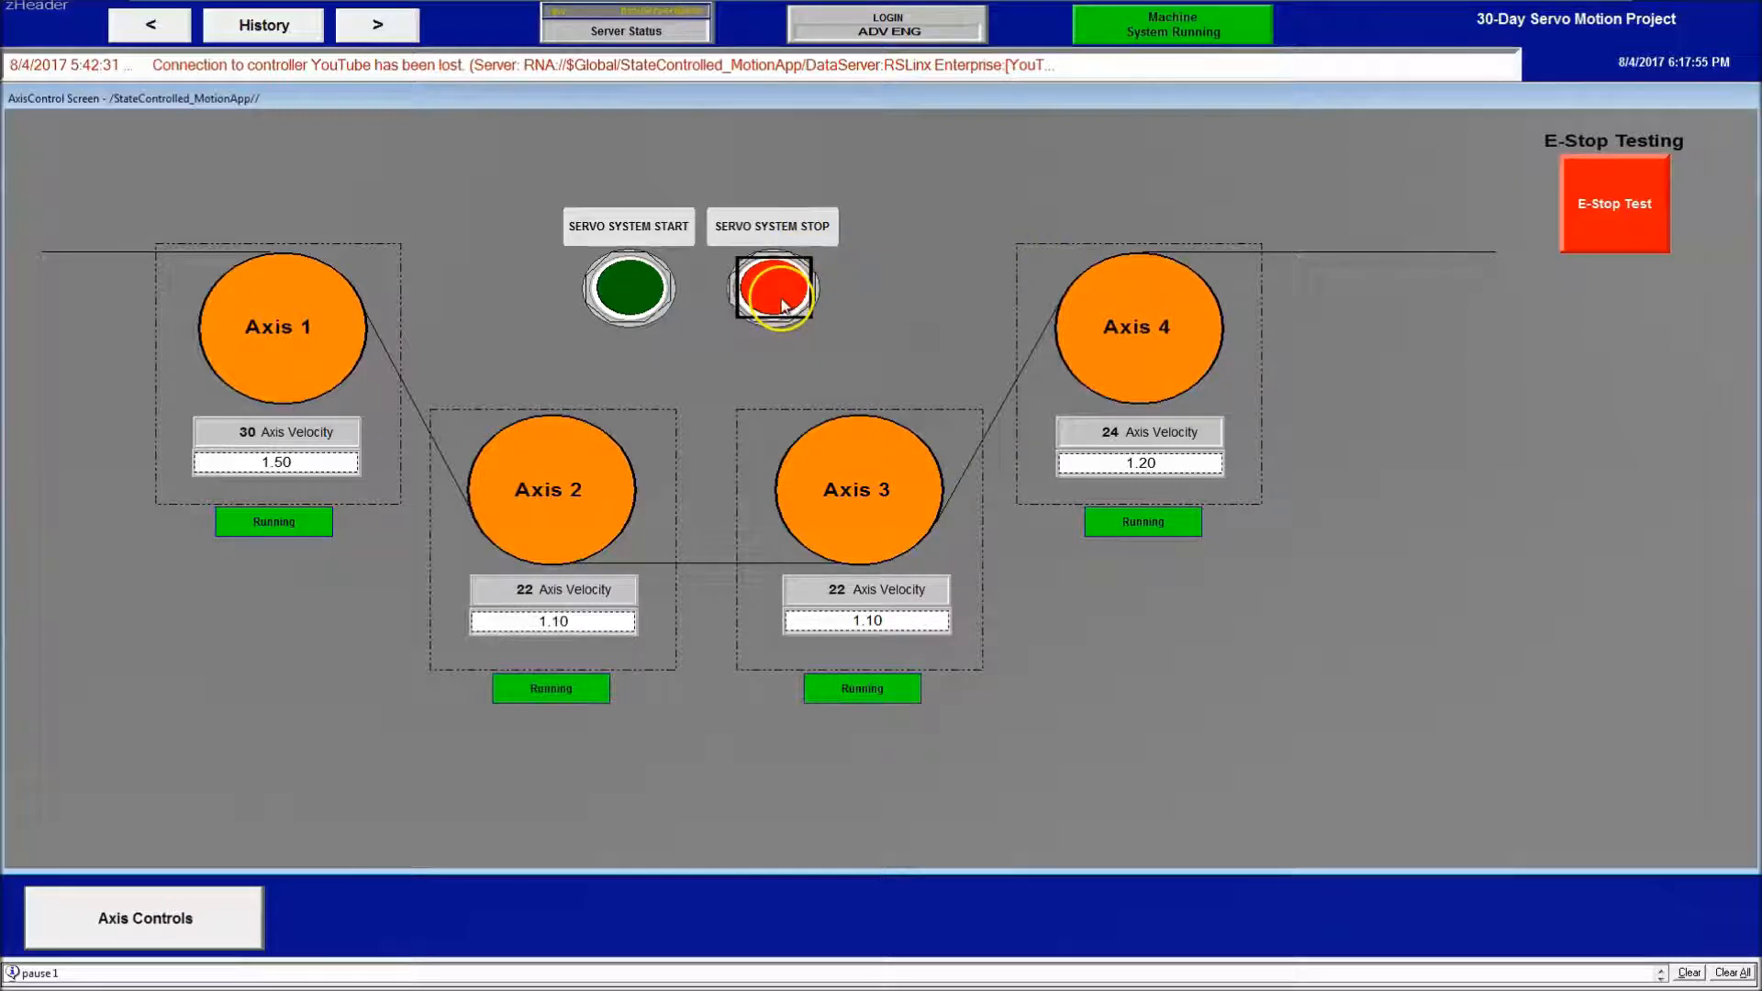
click(771, 286)
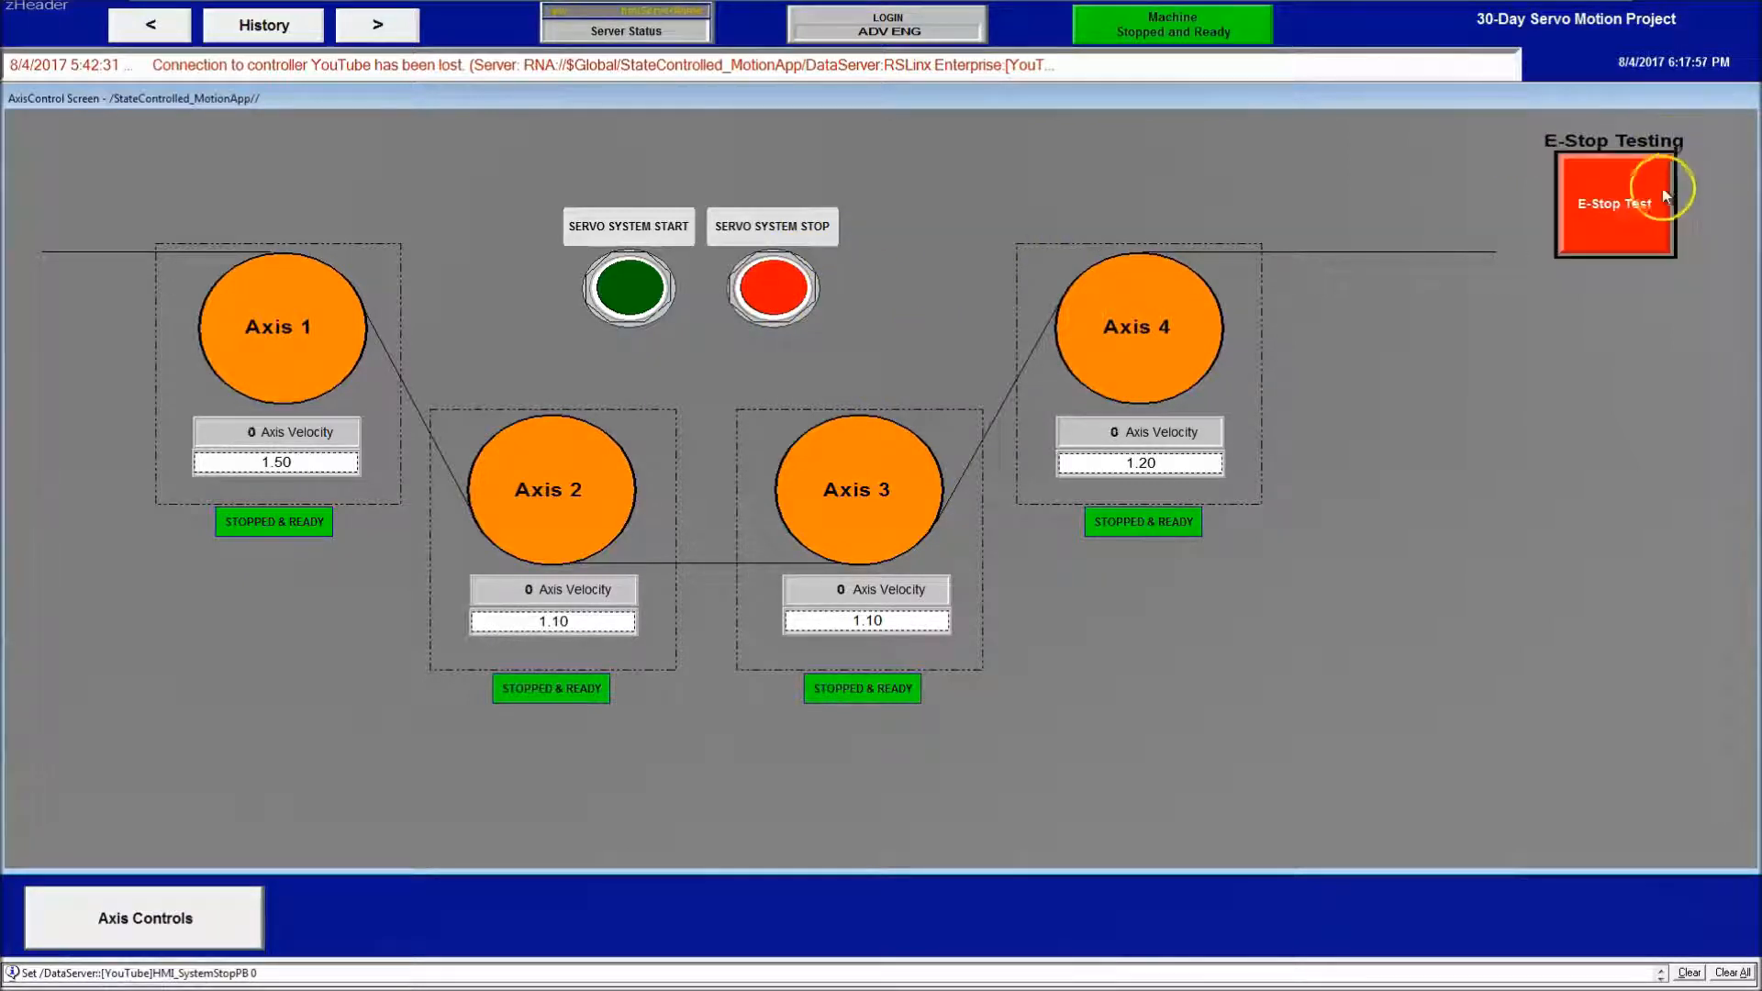
Toggle the E-Stop Test on and off, then return to FactoryTalk View Studio
click(1613, 204)
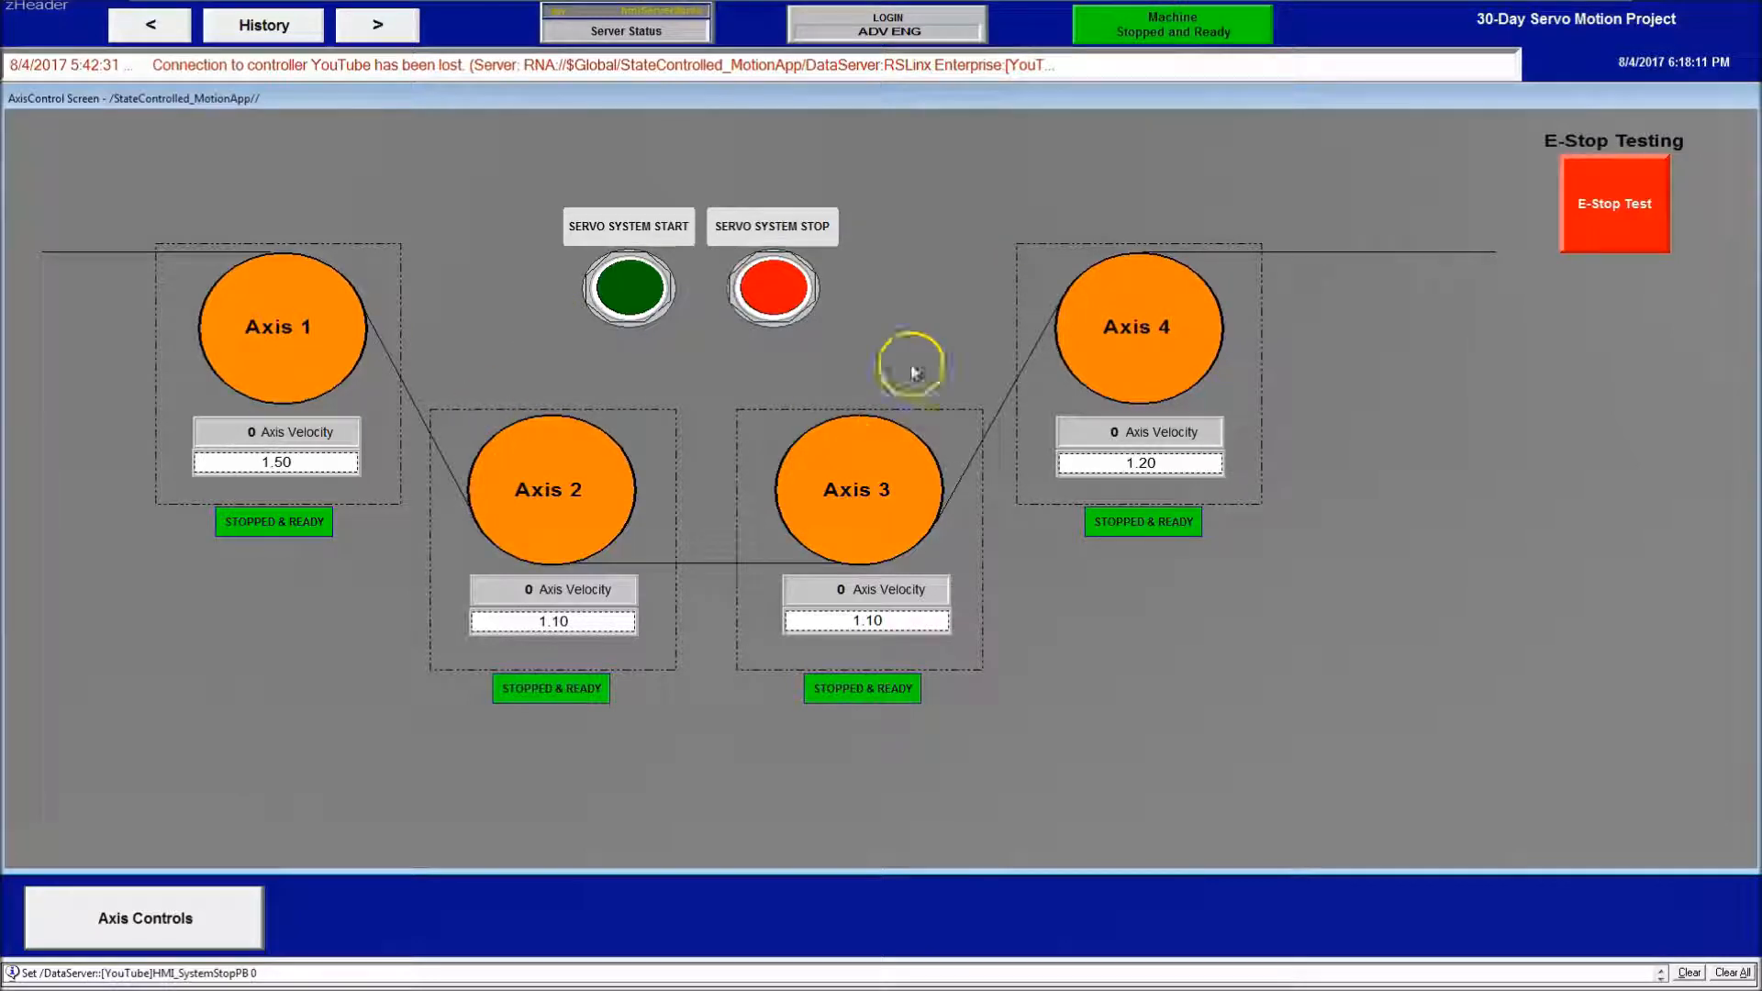
mouse_move(512, 224)
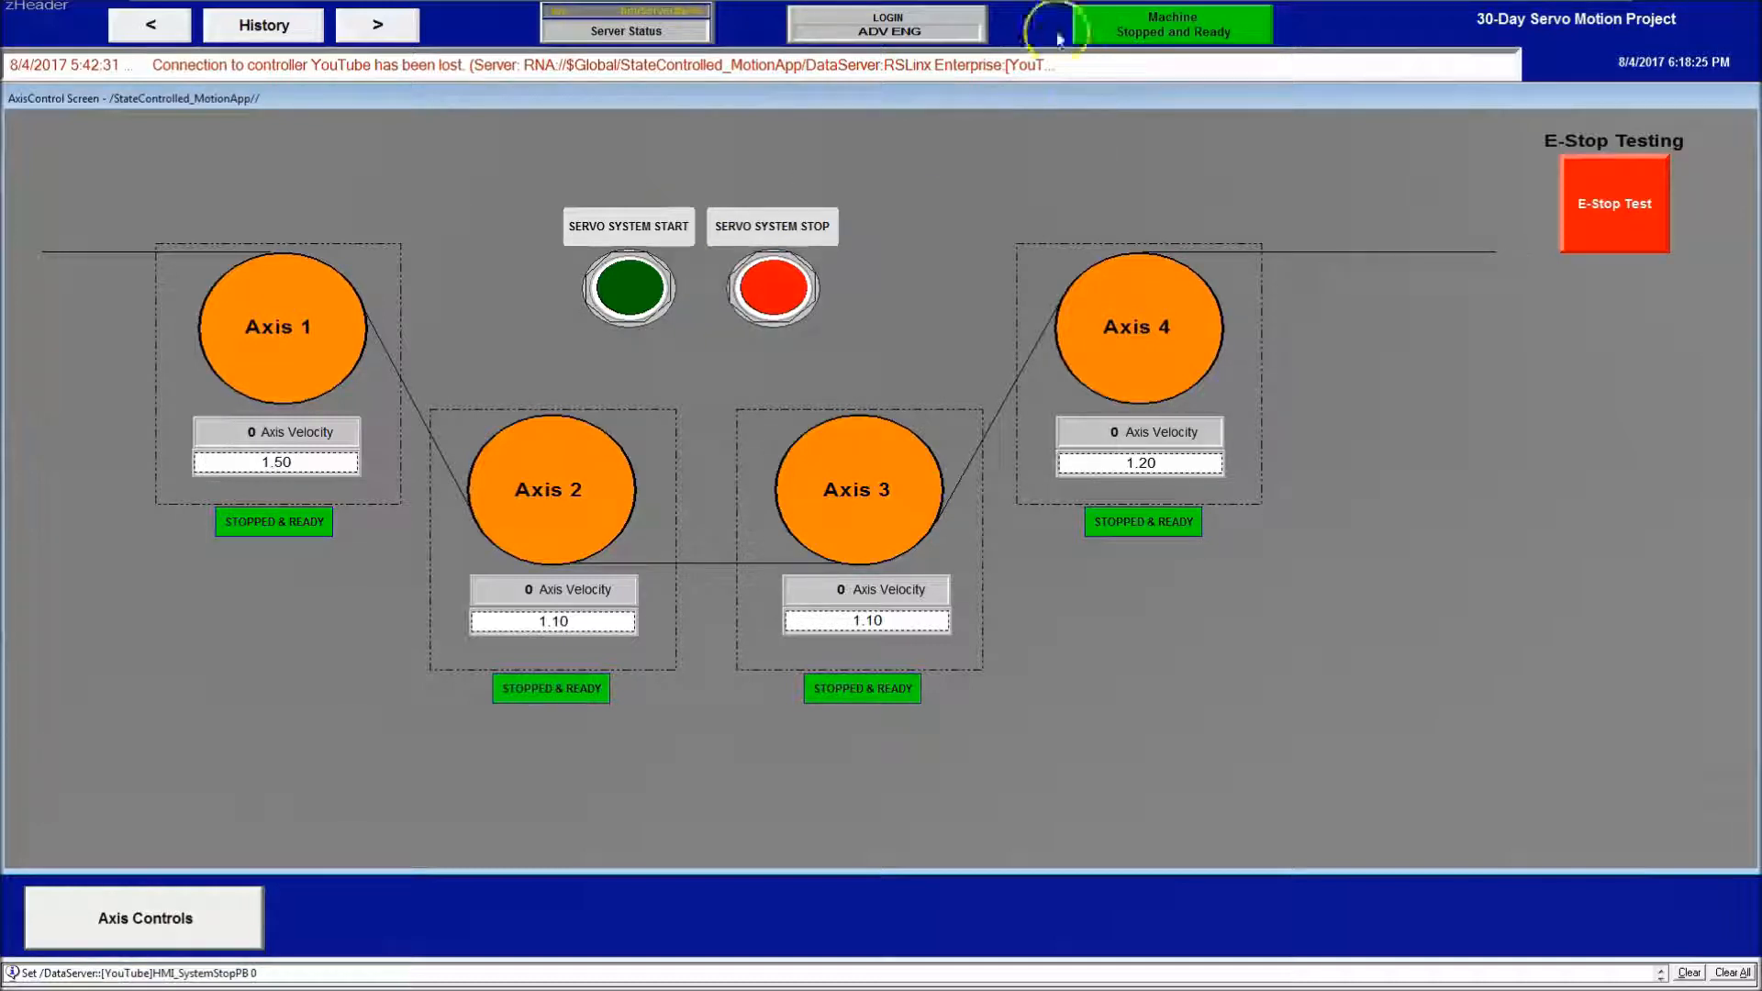
mouse_move(764, 84)
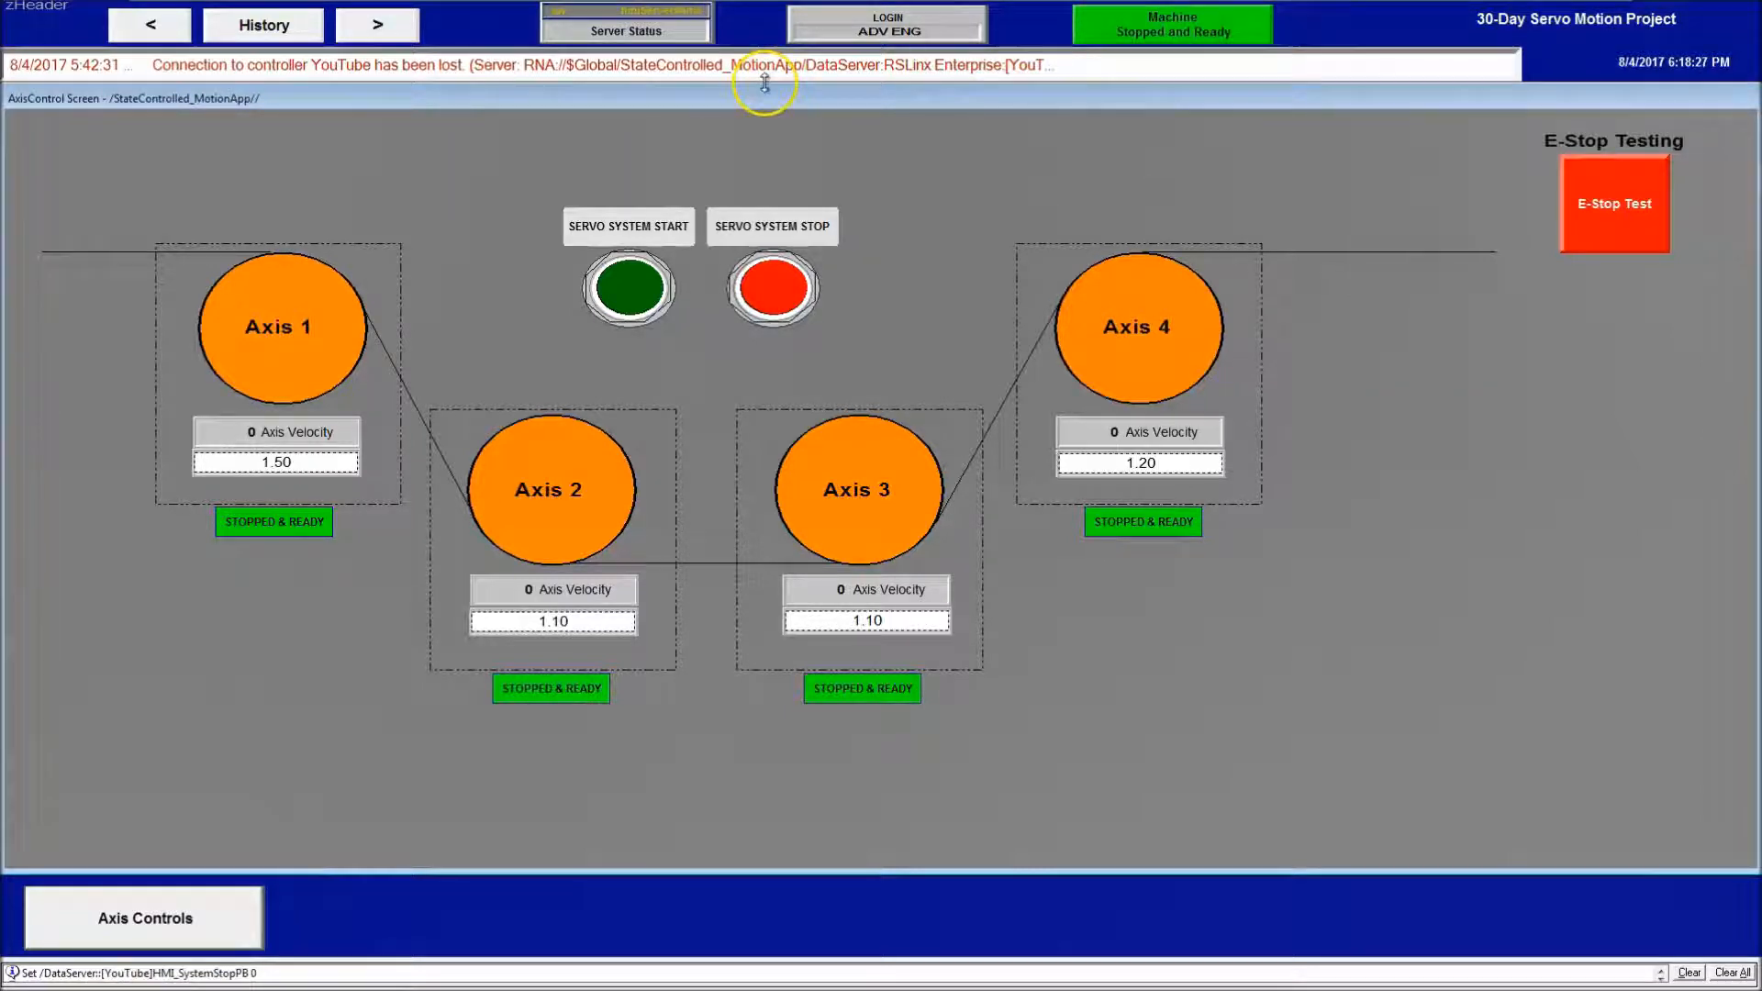
mouse_move(786, 65)
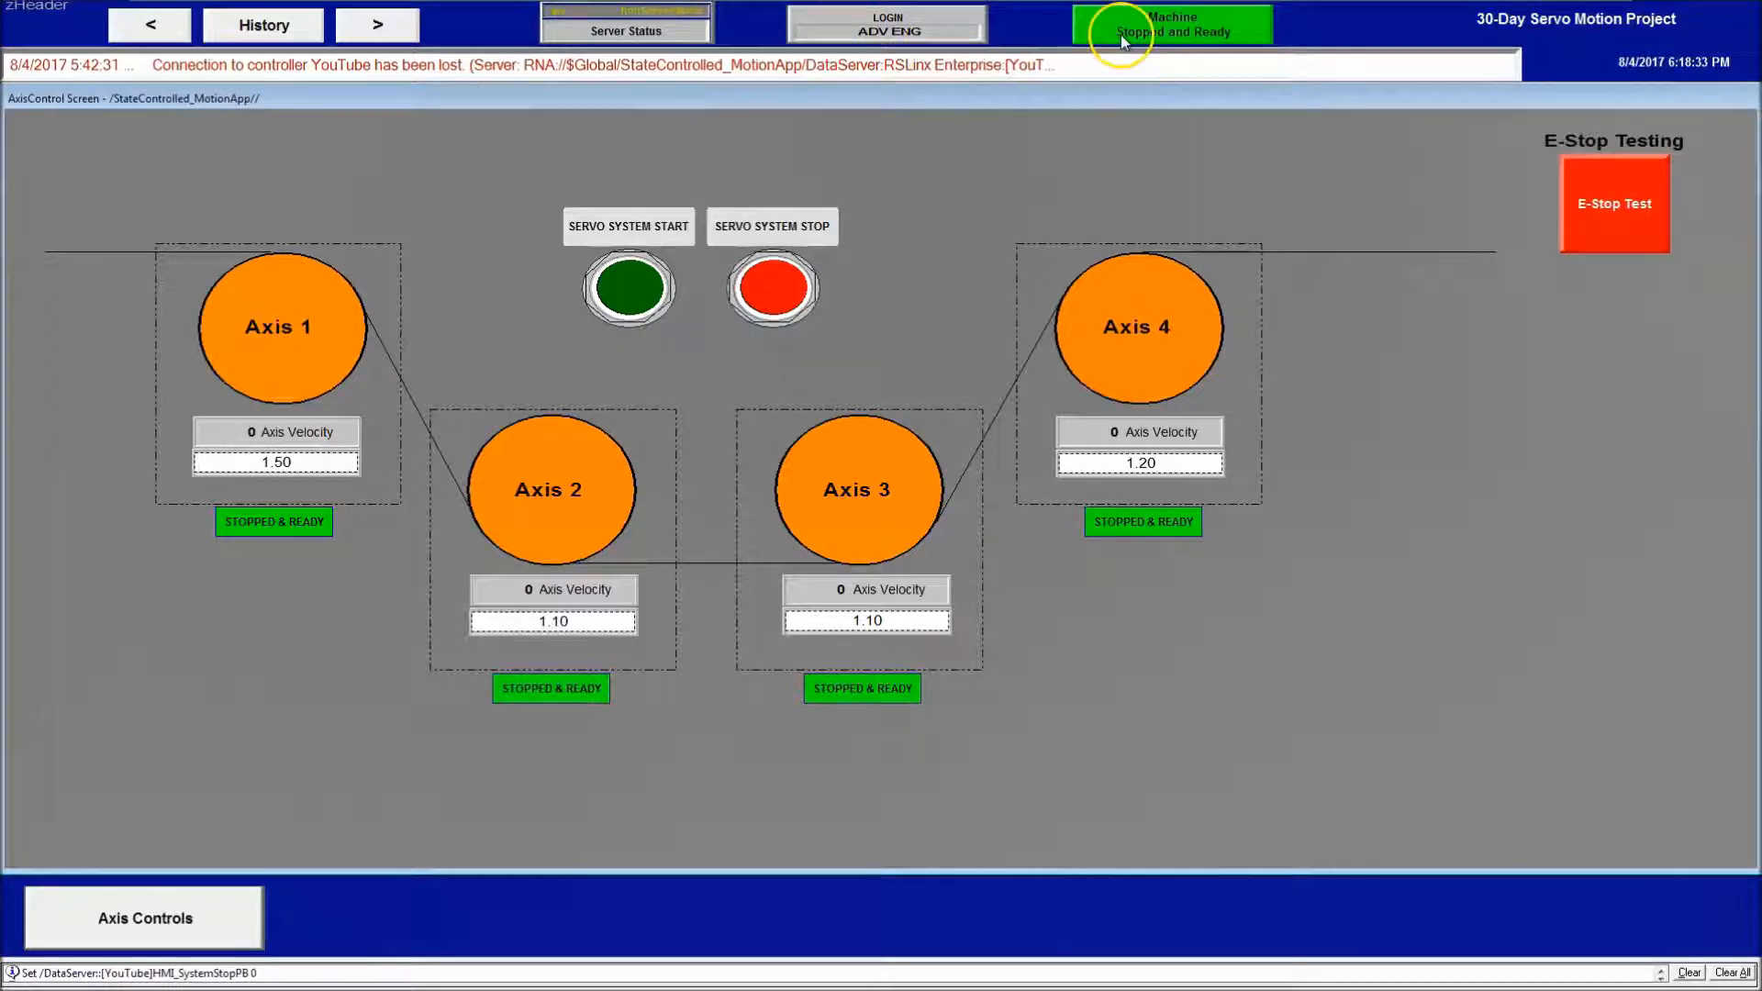
click(1613, 204)
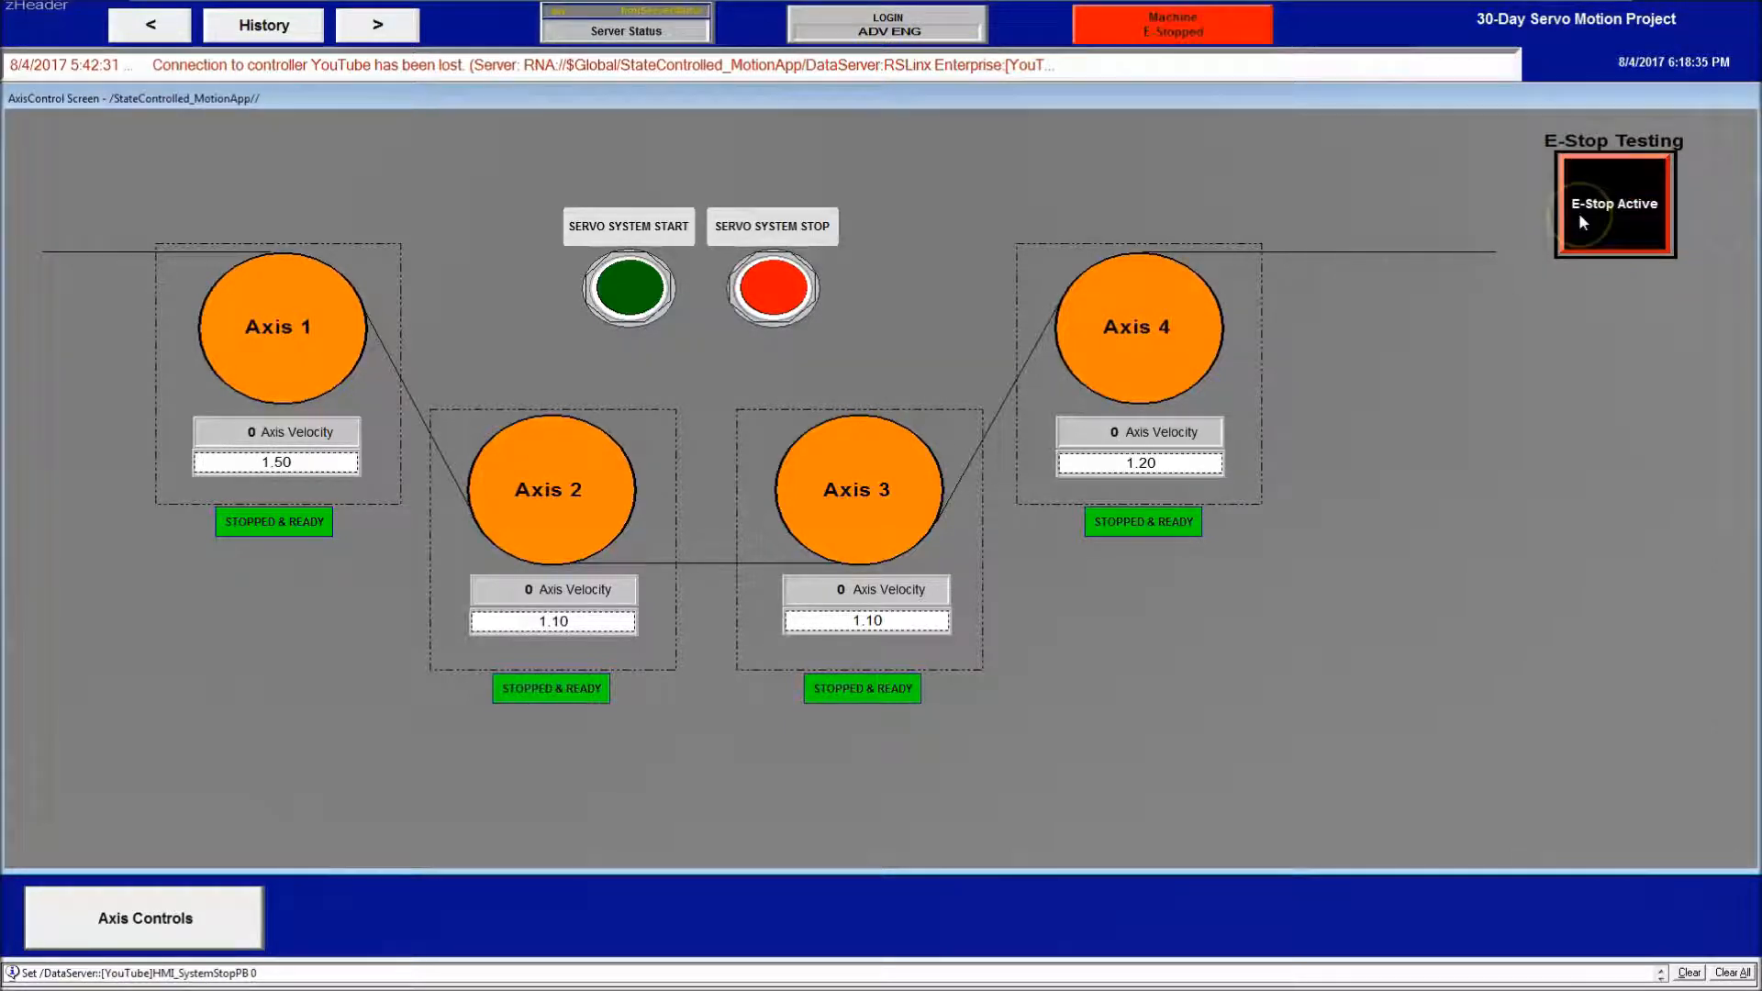
click(1612, 202)
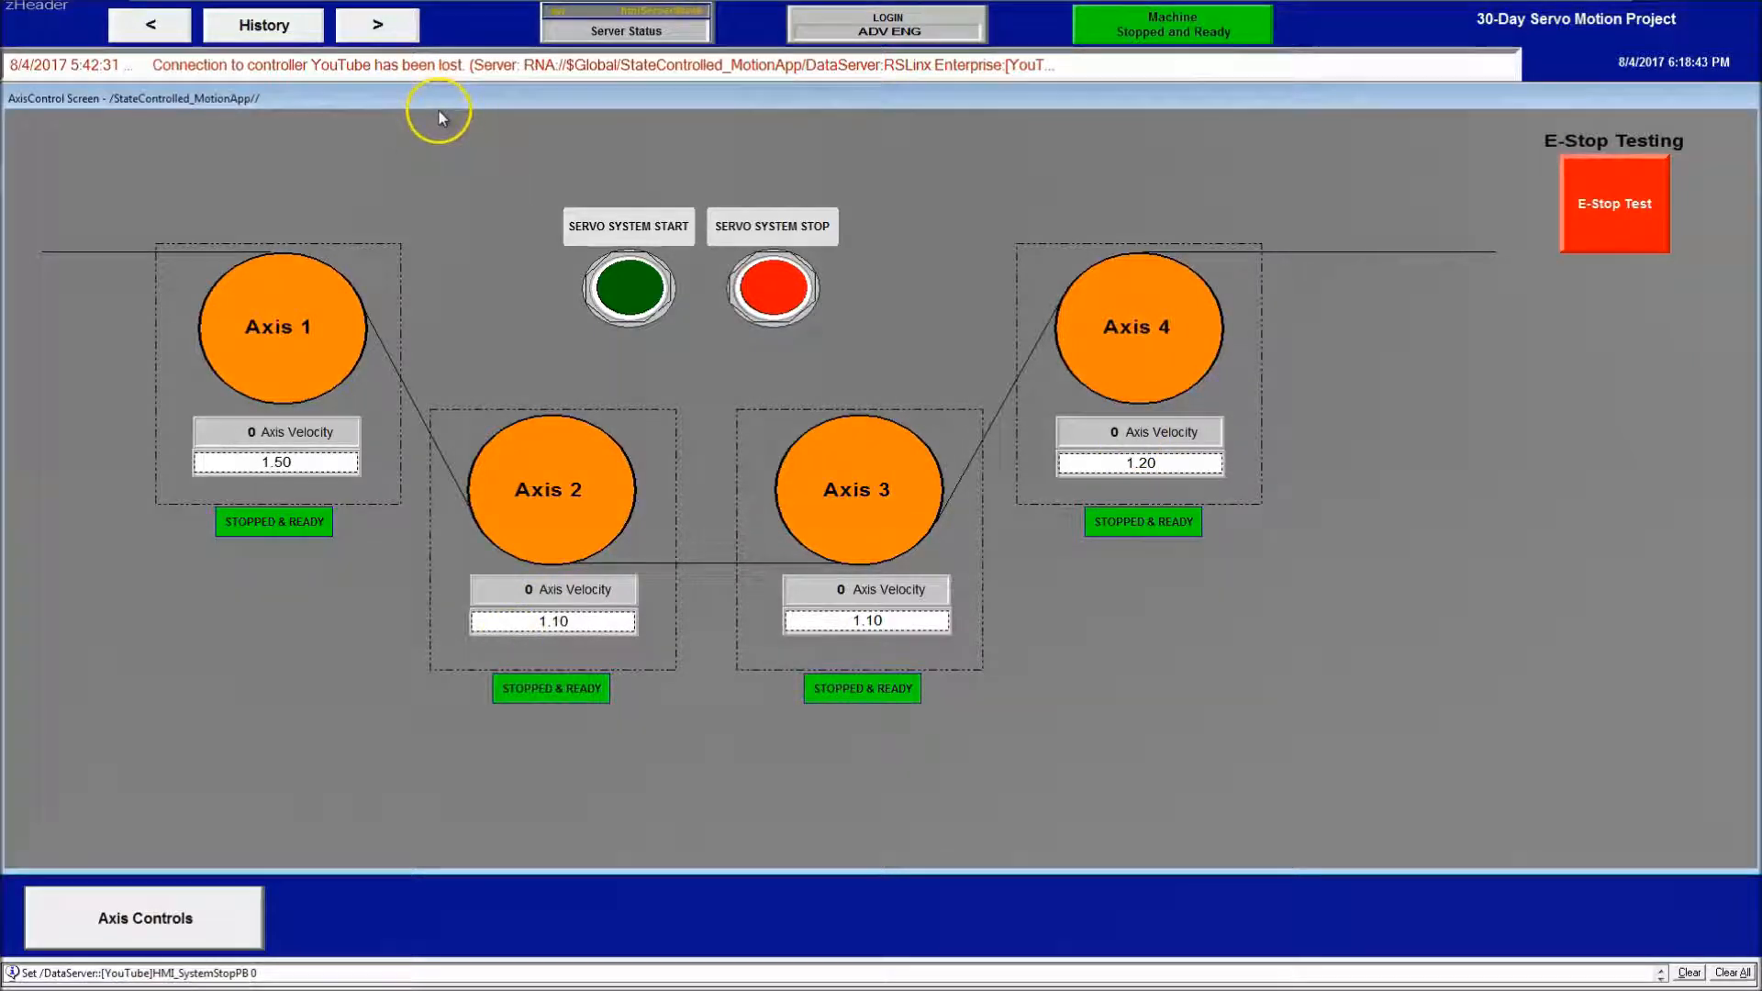
mouse_move(460, 110)
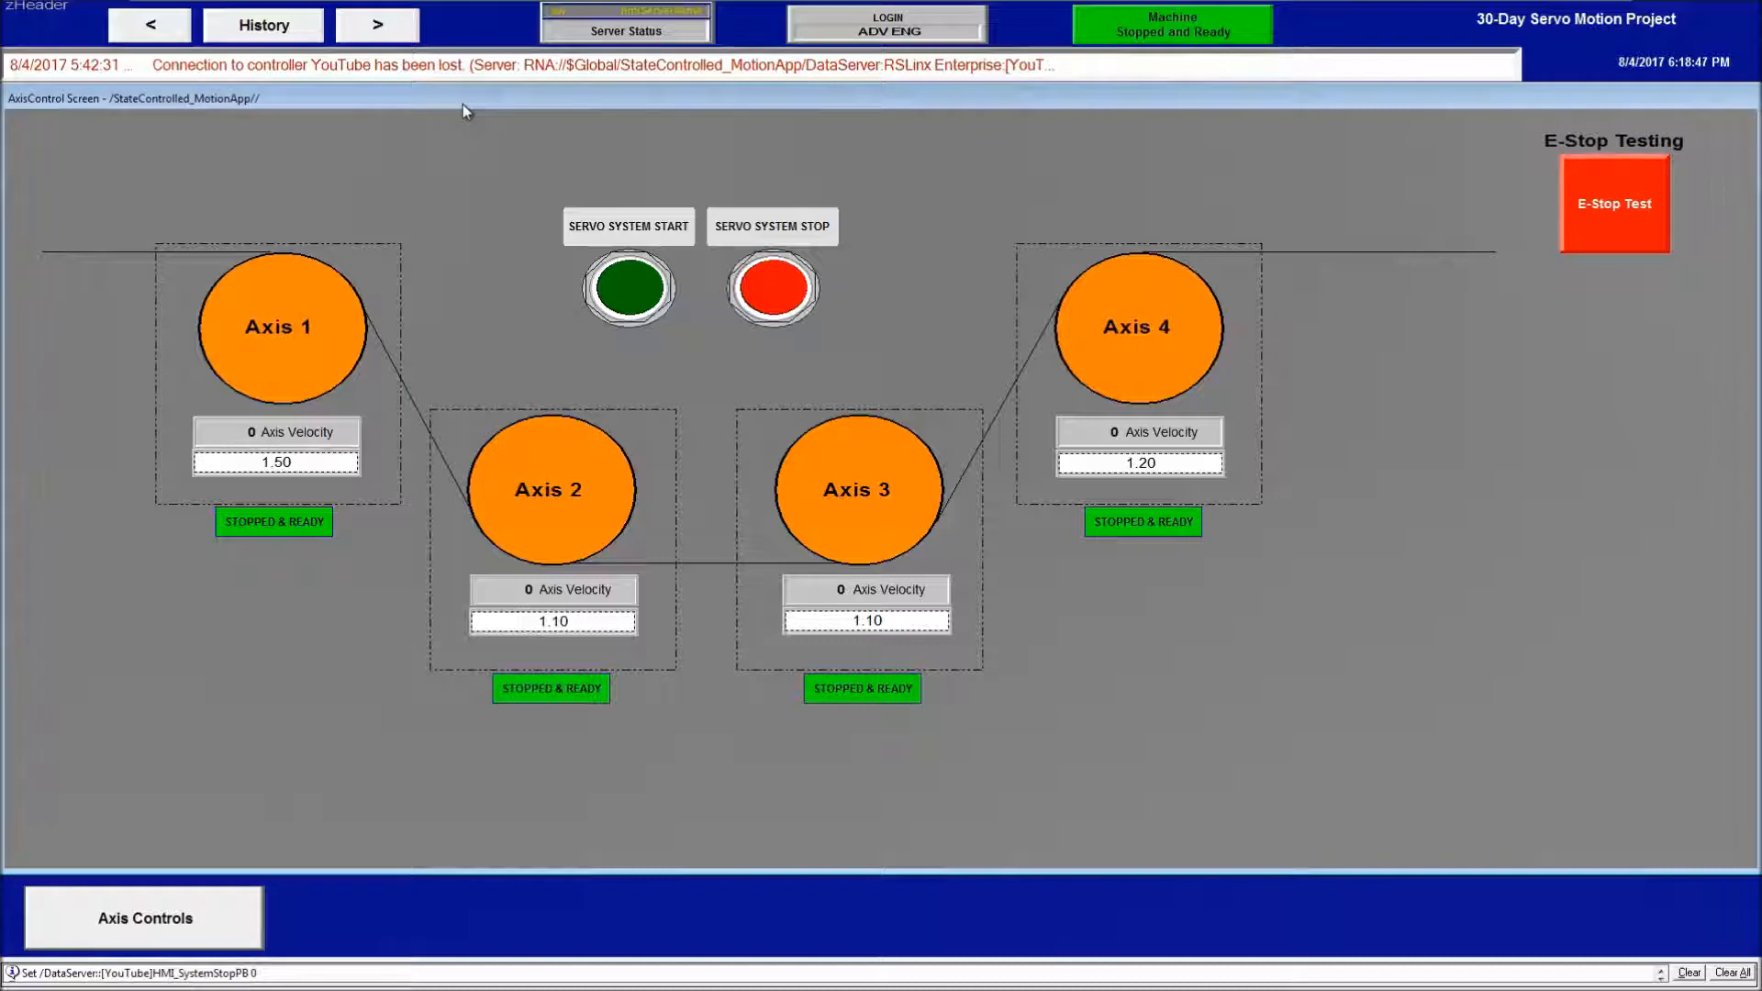
click(19, 971)
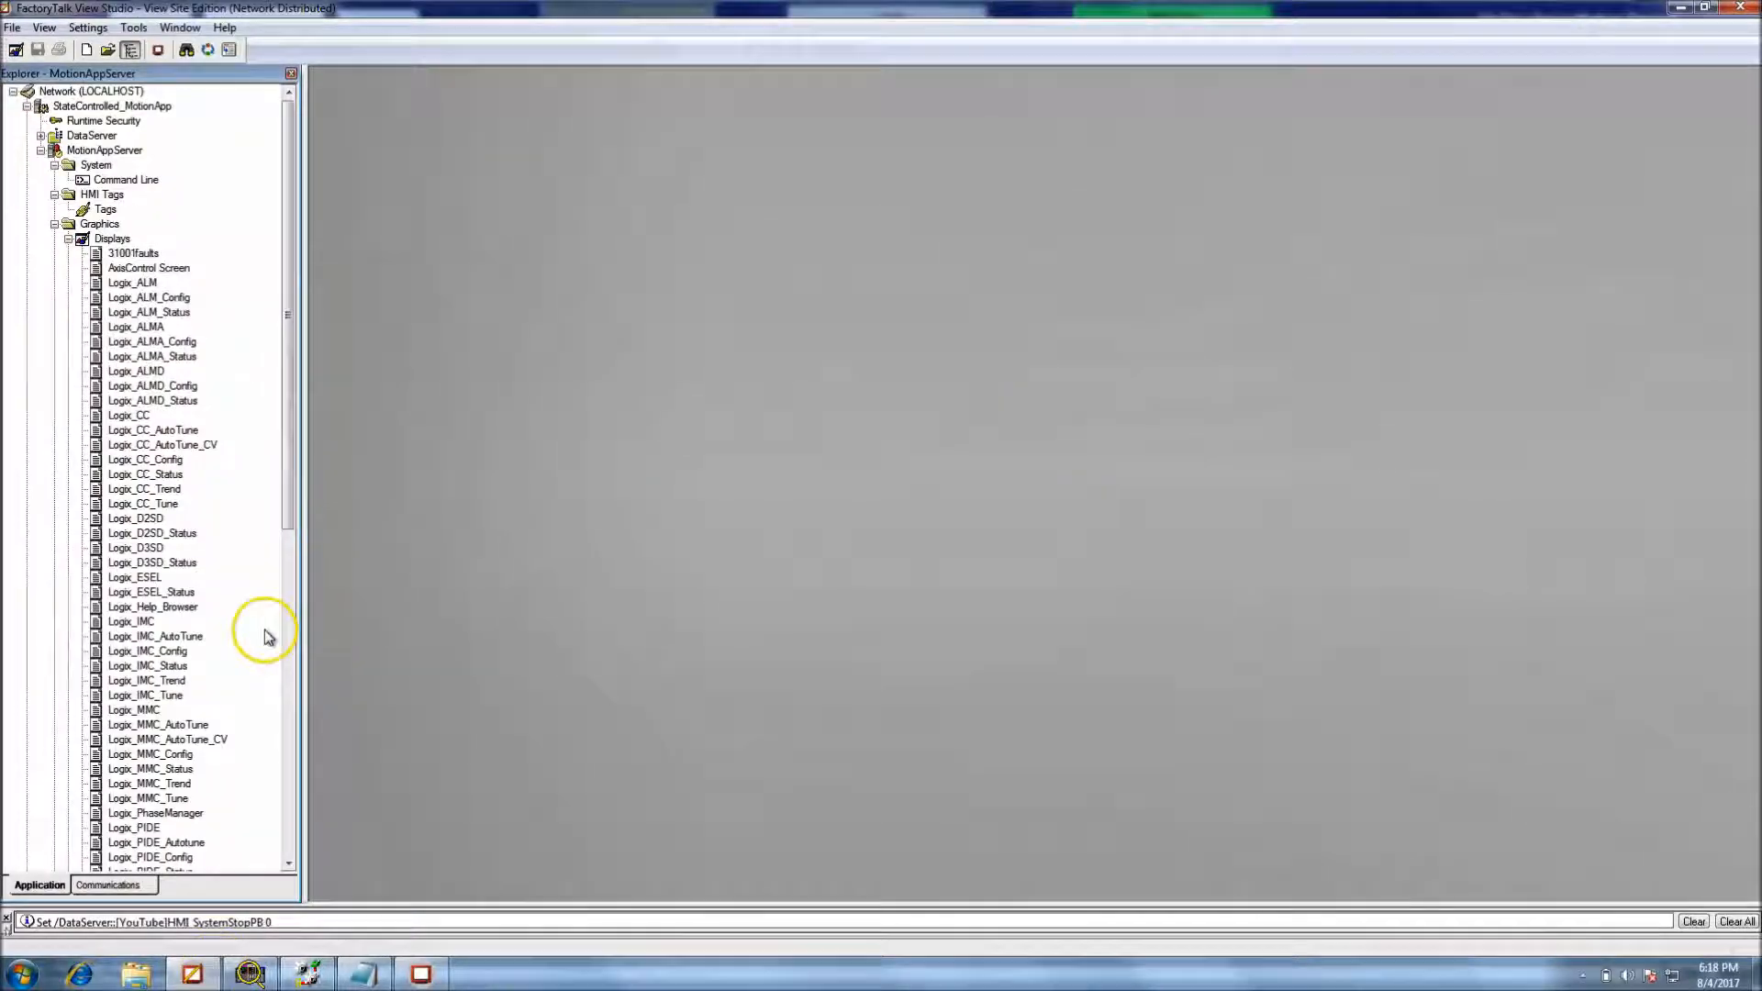
Uncheck 'Allow Display to be Resized' for AxisControl Screen and save the display
double_click(149, 267)
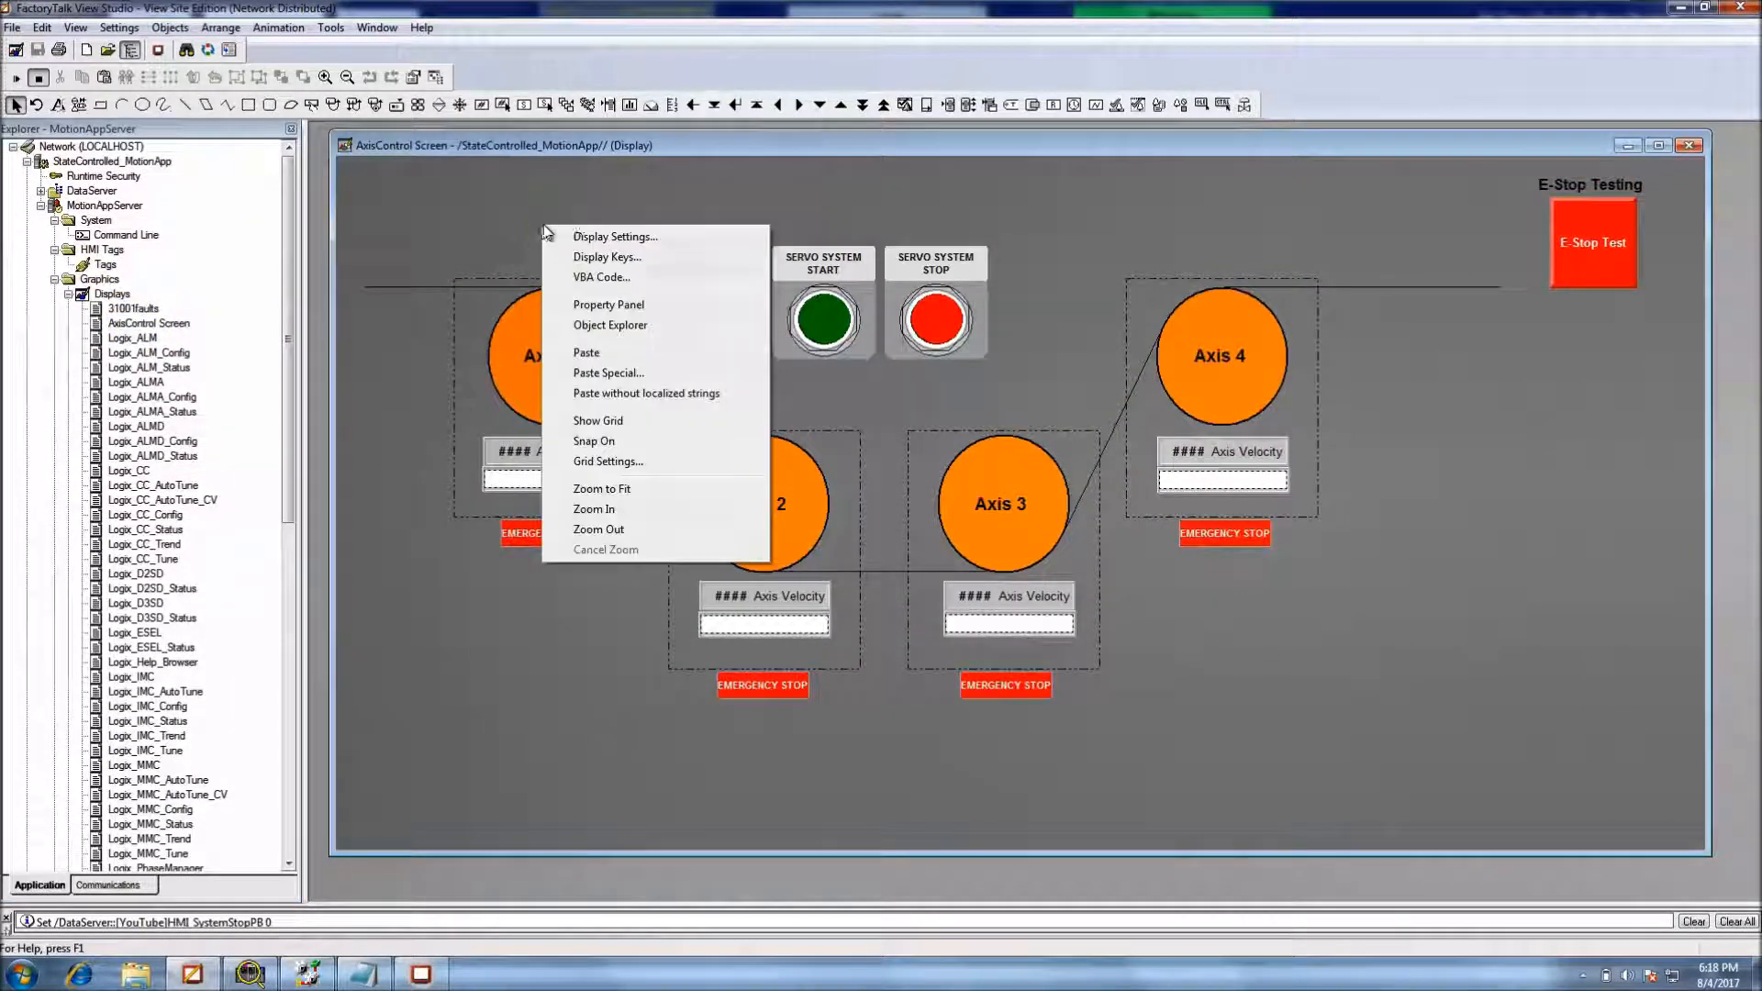
click(613, 236)
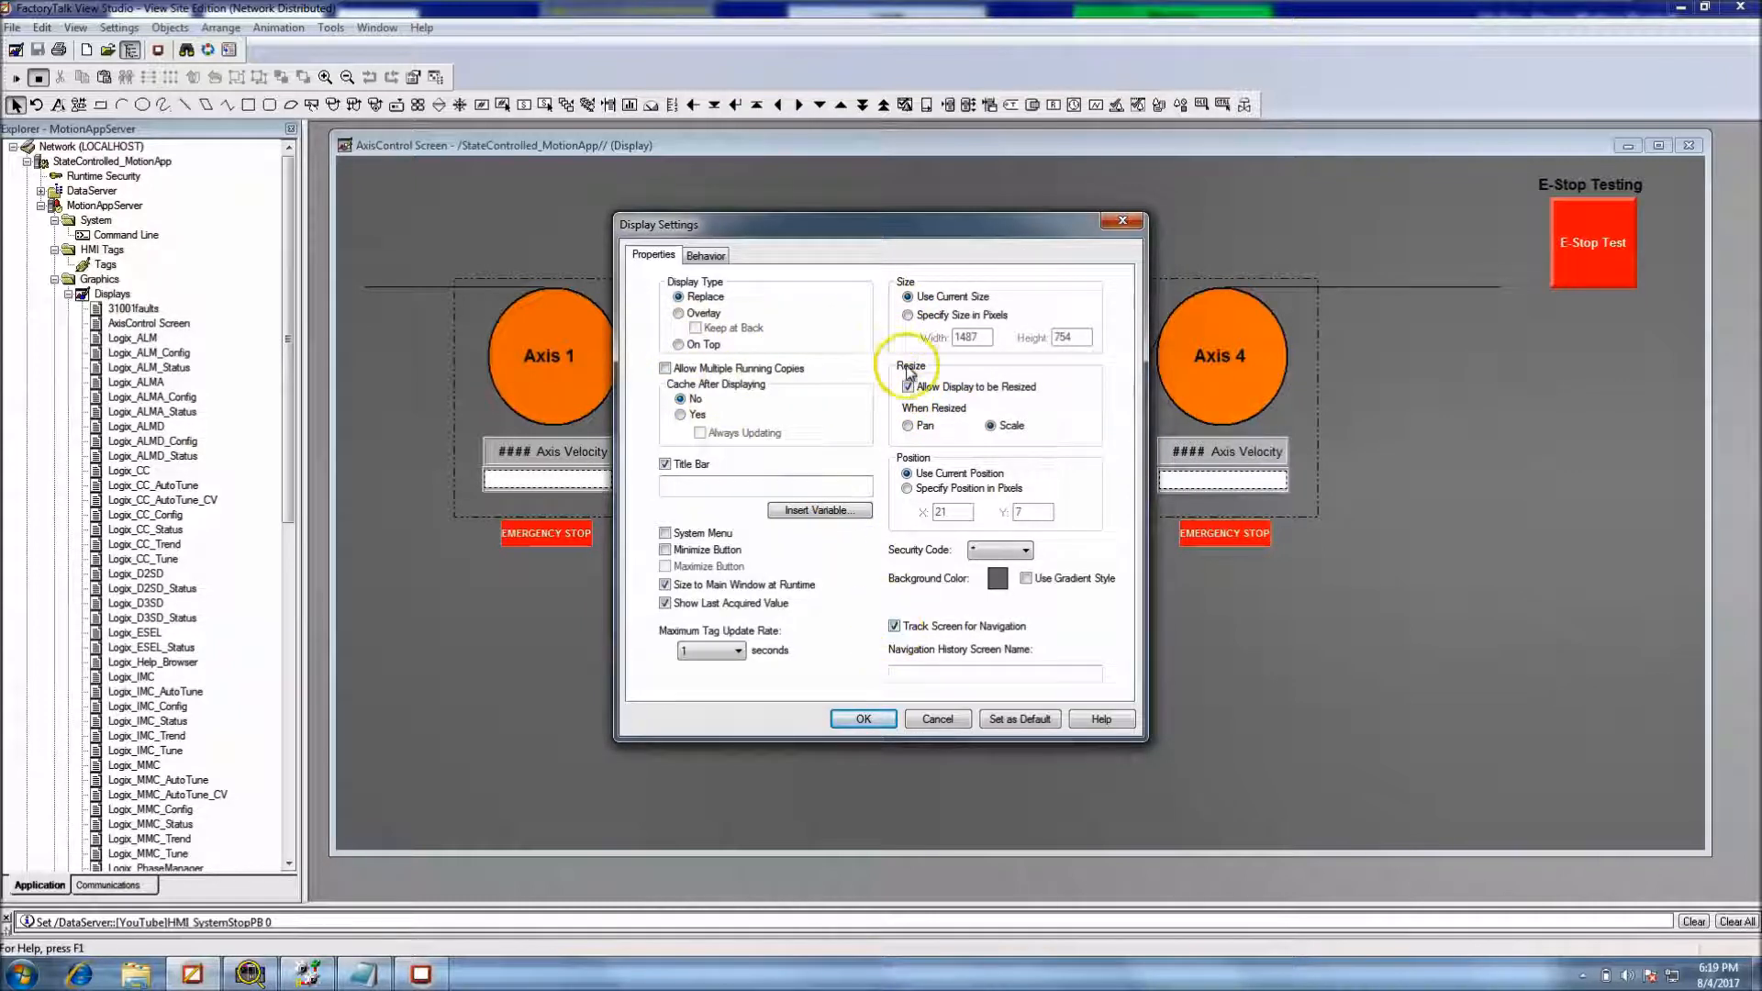
click(907, 386)
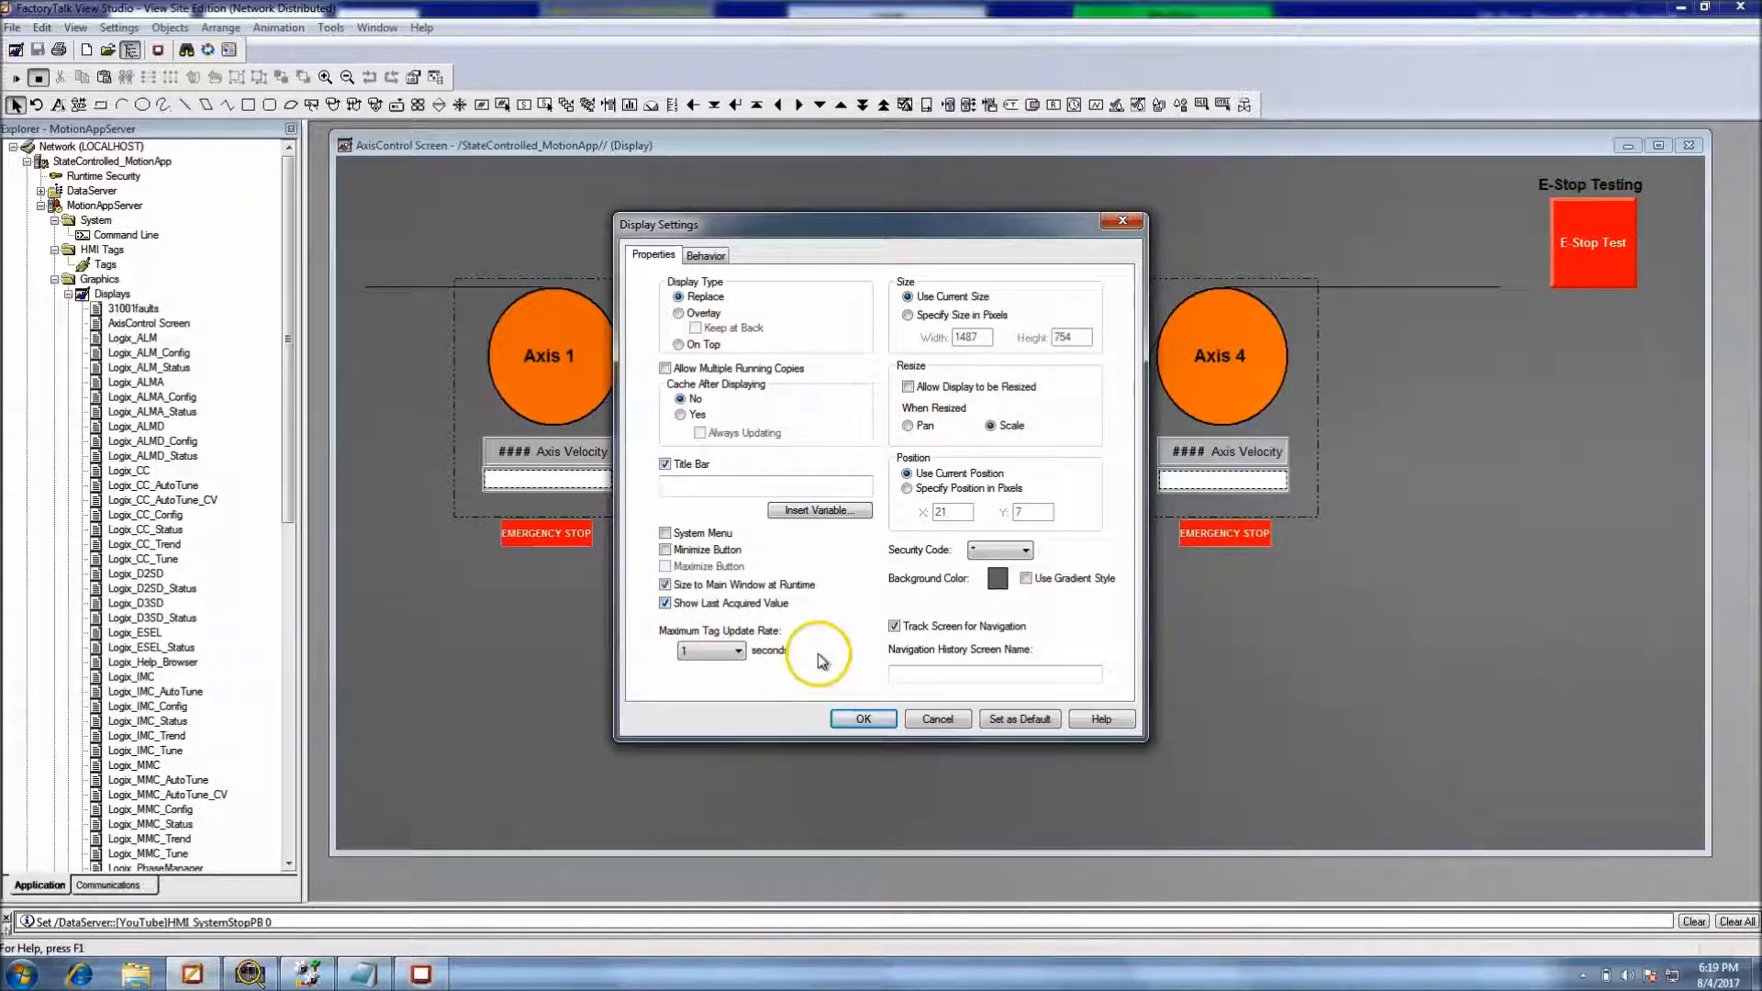
click(863, 718)
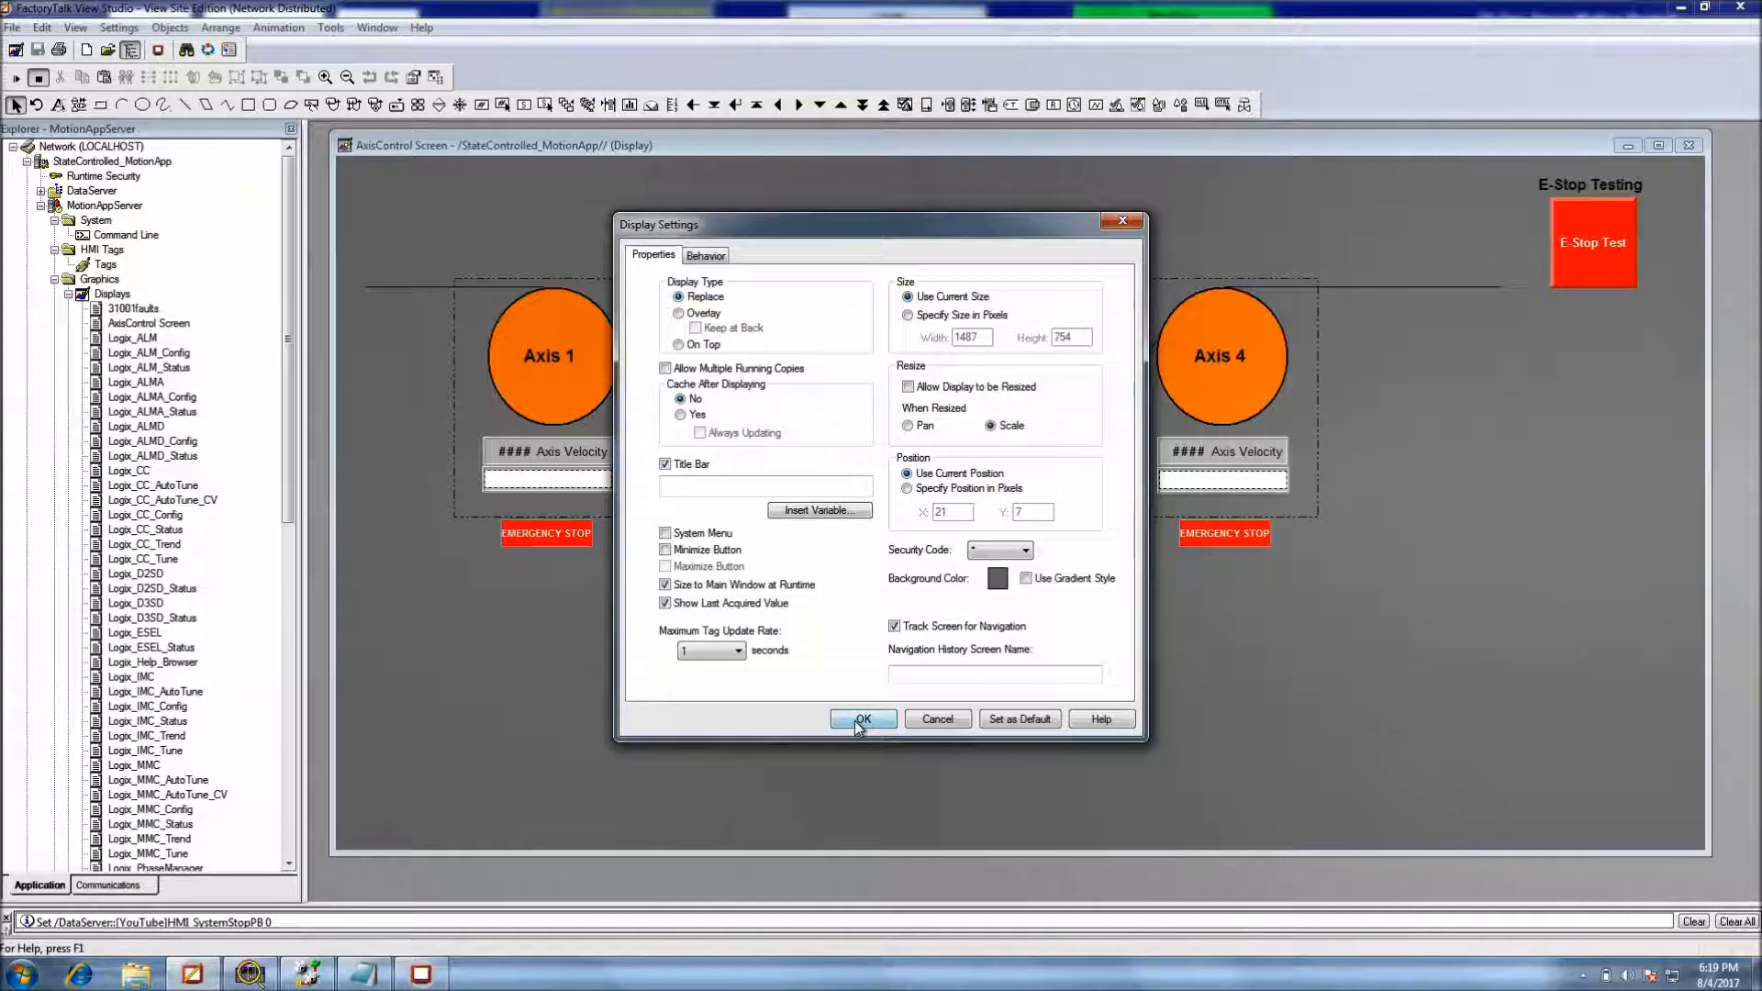
click(862, 719)
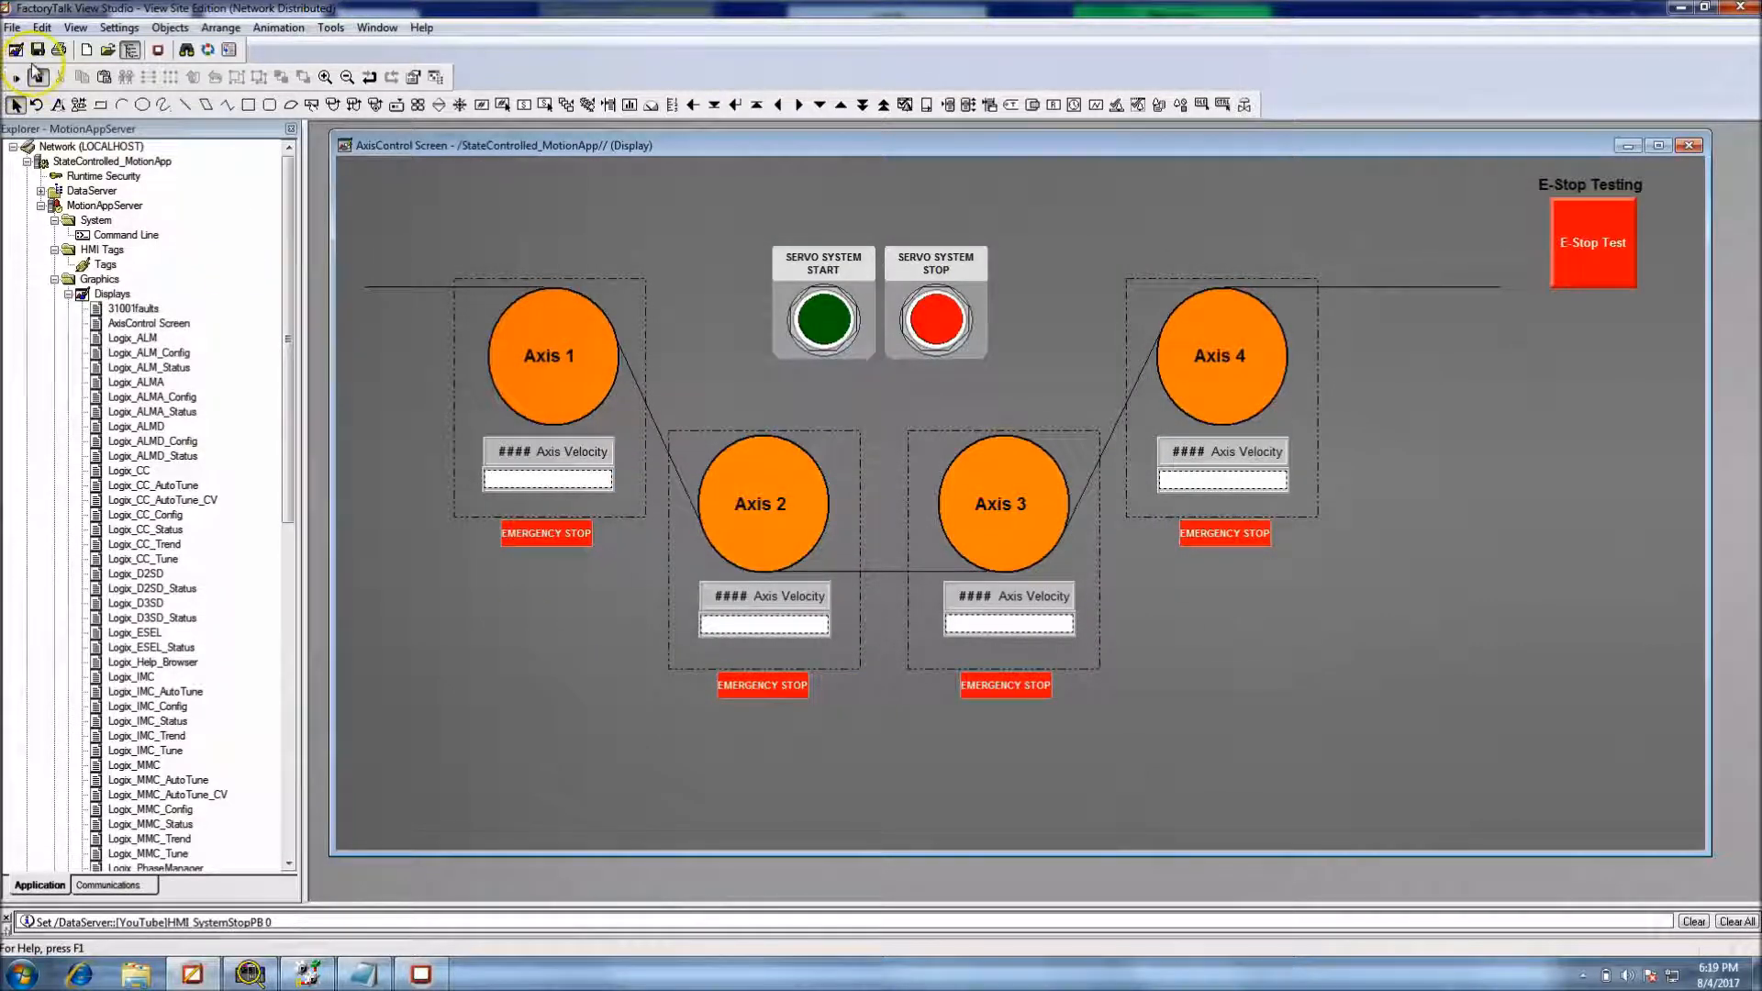
click(37, 49)
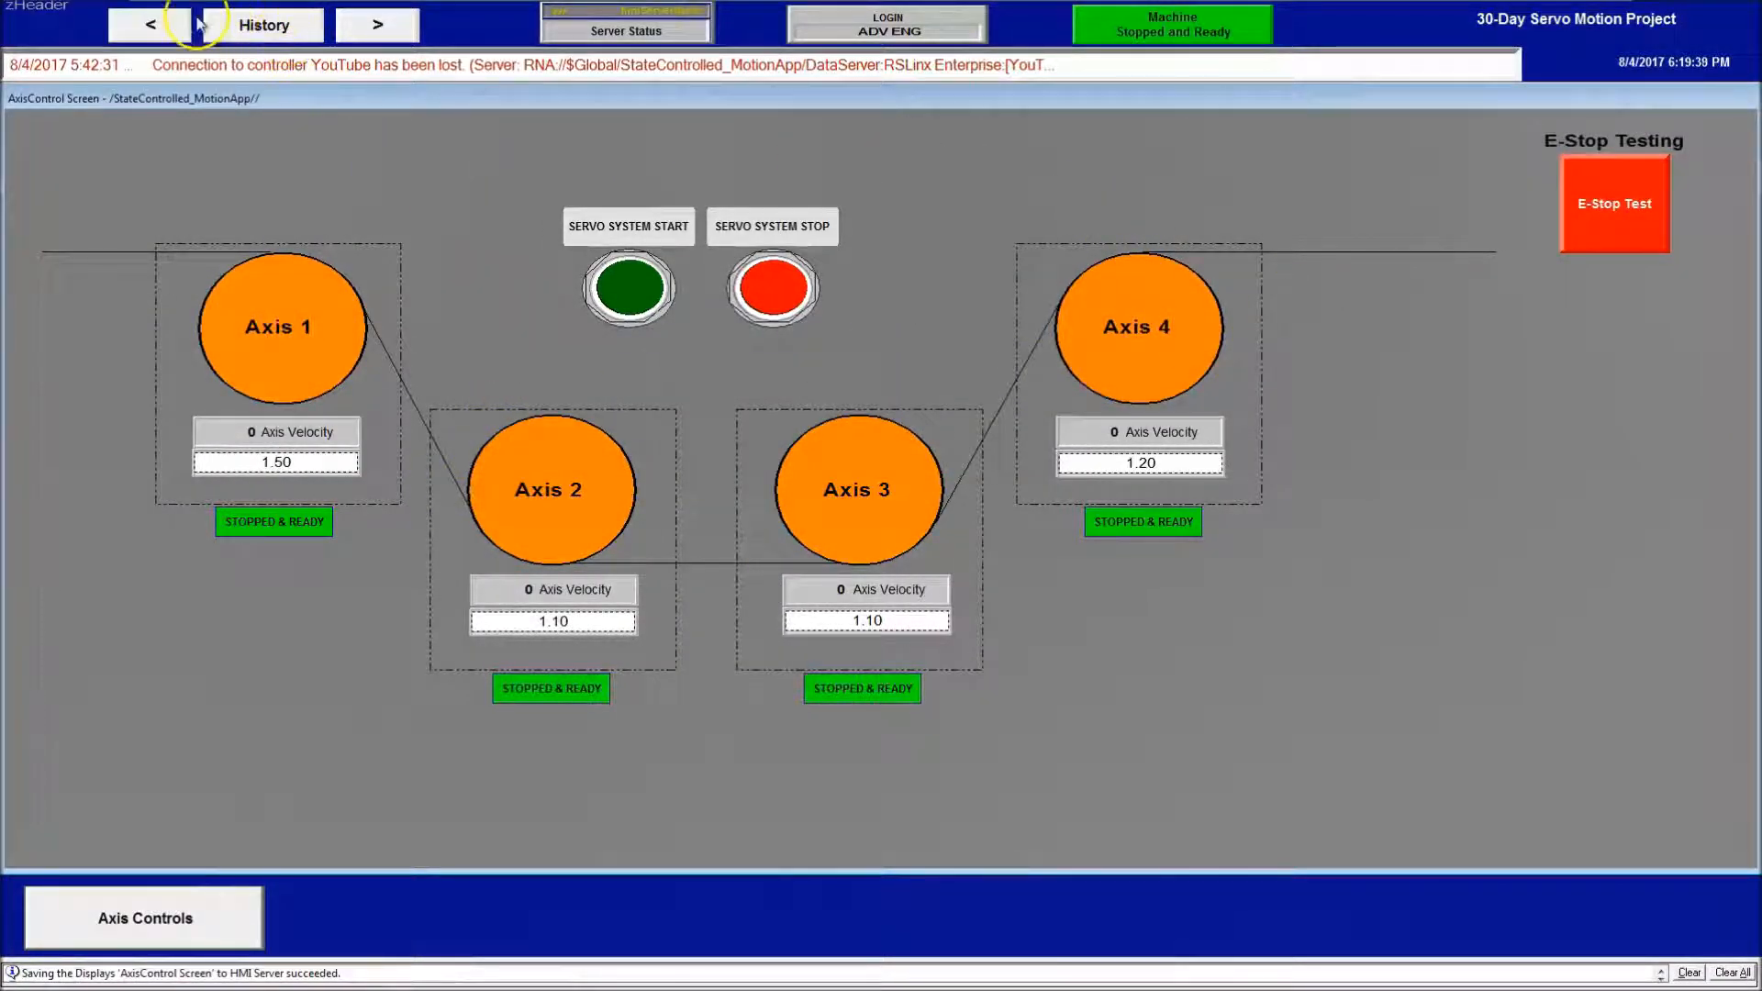
Jump to MainSplashScreen from the History list, then return to the AxisControl Screen
click(265, 22)
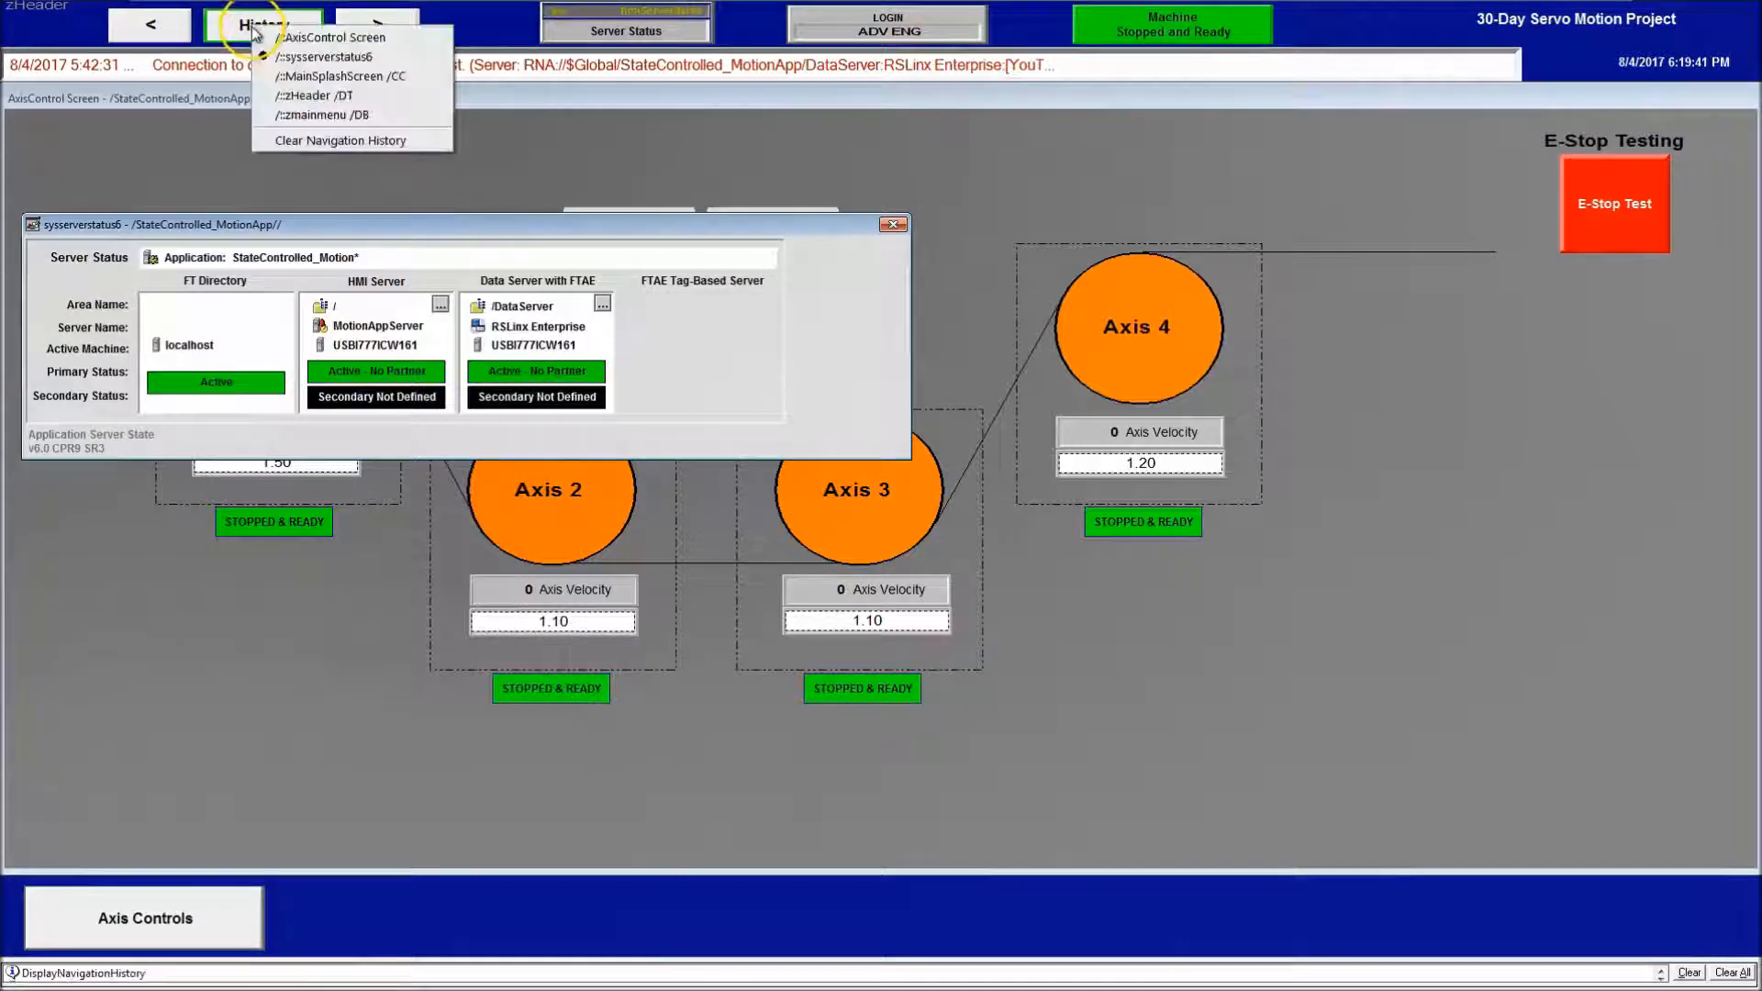
mouse_move(342, 75)
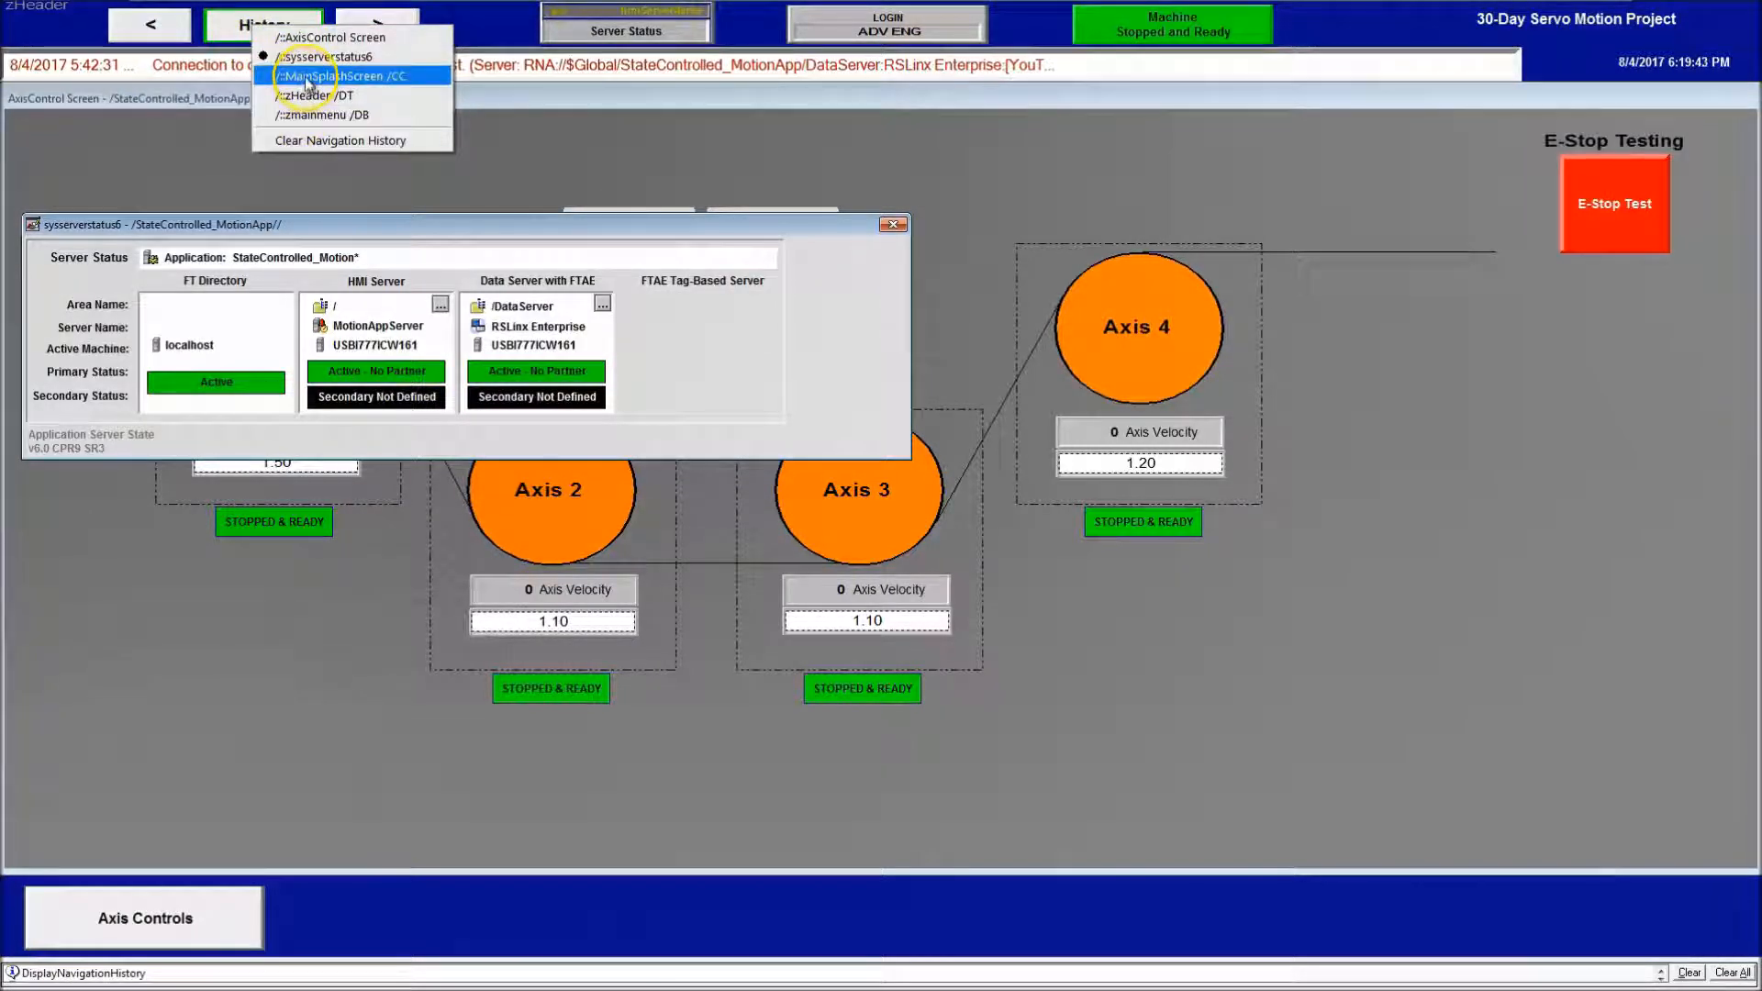
click(349, 75)
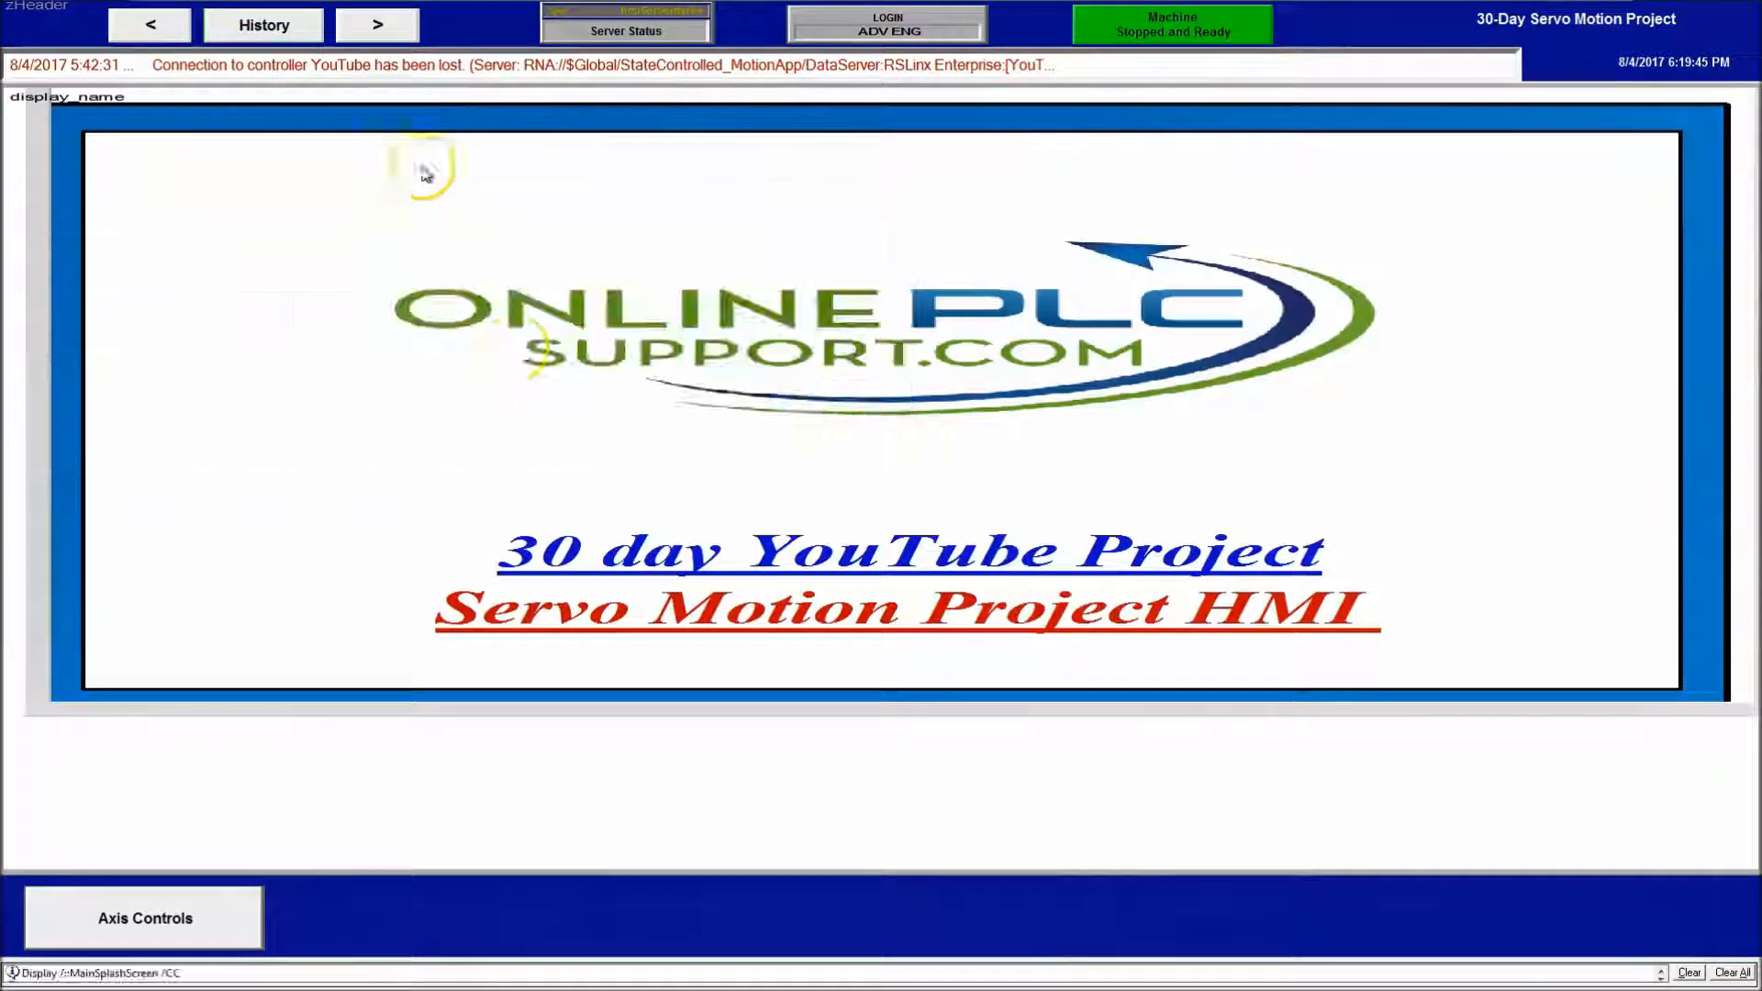
click(141, 917)
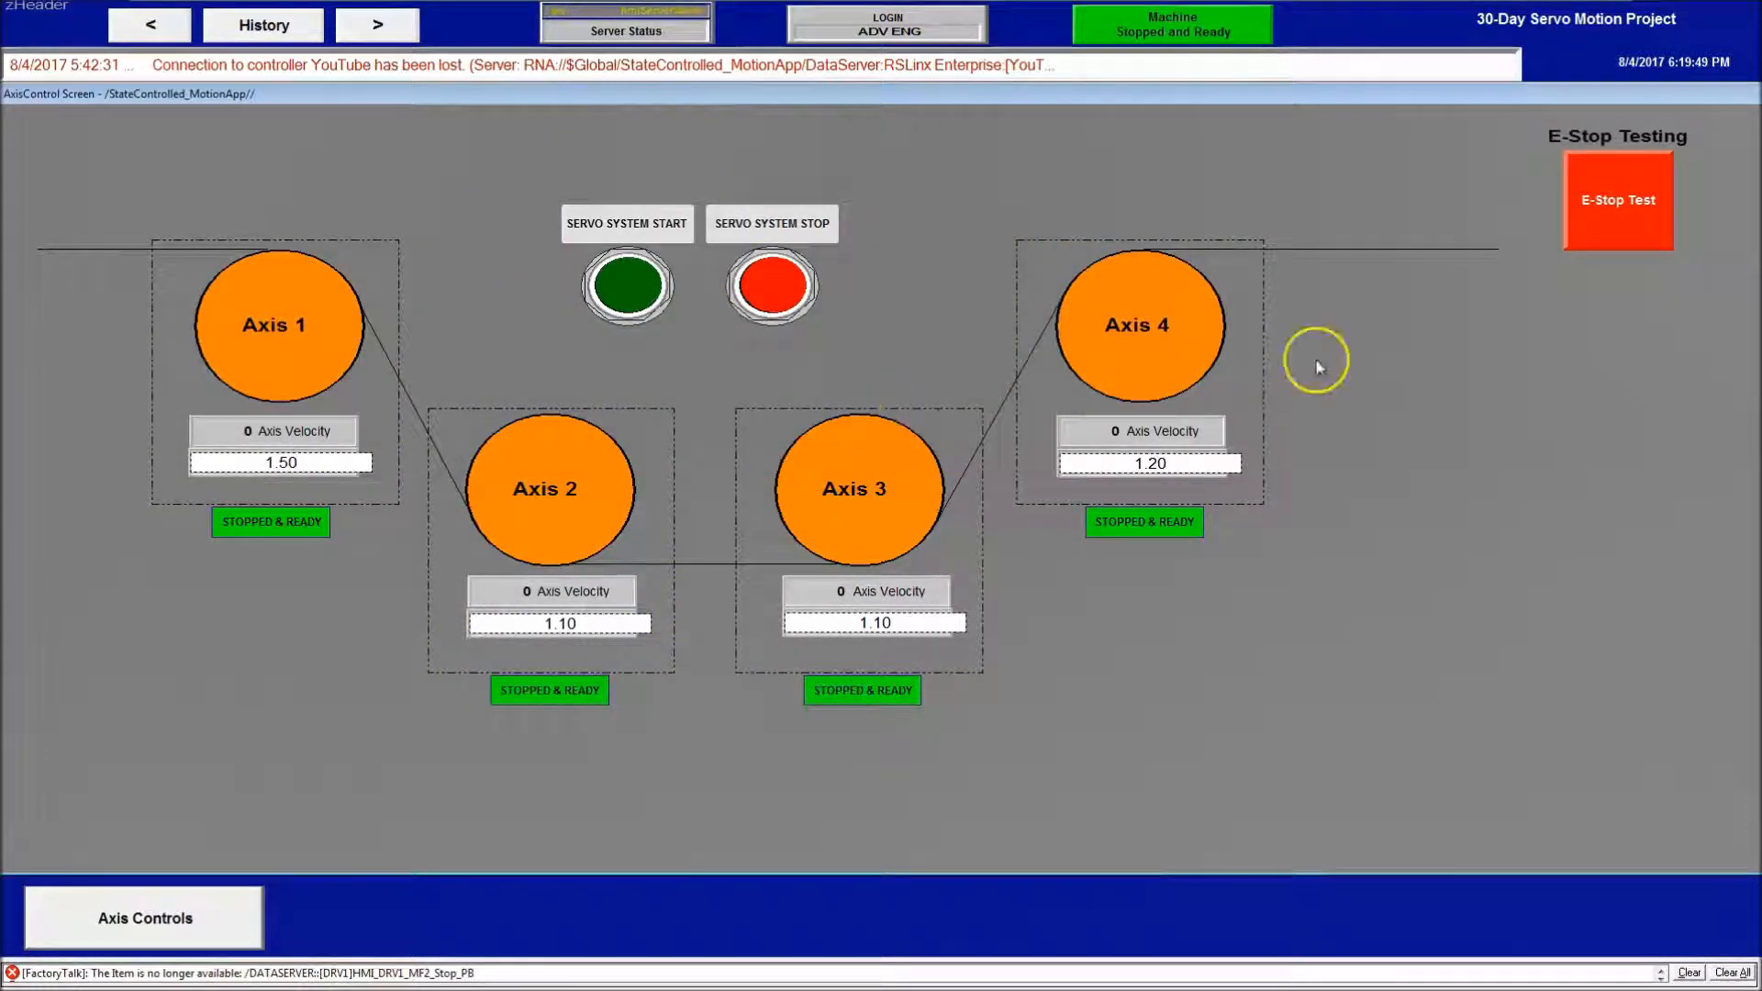
mouse_move(1205, 891)
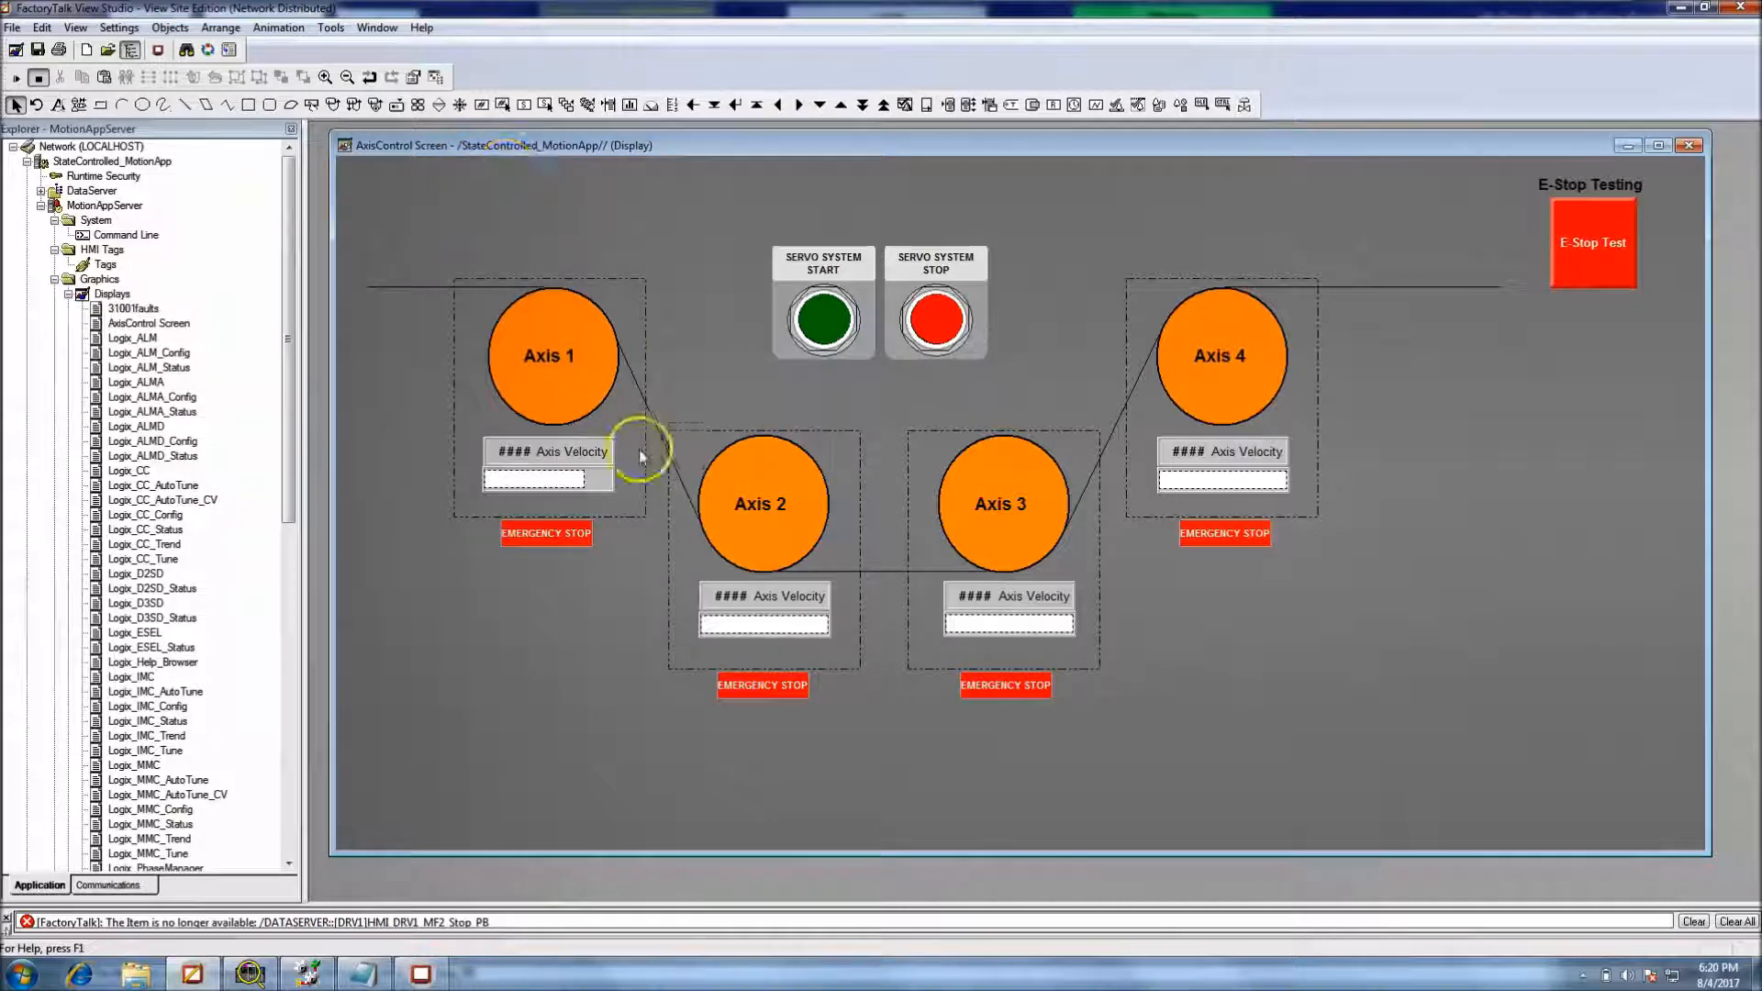
Select the Axis 1 and Axis 4 setpoint fields to resize them
click(221, 26)
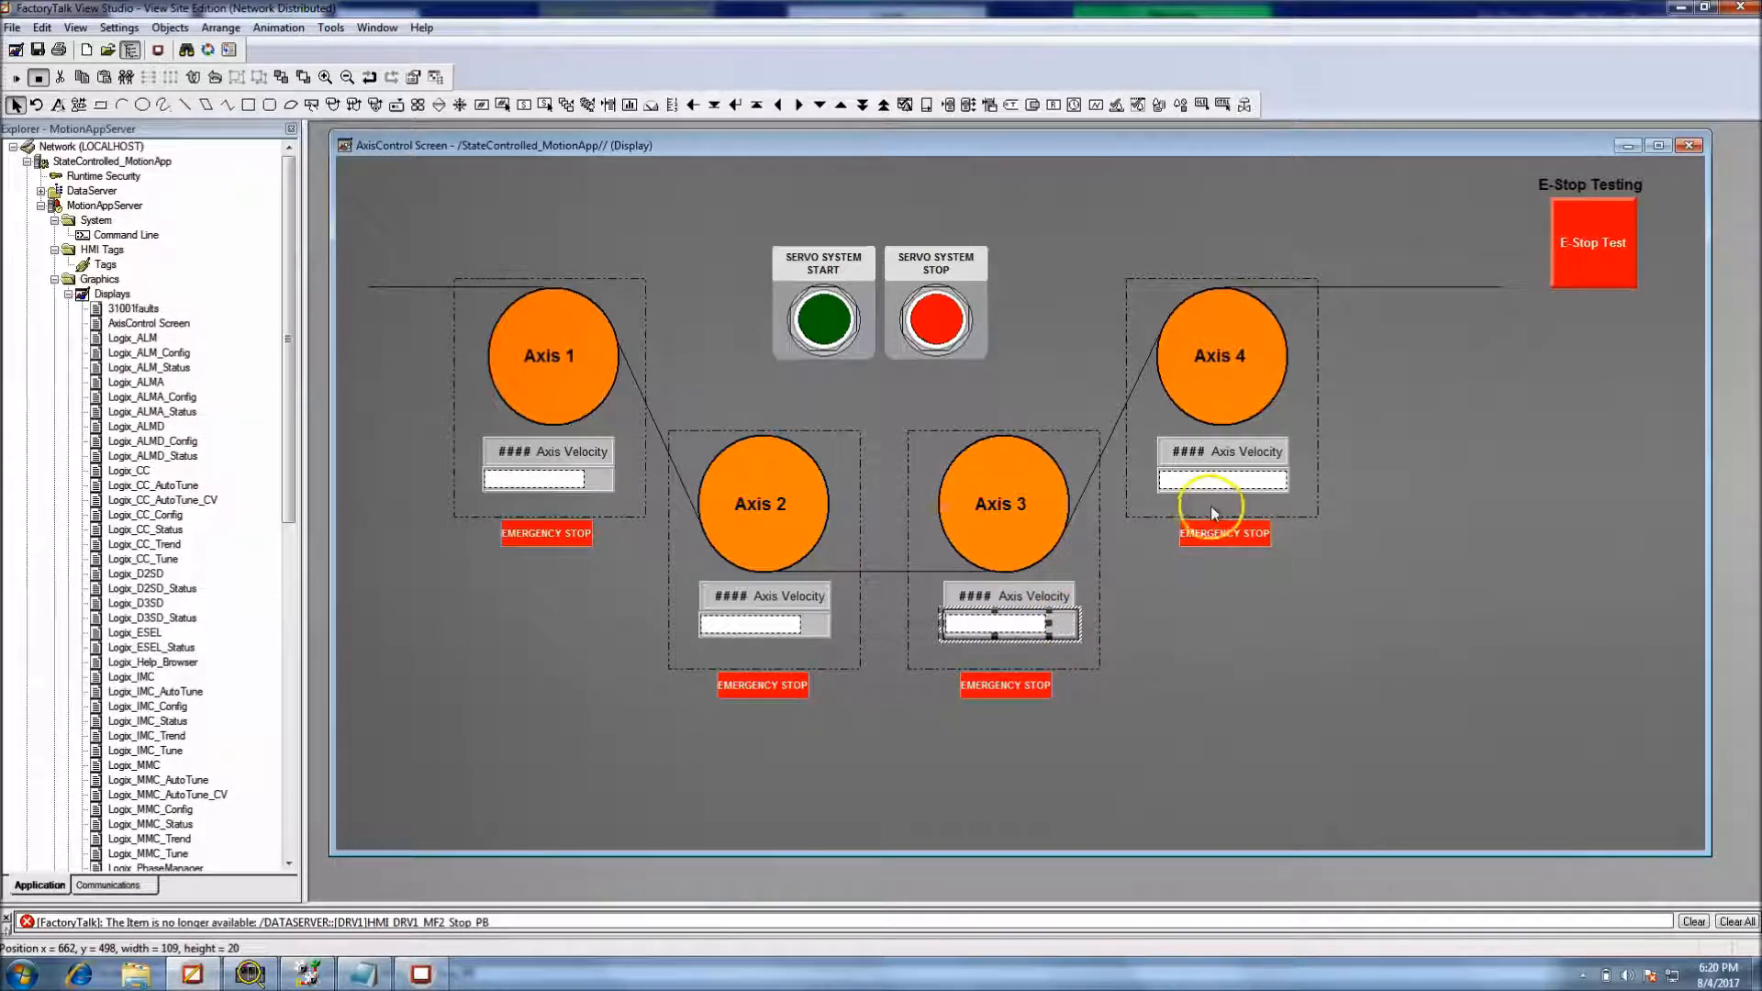
click(1222, 477)
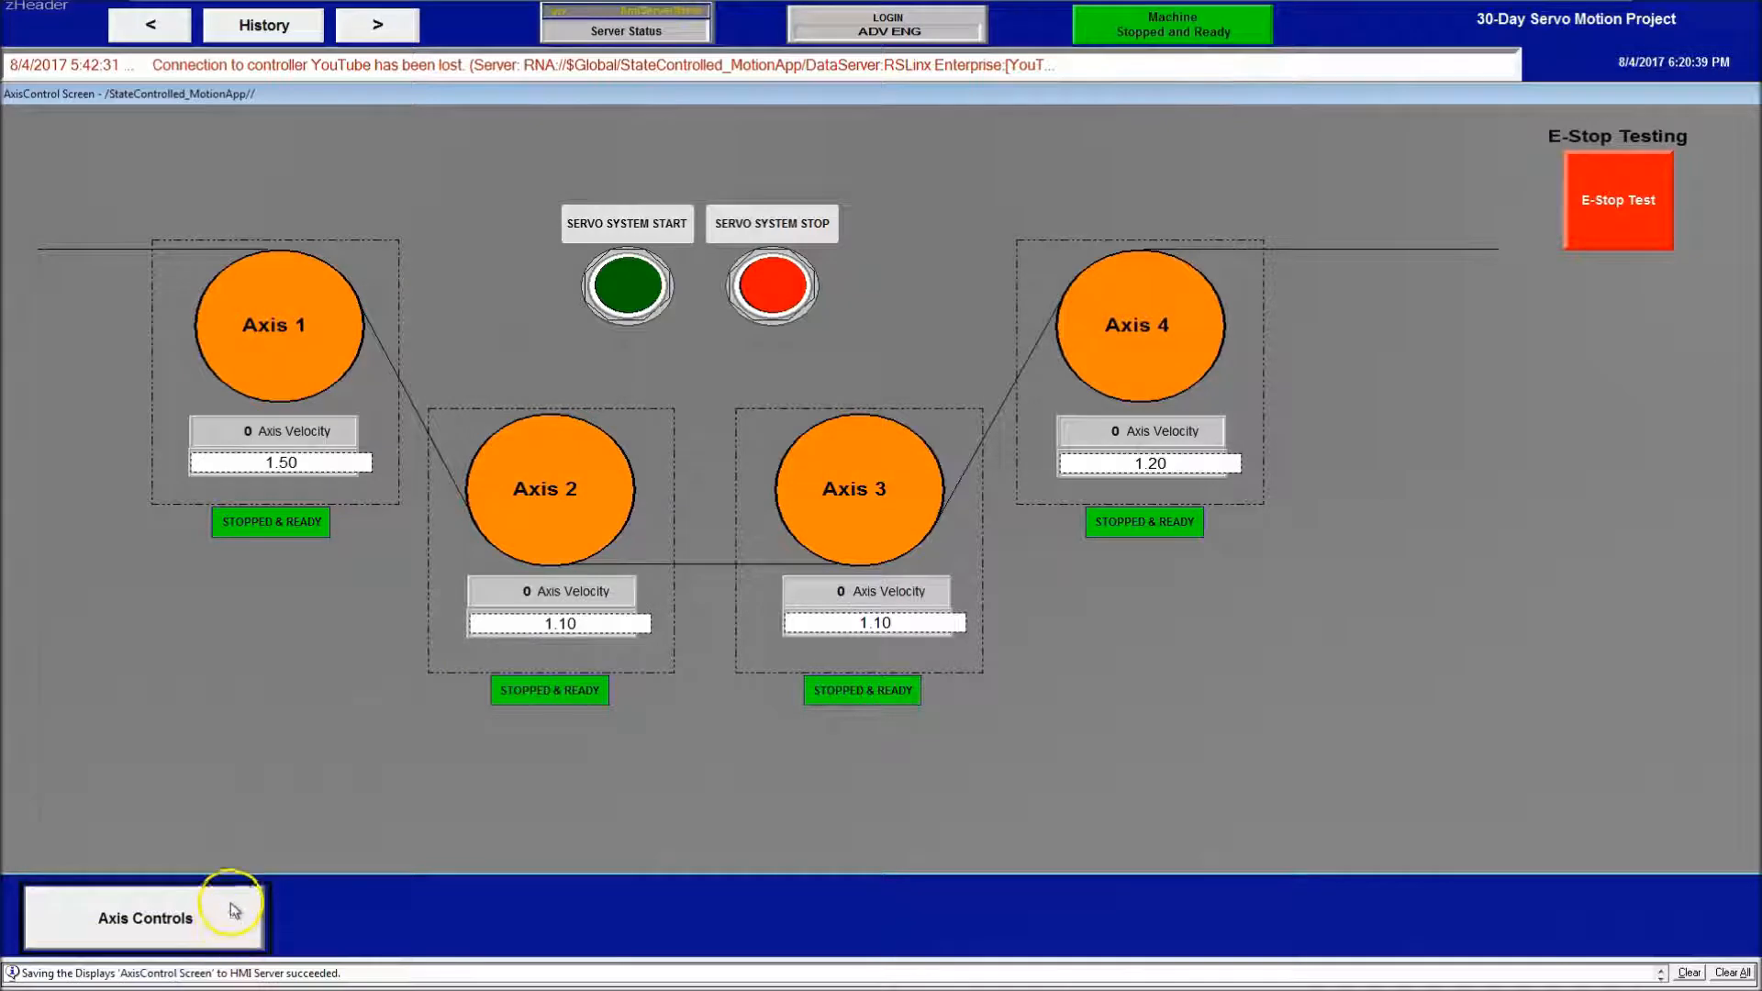
Reload the AxisControl Screen via Axis Controls to inspect the aligned setpoint fields
click(143, 917)
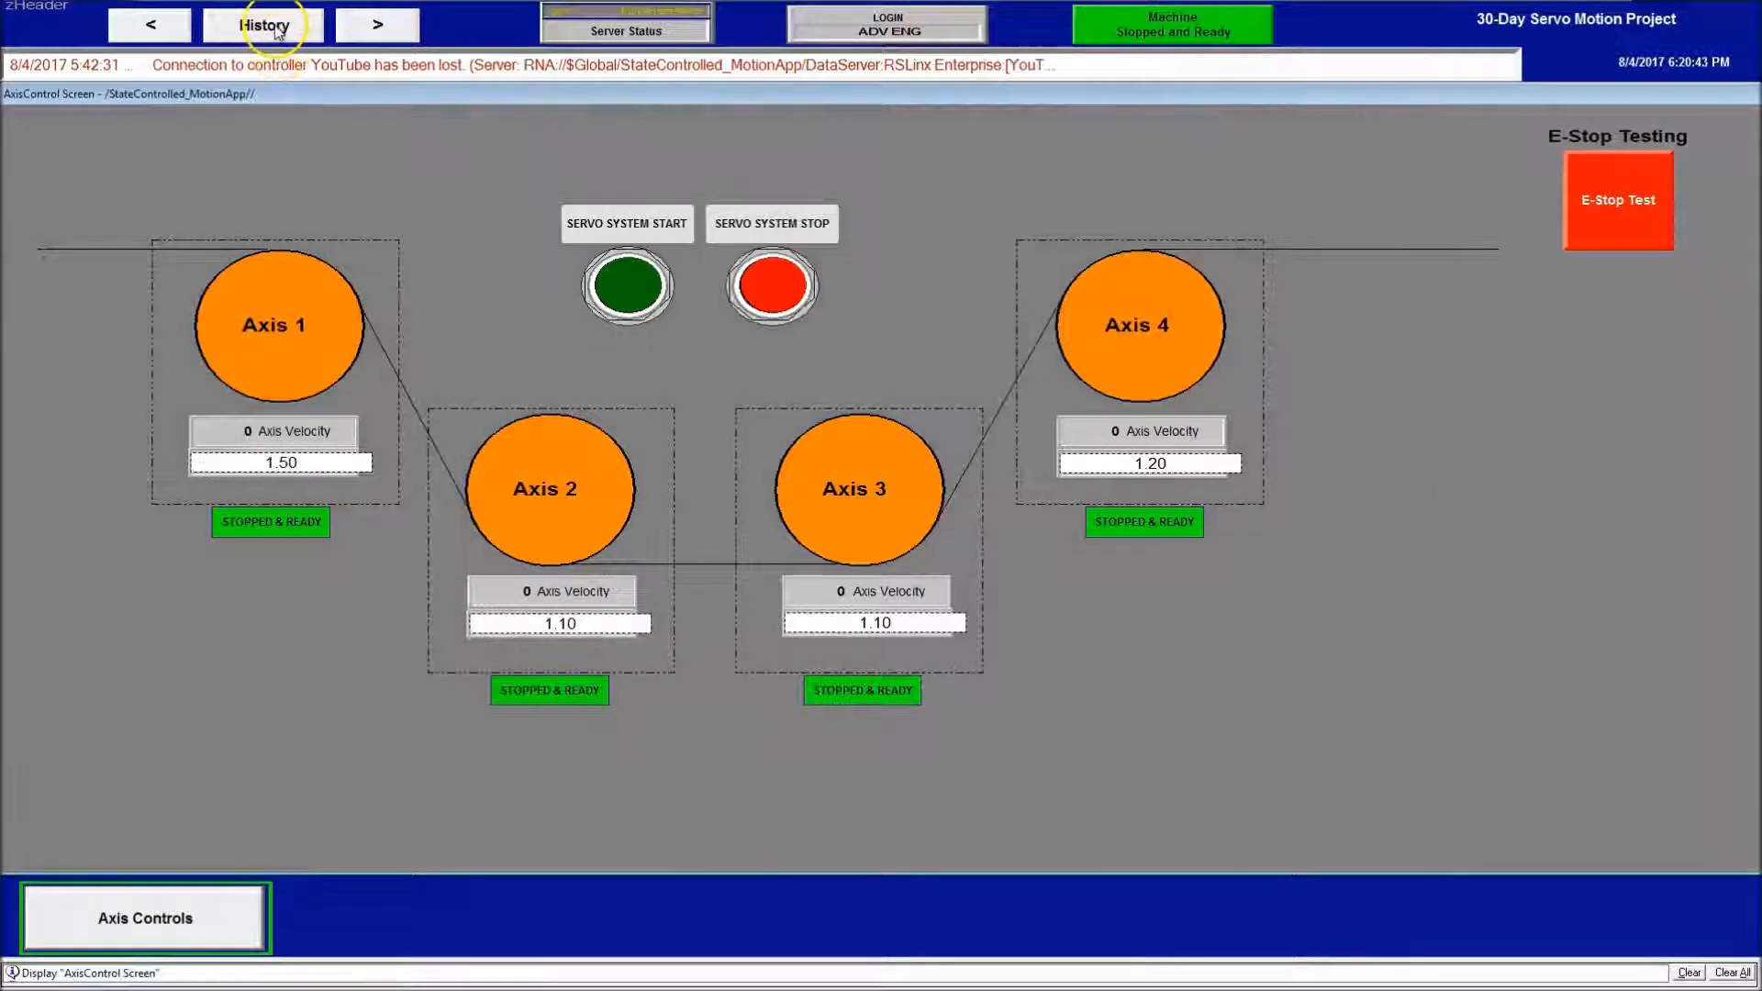
click(263, 23)
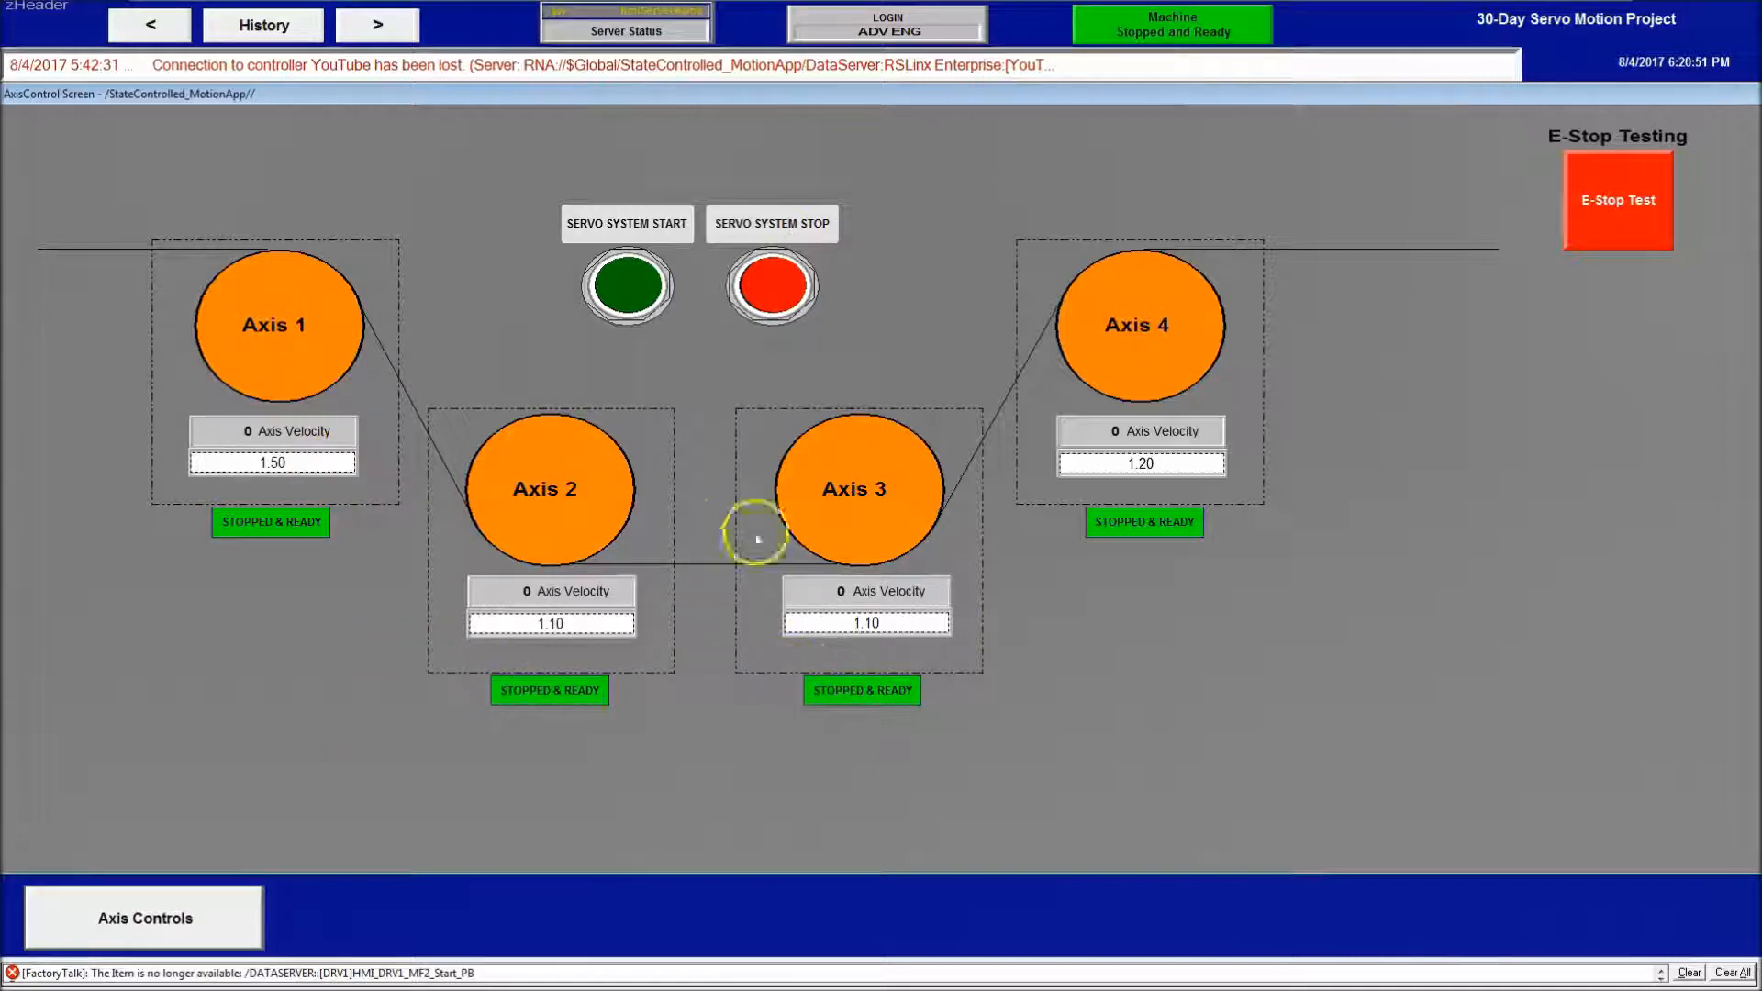
mouse_move(1178, 686)
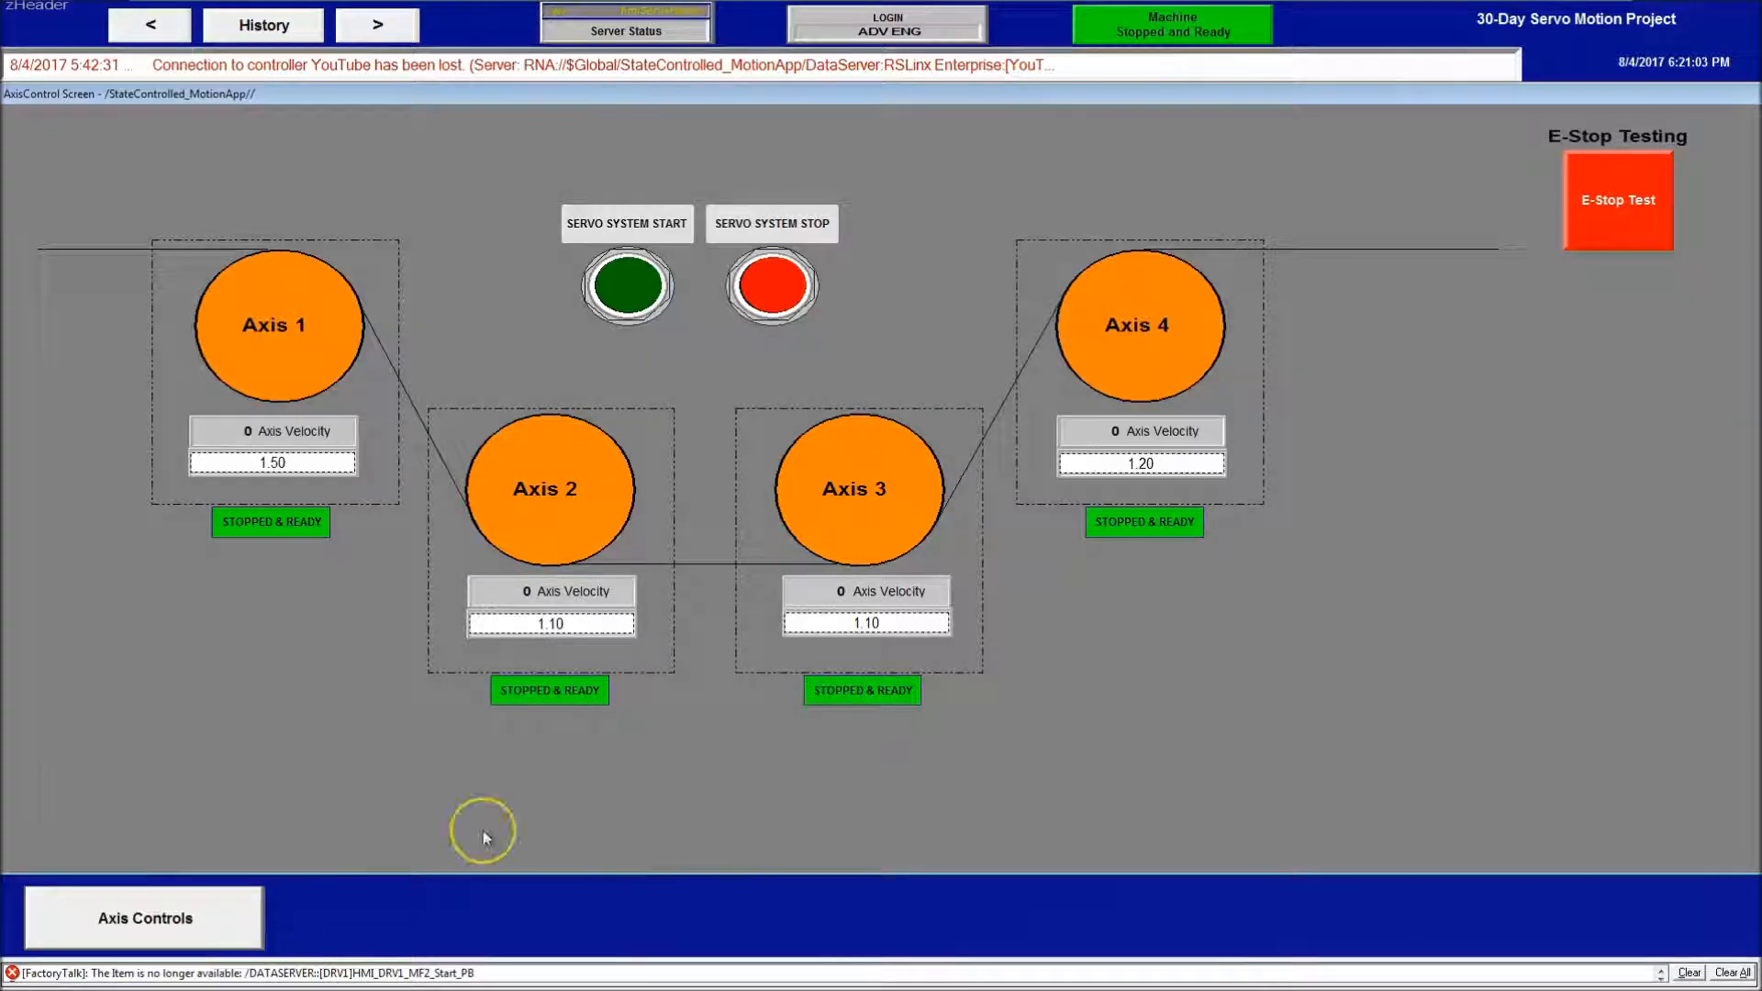
mouse_move(242, 432)
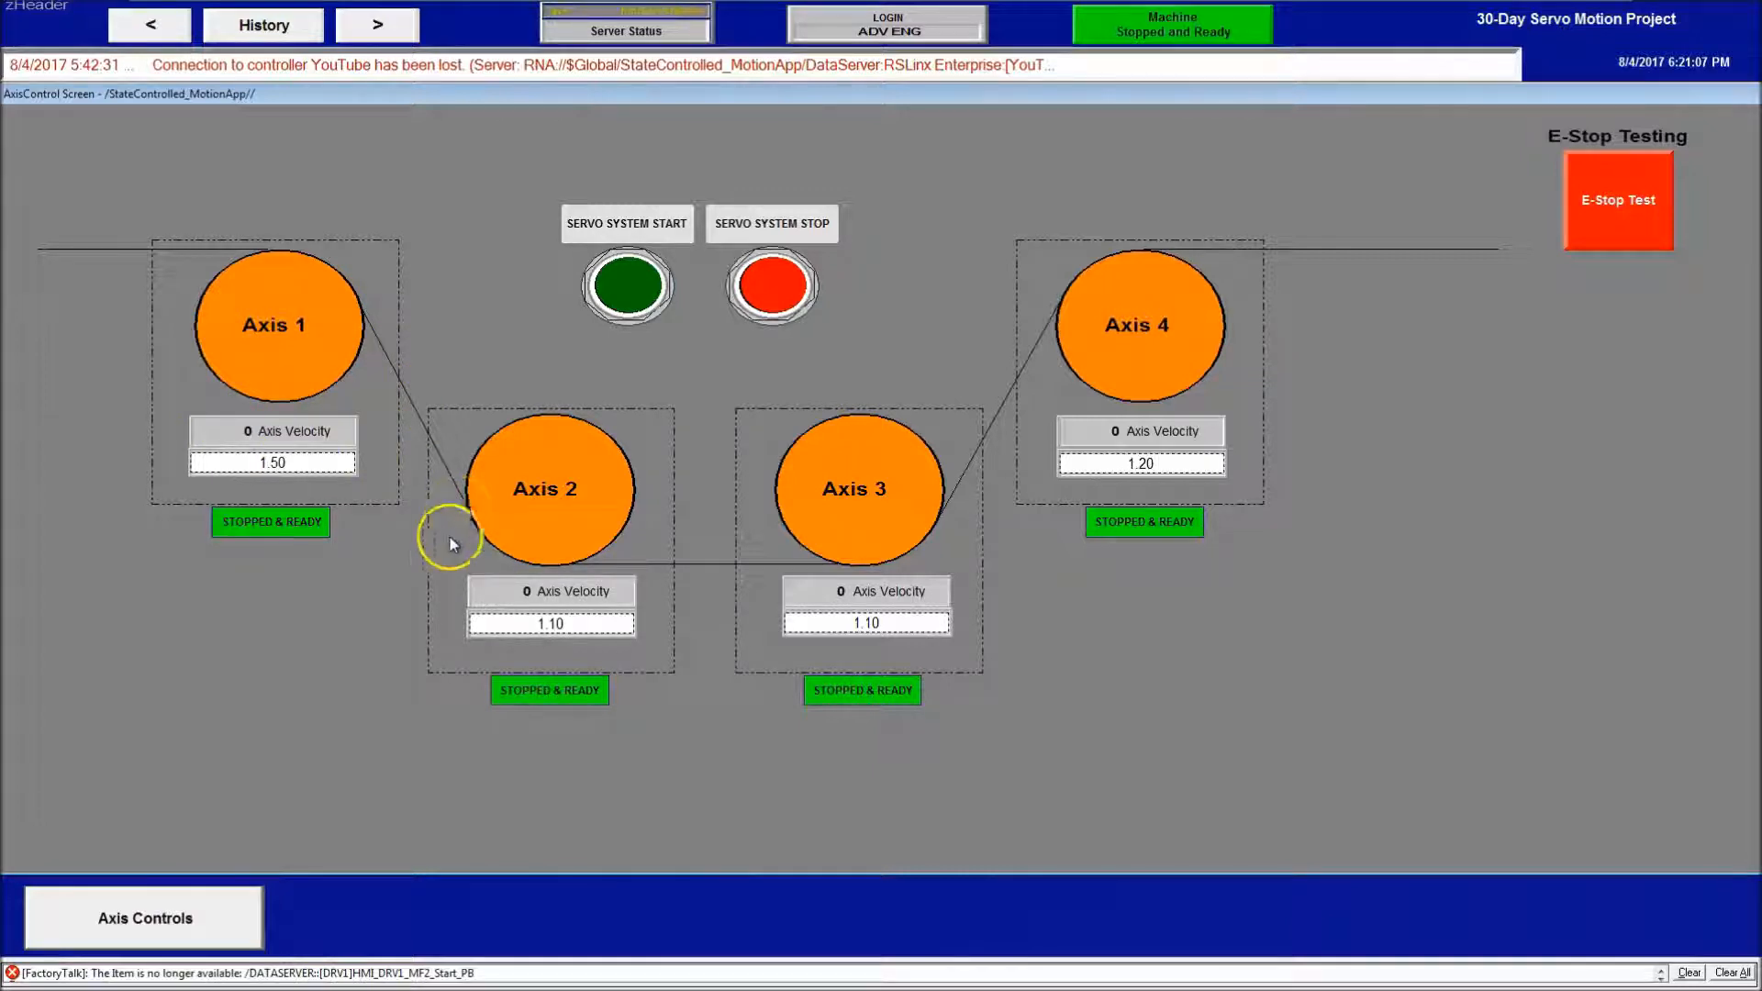
mouse_move(655, 486)
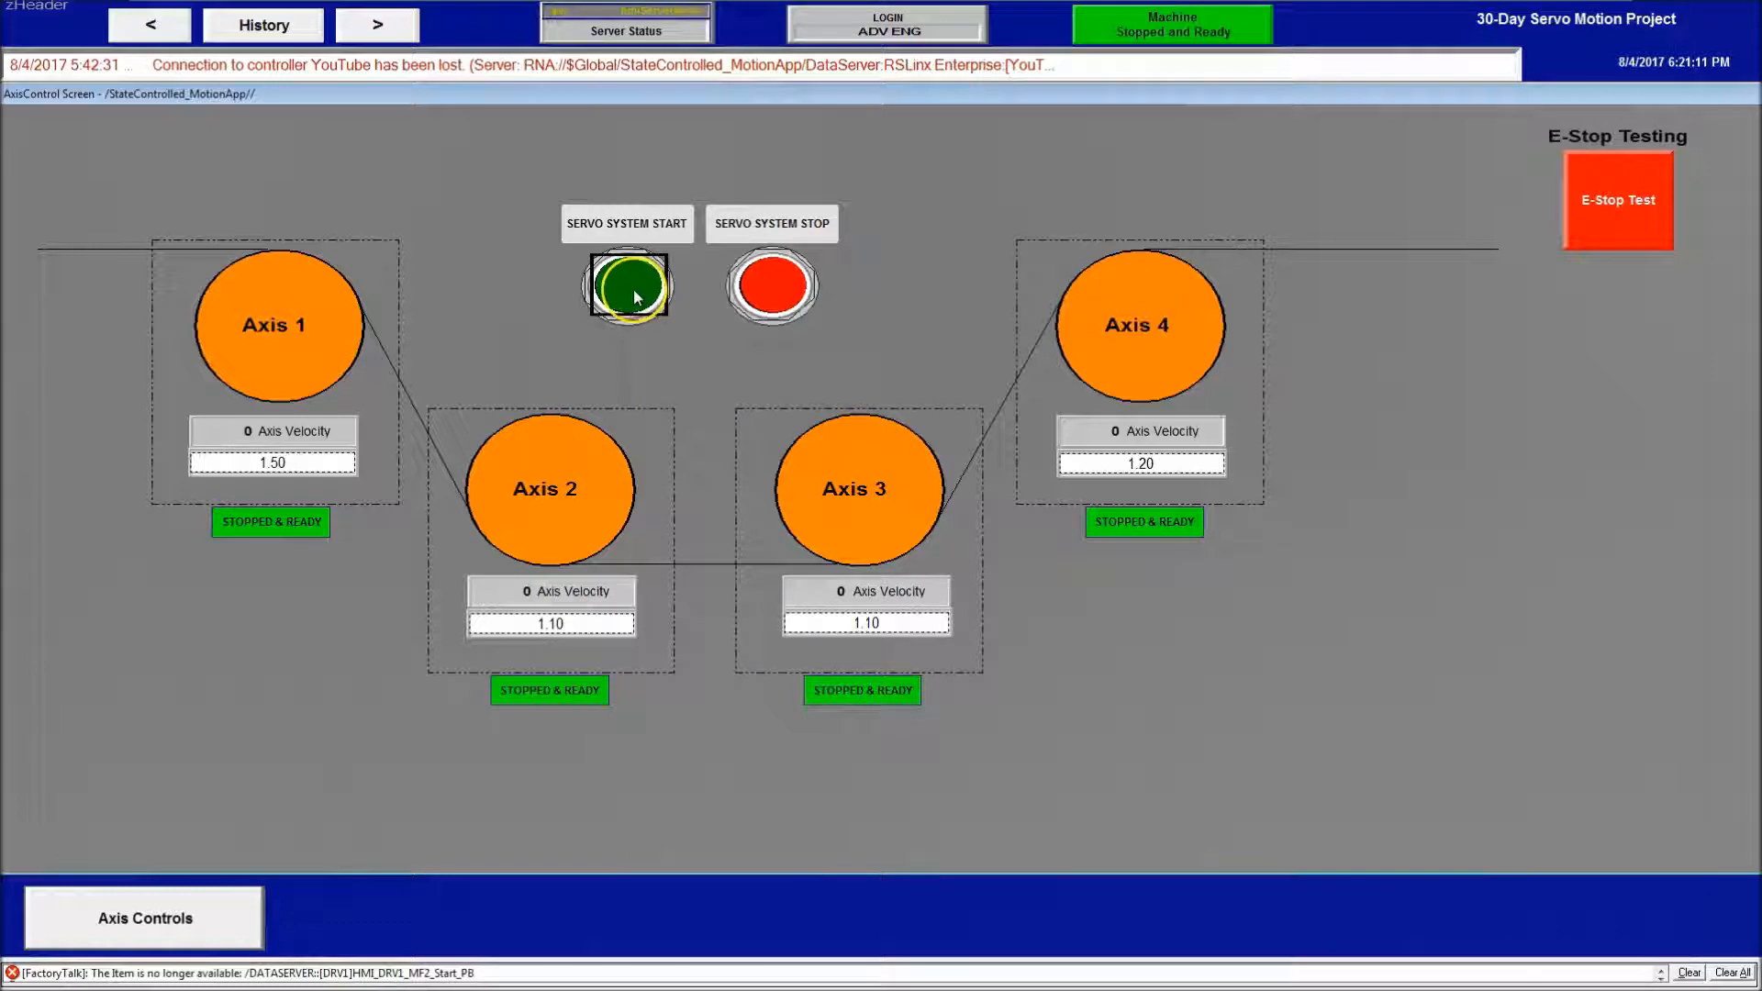
Start the servo system and enter 1.25 as the Axis 2 velocity setpoint
click(626, 284)
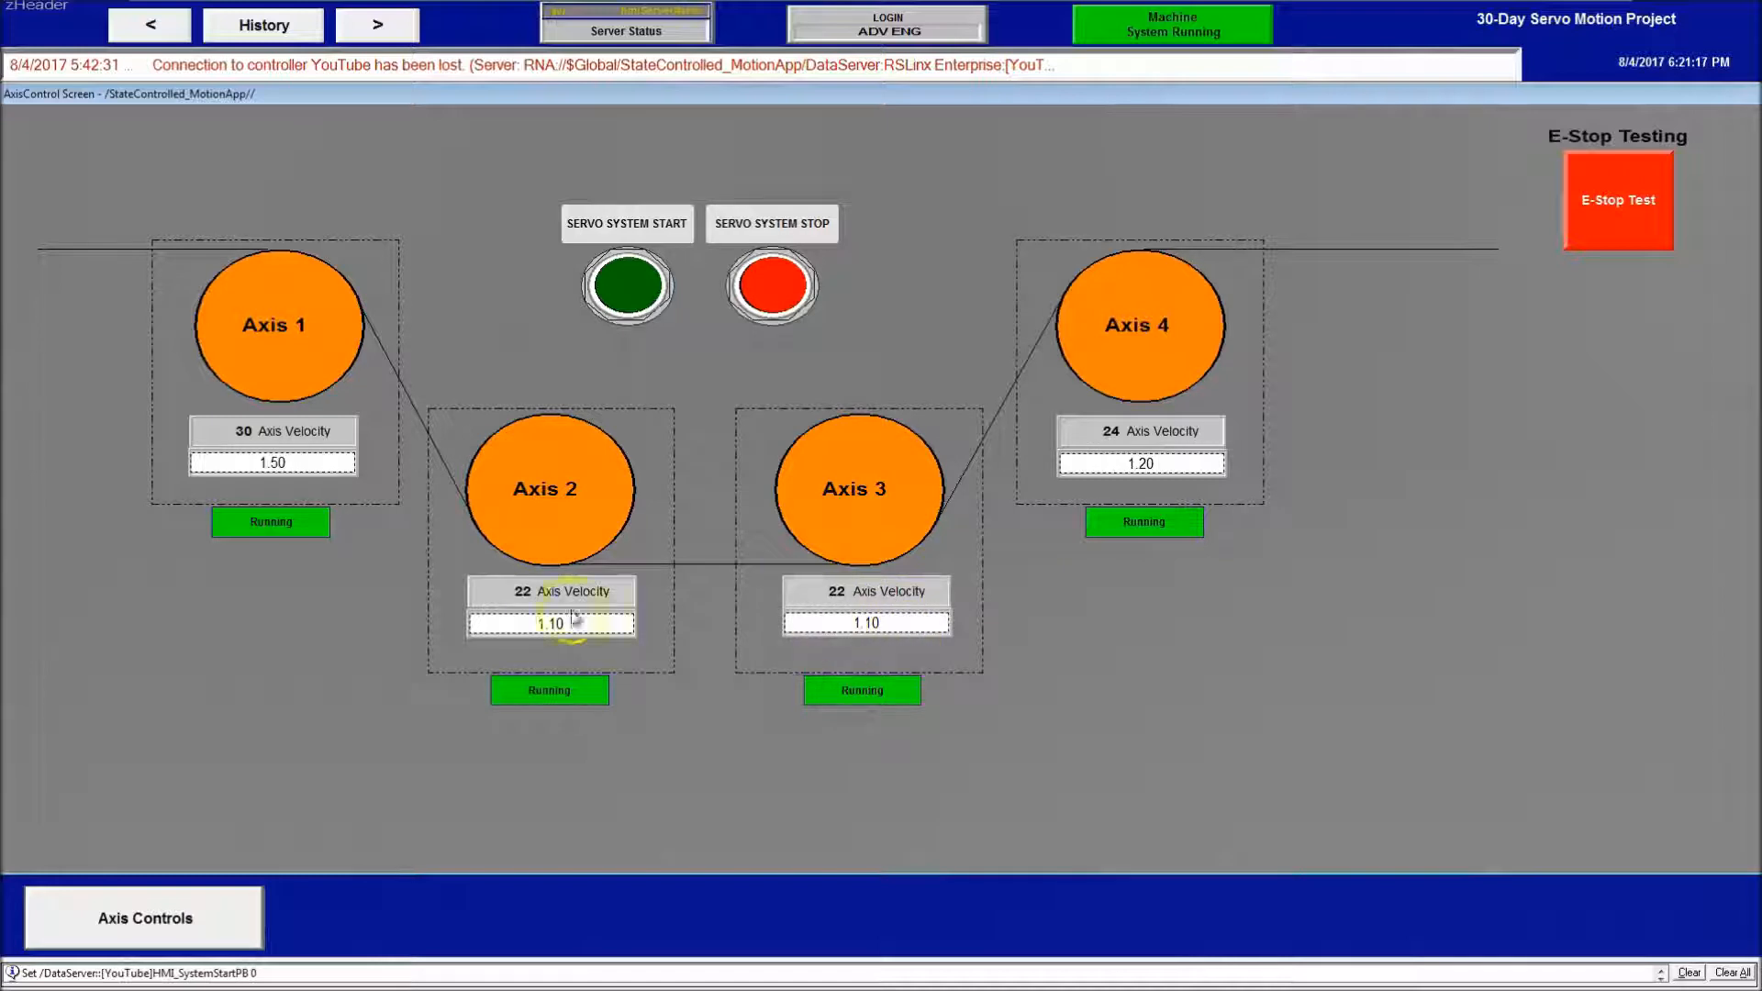
click(550, 624)
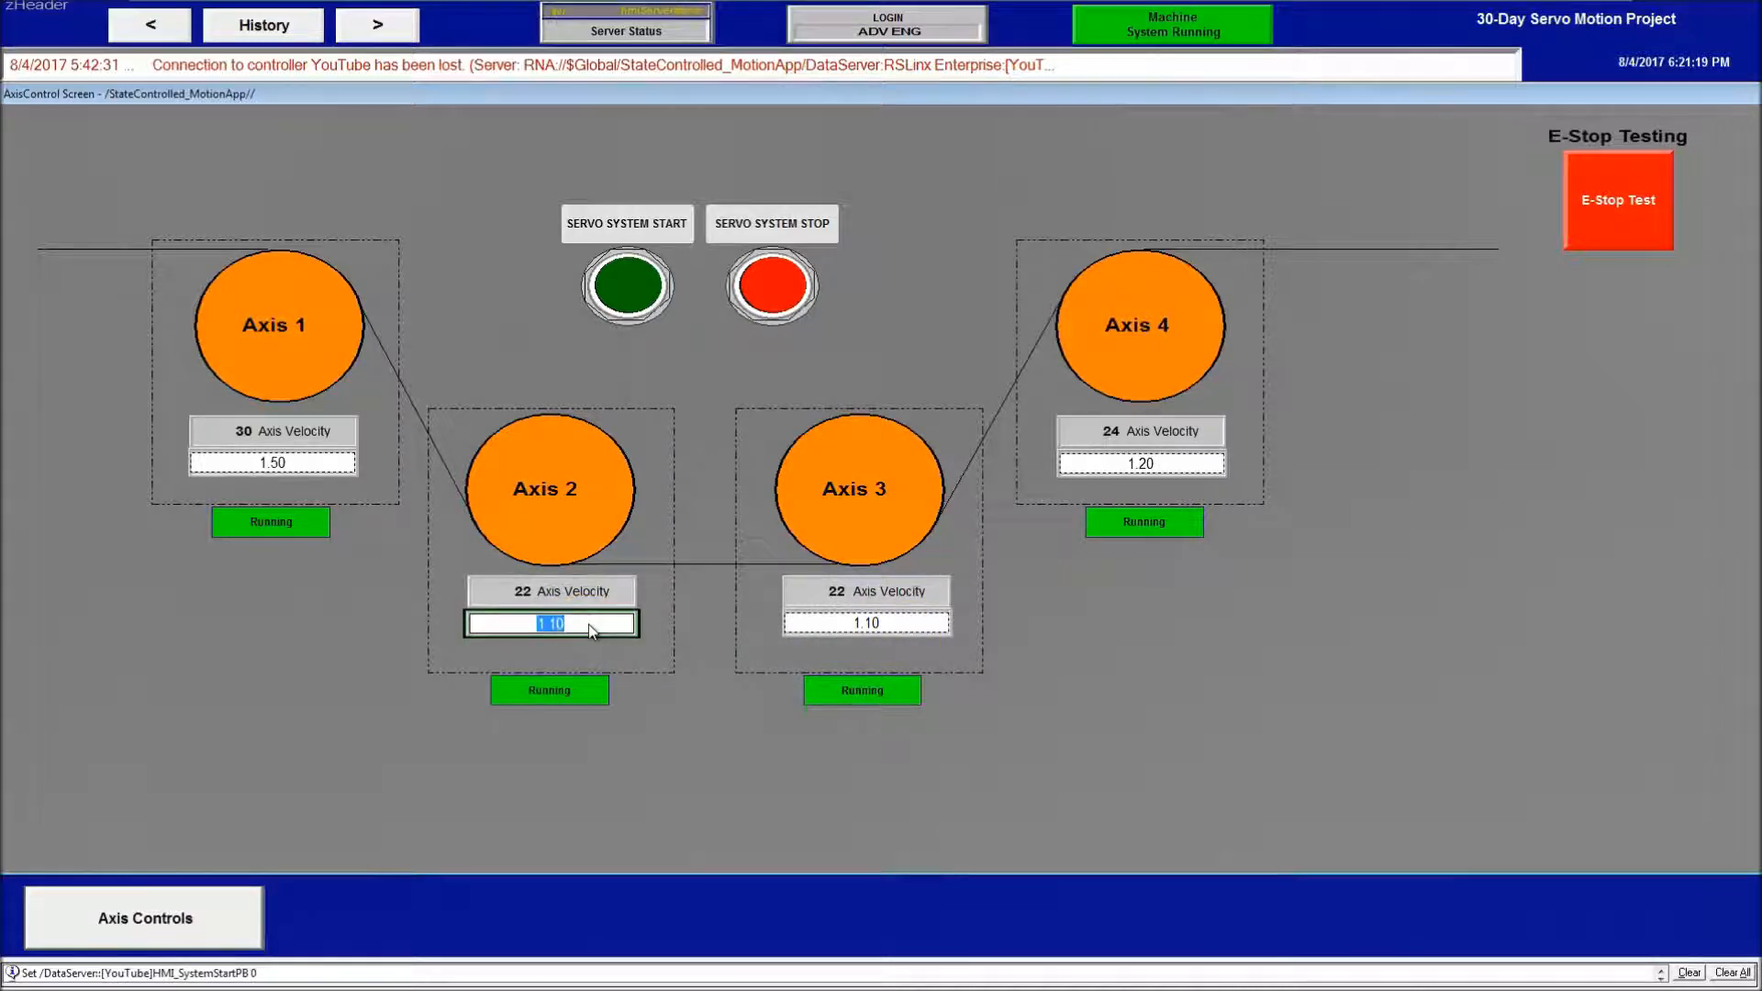
text(1)
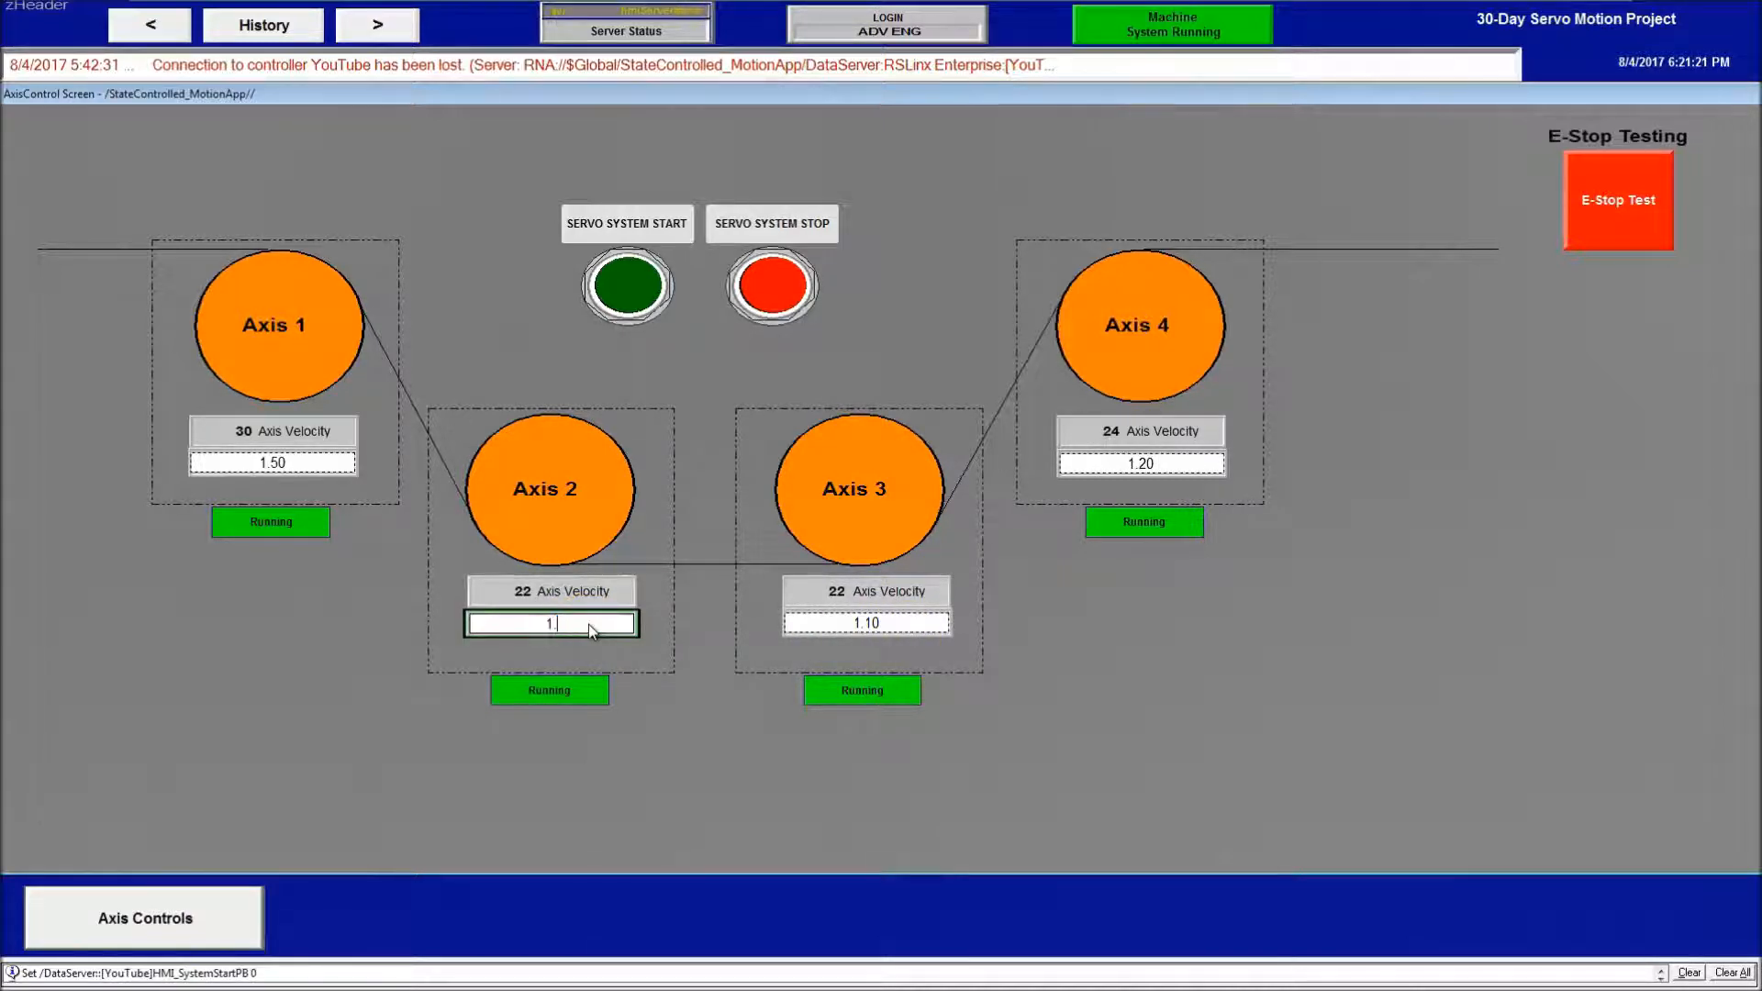
text(.25)
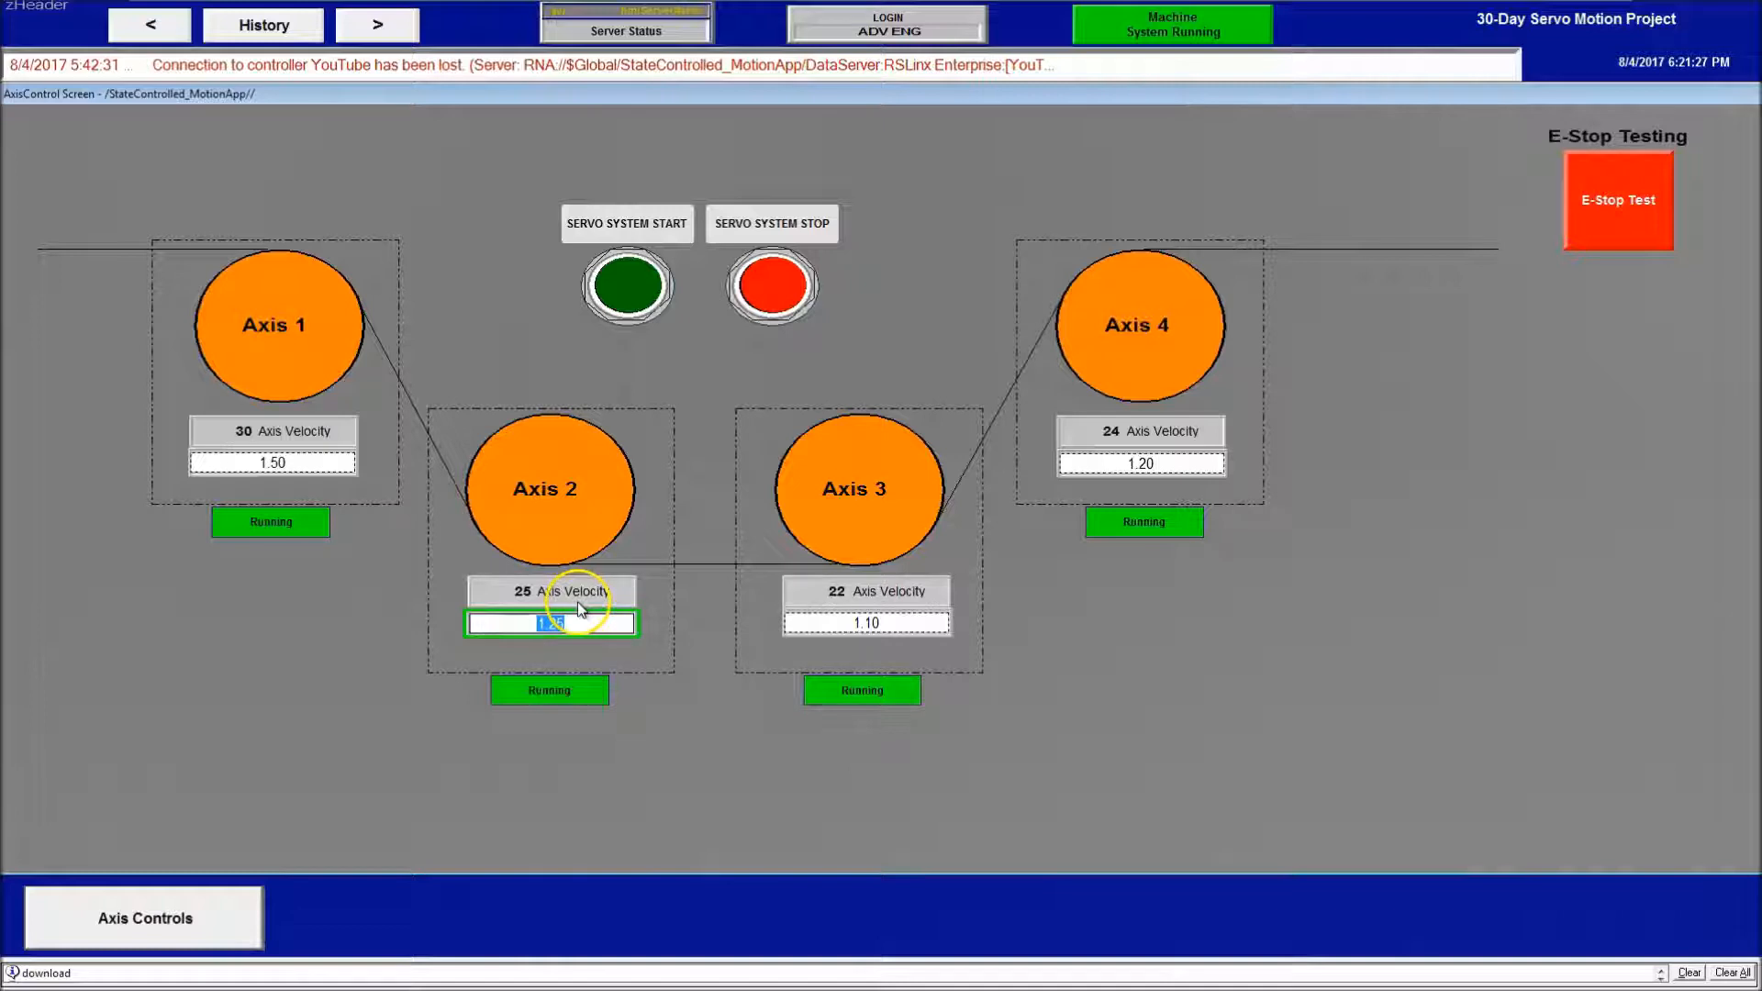
text(1.25)
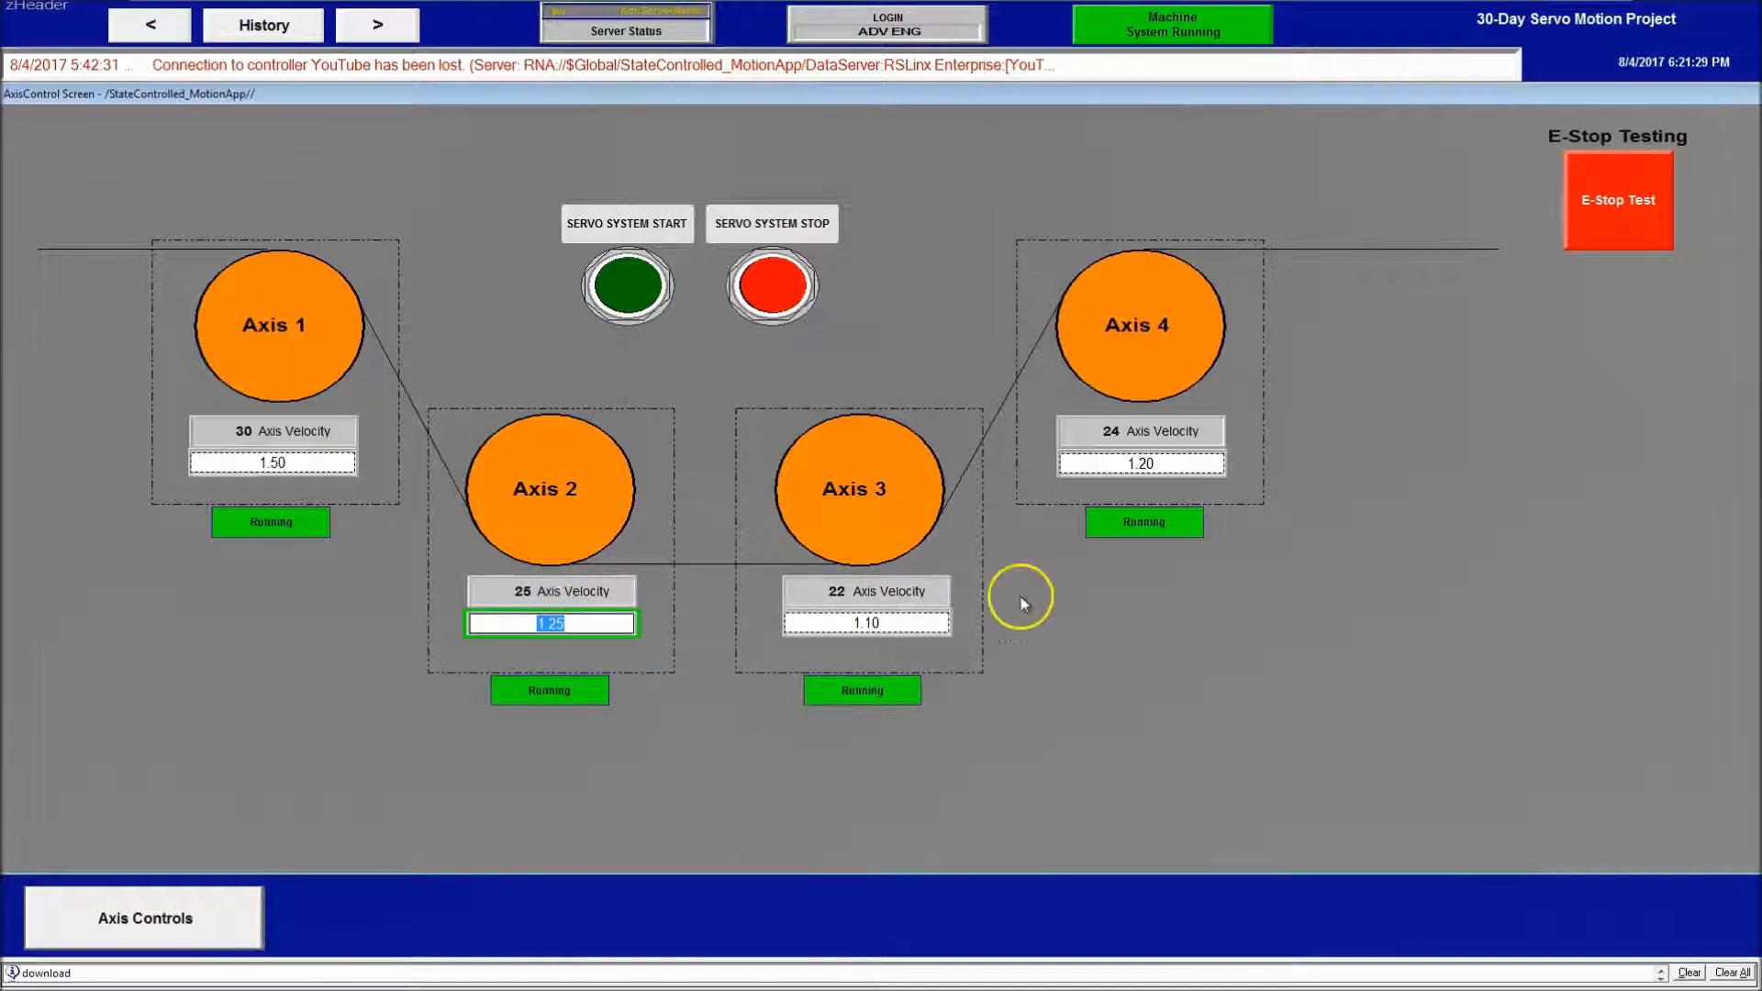
Enter 1.25 as the Axis 3 setpoint and 1.5 in another axis setpoint field
click(865, 622)
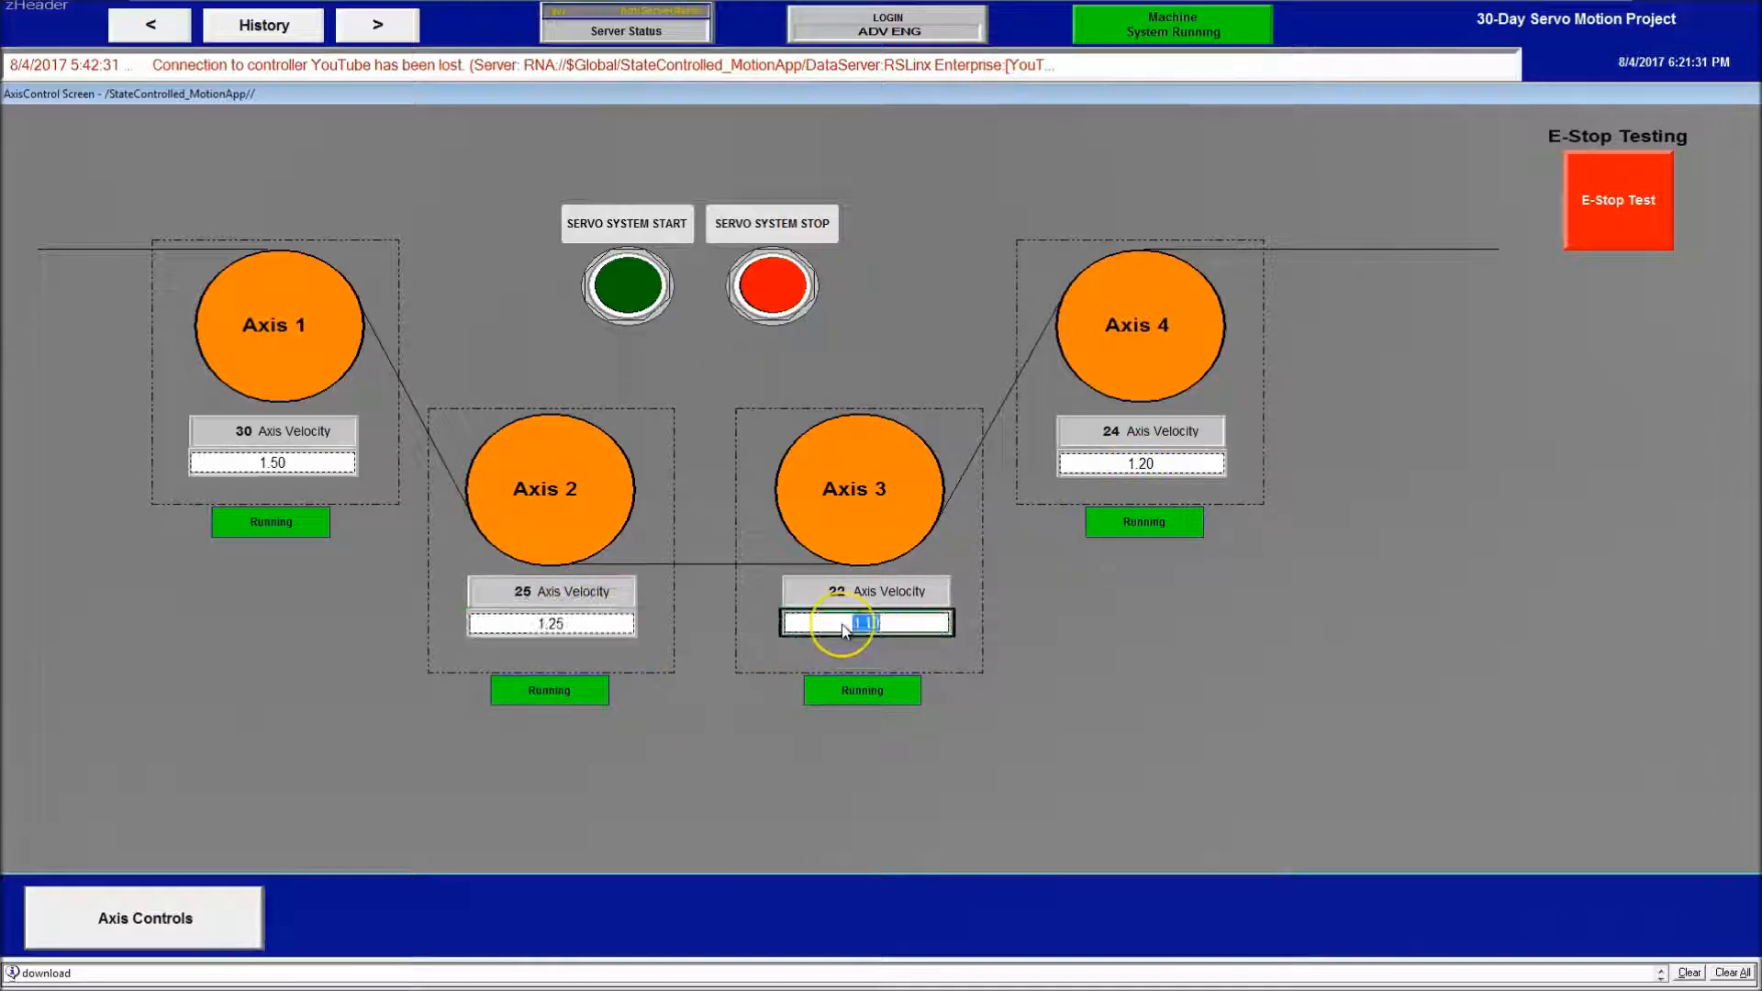
text(1.25)
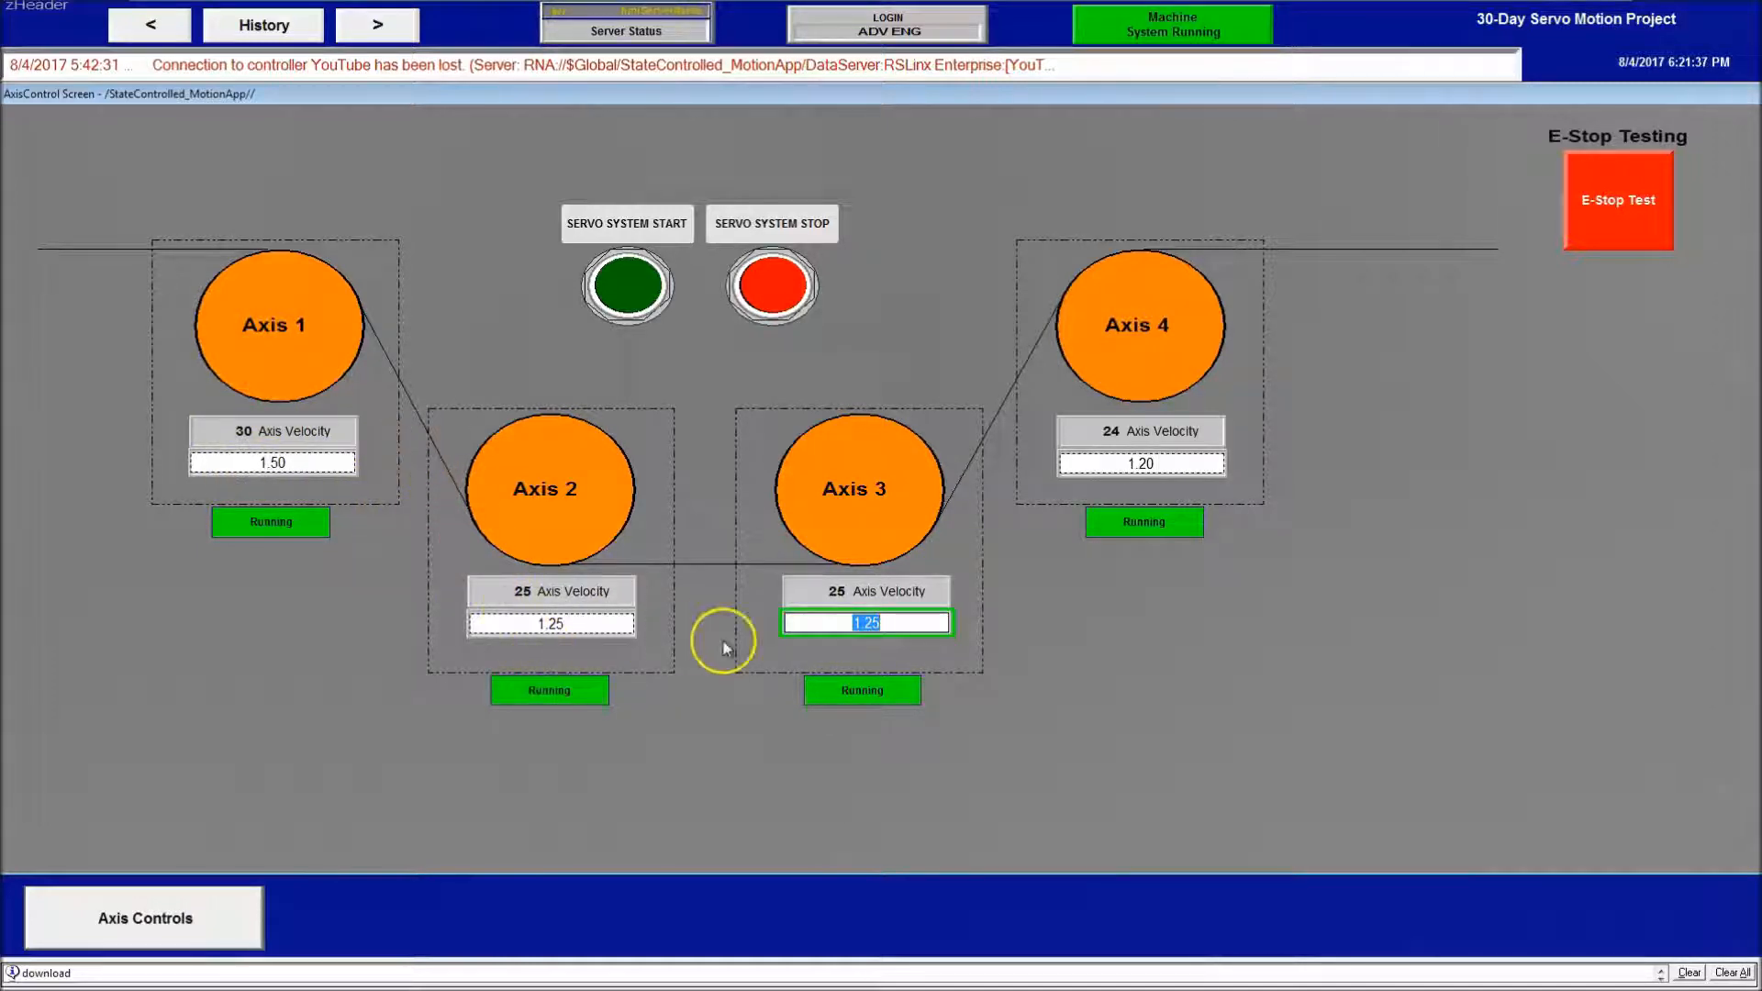
mouse_move(771, 529)
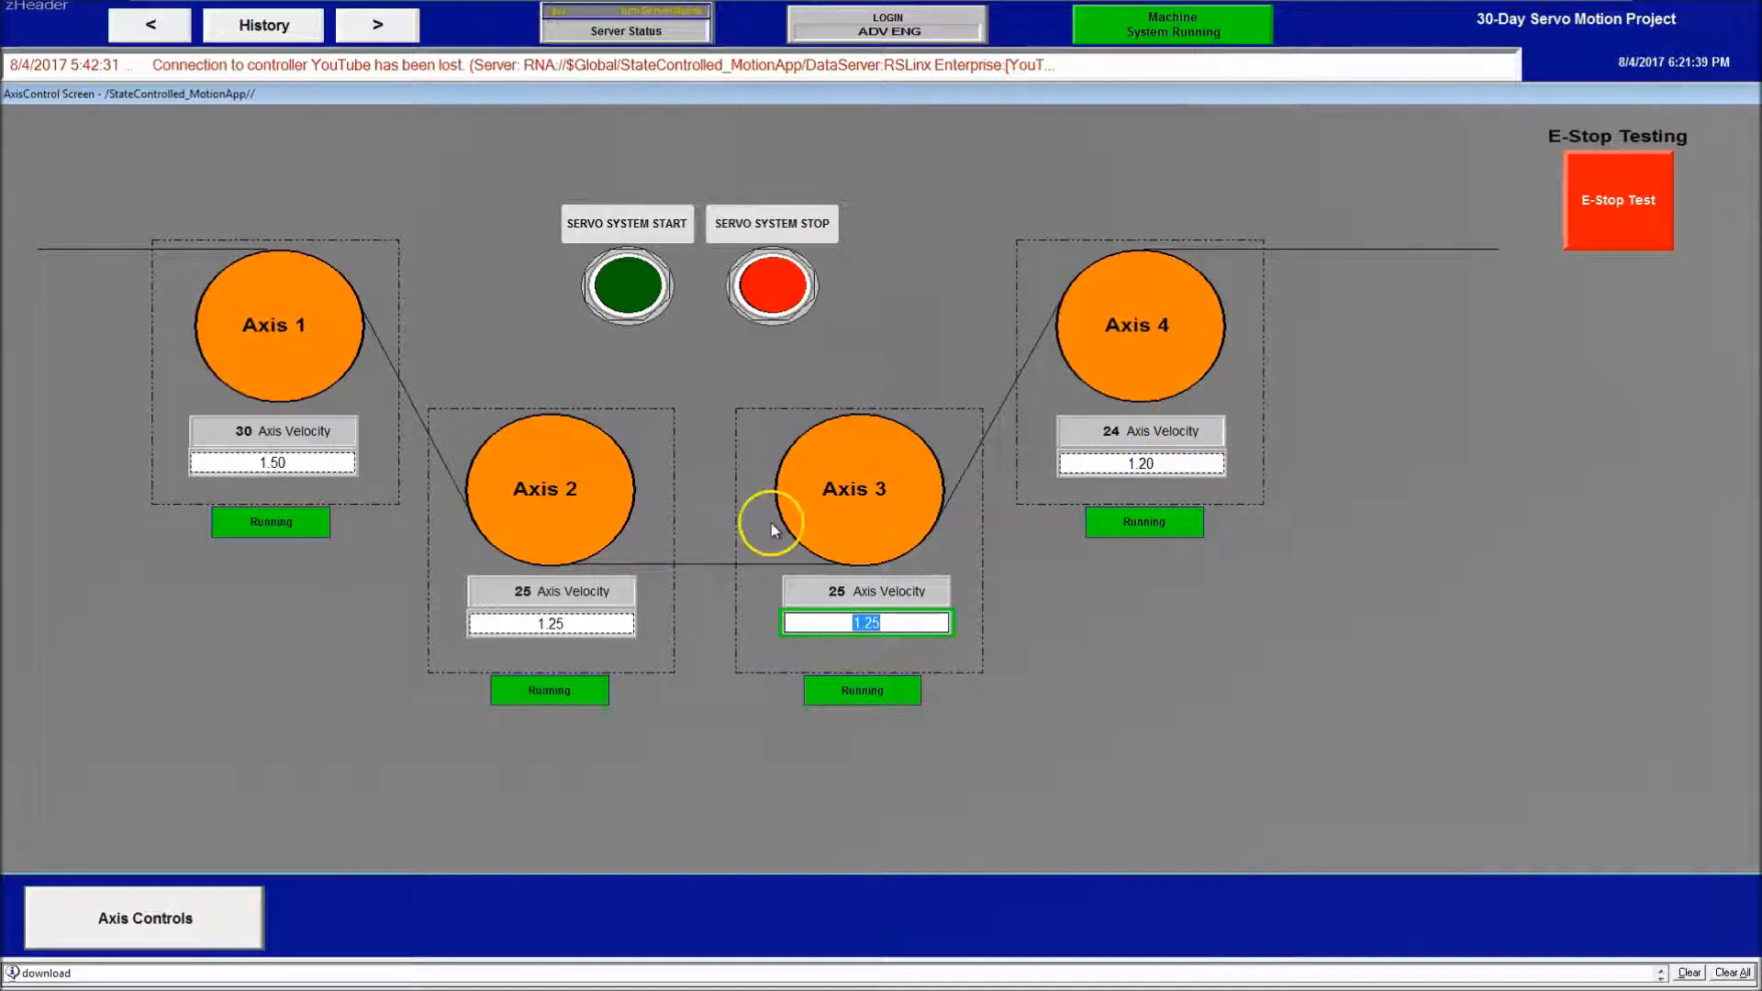
click(272, 461)
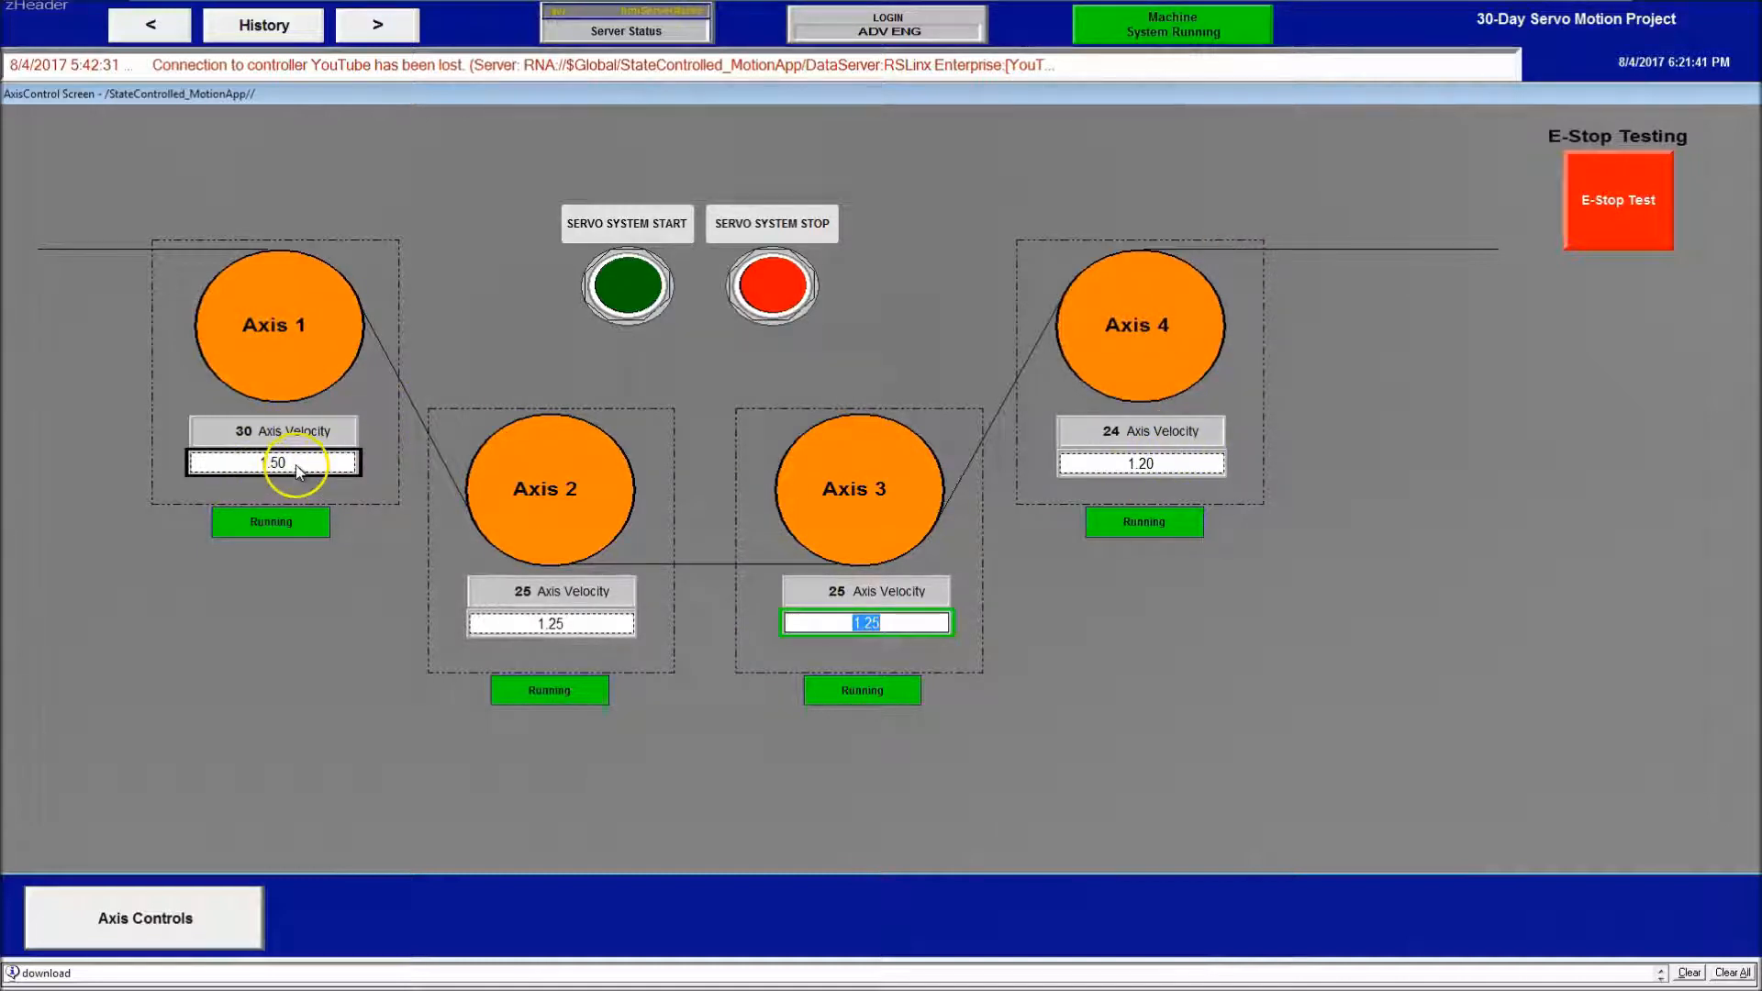
click(272, 461)
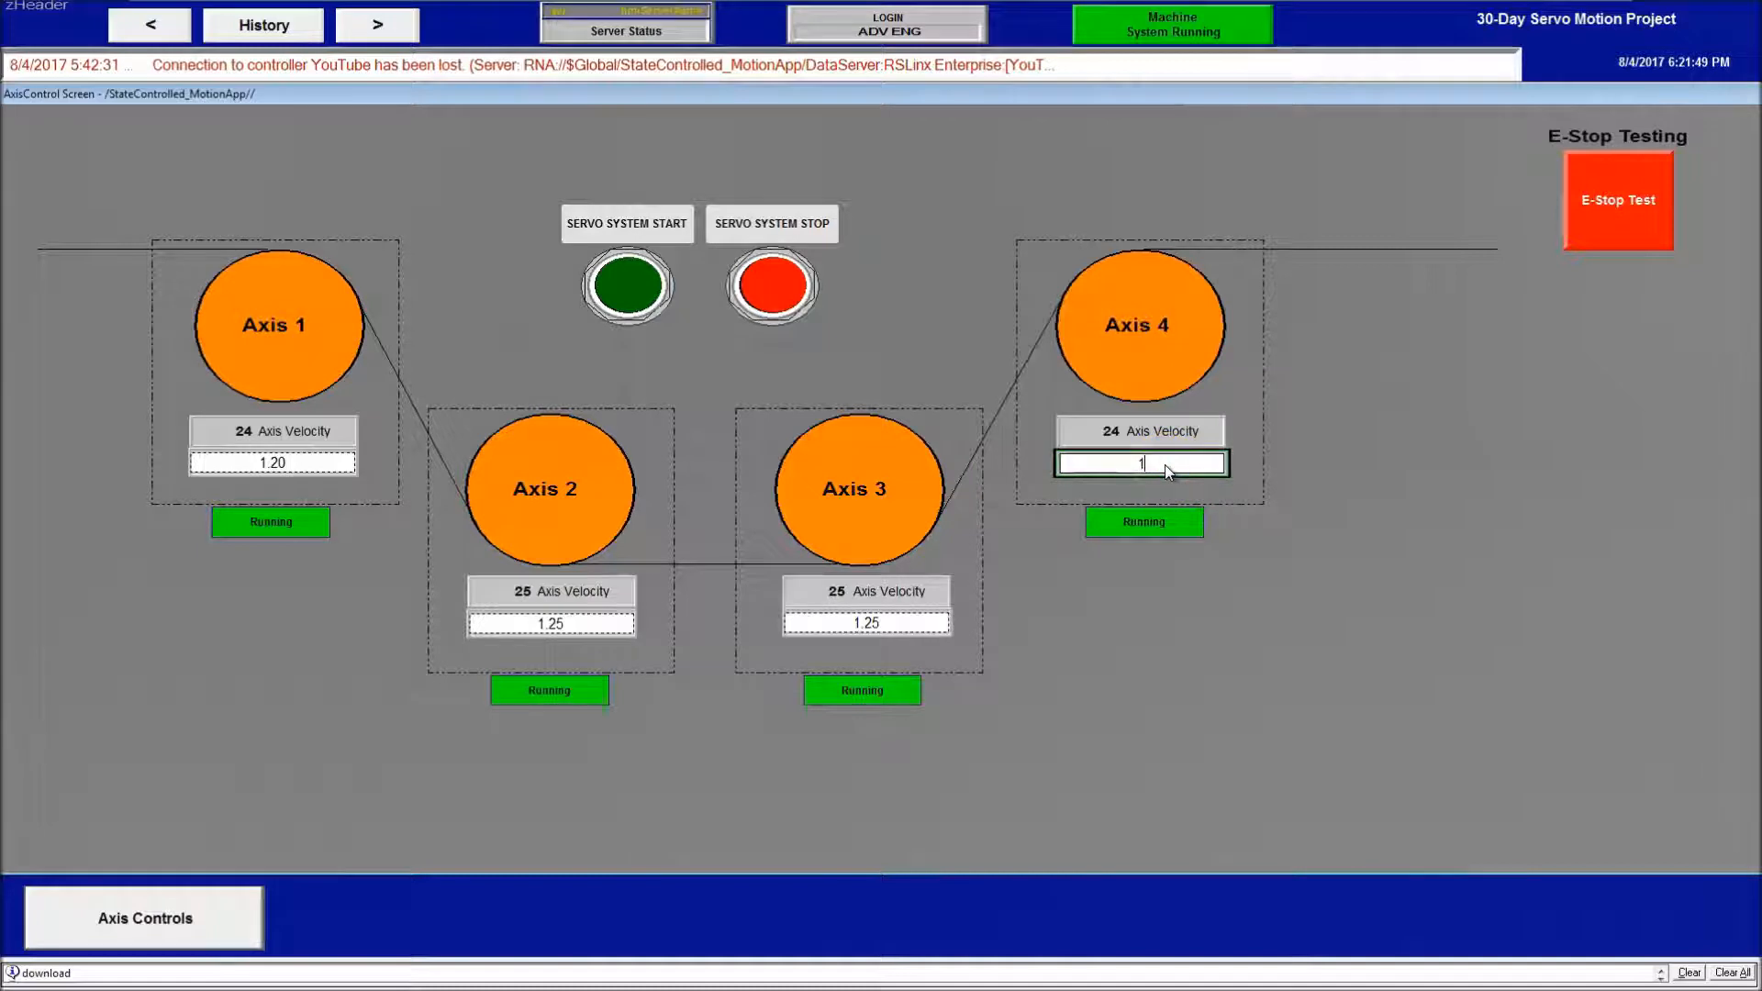
text(1.5)
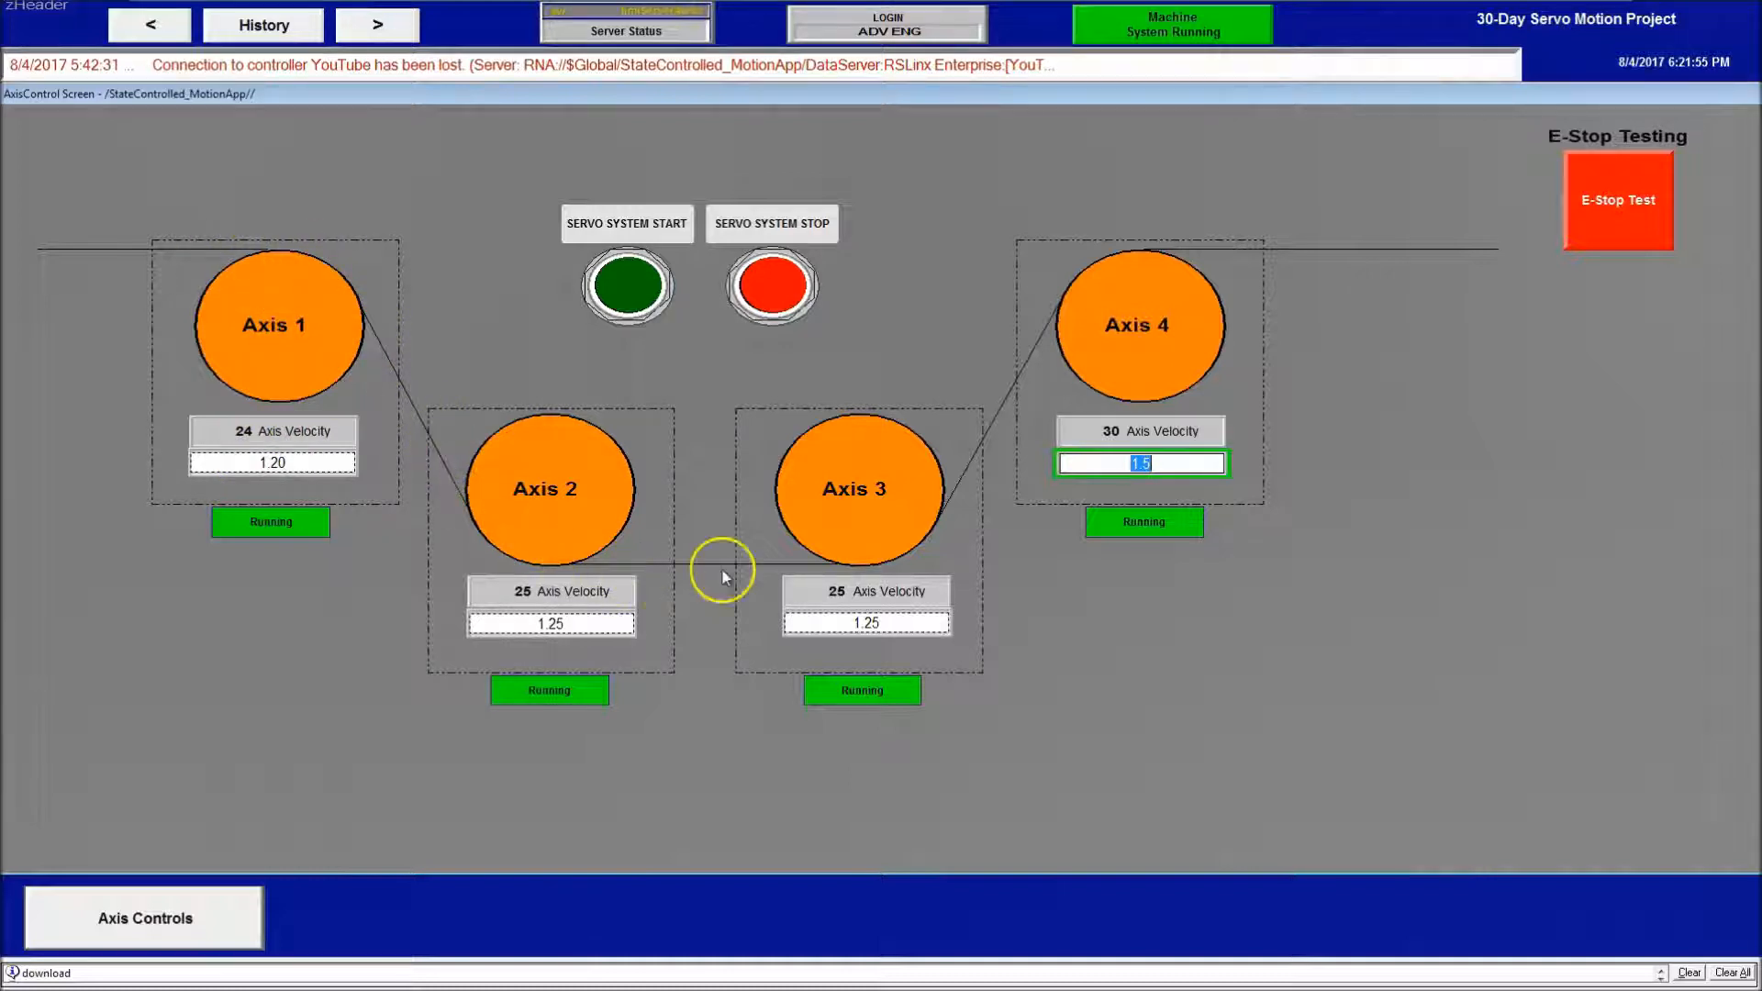
mouse_move(1347, 296)
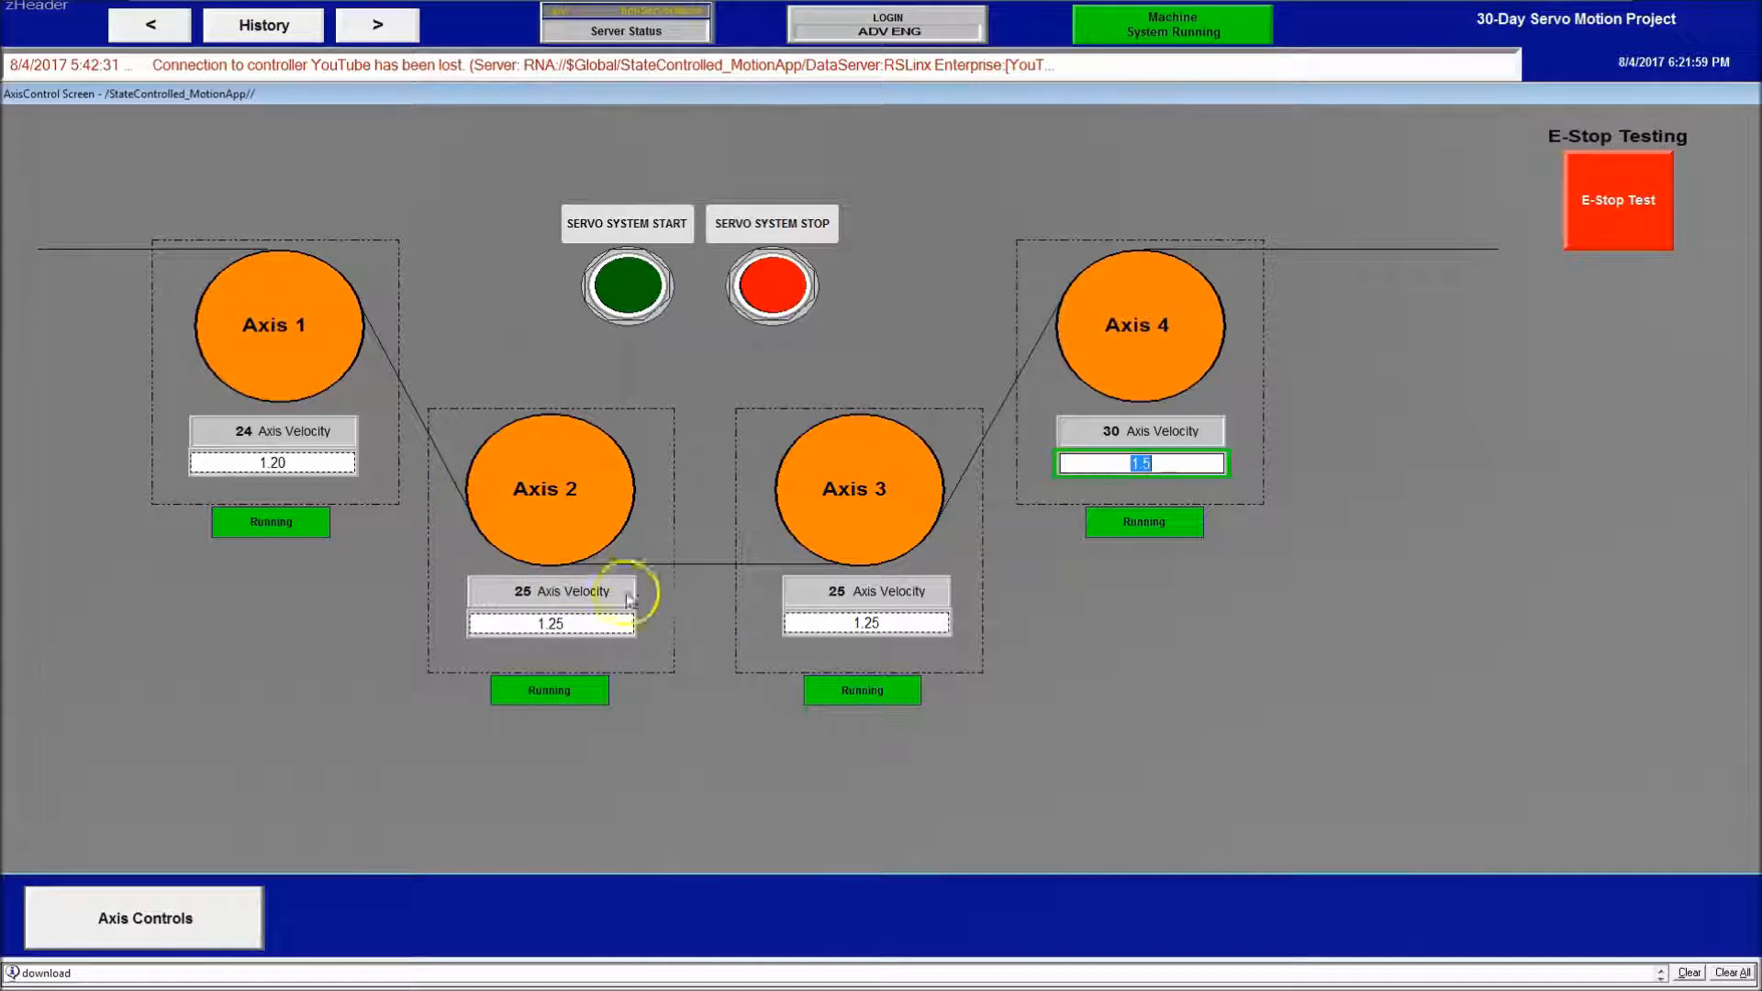
mouse_move(1054, 409)
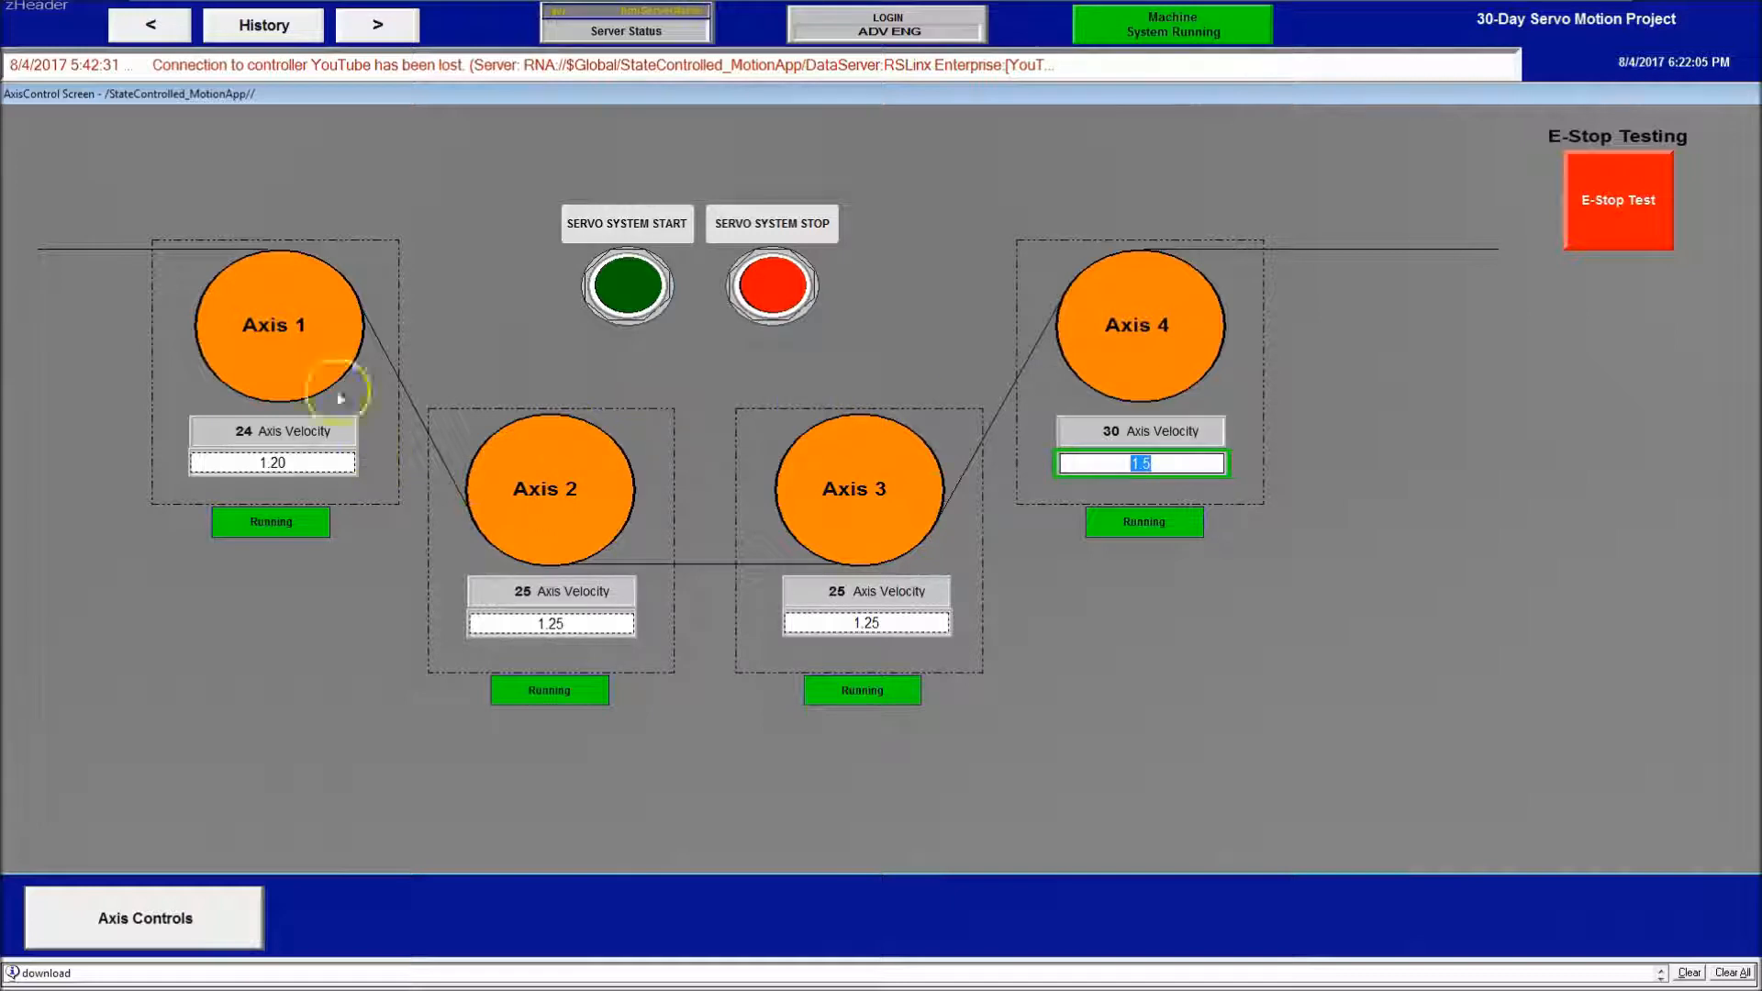
mouse_move(944, 560)
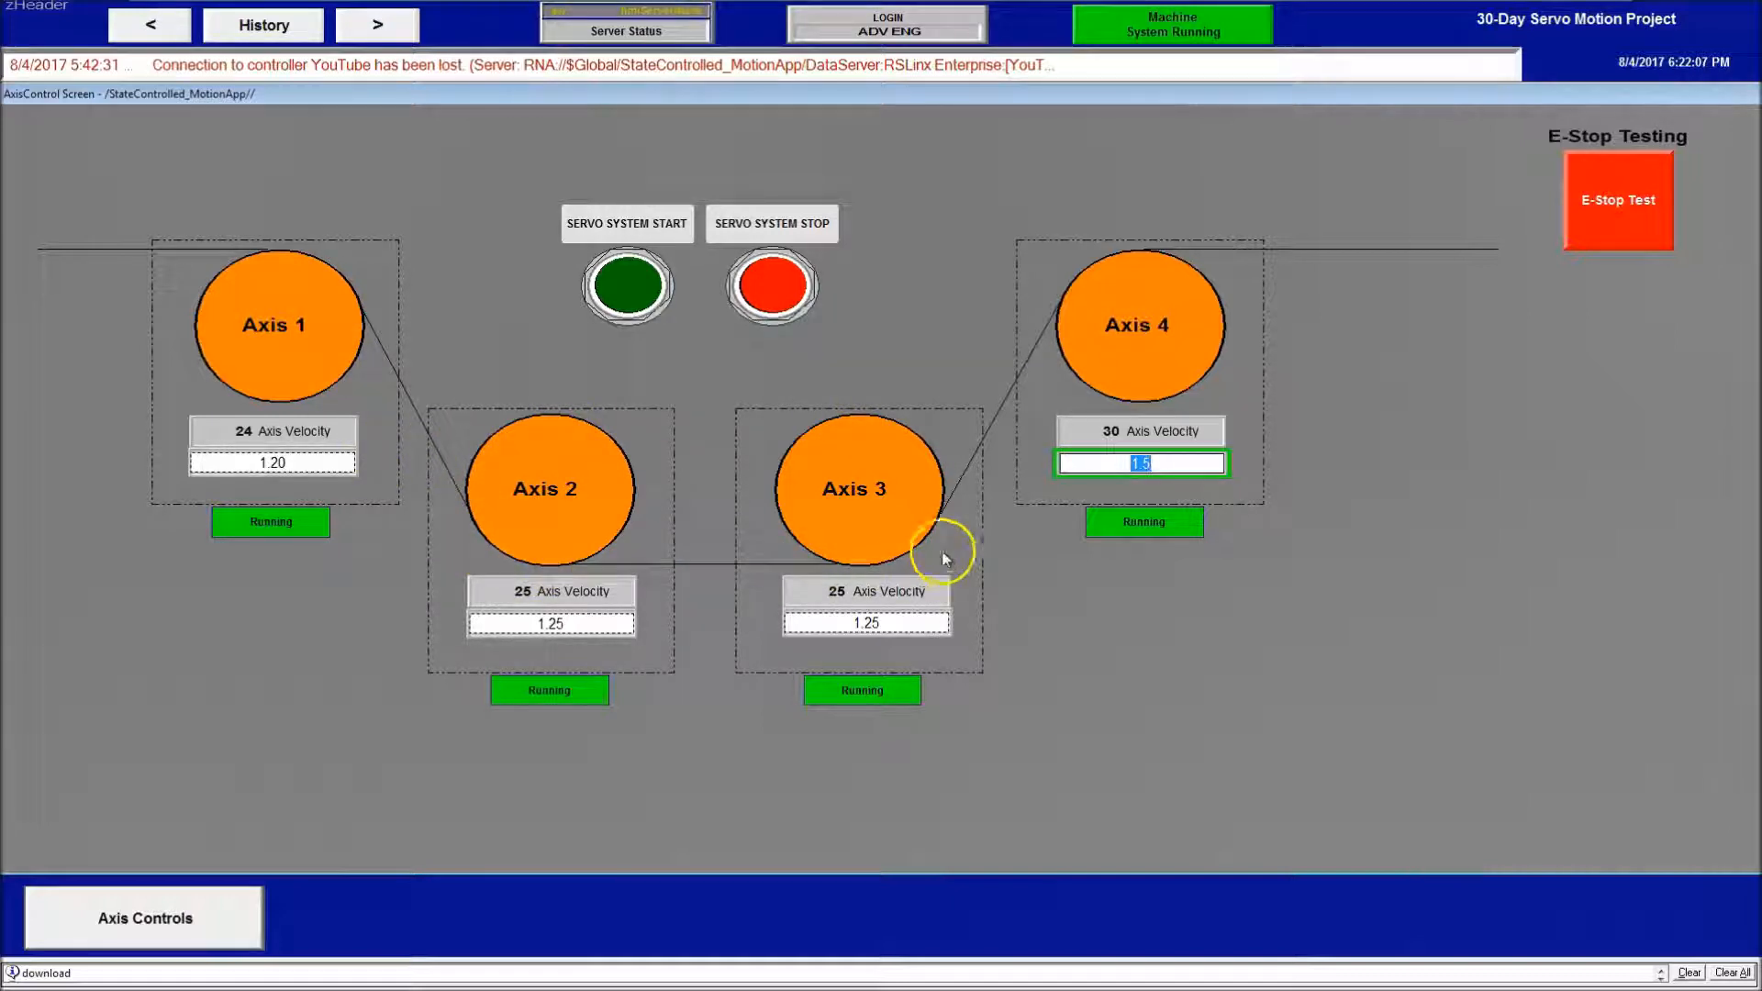
mouse_move(979, 754)
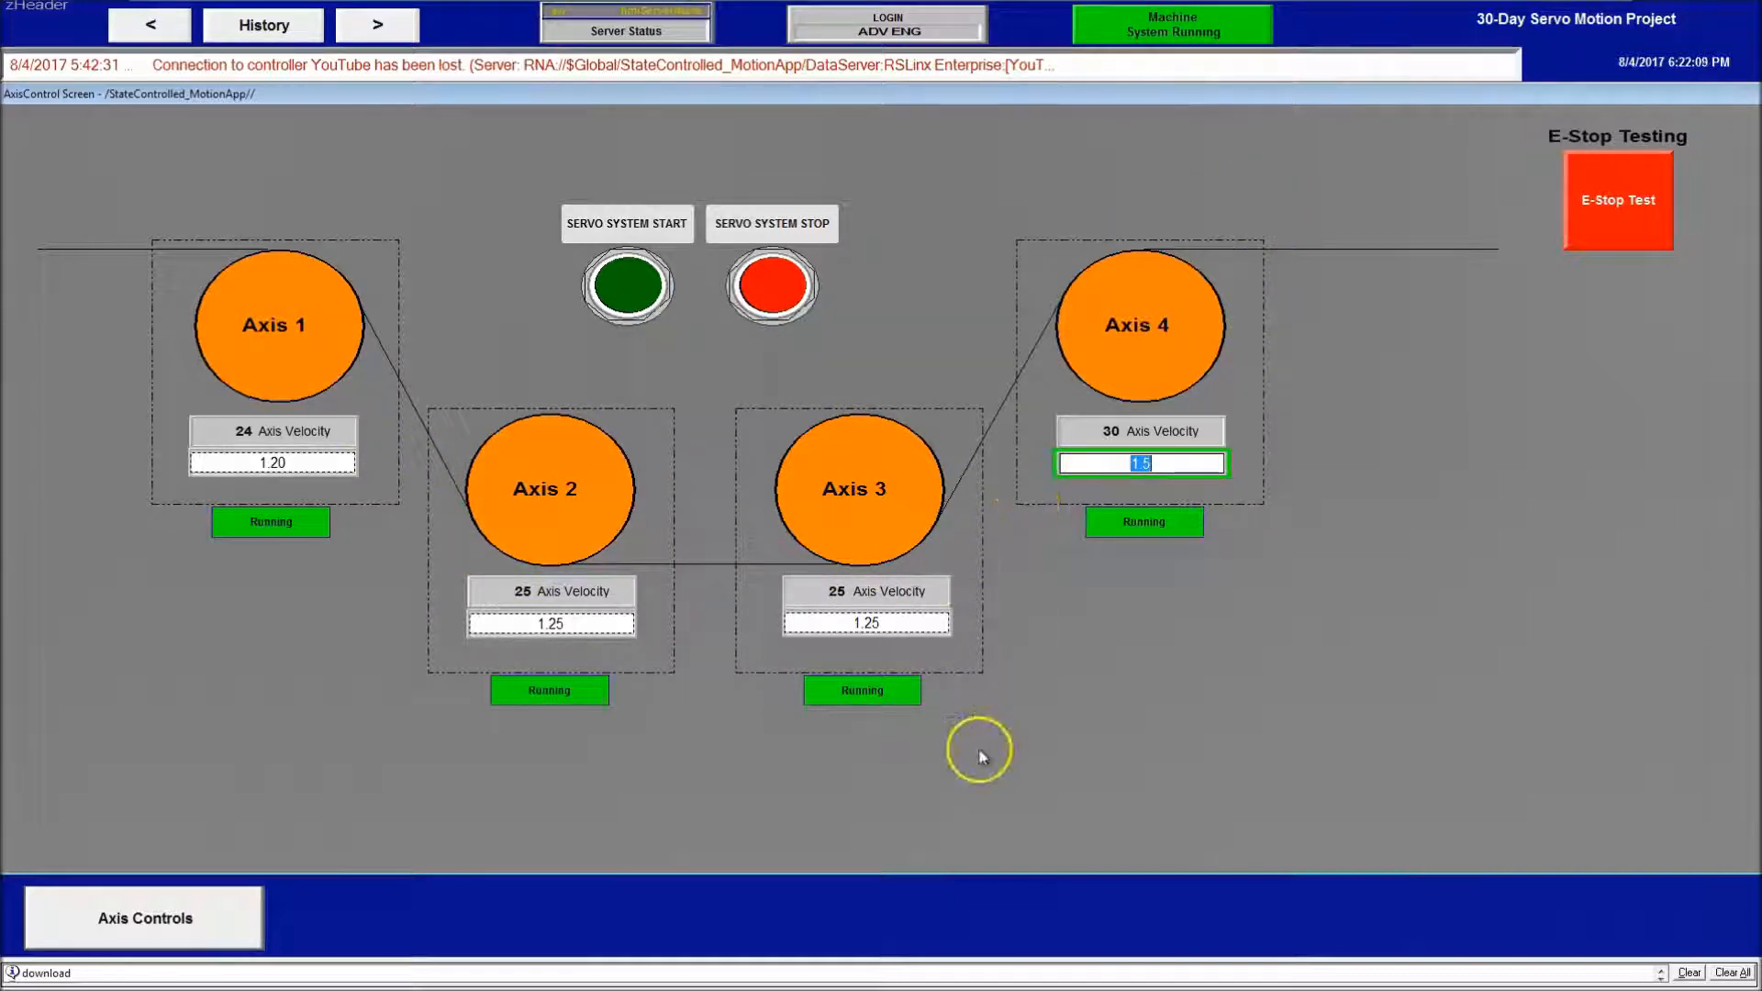
Stop the servo system, then trigger and clear the E-Stop test so all four axes read 0 velocity
click(772, 281)
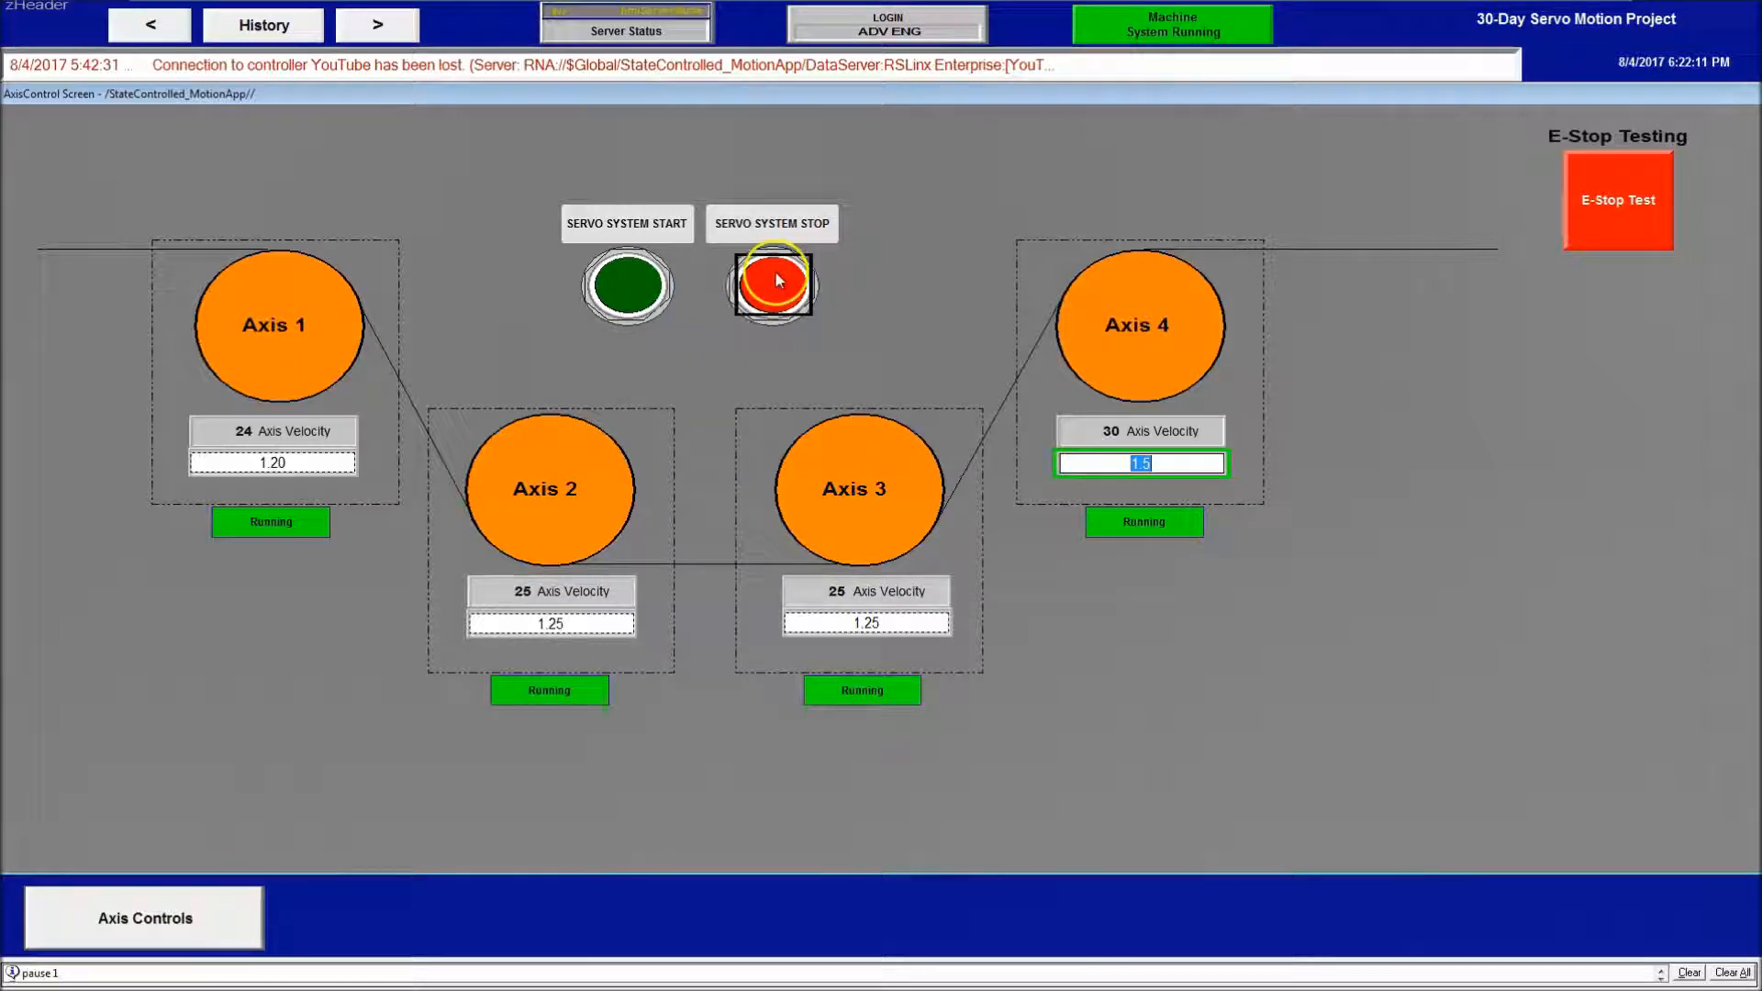
click(772, 283)
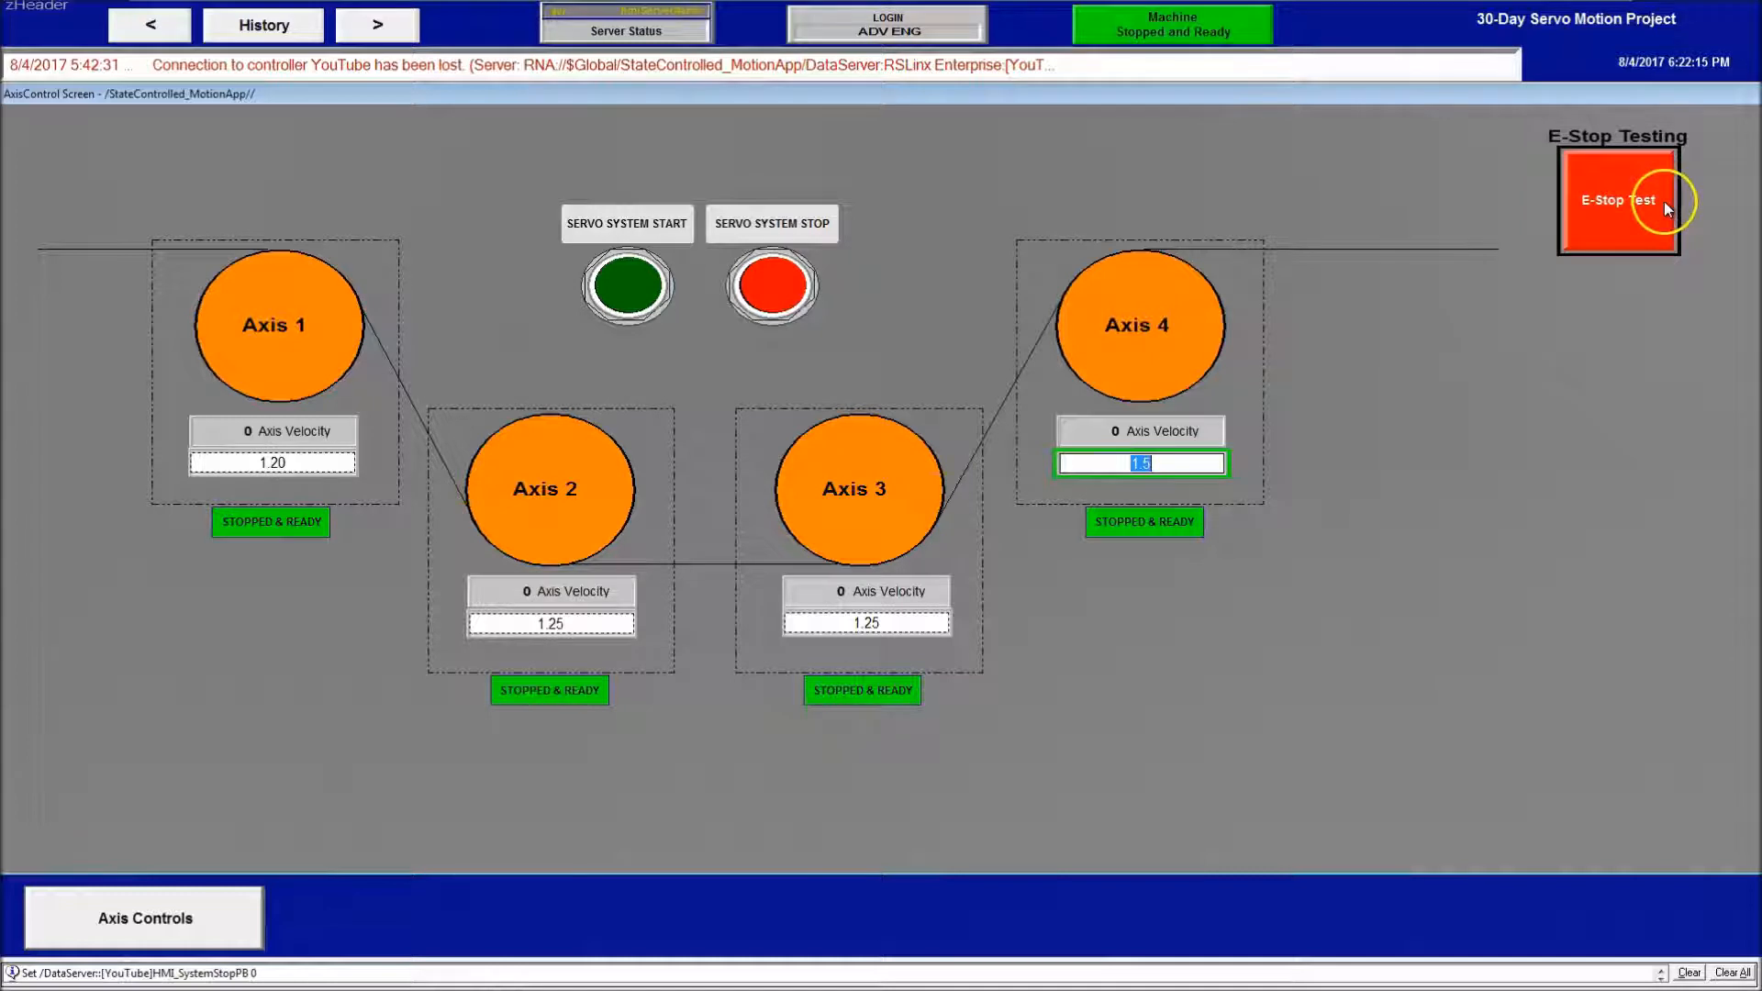
click(1617, 200)
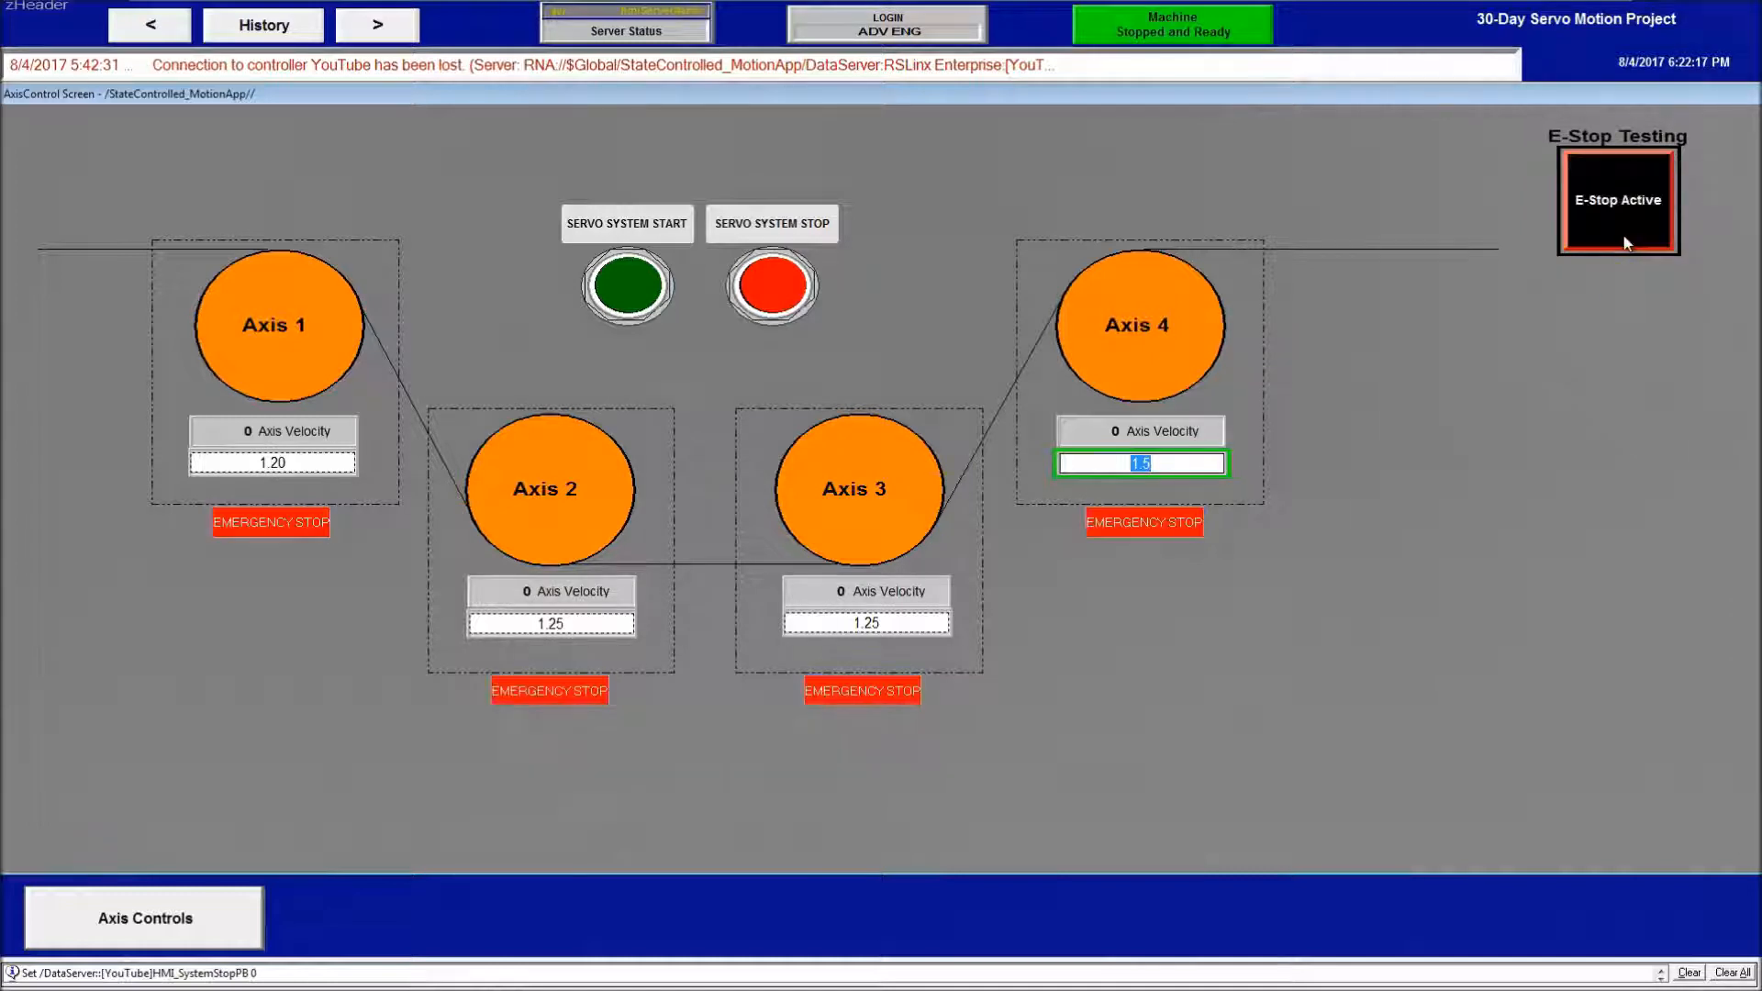
click(1617, 200)
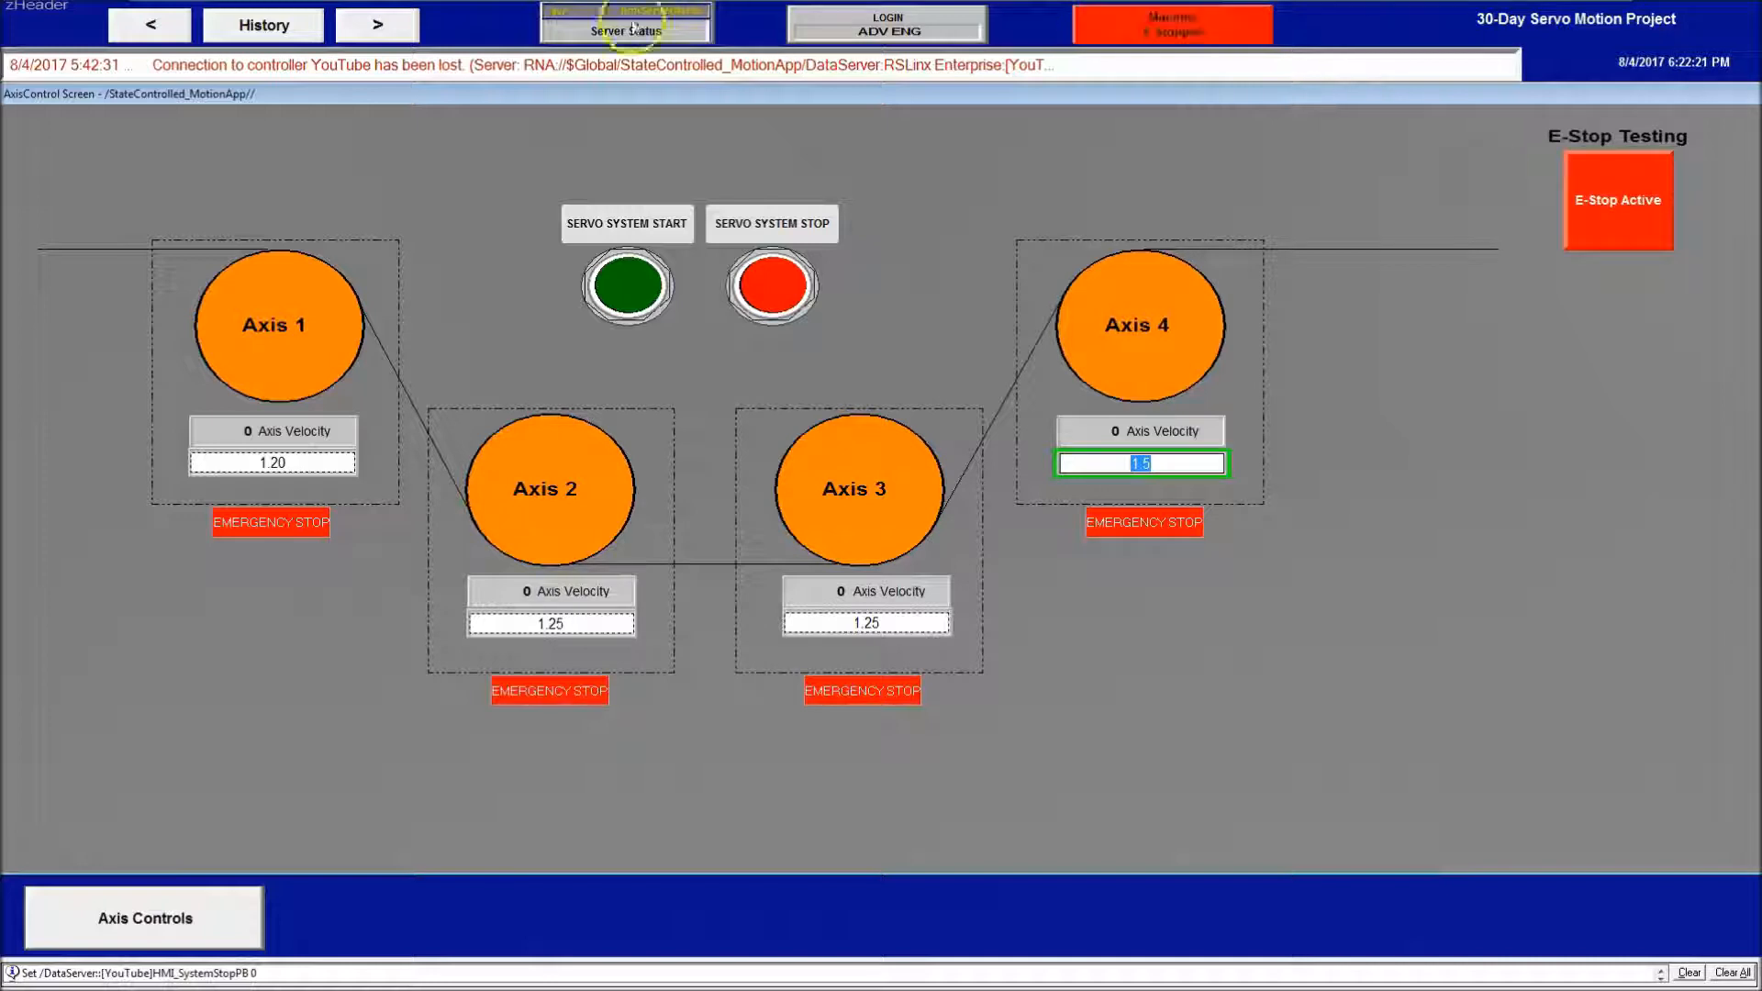
click(1171, 22)
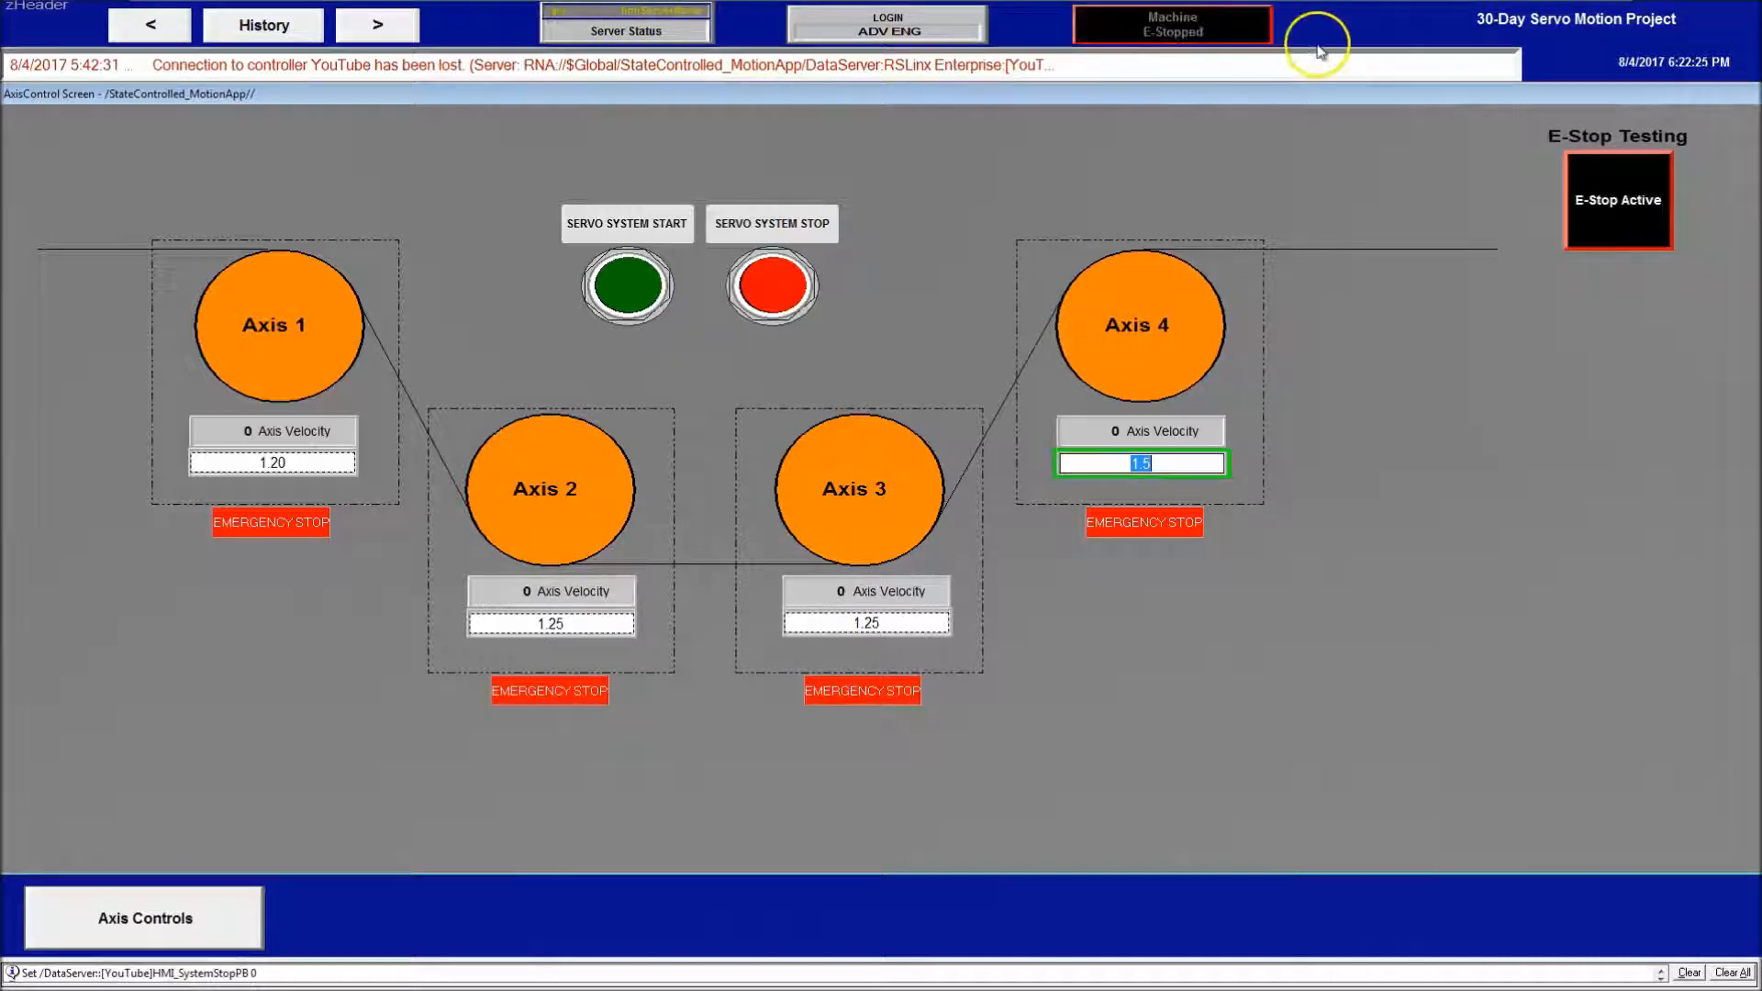
mouse_move(1618, 200)
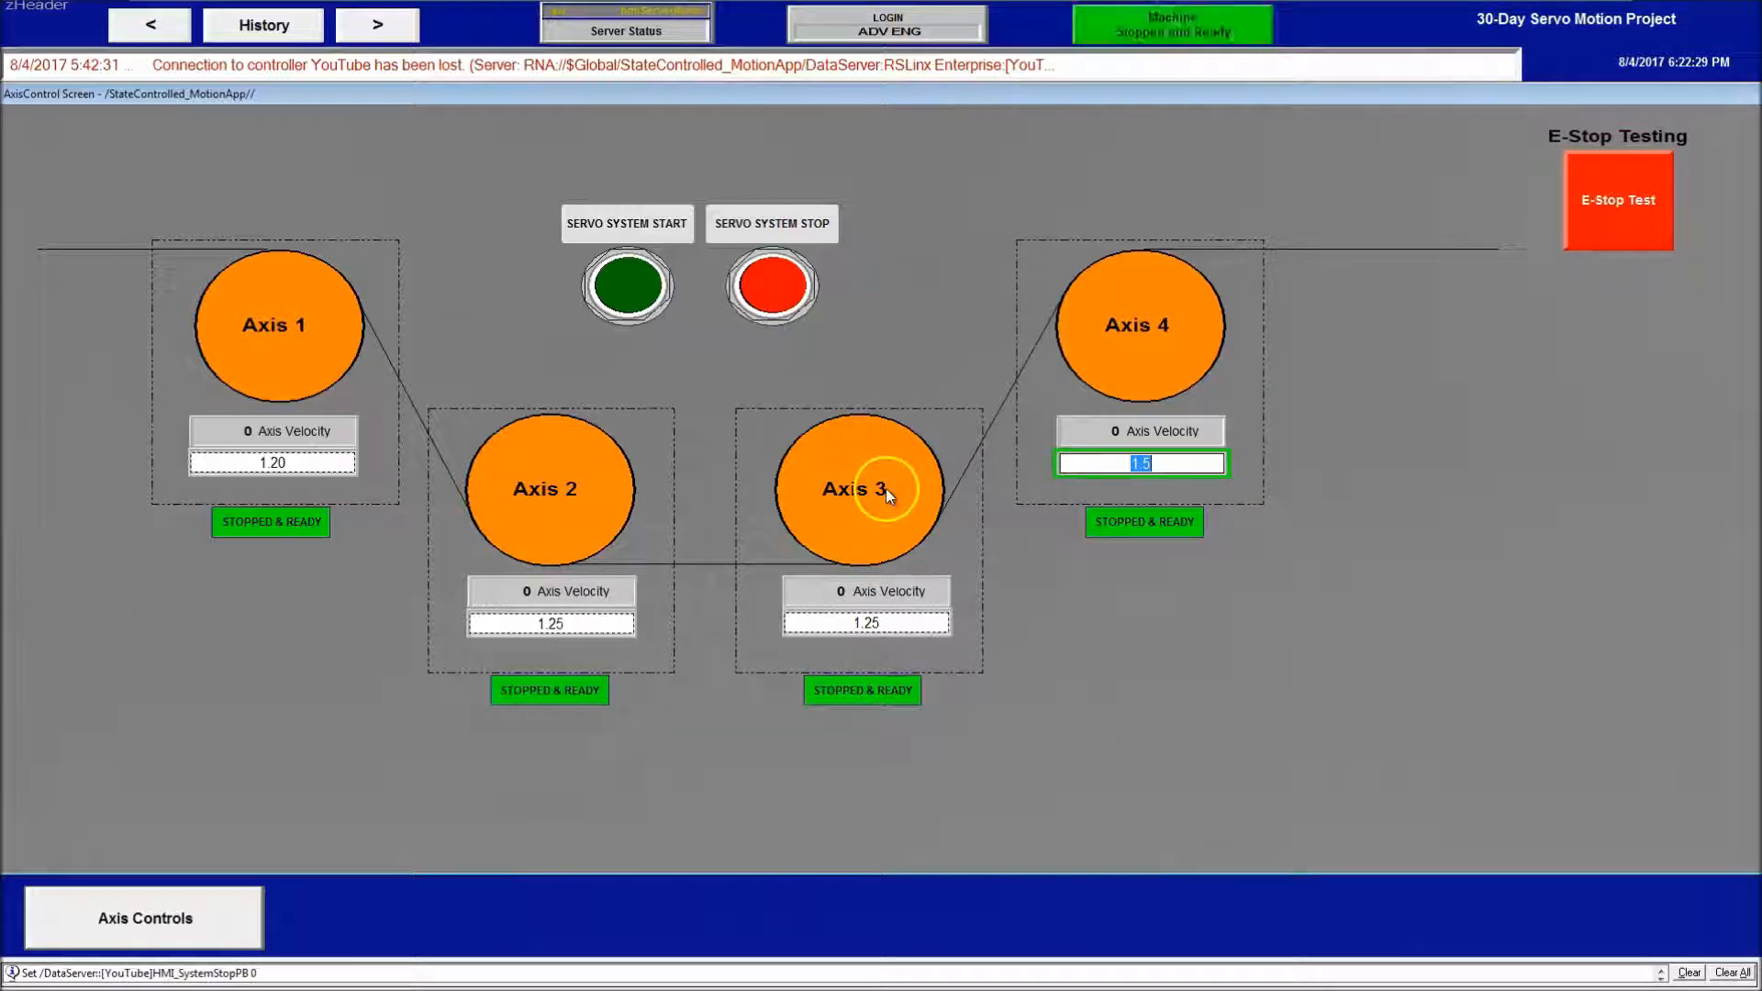
click(263, 24)
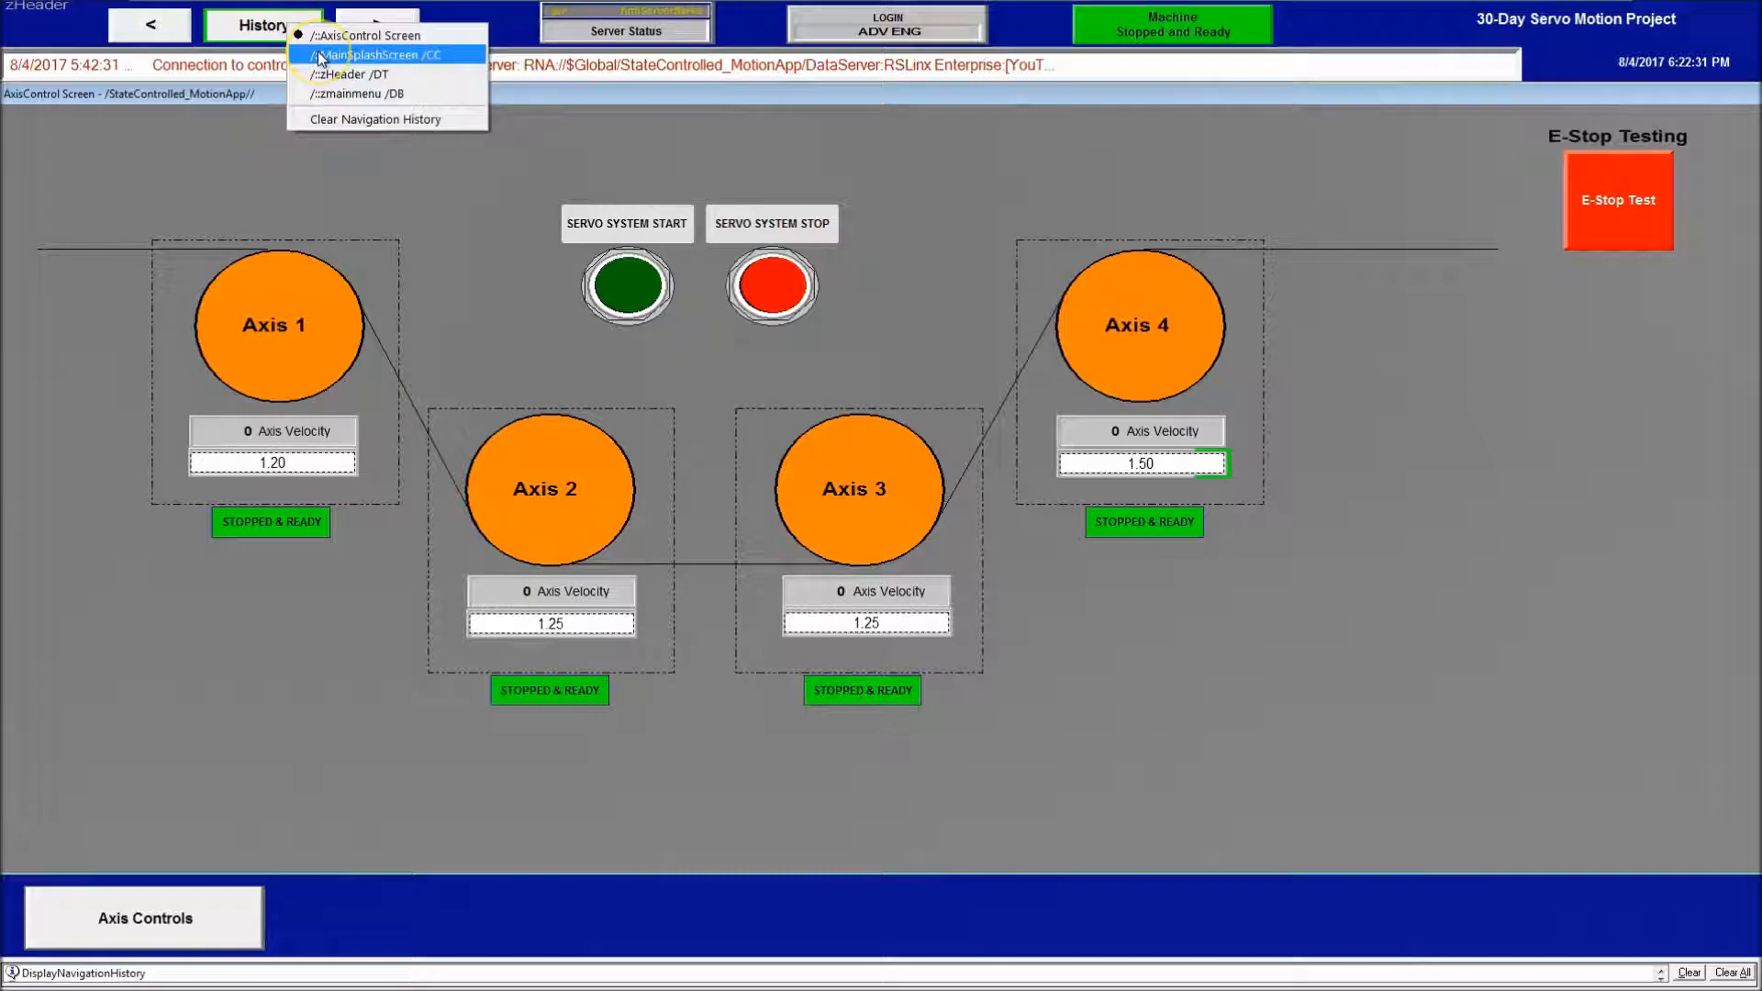
click(376, 54)
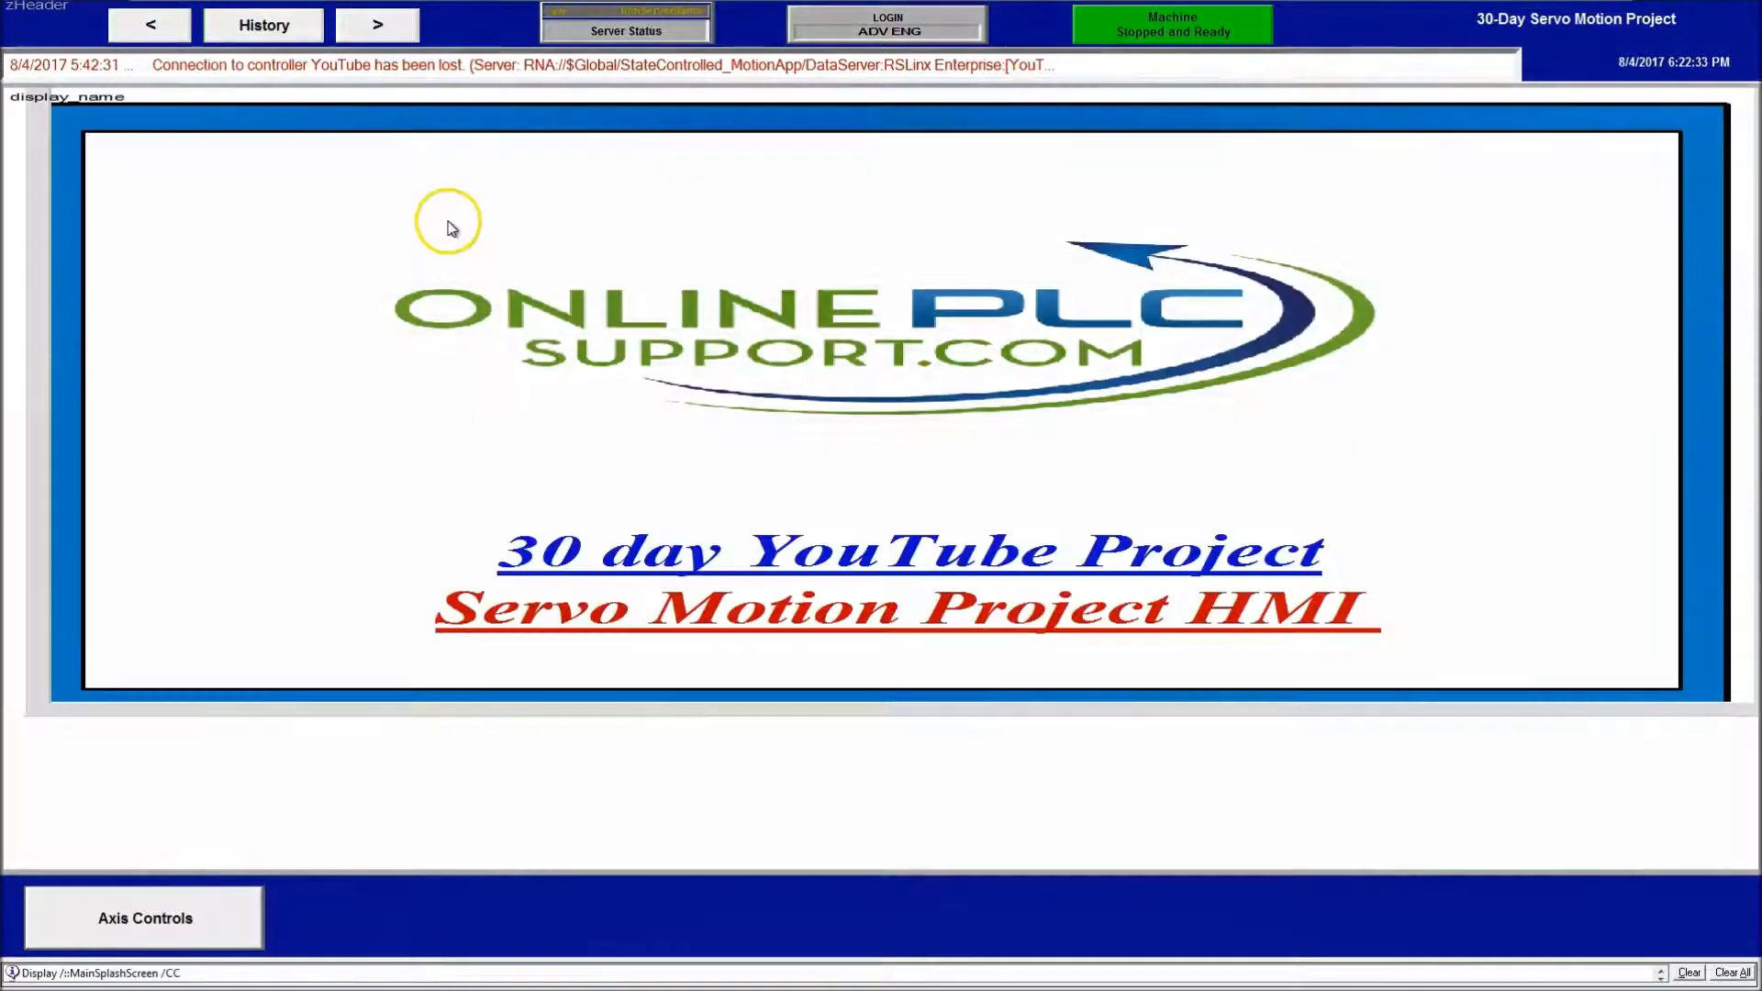
click(377, 24)
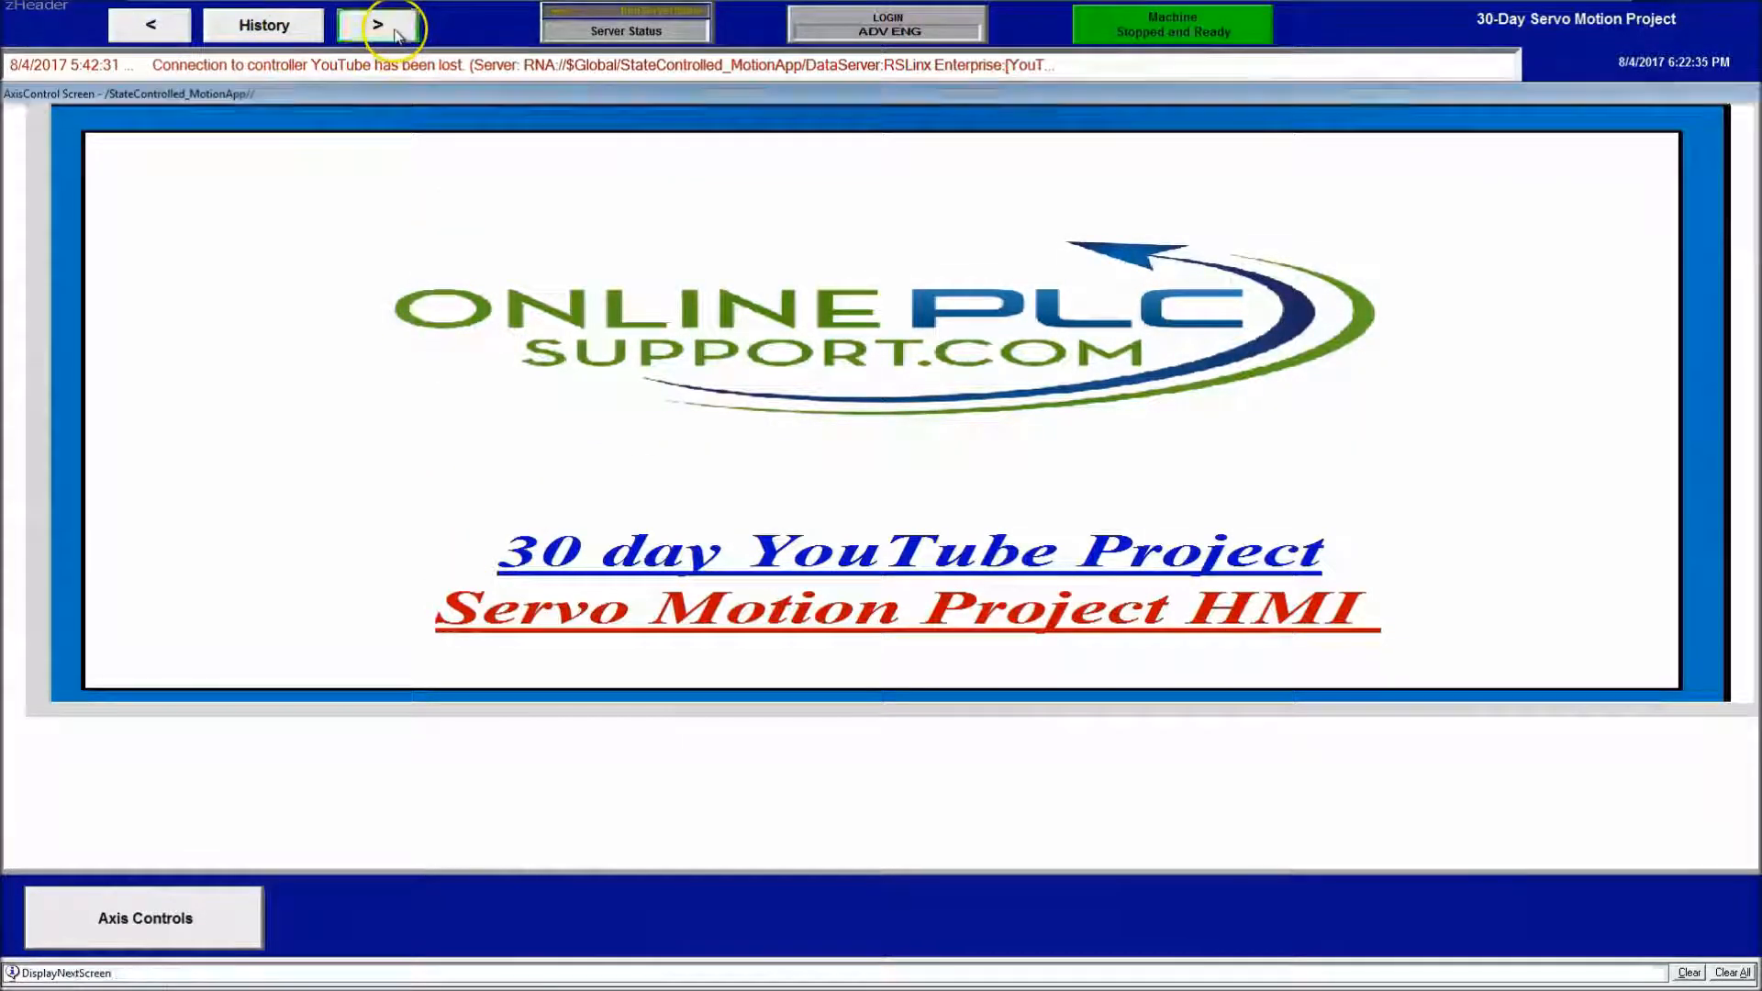
click(263, 24)
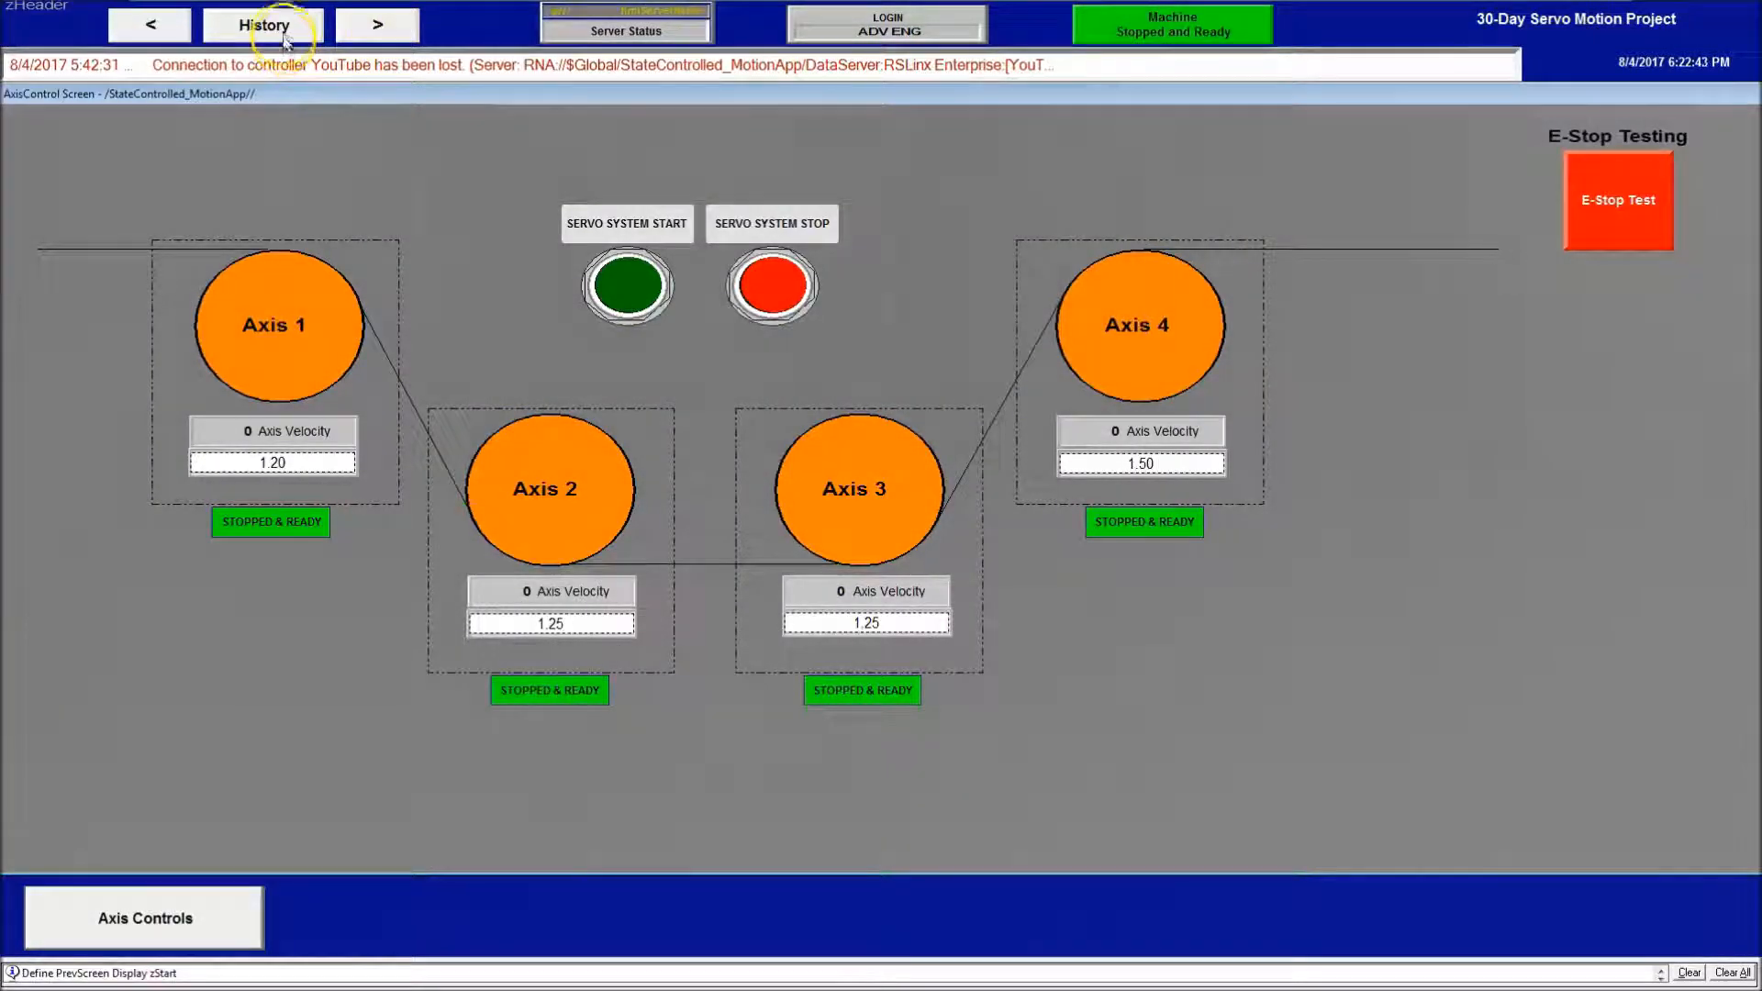
click(376, 24)
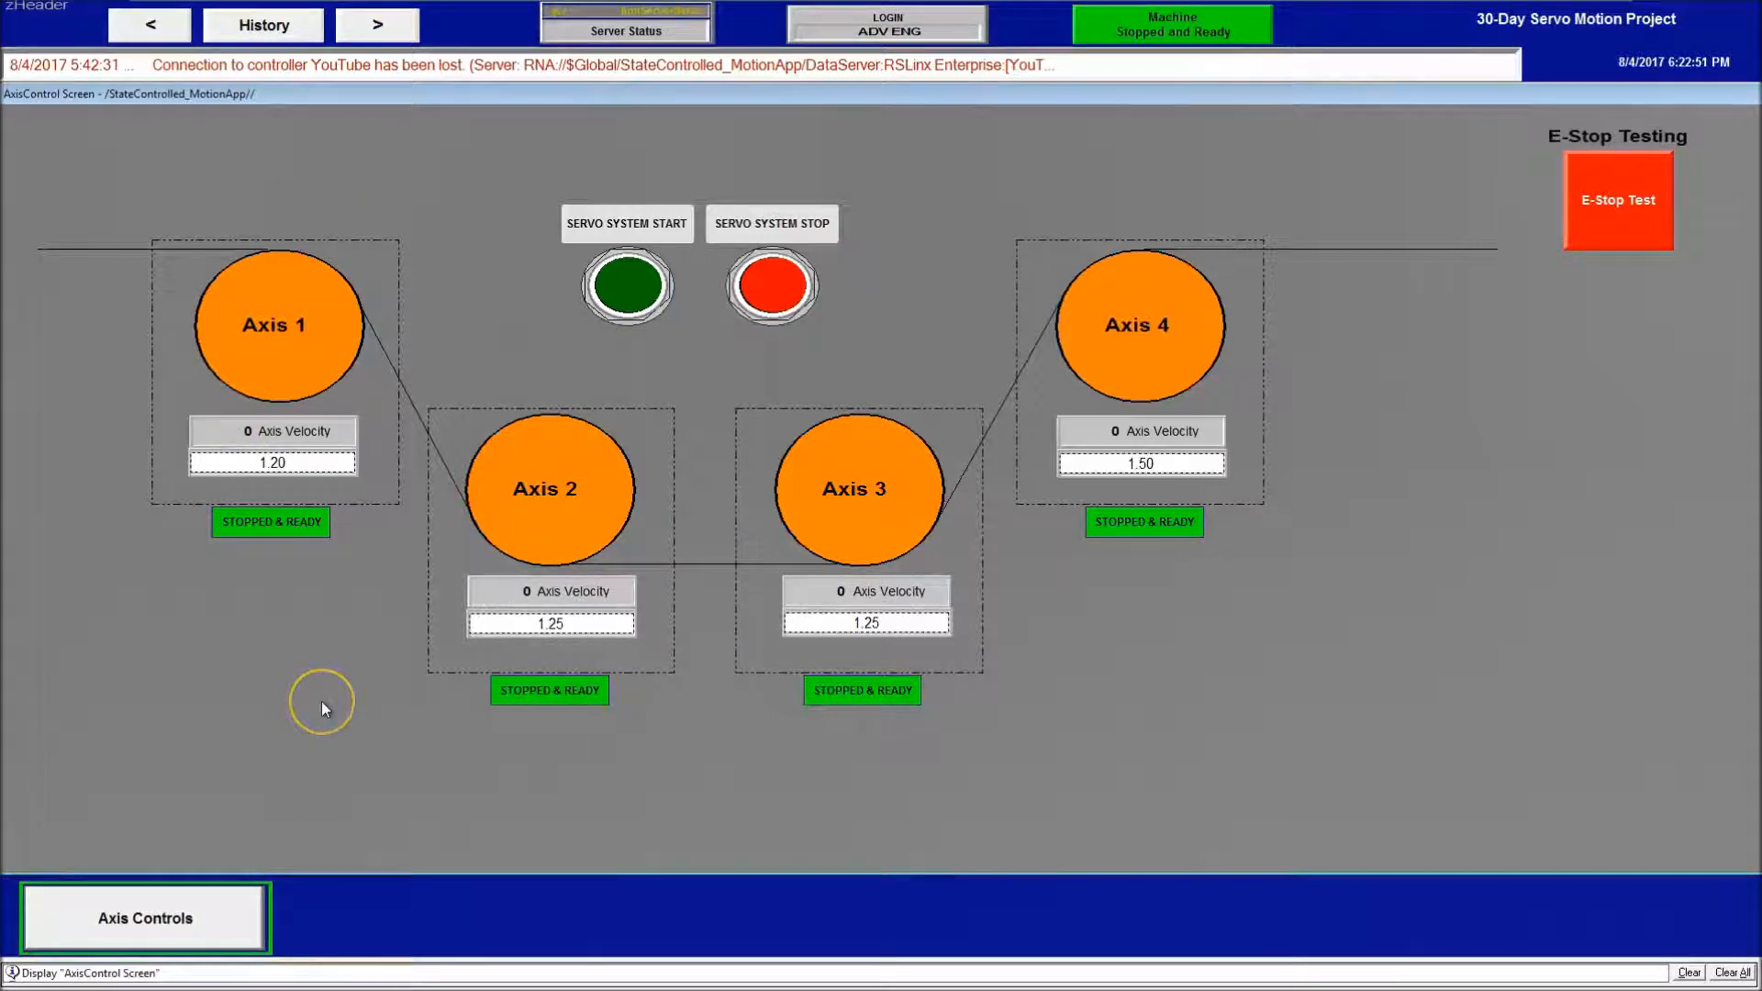
mouse_move(354, 705)
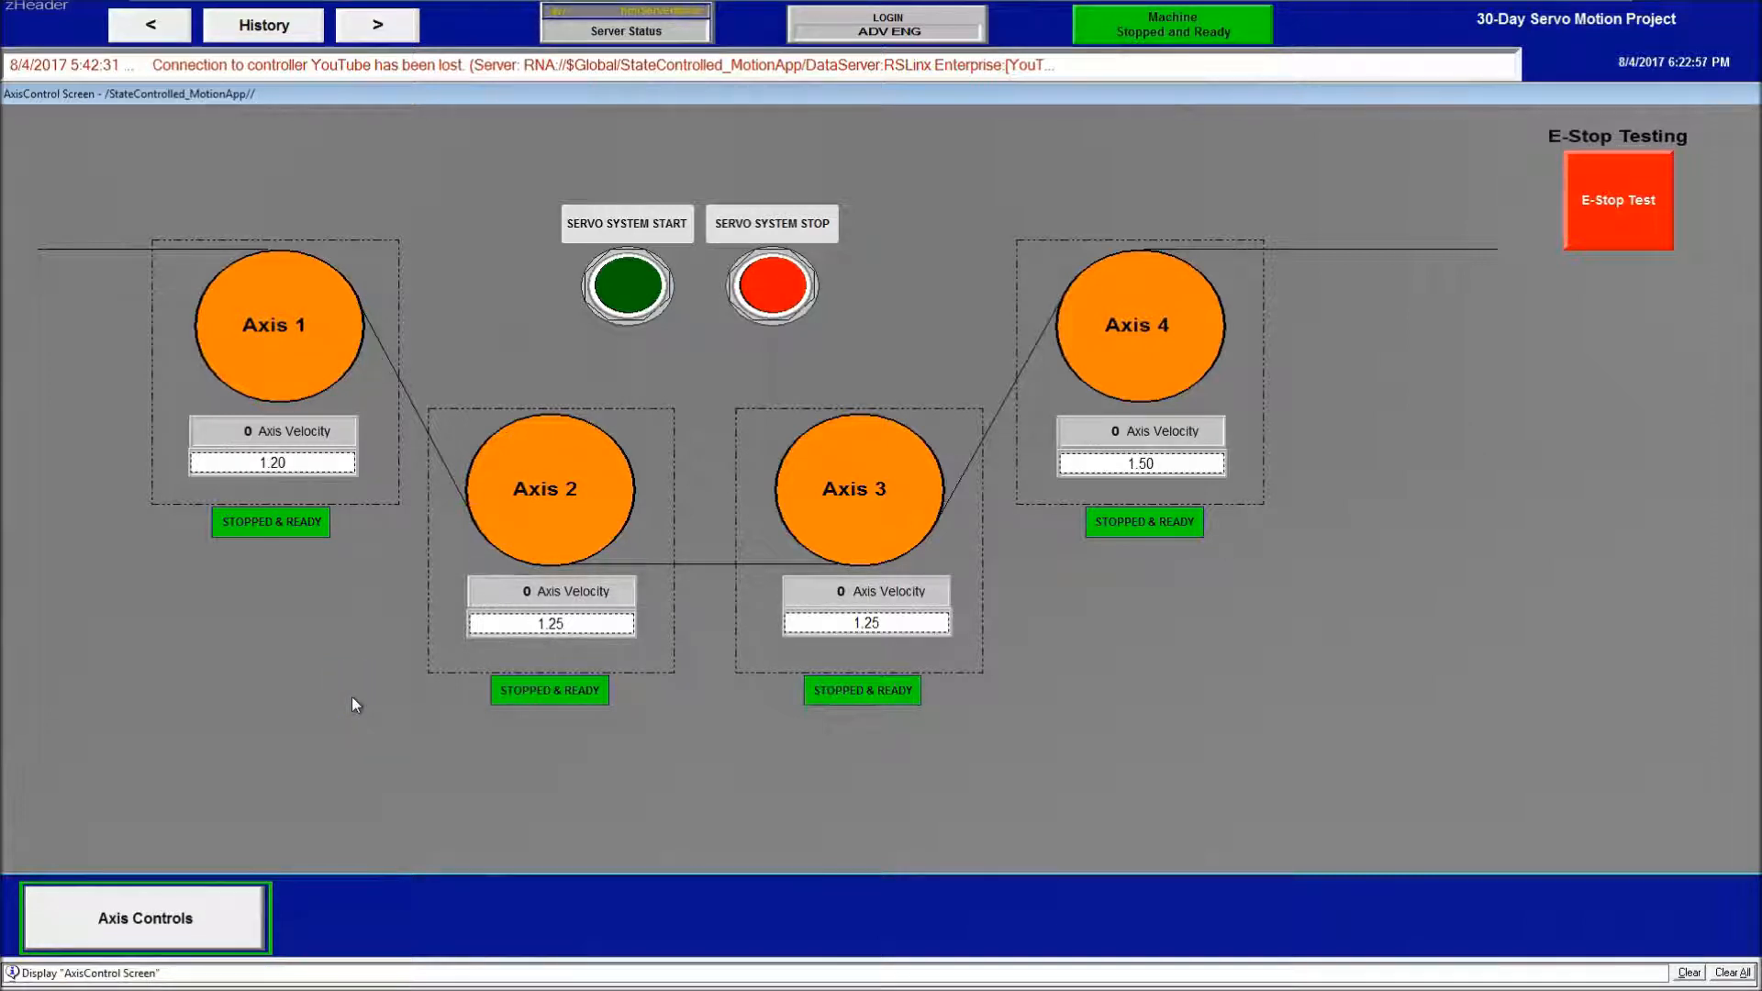
mouse_move(780, 426)
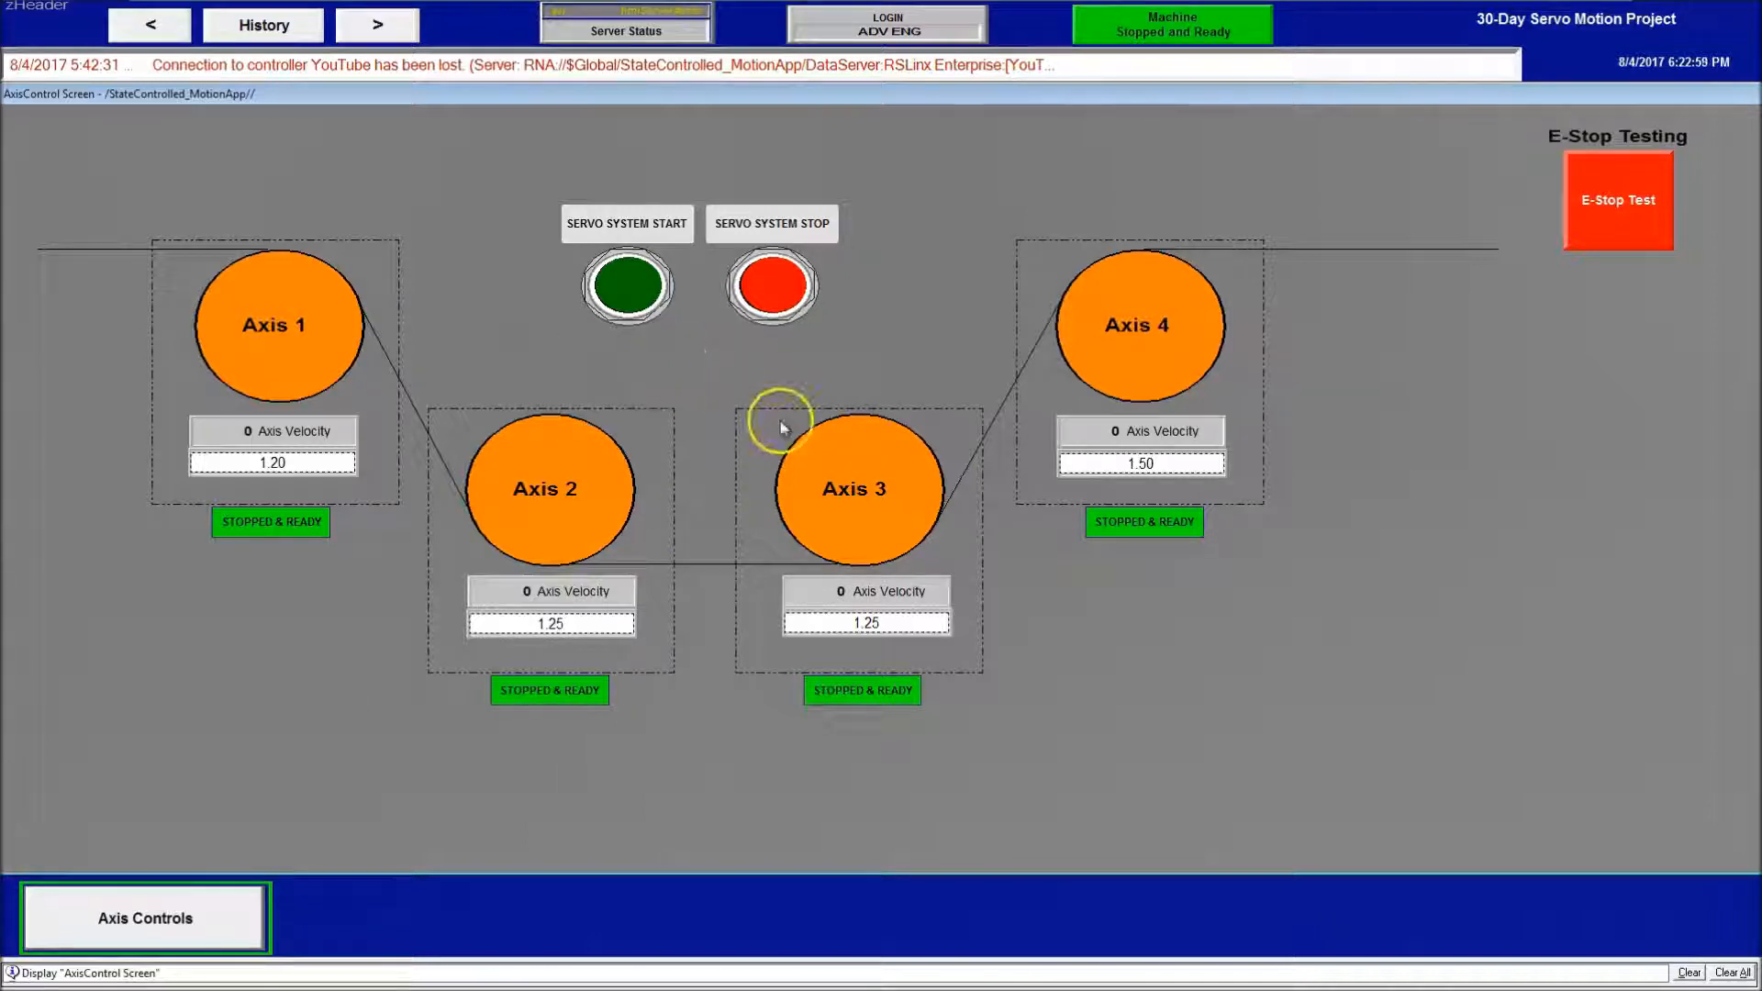
mouse_move(789, 411)
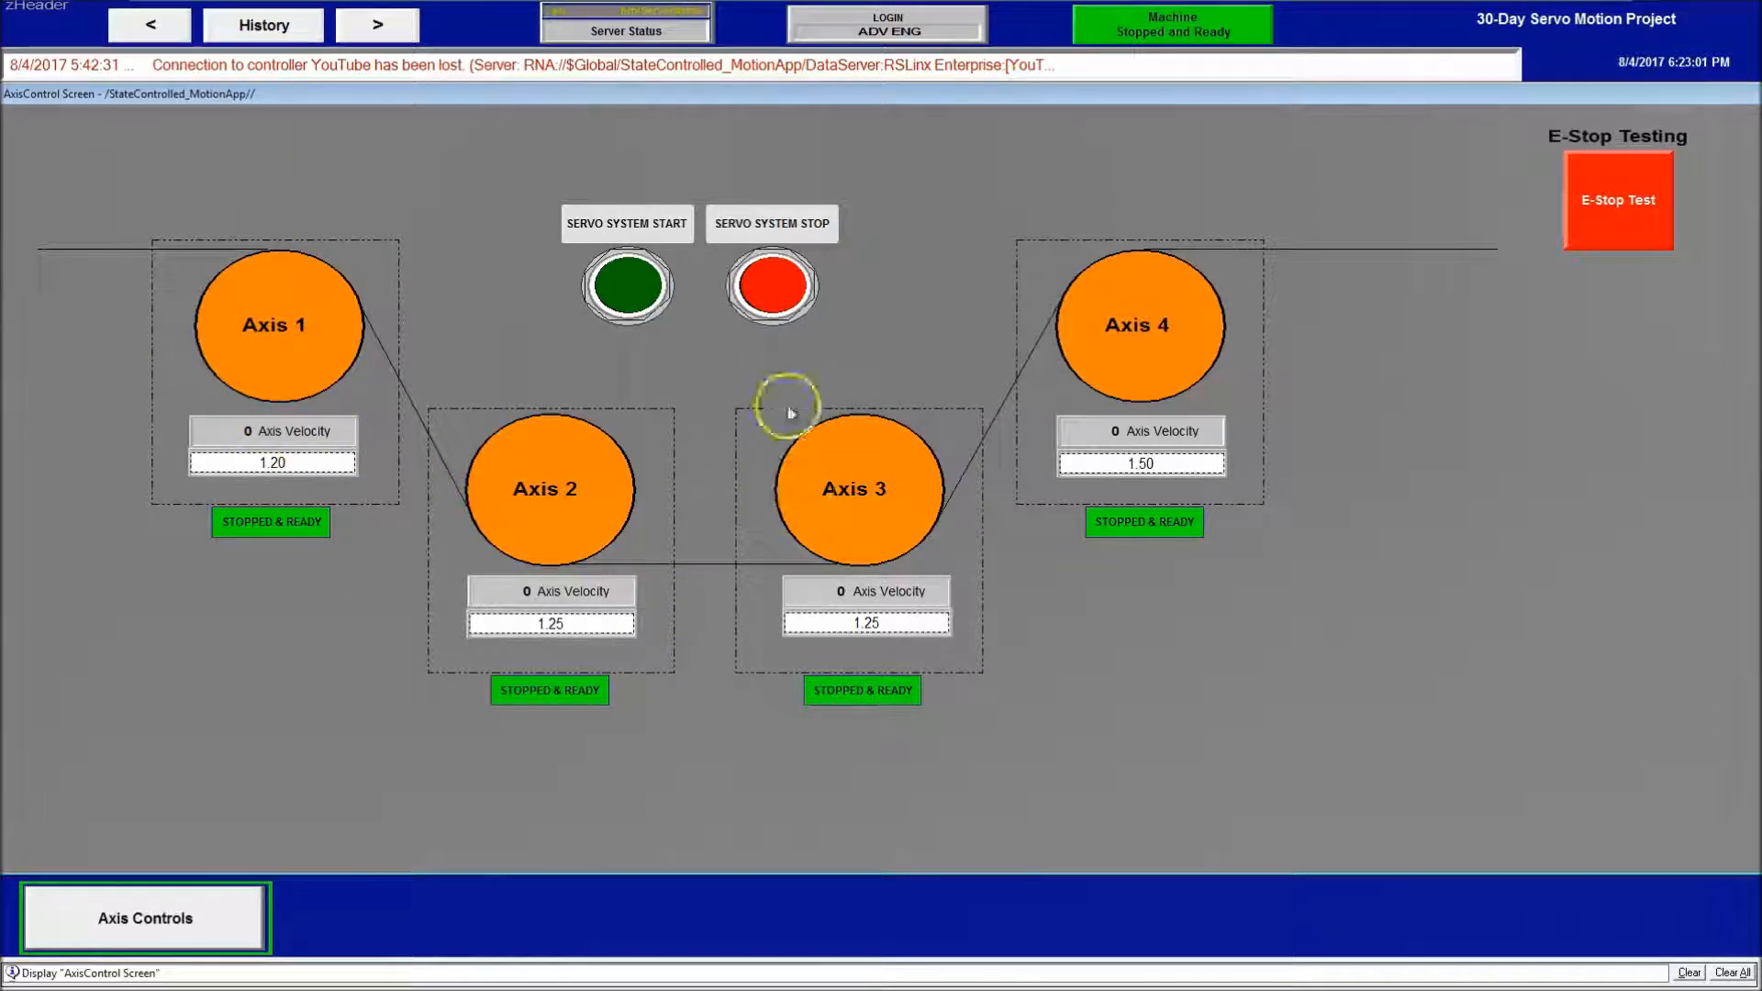
mouse_move(1141, 370)
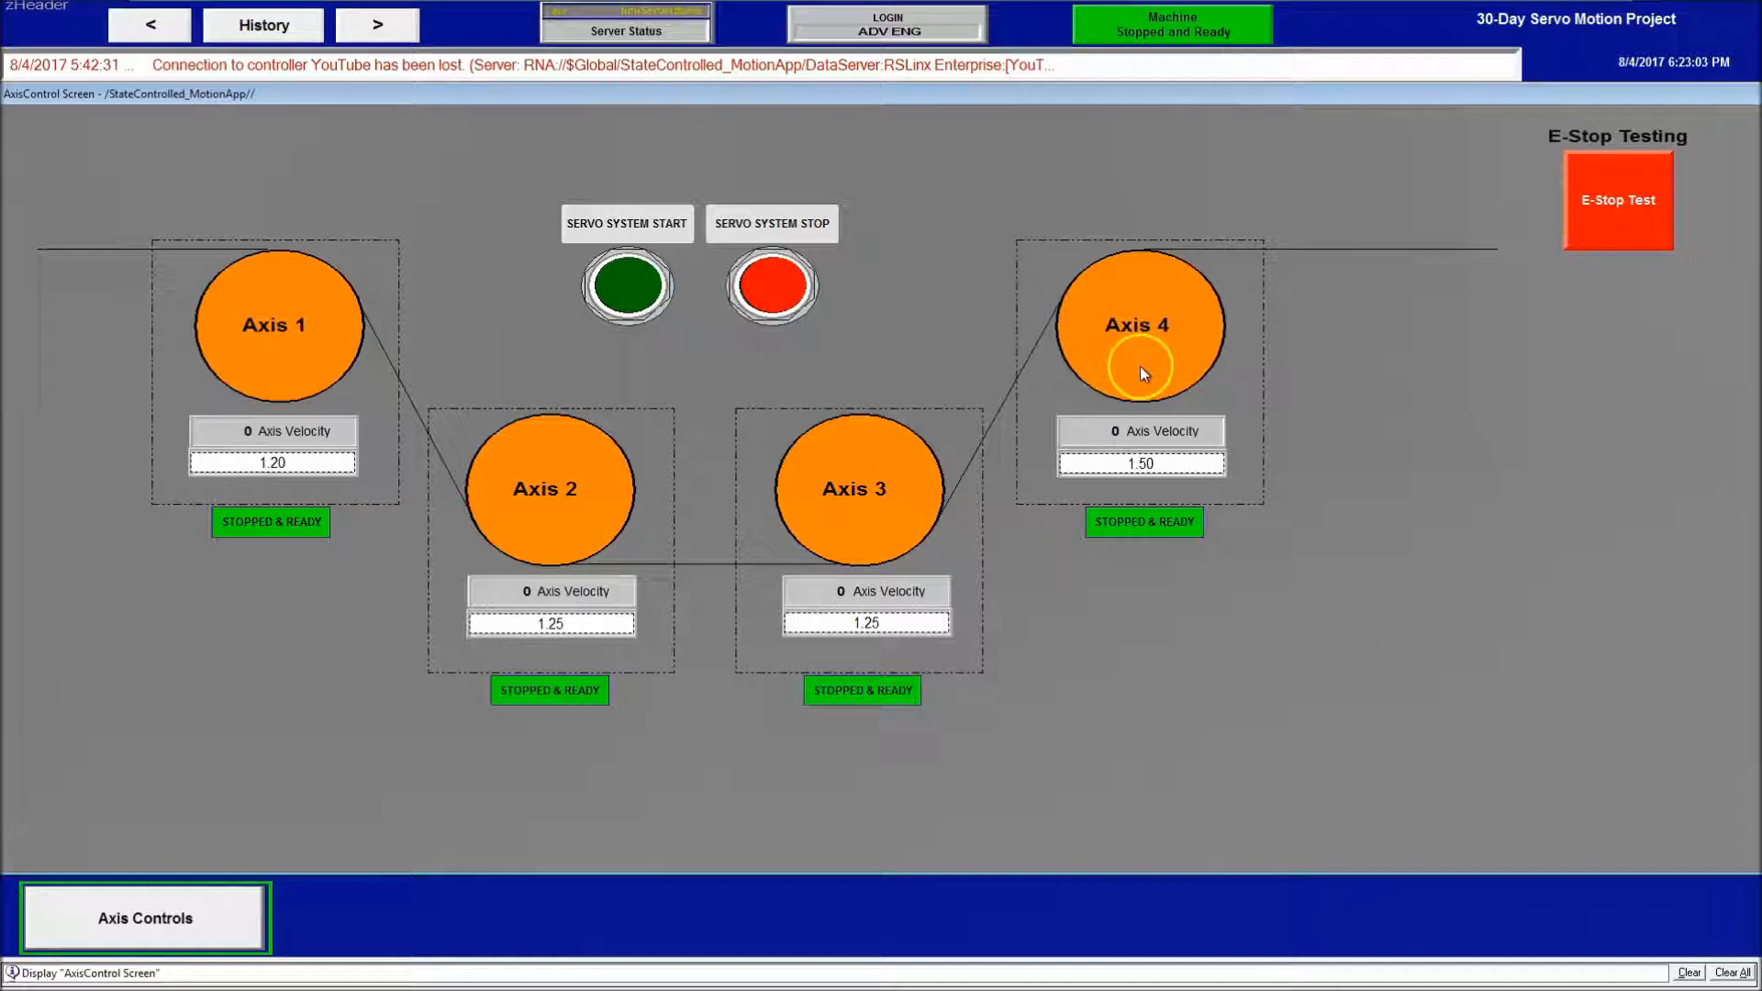
mouse_move(1073, 73)
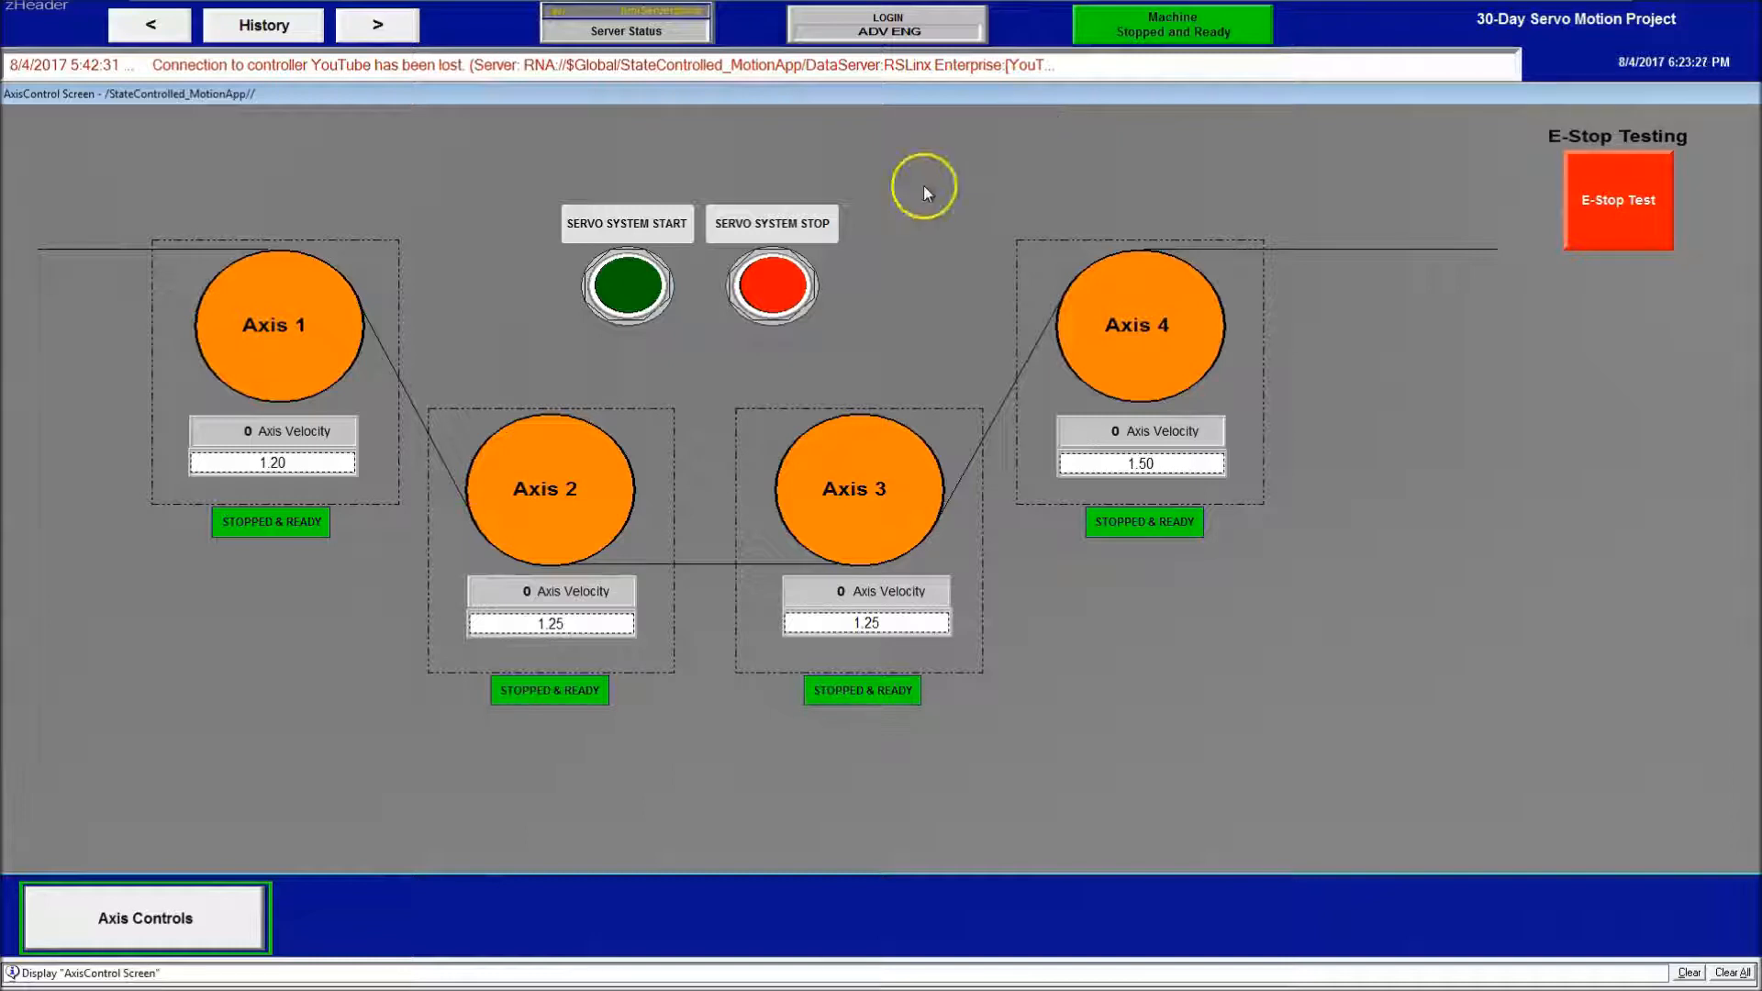
mouse_move(354, 671)
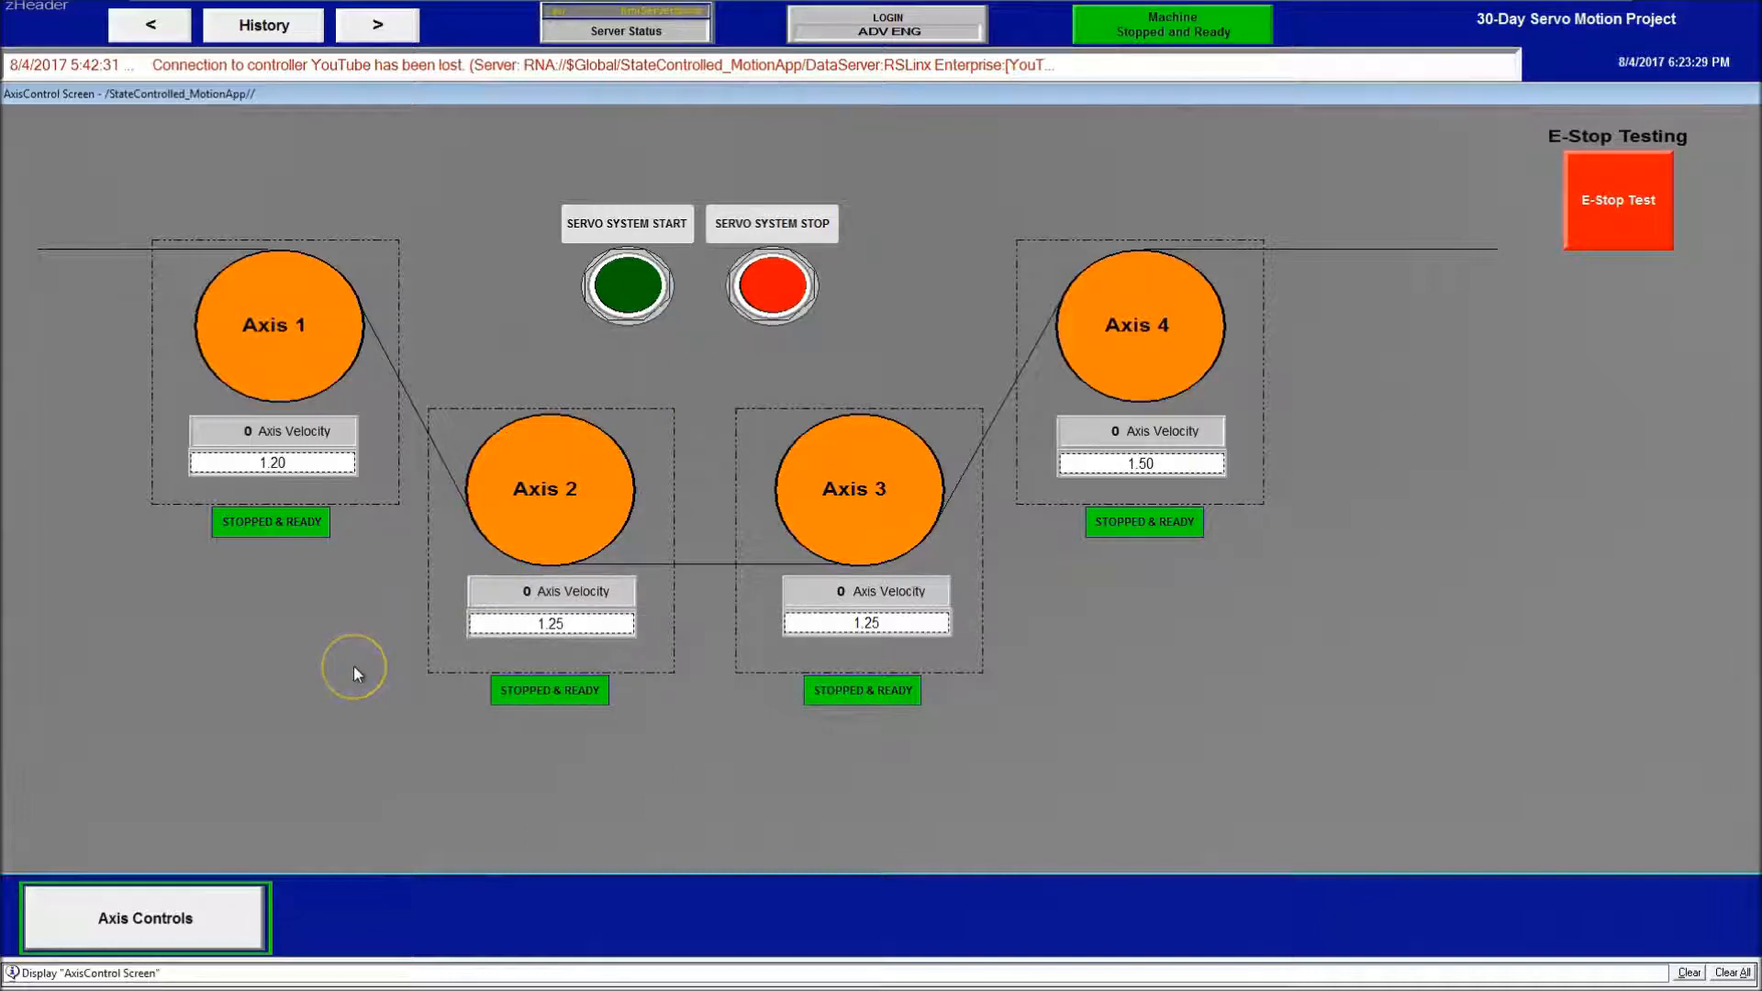
mouse_move(354, 673)
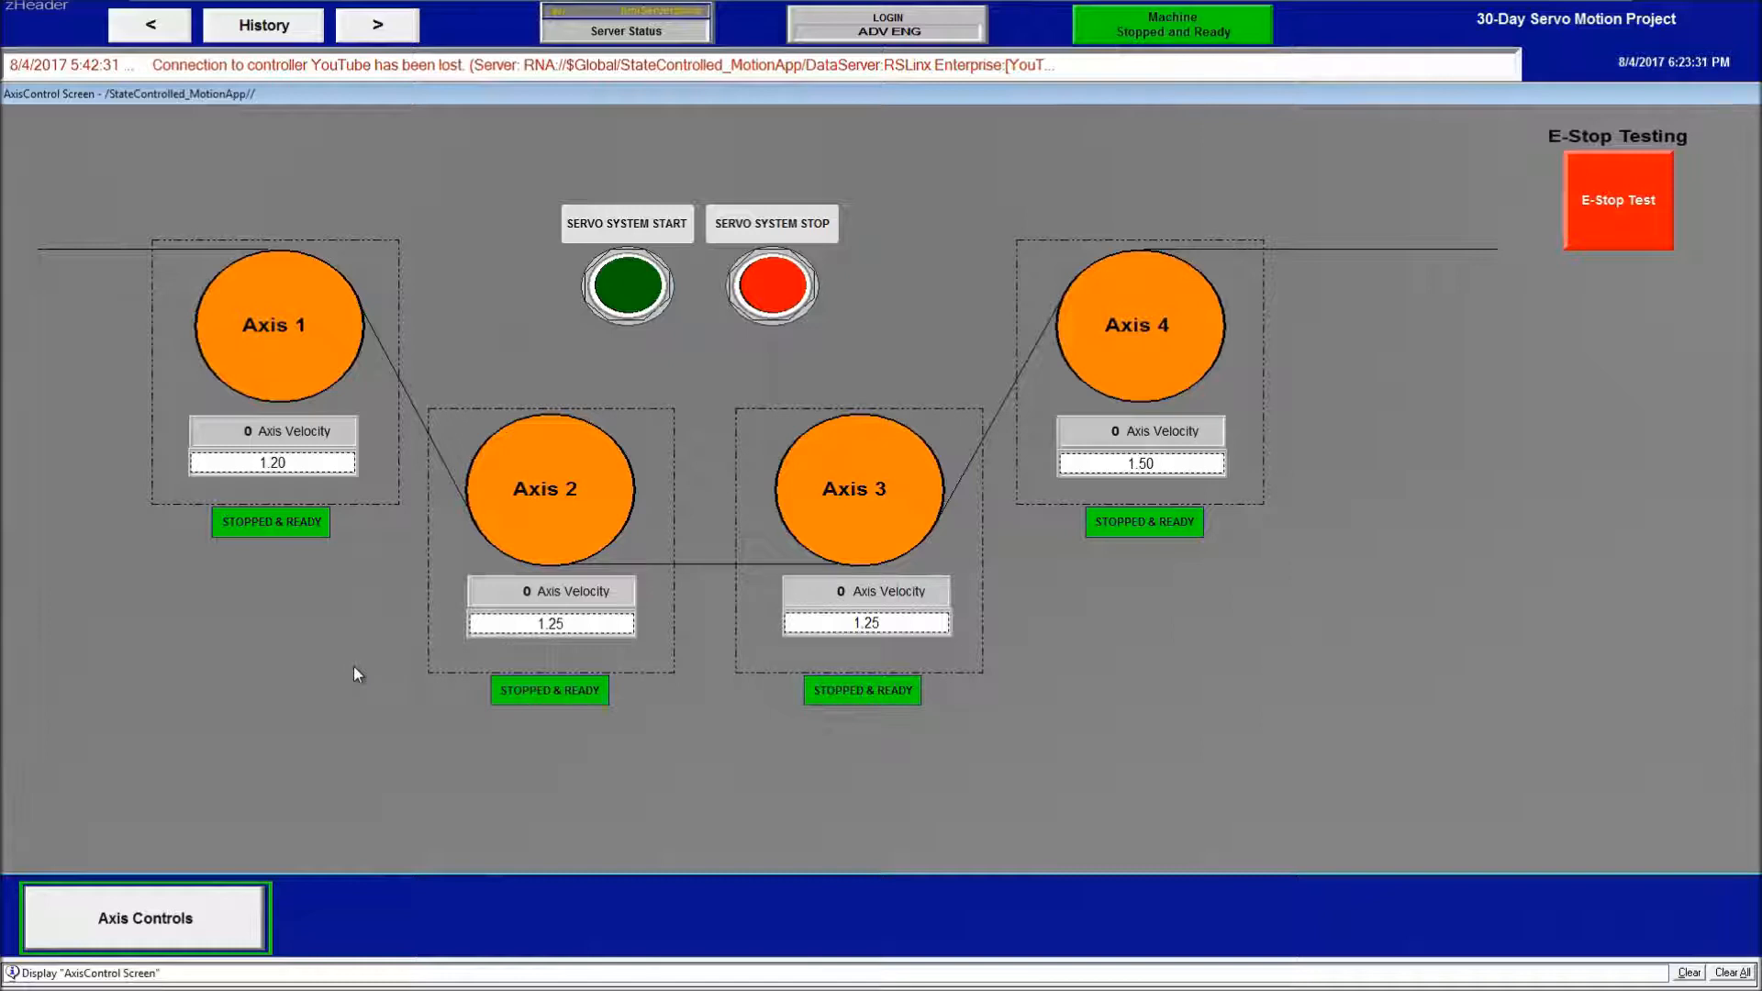